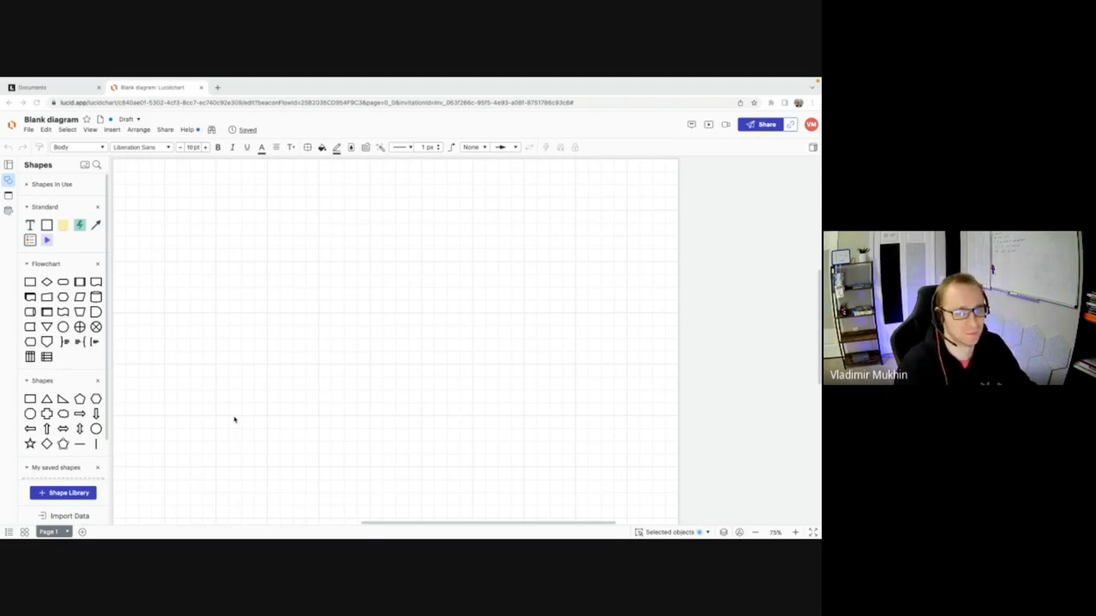
mouse_move(191, 385)
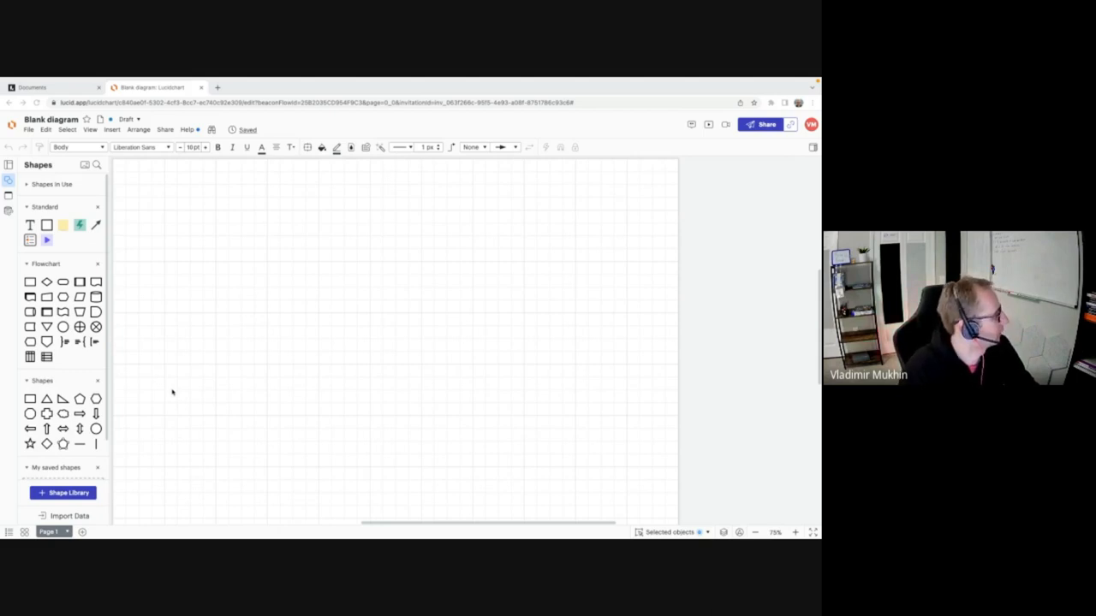
mouse_move(175, 342)
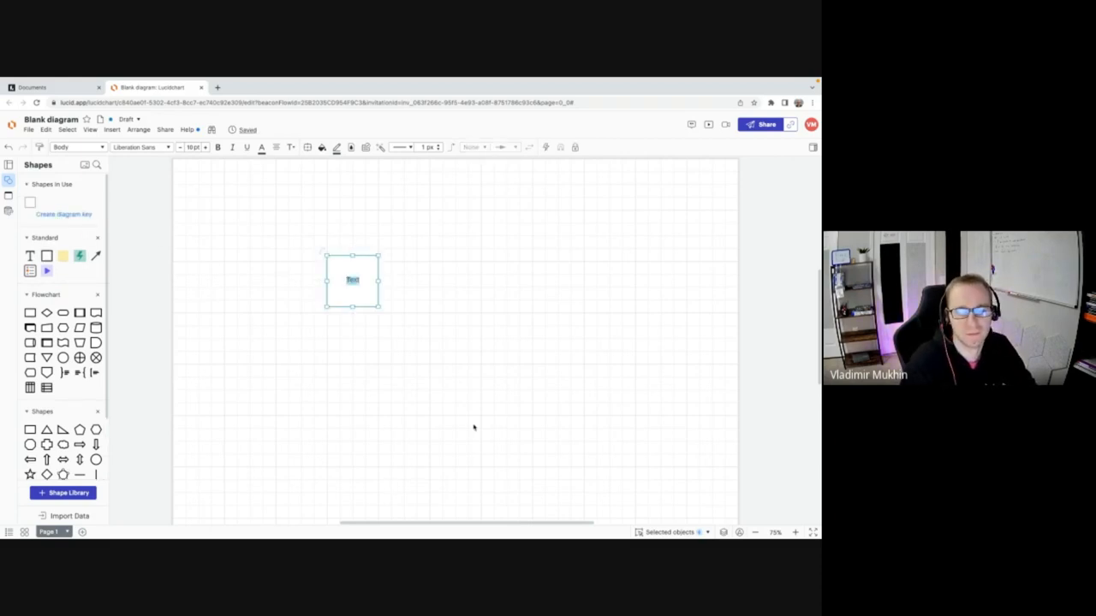
Set the commit box's label to the short hash 'a231'.
type("cod")
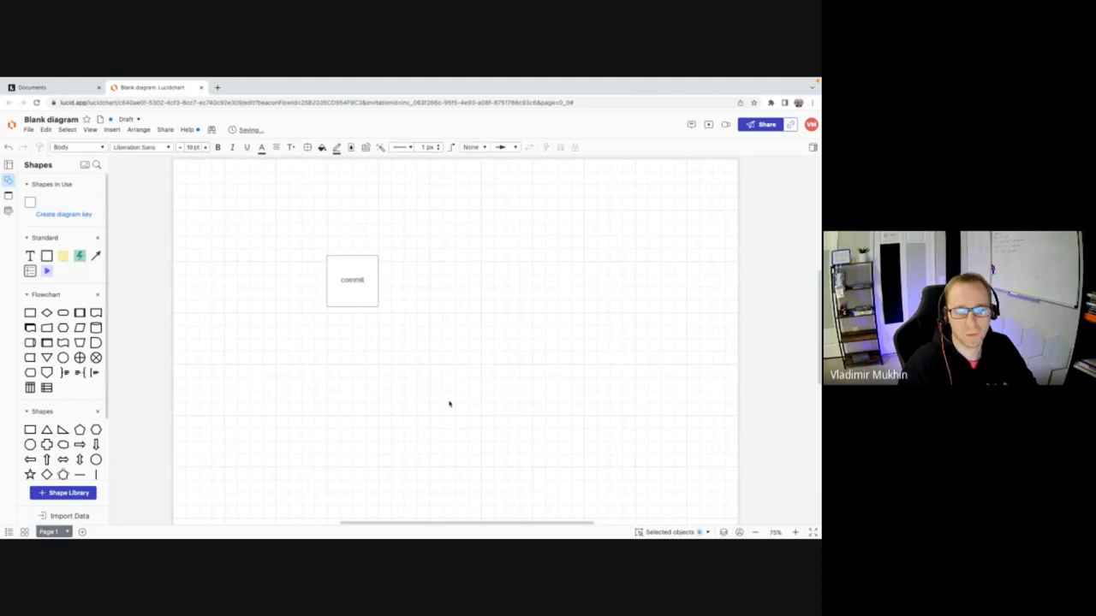
left_click(353, 281)
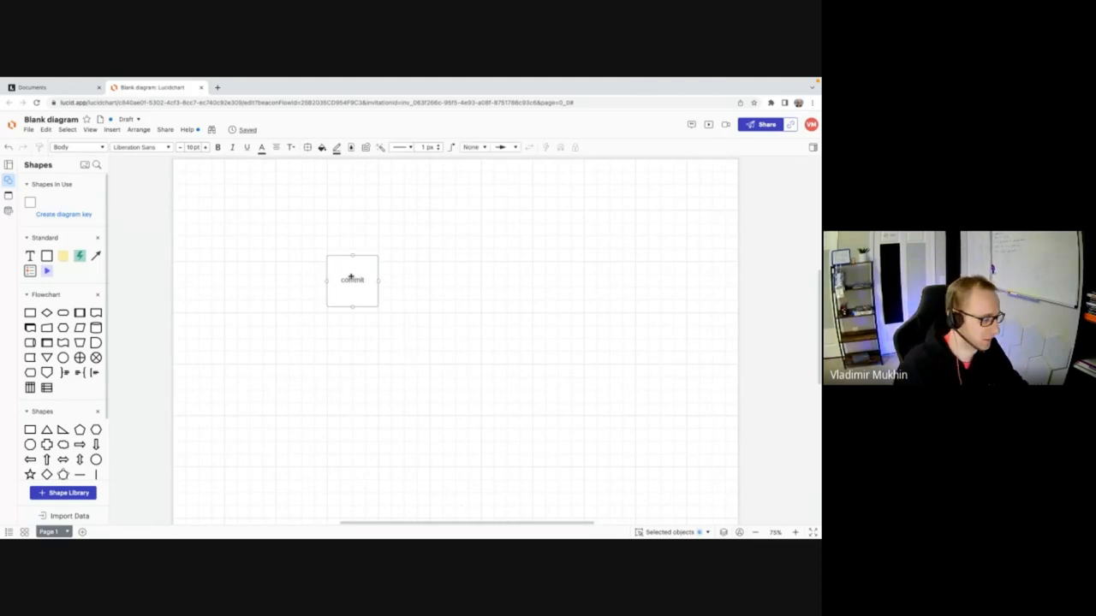
double_click(352, 281)
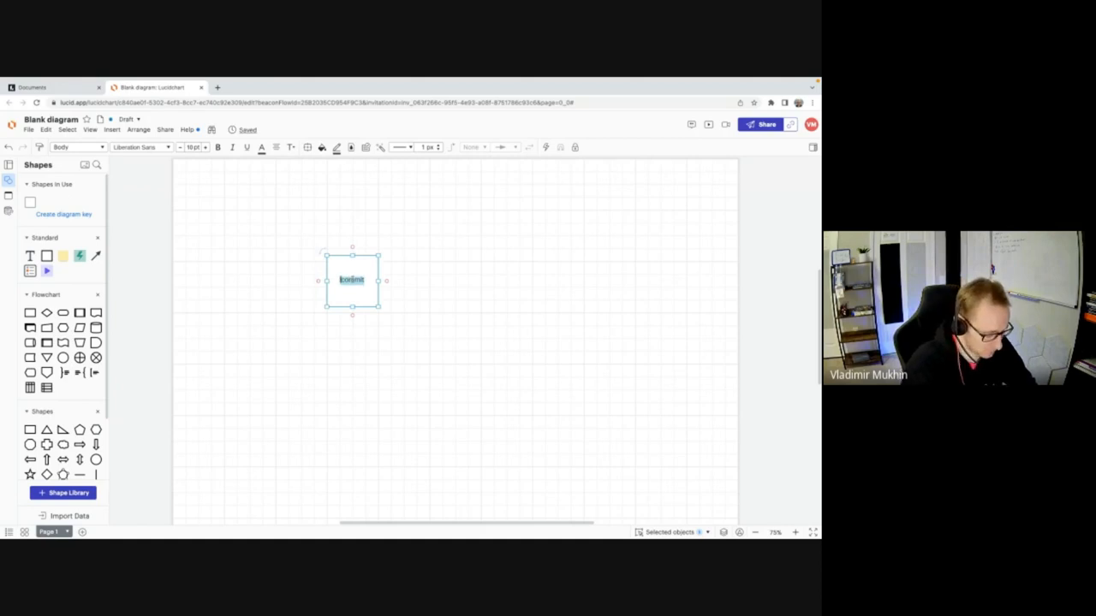
type("a231")
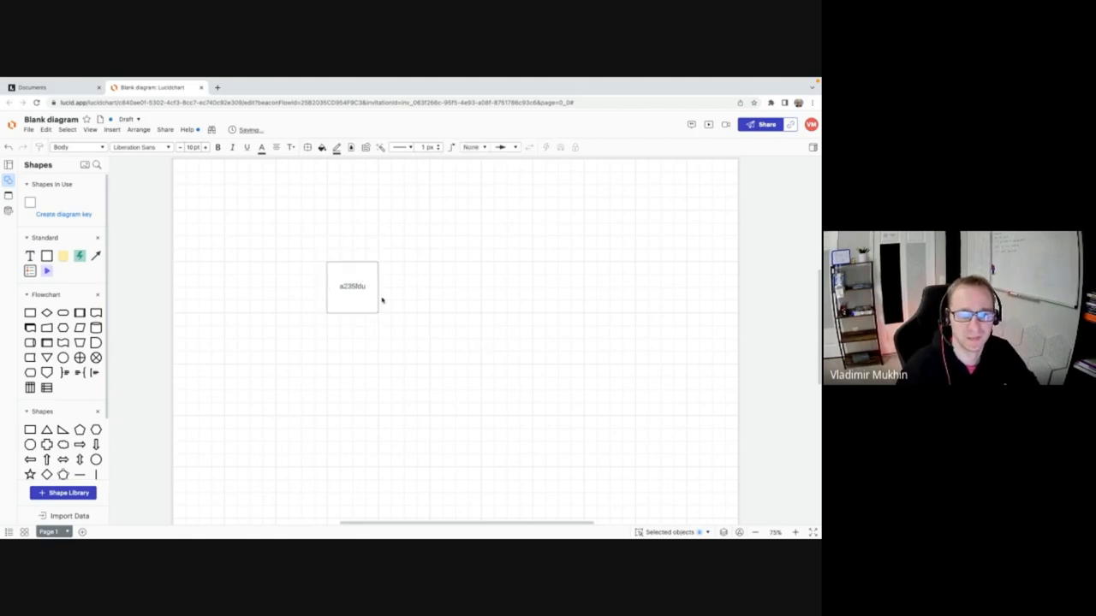
Duplicate the commit box to its right and draw an arrow from the copy back to the first box.
left_click_drag(353, 286, 440, 375)
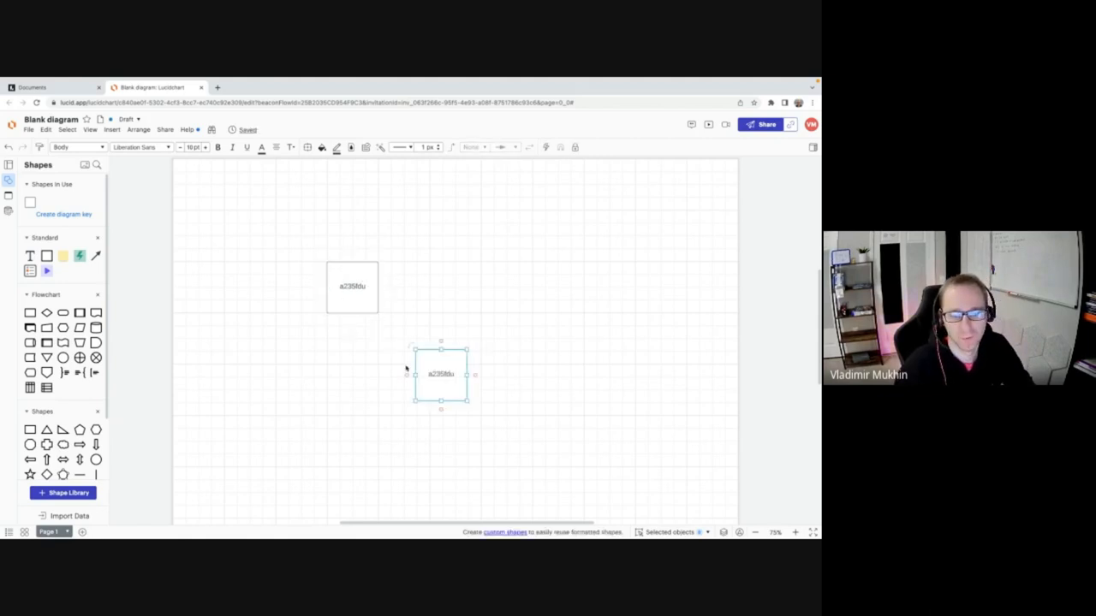
left_click_drag(440, 373, 455, 288)
type("asdfsdg")
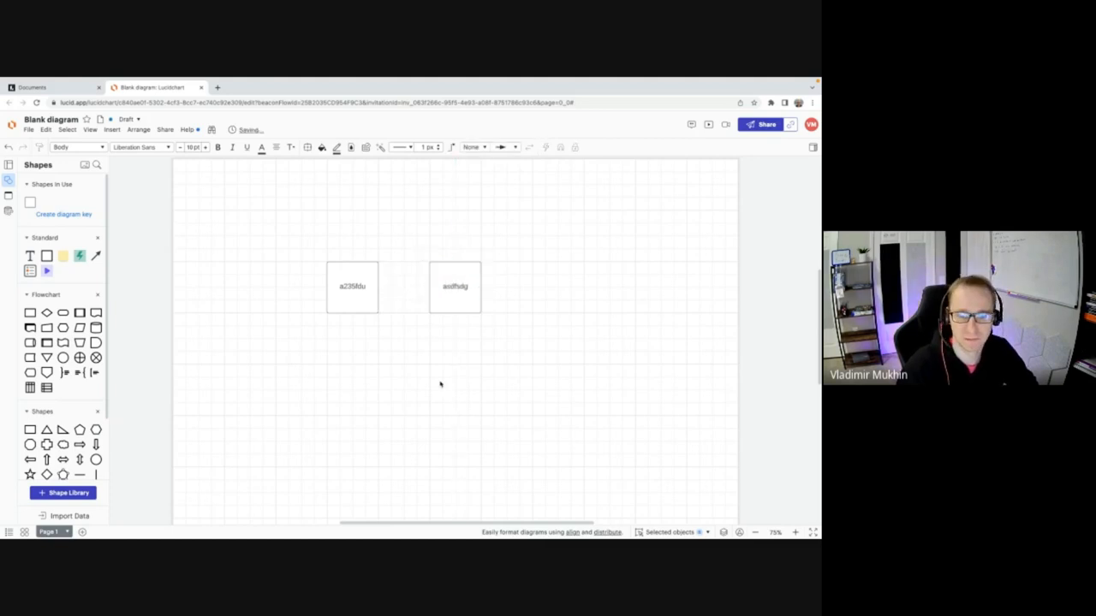
left_click(454, 288)
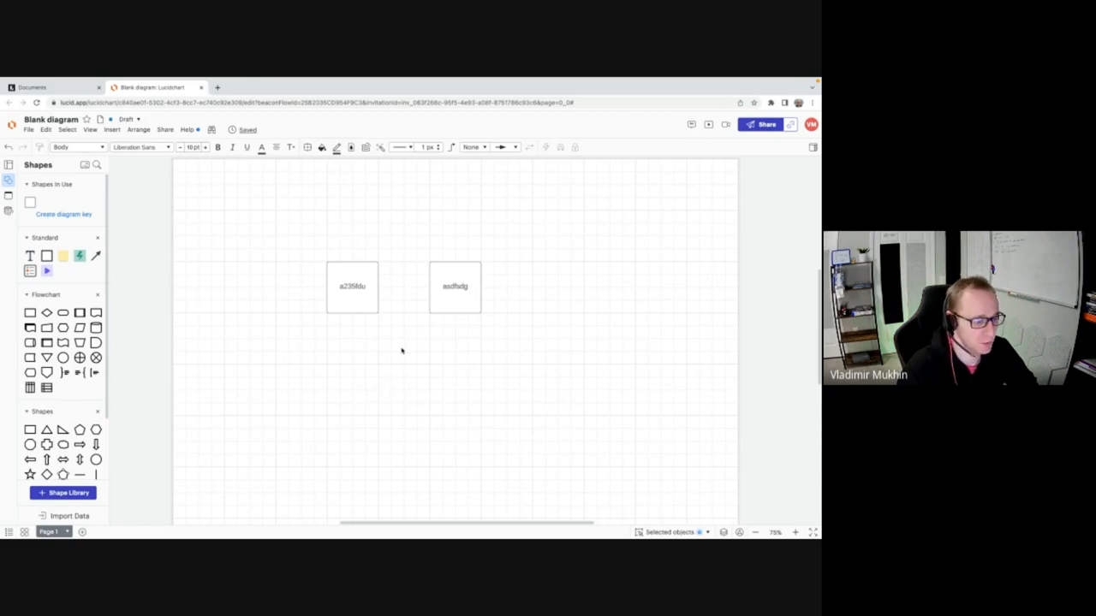
mouse_move(371, 391)
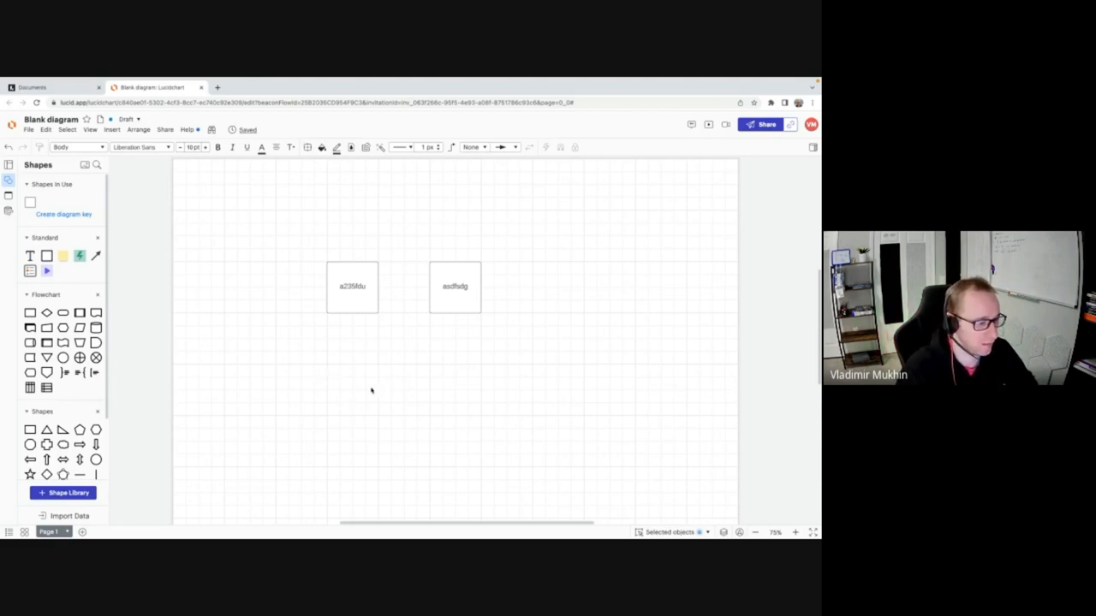
left_click(454, 288)
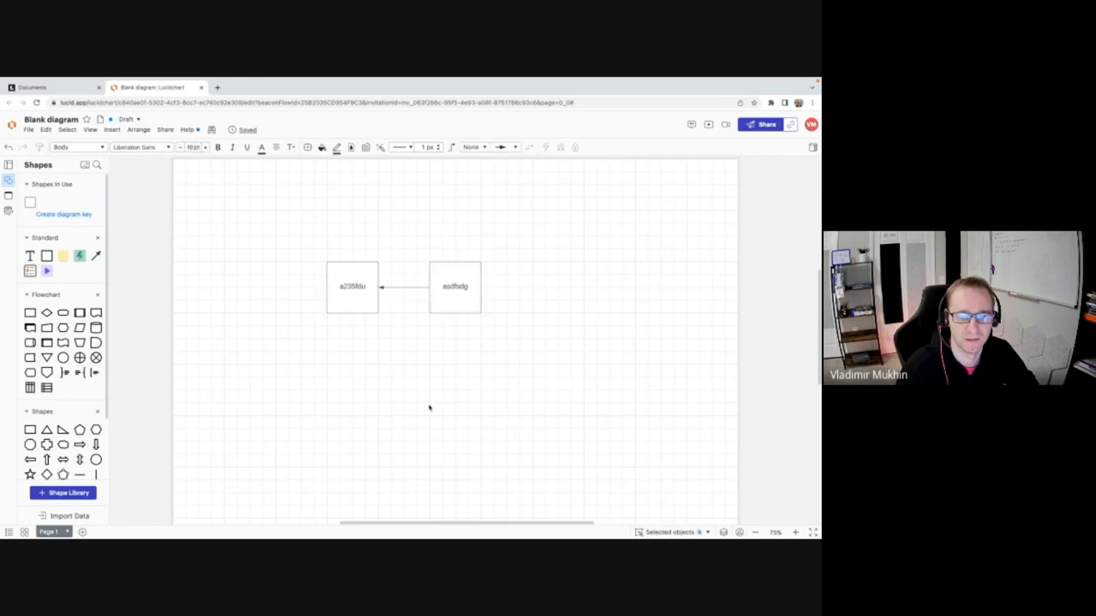
mouse_move(429, 453)
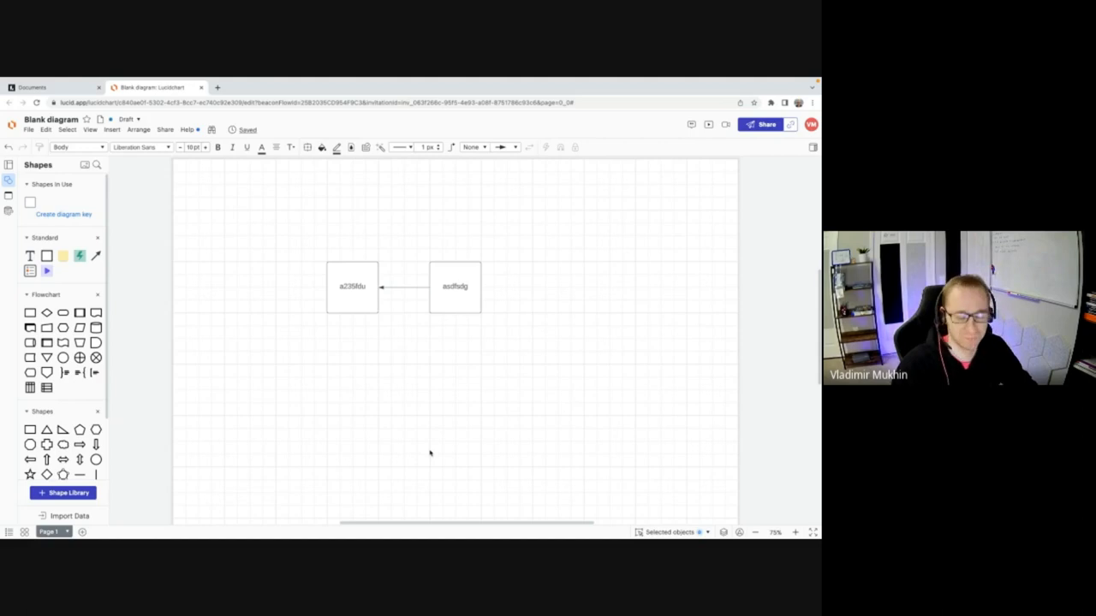
mouse_move(384, 337)
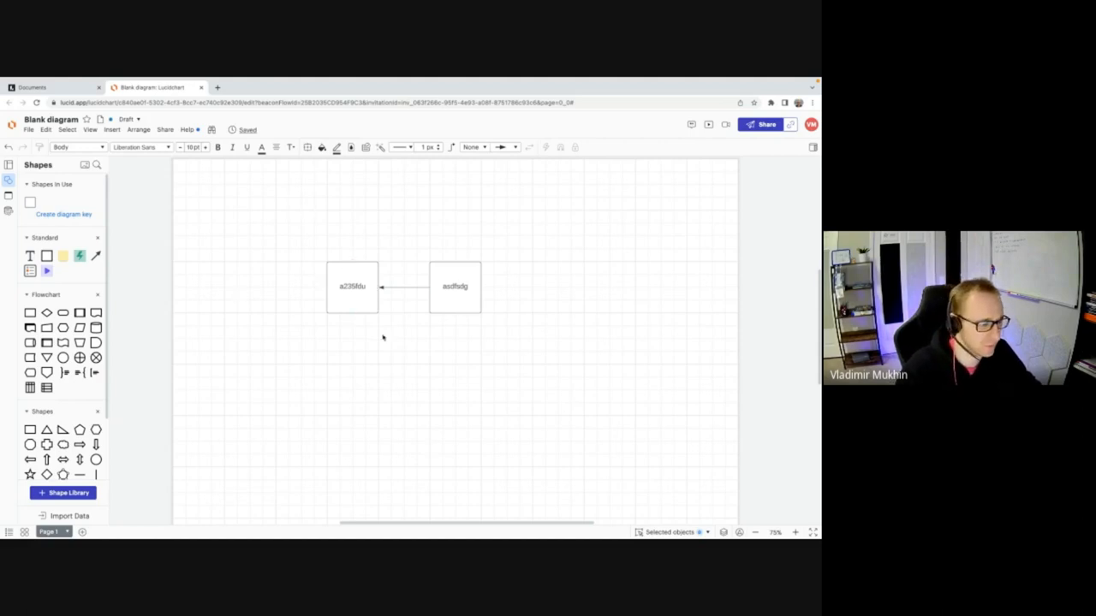
Relabel the two boxes as A and B.
left_click(456, 288)
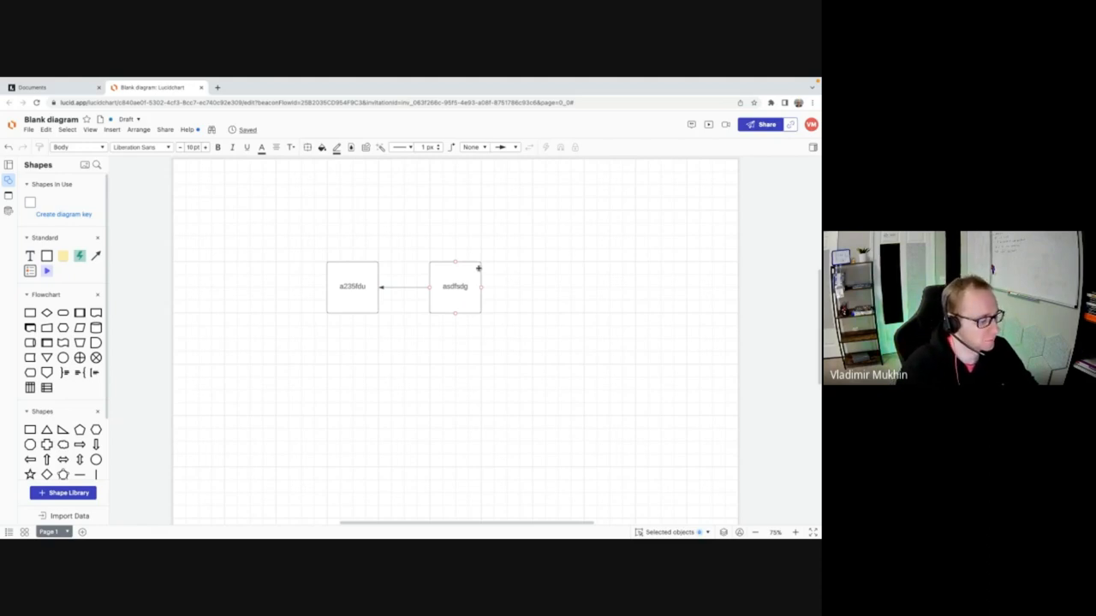
mouse_move(454, 298)
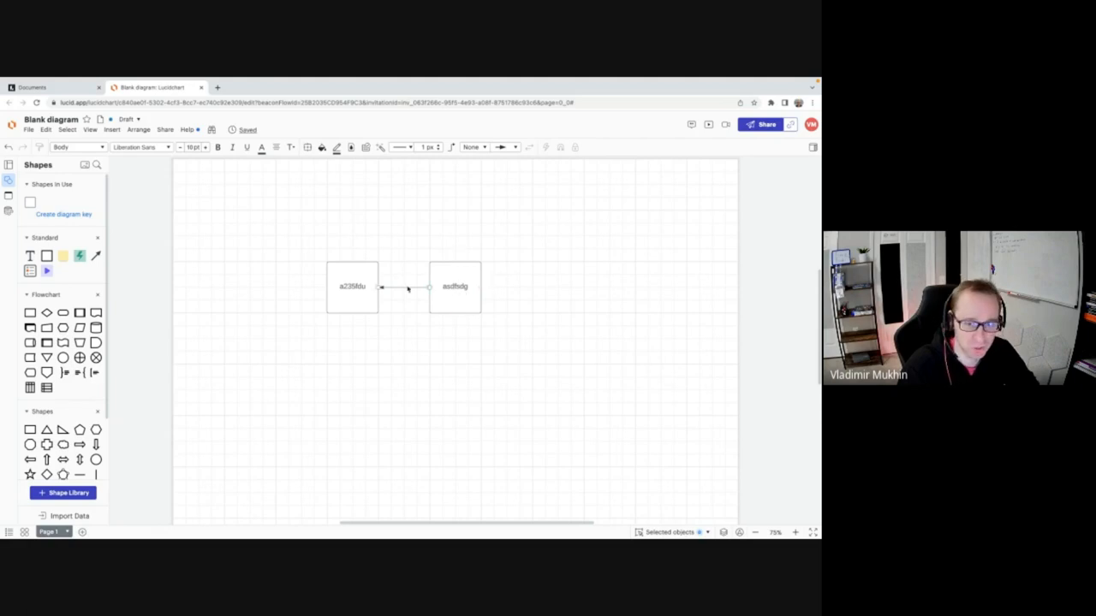
left_click(455, 288)
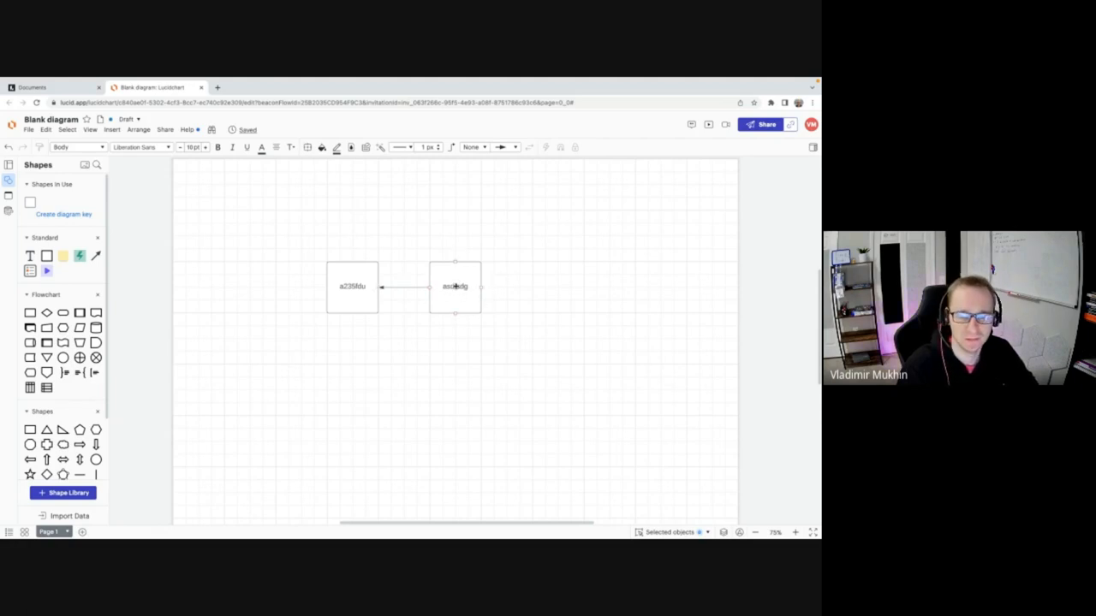
left_click(349, 288)
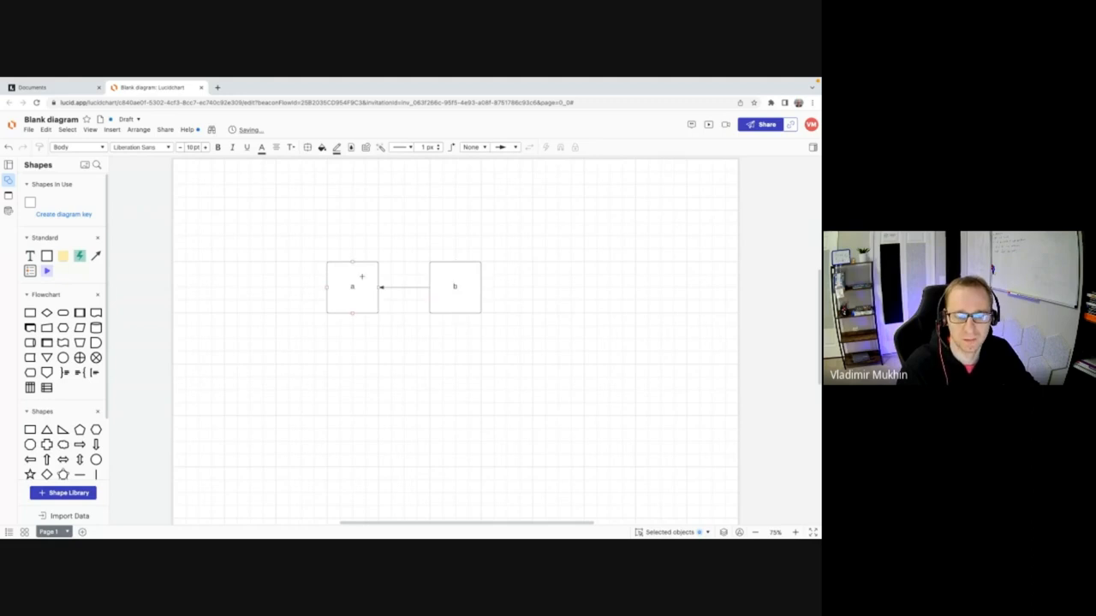
Add boxes C and D to the right of B, each arrowed back to the previous box.
left_click(424, 240)
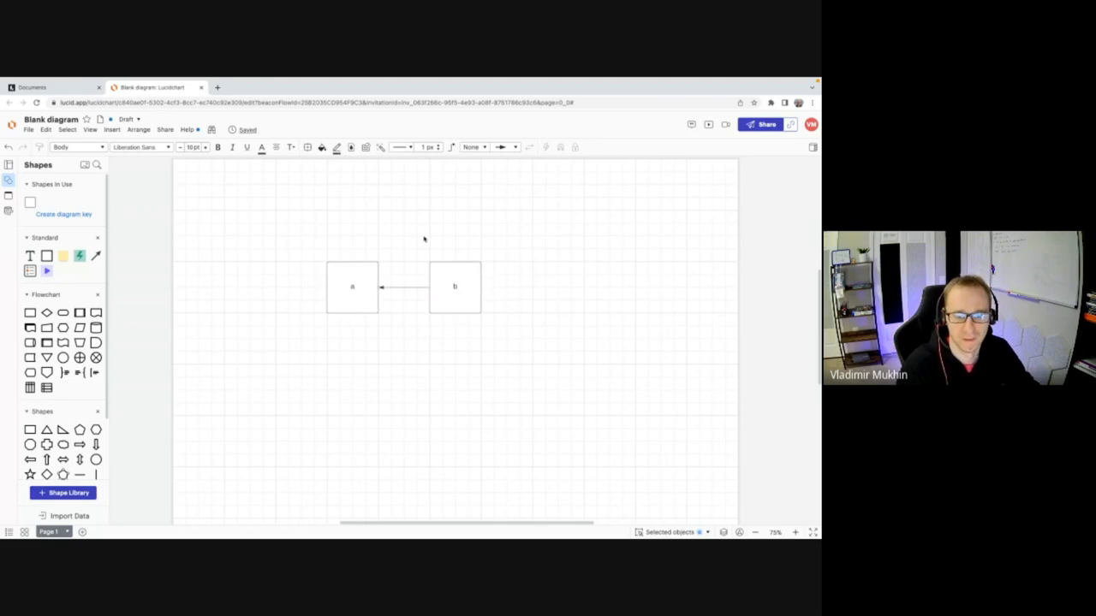
left_click(456, 288)
type("c")
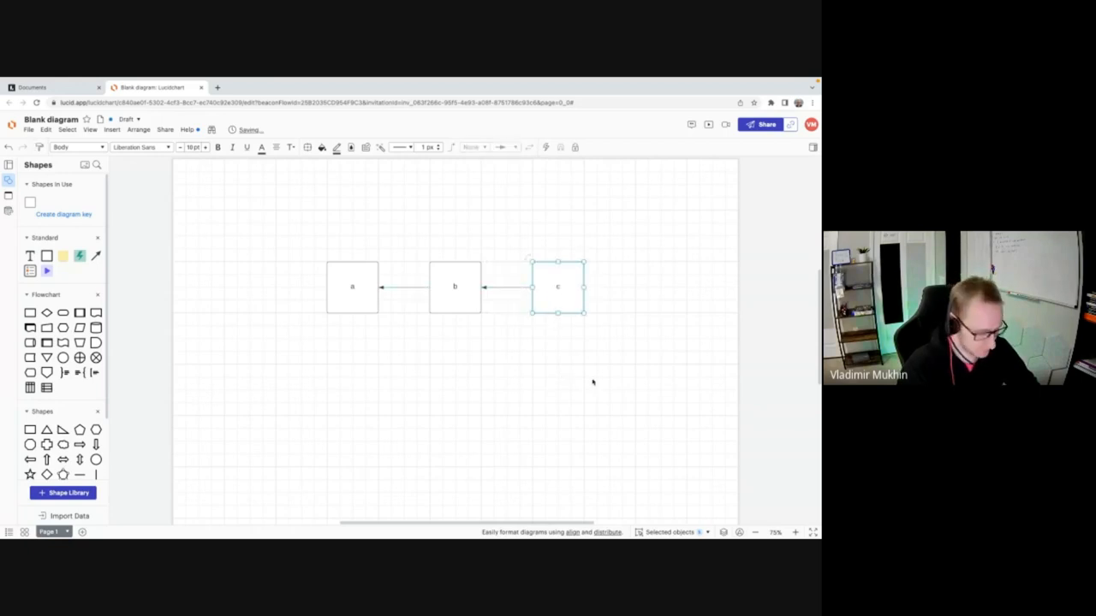
left_click_drag(556, 286, 659, 282)
type("d")
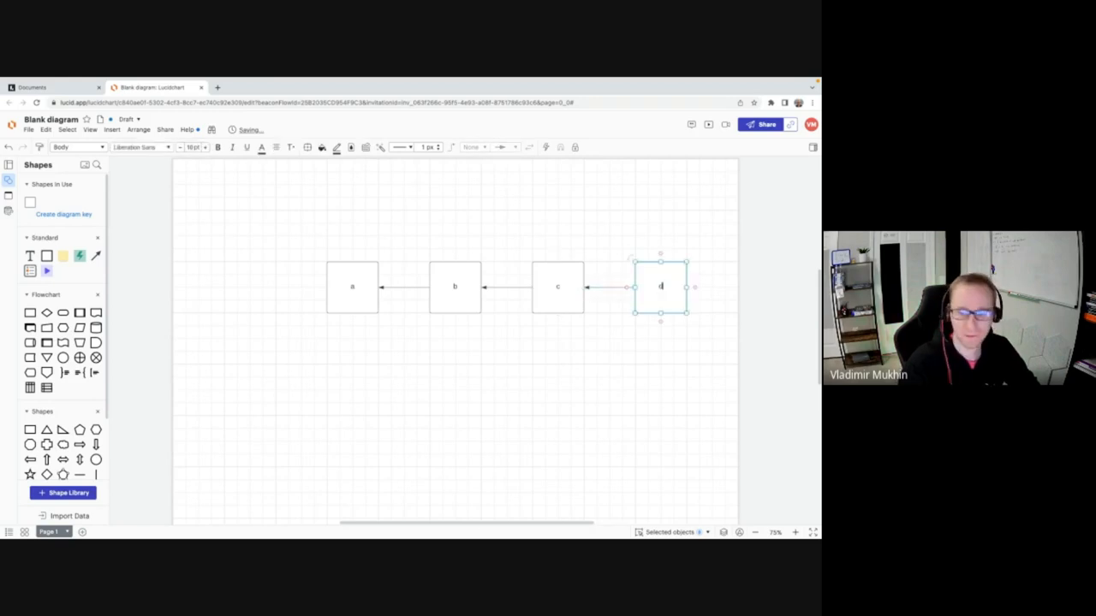
left_click(308, 223)
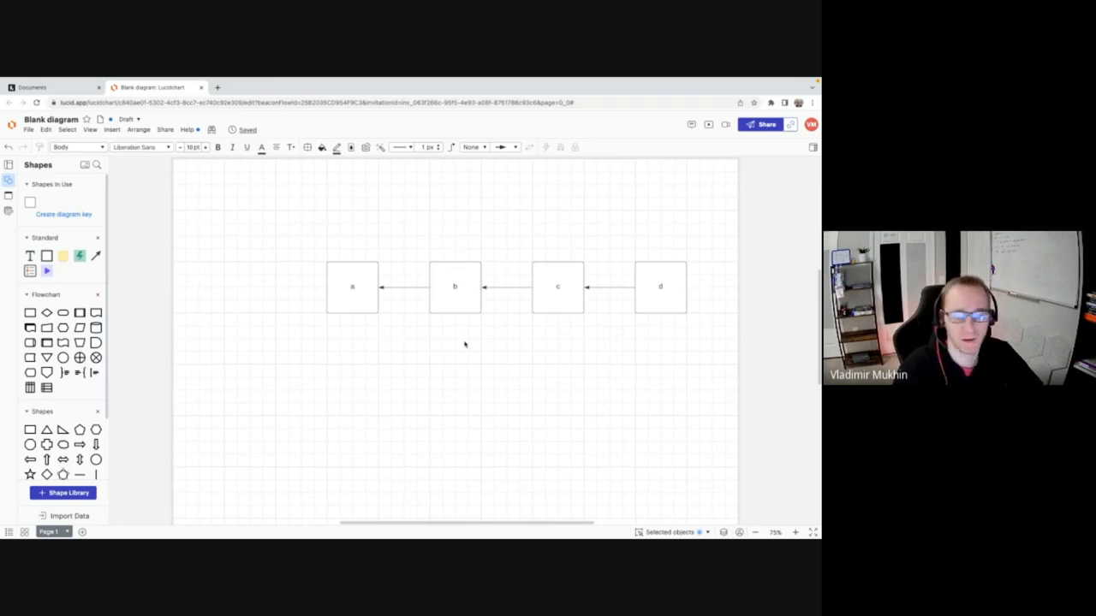
left_click(455, 288)
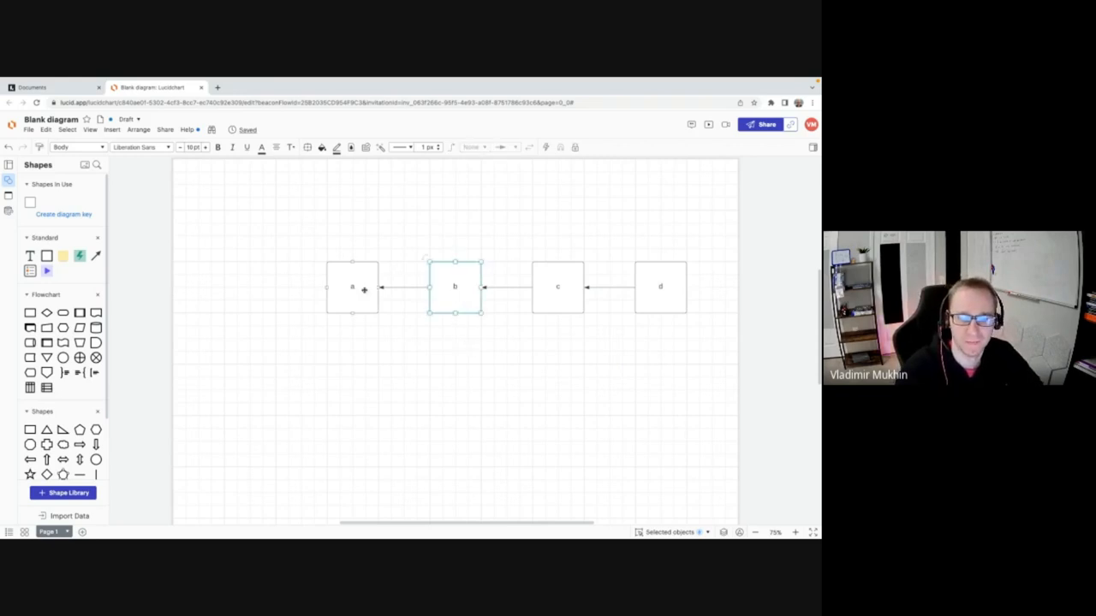
left_click(418, 356)
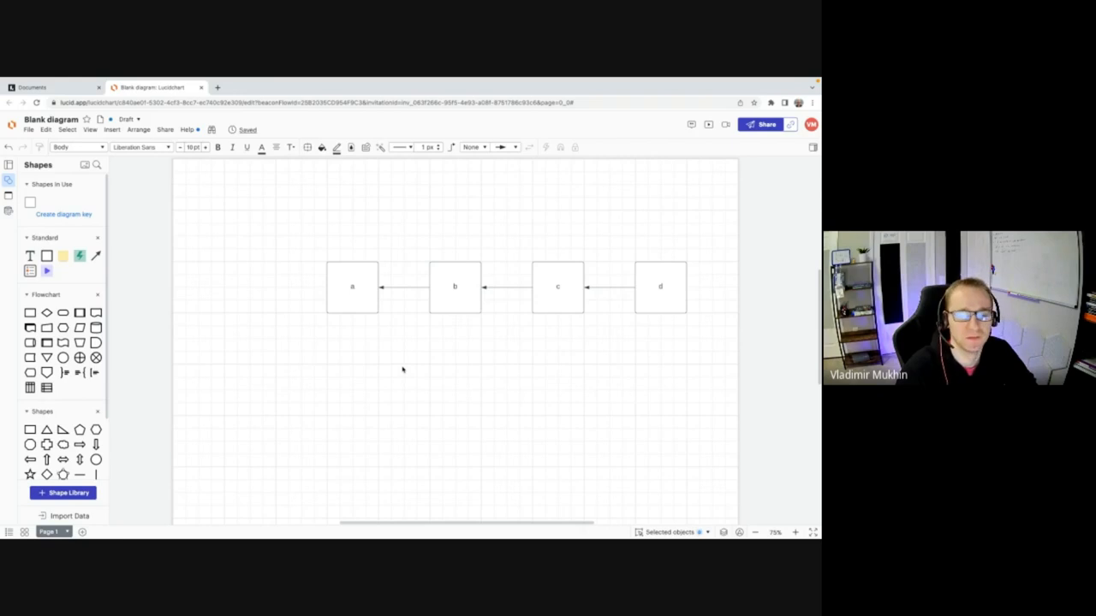
mouse_move(401, 349)
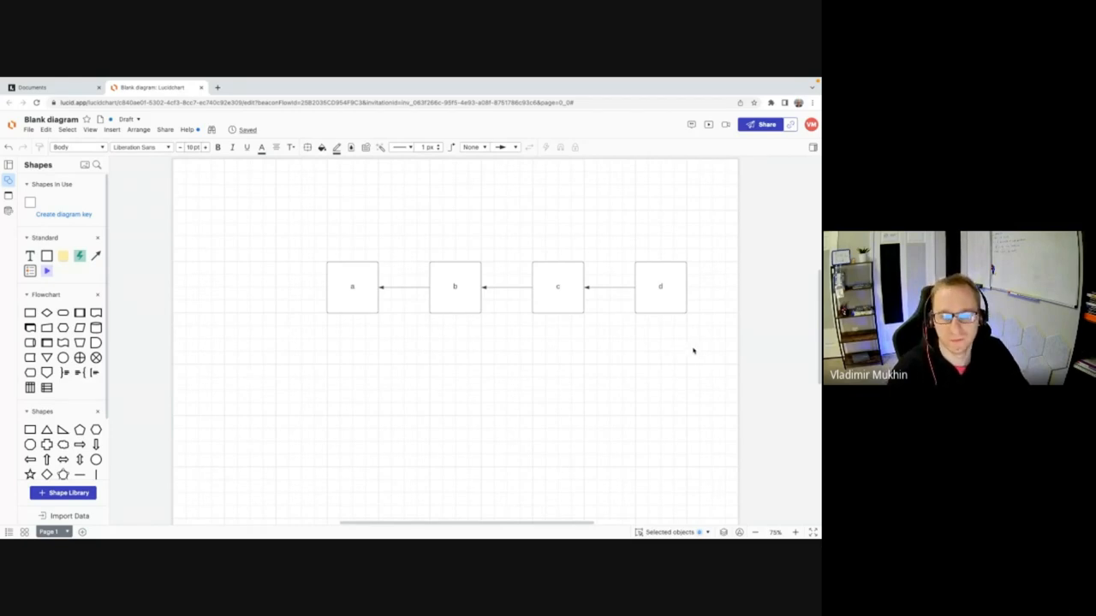
mouse_move(415, 325)
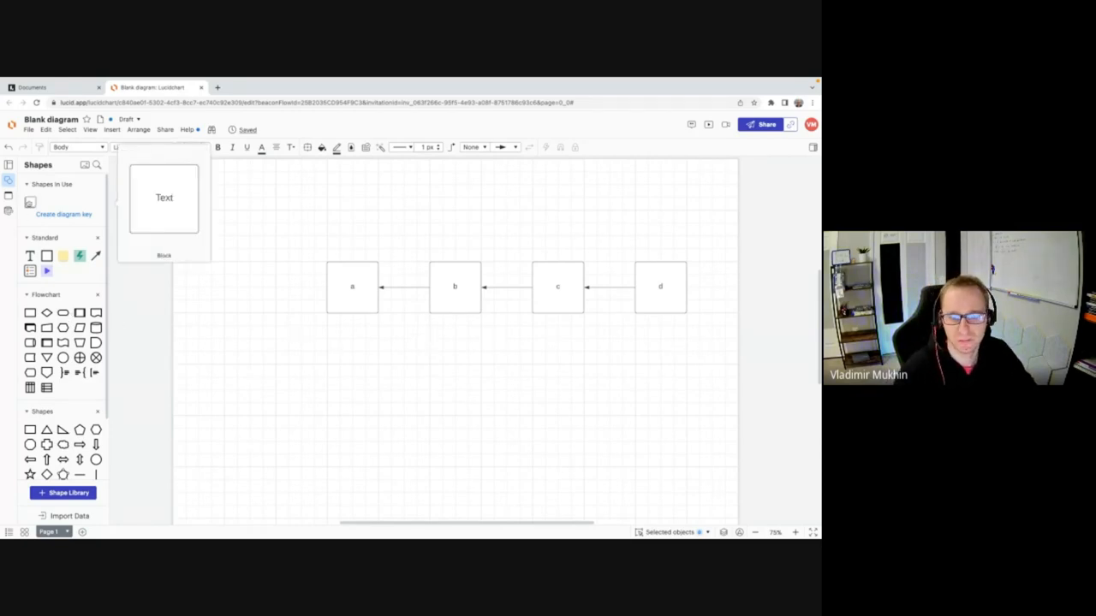
Drop a new box below B, label it 'a1', and point it into B.
left_click_drag(165, 198, 455, 394)
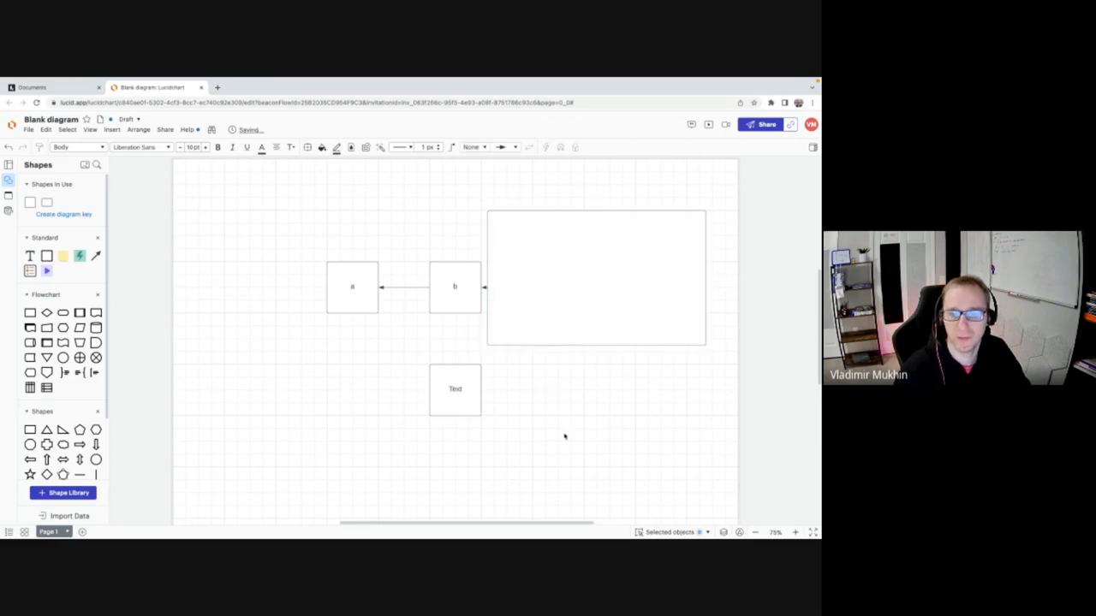
double_click(456, 390)
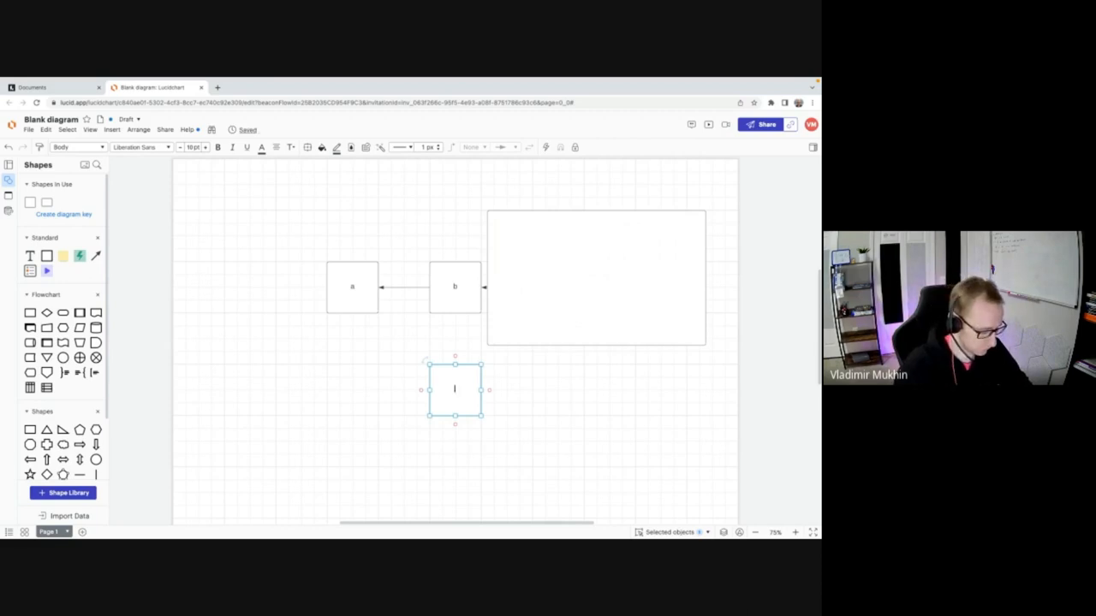
type("a")
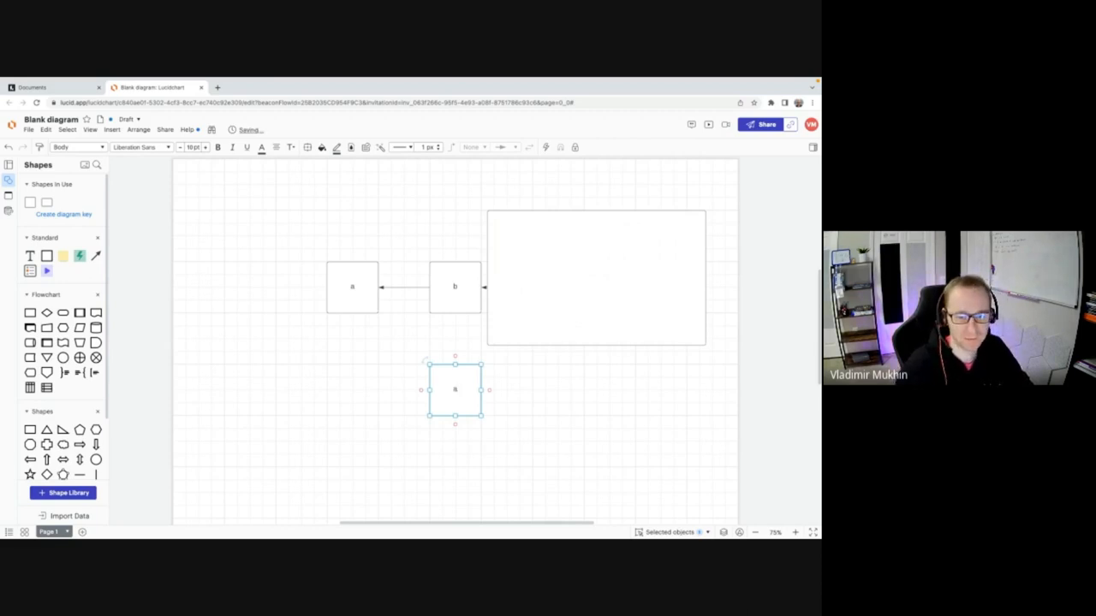
type("a1")
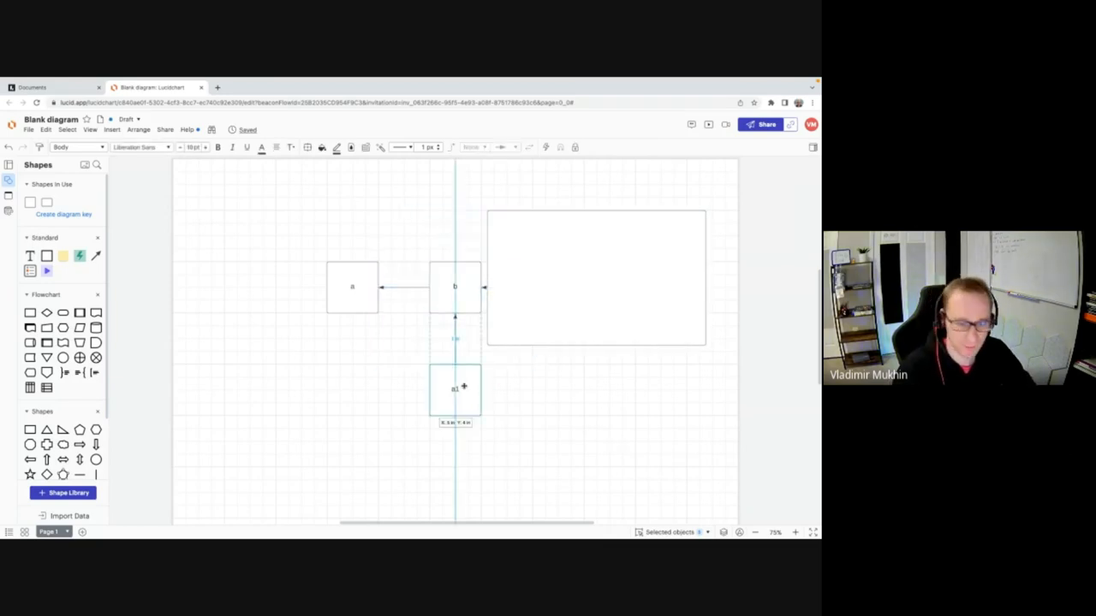
Place a copy b1 to the right of a1 with an arrow pointing back into a1.
left_click_drag(455, 388, 558, 407)
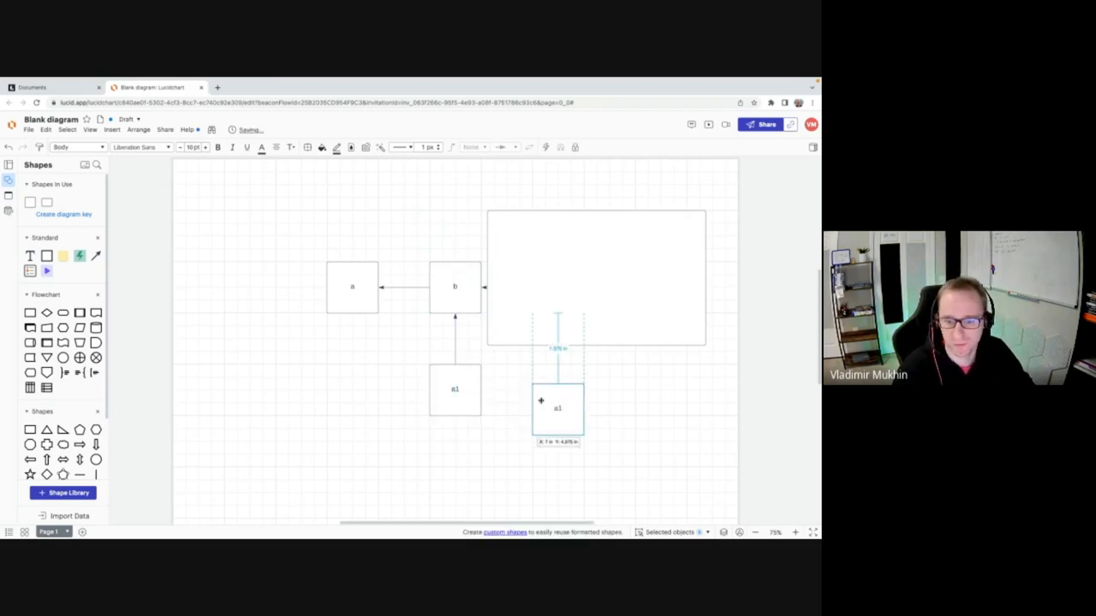
left_click_drag(558, 407, 558, 391)
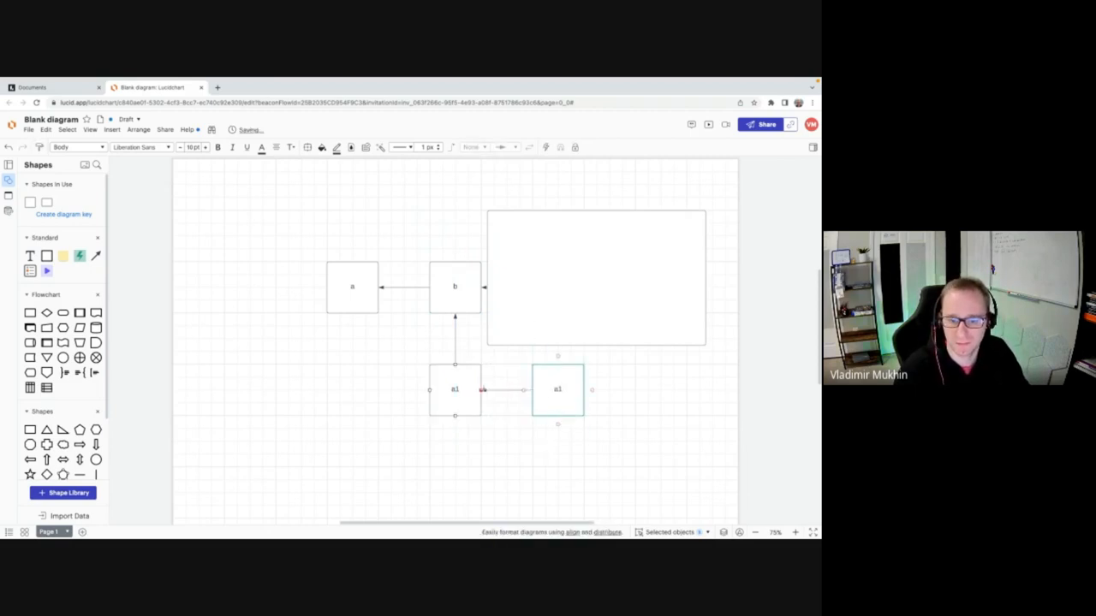
left_click(558, 389)
type("b")
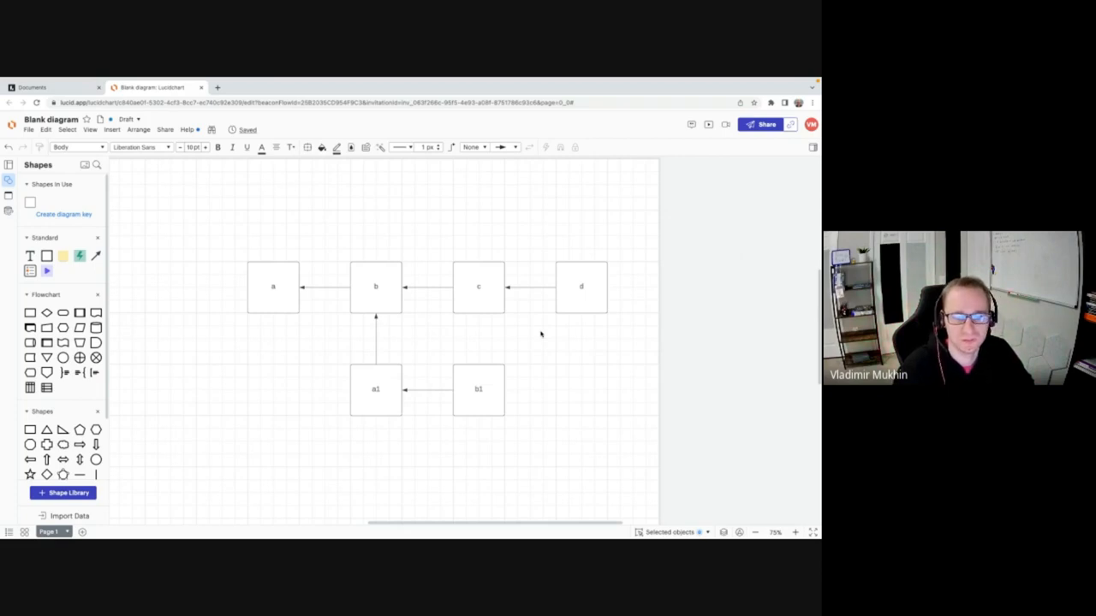
mouse_move(445, 389)
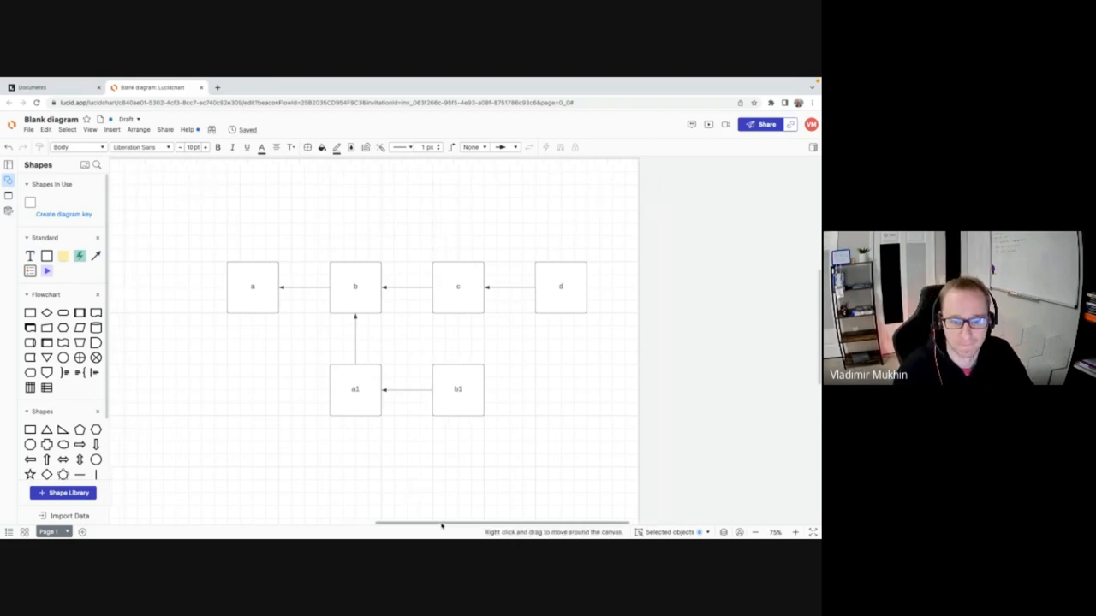
On empty canvas, place box a and a second box below-right, connected with an elbow connector.
scroll("down", 3)
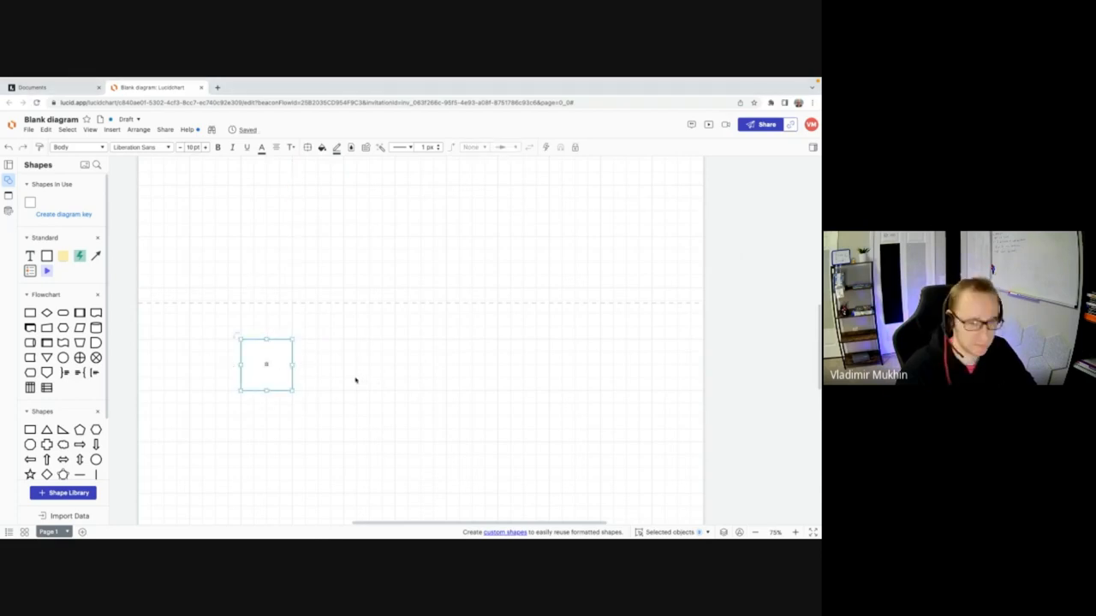
left_click_drag(265, 363, 298, 455)
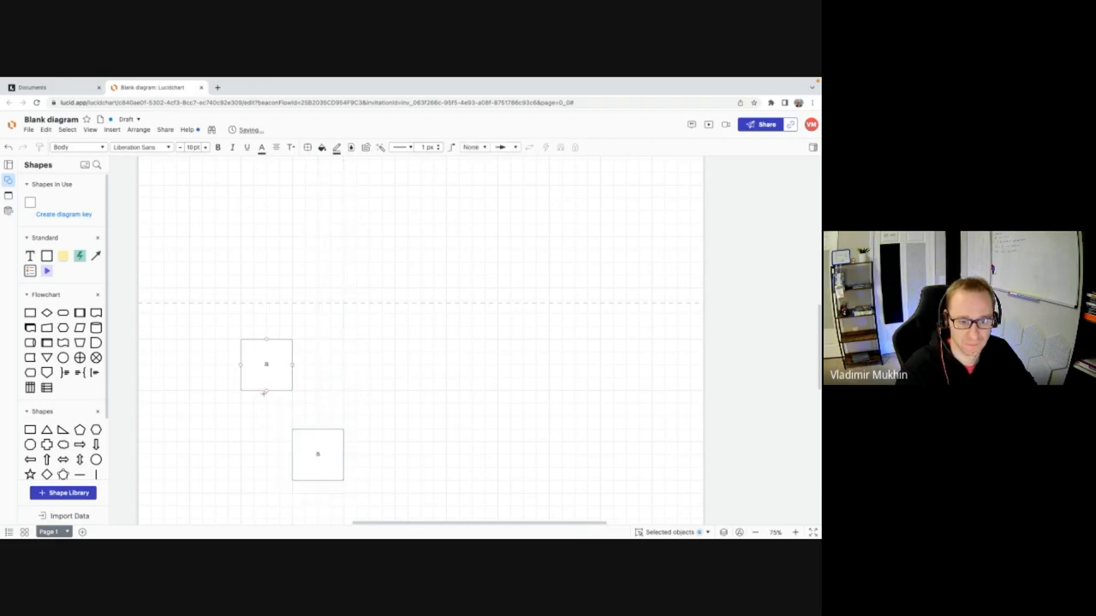
left_click_drag(265, 392, 291, 454)
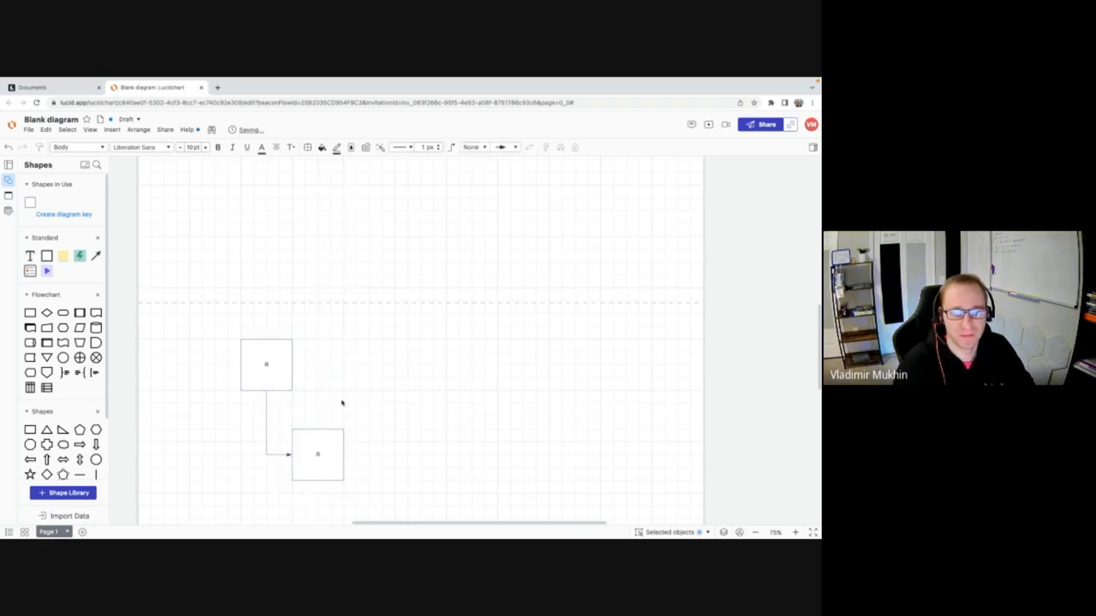
left_click(316, 454)
type("b")
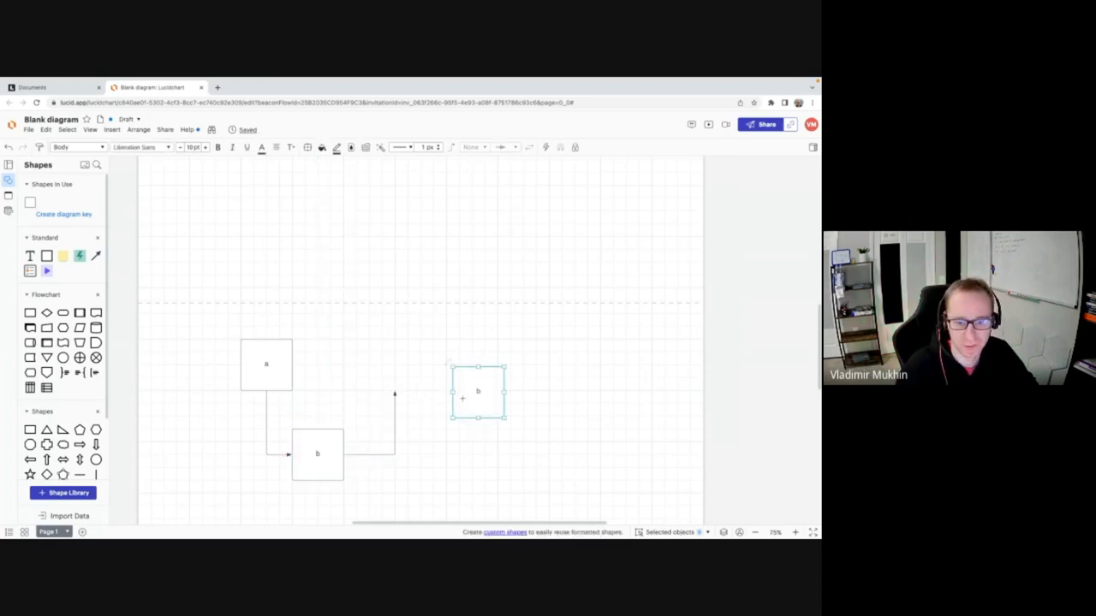
Draw the connection up to the second path and add a positioned 'merge' text label.
left_click_drag(478, 391, 393, 363)
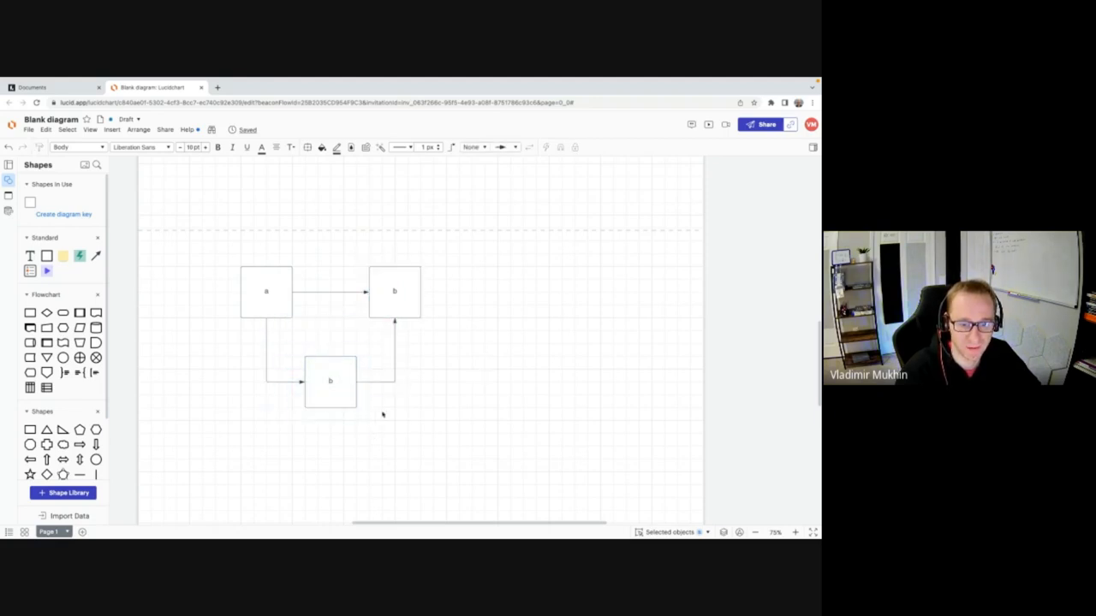
left_click(393, 291)
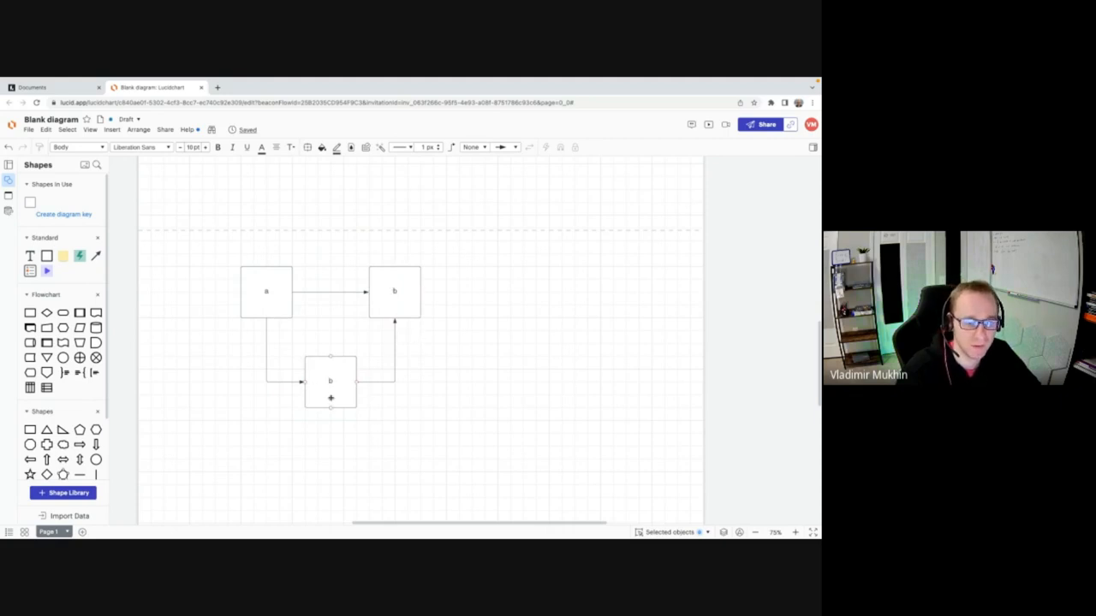
left_click_drag(197, 346, 469, 442)
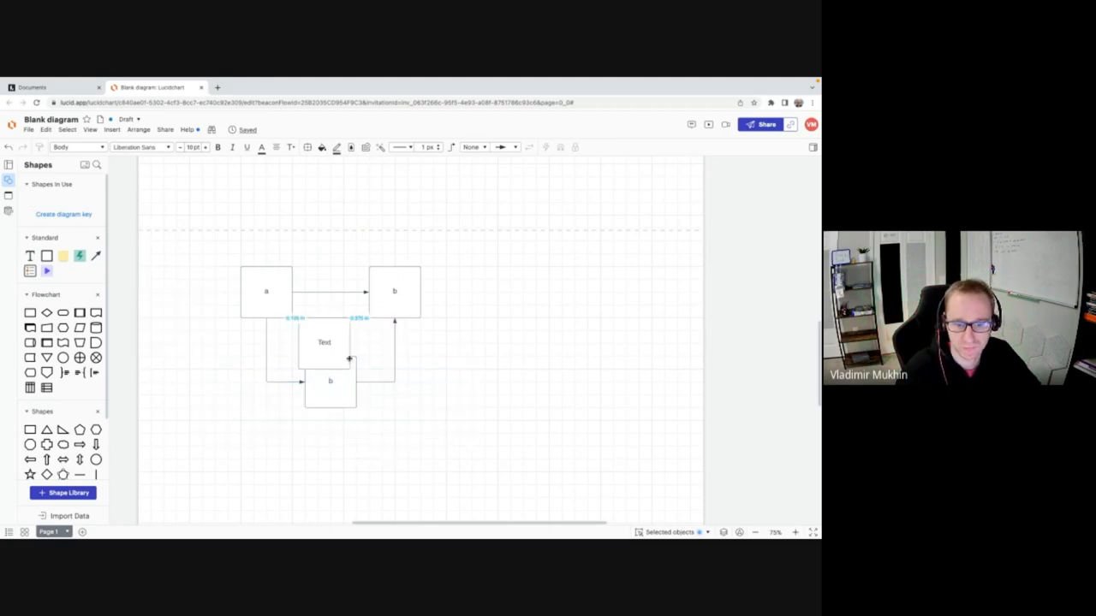
left_click_drag(324, 343, 432, 438)
type("merge")
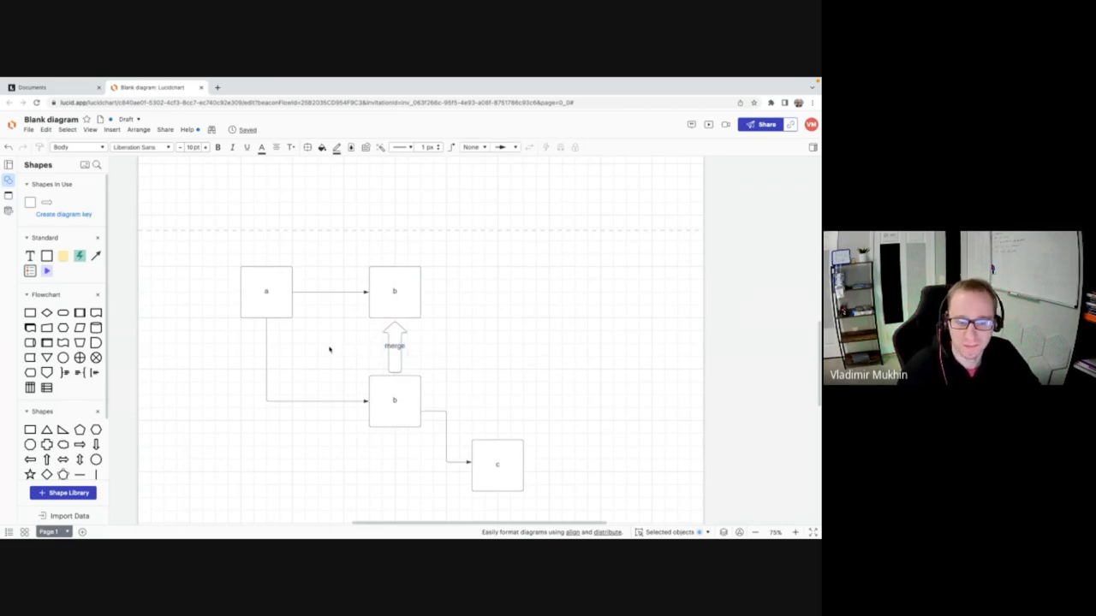
mouse_move(353, 375)
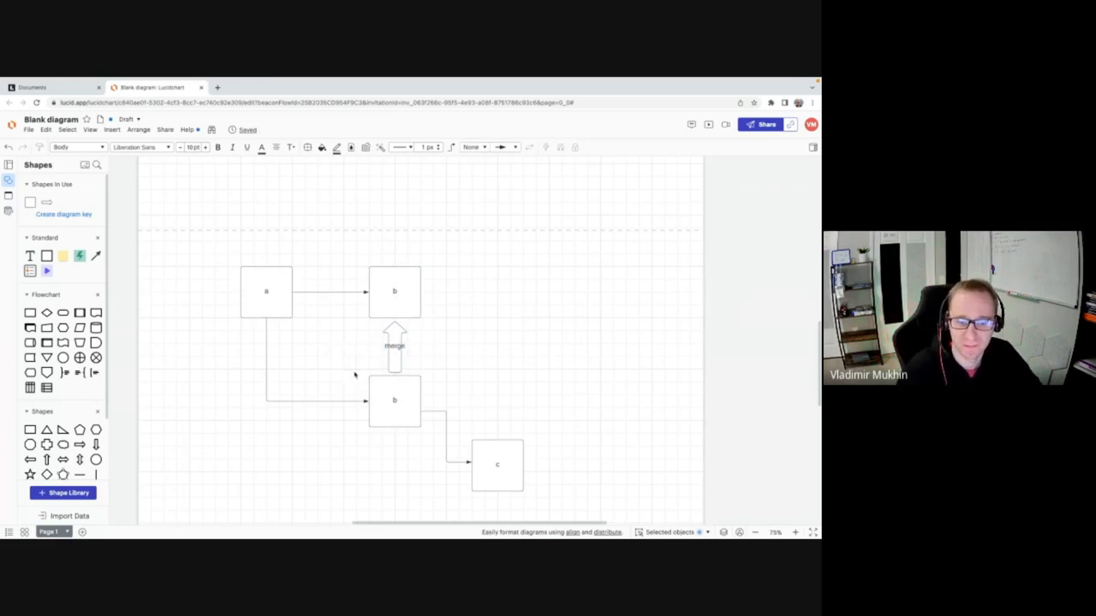
Move the trailing box up to the top right and connect it from the upper b box.
scroll("down", 3)
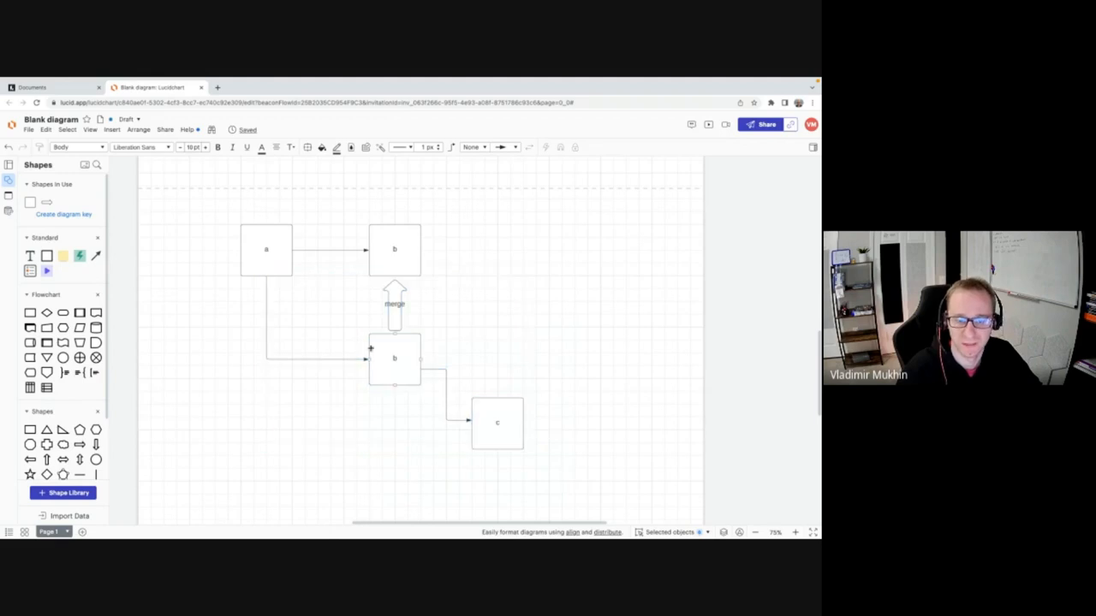
left_click(394, 250)
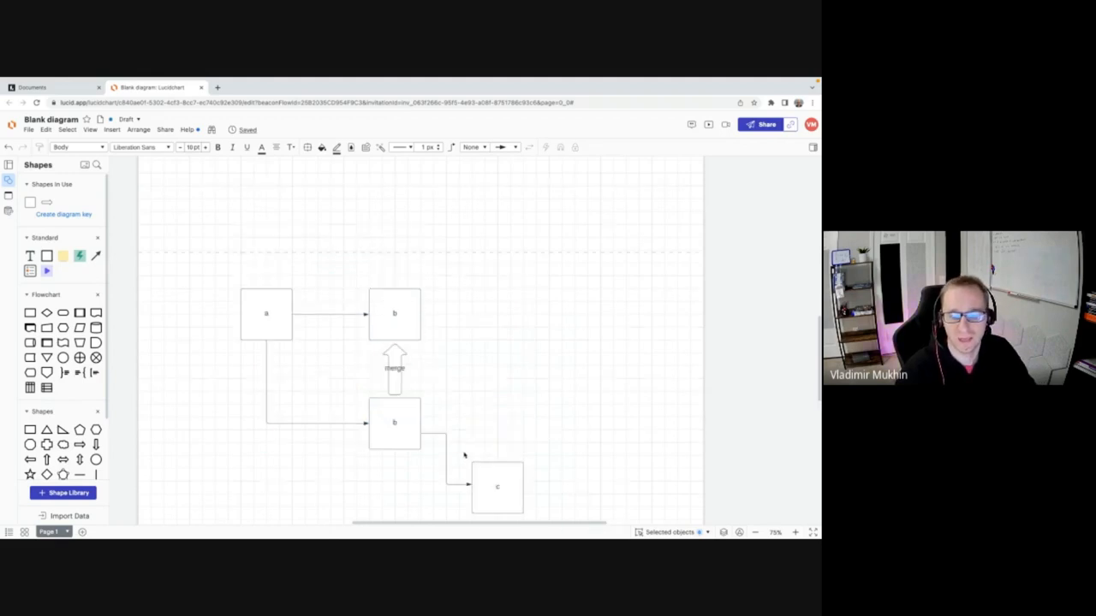
left_click(495, 493)
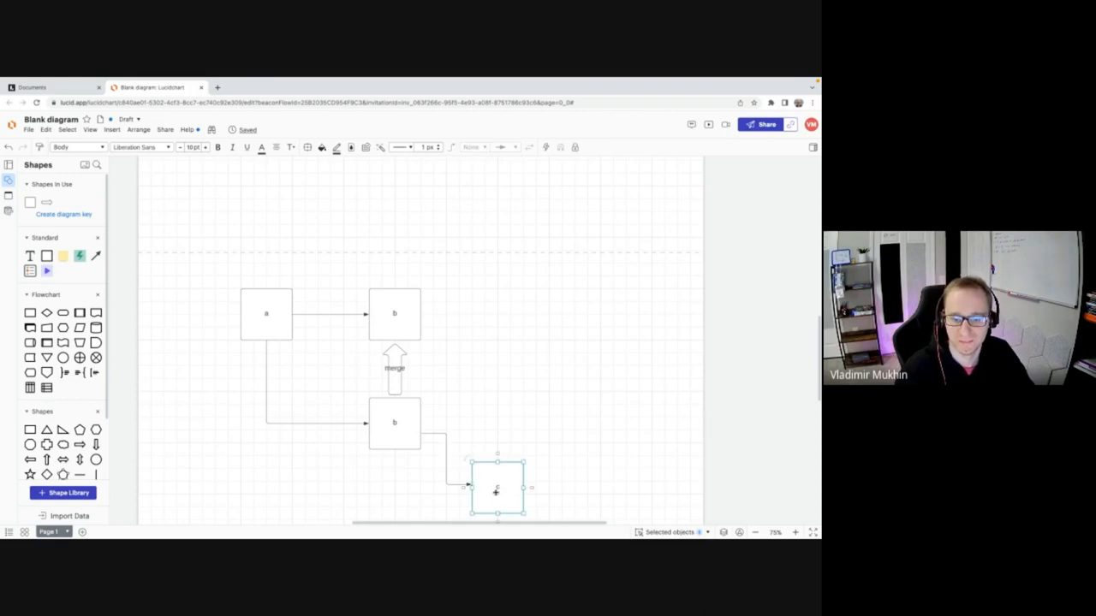
left_click_drag(496, 488, 480, 260)
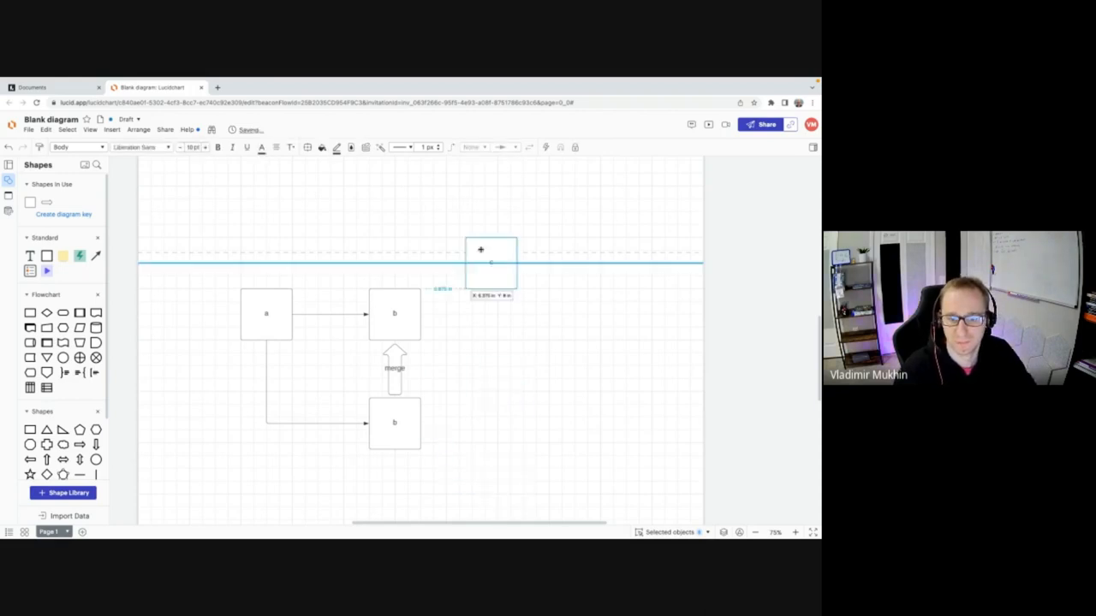
left_click_drag(490, 264, 483, 217)
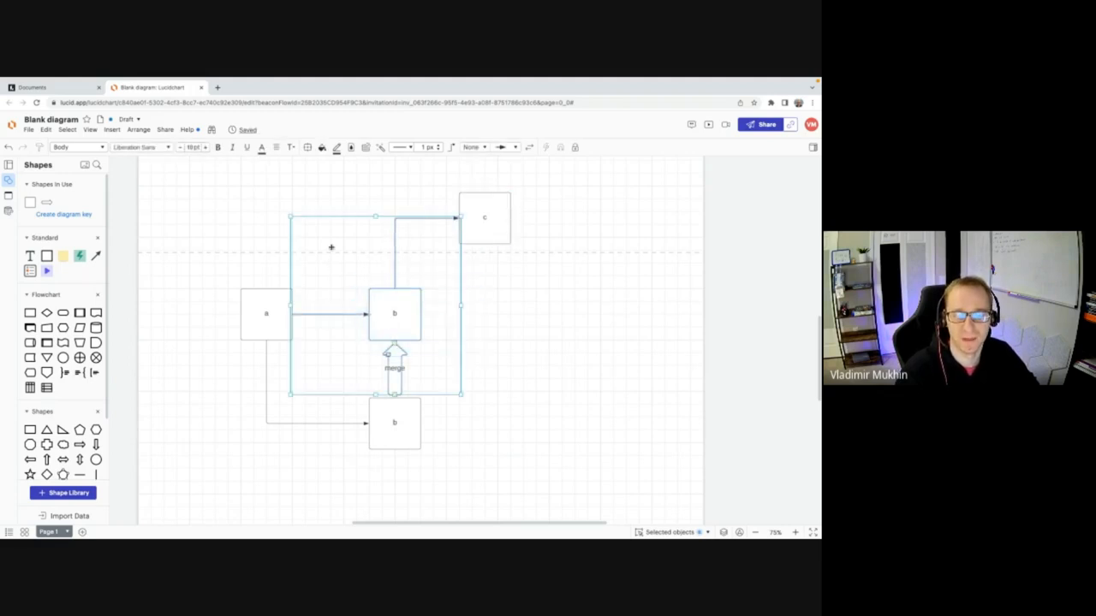
mouse_move(479, 280)
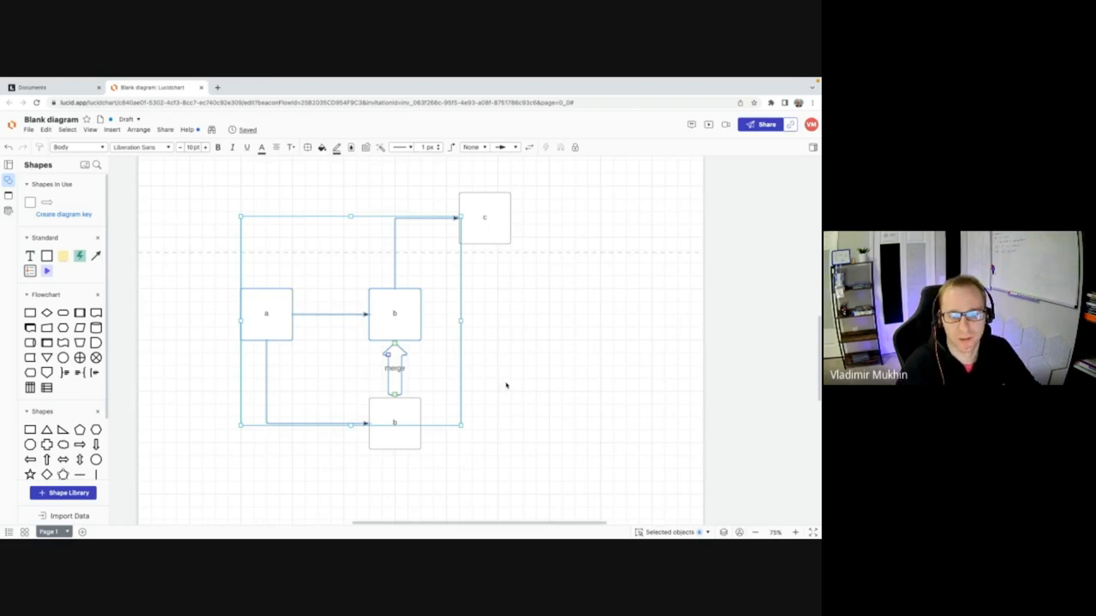
left_click(506, 385)
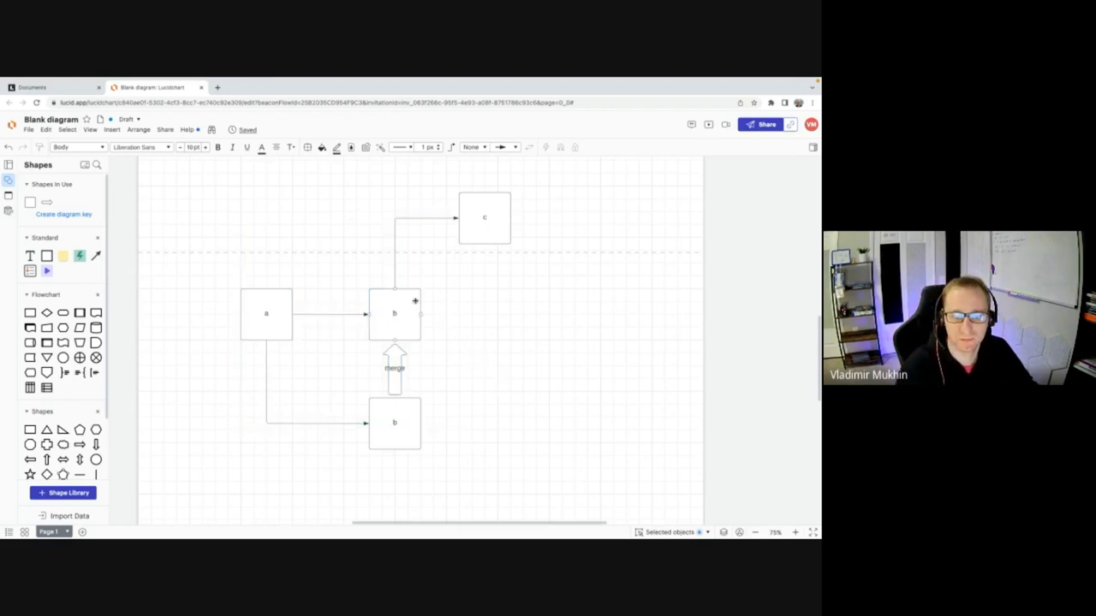
left_click(482, 219)
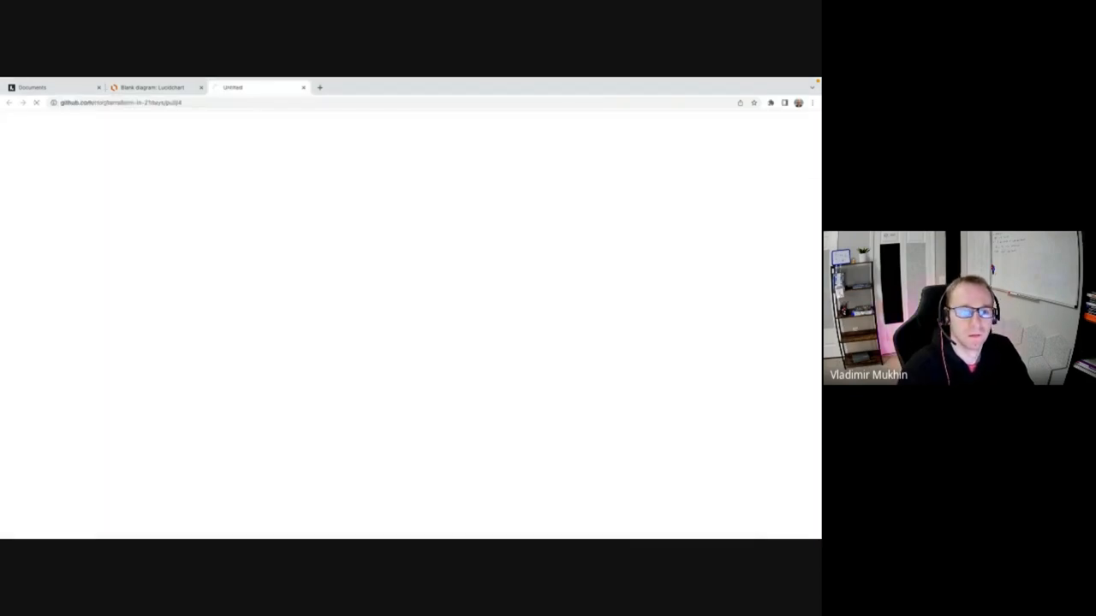
Open merged pull request 'used count and global local variables #4' and show its commits.
left_click(117, 102)
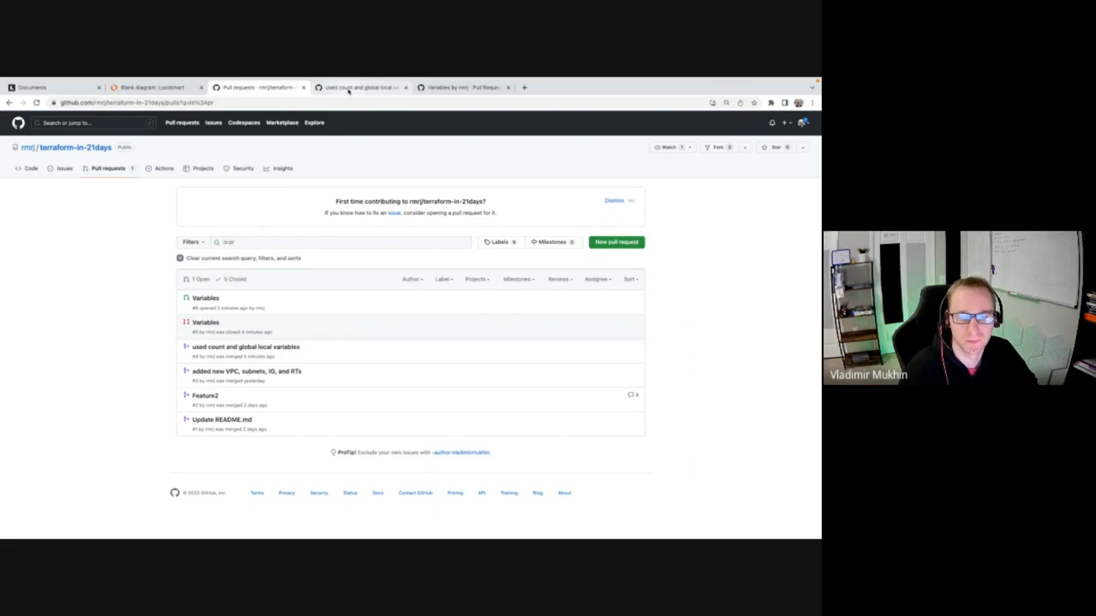
left_click(243, 346)
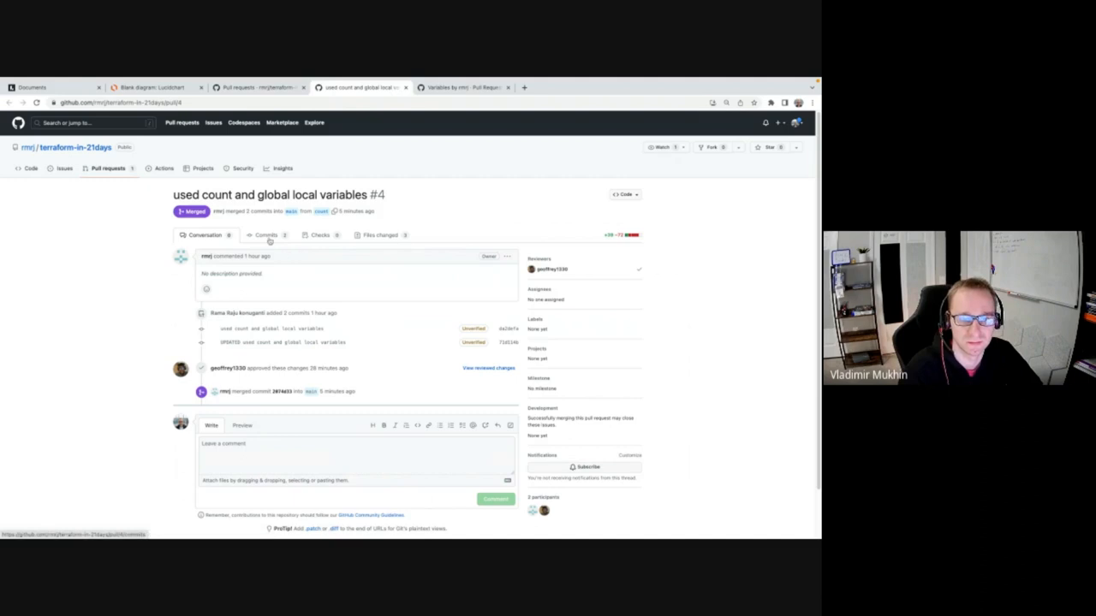
left_click(267, 237)
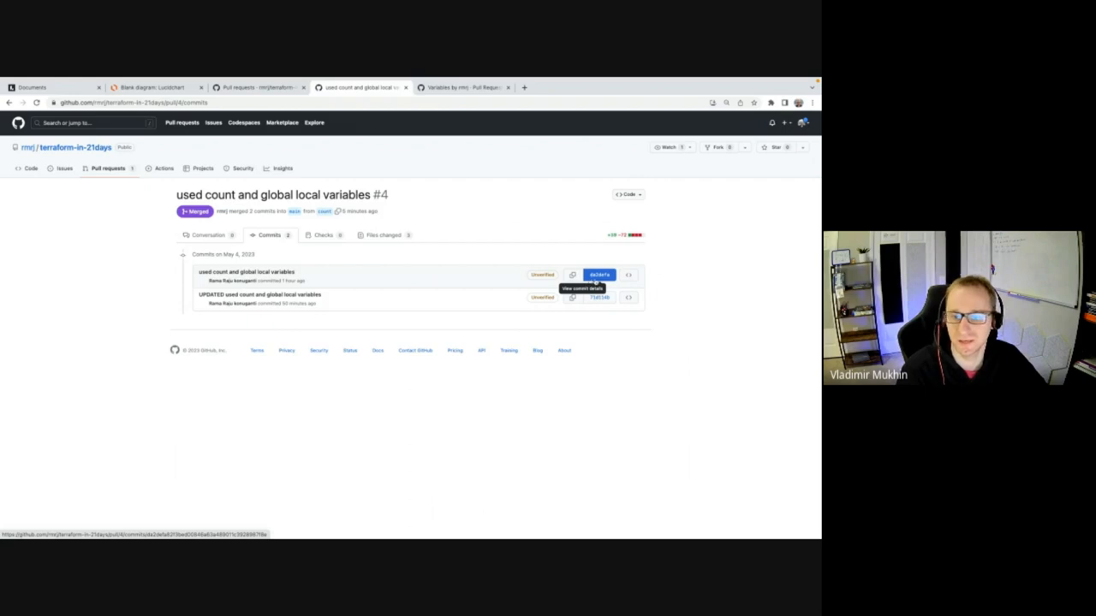
mouse_move(613, 291)
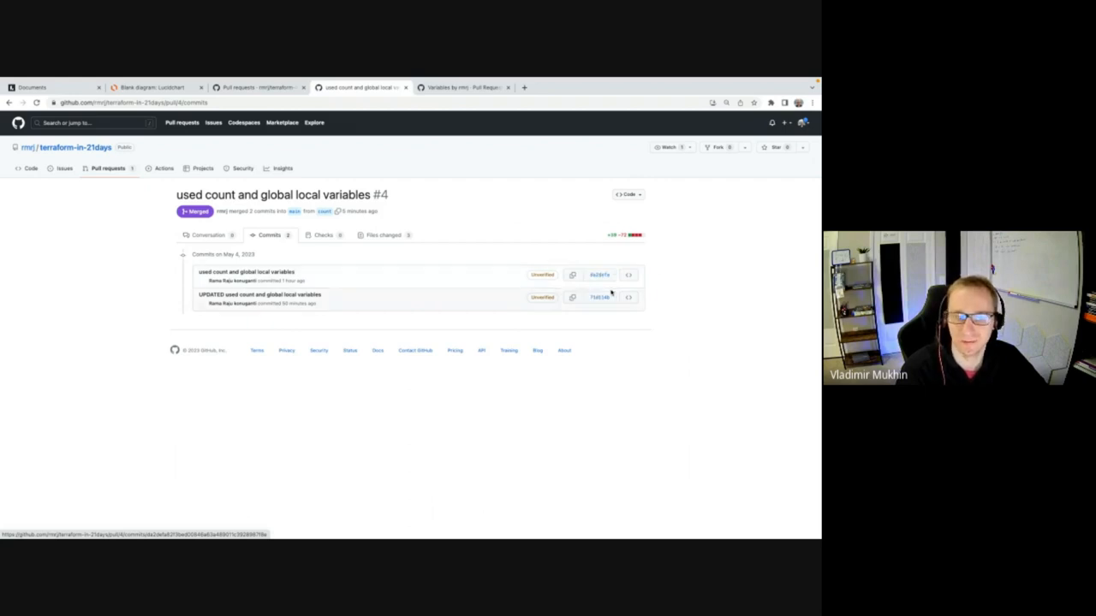
mouse_move(600, 298)
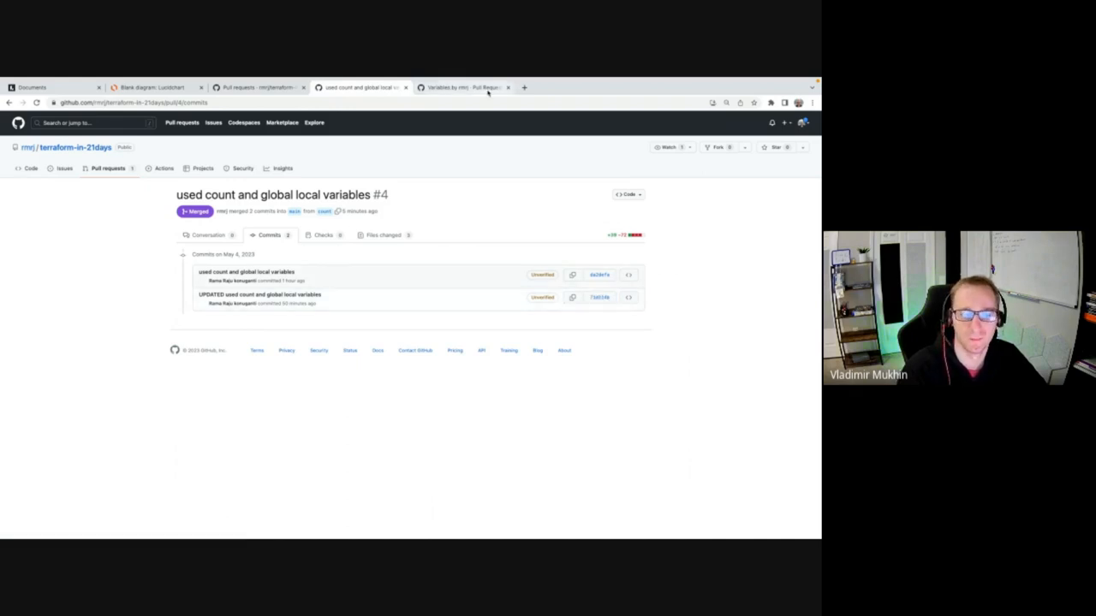
Compare the closed Variables #5 pull request's three commits with #4's, then return to the repository home.
left_click(465, 86)
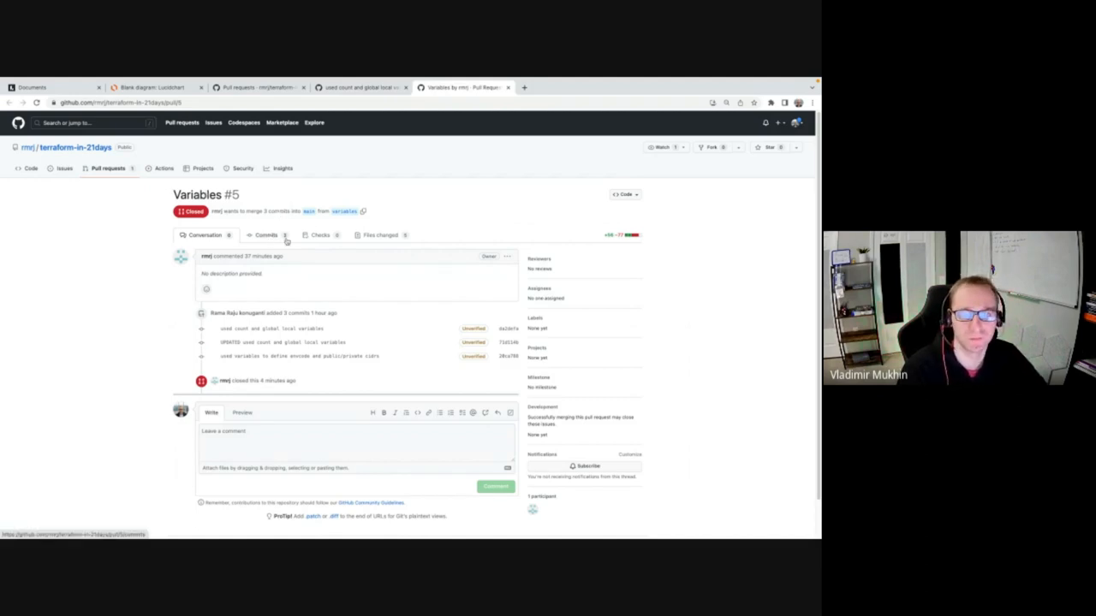
left_click(359, 88)
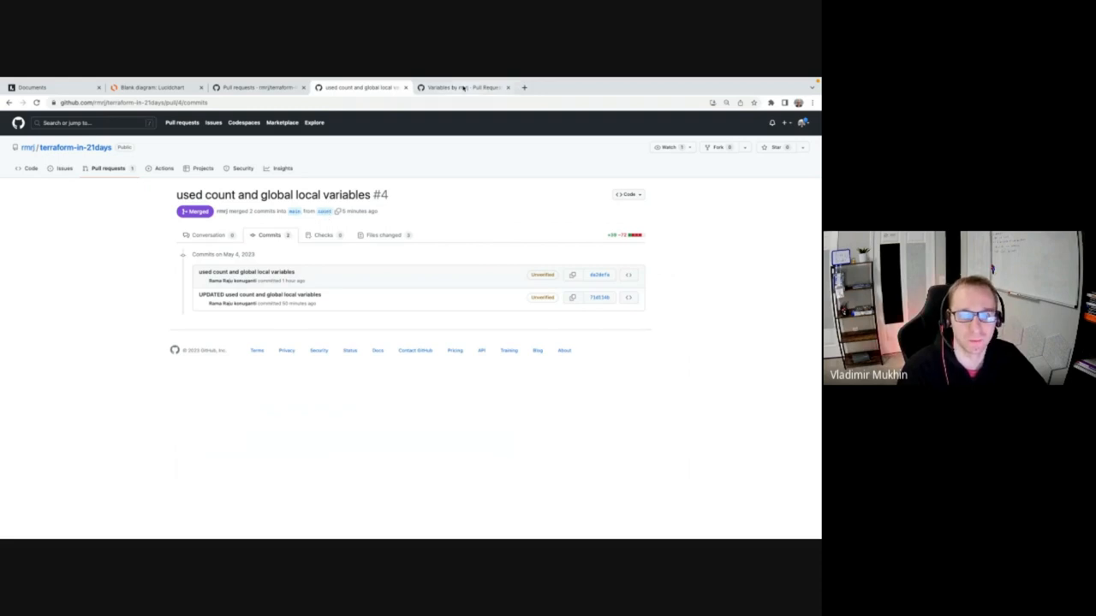
left_click(476, 86)
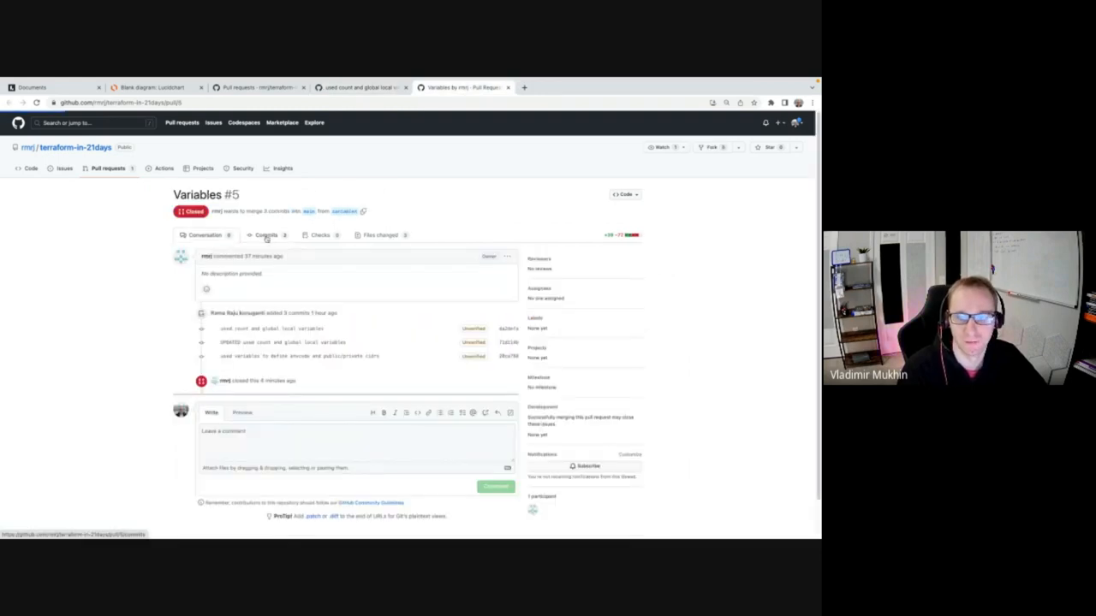
left_click(267, 234)
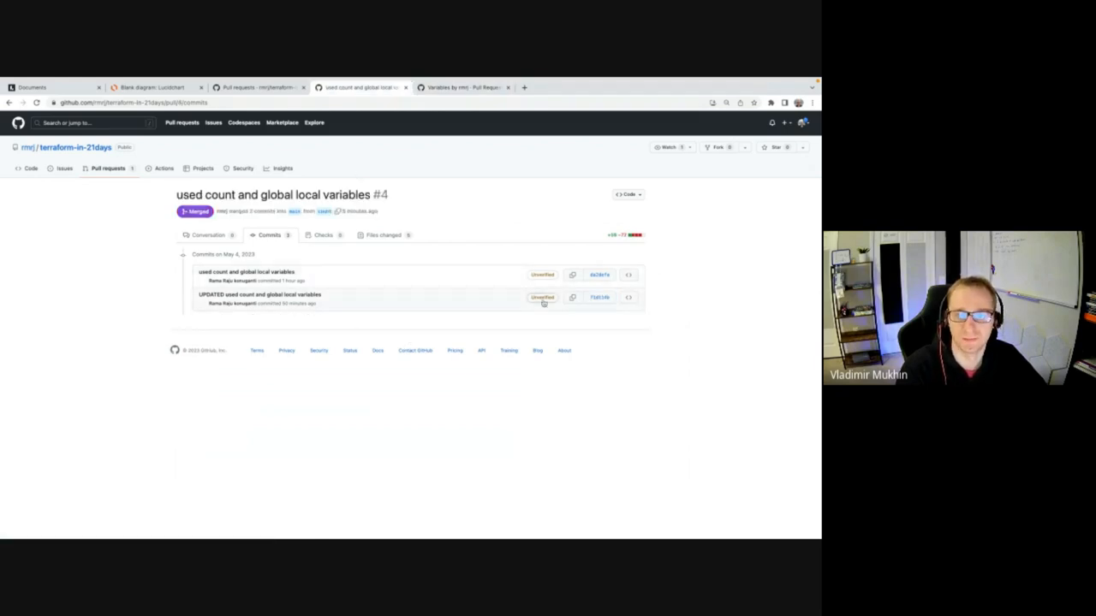
left_click(476, 86)
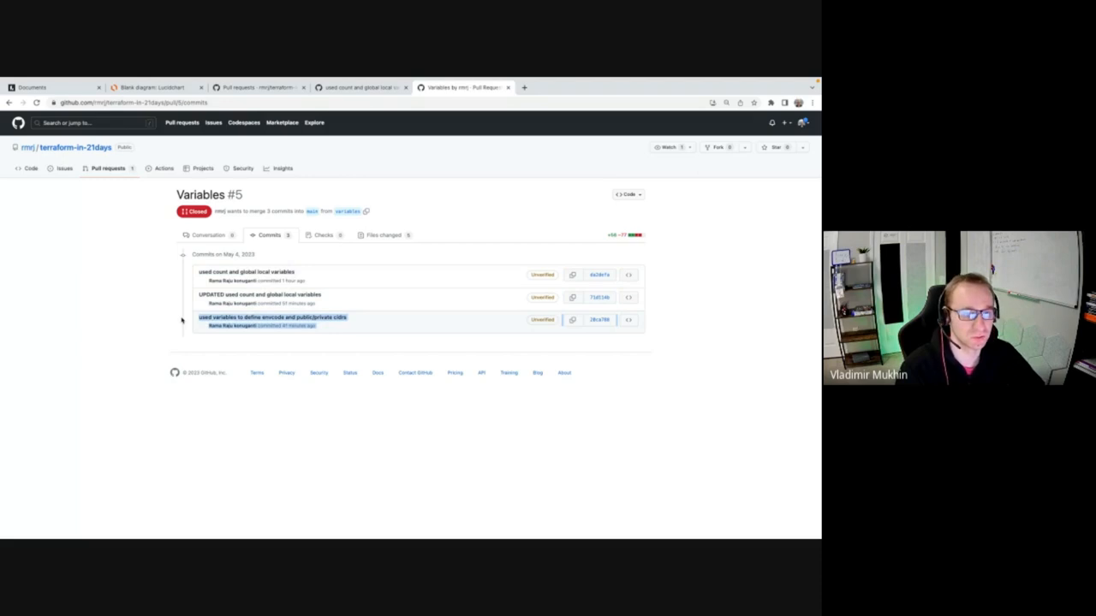
mouse_move(349, 315)
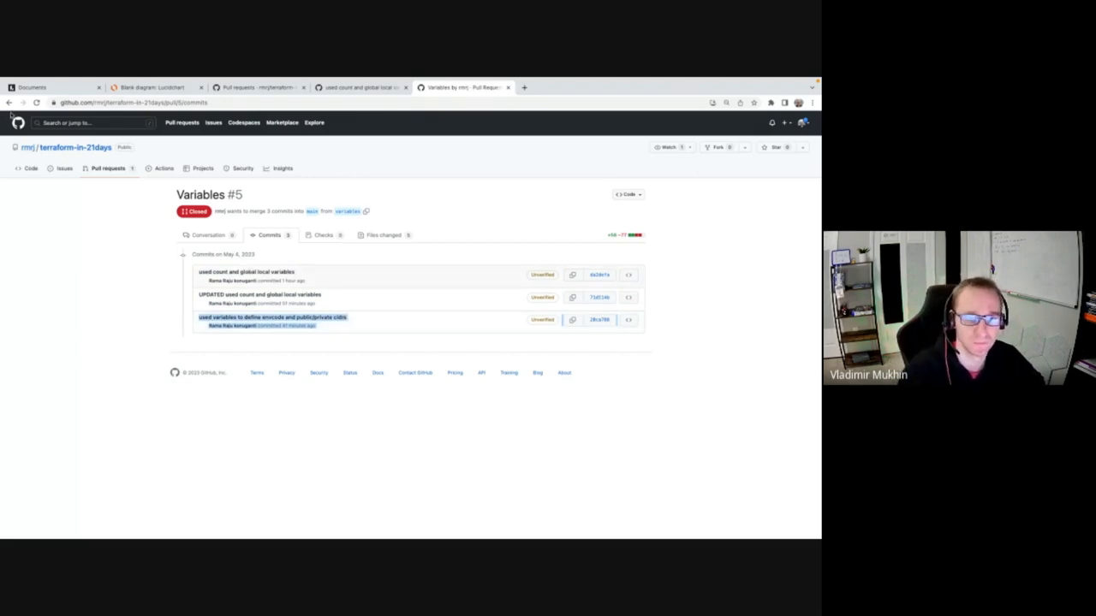
left_click(199, 234)
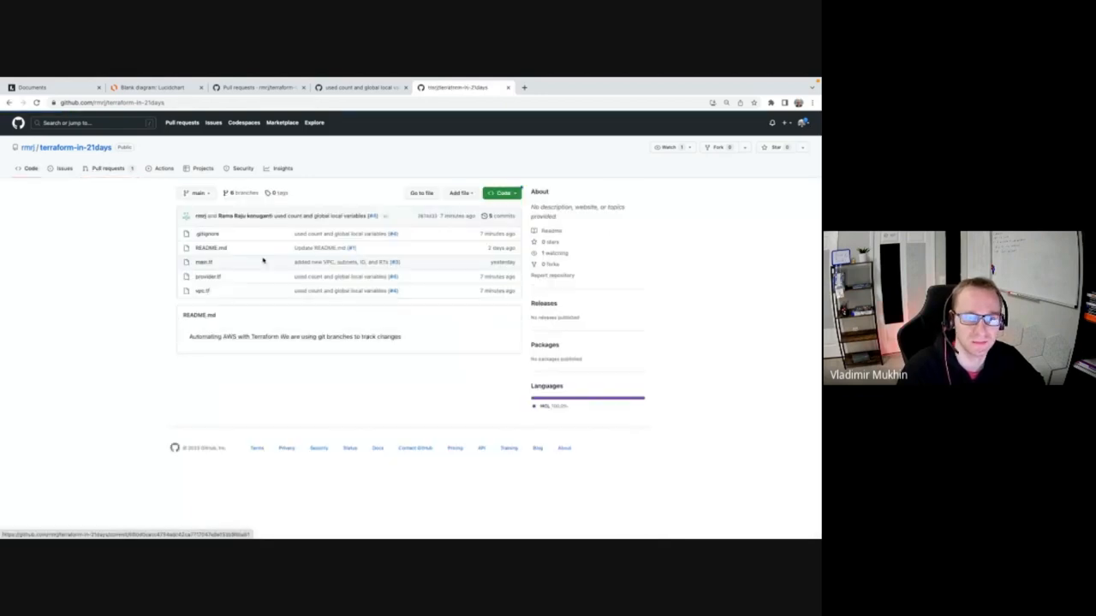
Open the conflicting Variables #6 pull request and list its four commits.
left_click(106, 167)
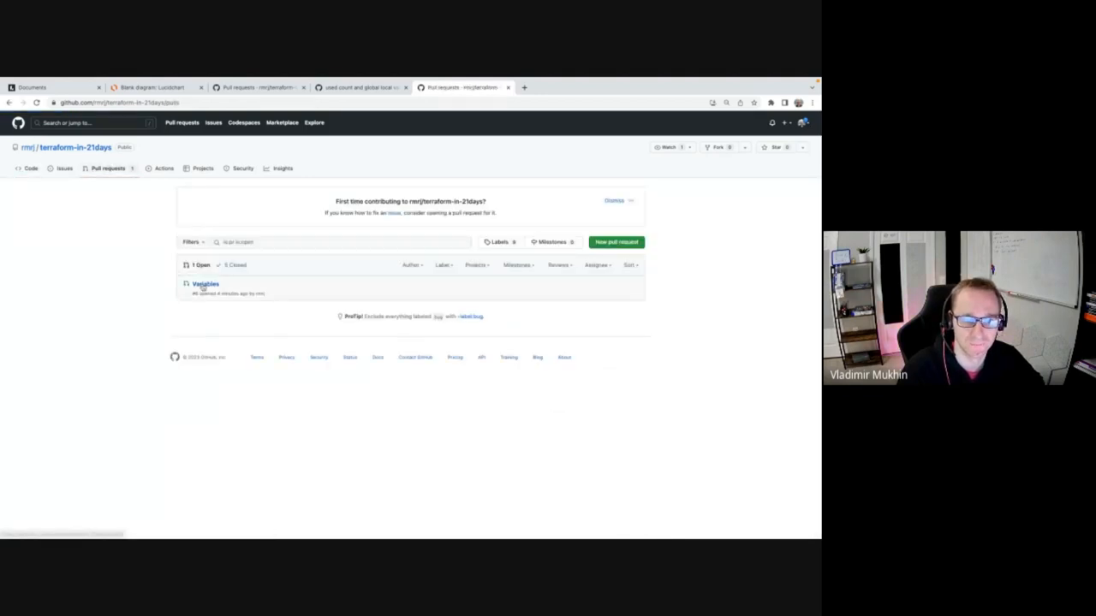
left_click(206, 284)
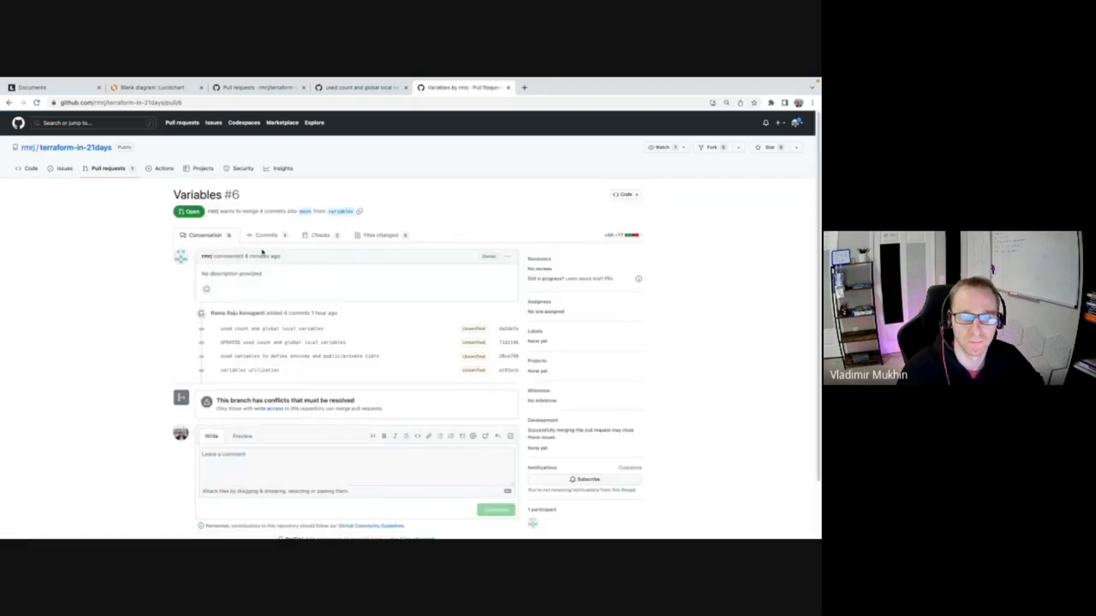
left_click(267, 235)
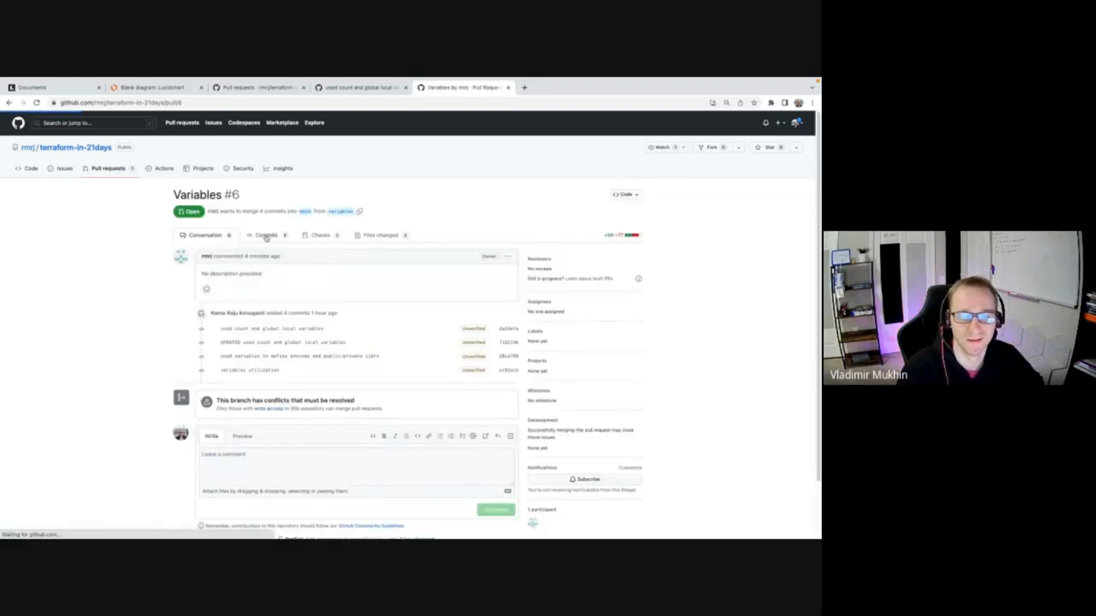
left_click(267, 234)
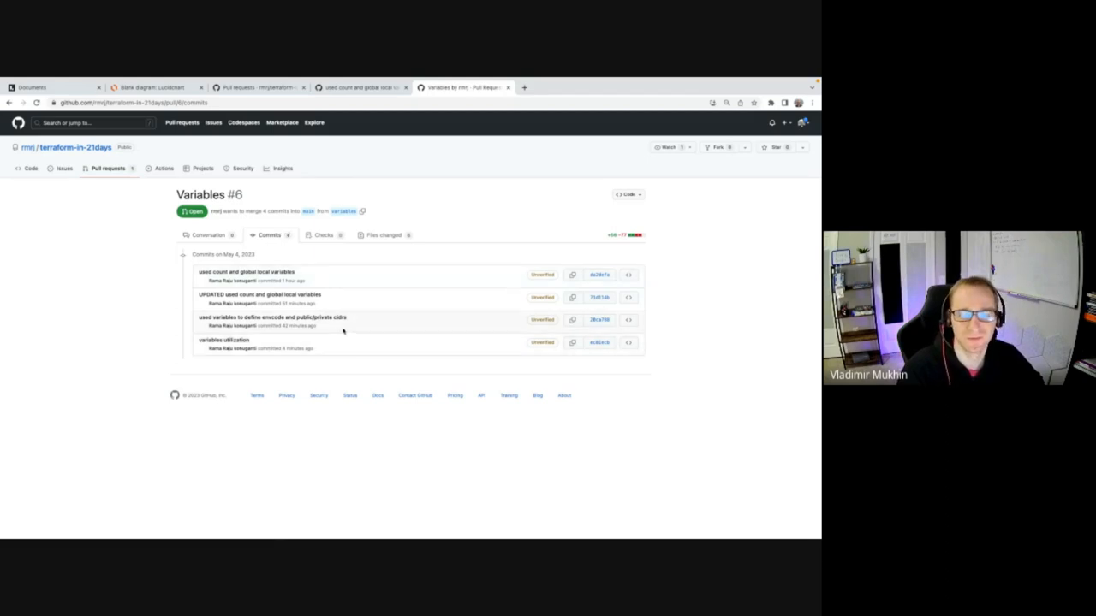
mouse_move(353, 316)
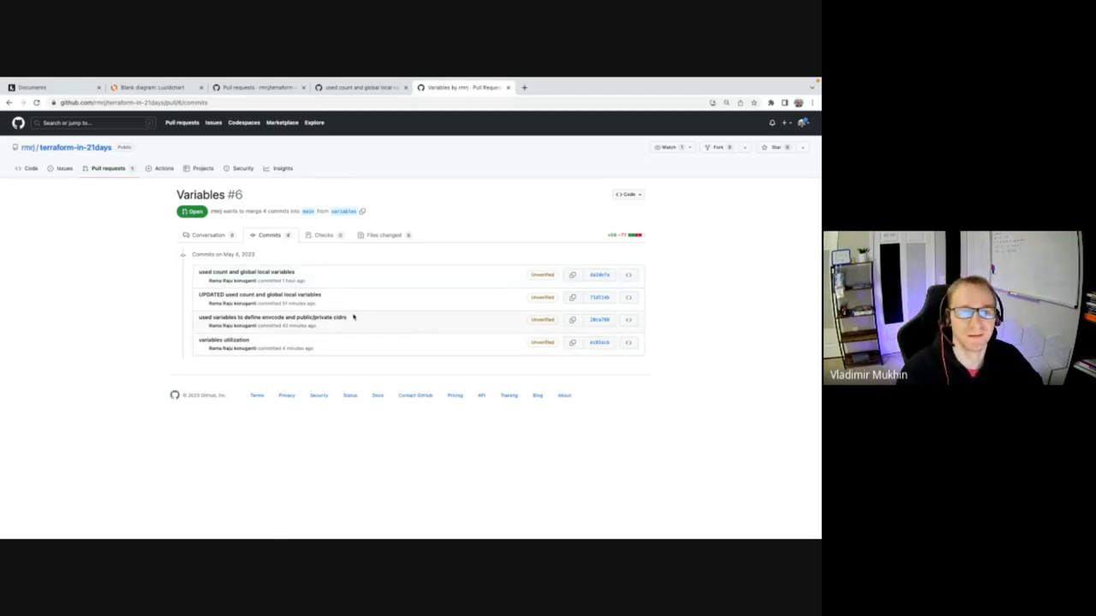
left_click(359, 85)
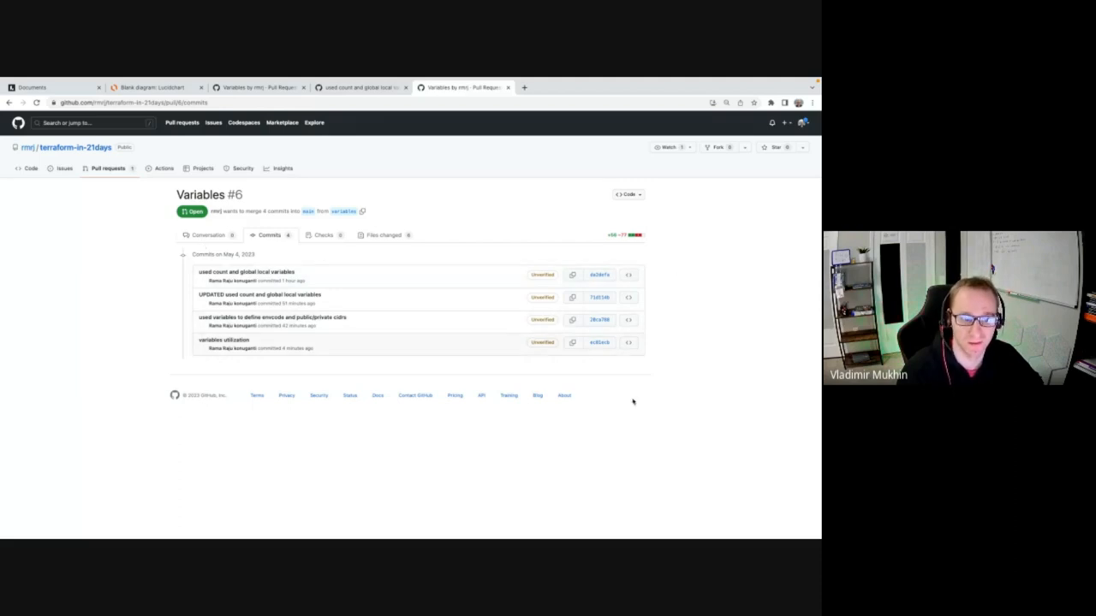
mouse_move(185, 343)
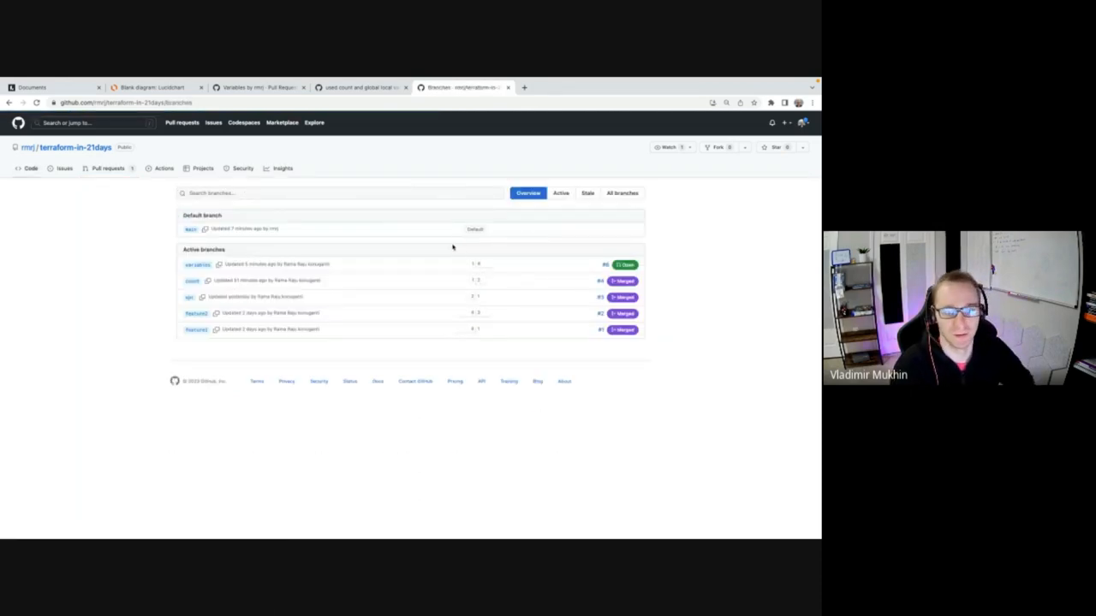
mouse_move(490, 265)
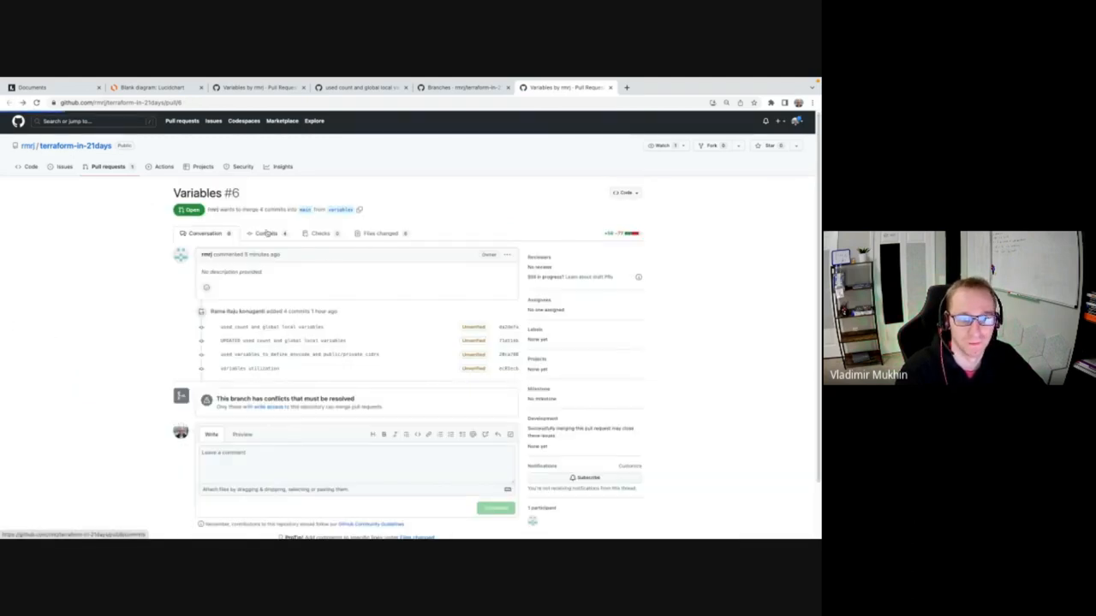
Recheck Variables #6's commits, then show the repository's active branches overview.
left_click(266, 233)
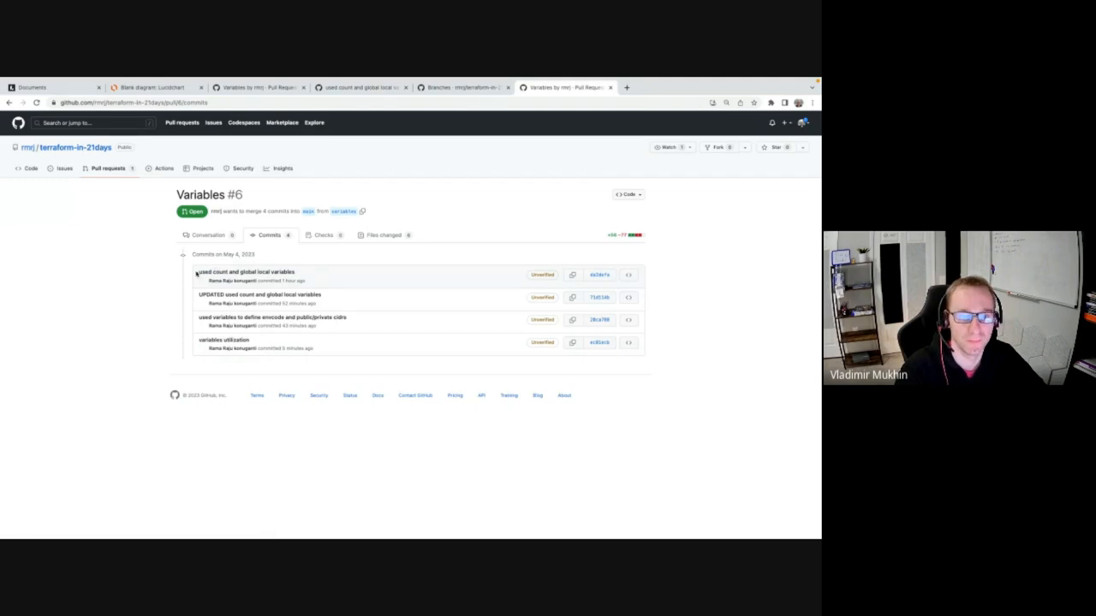
mouse_move(198, 352)
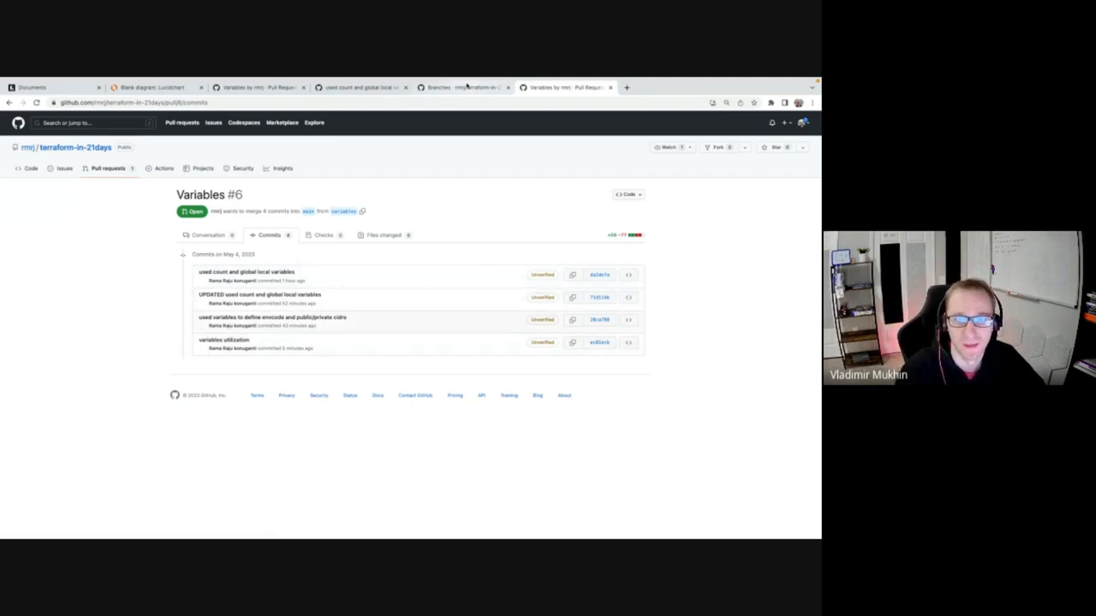
left_click(471, 86)
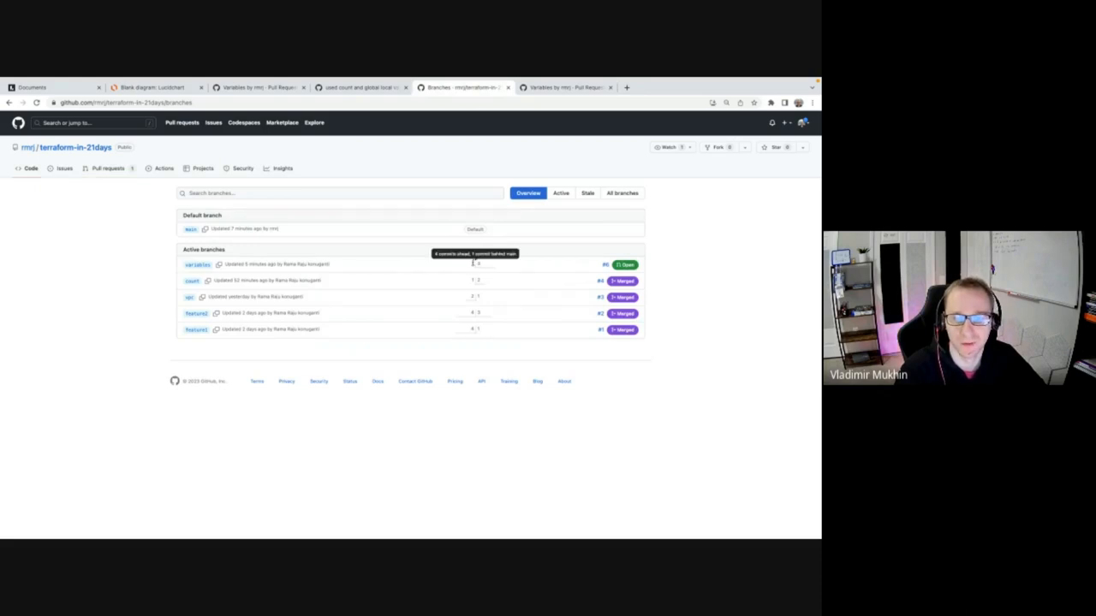
mouse_move(394, 264)
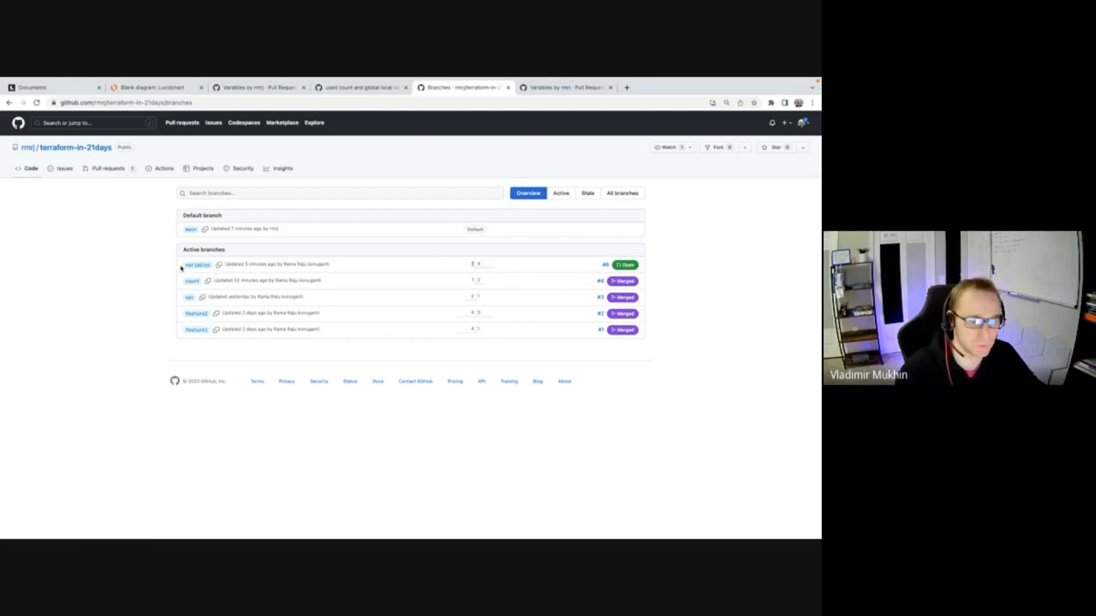
mouse_move(310, 272)
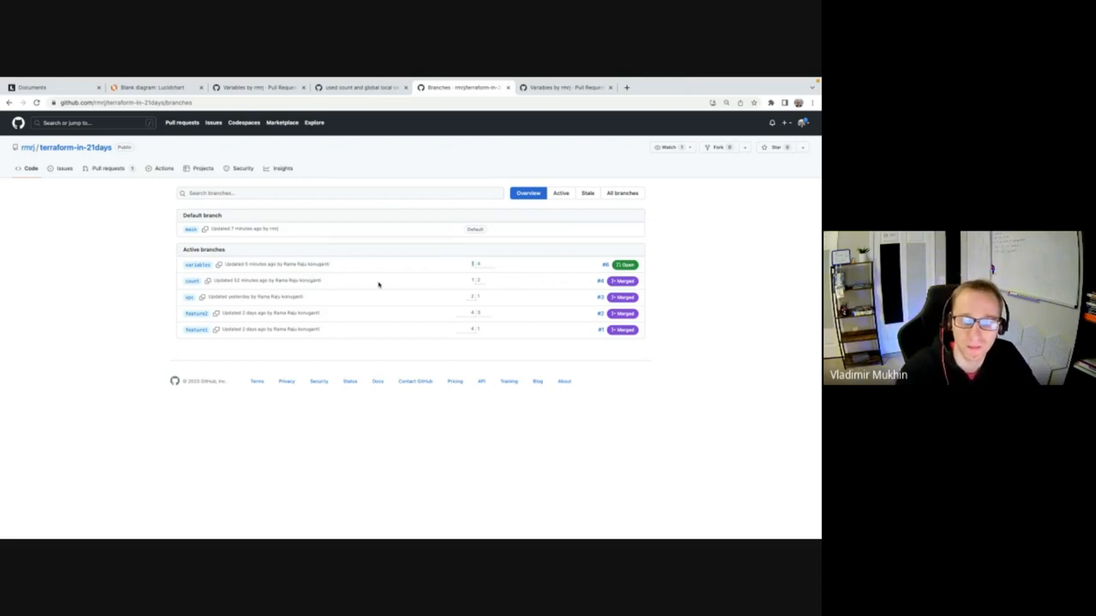
mouse_move(503, 257)
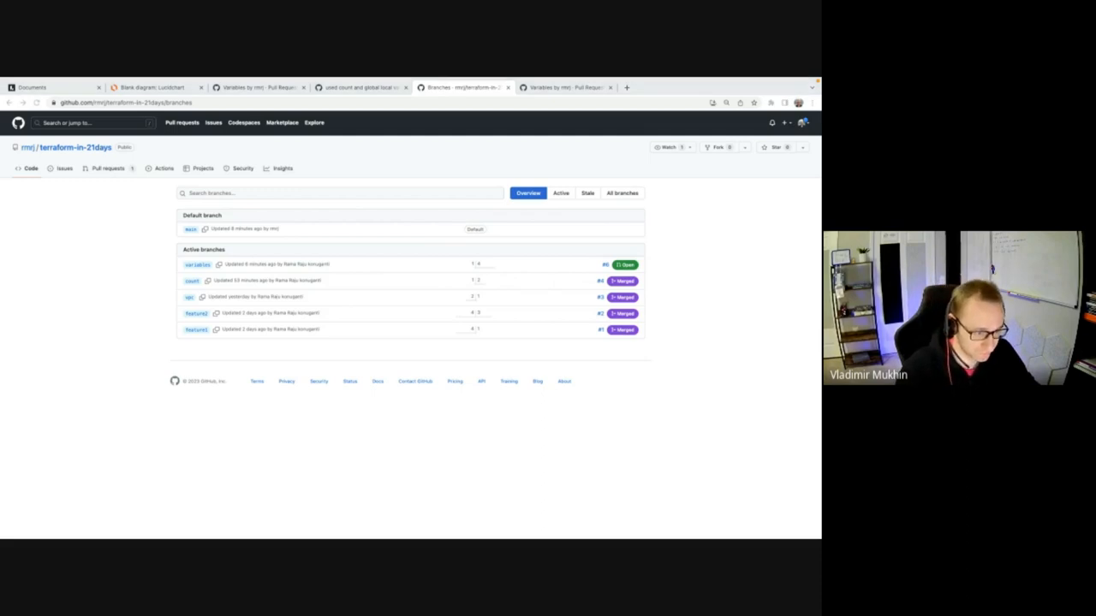
mouse_move(414, 441)
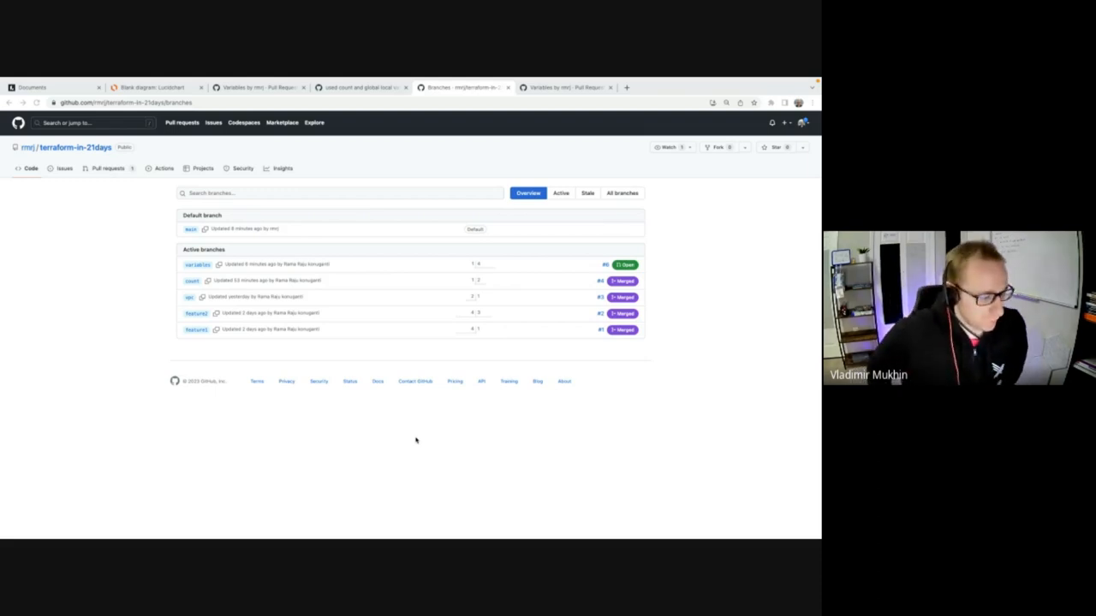
mouse_move(219, 404)
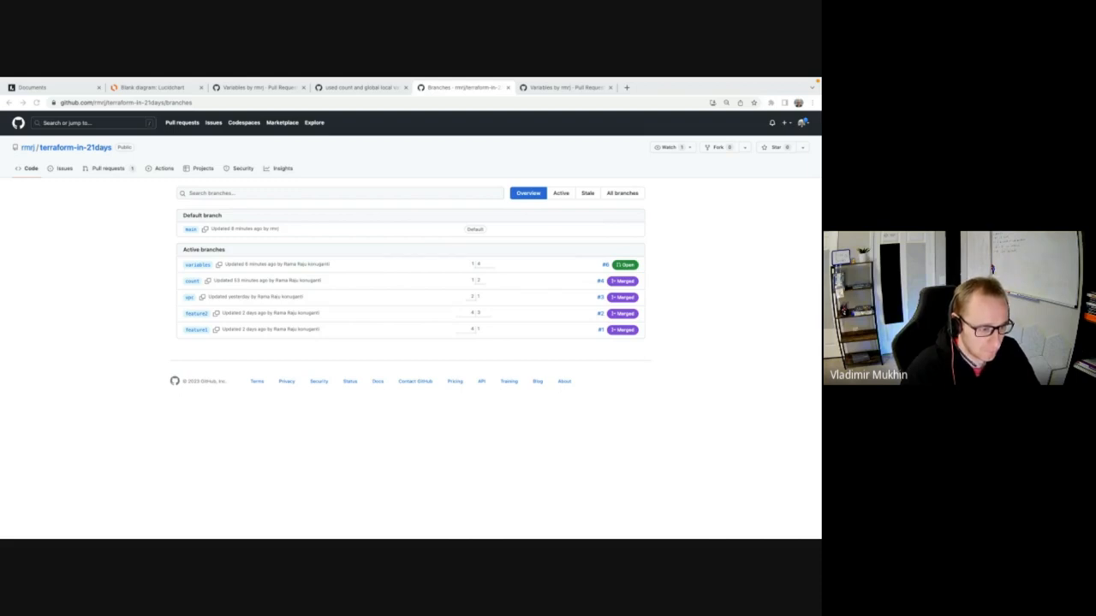
mouse_move(180, 388)
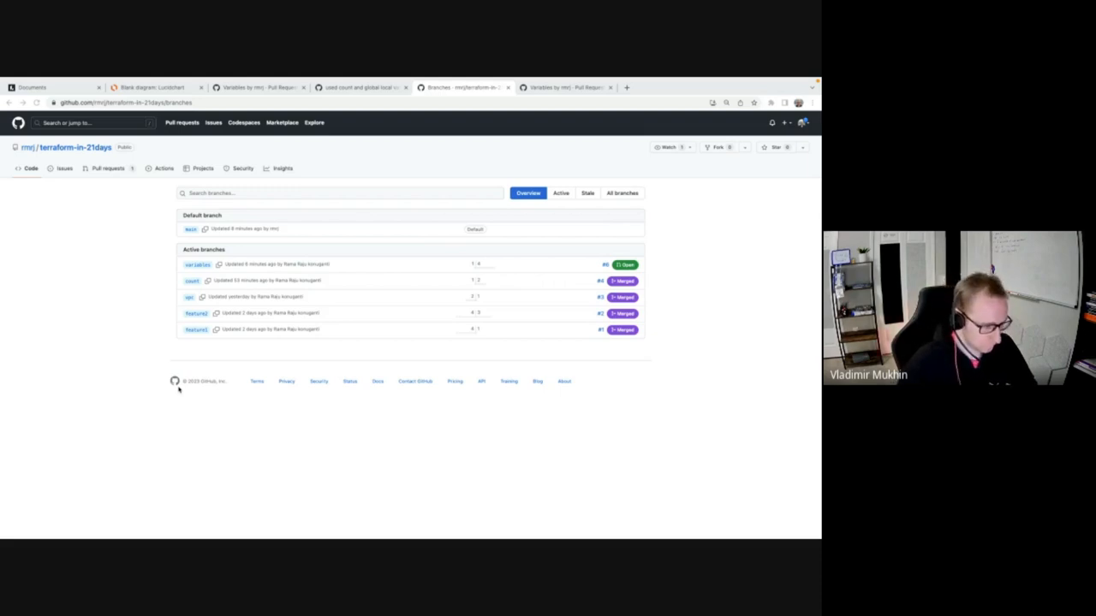
mouse_move(668, 502)
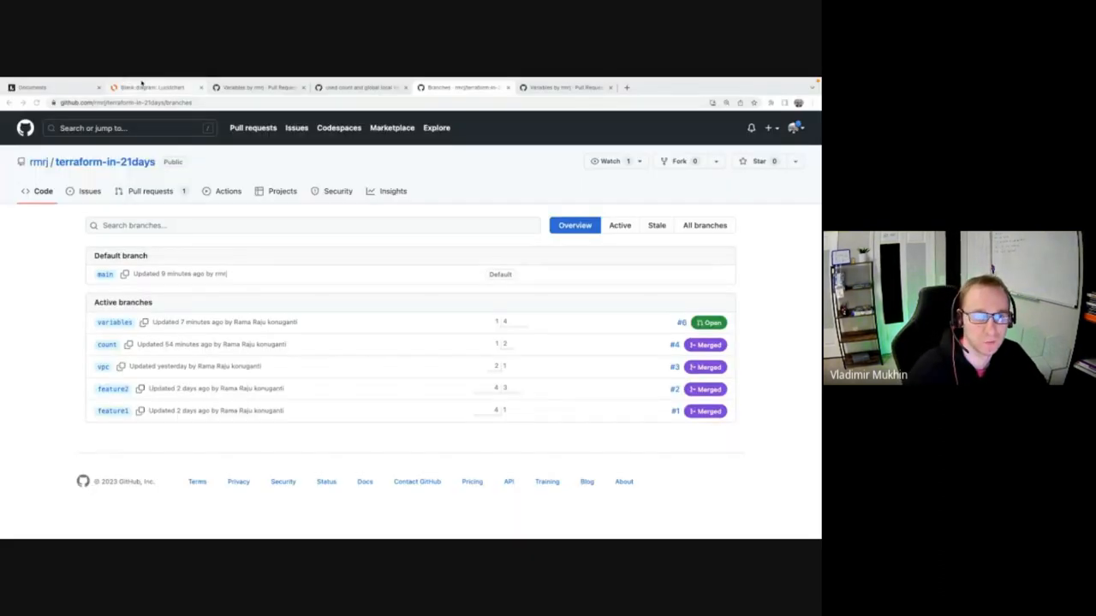
Extend the top row with box c after b and connect c on to box d.
left_click(151, 85)
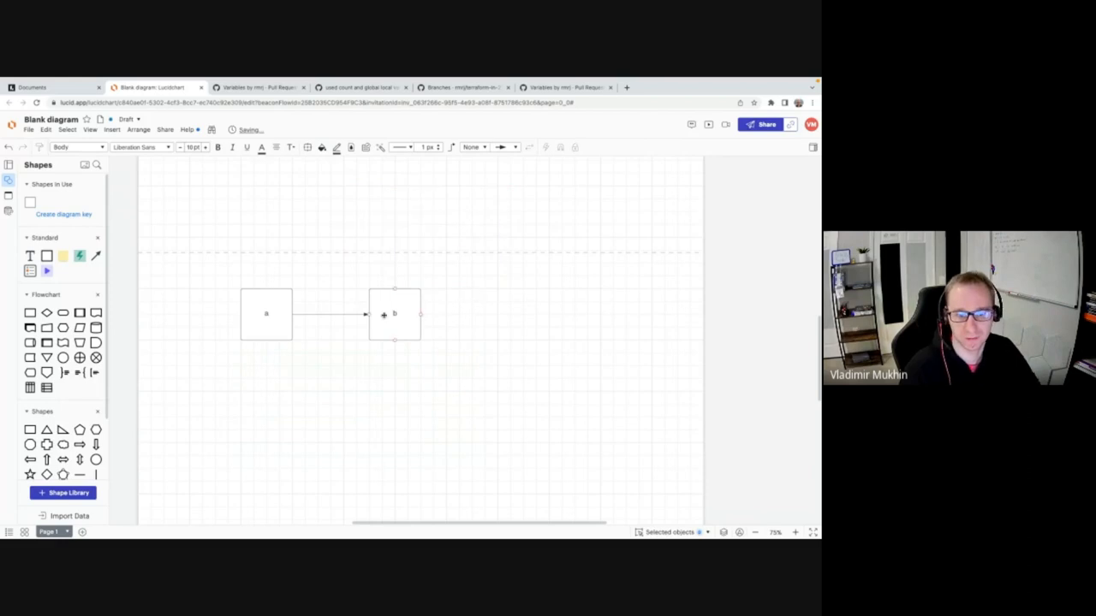
left_click_drag(394, 313, 370, 313)
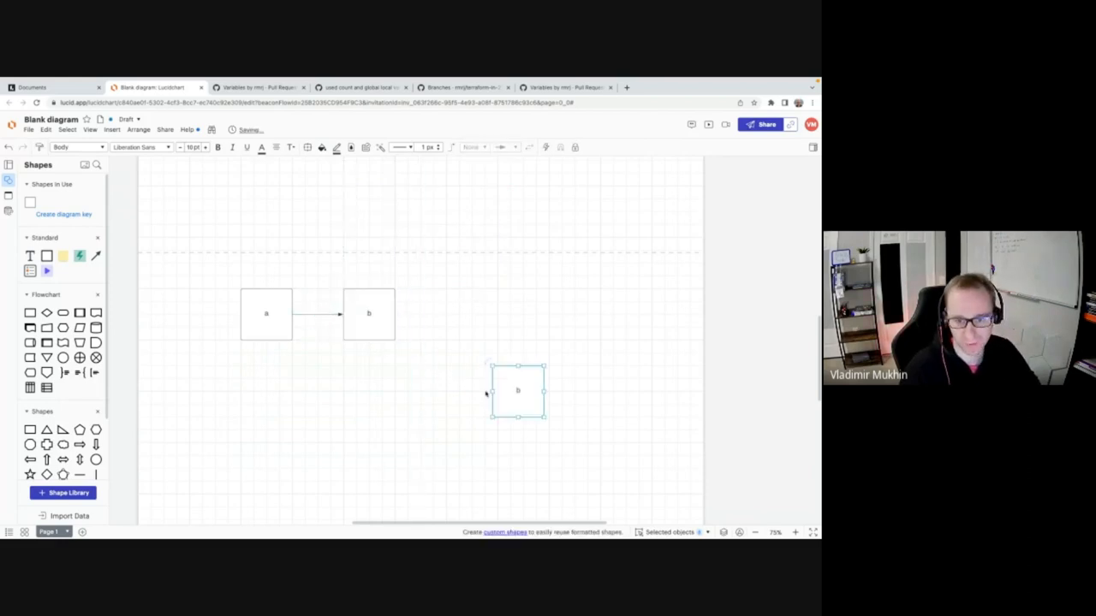
left_click_drag(517, 390, 473, 313)
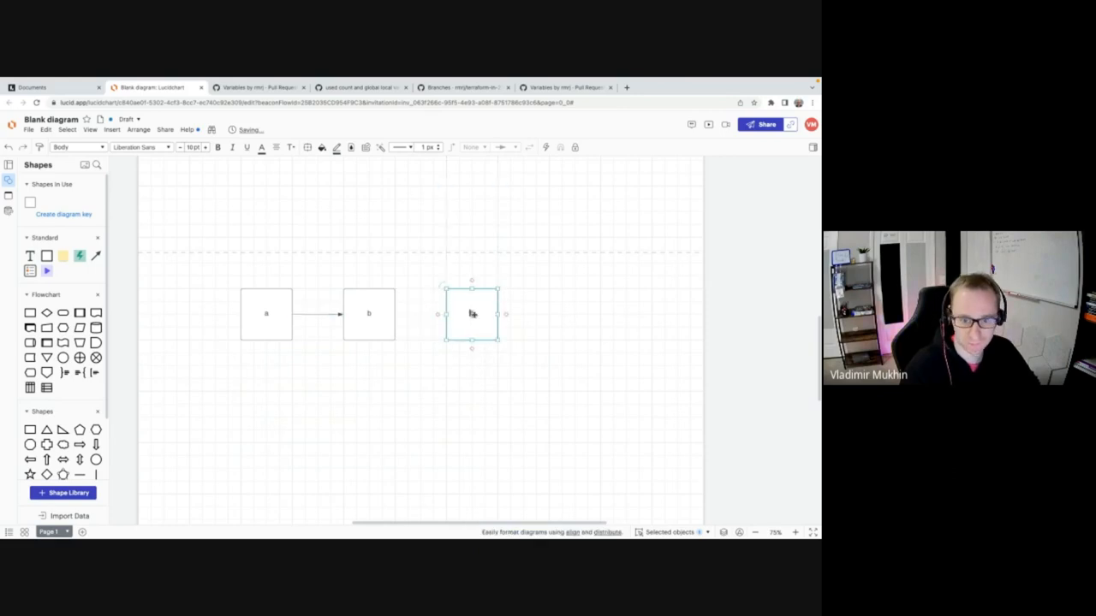
type("c")
type("d")
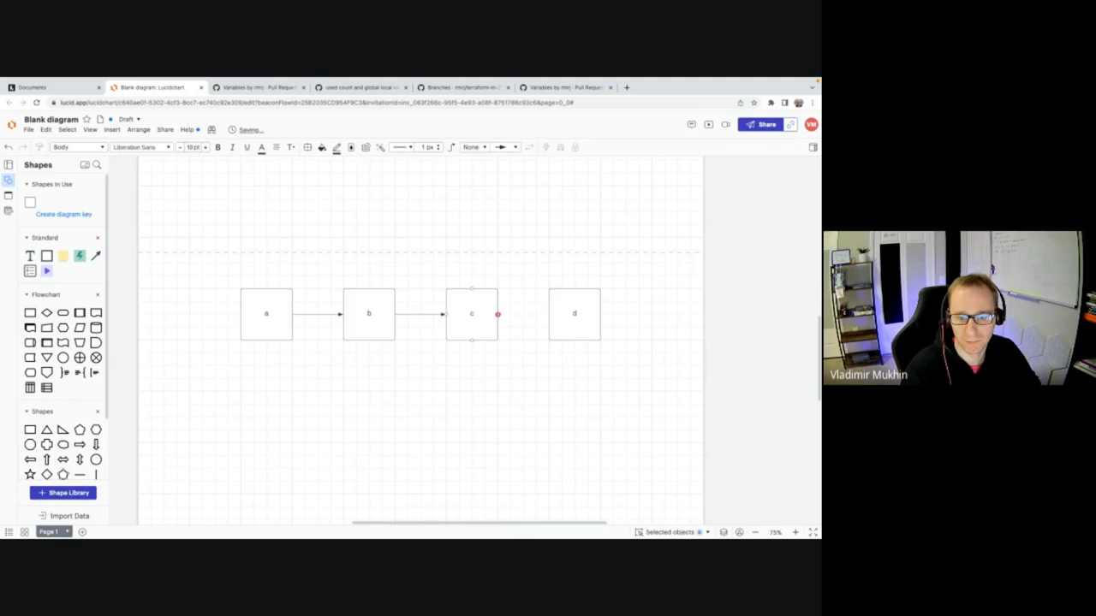
left_click_drag(496, 315, 544, 315)
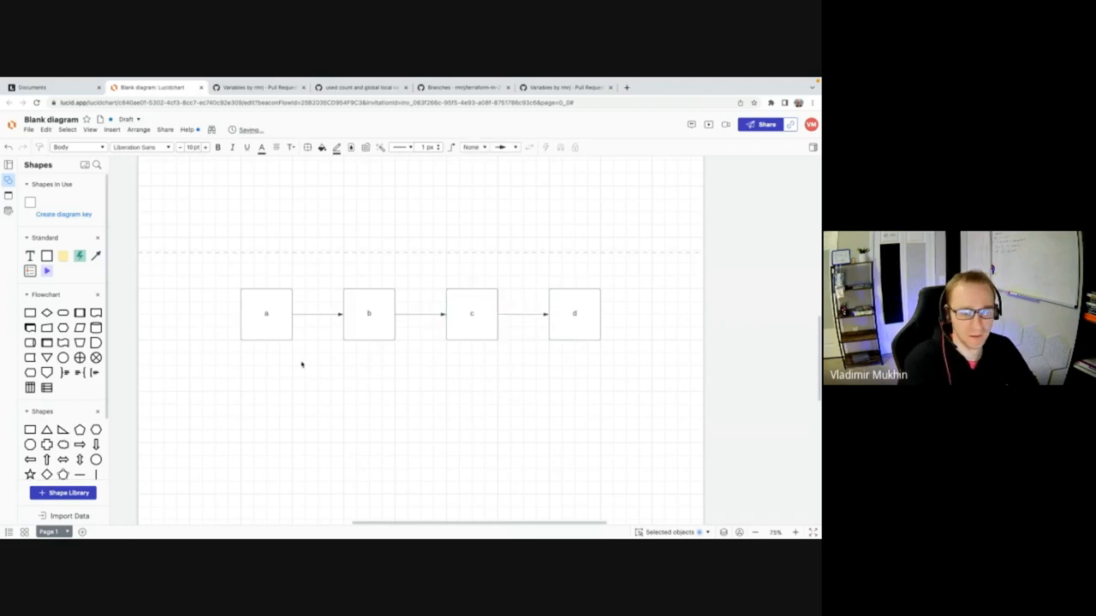
Add a two-box branch below box b, connected from b and between the two boxes.
left_click(368, 315)
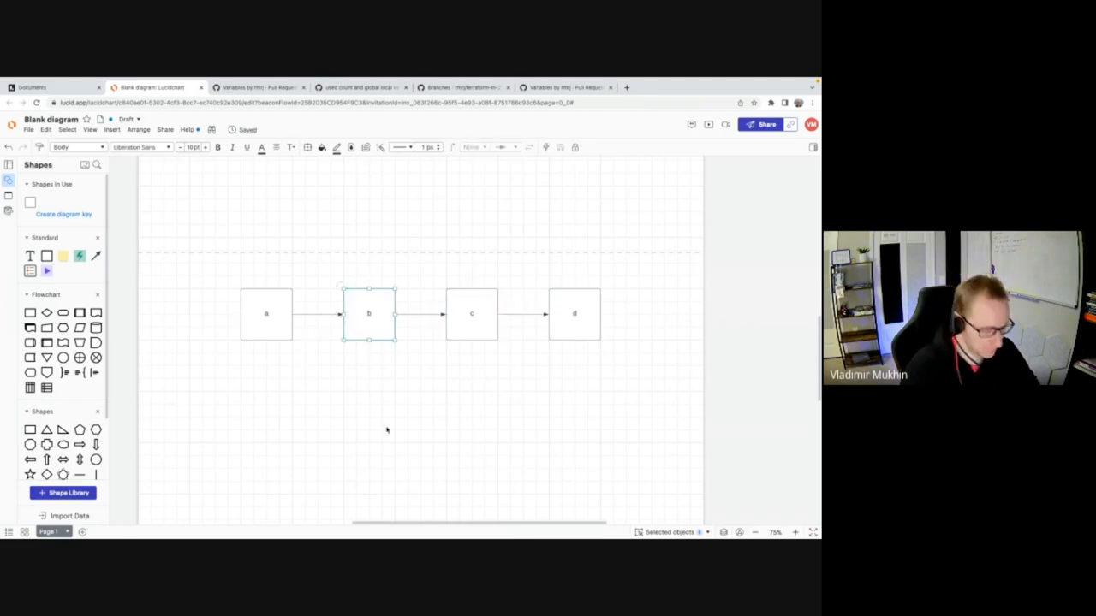
left_click_drag(369, 312, 394, 404)
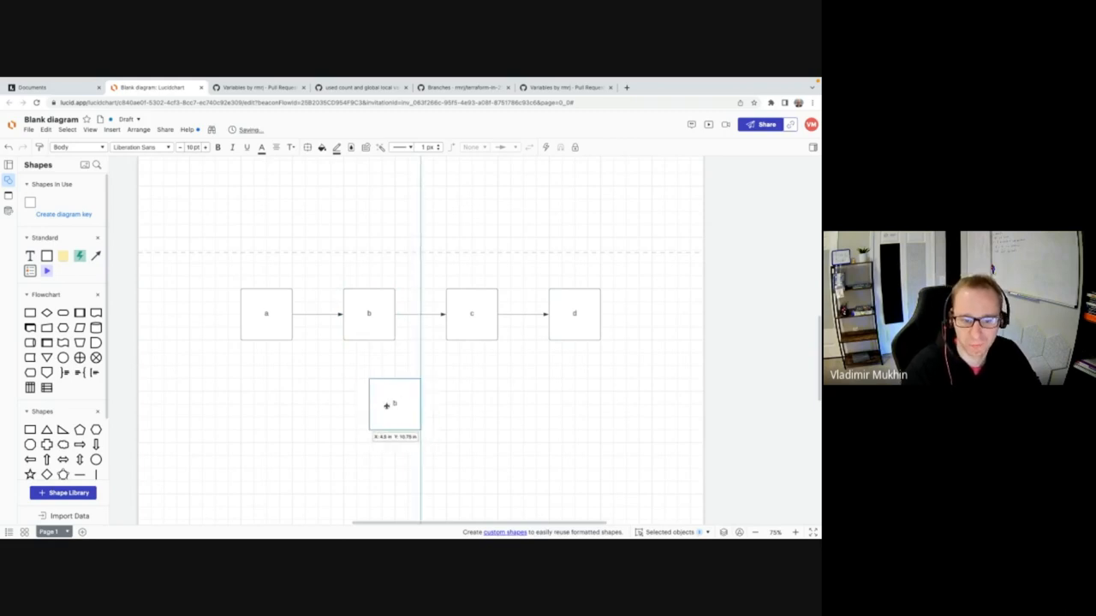
left_click_drag(394, 404, 404, 406)
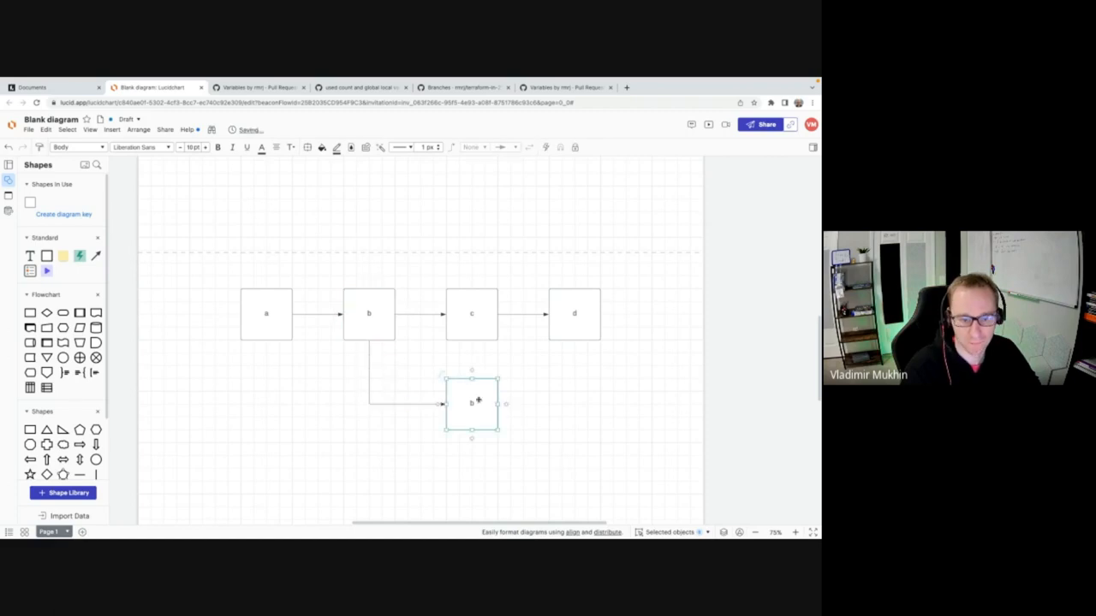
left_click_drag(471, 402, 574, 402)
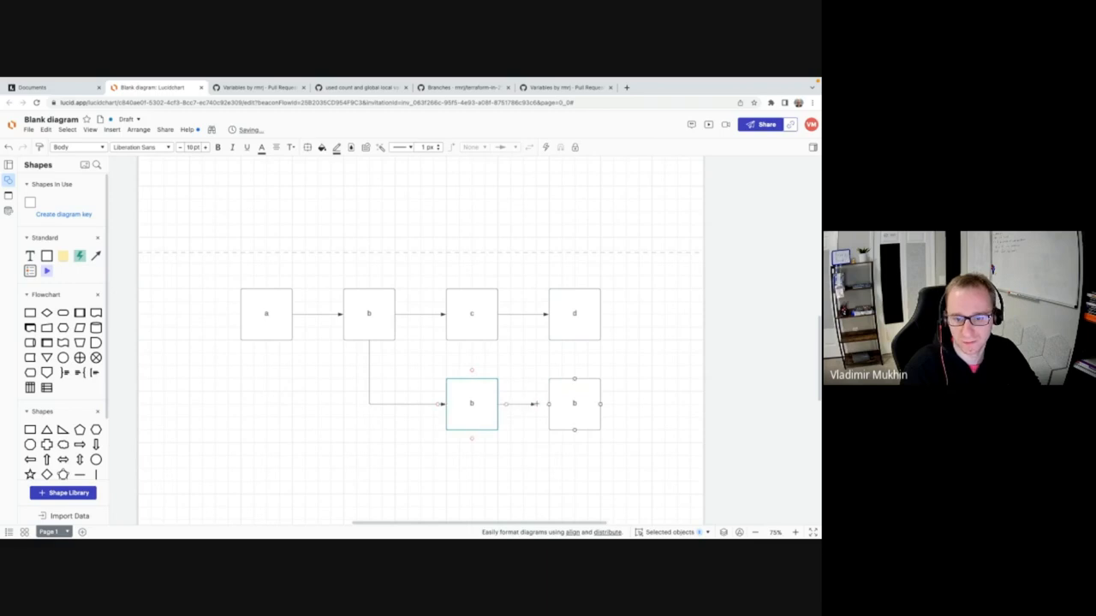
left_click(438, 425)
type("main")
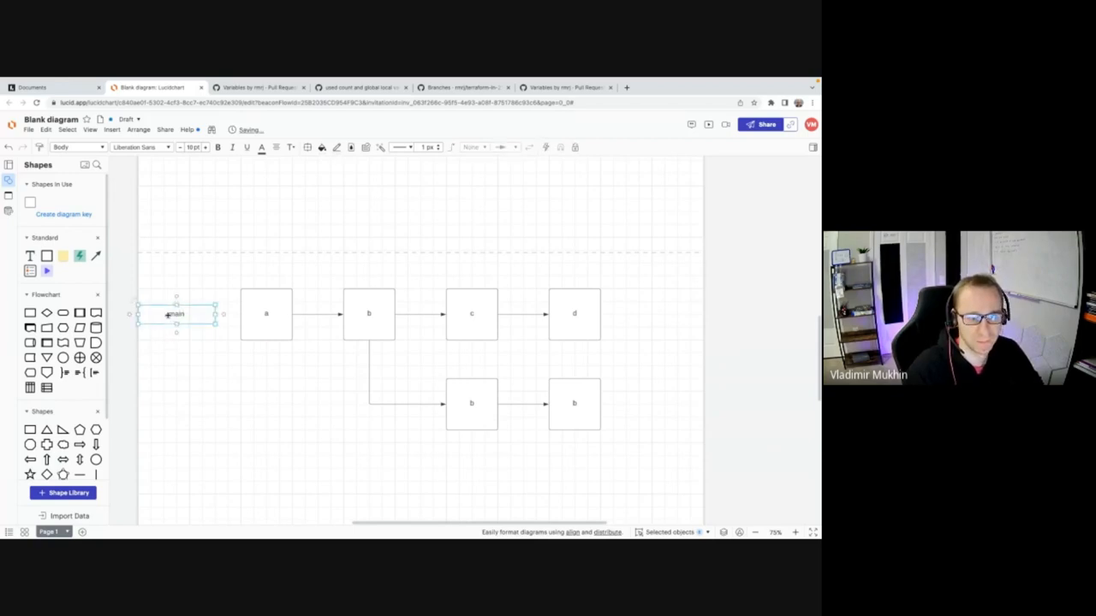
Label the rows main and task1 and rename the branch boxes b1 and b2.
left_click_drag(174, 314, 175, 404)
type("task1")
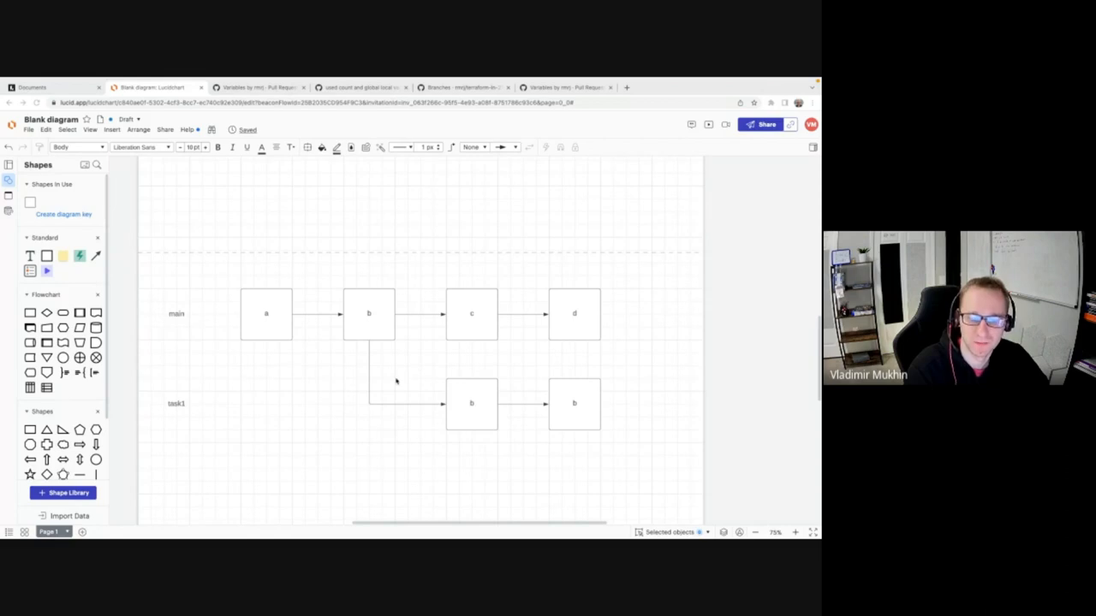
left_click(471, 404)
type("1")
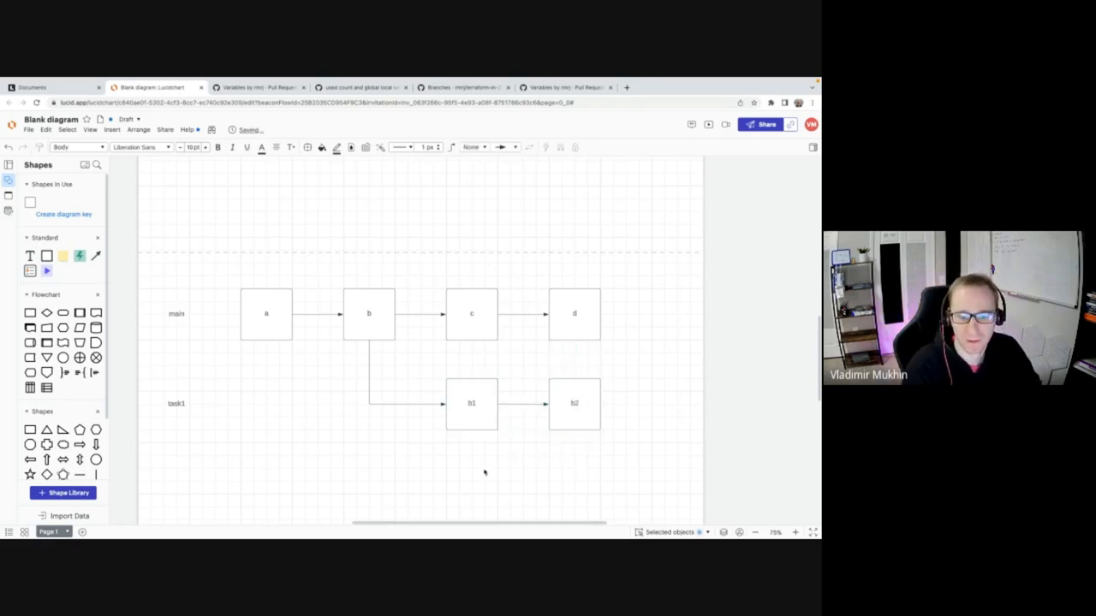
left_click(473, 404)
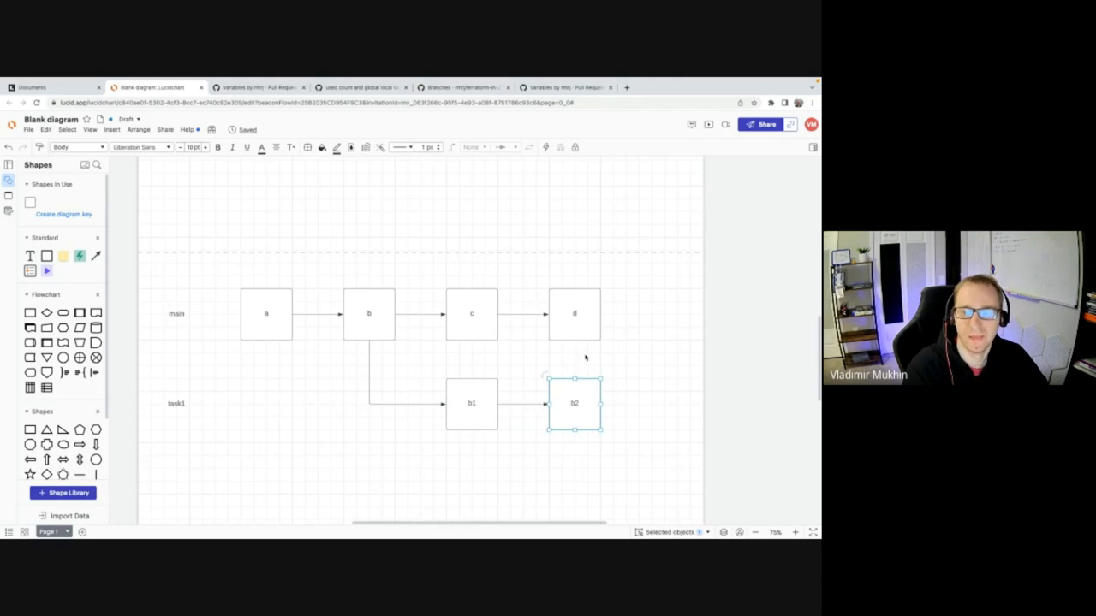
left_click(393, 387)
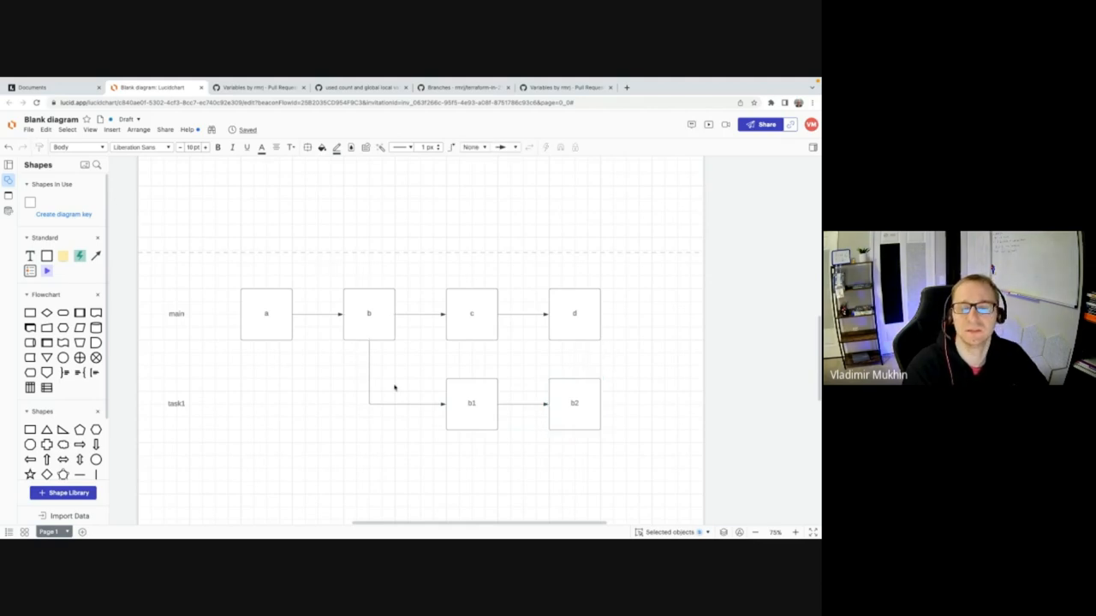
left_click(470, 315)
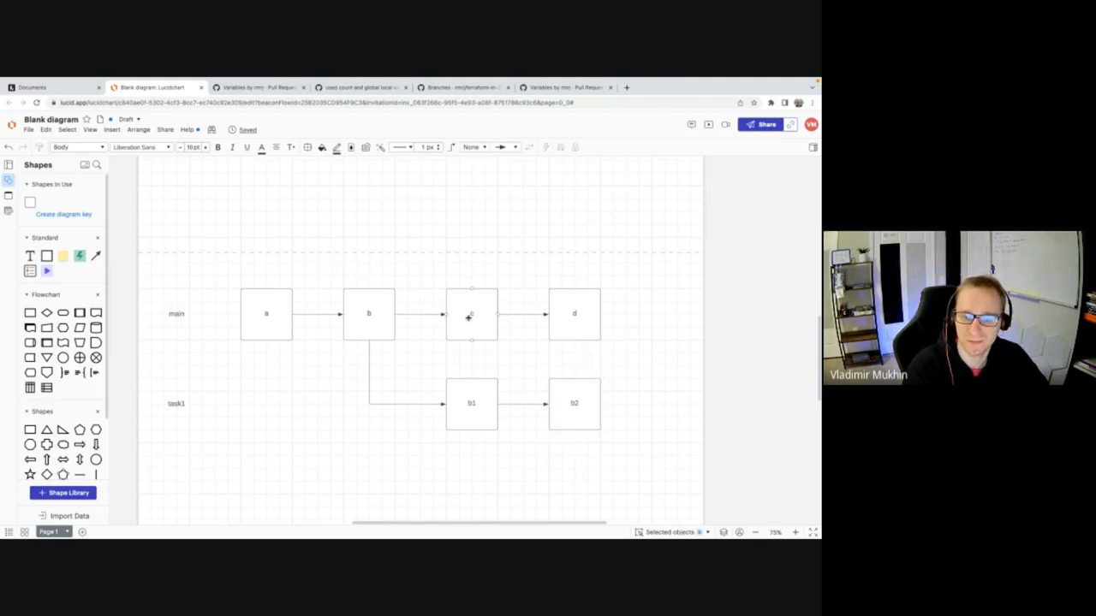
left_click(470, 315)
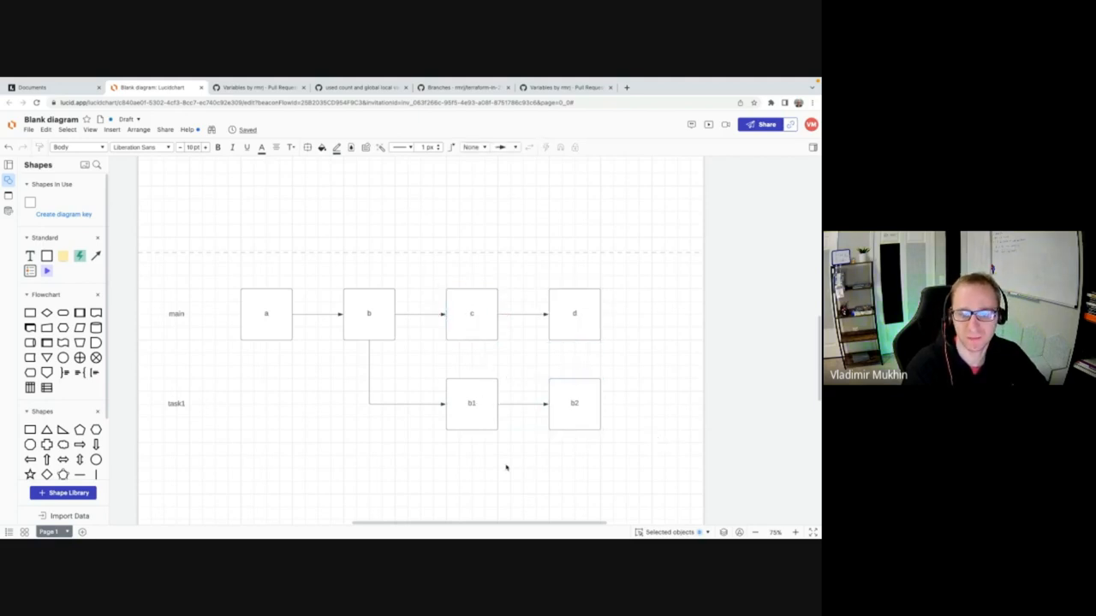
mouse_move(297, 400)
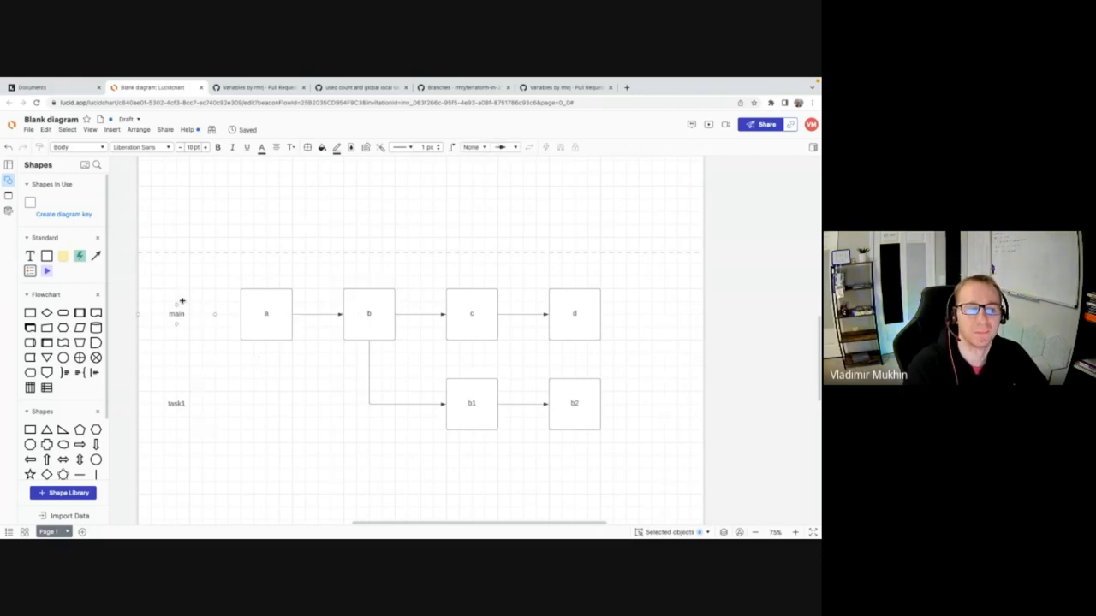
Move the branch connector's start from box b onto box c so the split leaves c.
left_click_drag(151, 243, 358, 345)
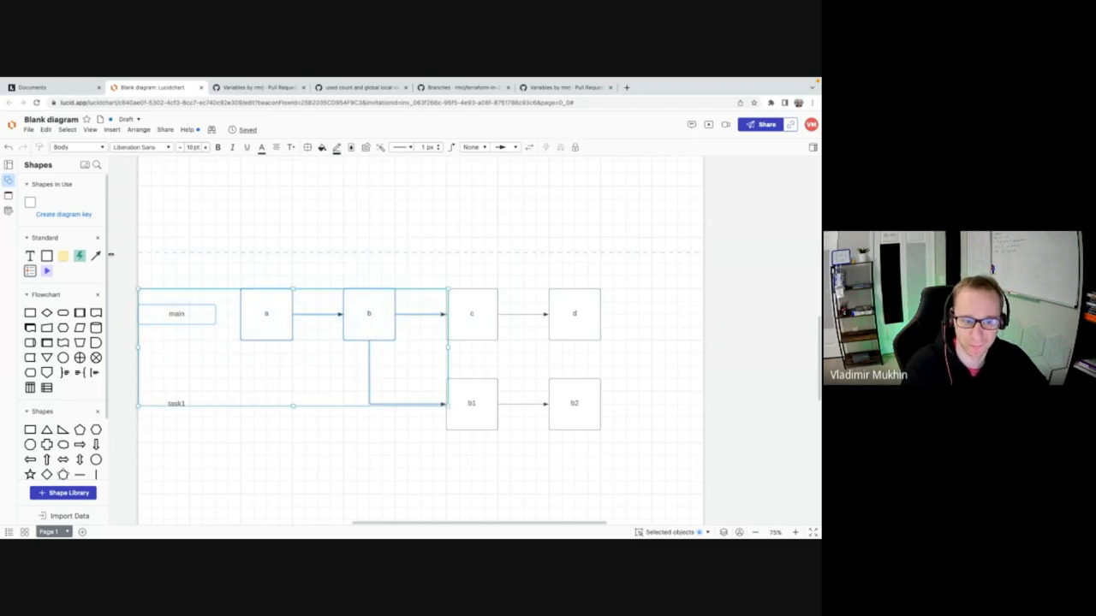
left_click(333, 448)
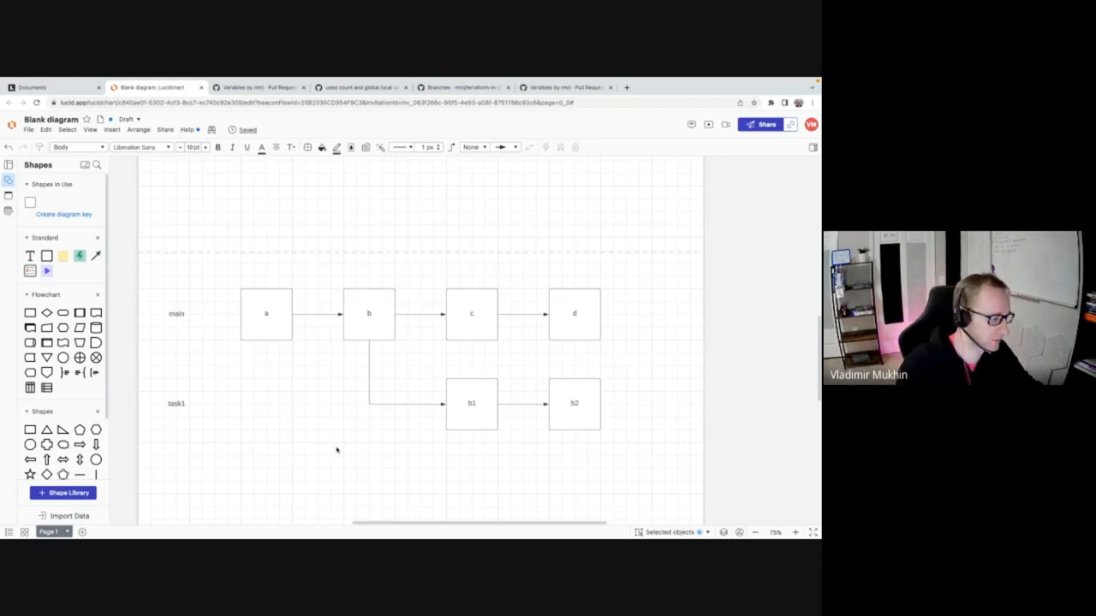
mouse_move(376, 349)
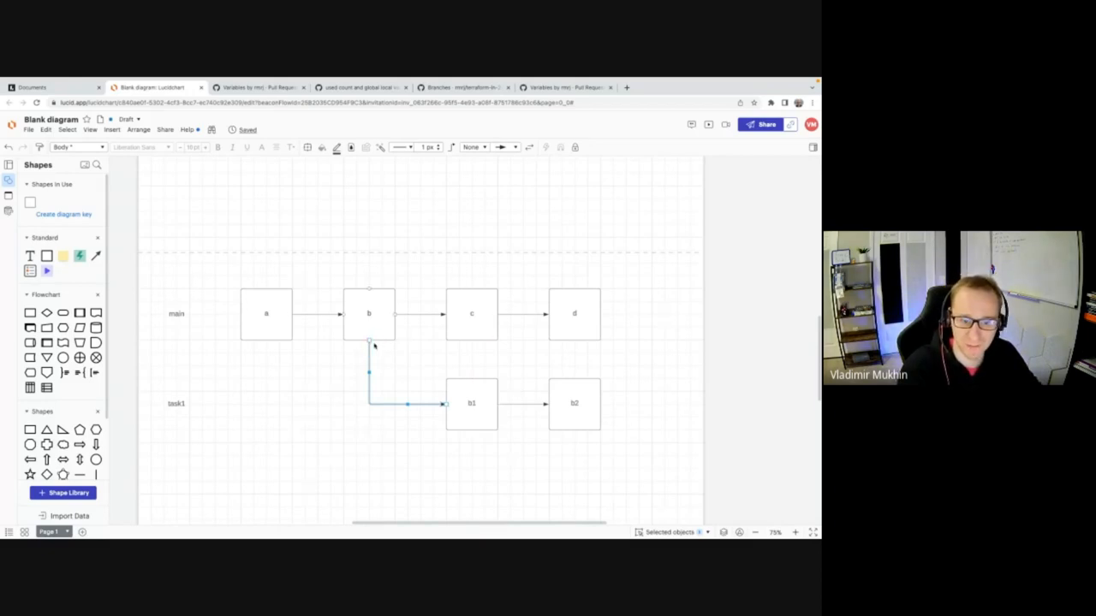
left_click(473, 404)
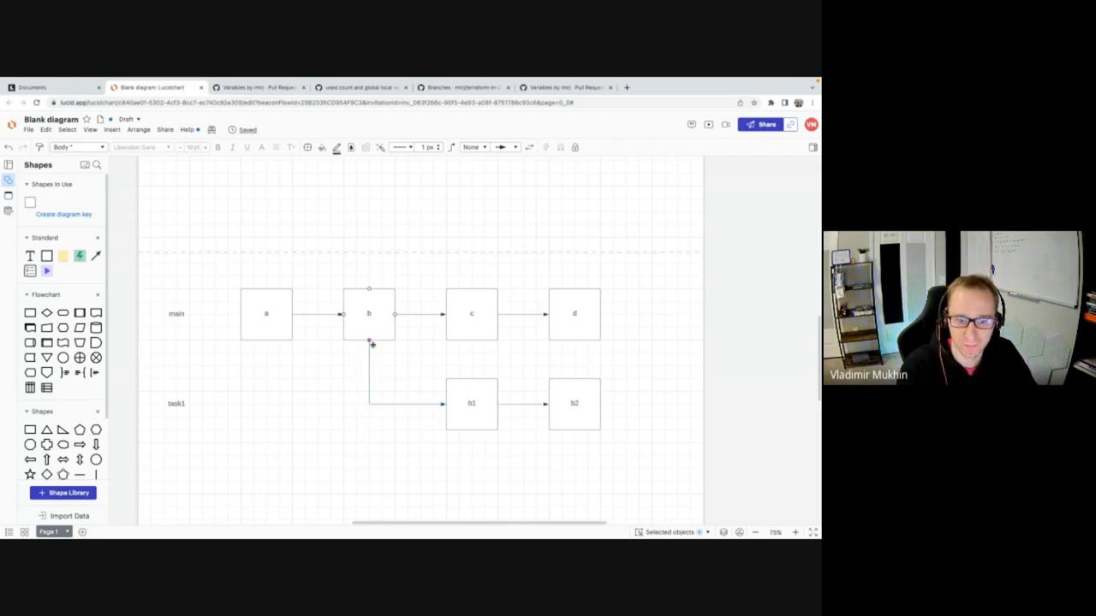
left_click_drag(368, 342, 471, 343)
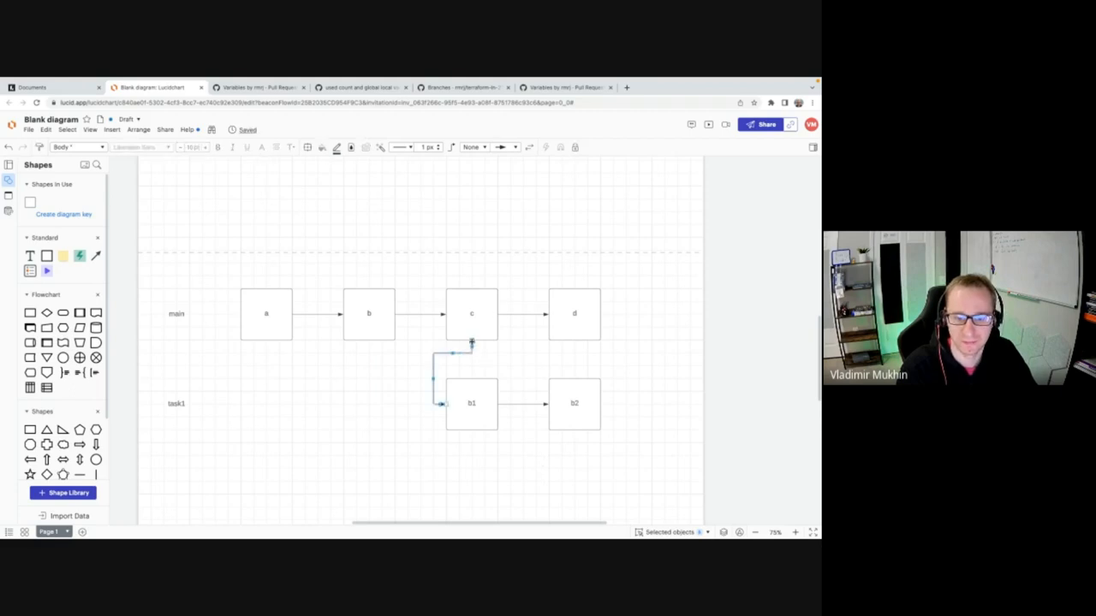
left_click_drag(471, 343, 574, 343)
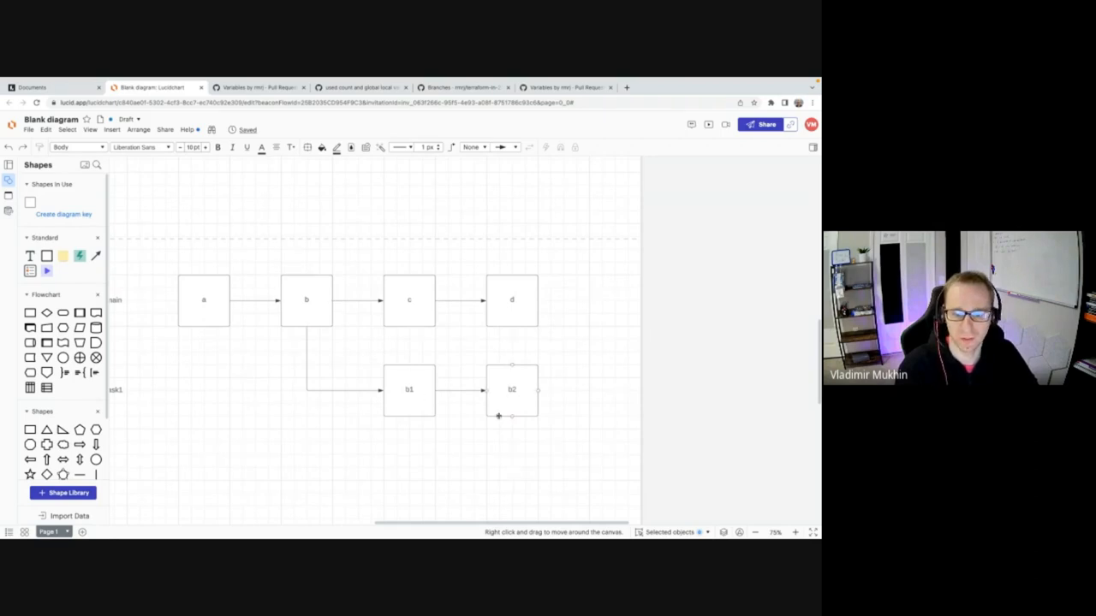
Add boxes b3 and b4 stepping down from b2 and connect them.
left_click(512, 390)
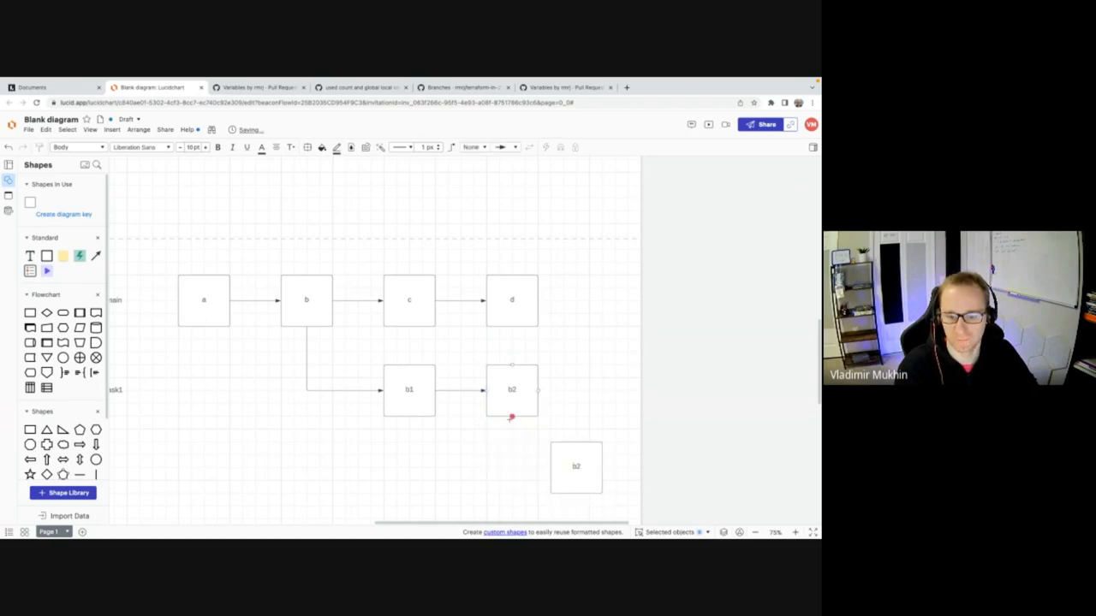
left_click_drag(512, 419, 546, 466)
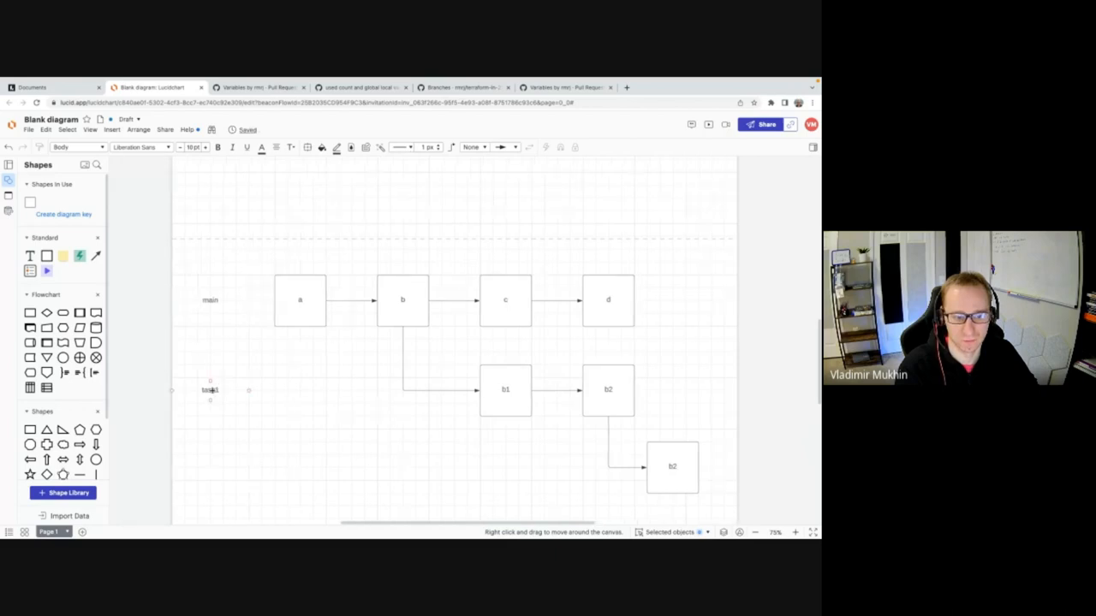
left_click_drag(208, 390, 204, 465)
type("3")
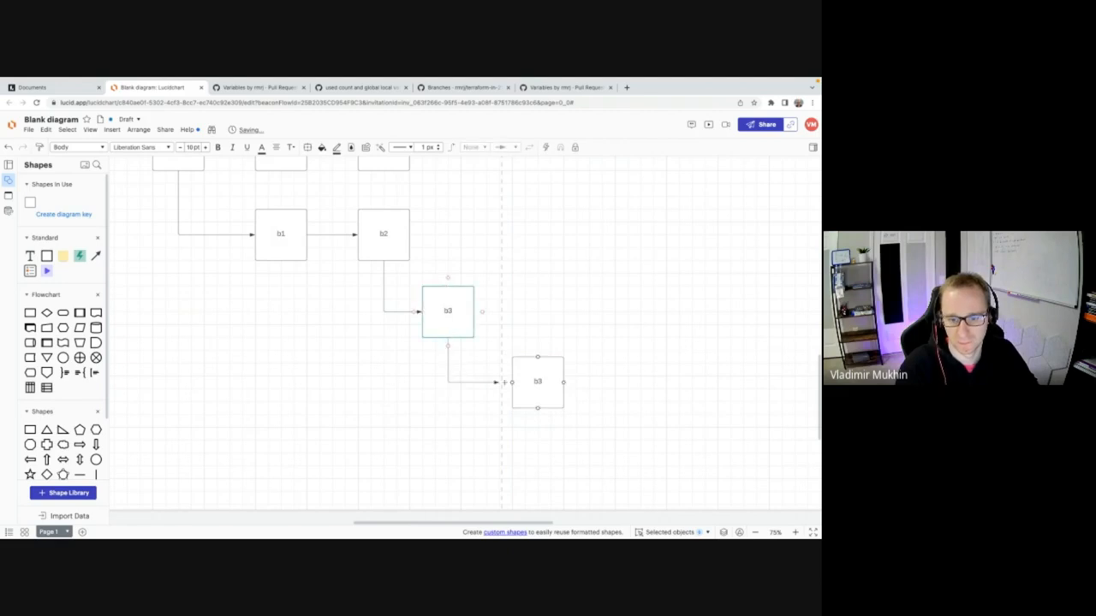
Copy a row label, edit its text and line it up beside the b3 row.
double_click(537, 382)
type("4")
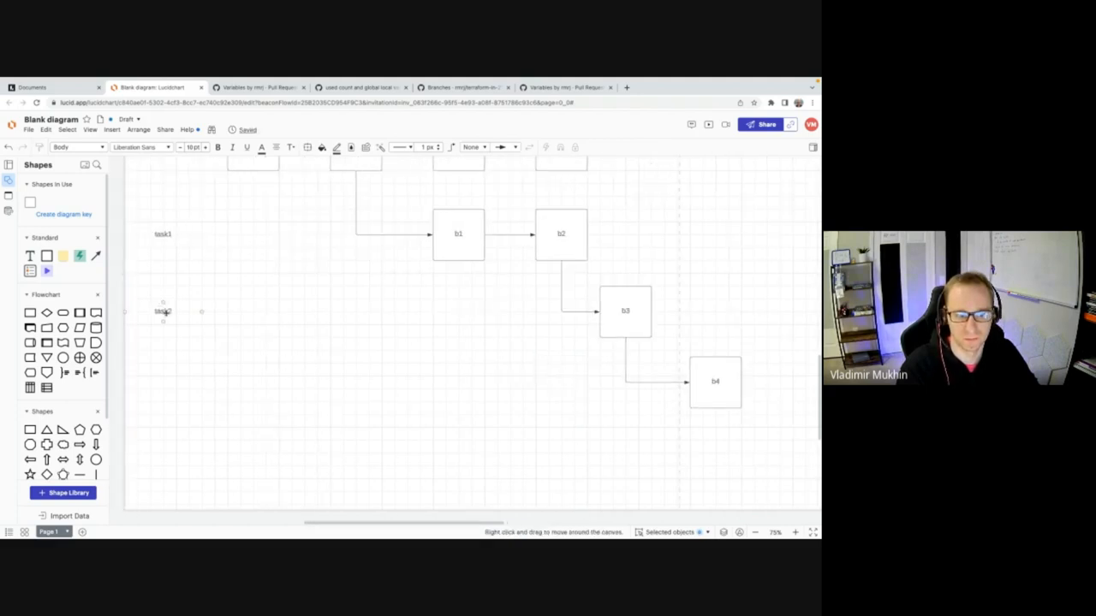
left_click_drag(162, 312, 541, 390)
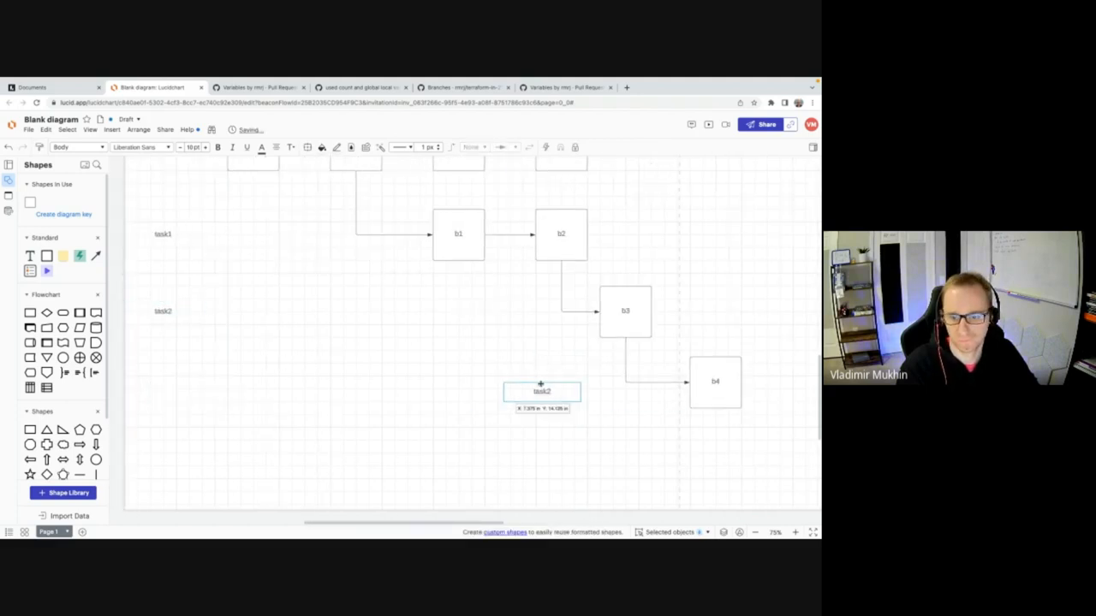
left_click_drag(541, 391, 529, 380)
type("3")
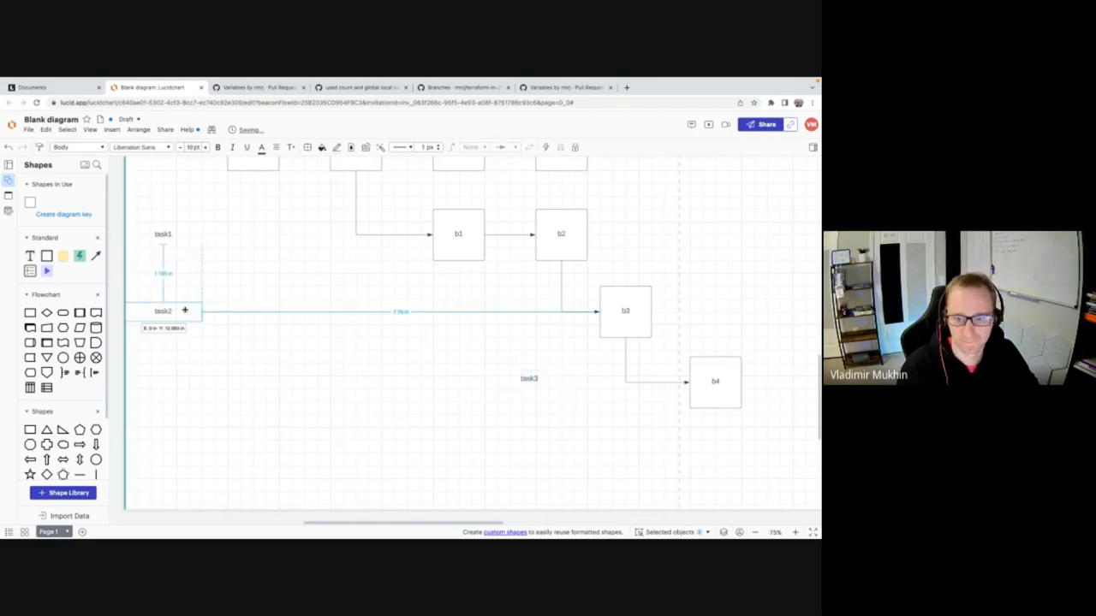
left_click_drag(163, 312, 477, 313)
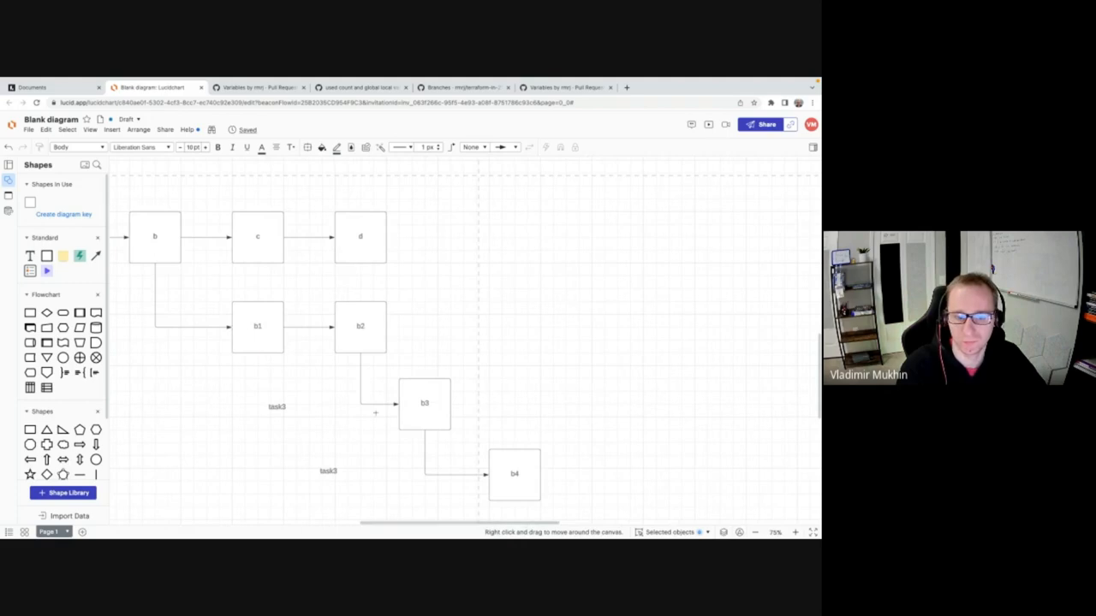
Move box d further right along the top row.
left_click_drag(180, 278, 462, 442)
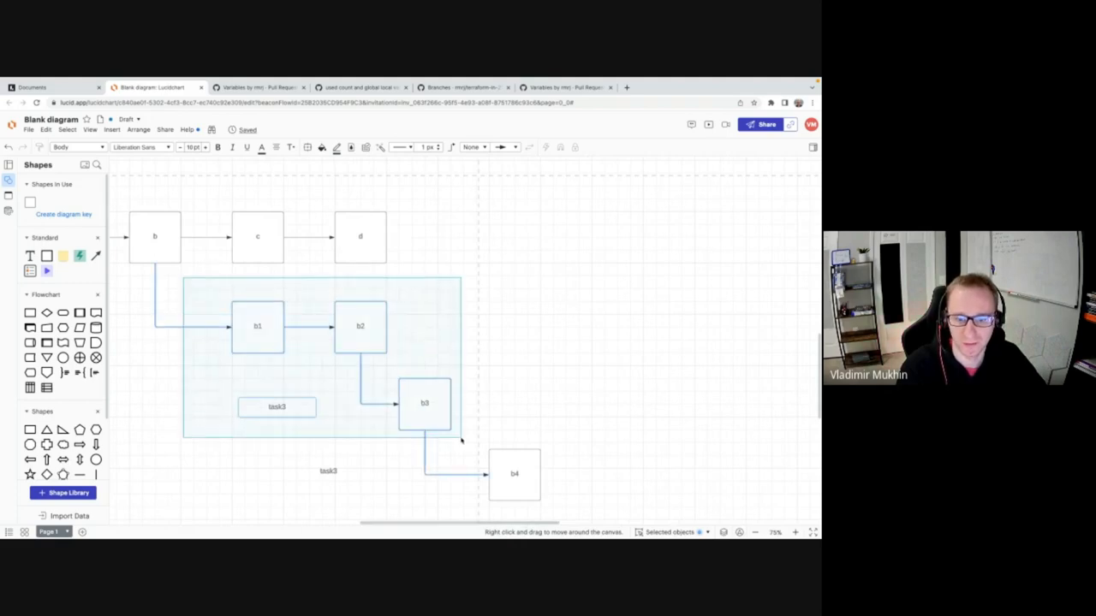
left_click(513, 474)
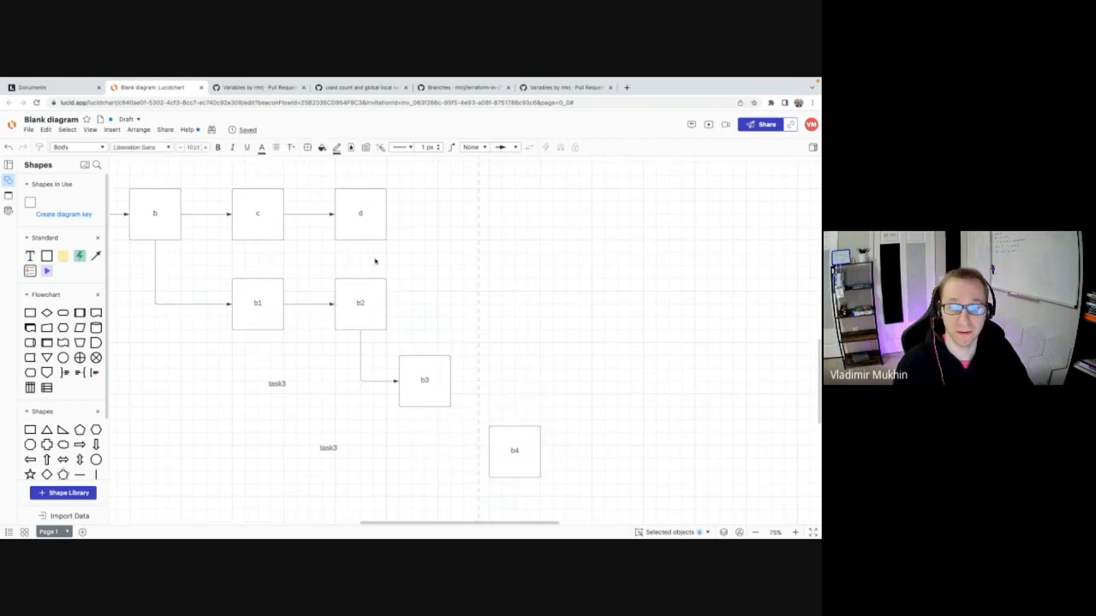
left_click(360, 212)
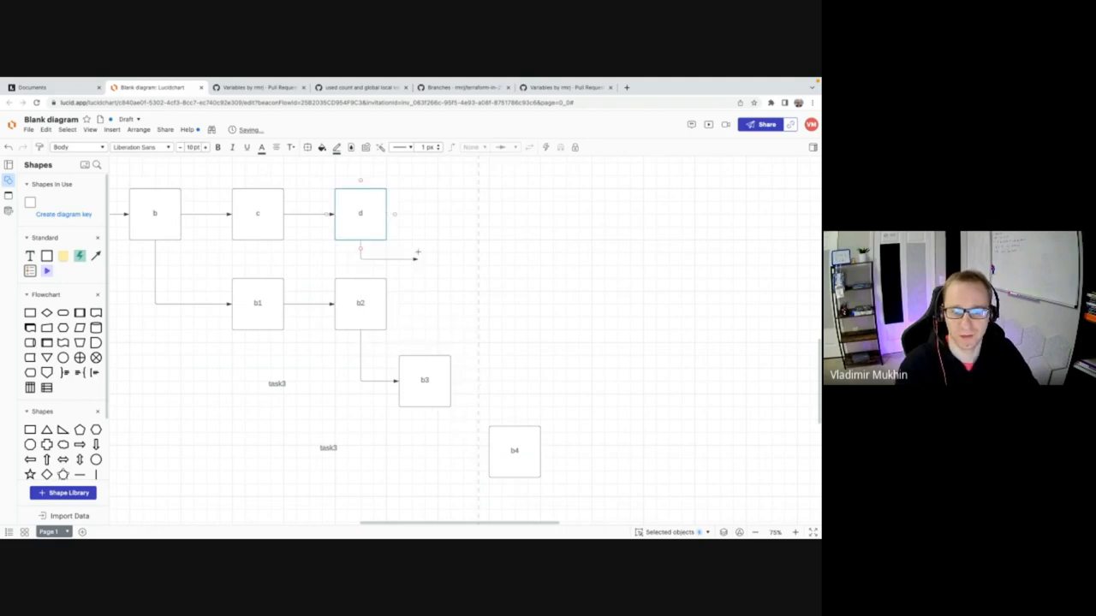
left_click_drag(359, 212, 449, 212)
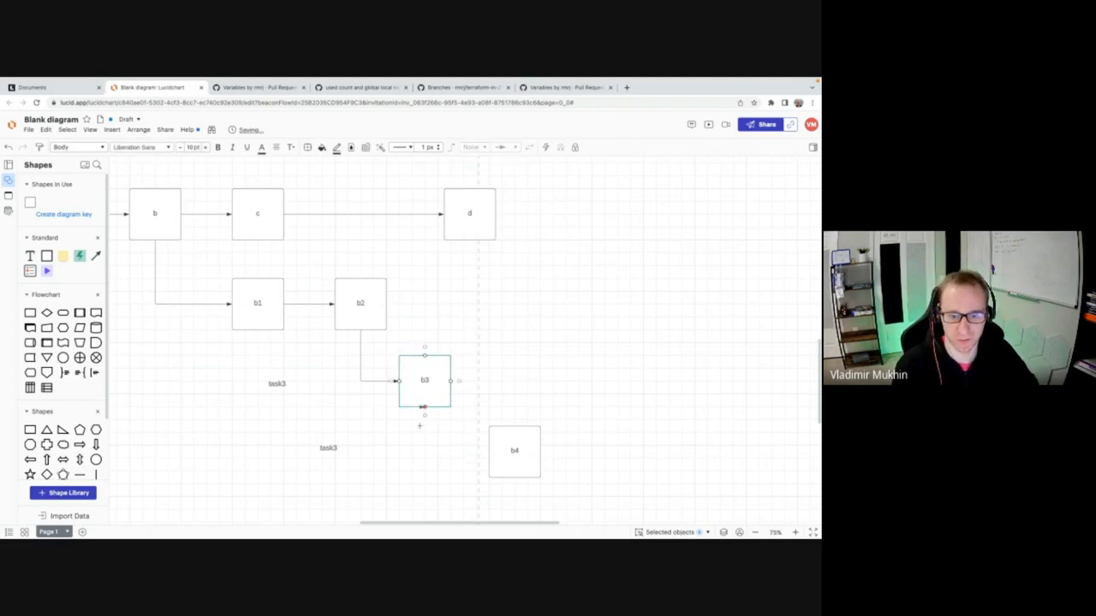
Reconnect box b4 so its arrow comes down from box d instead of b3.
left_click_drag(425, 403, 497, 452)
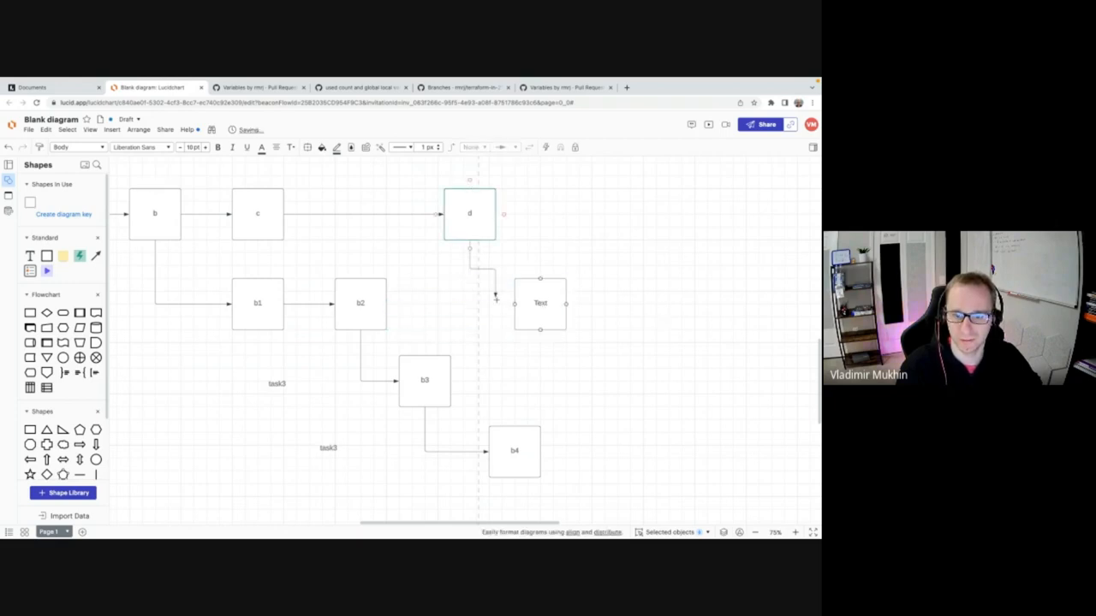
left_click(476, 295)
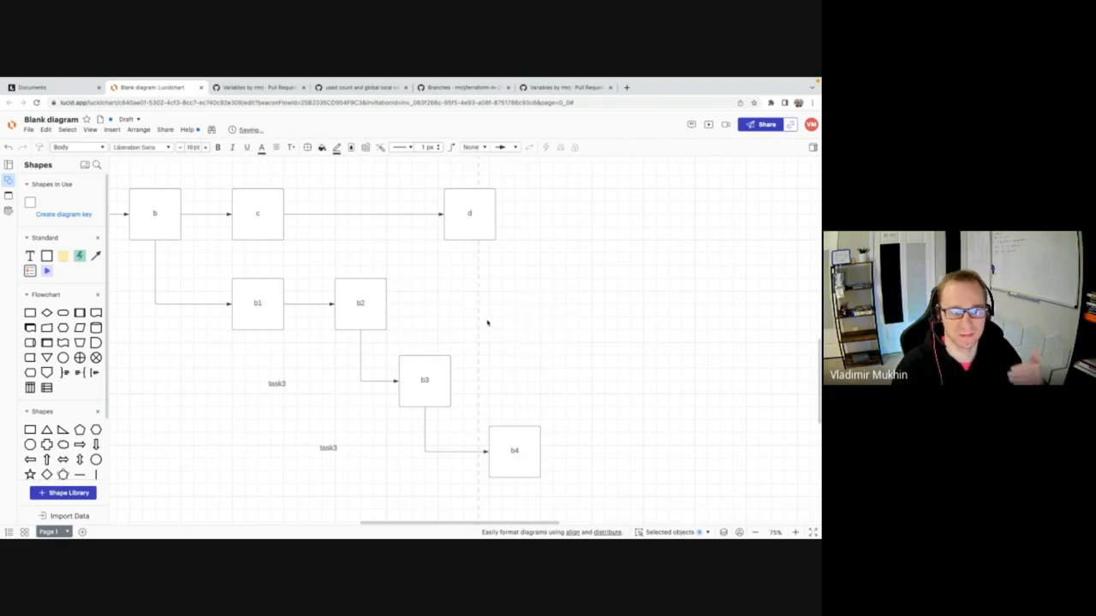
left_click(425, 381)
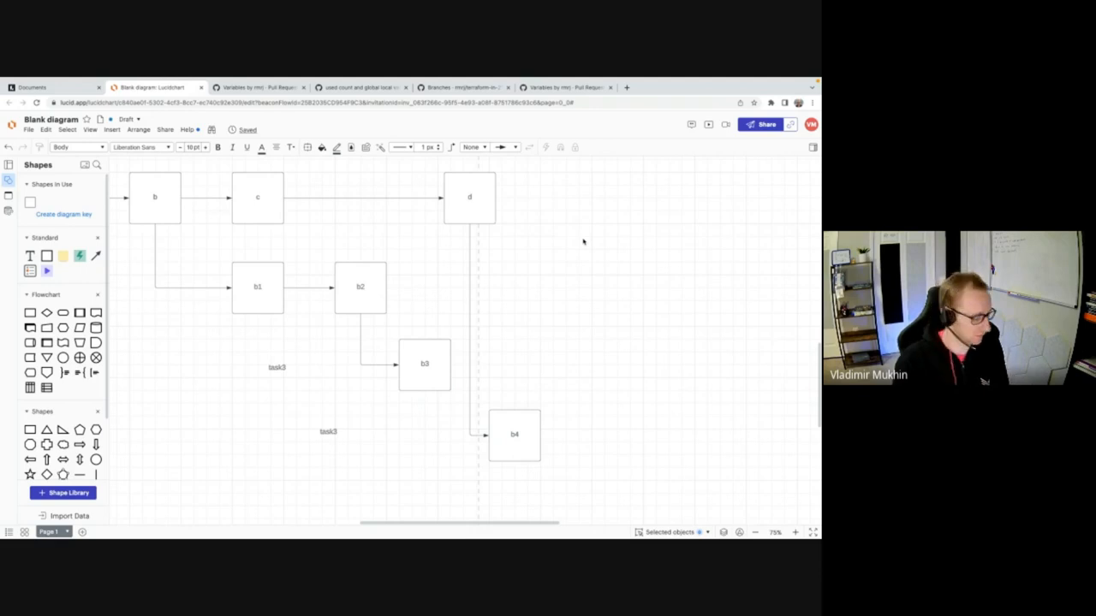
left_click(257, 197)
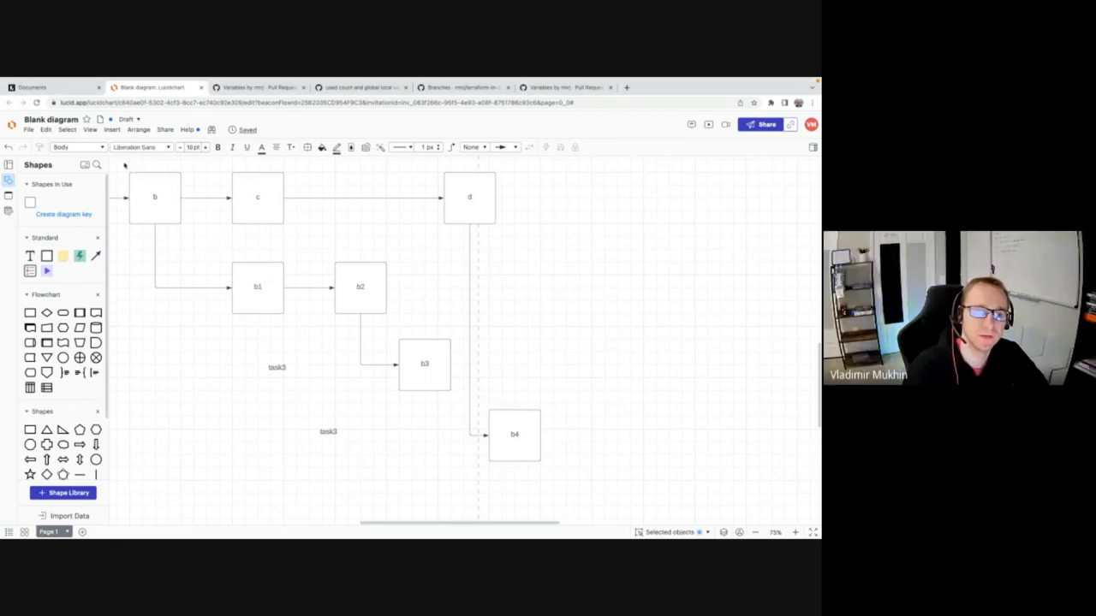
Pan the diagram to bring starting box a into view, then switch to the GitHub pull request.
key("ctrl+a")
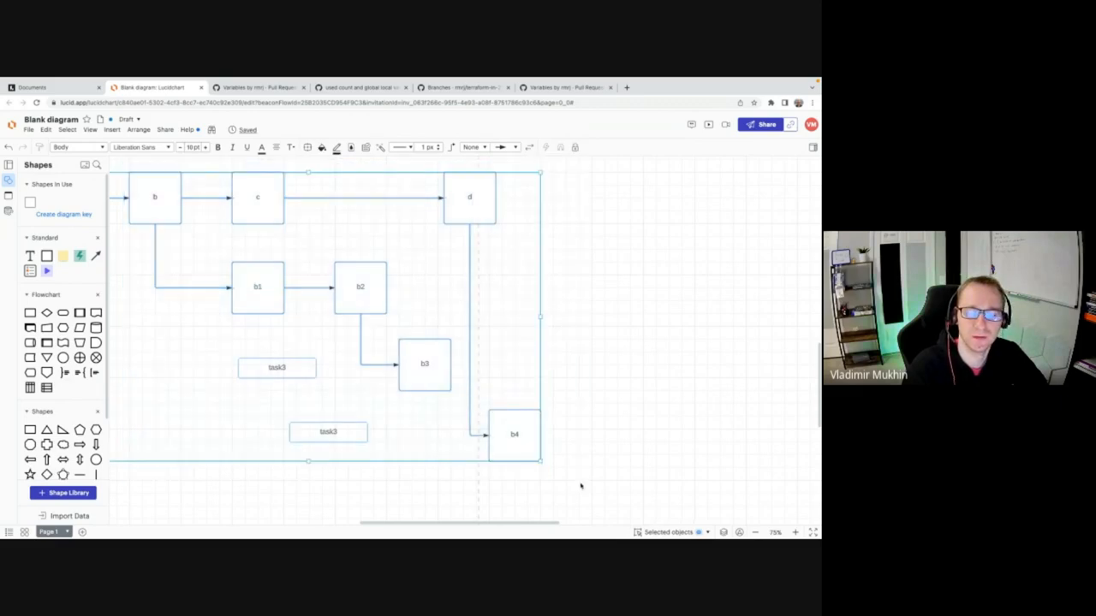
left_click(579, 486)
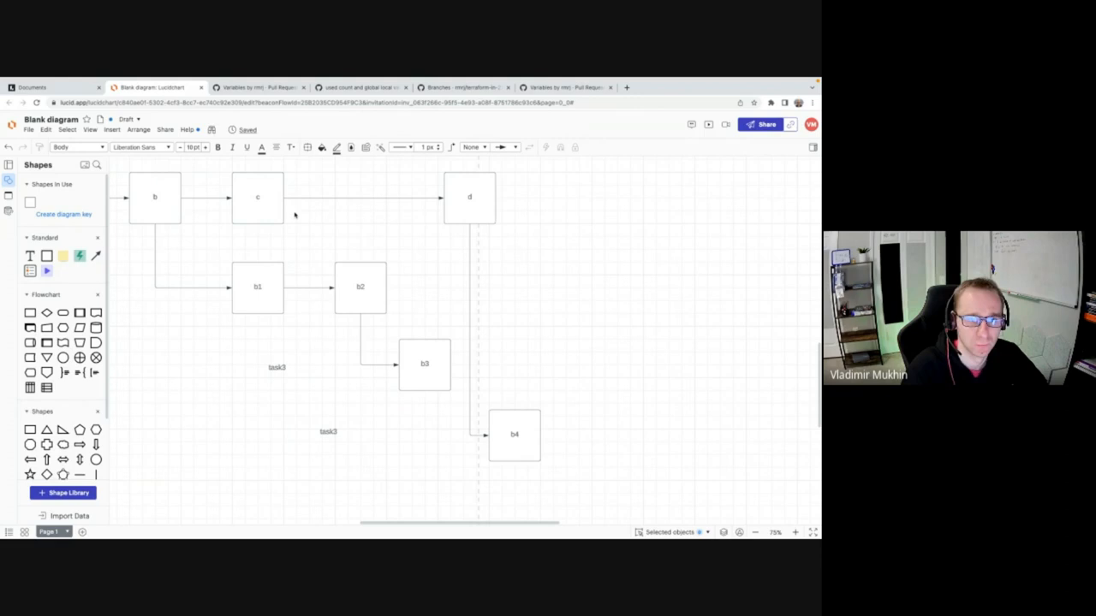
left_click(257, 198)
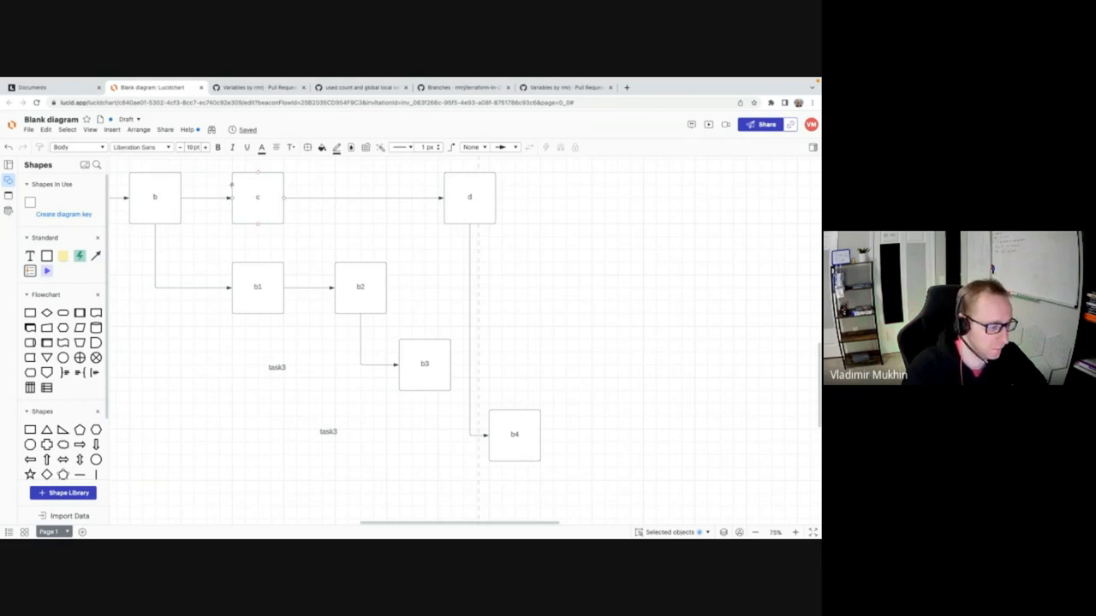
left_click(314, 229)
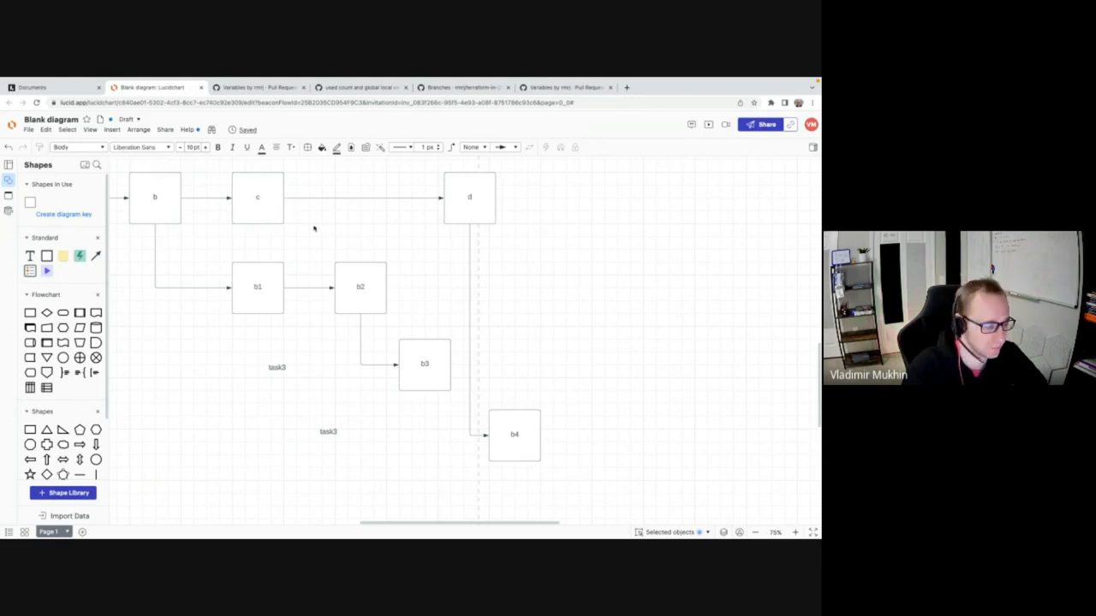
mouse_move(356, 236)
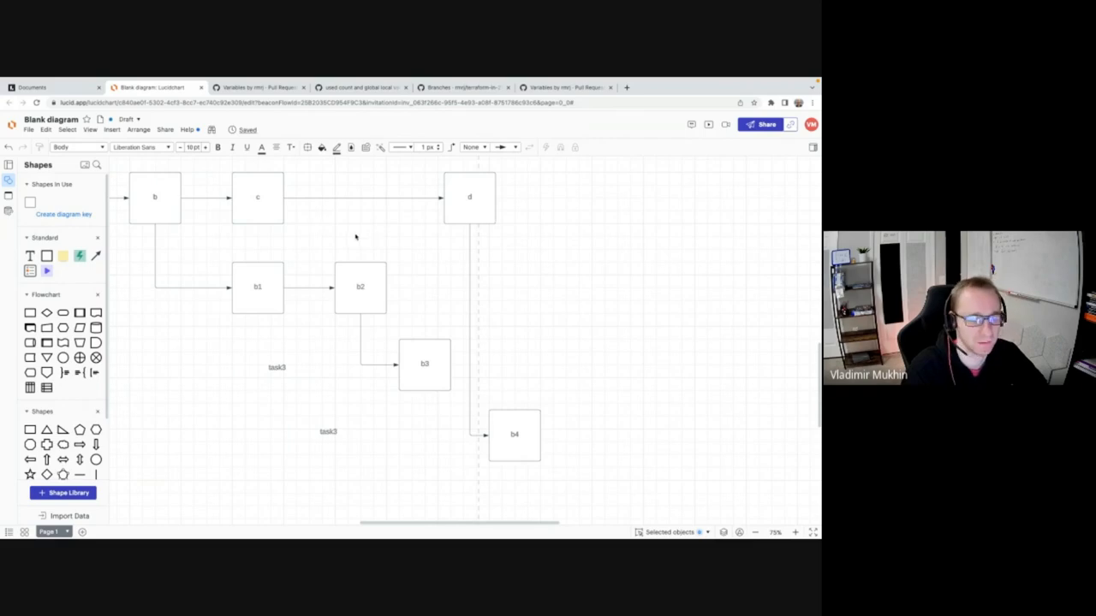
mouse_move(349, 233)
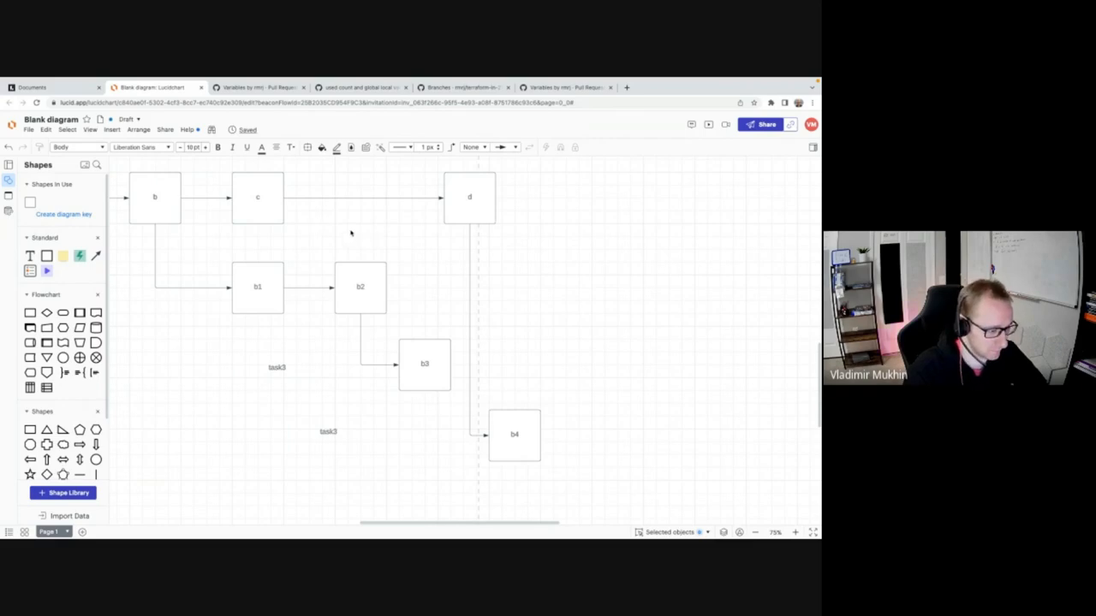
left_click_drag(192, 239, 479, 437)
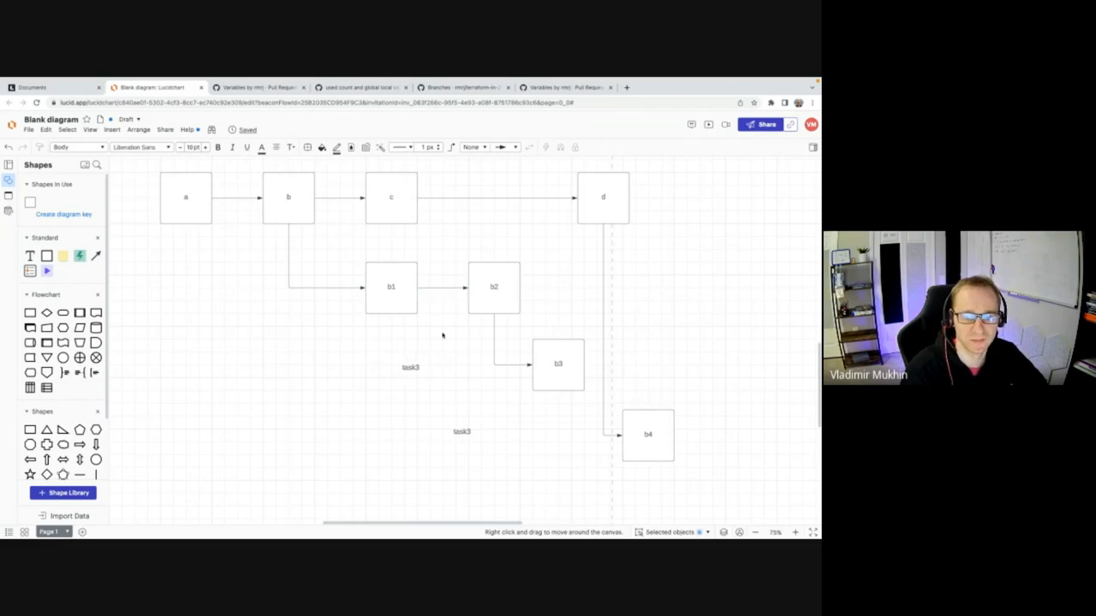
left_click(407, 367)
type("2")
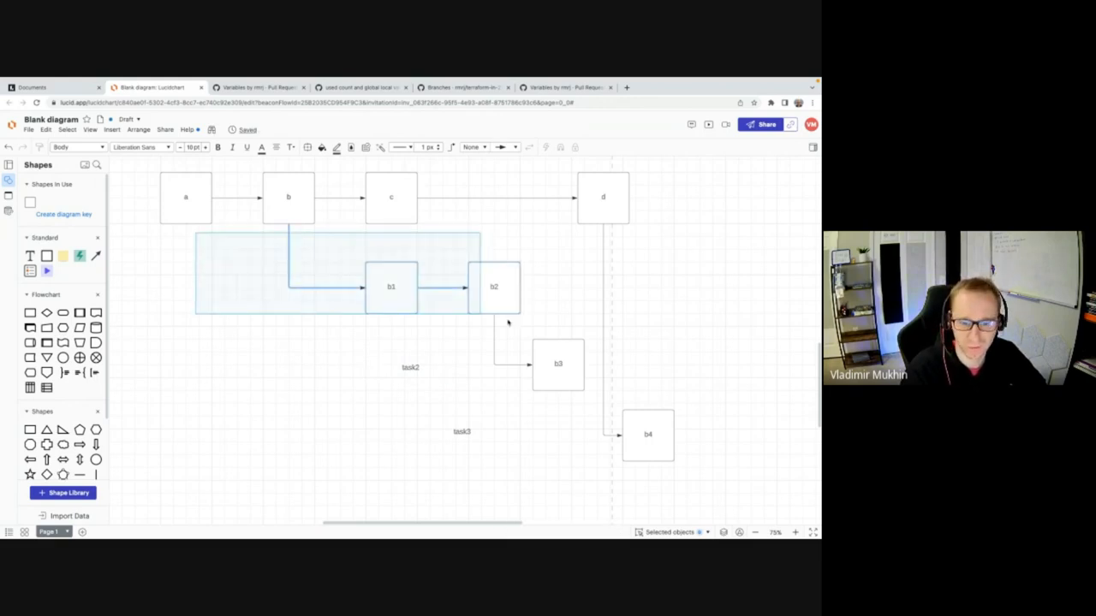
left_click(284, 325)
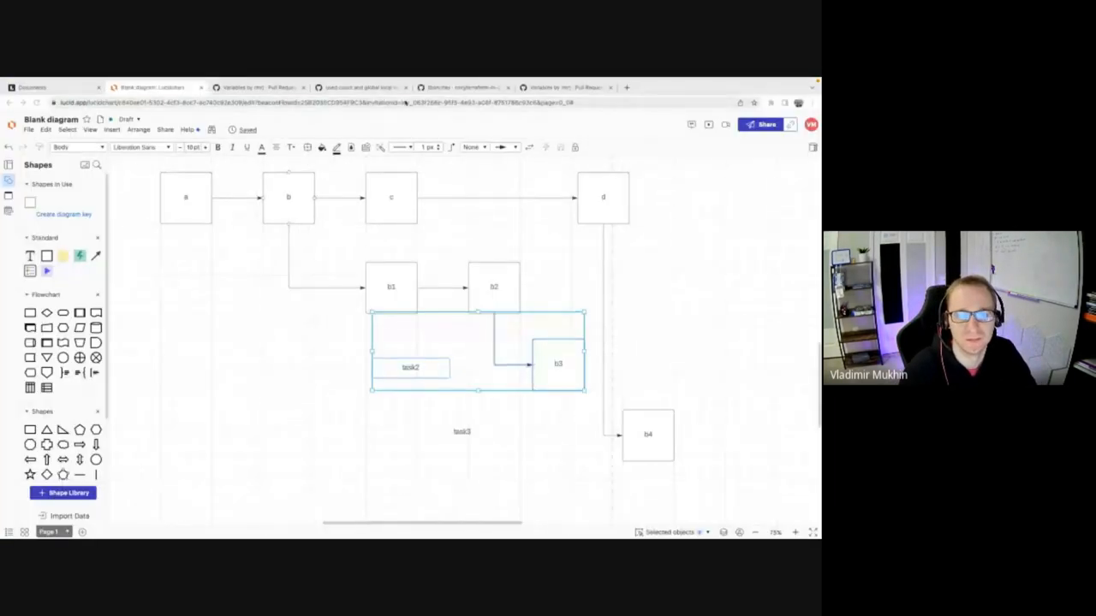
left_click(248, 86)
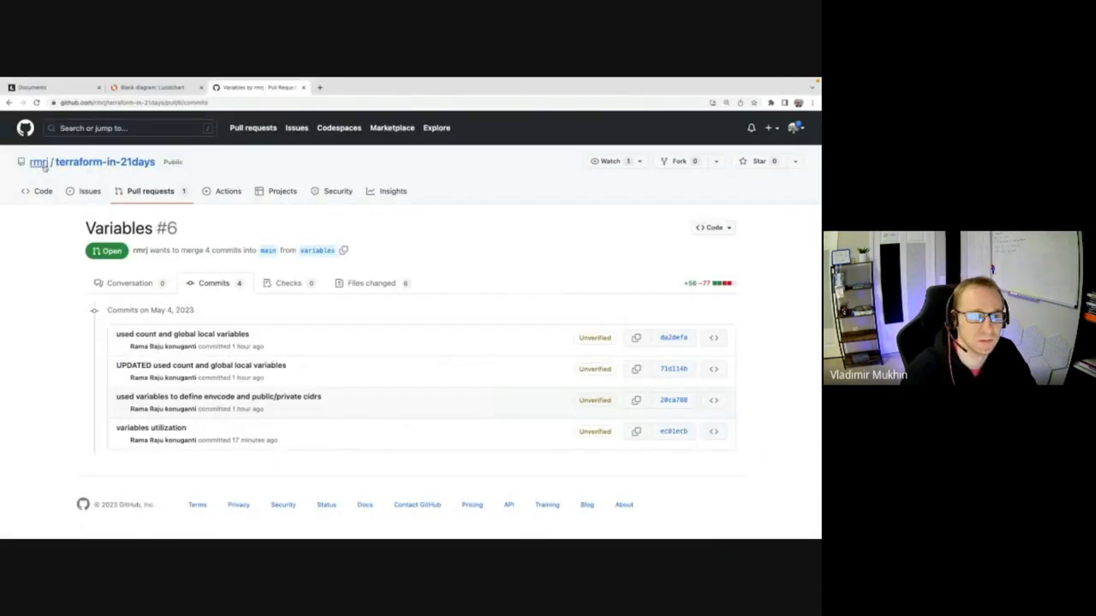
Create a new public repository named git-demo from the profile's Repositories page.
left_click(795, 127)
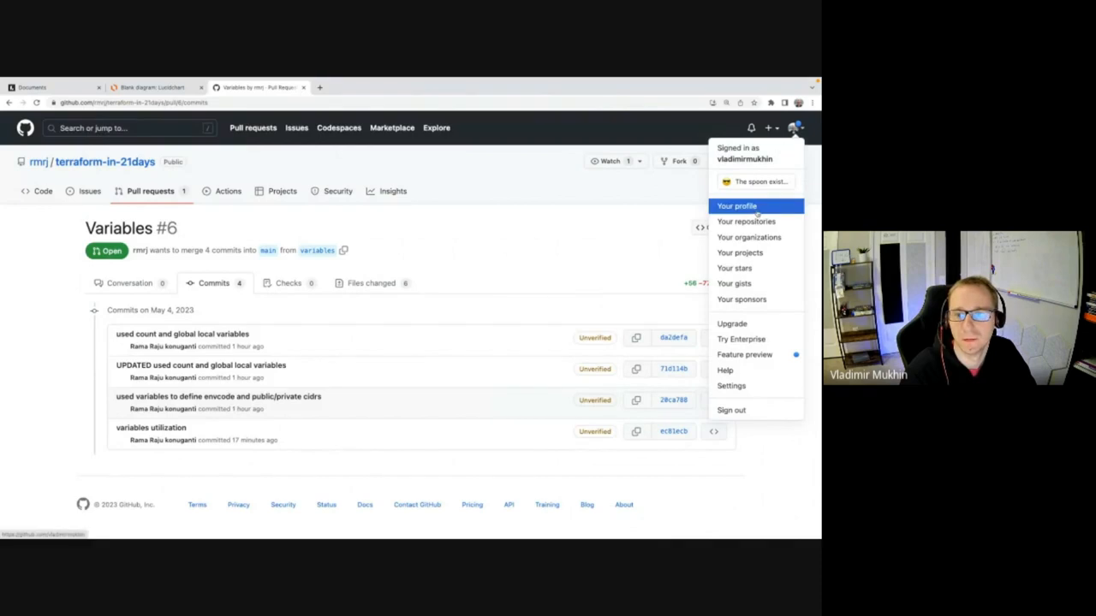
left_click(746, 221)
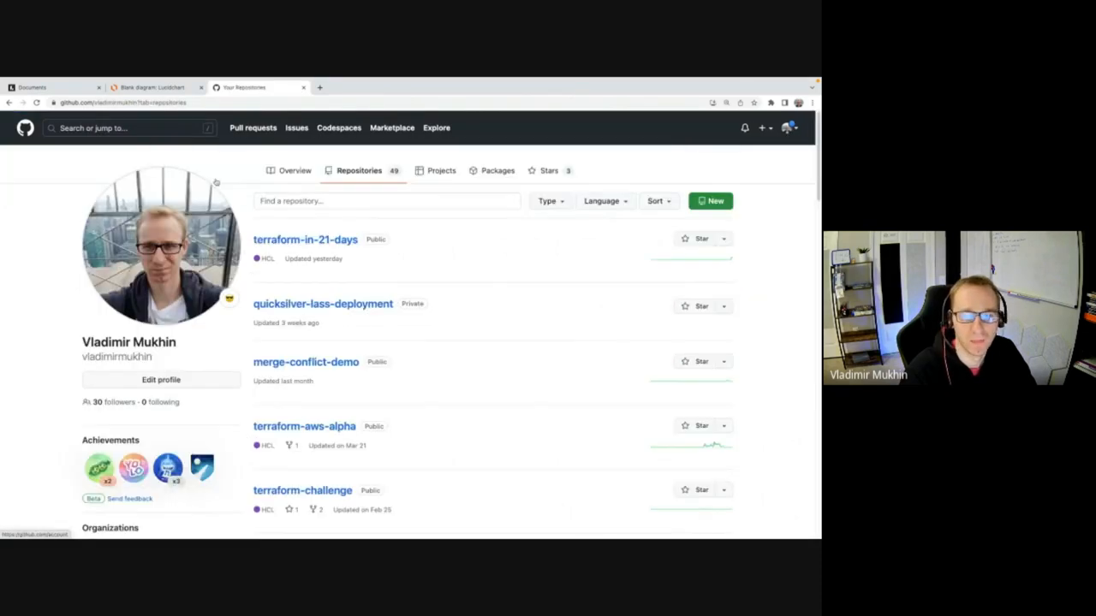
left_click(711, 200)
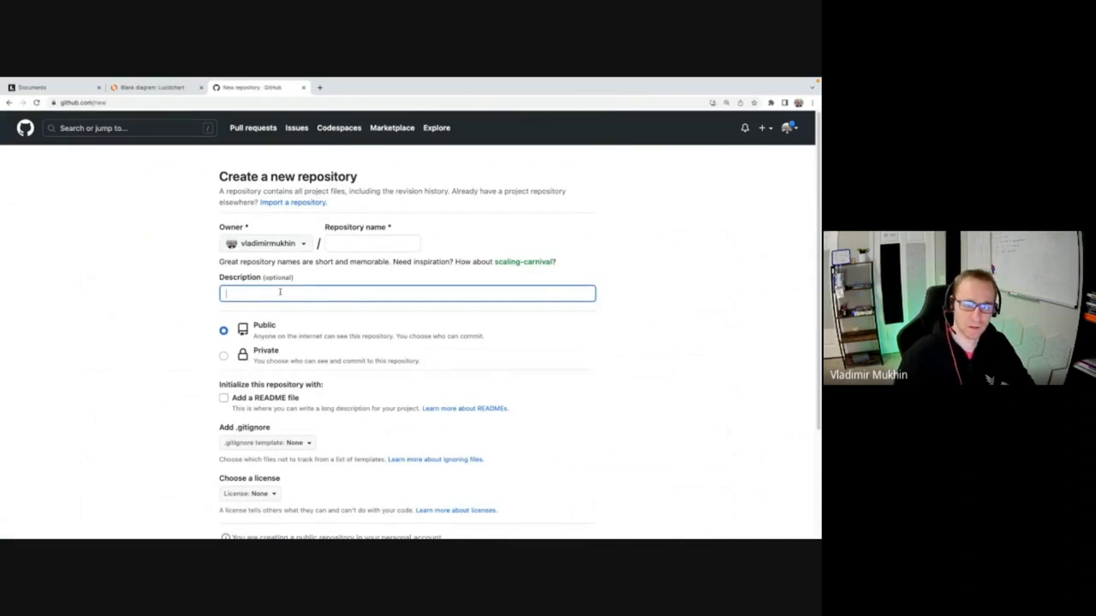
left_click(370, 243)
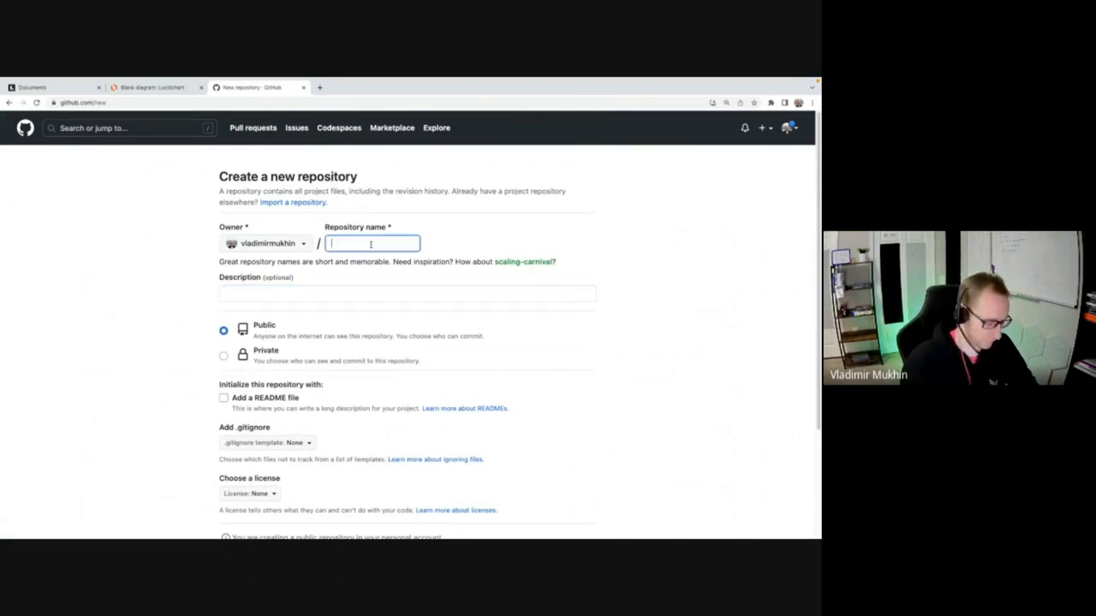
type("git-demo")
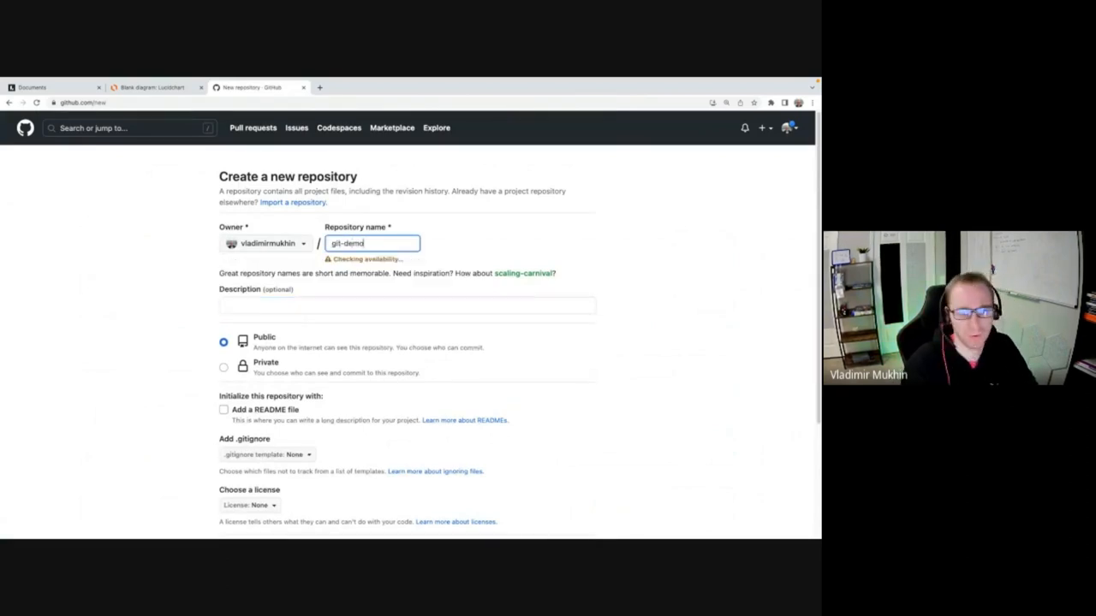
left_click(551, 424)
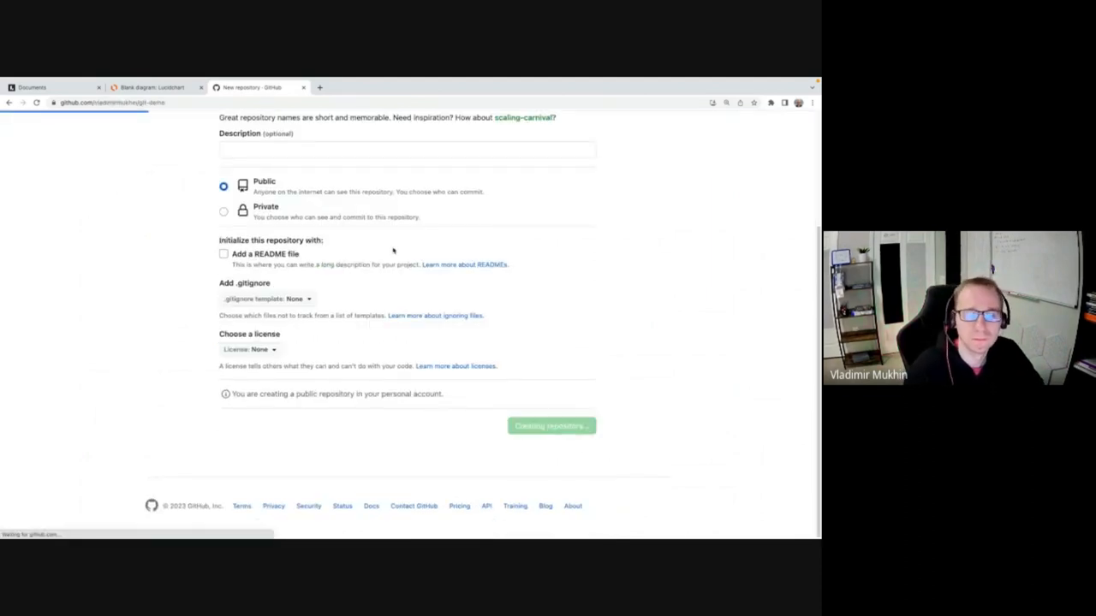
left_click(551, 427)
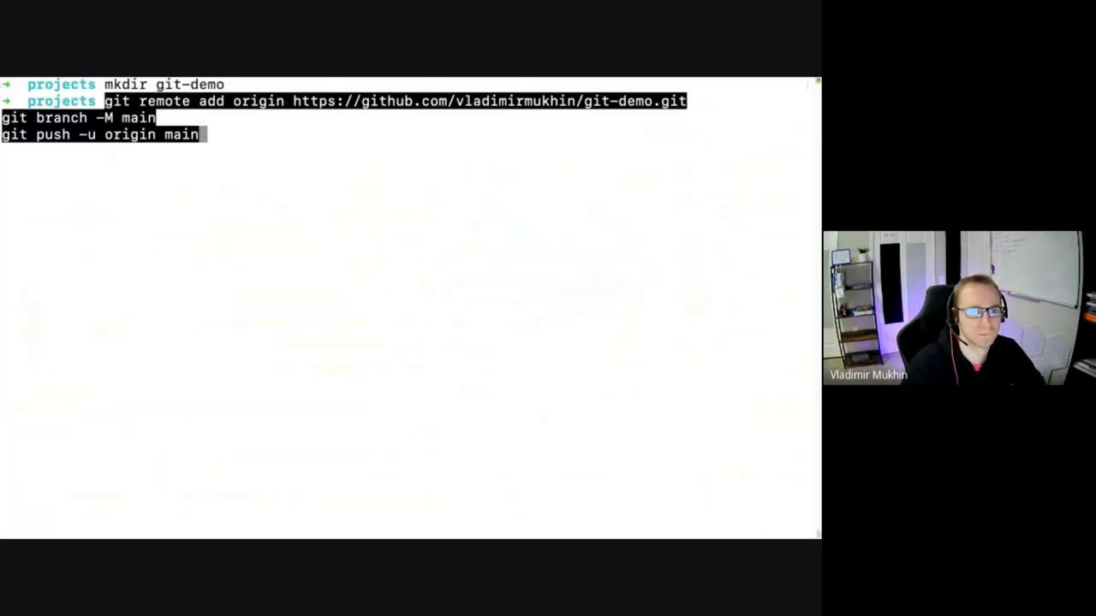
Run the pasted git setup commands and git init in the projects folder, then clear the screen.
key("Return")
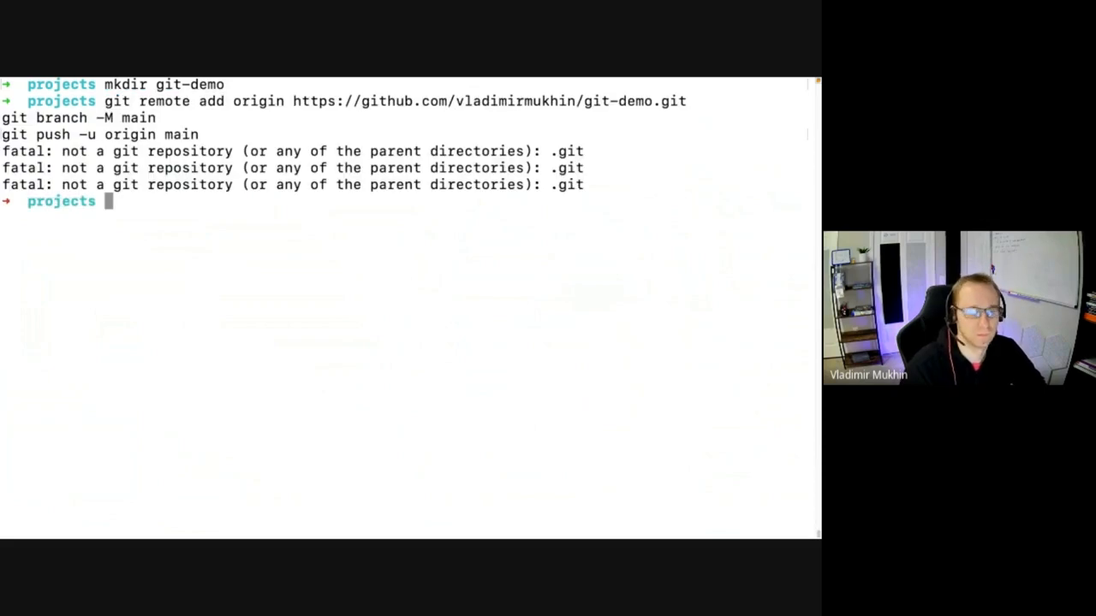
type("git init")
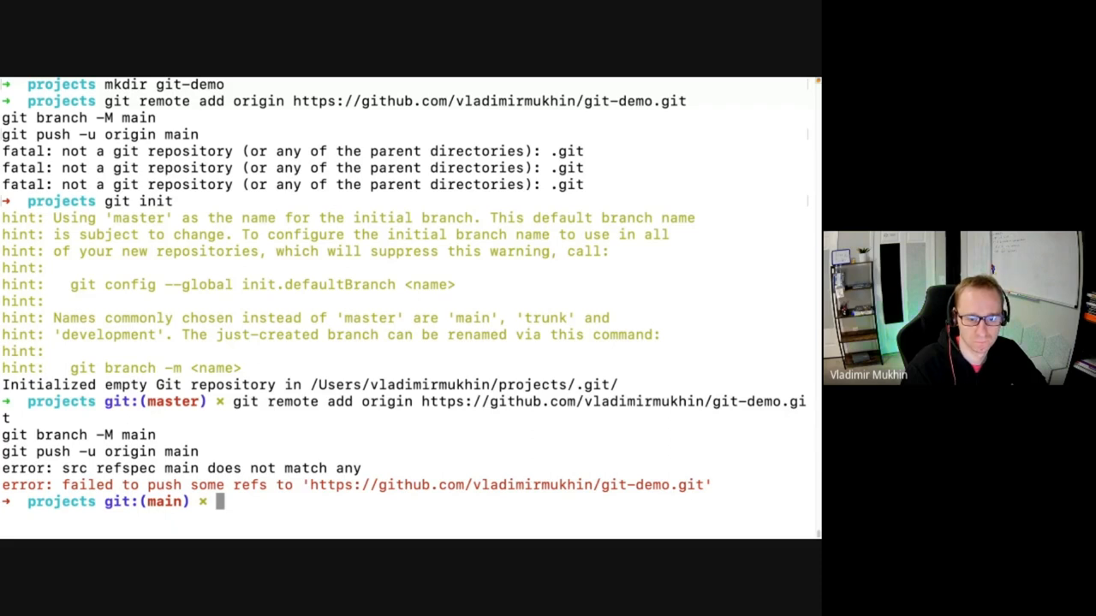
type("cle")
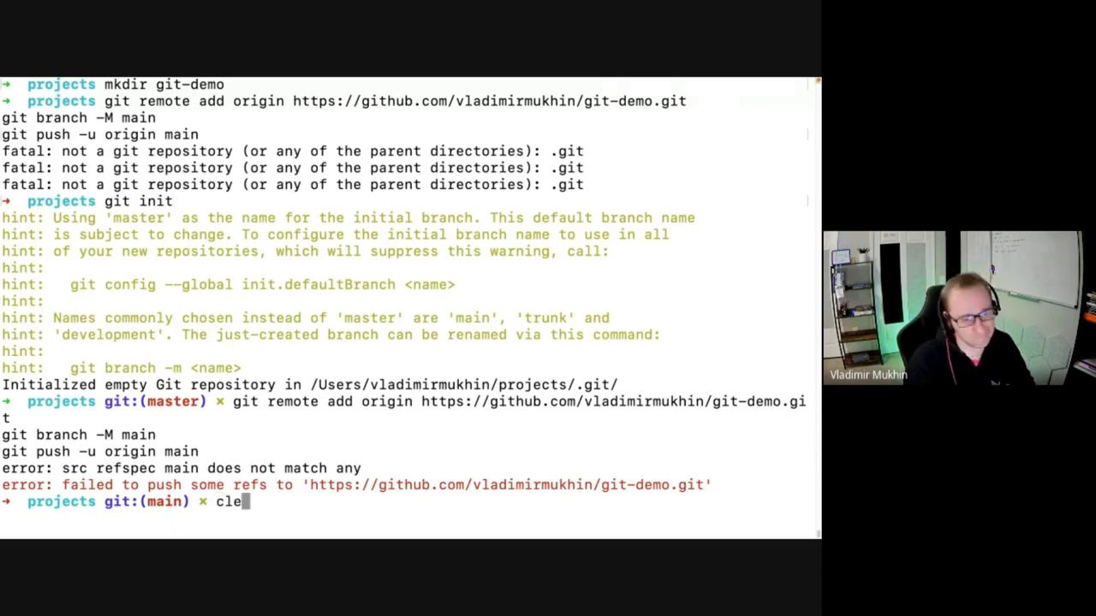
key("Enter")
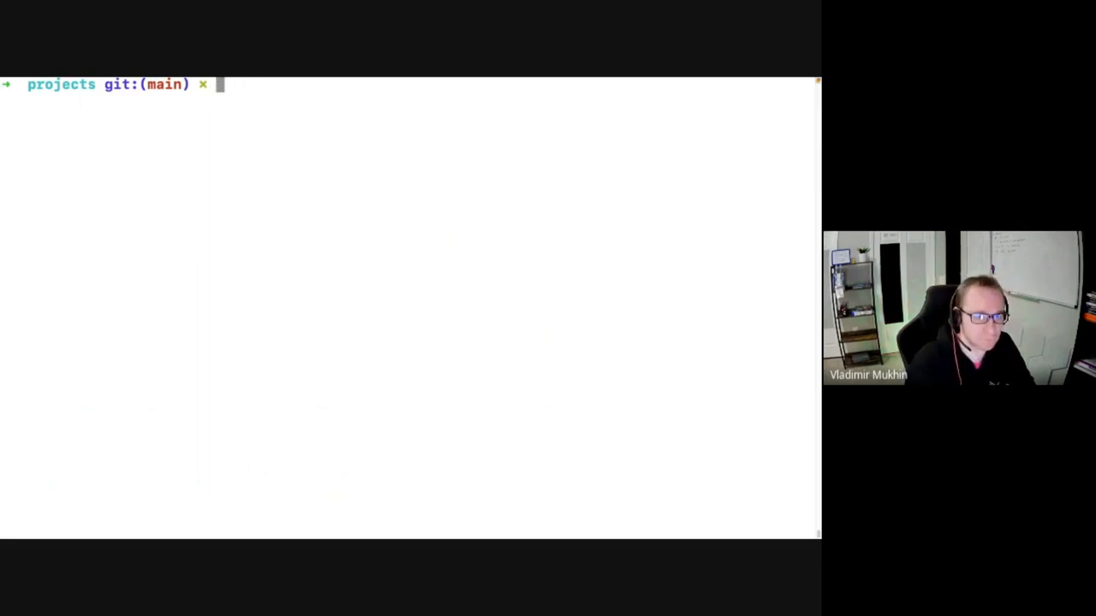
Write Hello into README.md with echo, fixing the echp typo.
type("echp \"H")
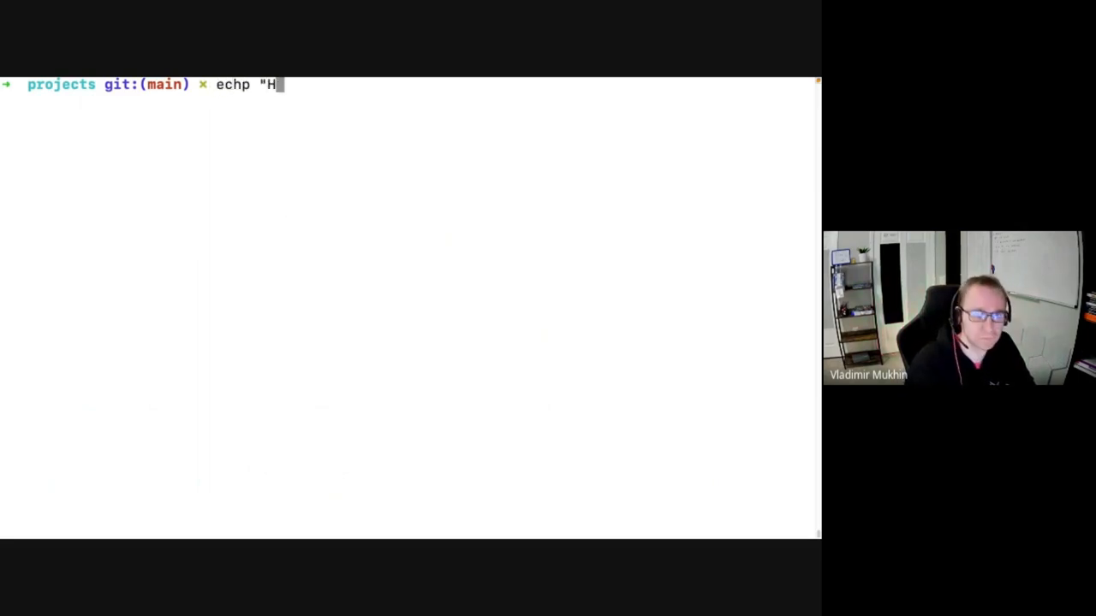
type("ello\" >")
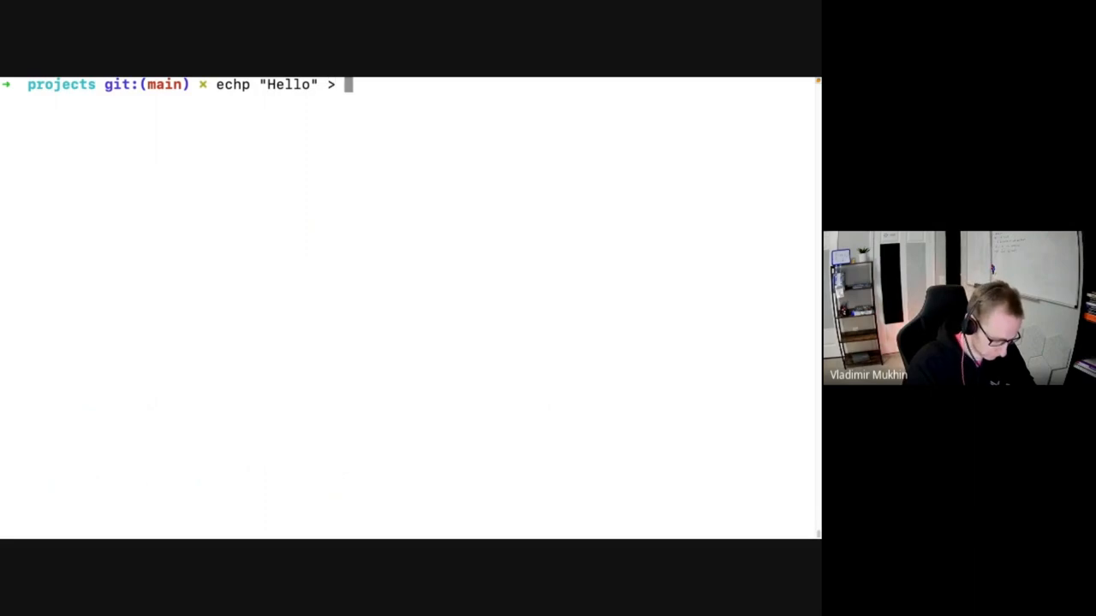
type("README.md")
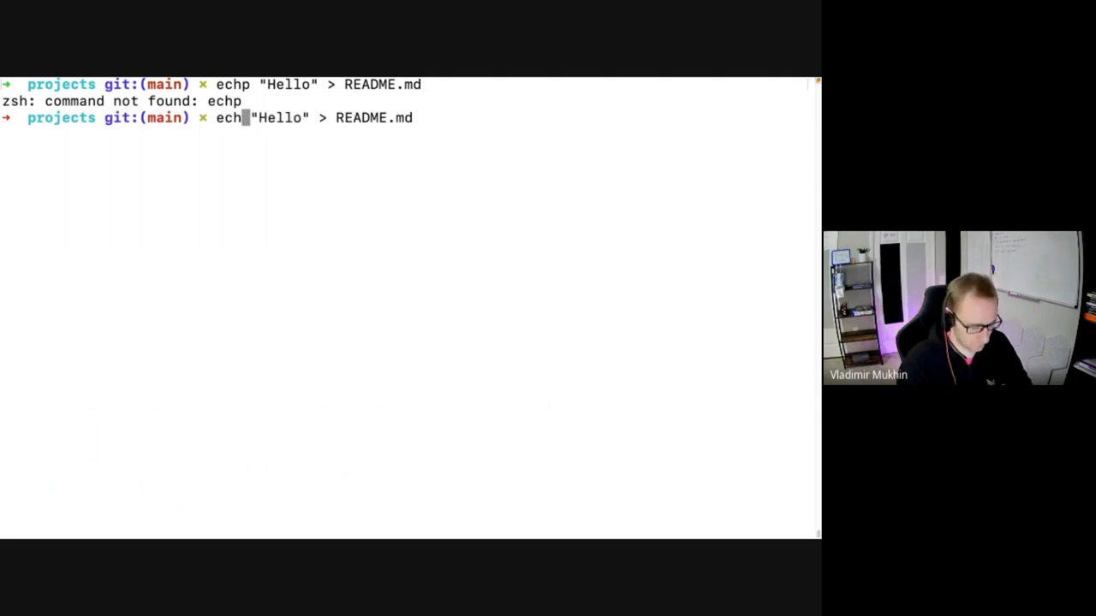
type("o")
key("Enter")
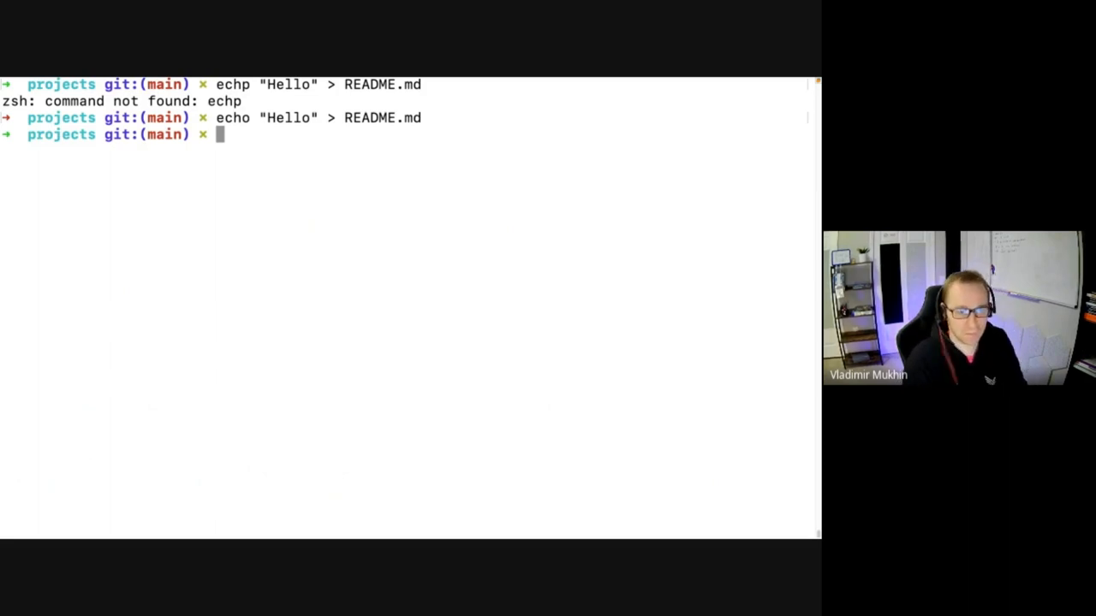
Stage README.md and compose git commit -m "Initial commit".
type("git commit")
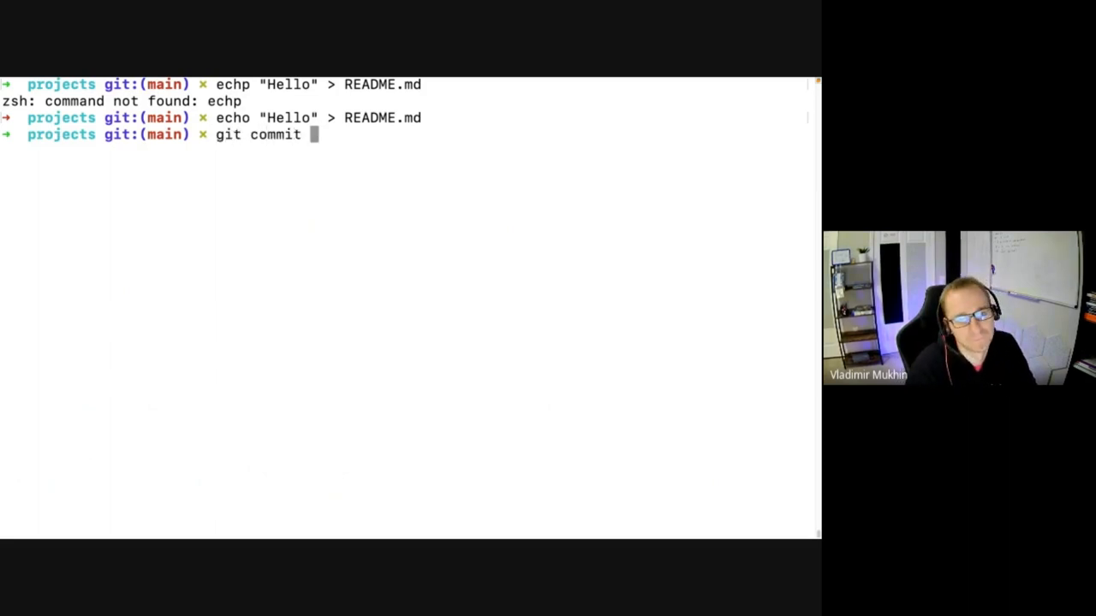
type("-m \"\"")
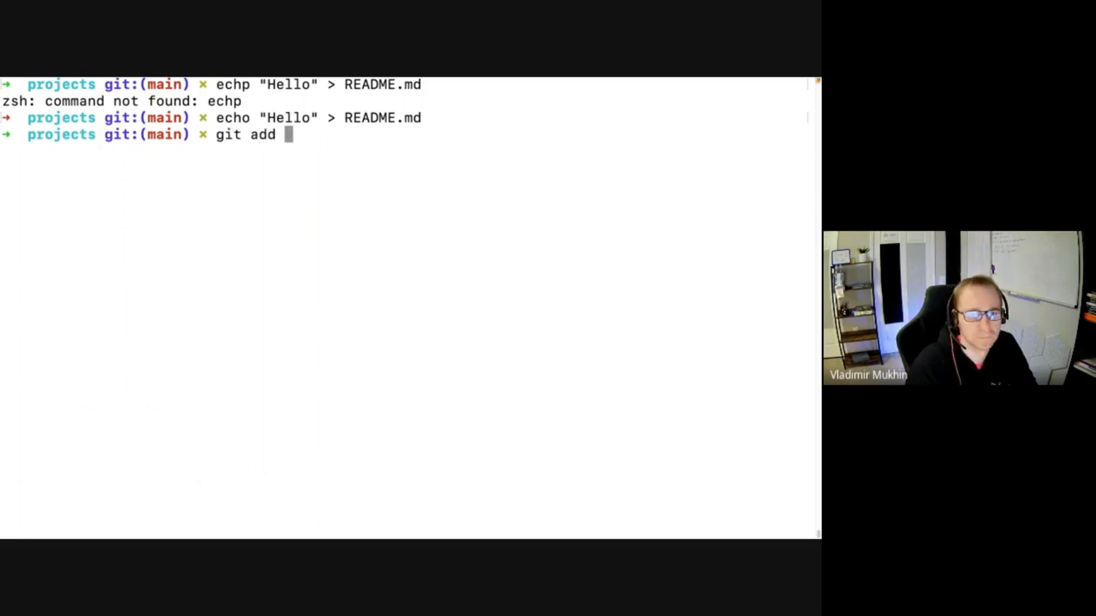
type("README.md")
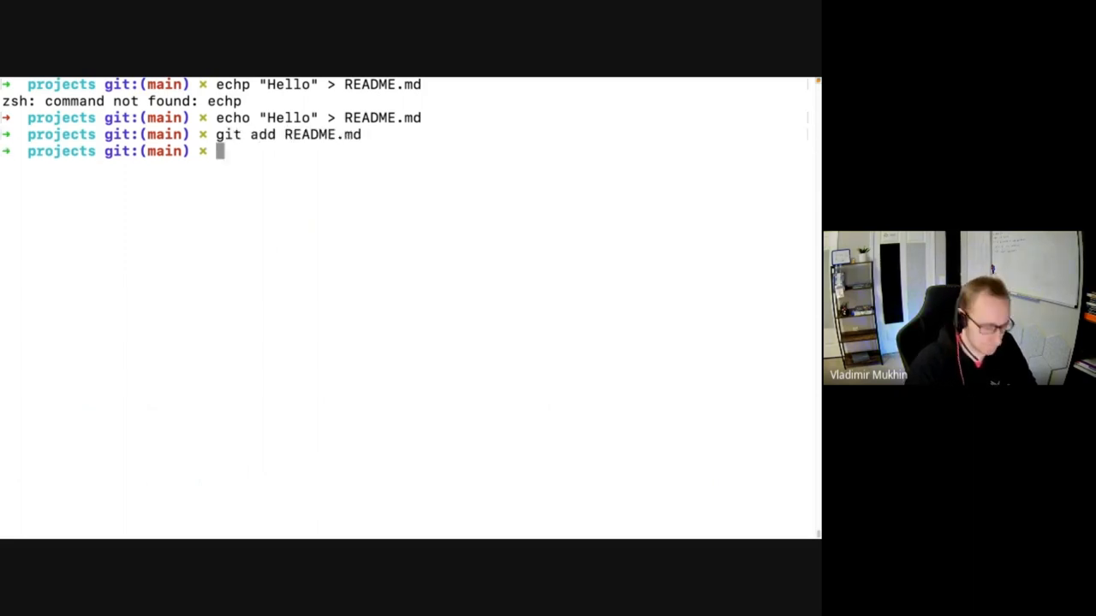
type("git commit -m")
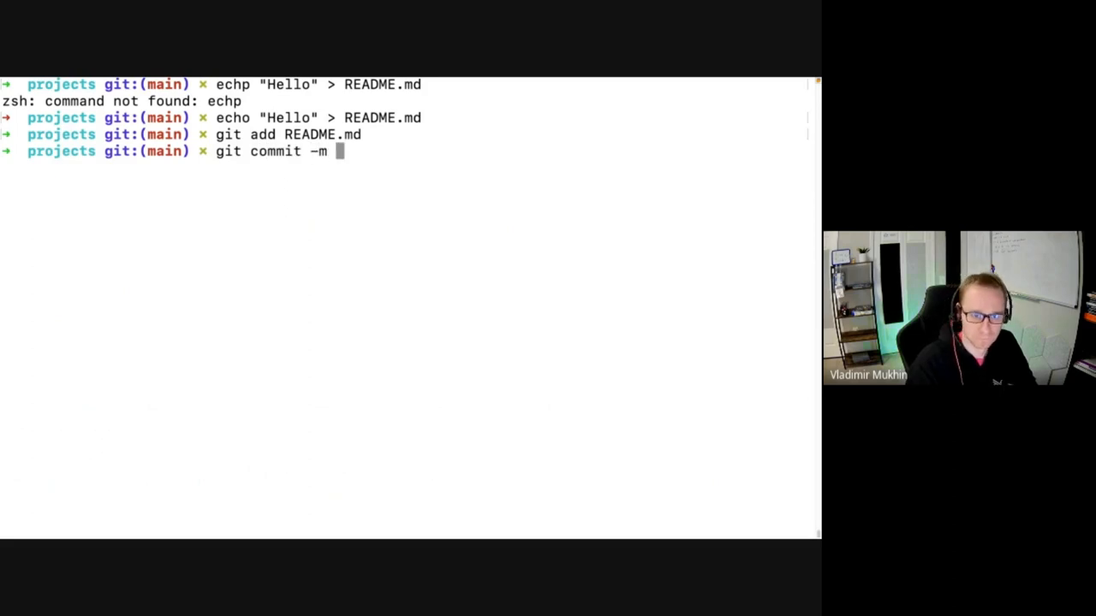
type("\"Initial\"")
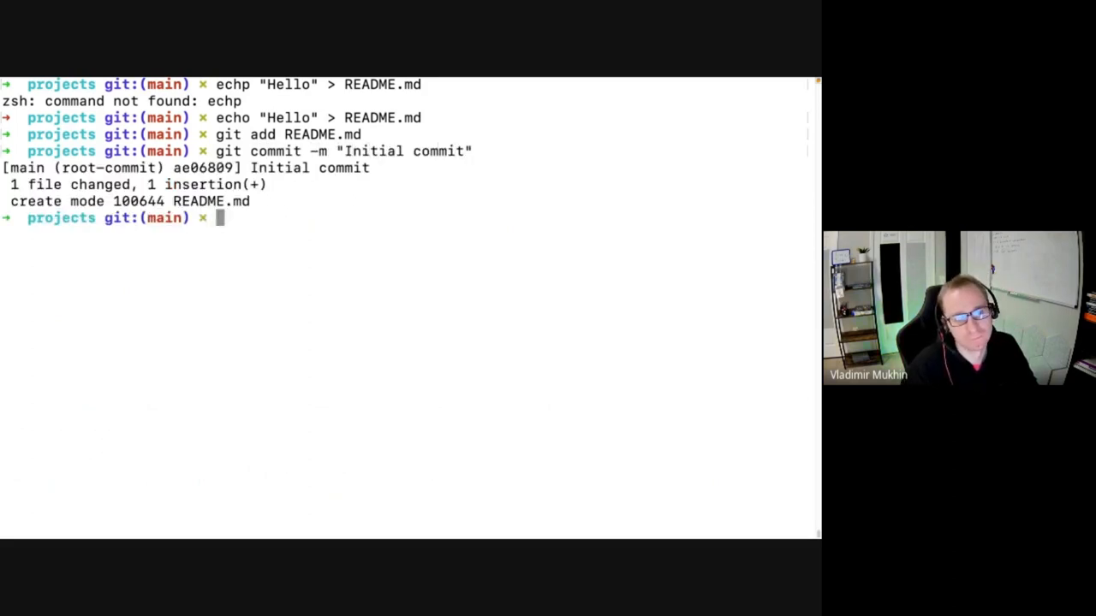
Push main with git push --set-upstream origin main after the plain push fails.
type("git push")
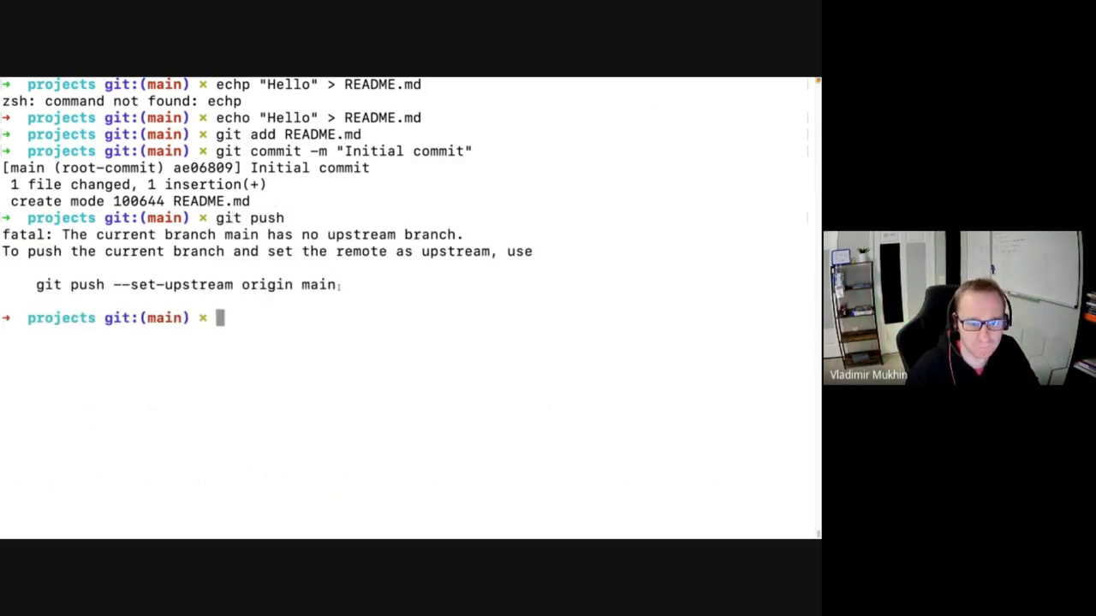
type("git push --set-upstream origin main")
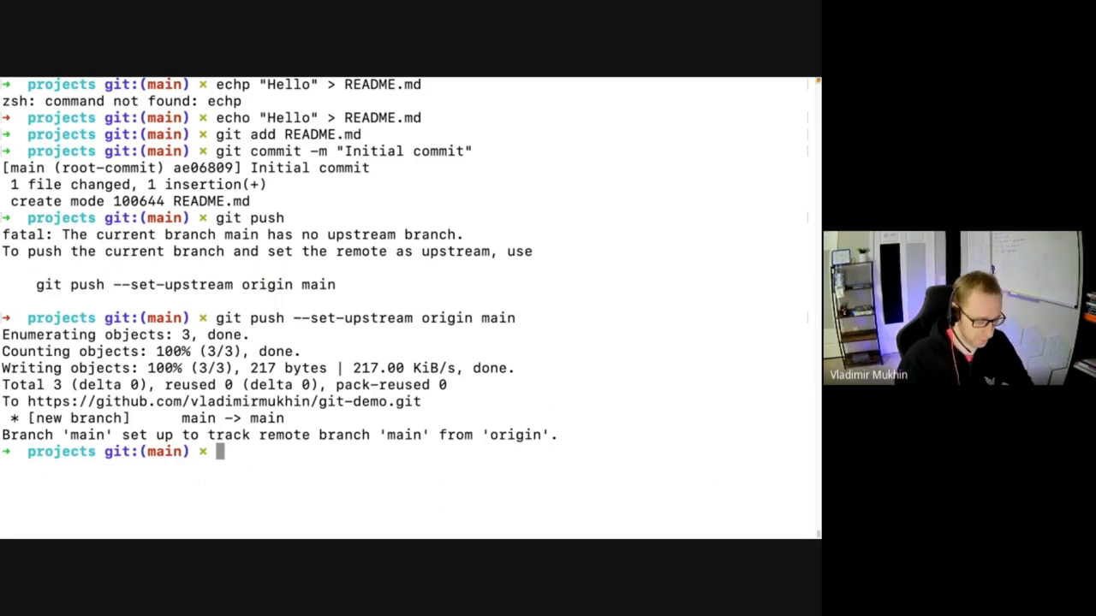
type("gi")
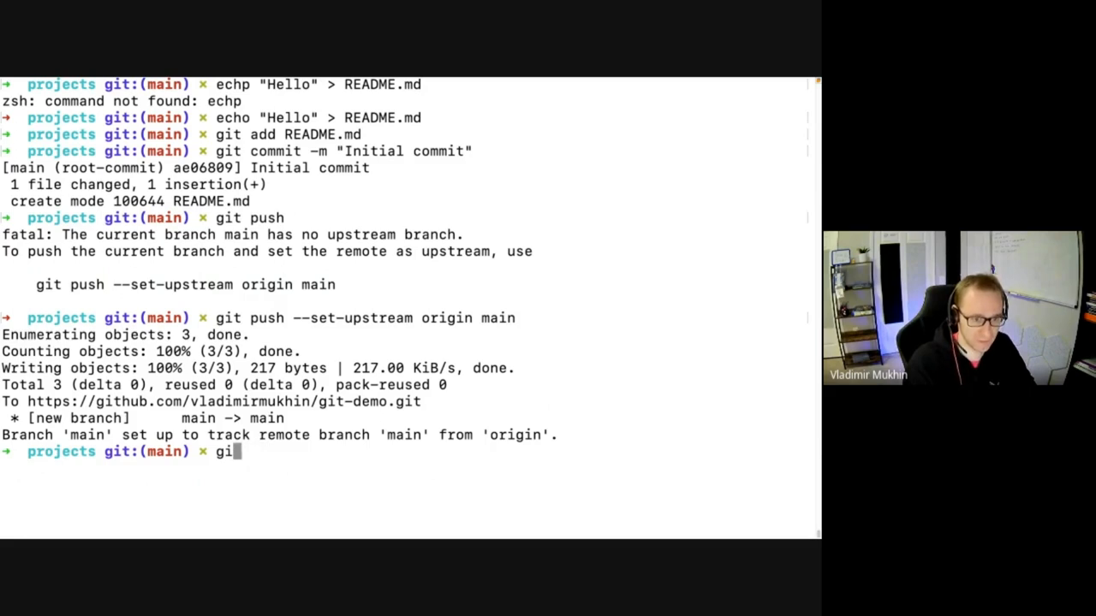
Create branch task1 with a Hello file and start git add ., then abort it with Ctrl+C.
key("Backspace")
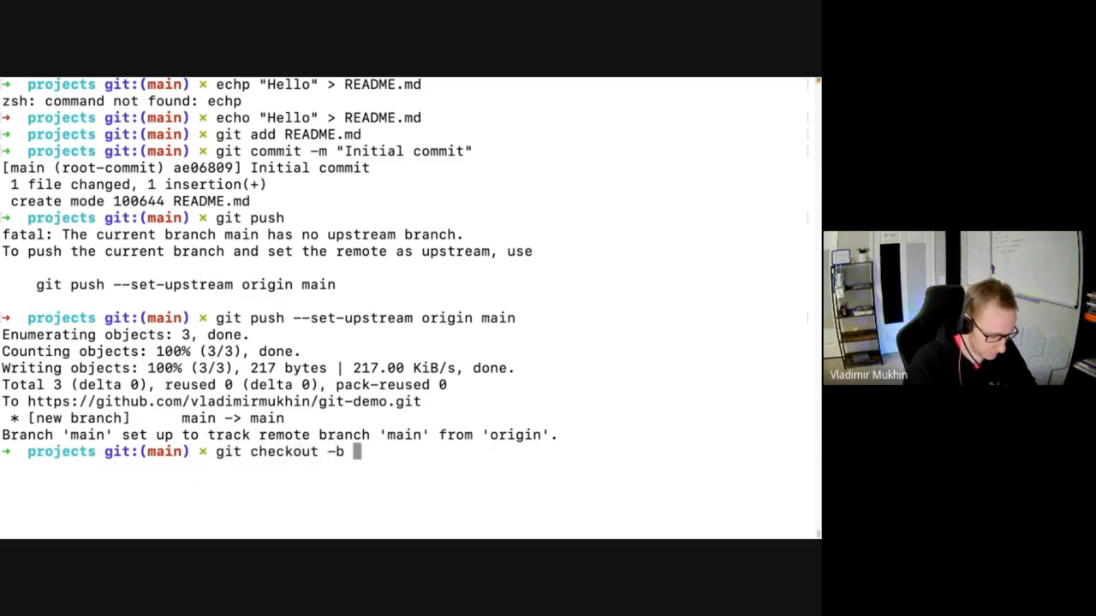
type("task1")
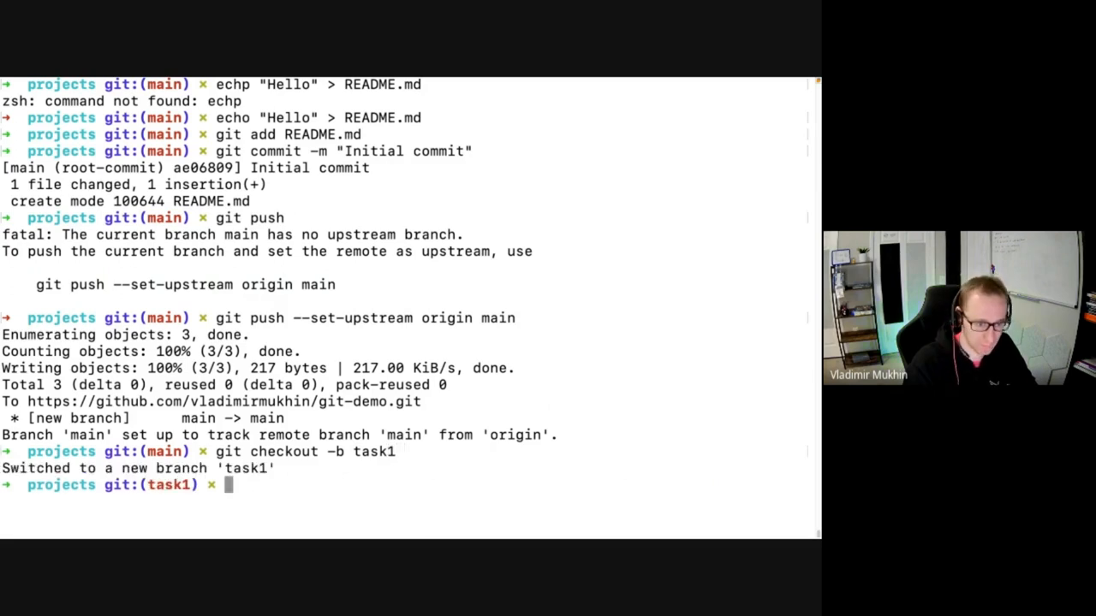
type("echo")
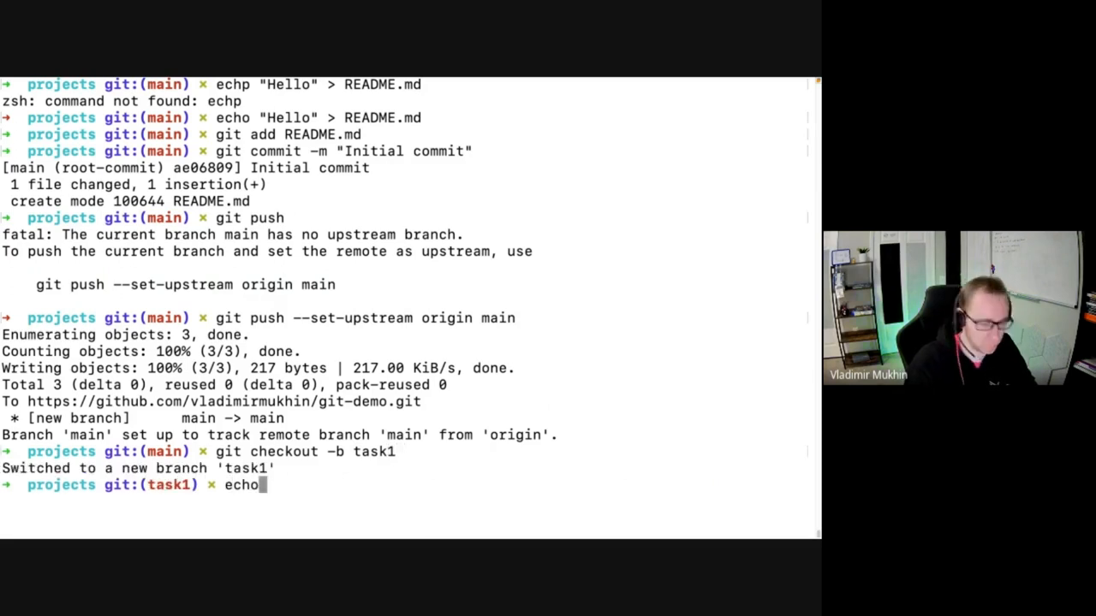
type("\"Hello\" > README")
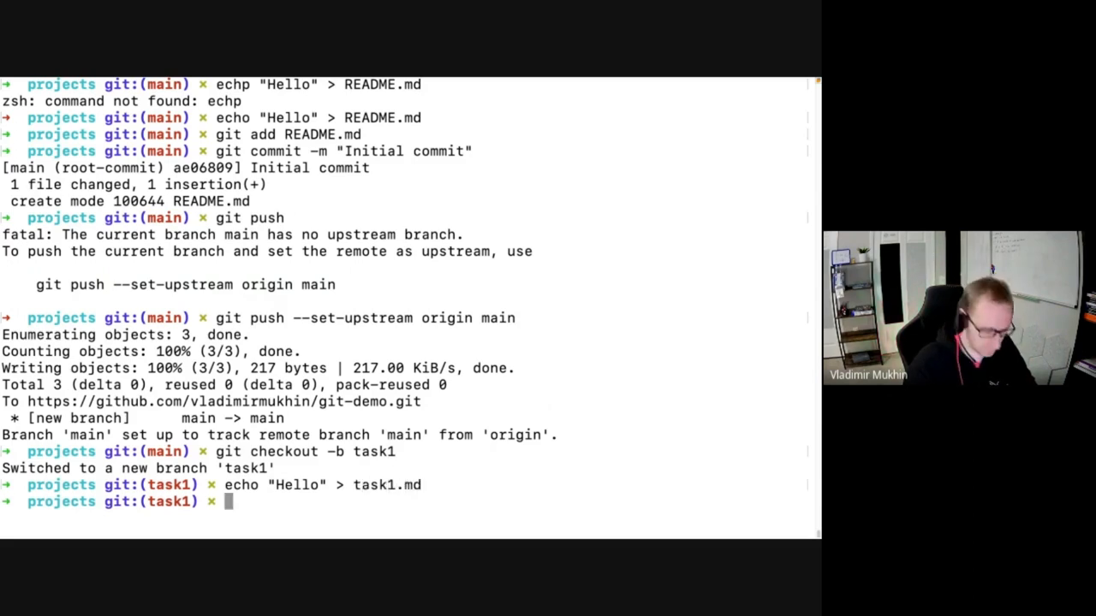
type("git add .")
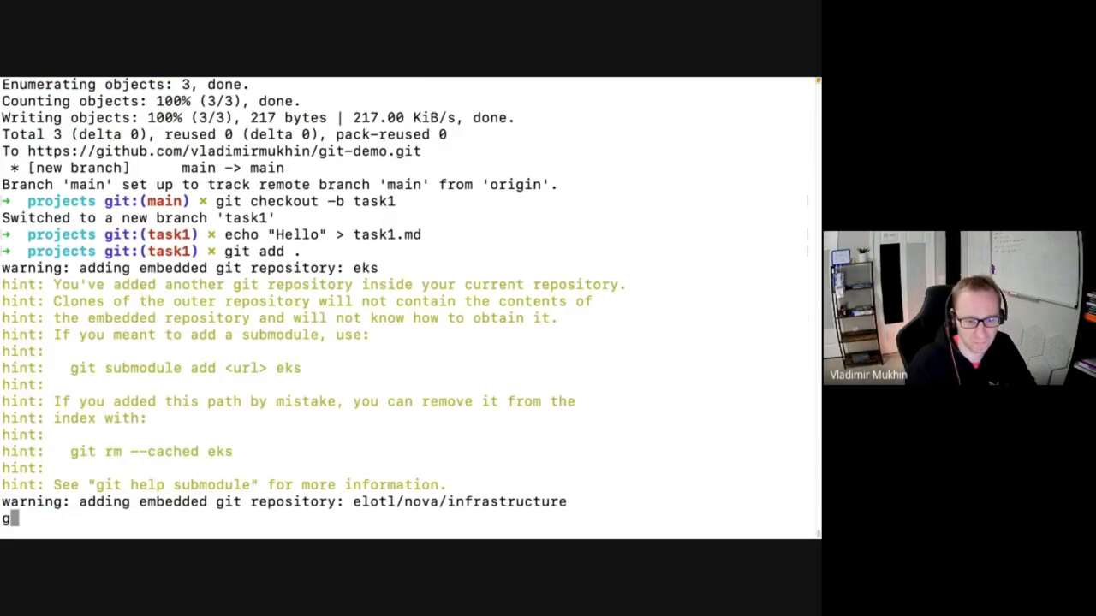
key("ctrl+c")
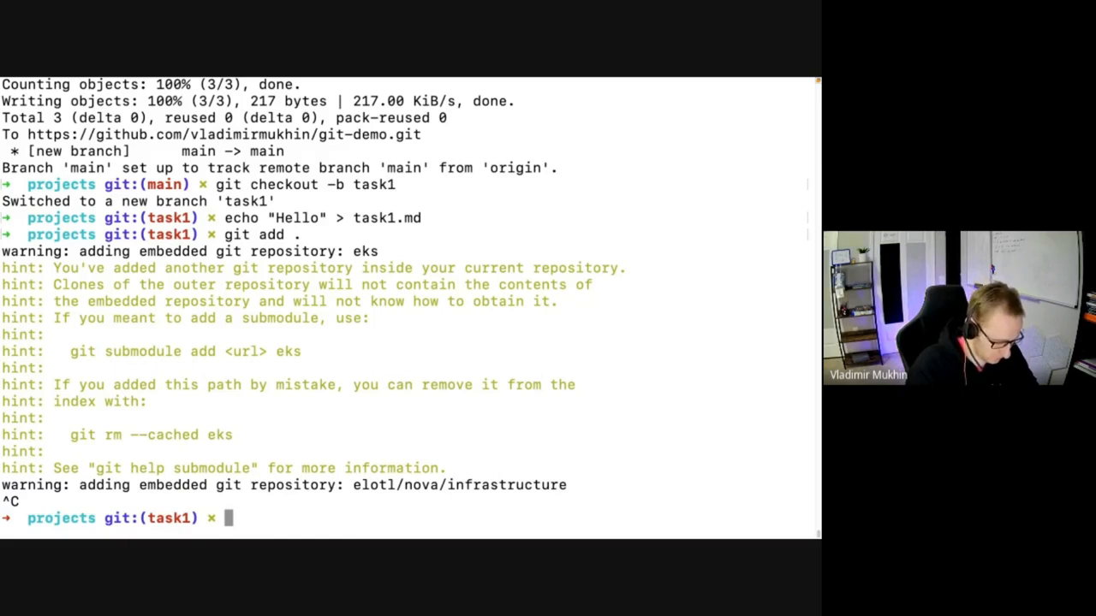
Delete the misplaced .git with rm -rf, move into git-demo and clear the screen.
type("rm -rf .git")
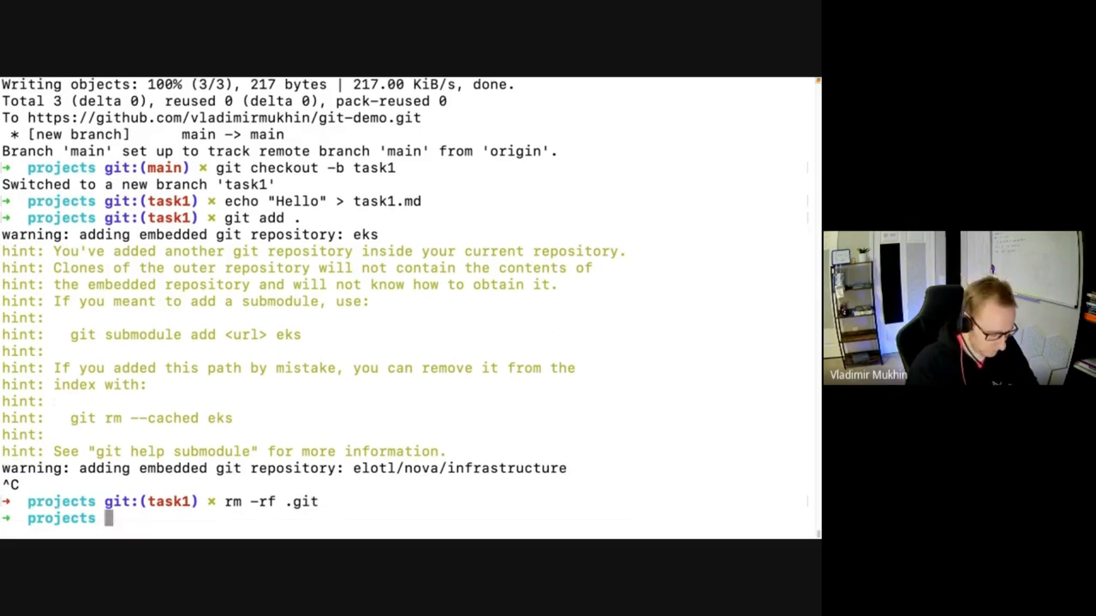
type("cd git-demo")
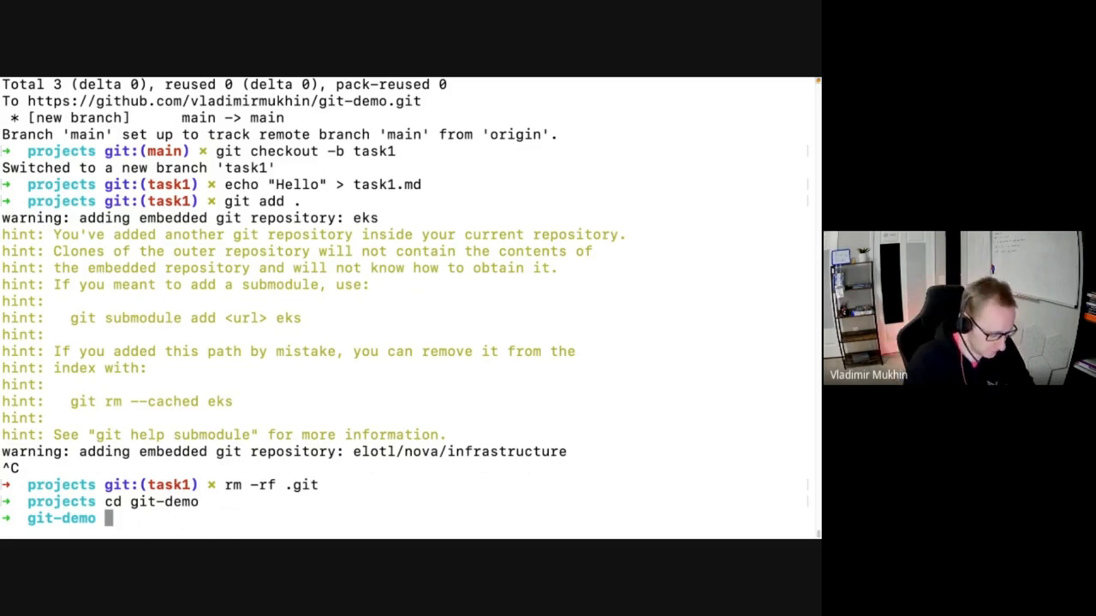
type("g")
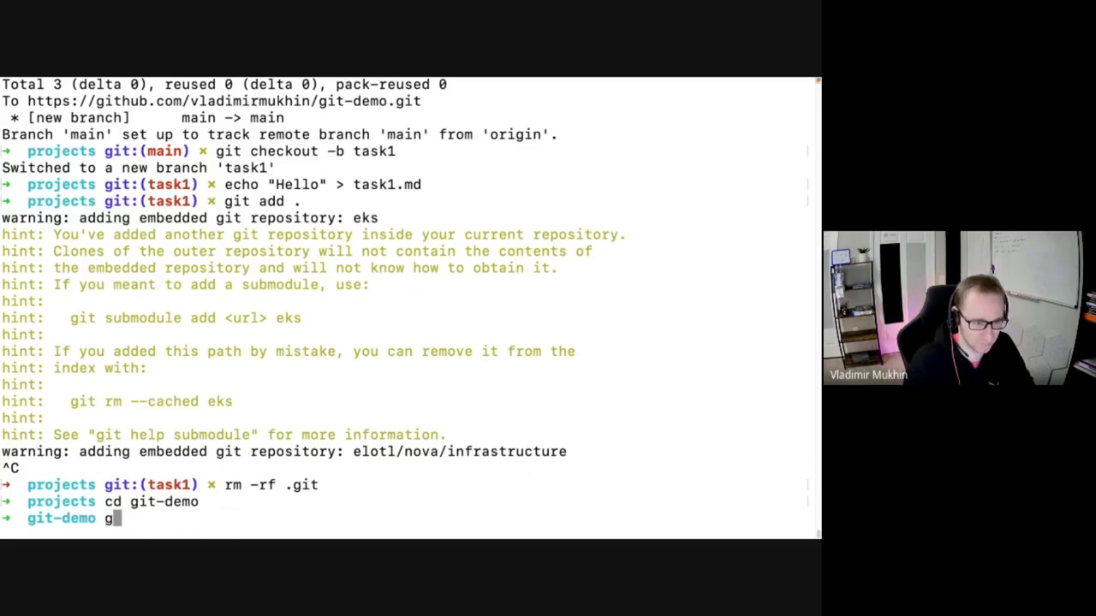
key("Backspace")
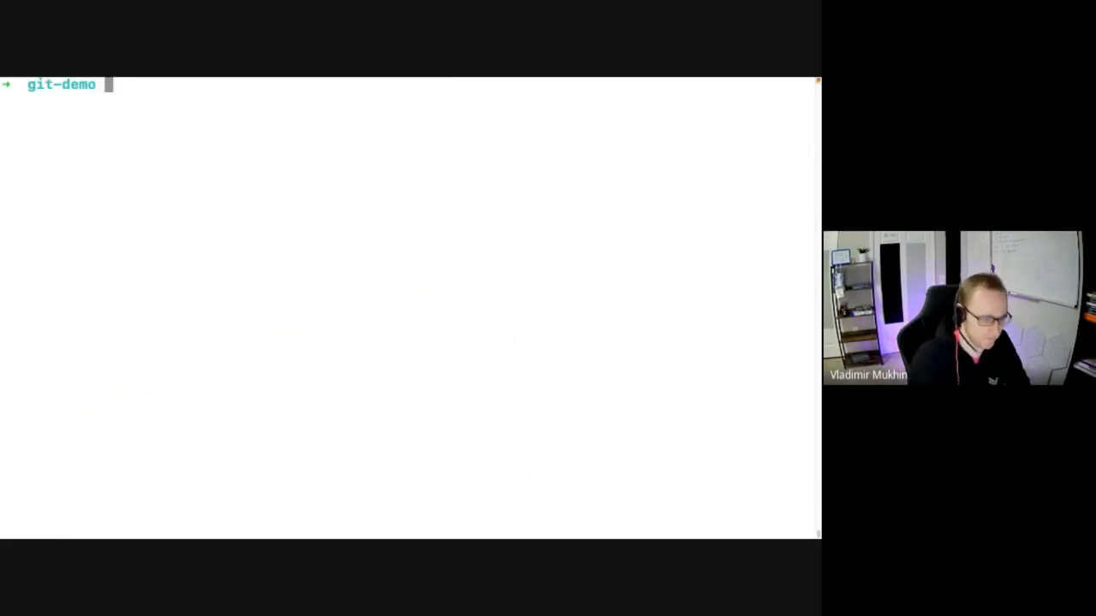
Initialise git-demo as a repository on main linked to the GitHub origin remote.
type("git init")
type("clear")
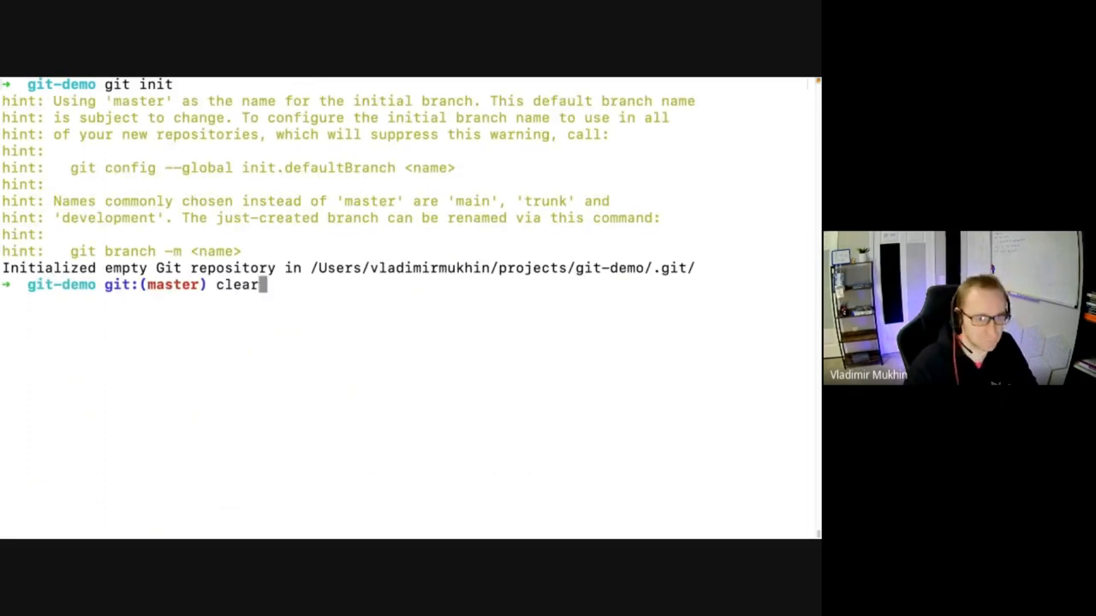
type("git push --set-upstream origin main")
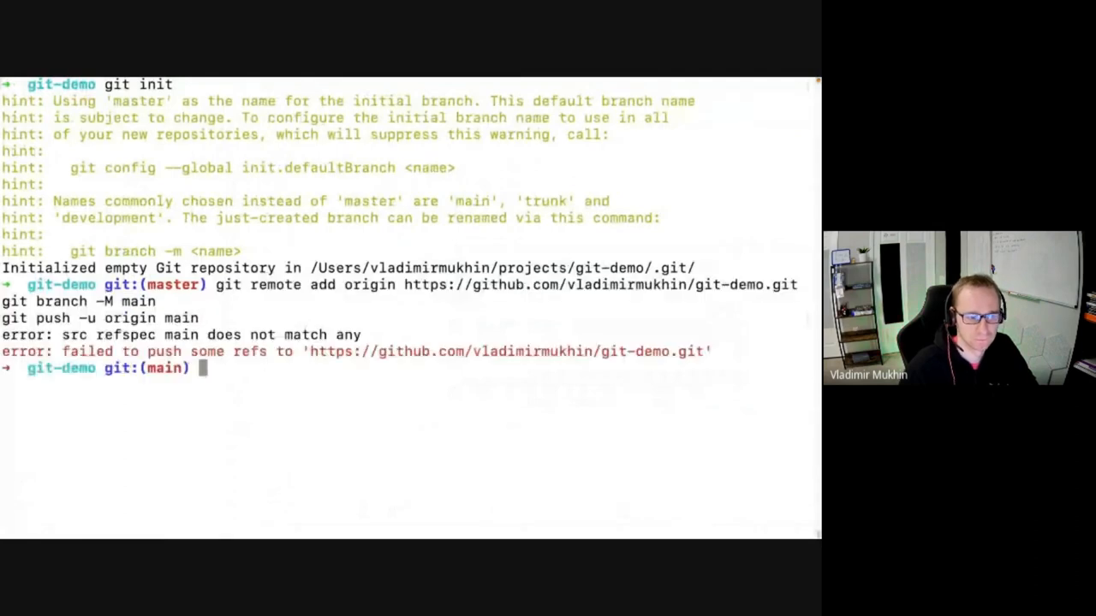
type("echo \"Hello\" > README.md")
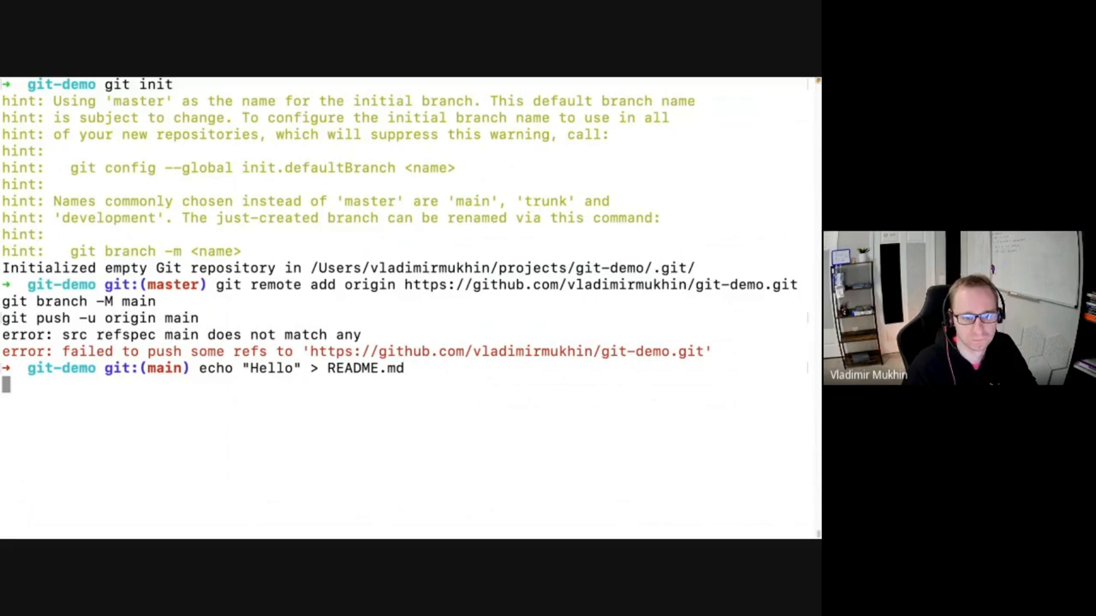
Add README.md, commit it as "Initial commit" and check out a new task1 branch.
type("git add README.md")
type("git commi")
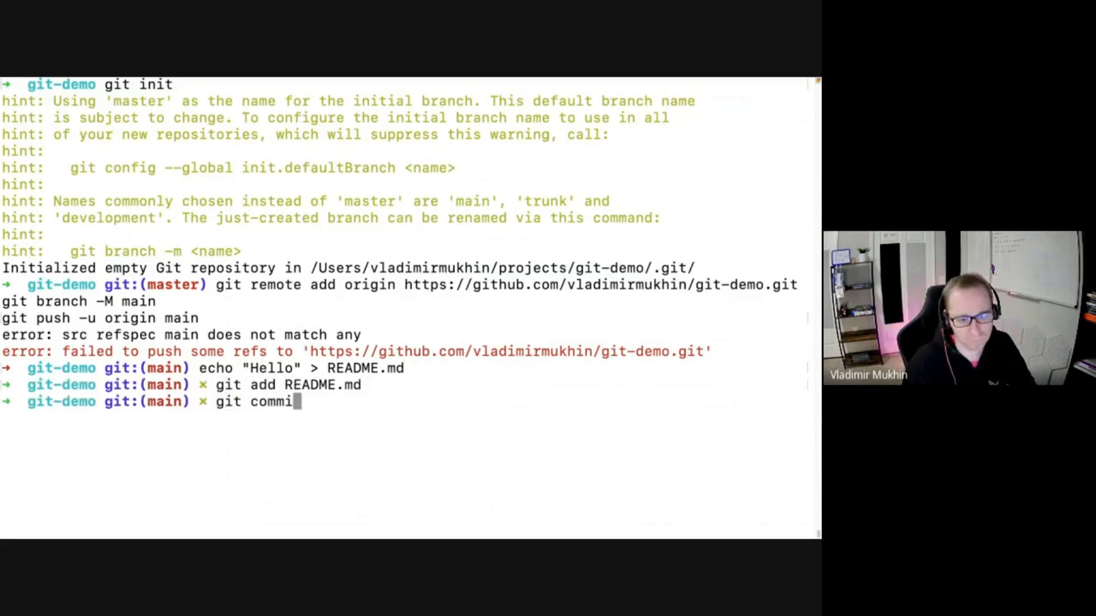
type("-m \"")
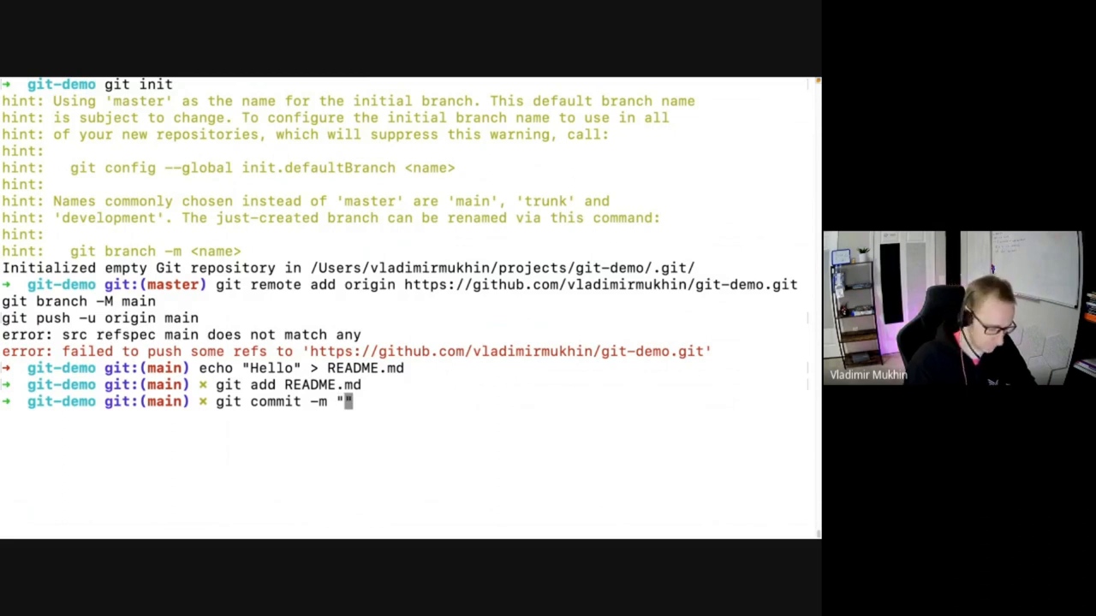
type("Initial commit")
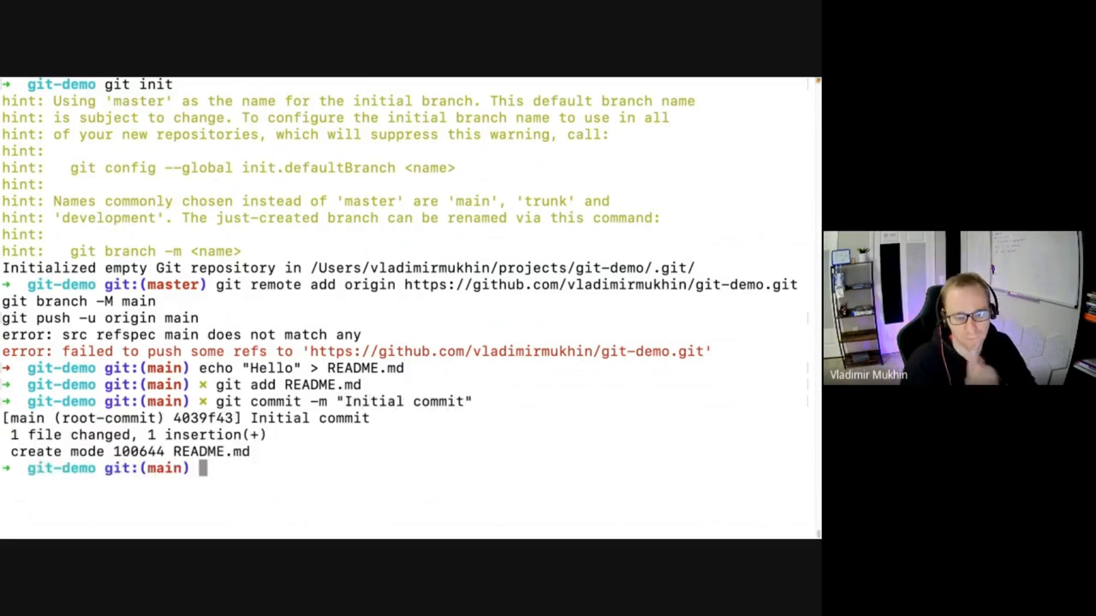
type("git checkout -b task1")
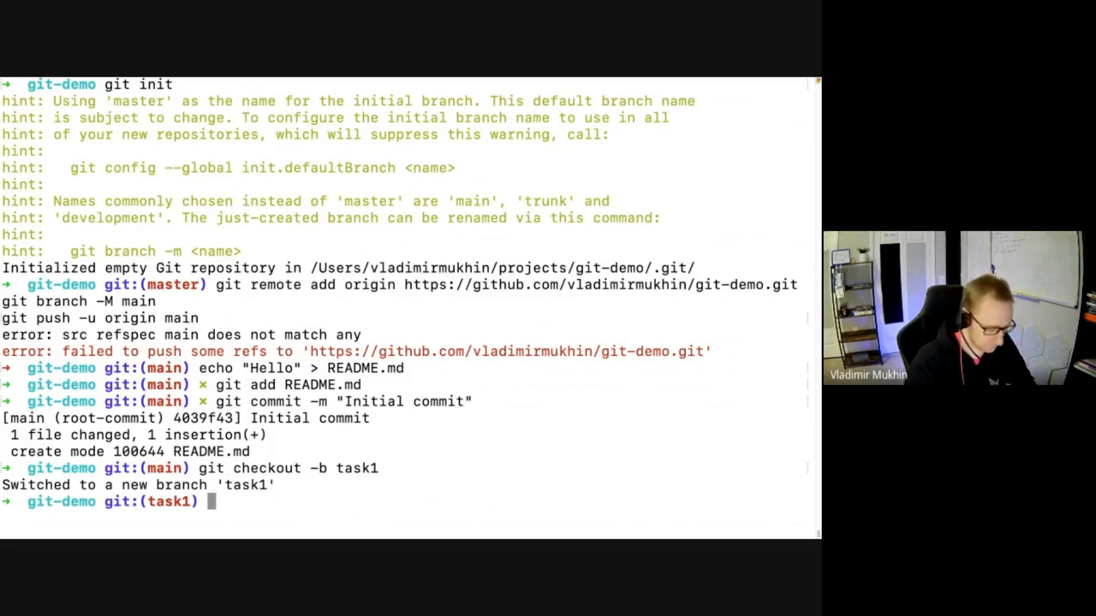
Write Hello into a file on task1 and commit it as task1.
type("echo \"Hello\" > README.md")
type("git add task1.md")
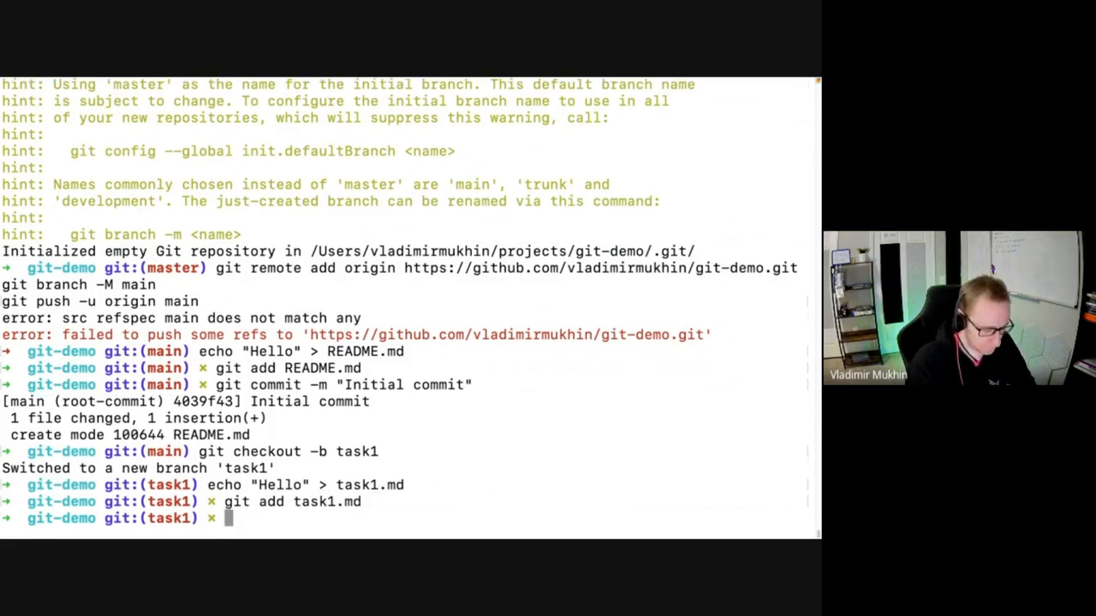
type("git commit -m \"Initial commit\"")
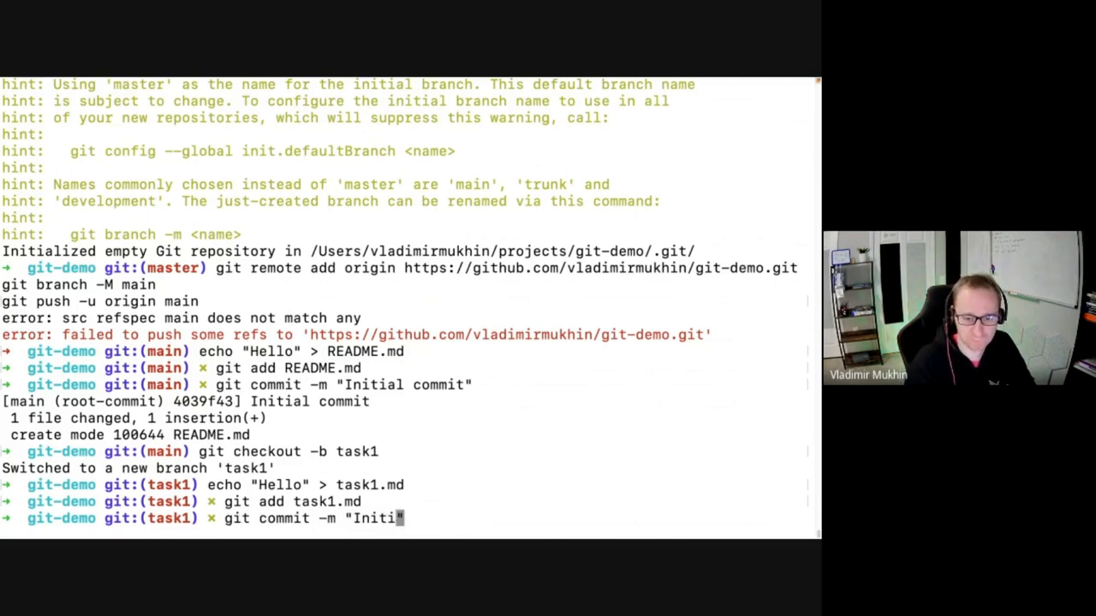
type("task1")
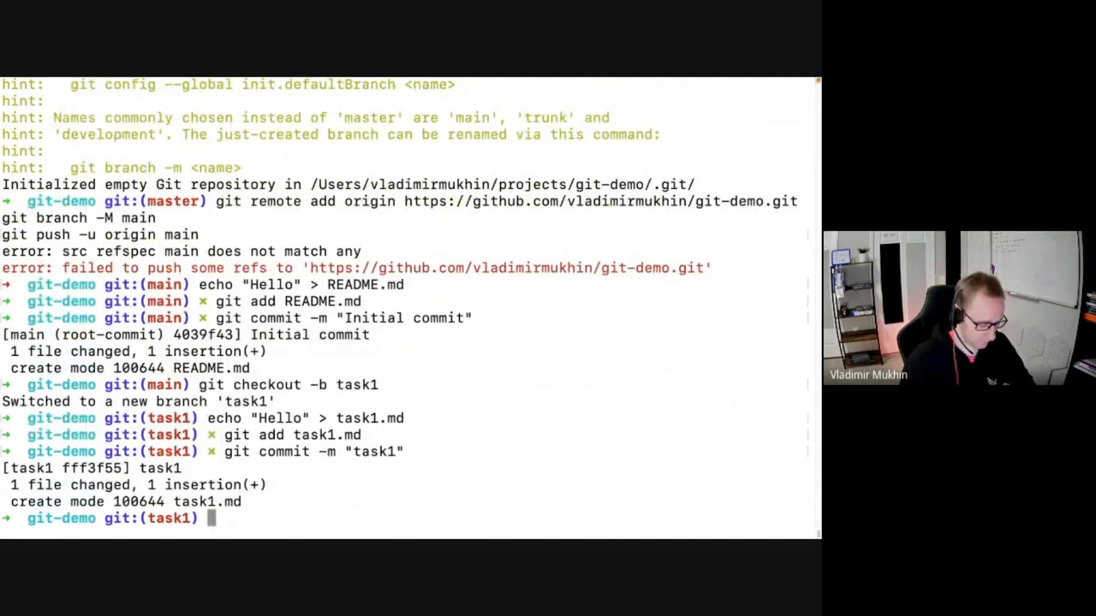
Check out main again and run a plain git push, which fails for lack of an upstream.
type("git checkot main")
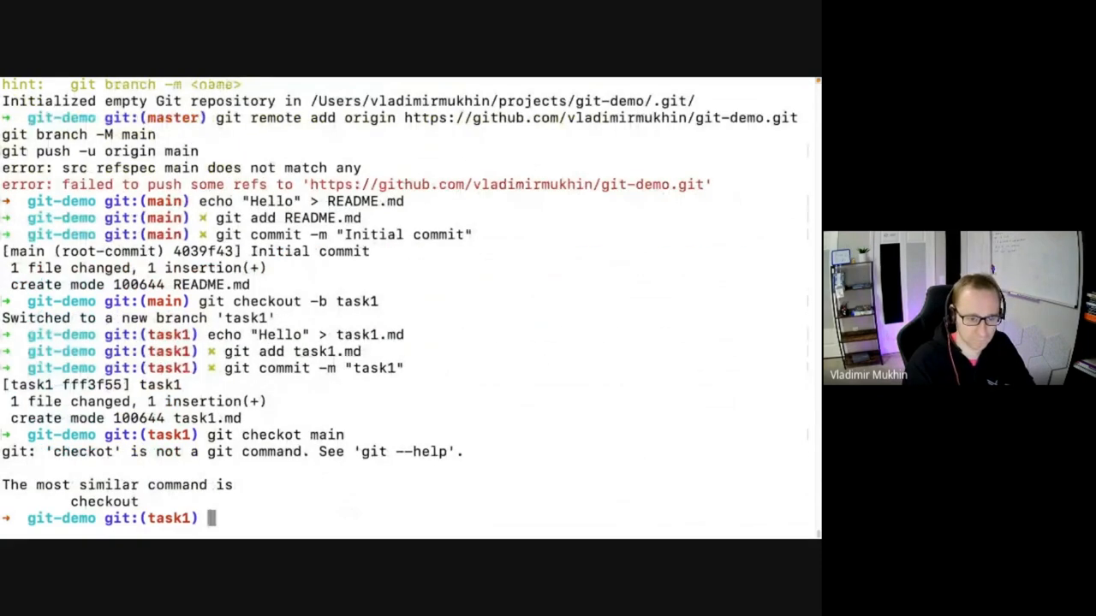
type("git checkou")
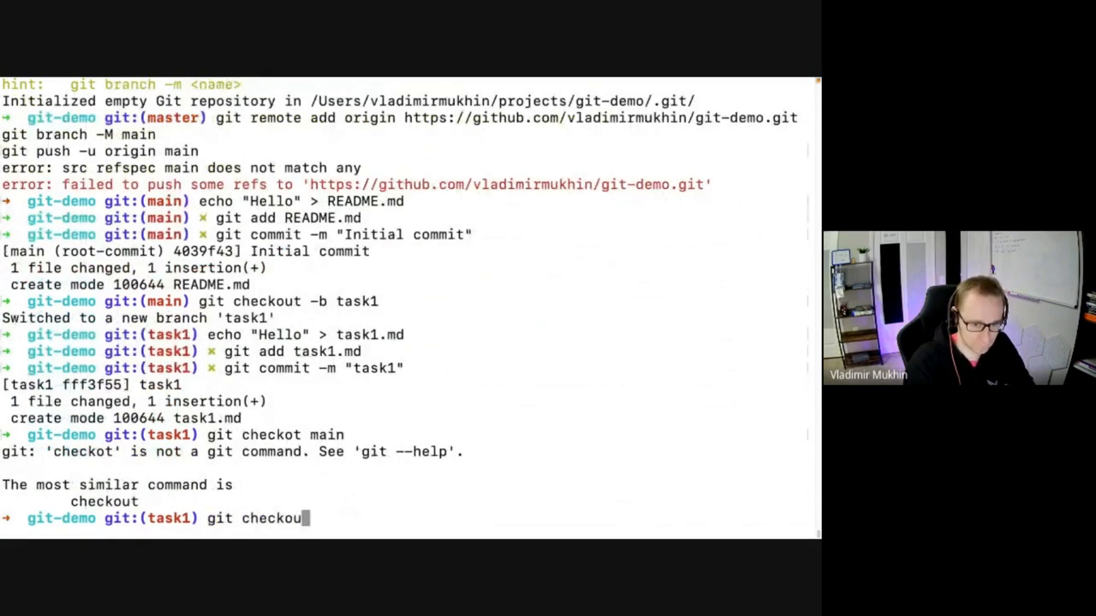
type("t main")
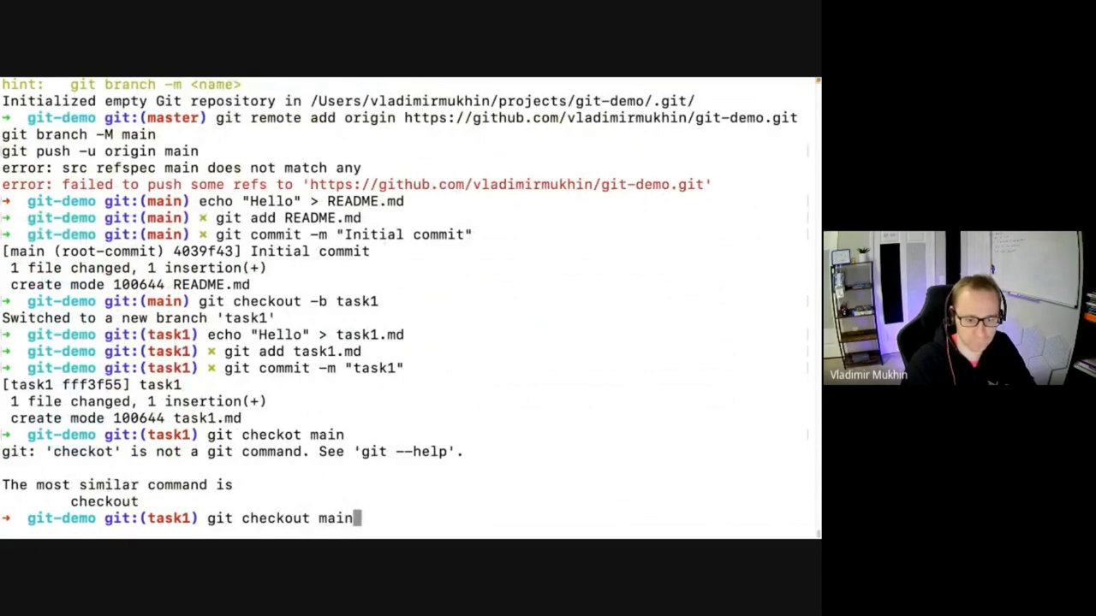
type("git push")
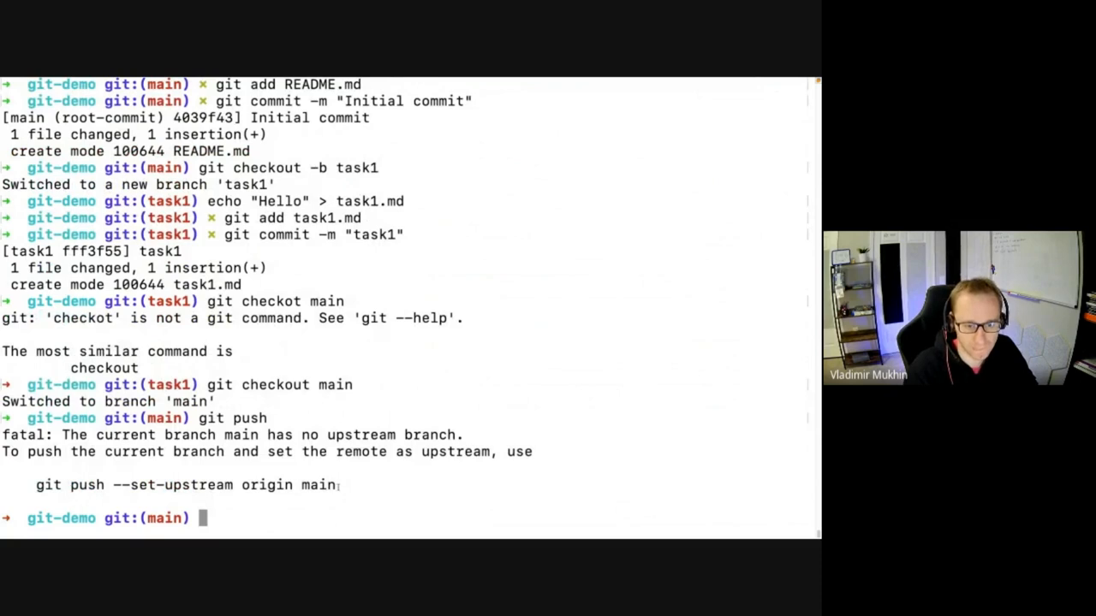
Push main to origin as upstream, and after rejection force it with --force.
type("git push --set-upstream origin main")
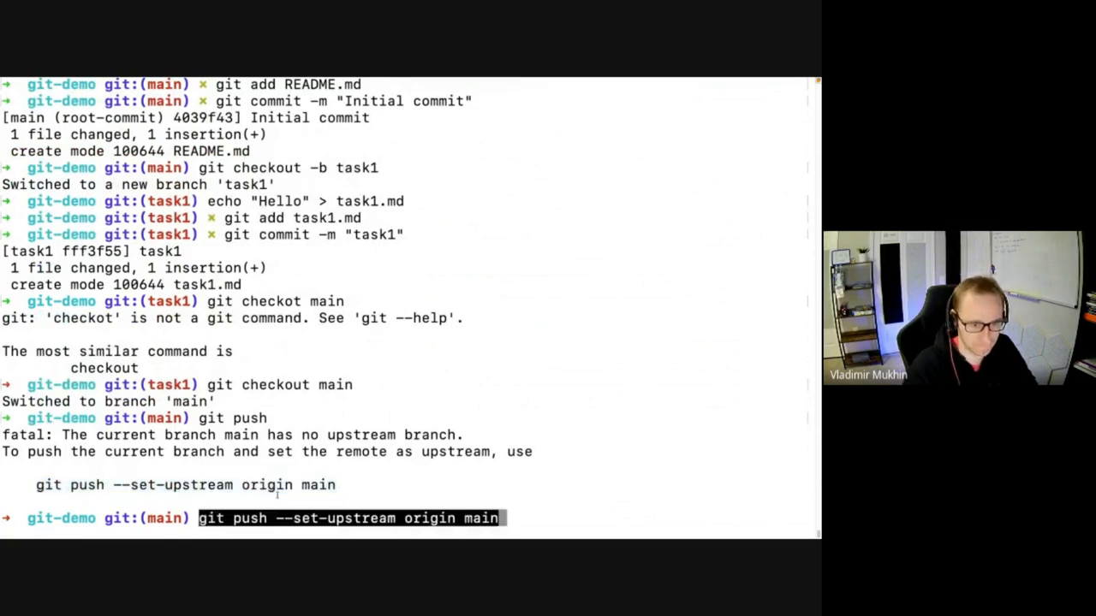
key("Return")
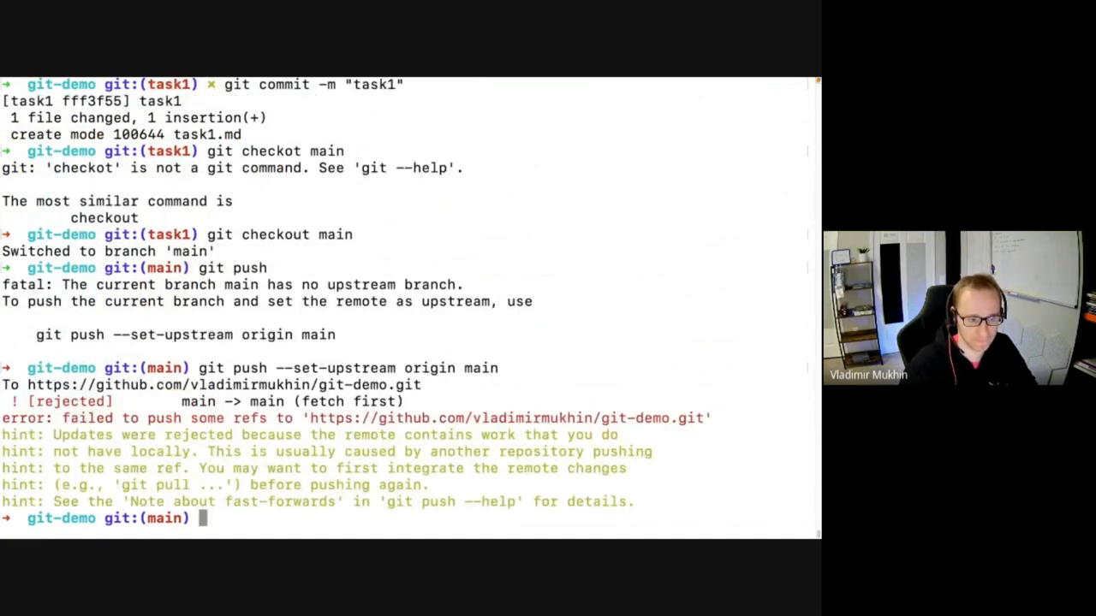
type("git push --set-upstream origin main")
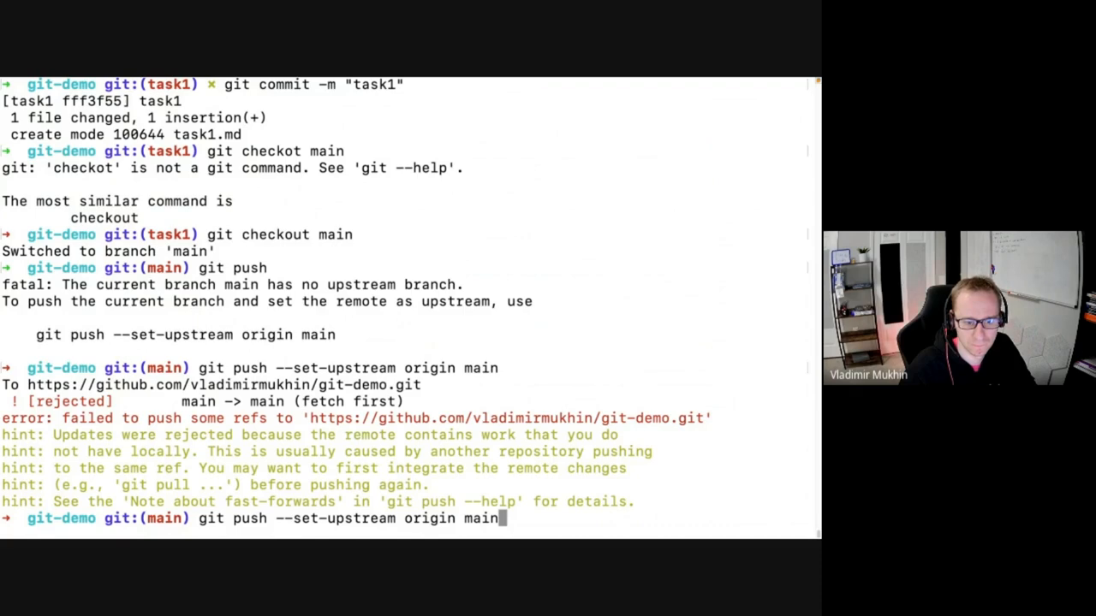
key("Enter")
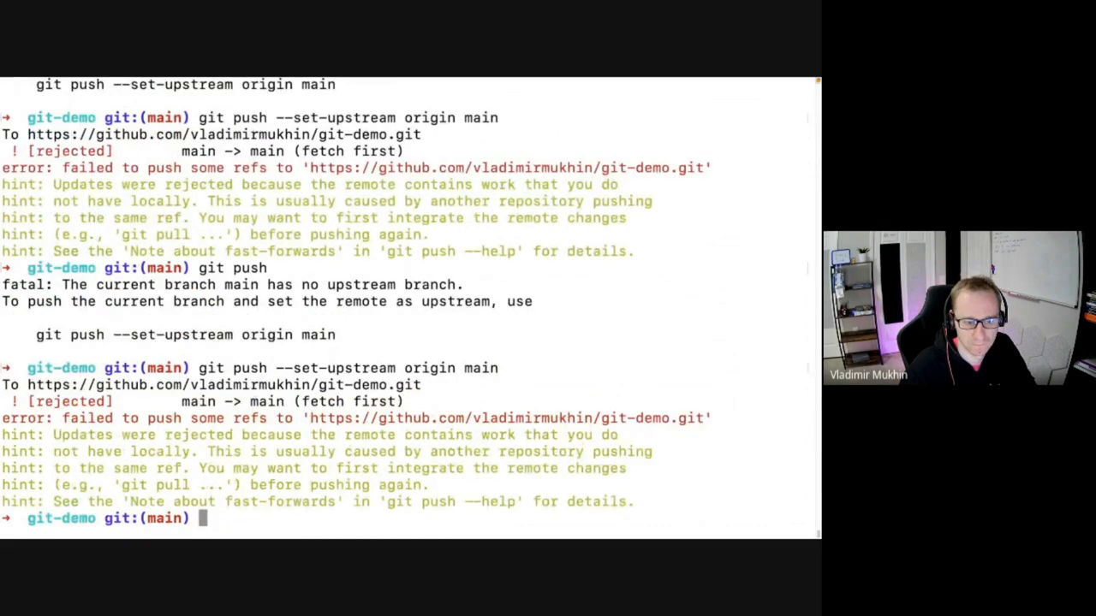
type("git push --set-upstream origin main --force")
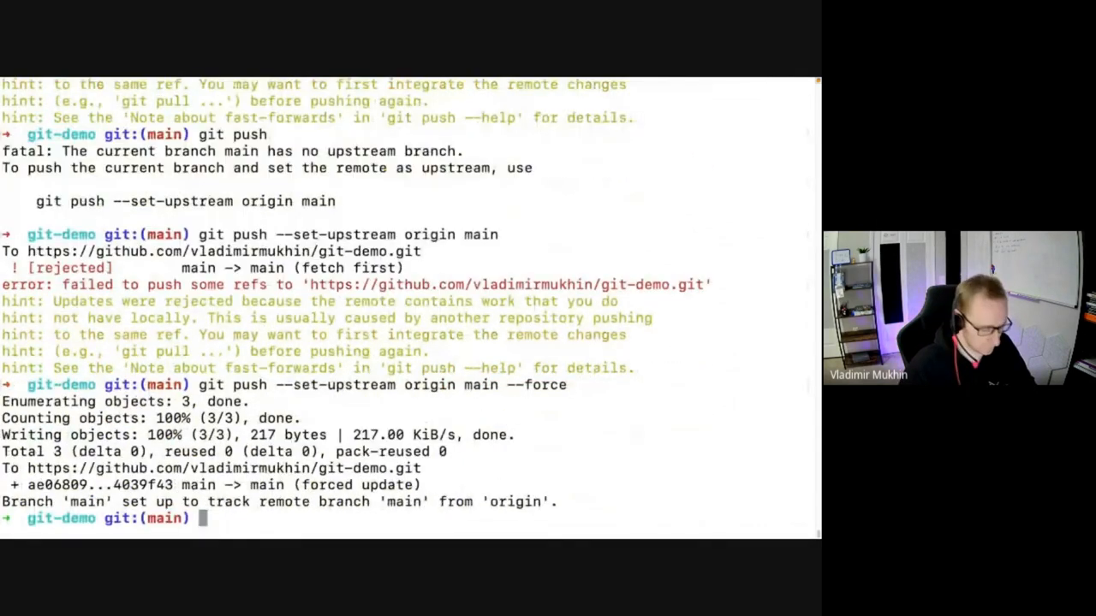
Check out task1 and publish it with git push --set-upstream origin task1.
type("git checkout")
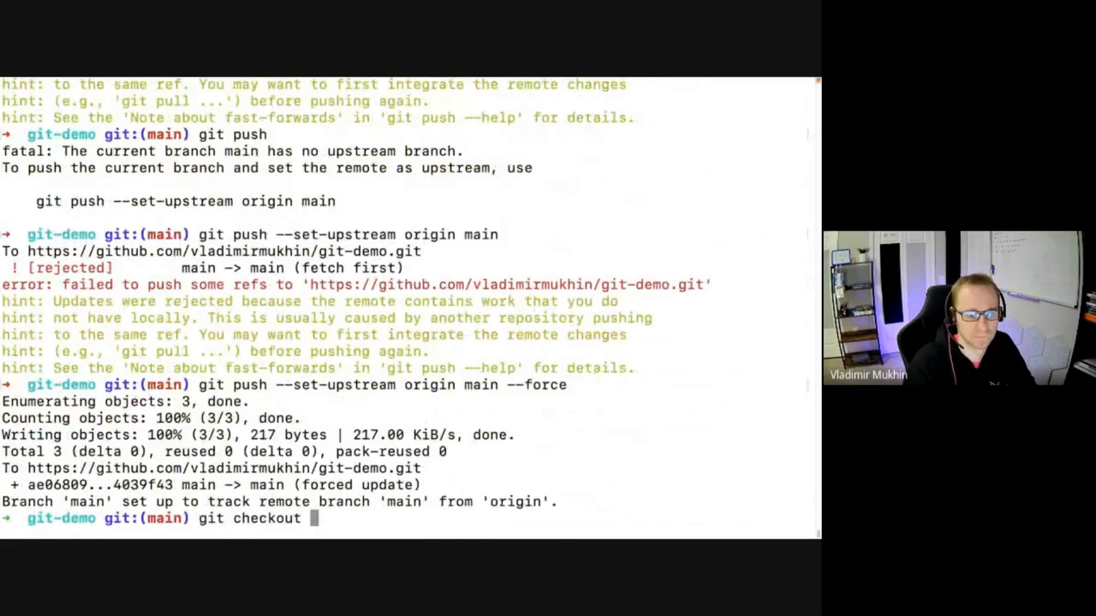
type("taks")
type("git push")
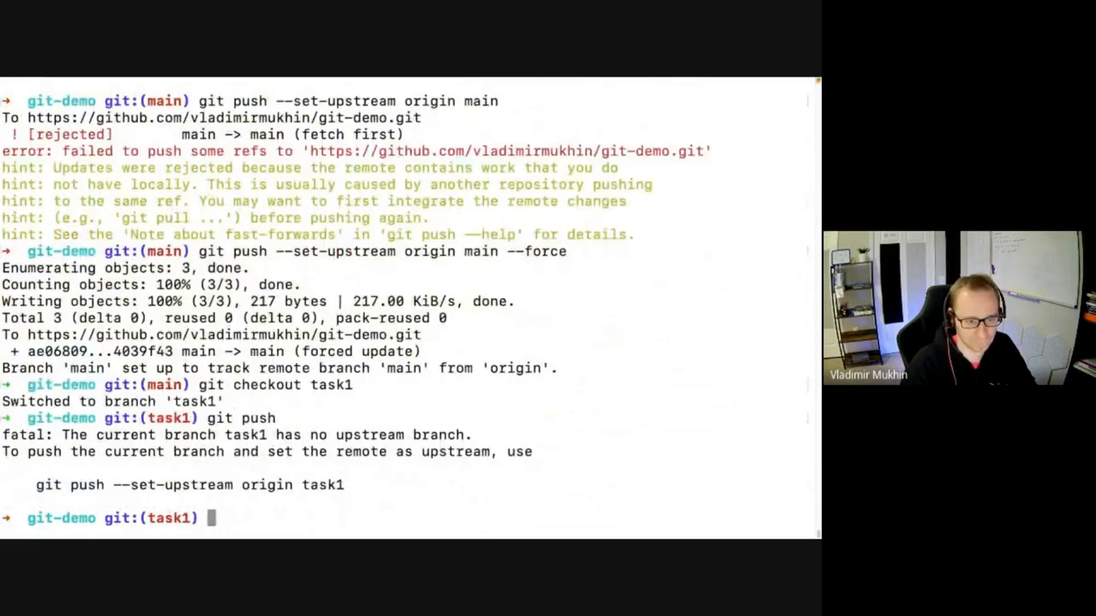
left_click_drag(111, 486, 344, 486)
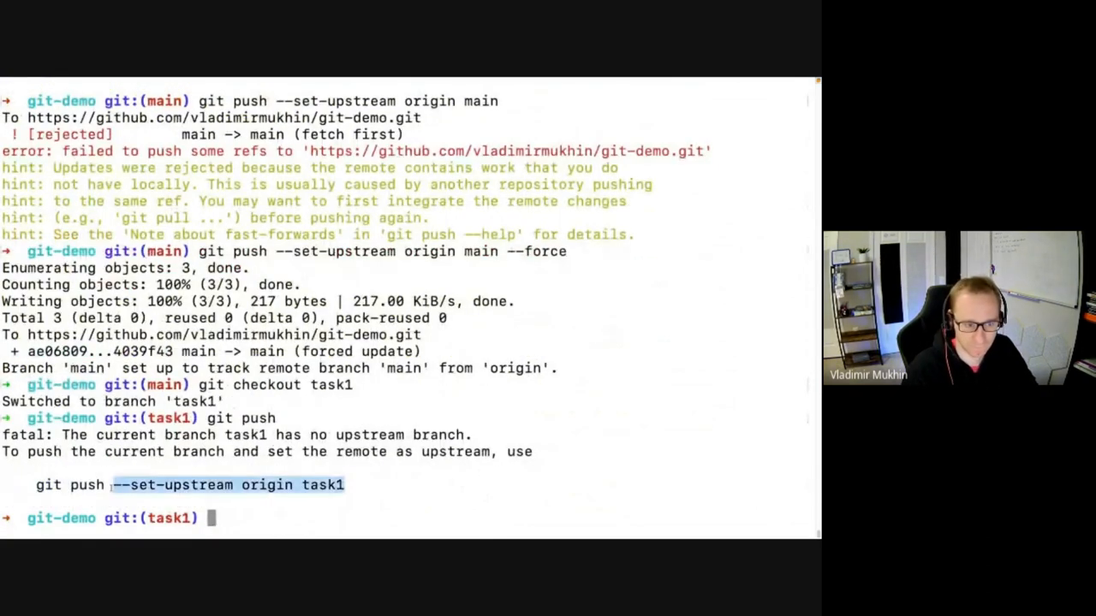
type("git push --set-upstream origin task1")
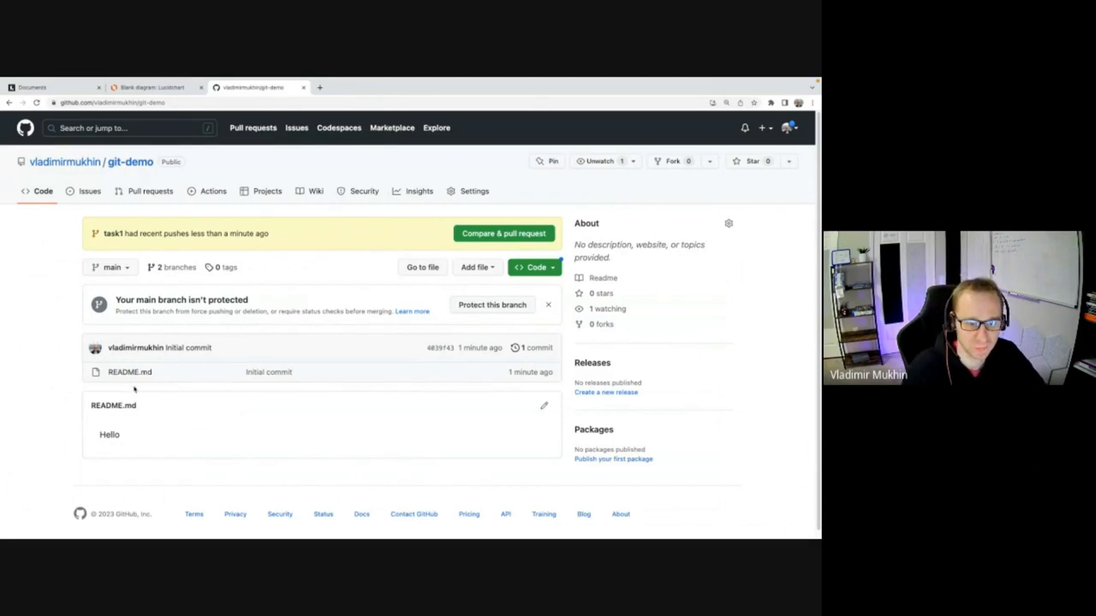
mouse_move(425, 363)
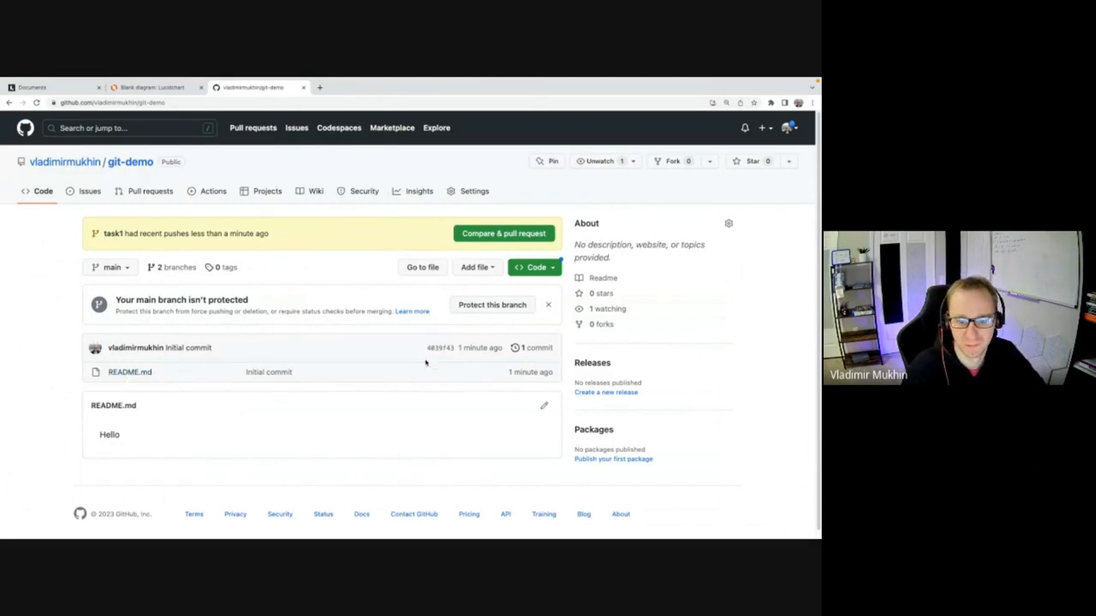
mouse_move(416, 346)
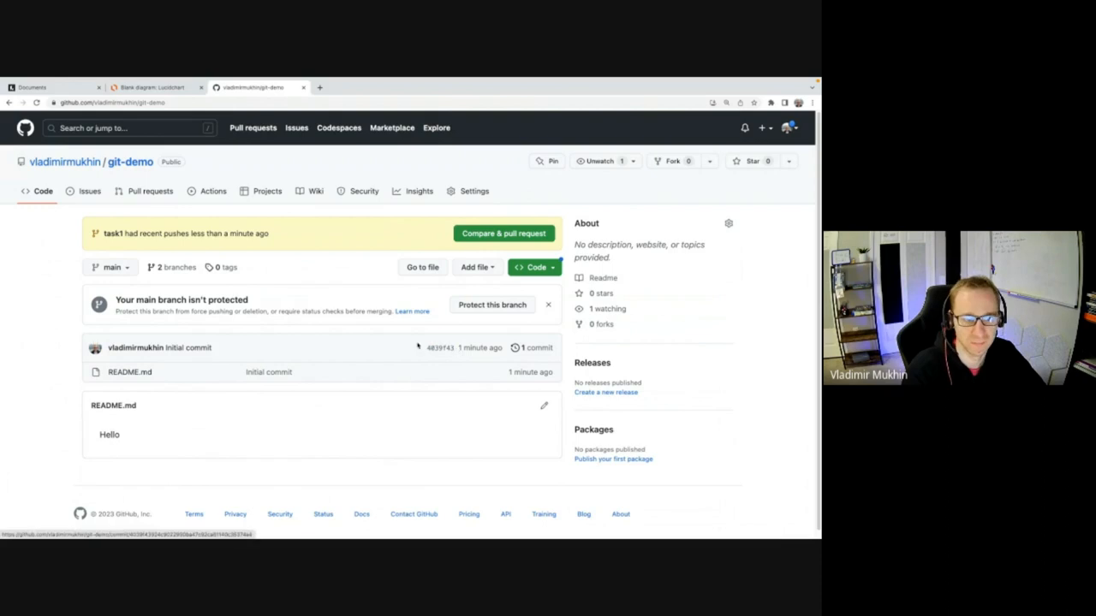
Show the task1 branch's commit history from the repository's Branches list.
left_click(175, 267)
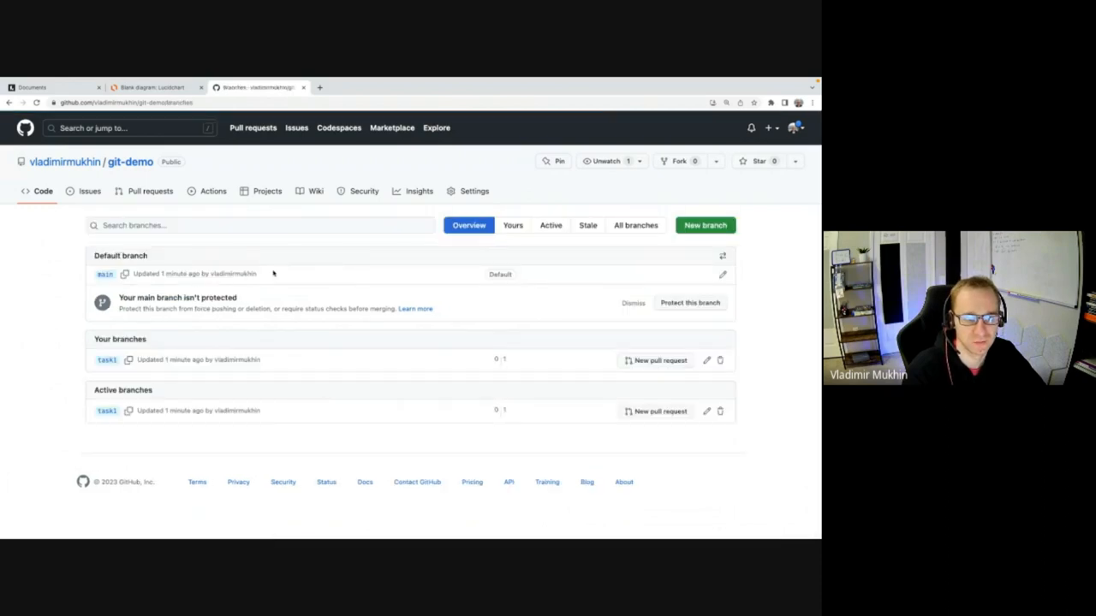
mouse_move(530, 378)
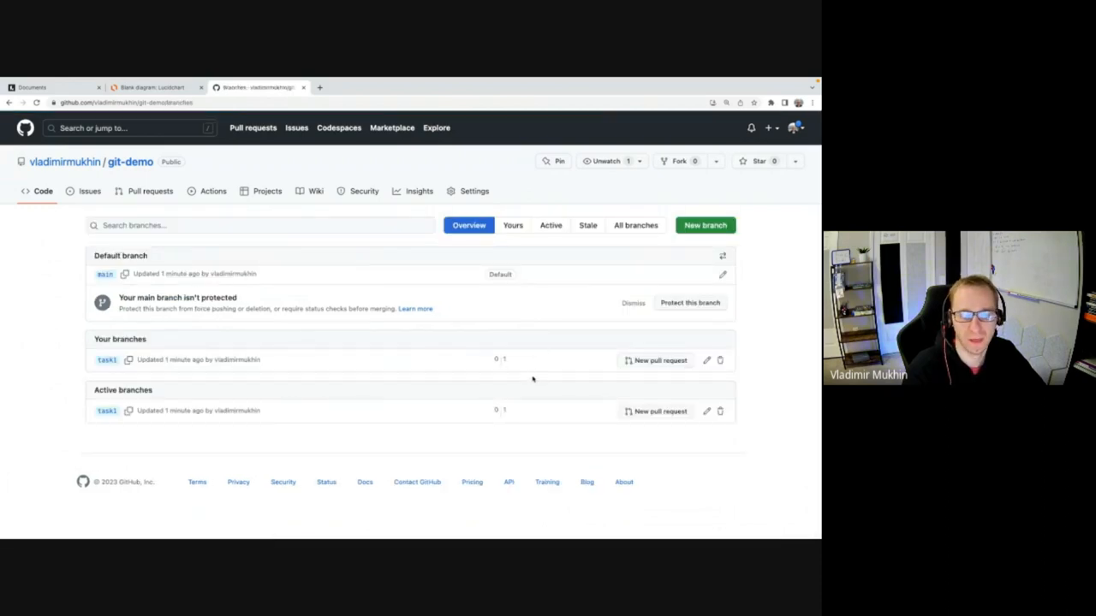
mouse_move(504, 363)
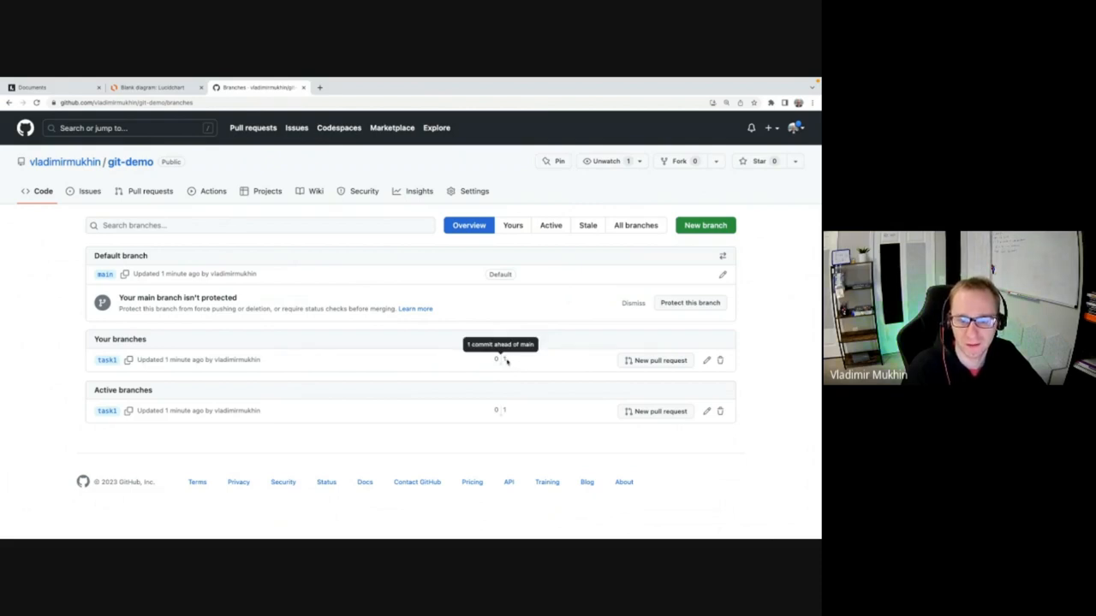
mouse_move(220, 287)
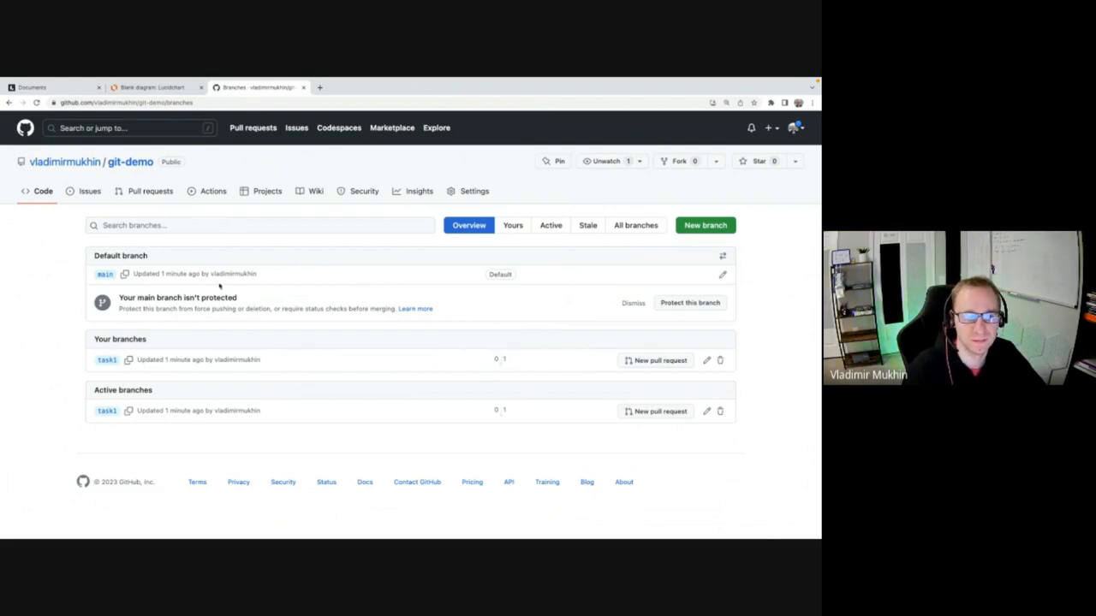
left_click(105, 360)
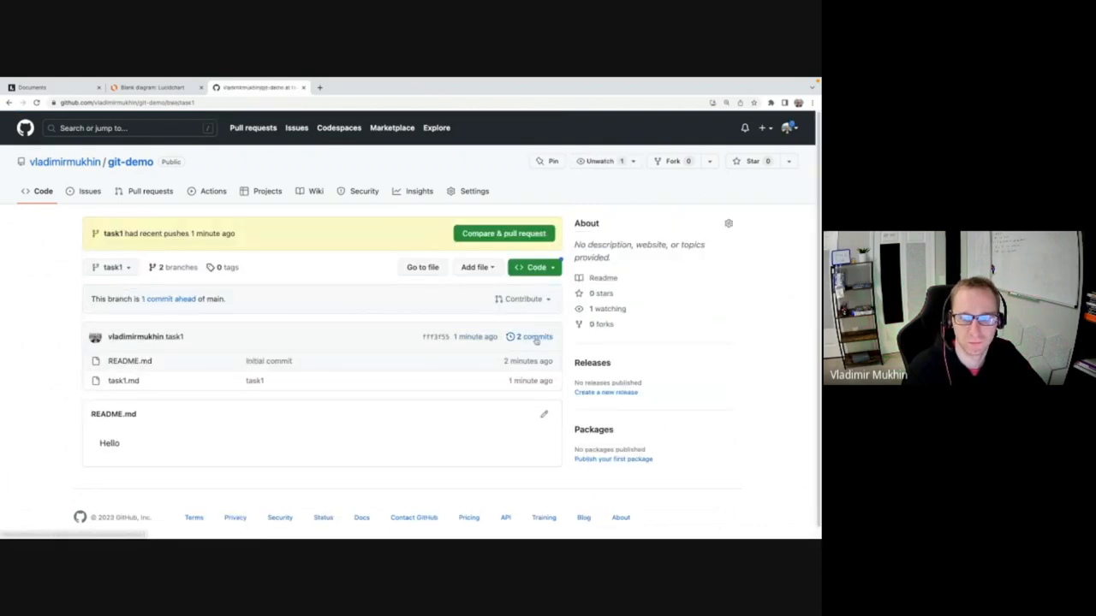
left_click(531, 335)
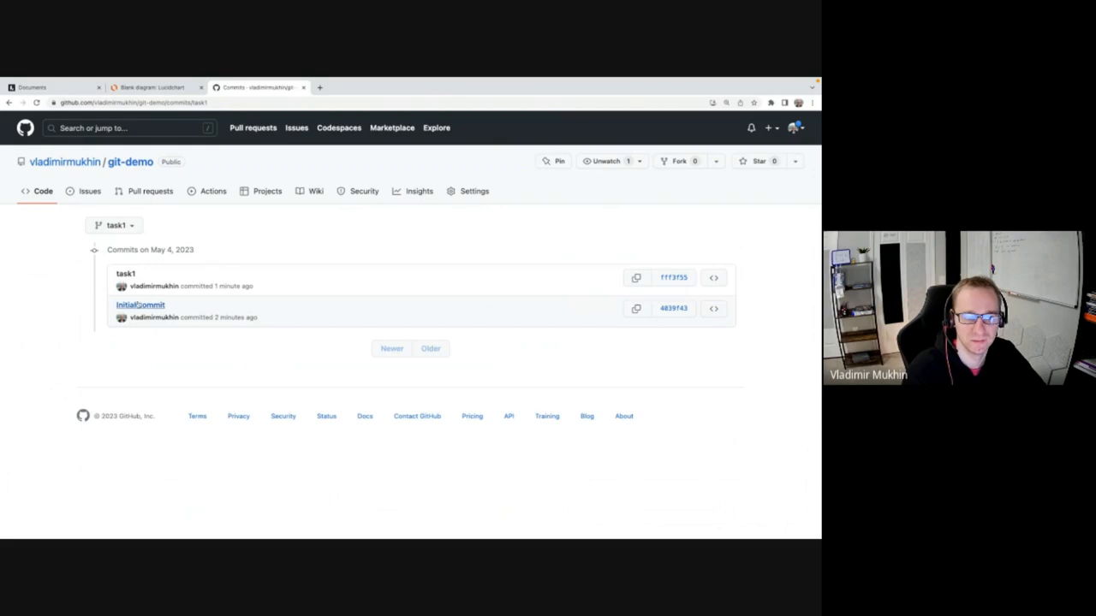
mouse_move(650, 329)
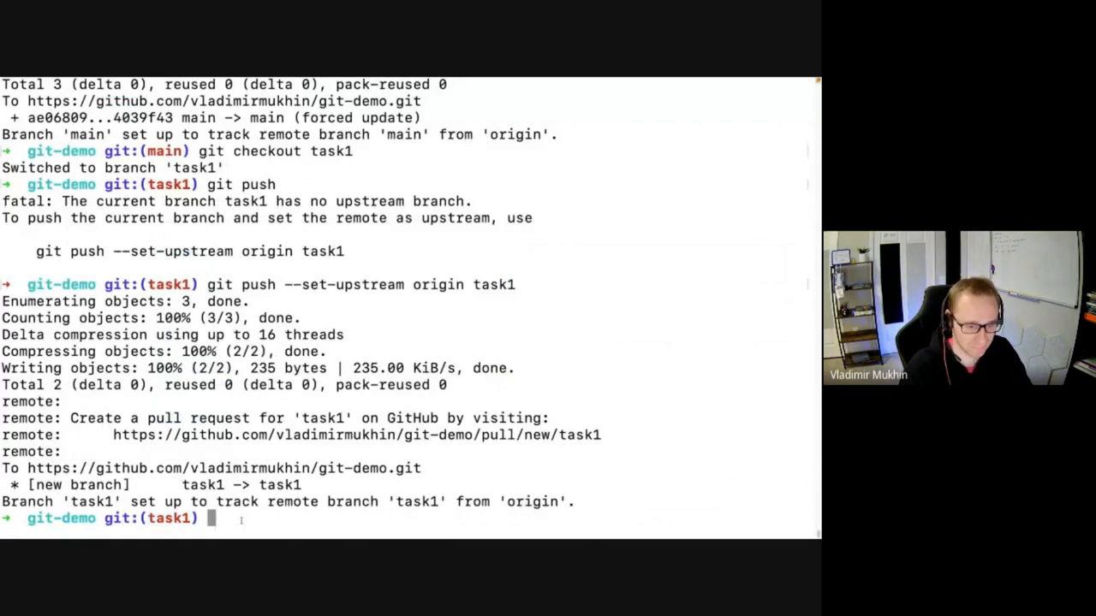
Append Hello to task1.md, commit it as task2 and push task1.
type("git")
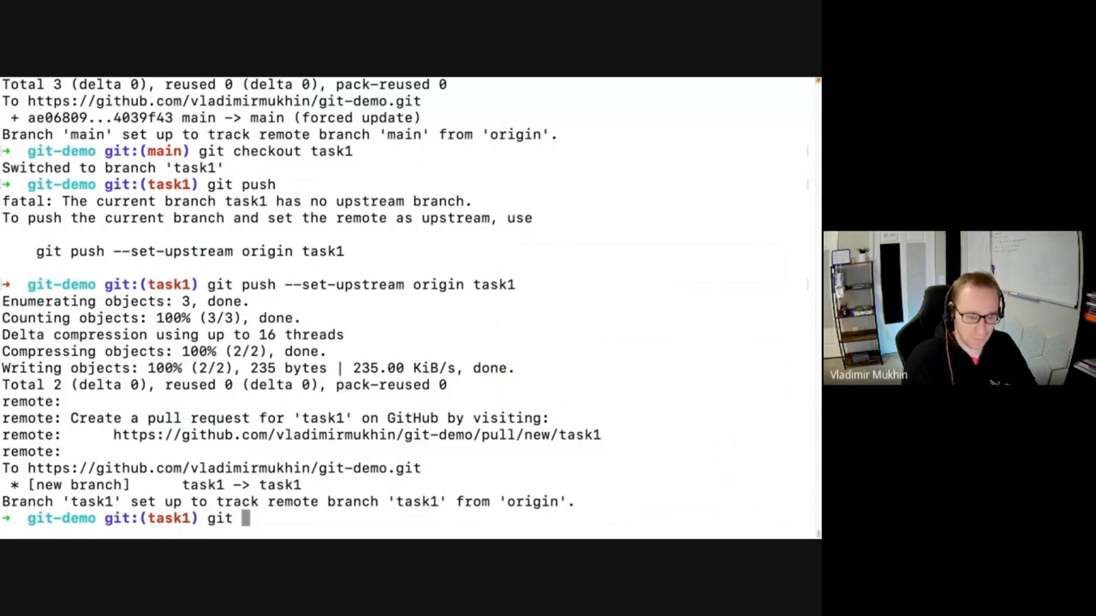
type("echo \"Hello\" > task1.md")
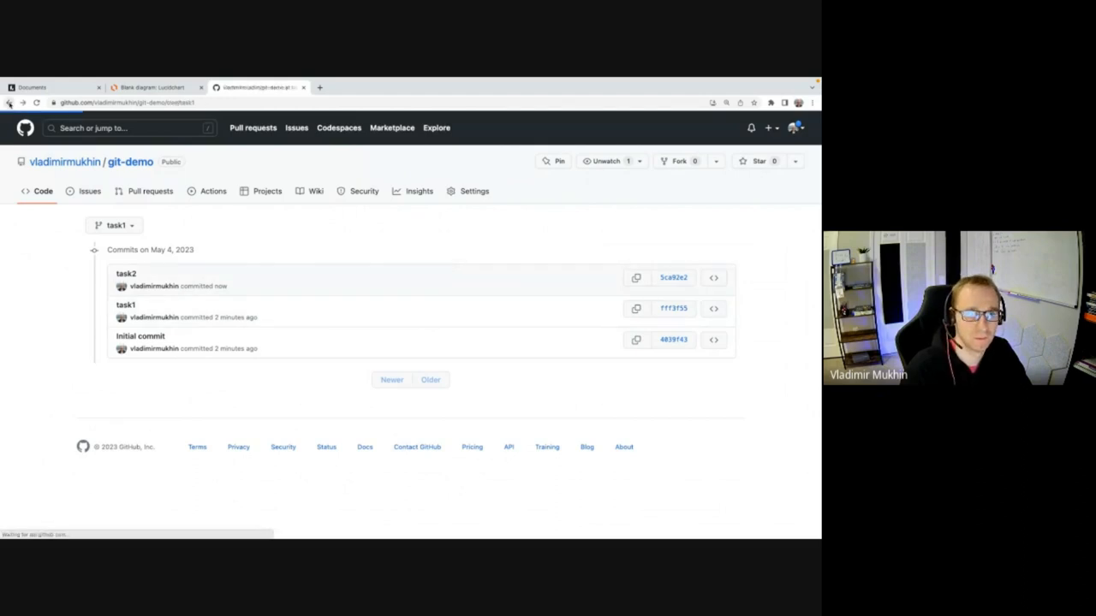
View main's commit history from Branches, confirming it holds only Initial commit.
left_click(41, 192)
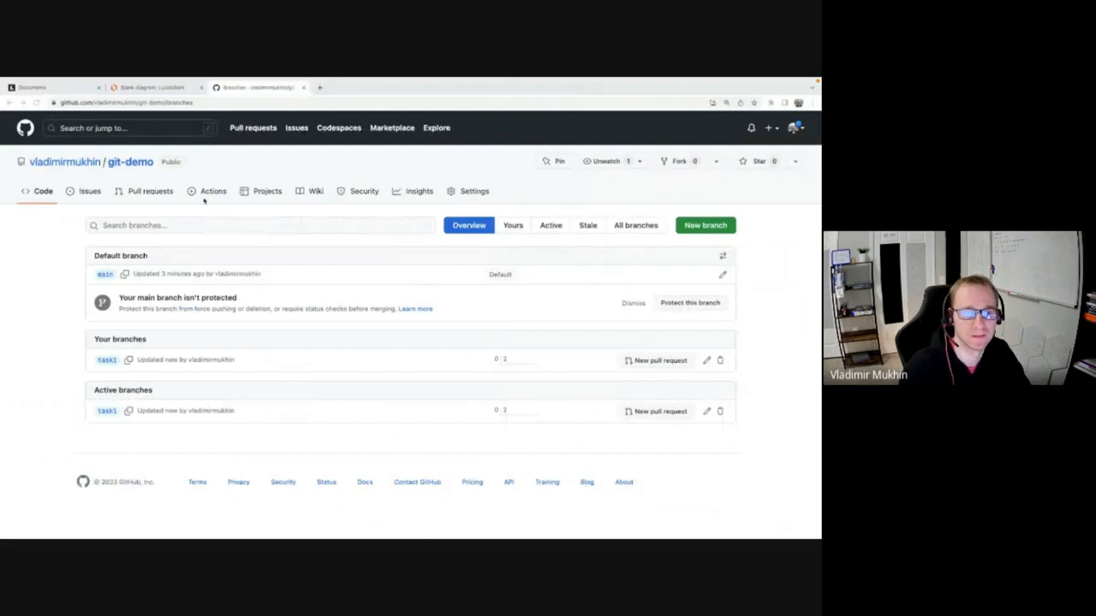
left_click(42, 191)
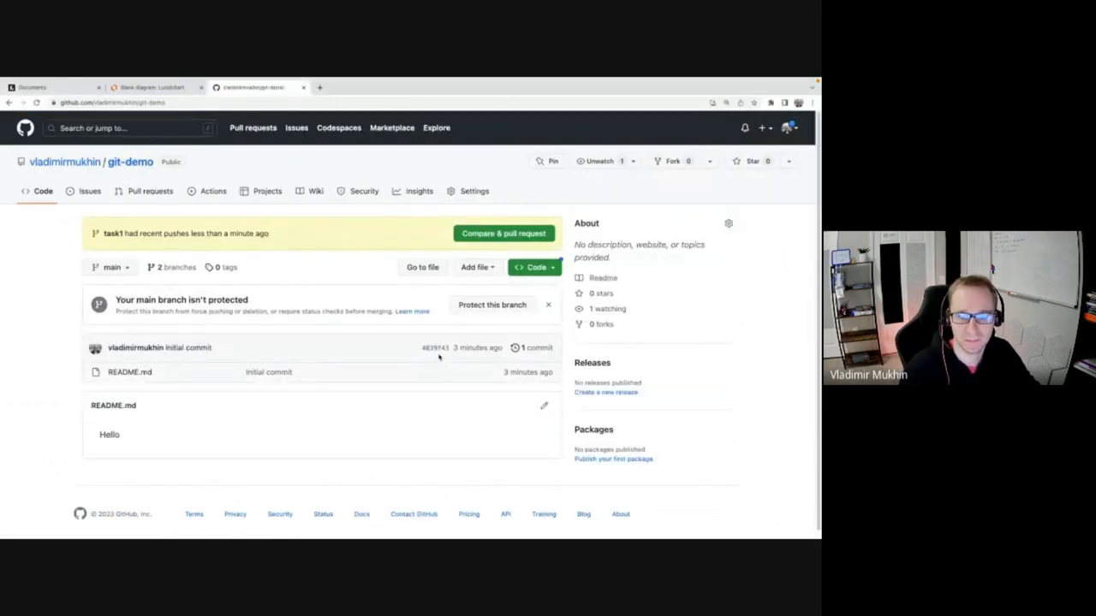
left_click(534, 347)
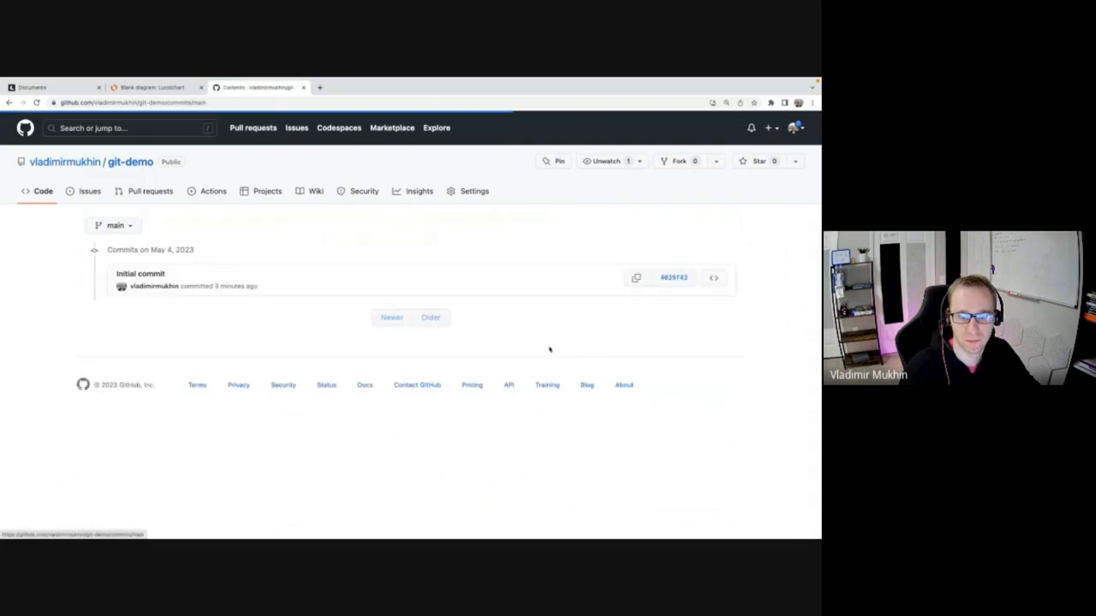
mouse_move(127, 172)
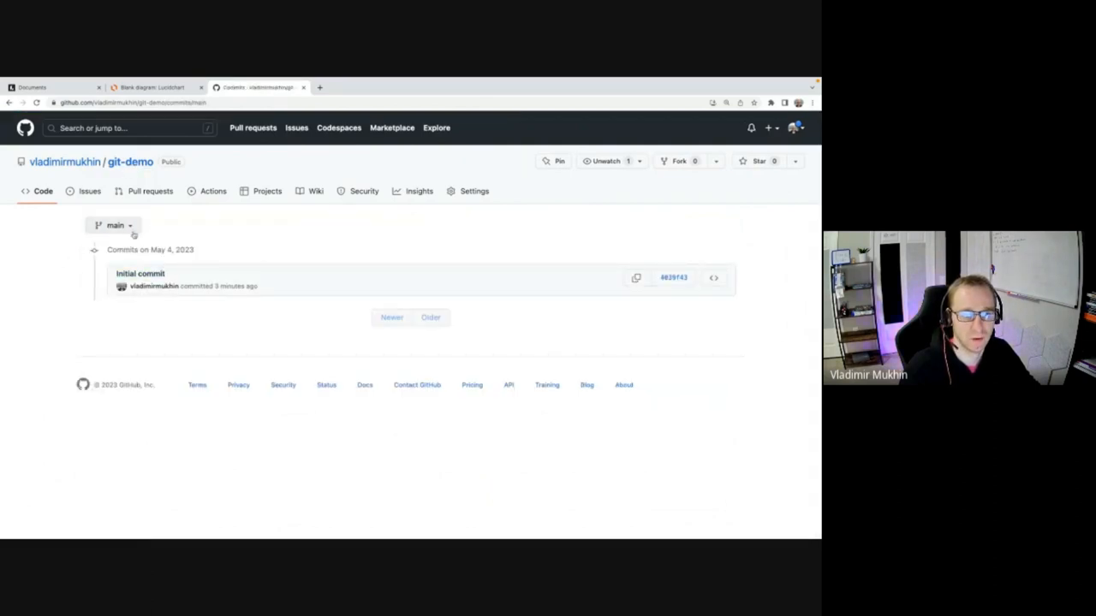
Switch the commit history to task1, now listing task2, task1 and Initial commit.
left_click(113, 226)
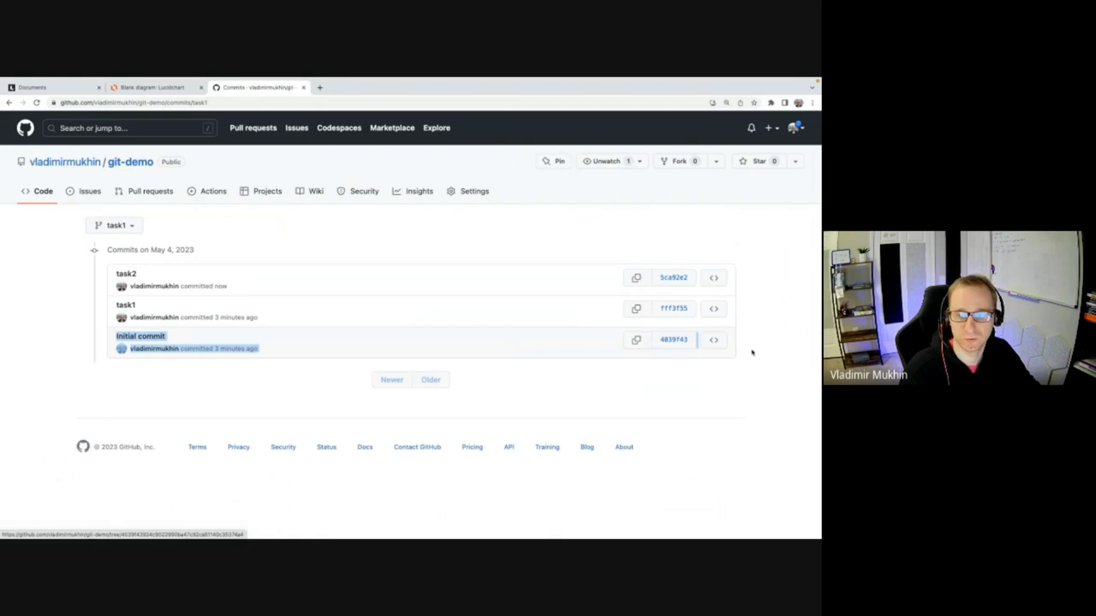
left_click(673, 339)
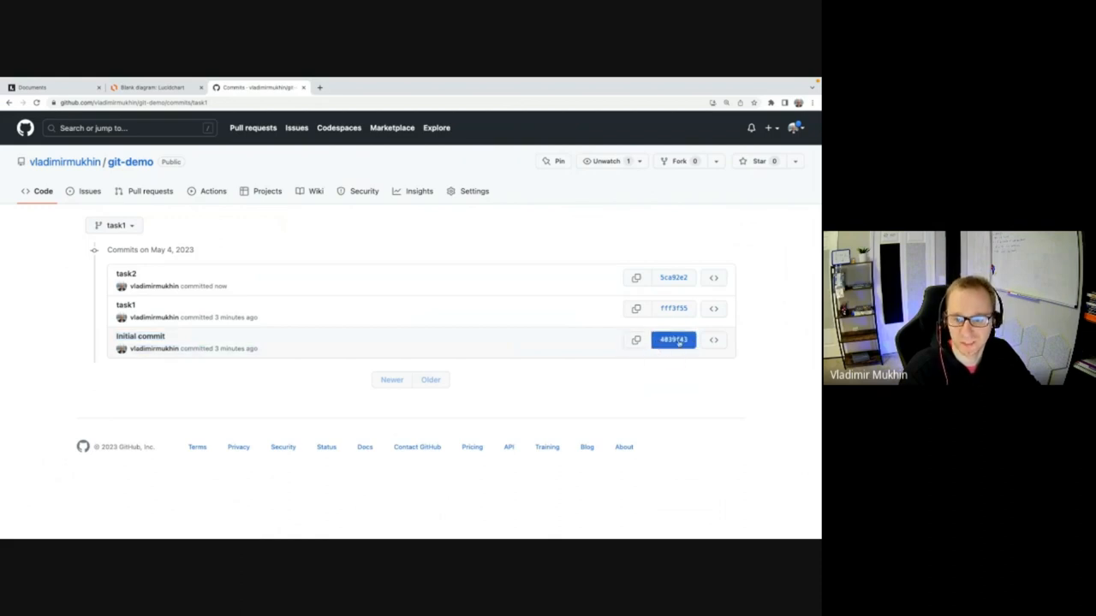
mouse_move(675, 343)
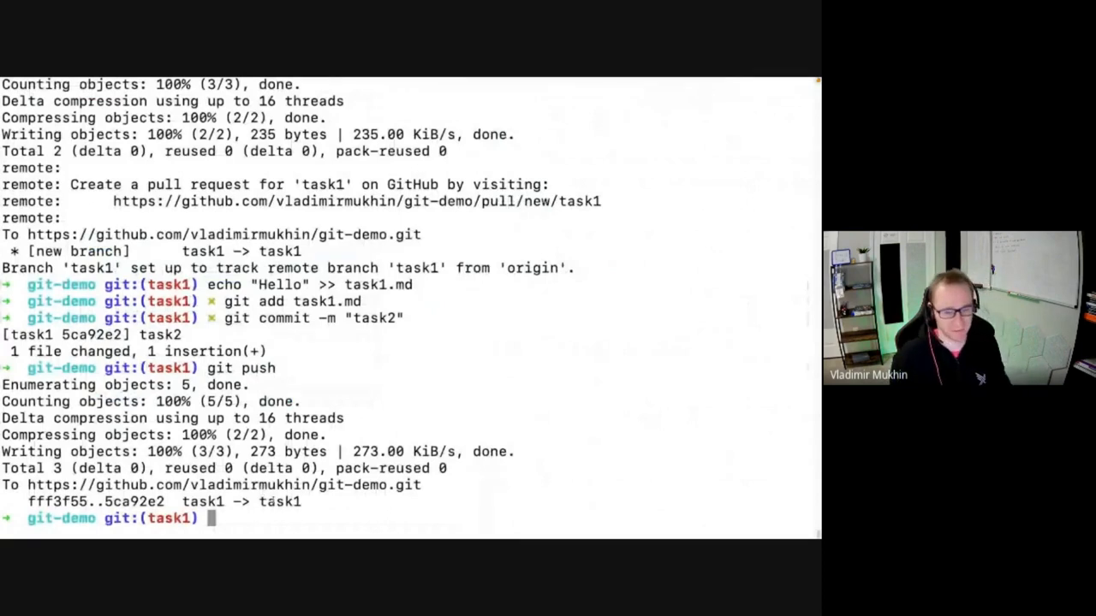
Create branch task2, write Hello into task2.md and stage it.
type("git checkout -b task")
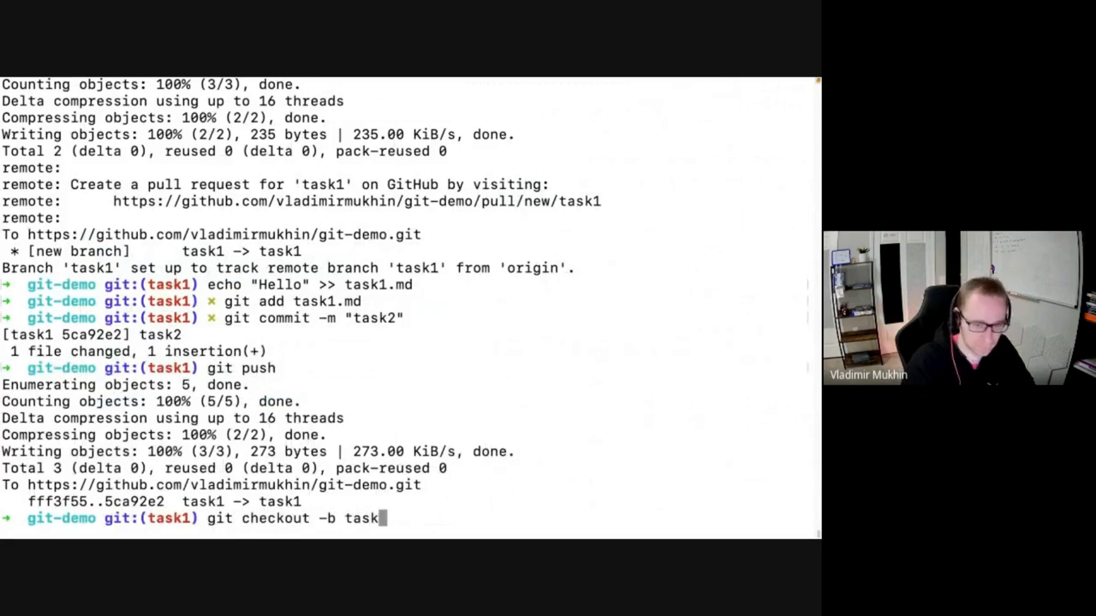
type("2")
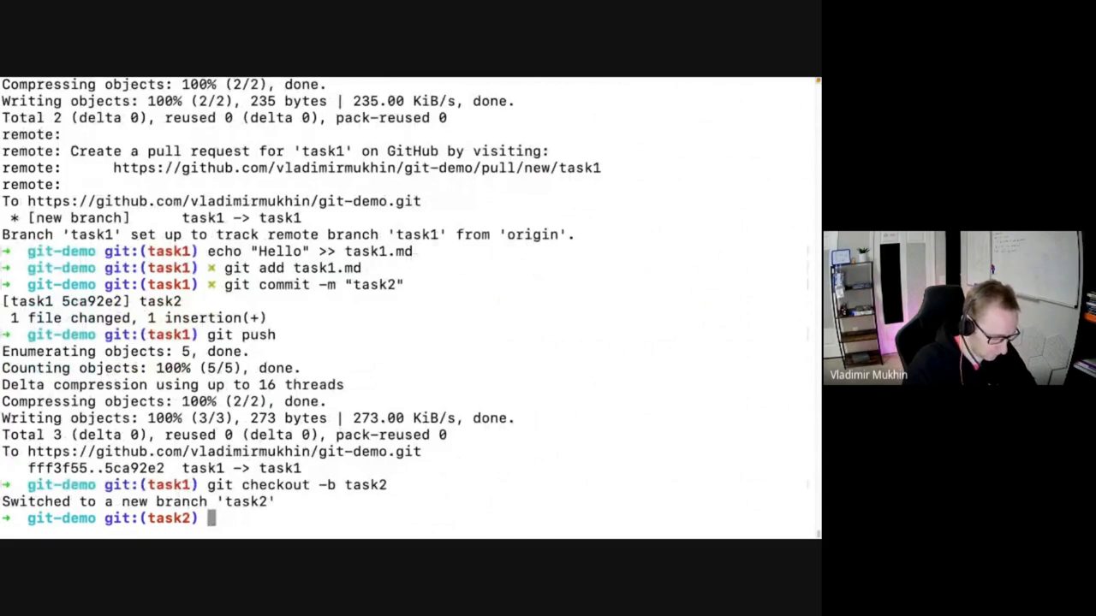
type("echo \"Hello\" >> task1.md")
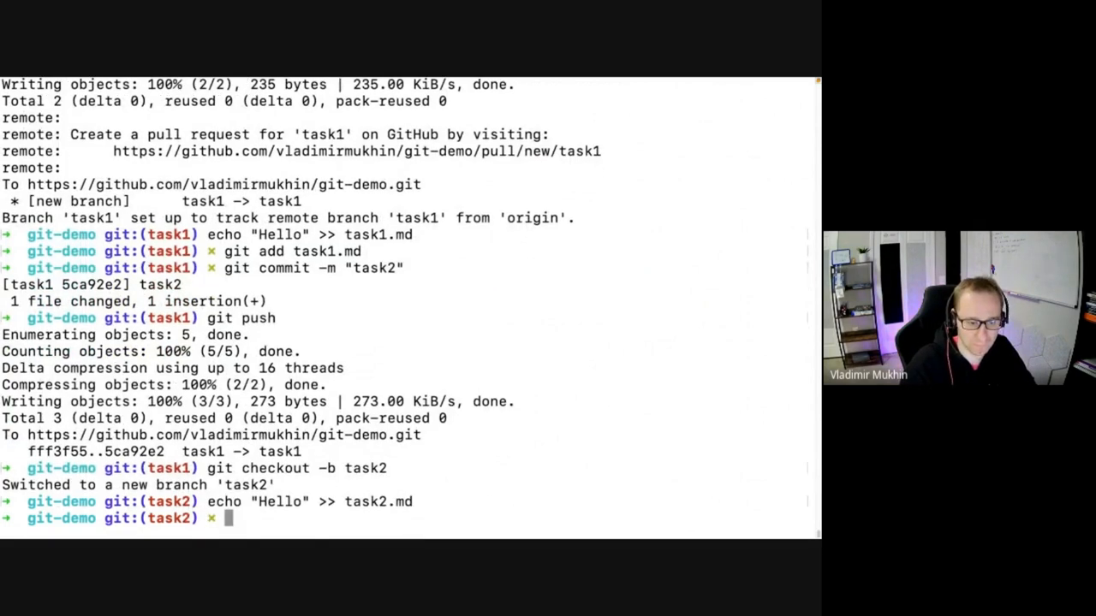
type("git add task2.md")
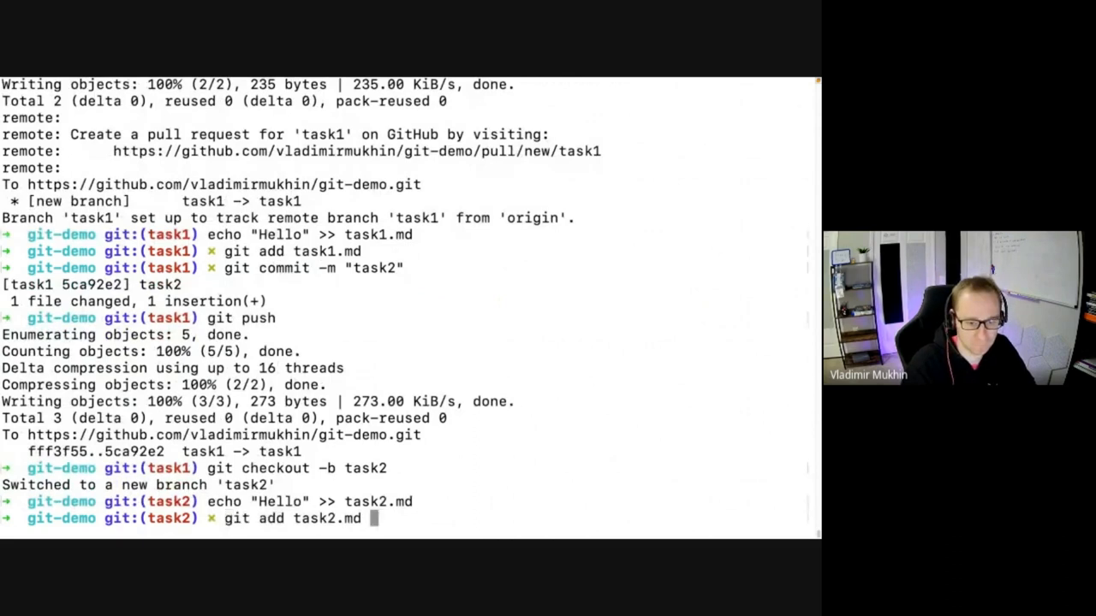
Commit as "One more change" and push task2 with --set-upstream origin task2.
type("git commit -m")
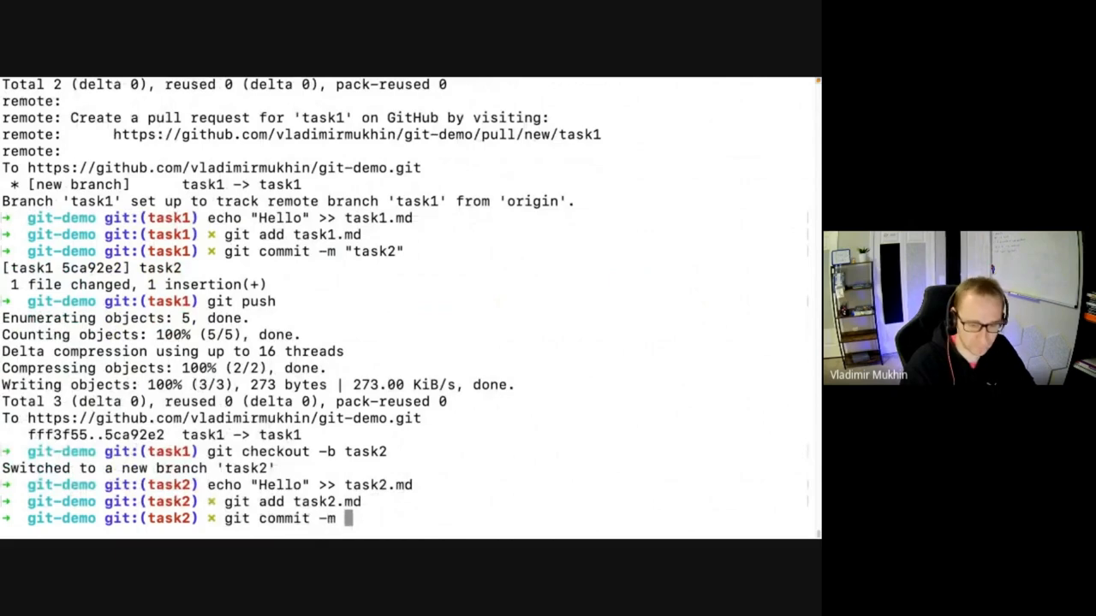
type("\"One more change")
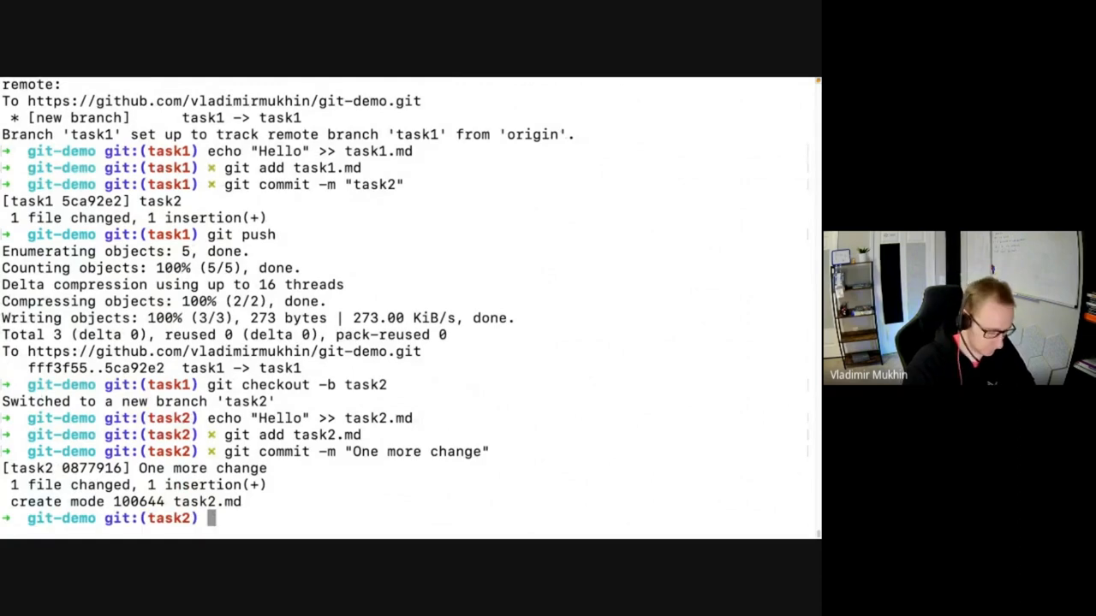
type("git push")
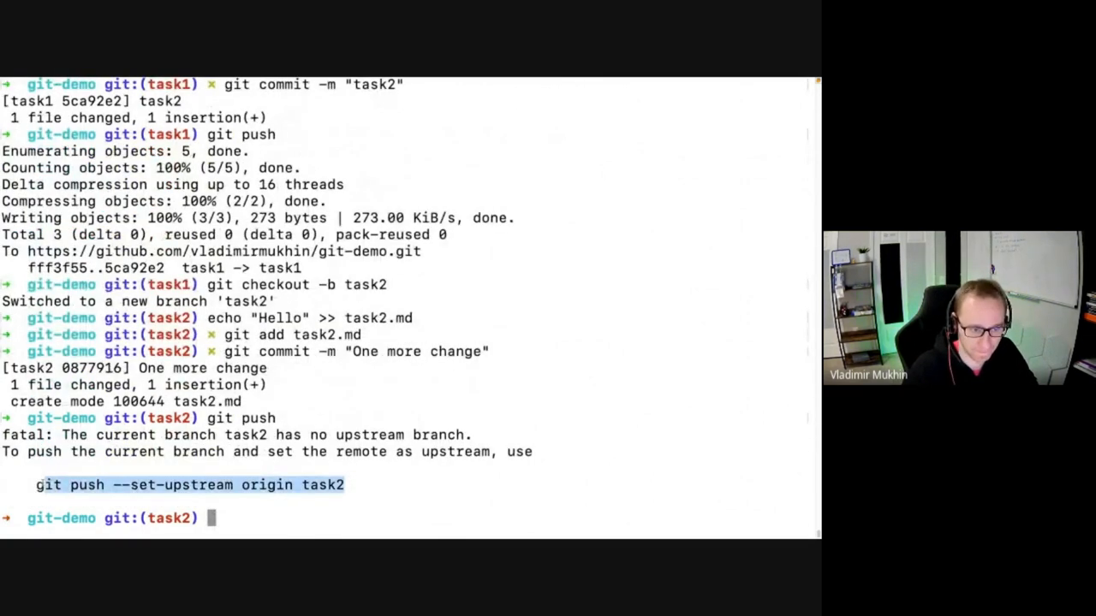
type("git push --set-upstream origin task2")
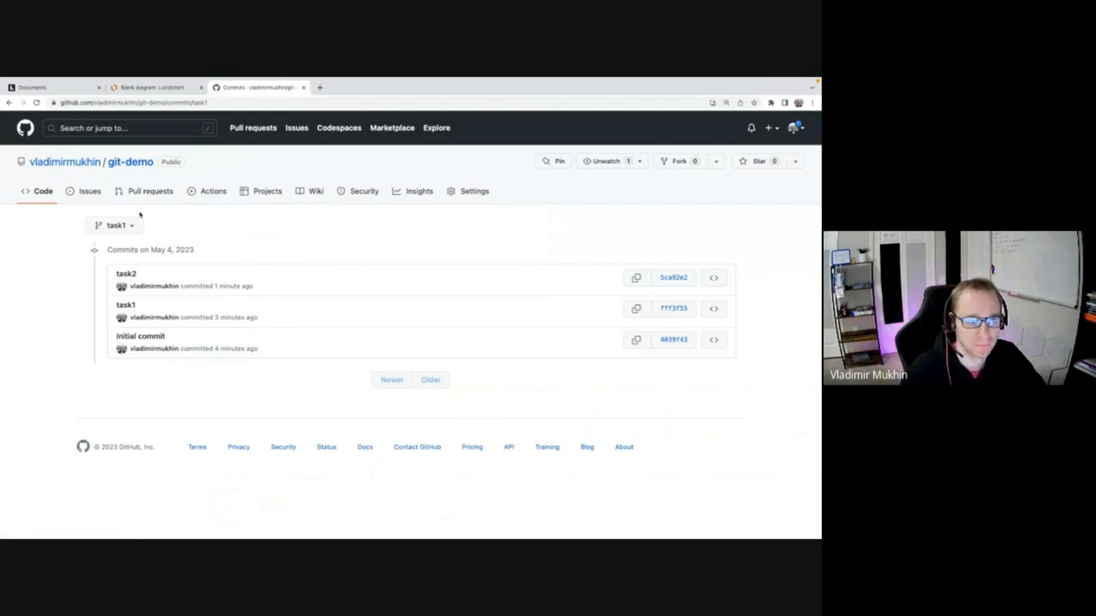
Switch the commit history to task2, glancing at the Lucidchart diagram and back.
left_click(113, 226)
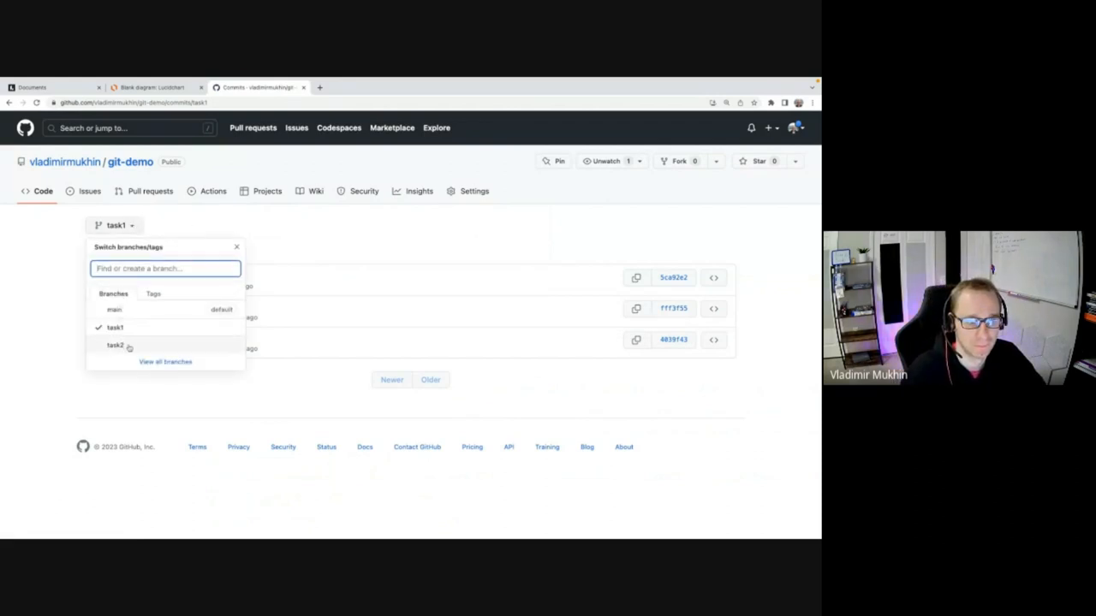
left_click(110, 346)
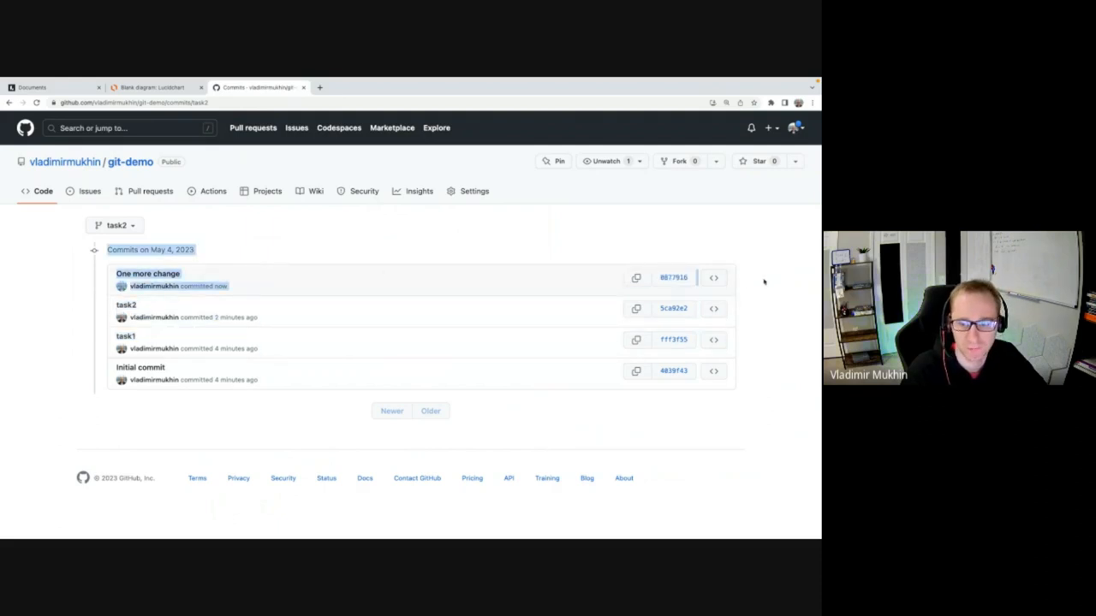
mouse_move(247, 279)
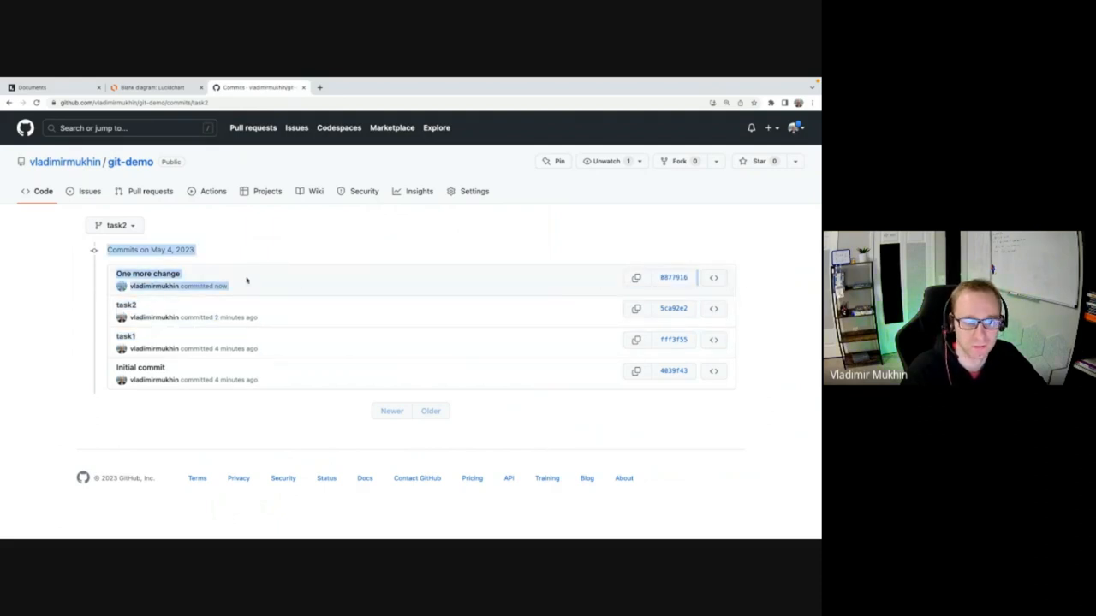
left_click(154, 85)
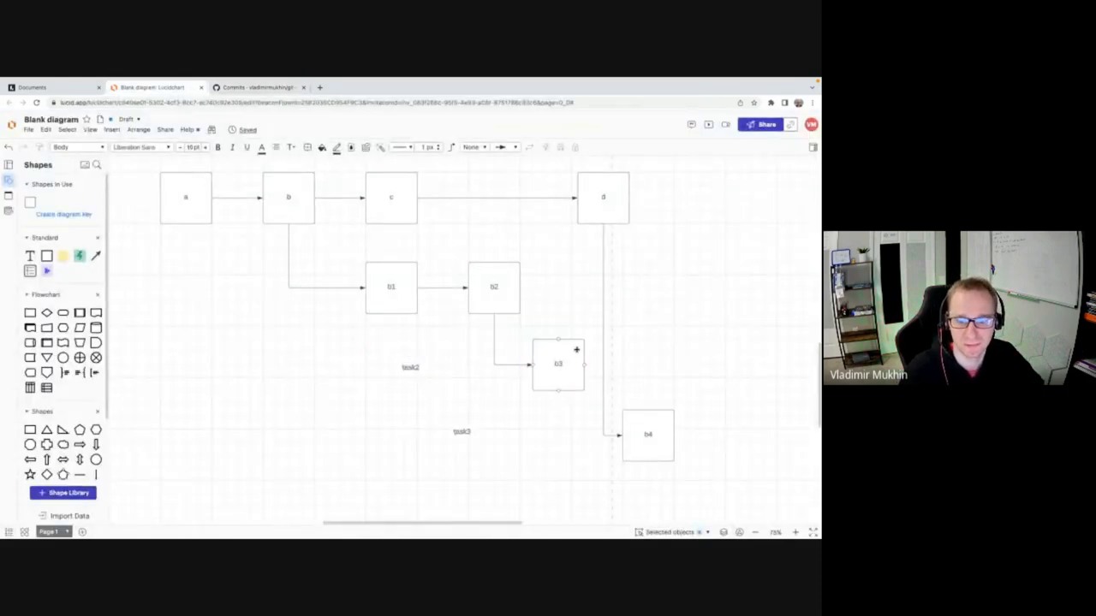
left_click(257, 85)
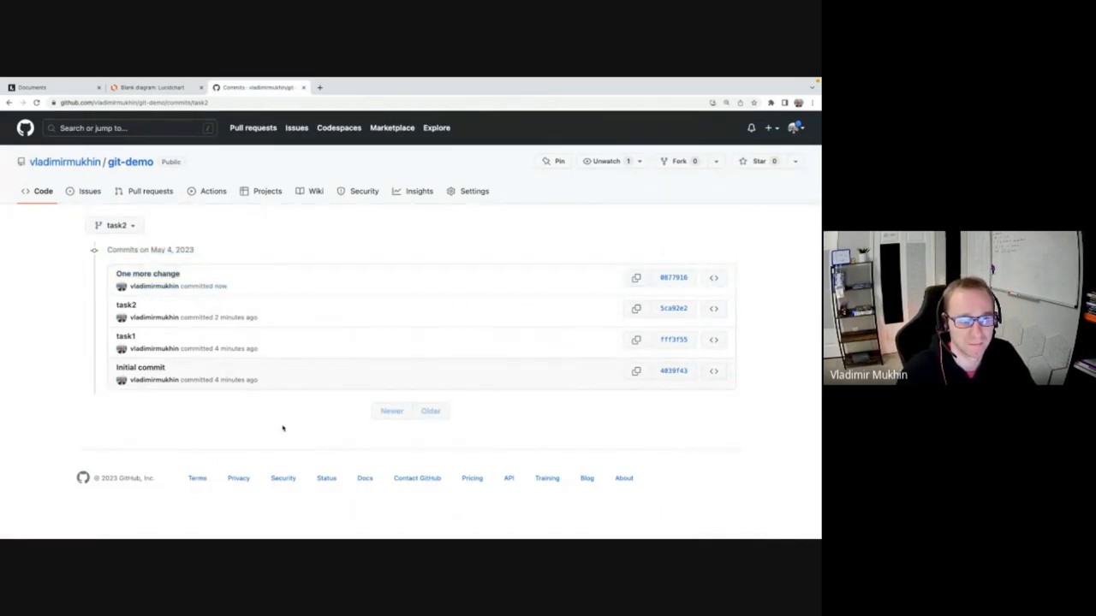
mouse_move(273, 421)
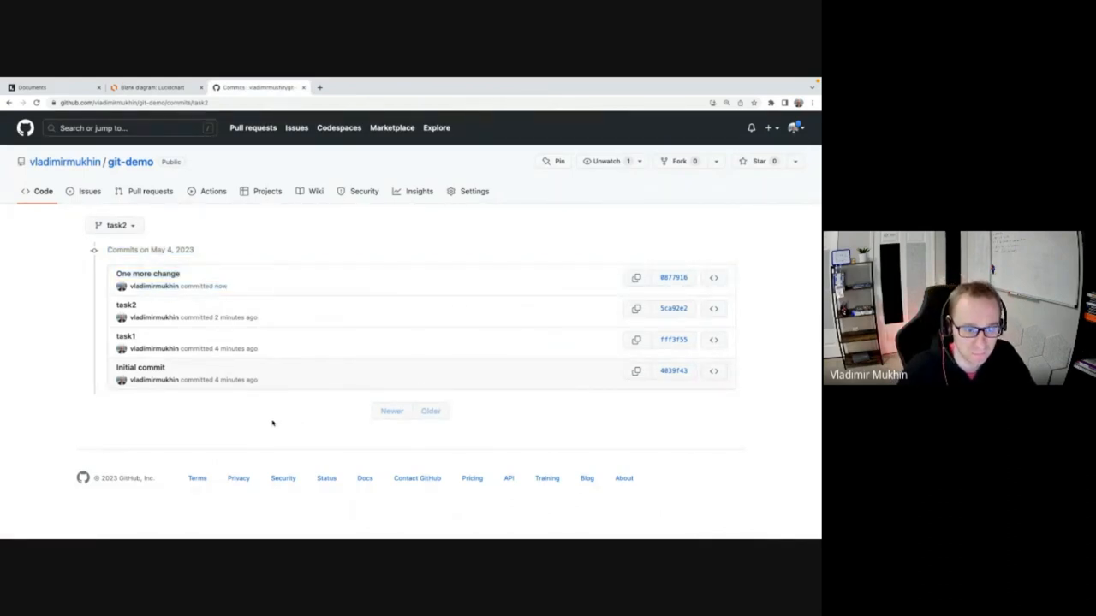
mouse_move(258, 422)
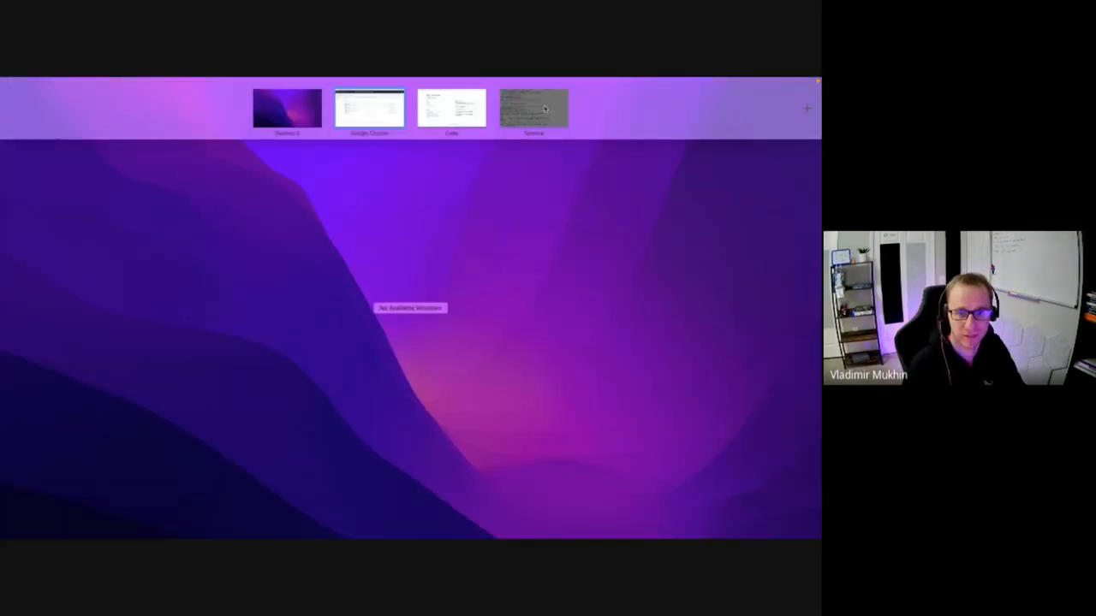
Rebase task2 onto main in Terminal, reported already up to date.
left_click(534, 106)
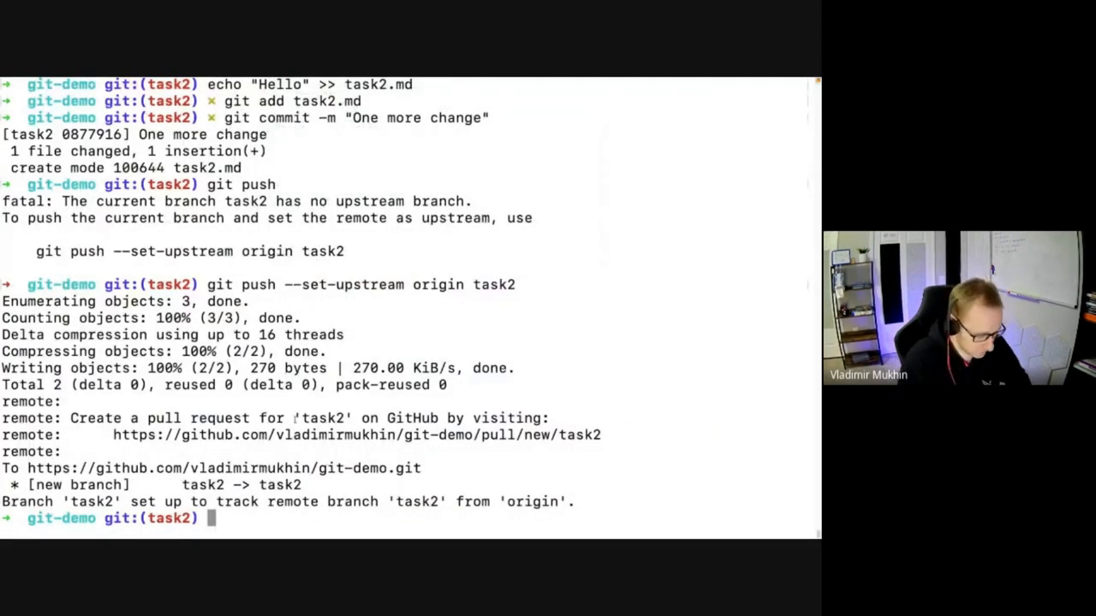
type("git reba")
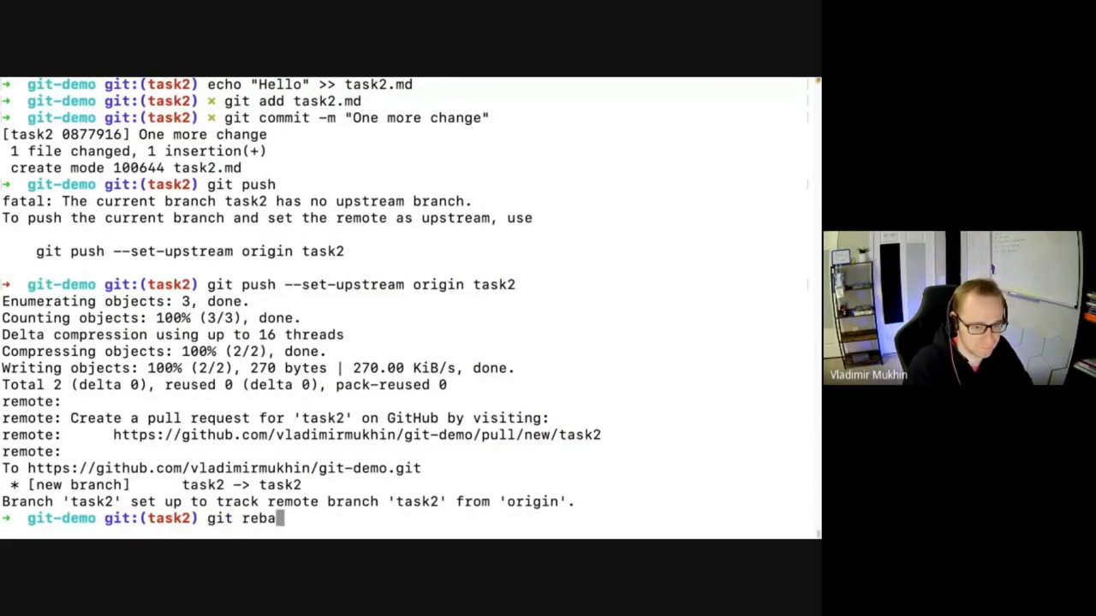
type("se main")
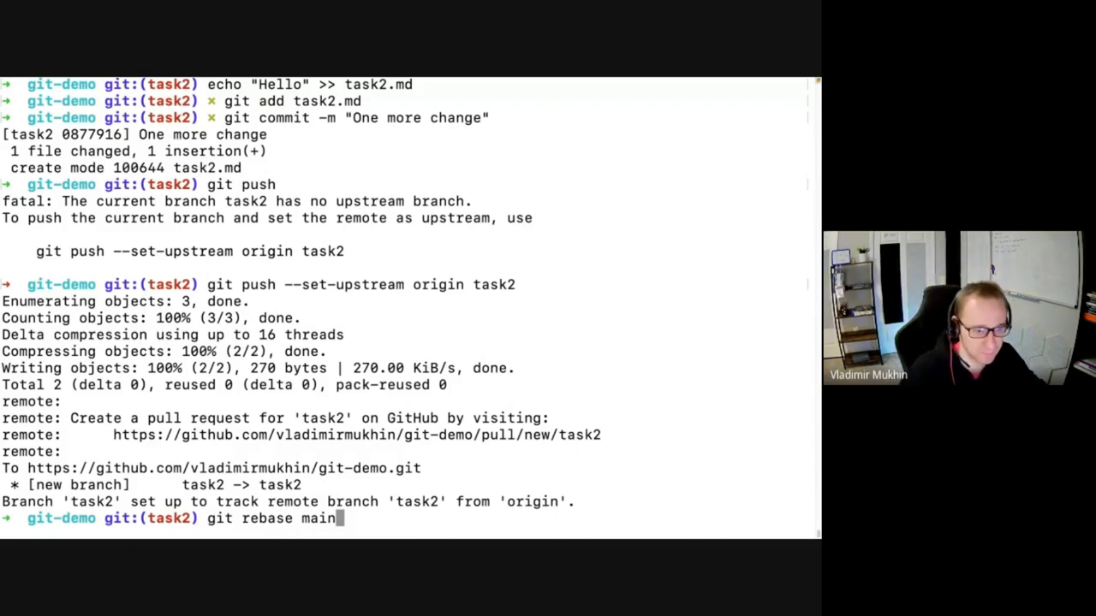
key("Enter")
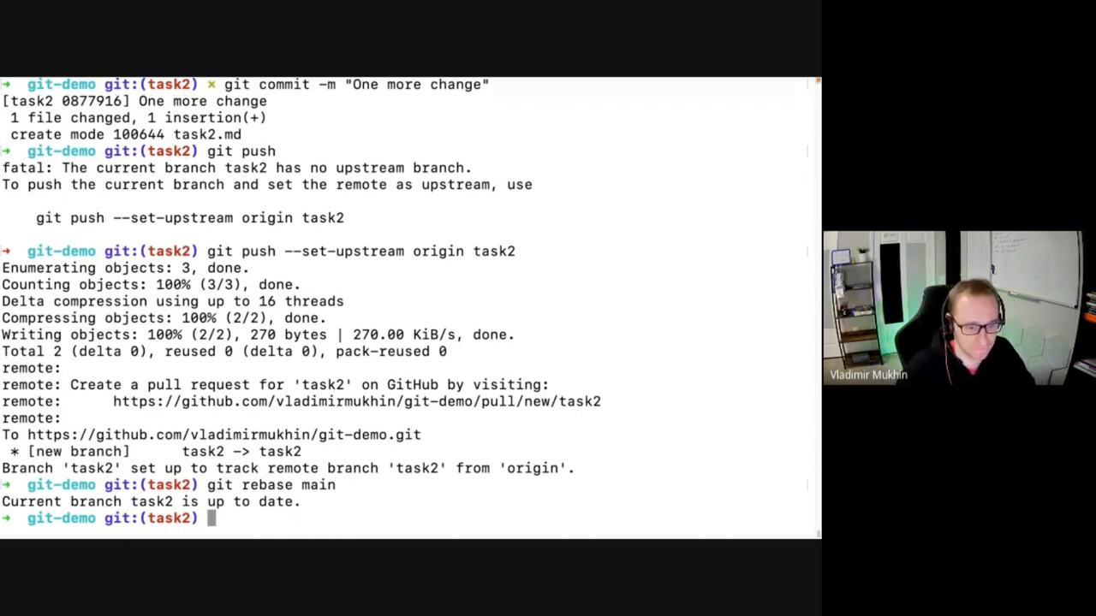
Check out main and pull the latest changes, already current.
type("git pull")
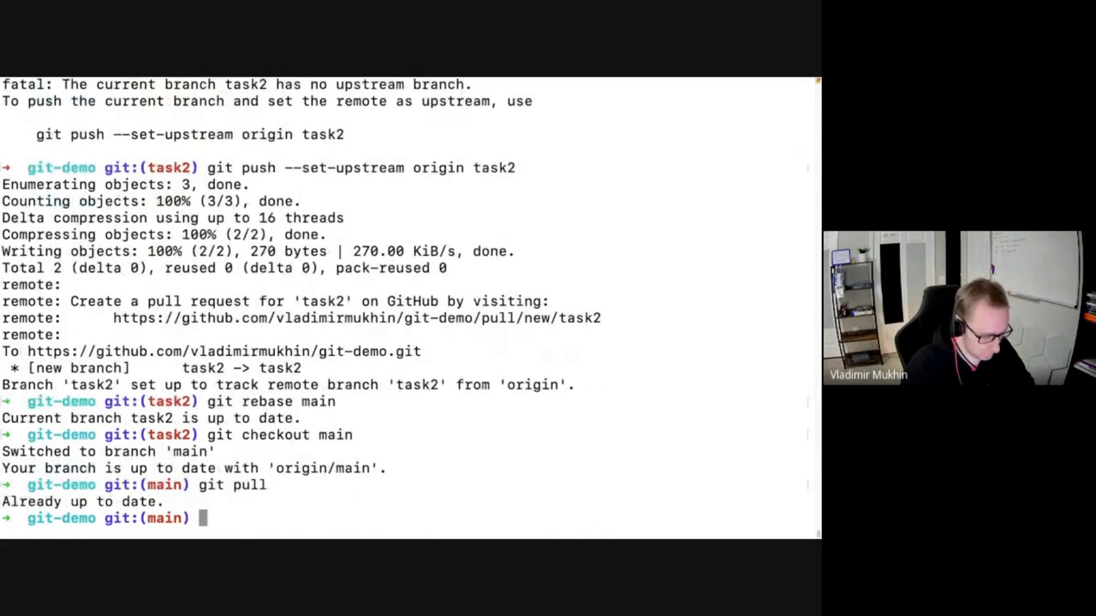
type("git rebase")
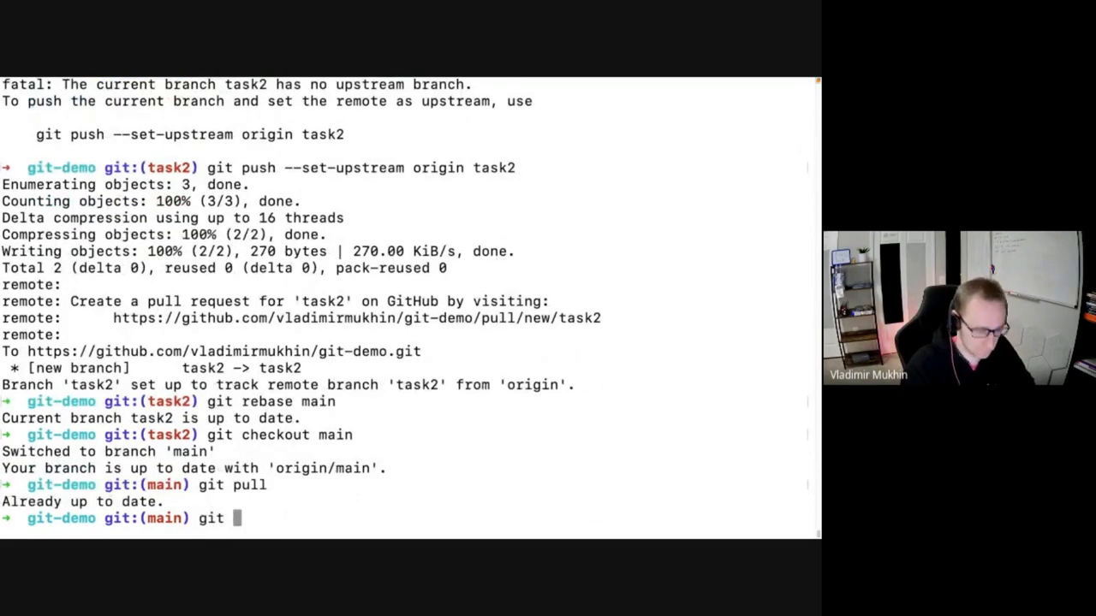
type("checkout task")
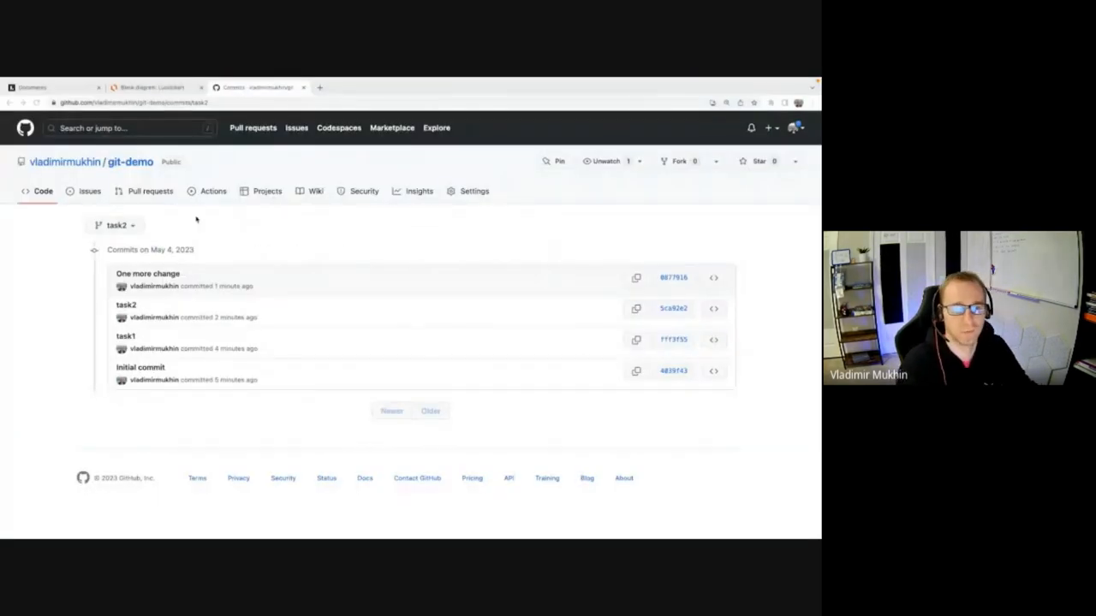
Create the Task1 pull request from task1 into main on GitHub.
left_click(116, 226)
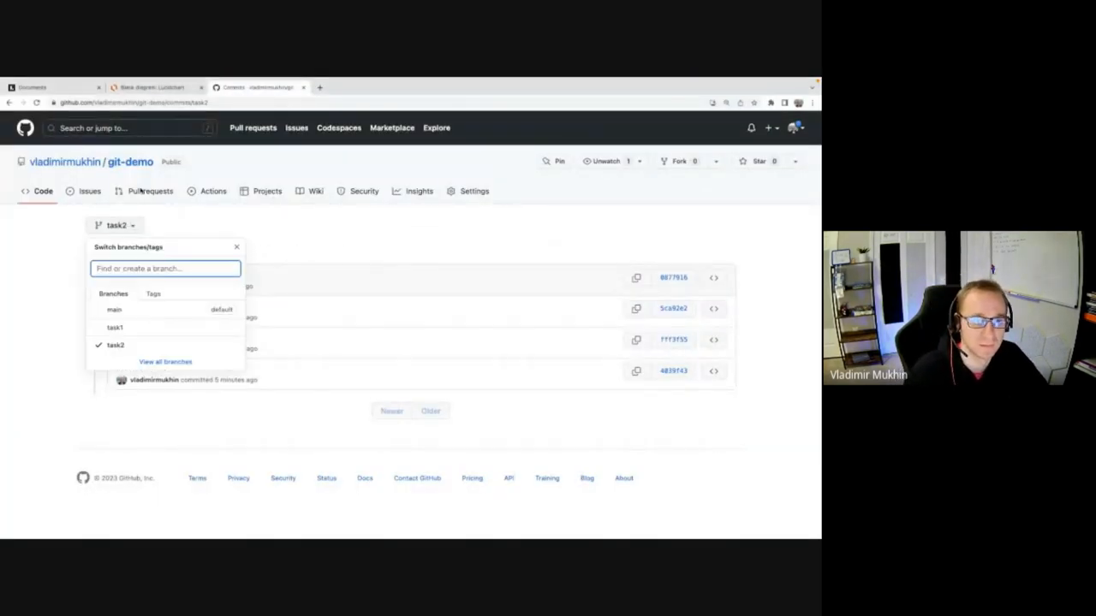
left_click(150, 191)
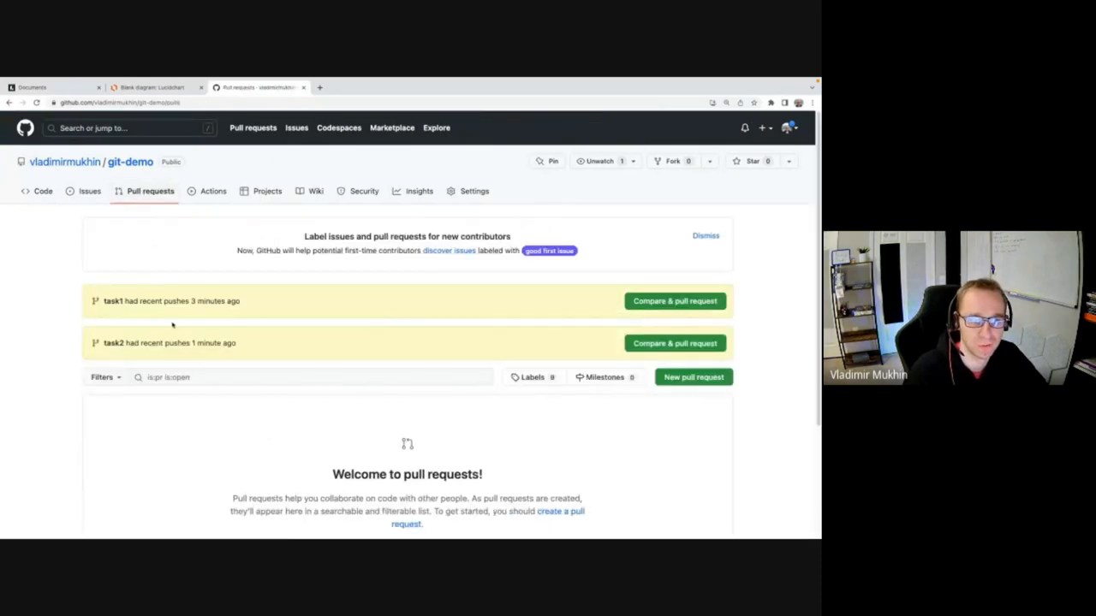
left_click(674, 301)
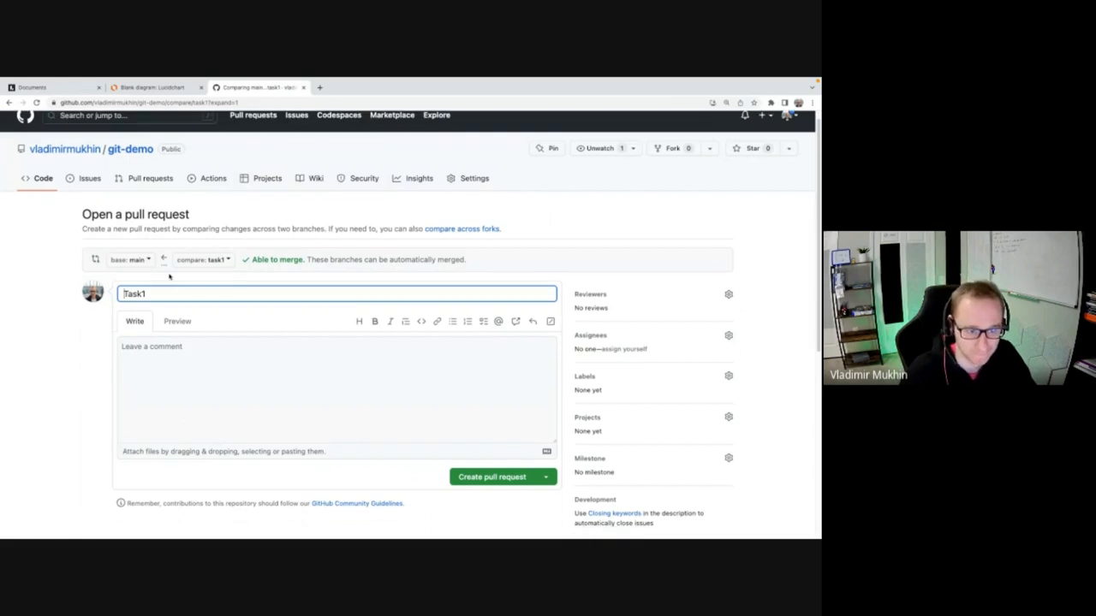
left_click(496, 476)
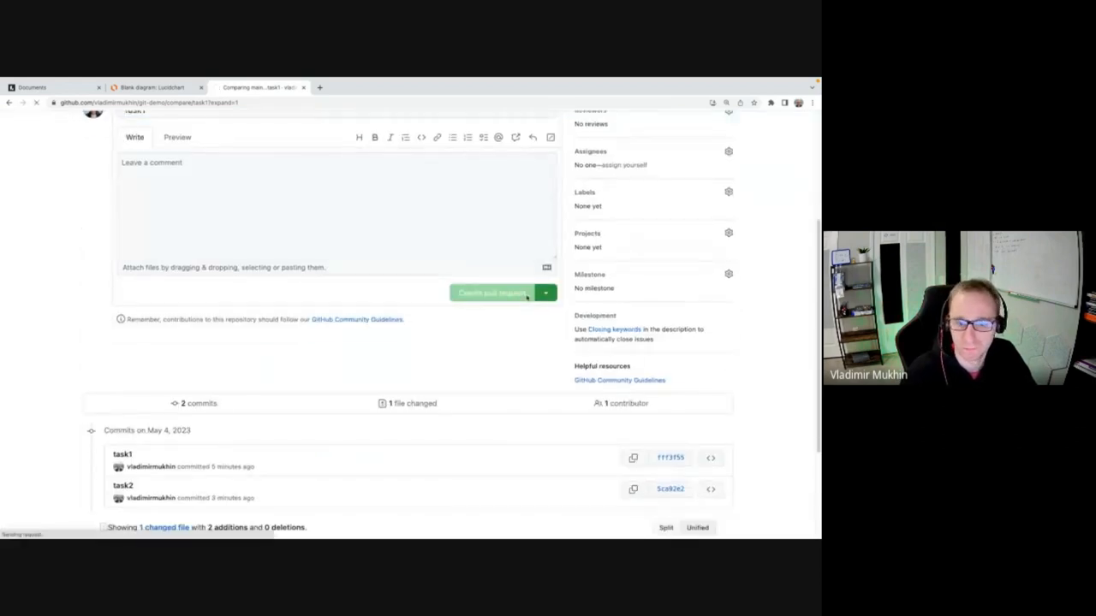
Merge the Task1 pull request into main and confirm the merge.
left_click(490, 294)
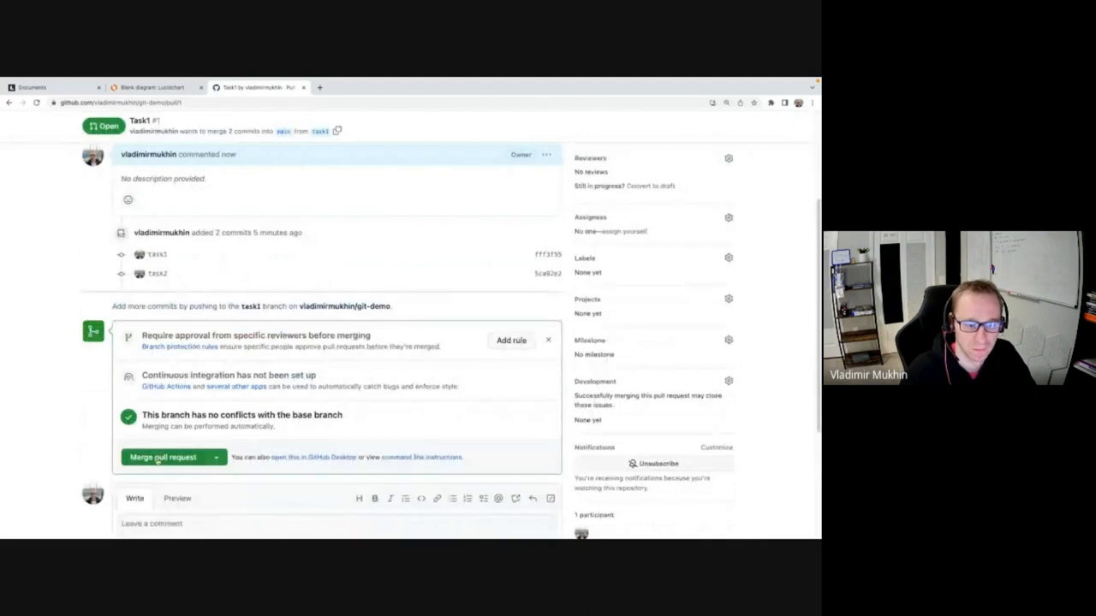
left_click(162, 457)
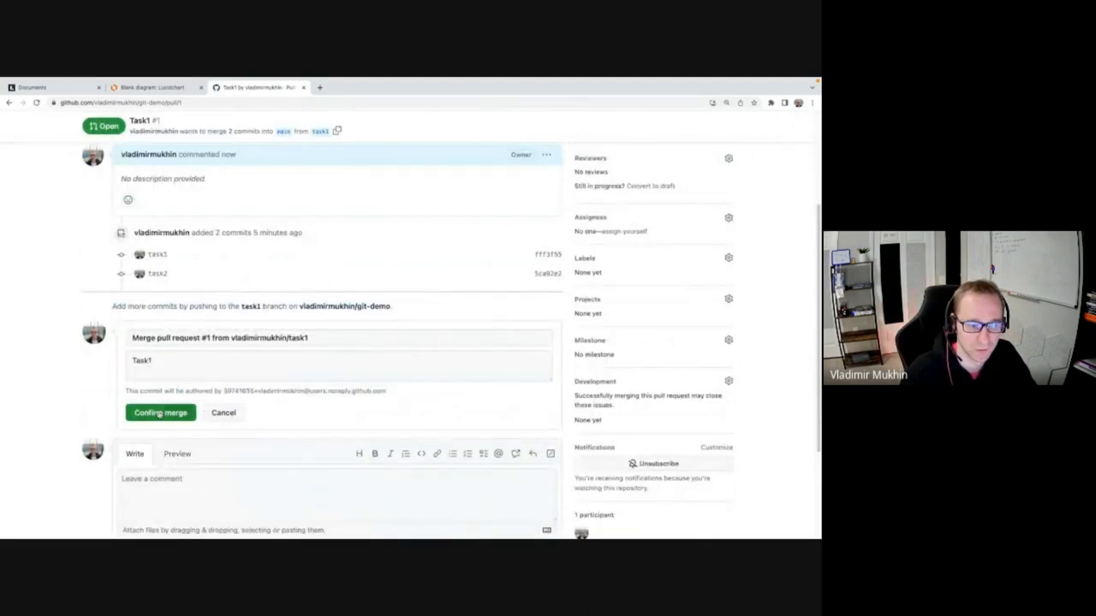
left_click(160, 412)
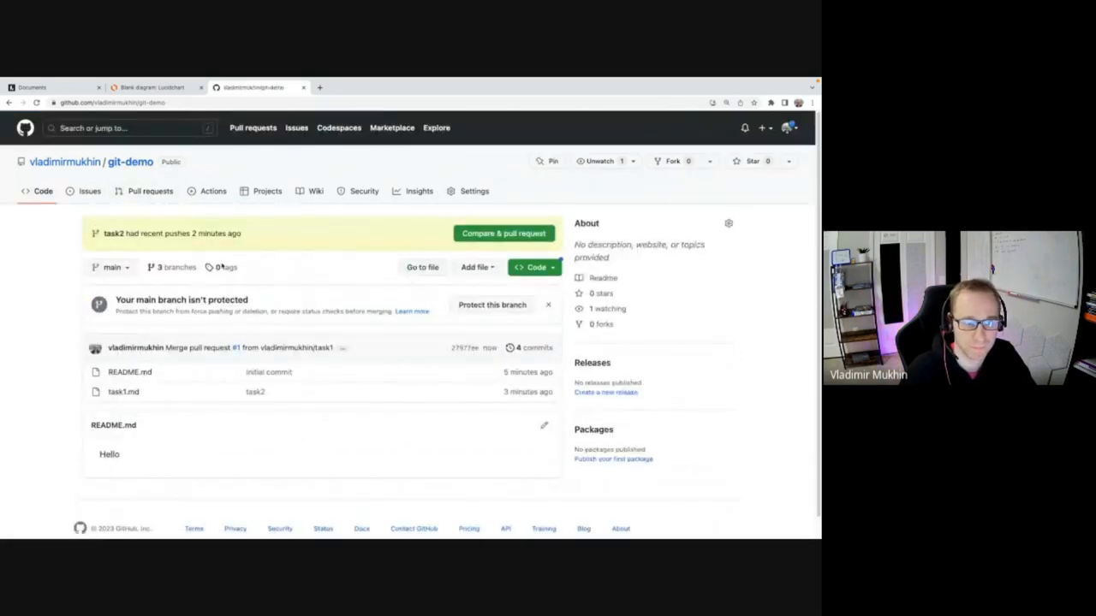
Delete the merged task1 branch from the Branches page.
left_click(179, 267)
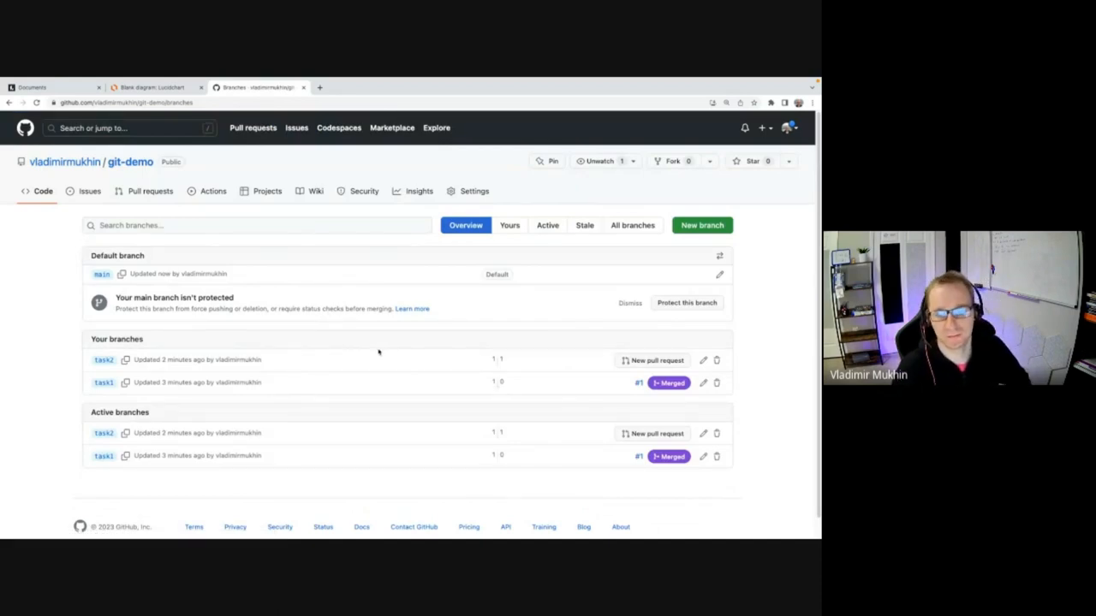
mouse_move(491, 363)
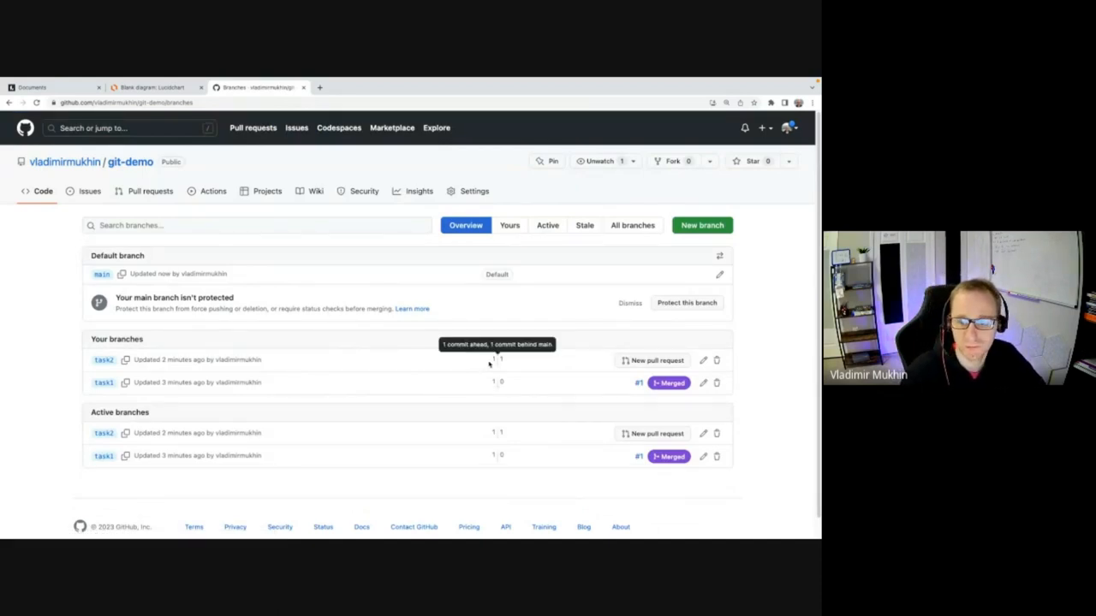
left_click(716, 382)
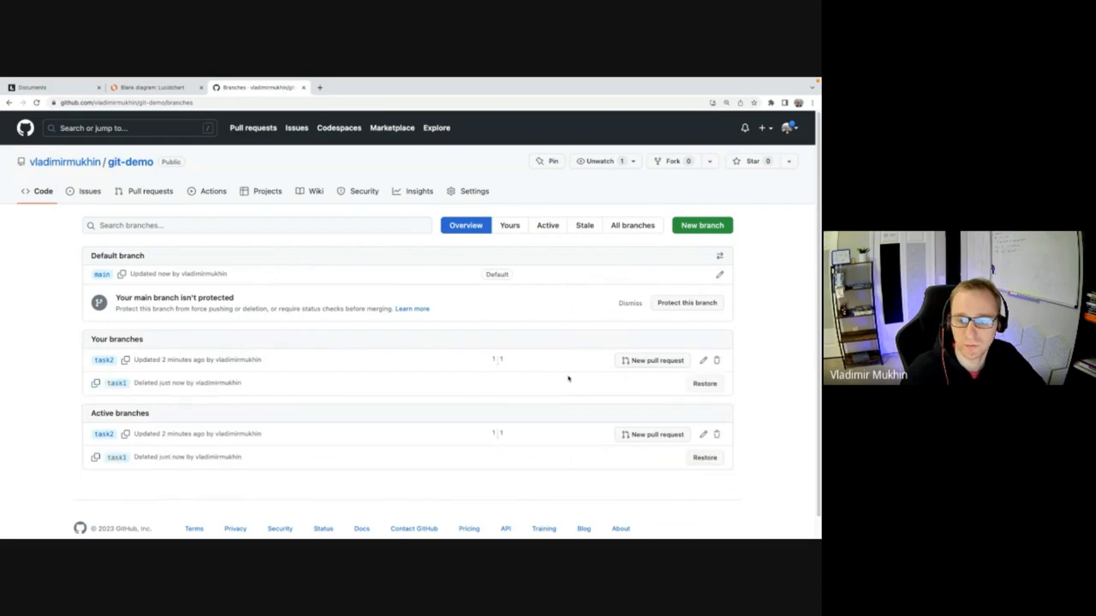
mouse_move(493, 361)
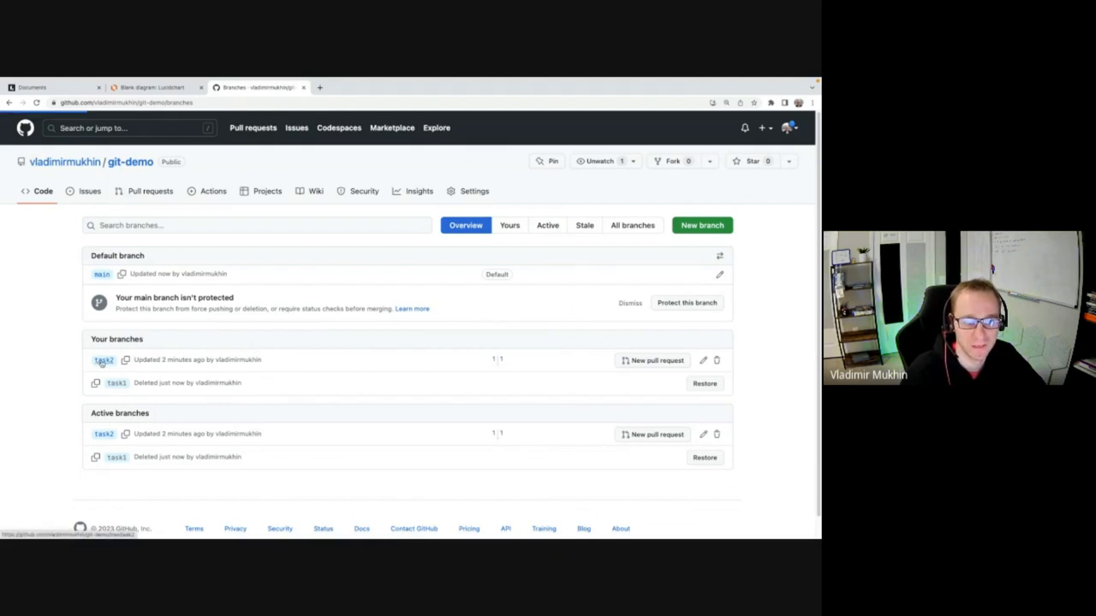
Open the task2 branch and list its commits.
left_click(103, 359)
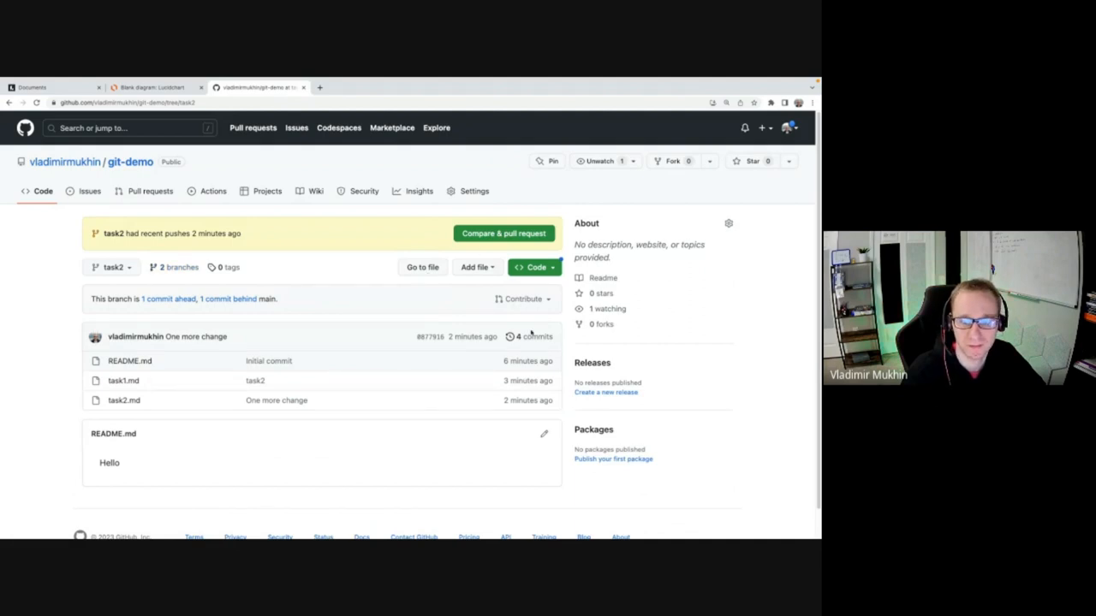
left_click(531, 335)
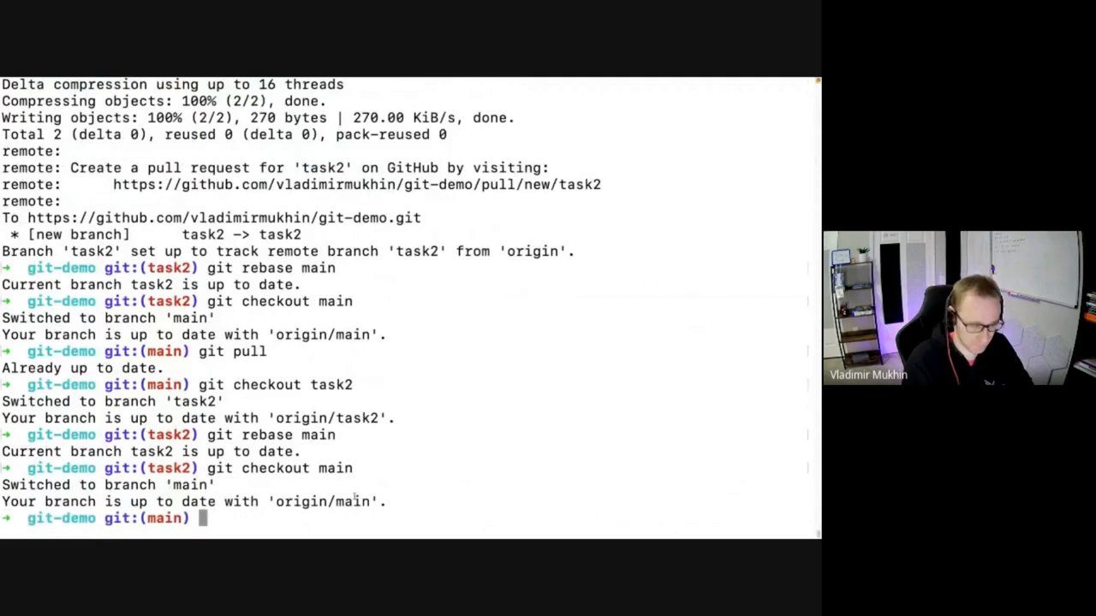
Pull the merged change into main and rebase task2 onto it.
type("git pull")
type("git checkout task2")
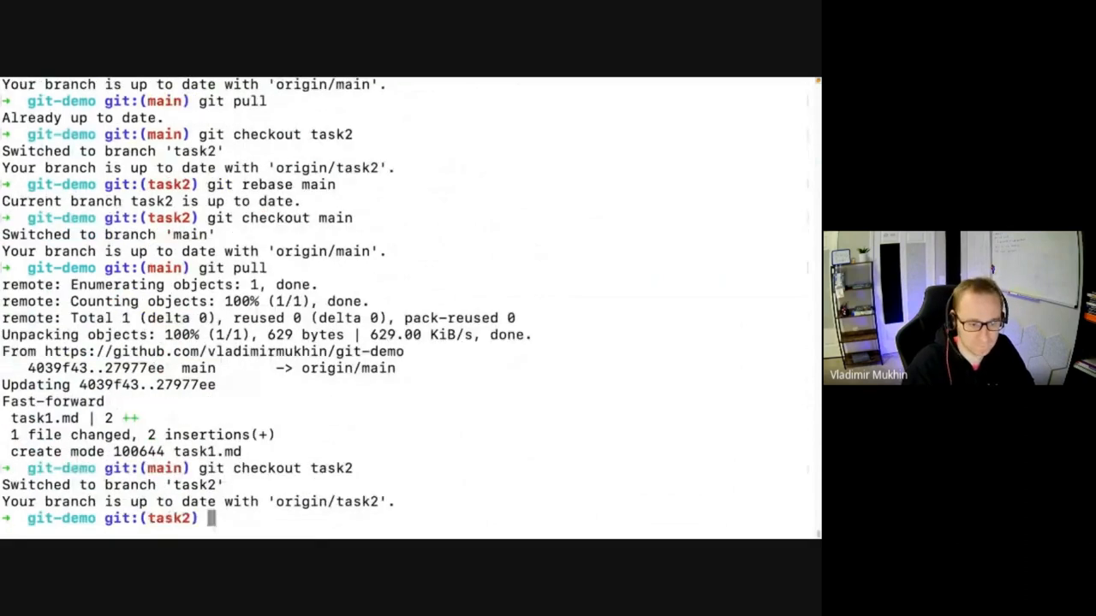
type("git rebase main")
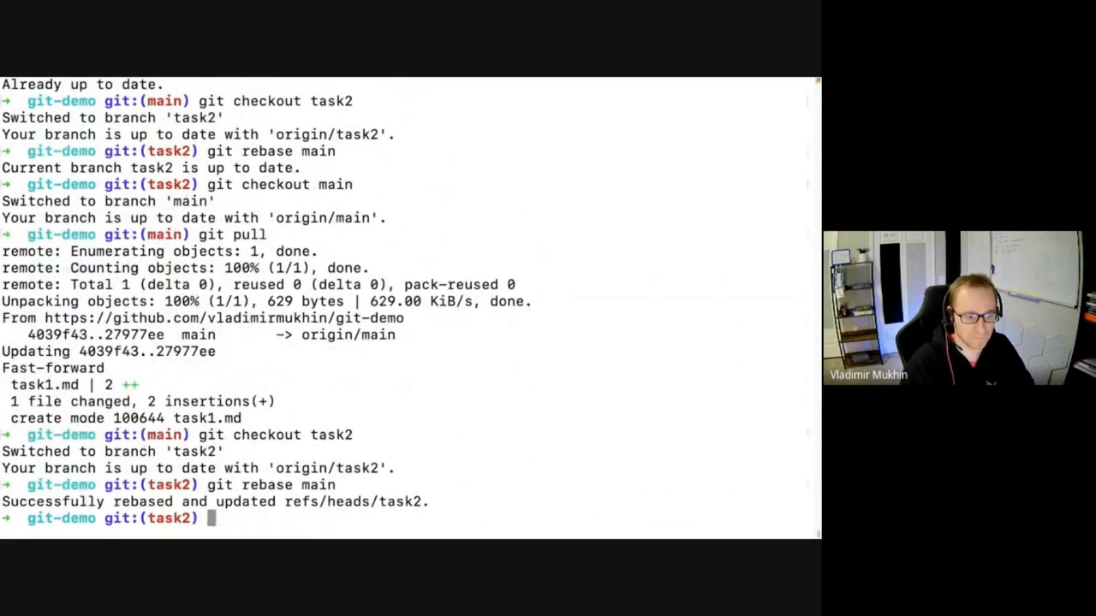
Force-push the rebased task2 branch to GitHub.
type("git psu")
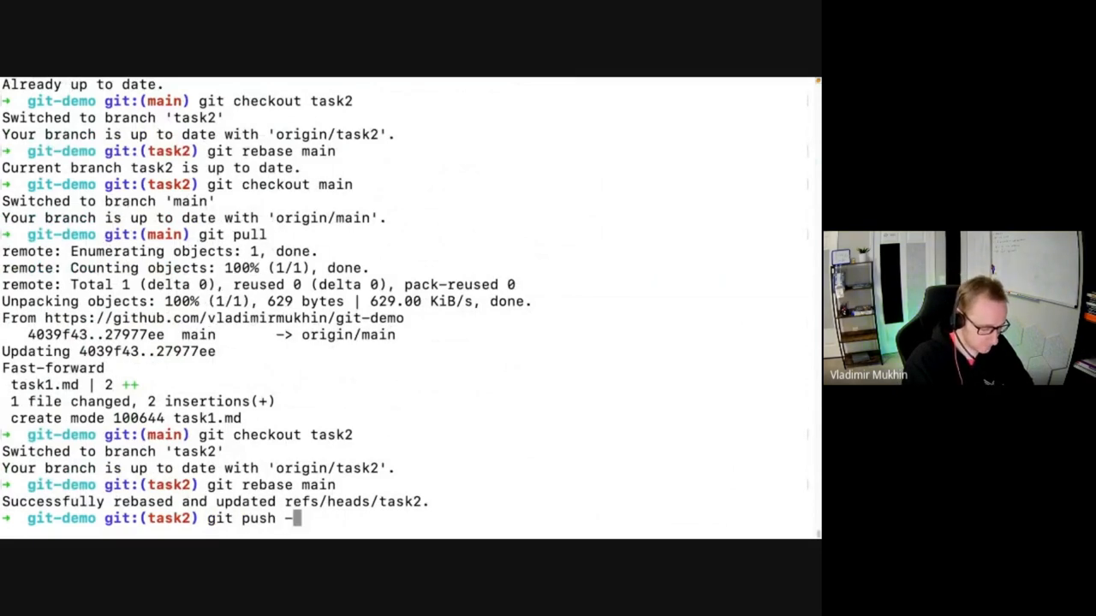
type("-force")
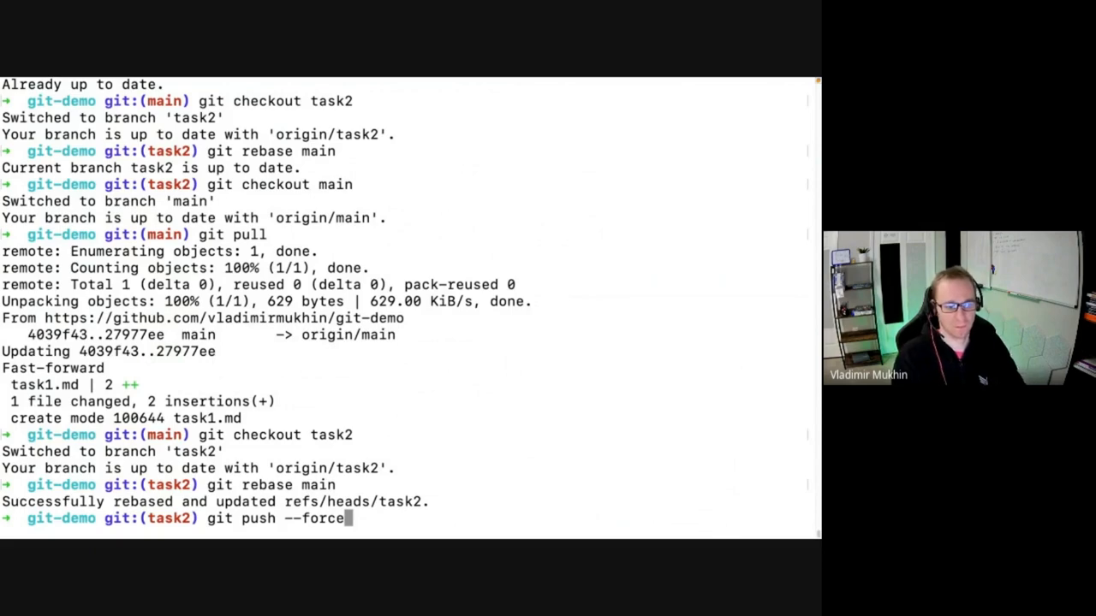
key("Return")
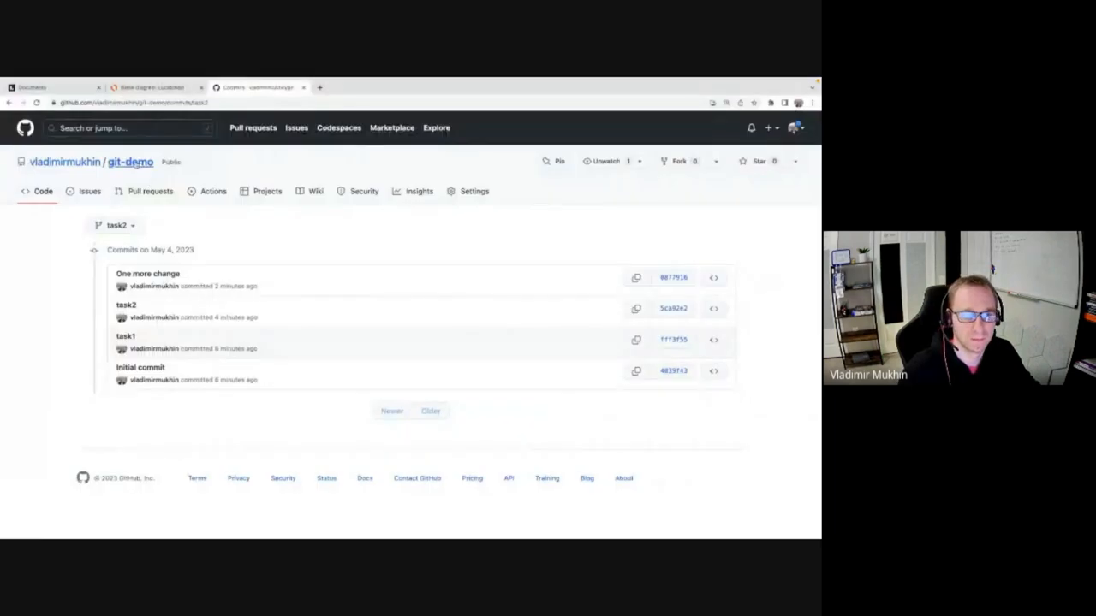
Return to the git-demo repository page and view its branches overview.
left_click(137, 161)
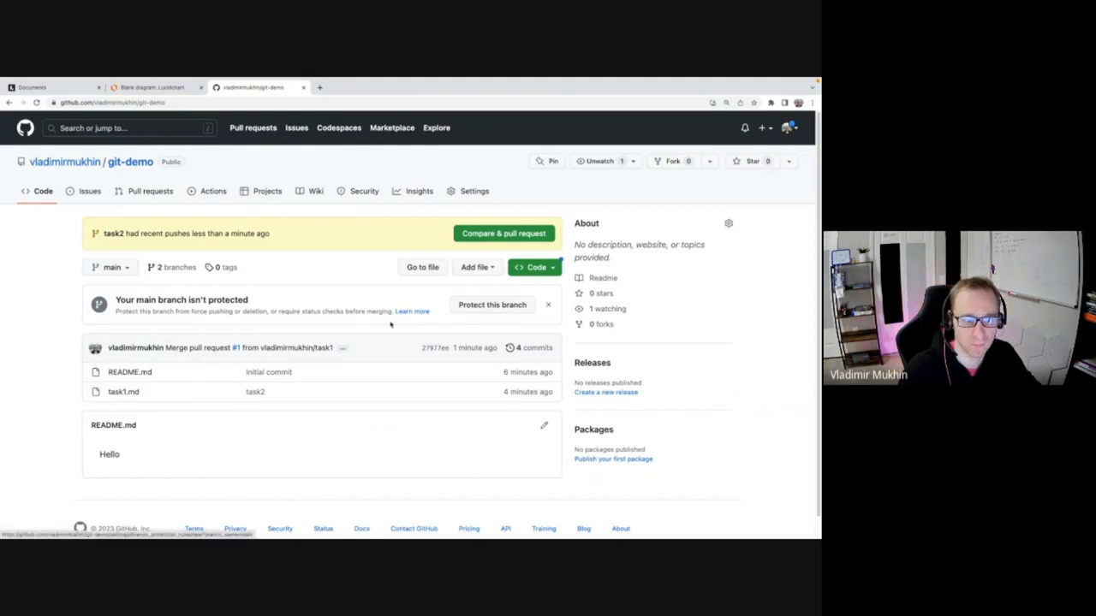
left_click(175, 267)
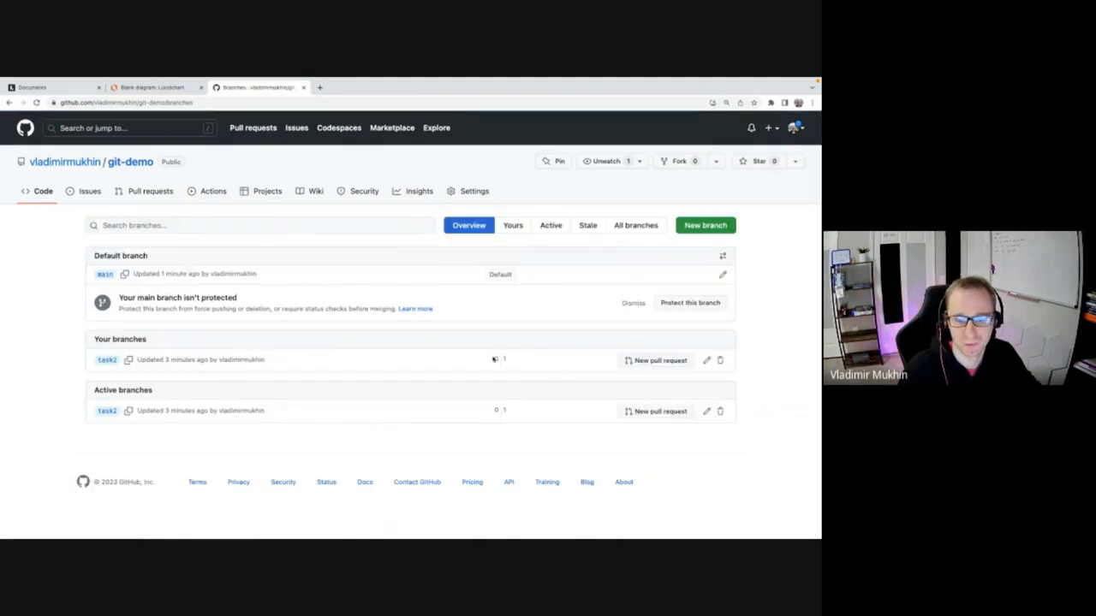
mouse_move(503, 359)
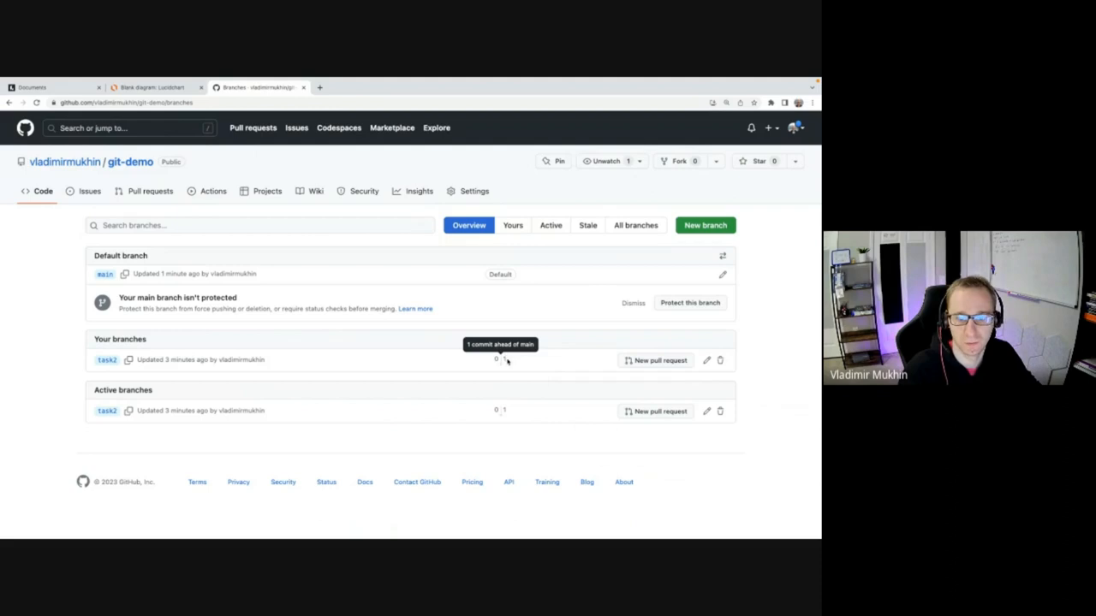
mouse_move(520, 362)
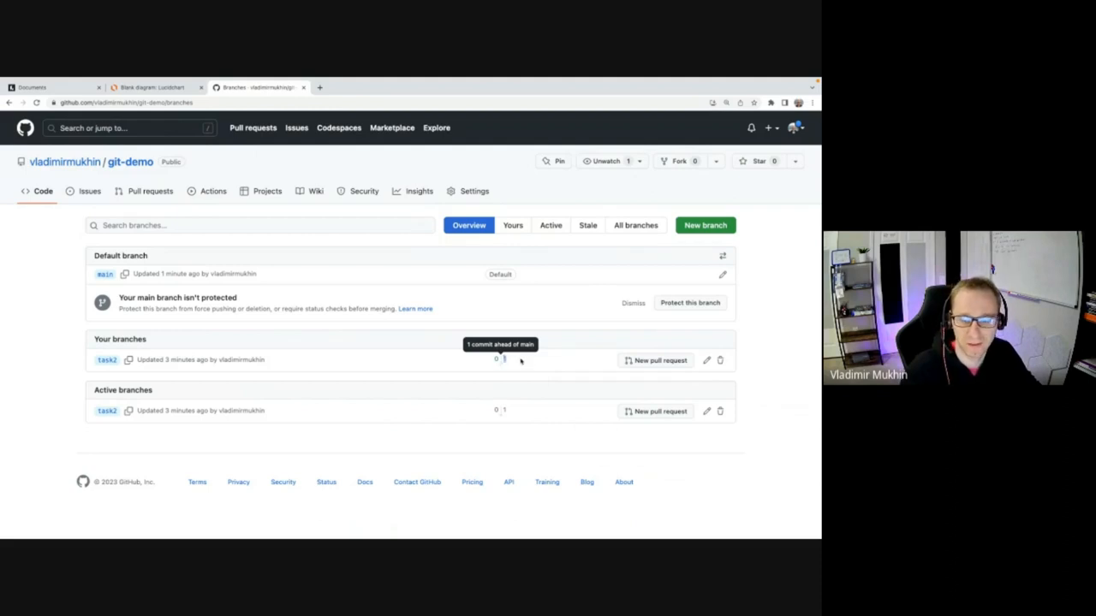
mouse_move(510, 360)
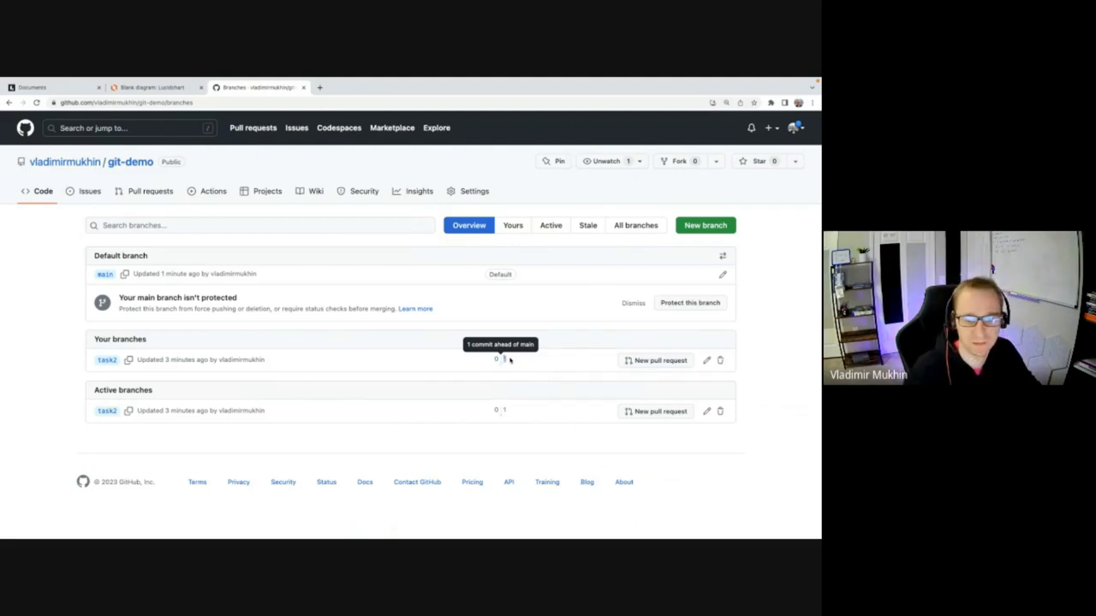
mouse_move(514, 363)
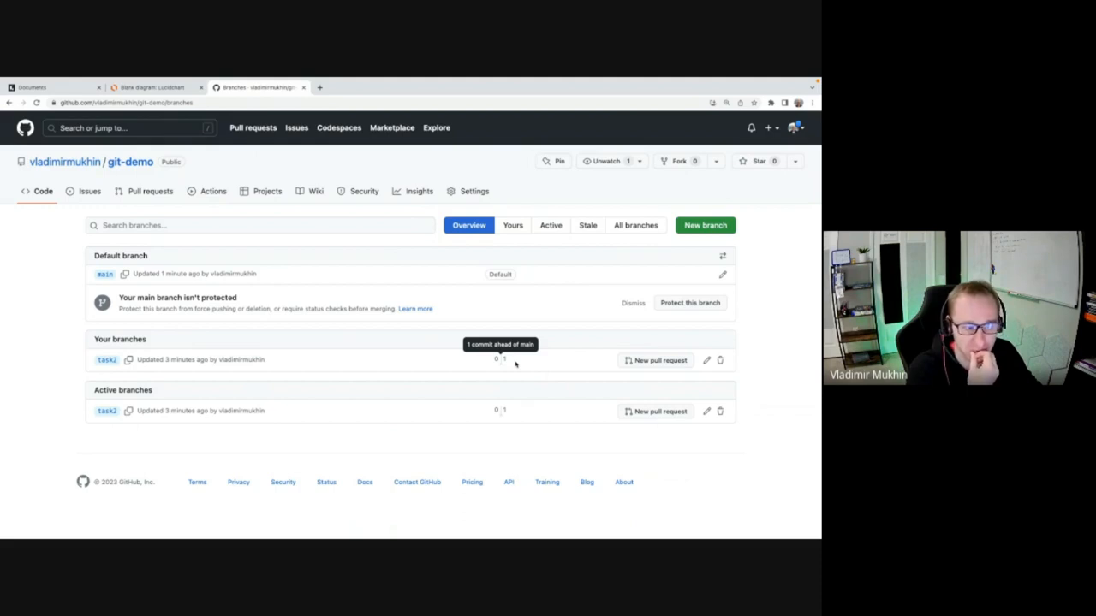
mouse_move(515, 363)
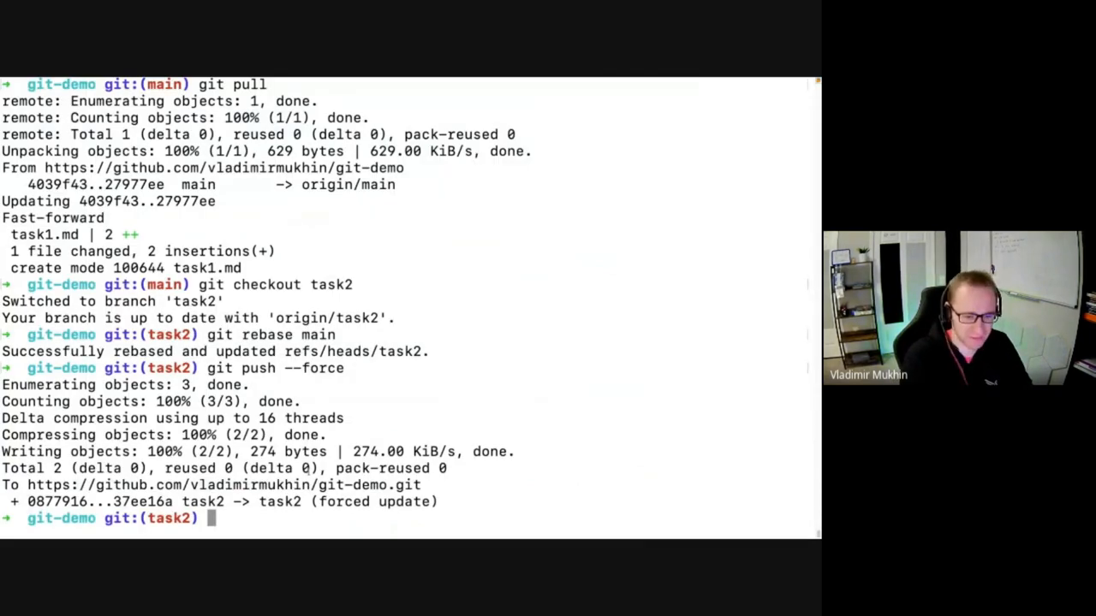
On task2, append Hello to task2.md and stage and commit it as "Commit".
type("echo \"Hello\" >> task2.md")
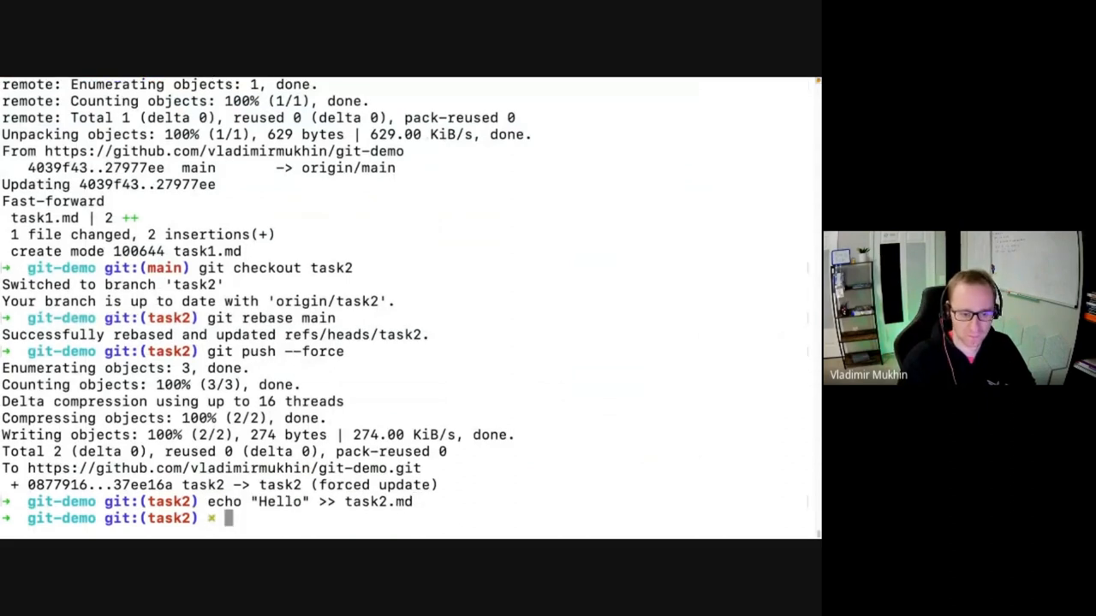
type("git checkout task2")
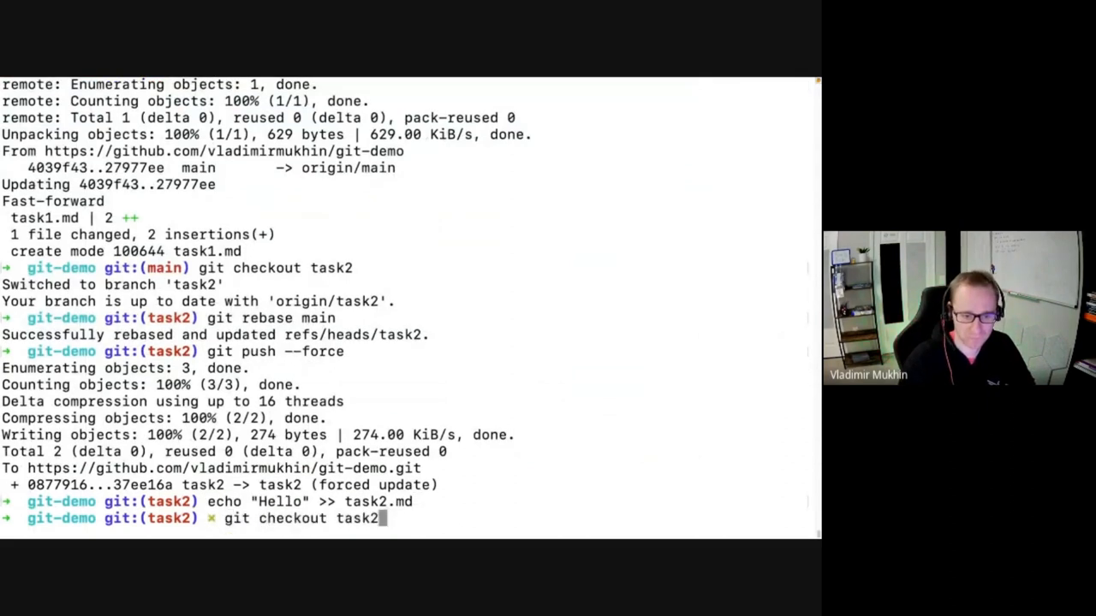
type("git add .")
type("git commit")
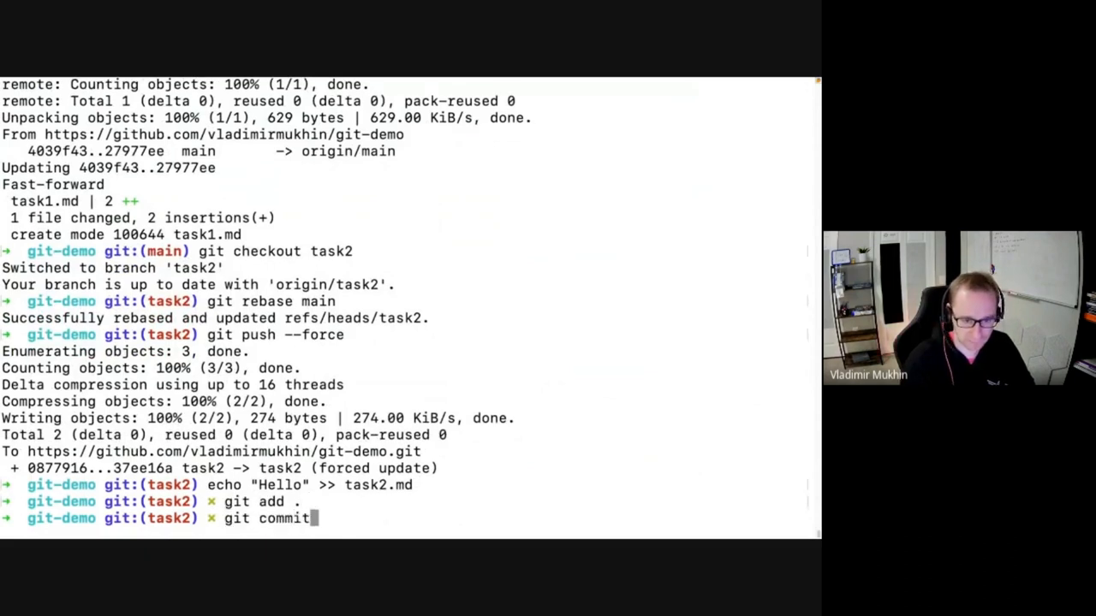
type("-m \"")
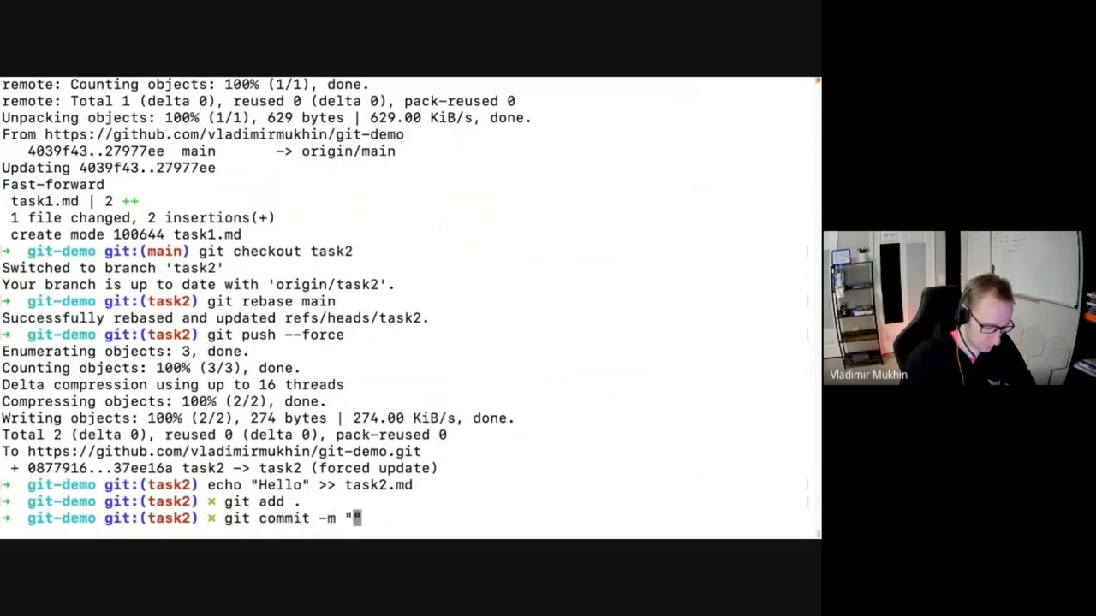
type("Commit")
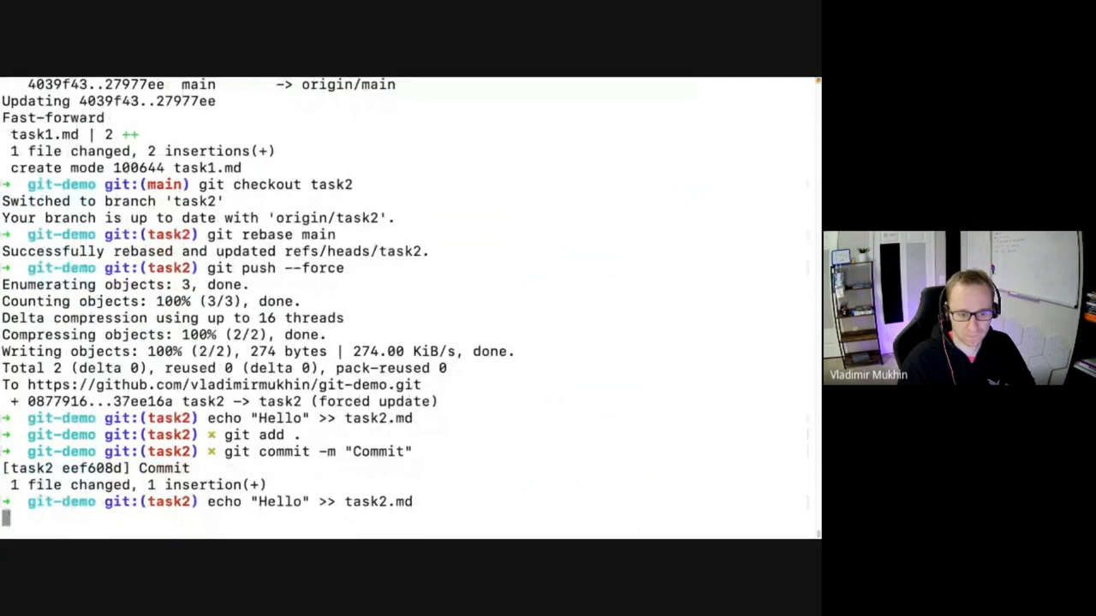
key("Enter")
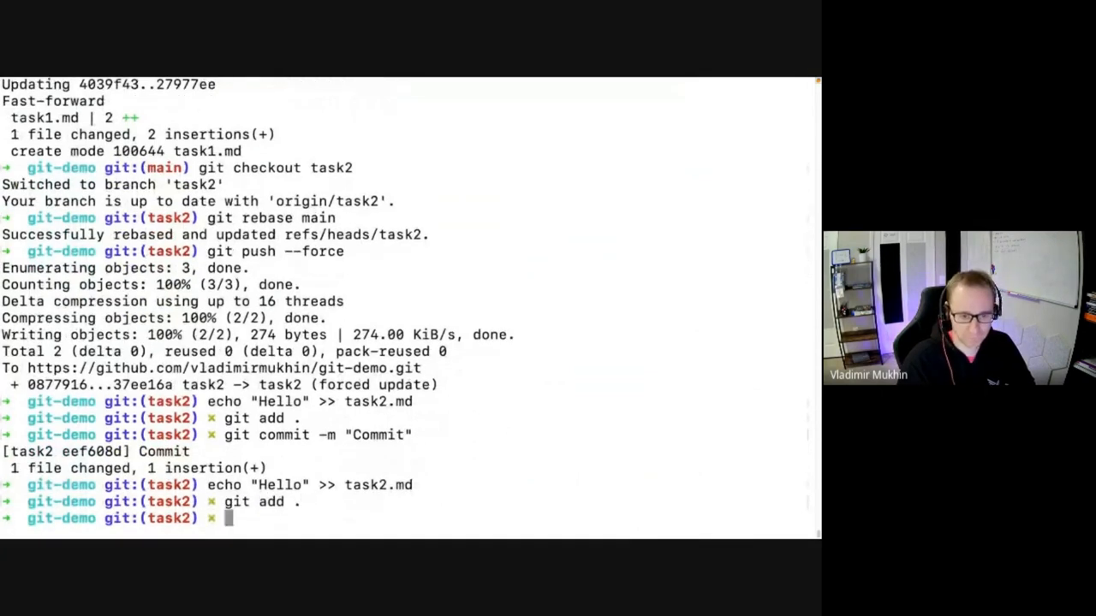
Repeat the Hello append and "Commit" commit for the second and third times.
type("git commit -m \"Commit\"")
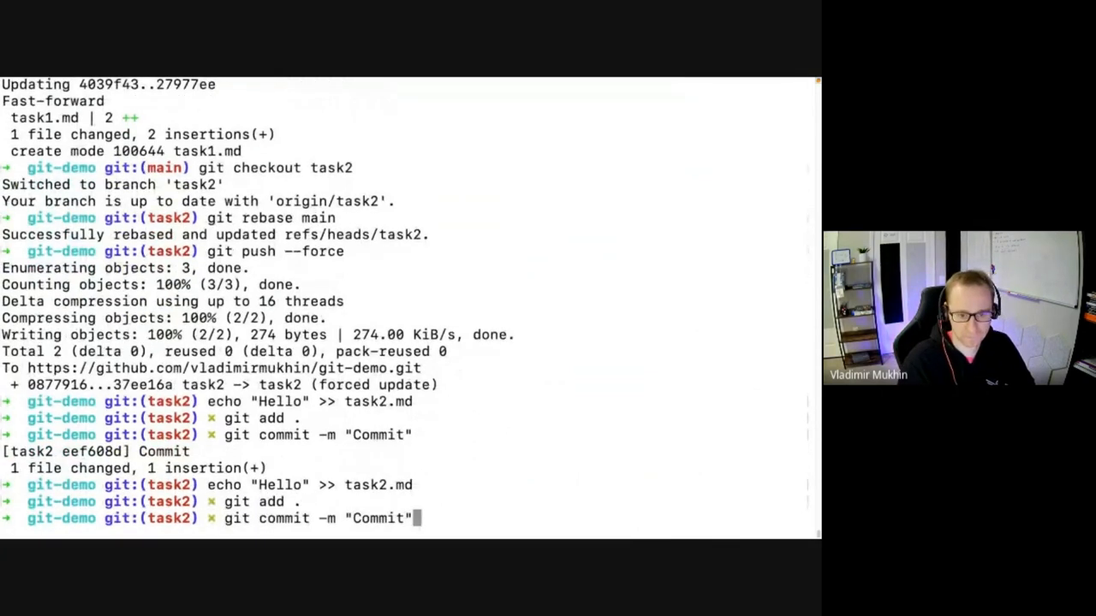
key("Enter")
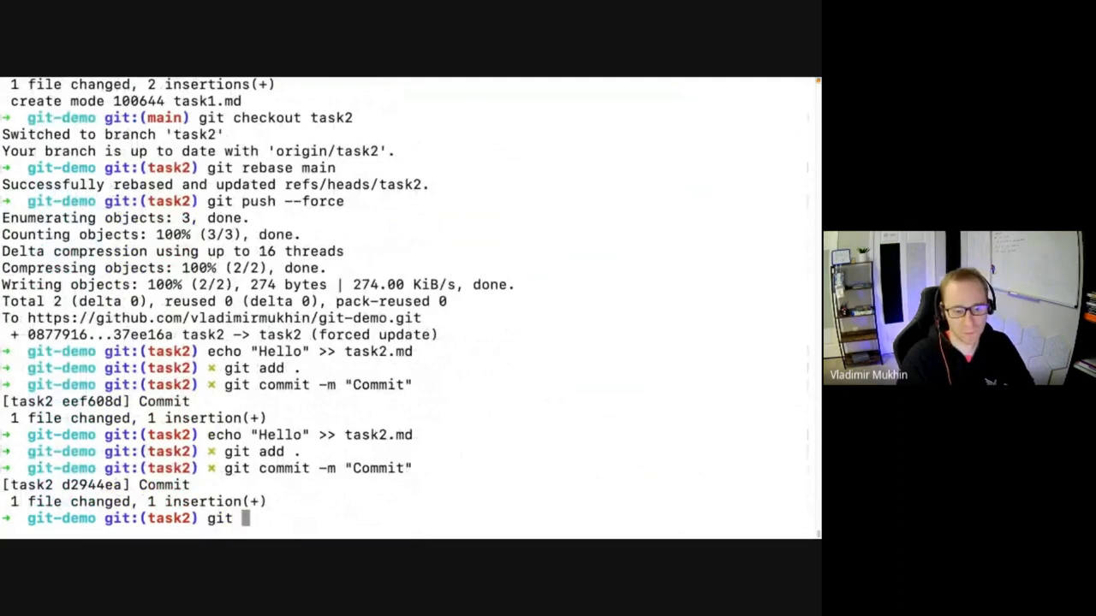
type("add task2.md")
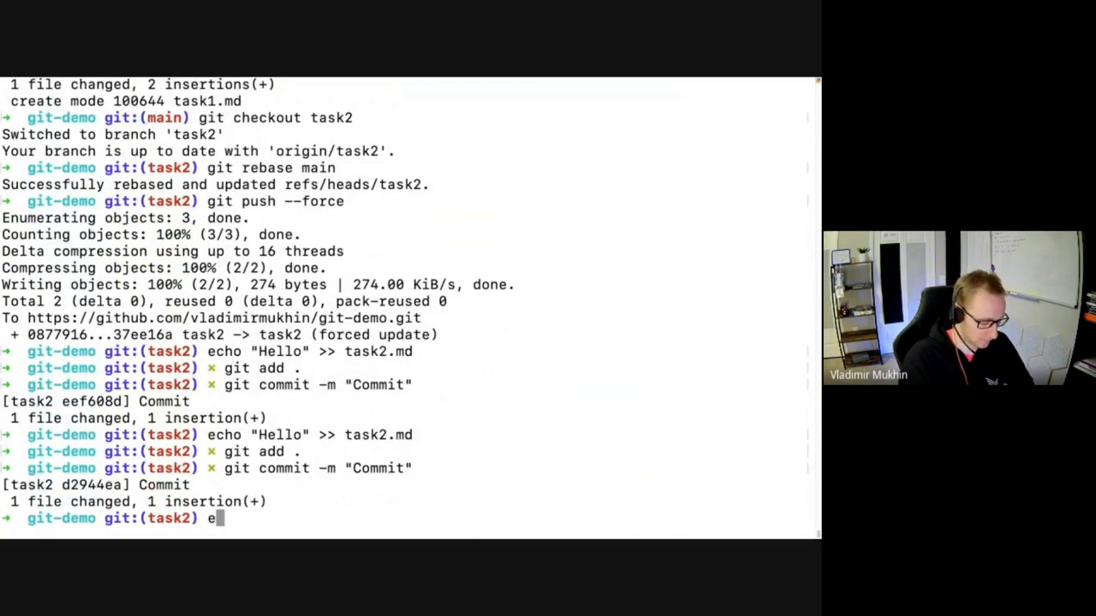
type("echo \"Hello\" >> task1.md")
type("git log -")
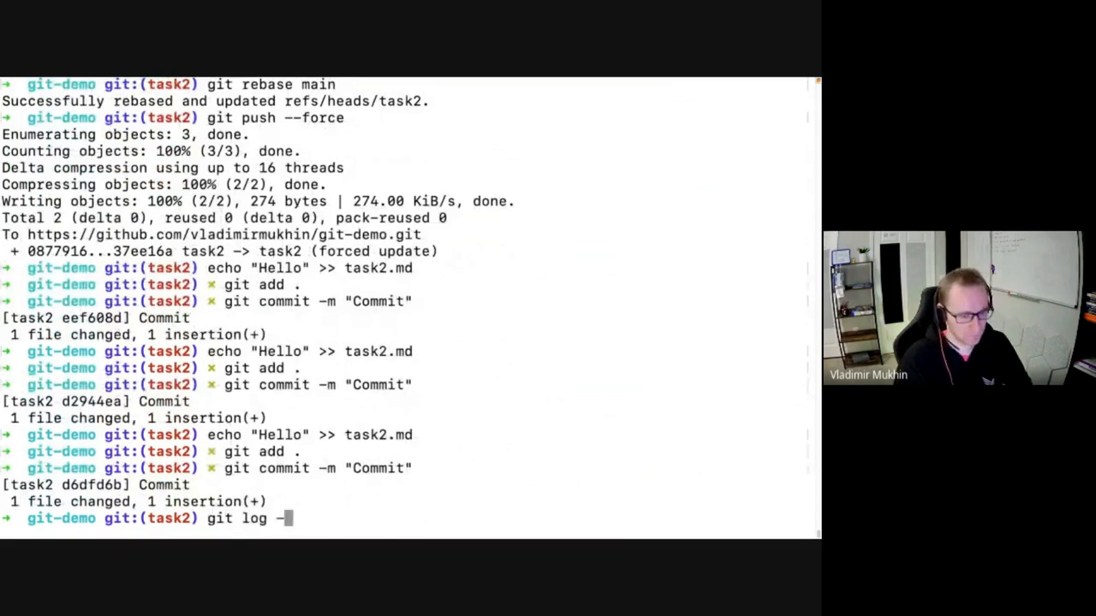
Show task2's log with the three Commit entries and begin git rebase -i HEAD.
key("Enter")
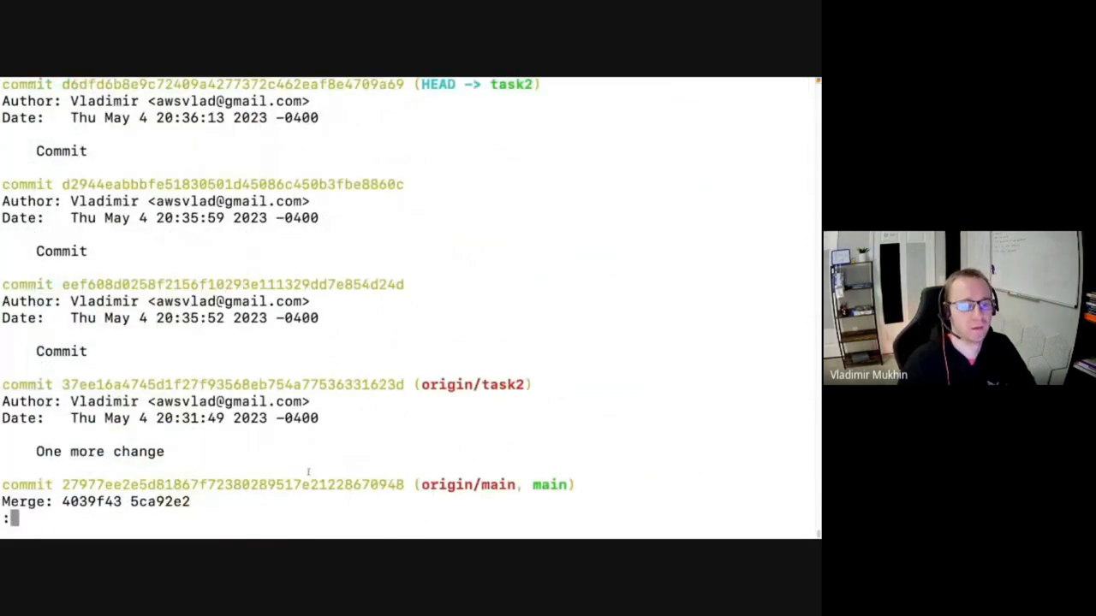
double_click(61, 351)
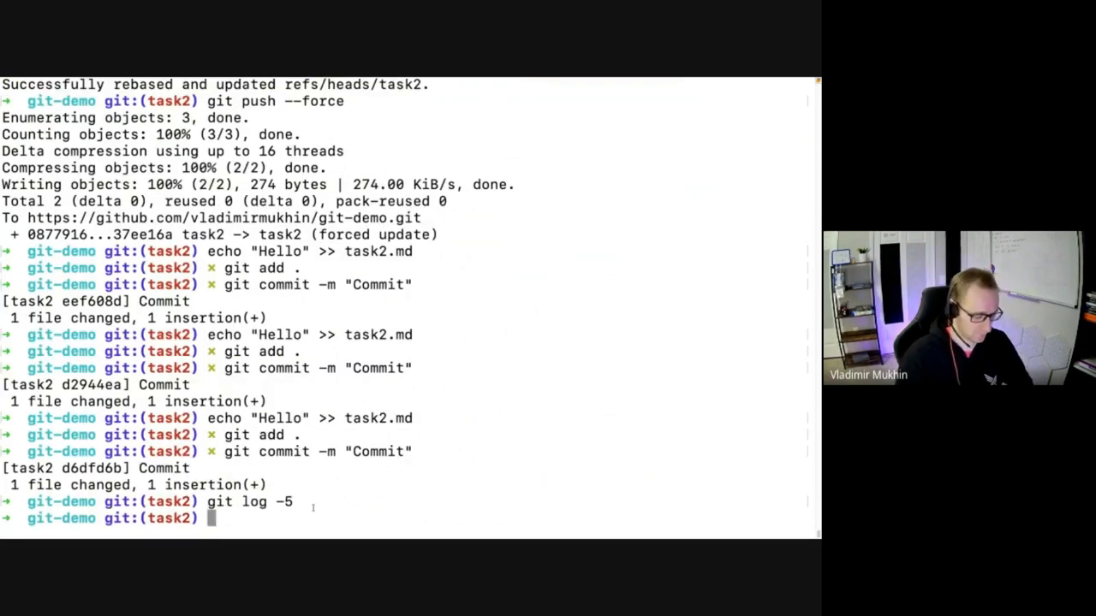
type("git rebase")
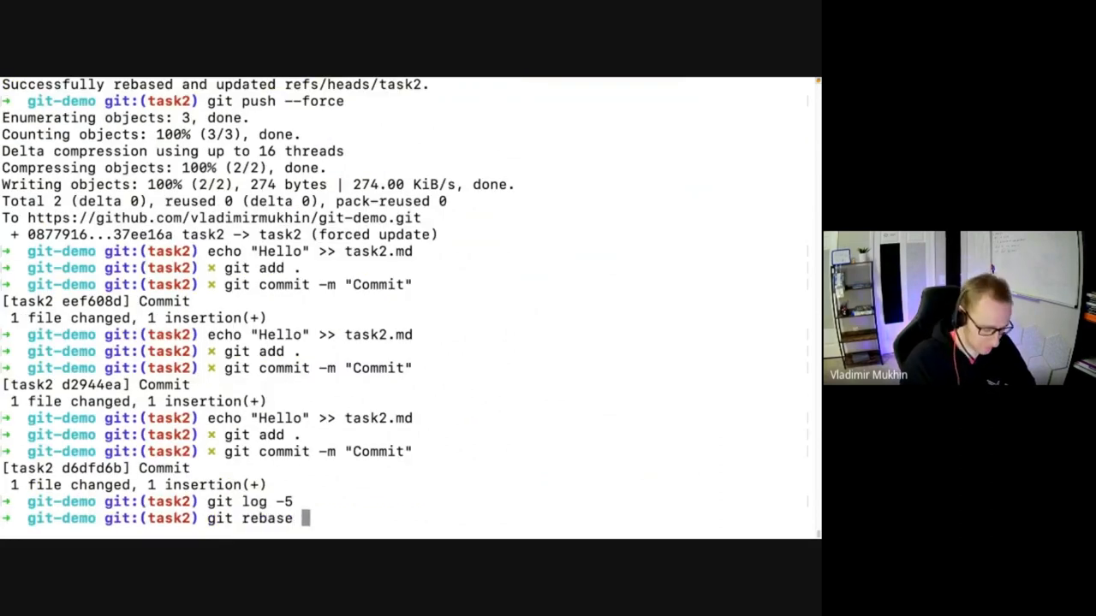
type("-i")
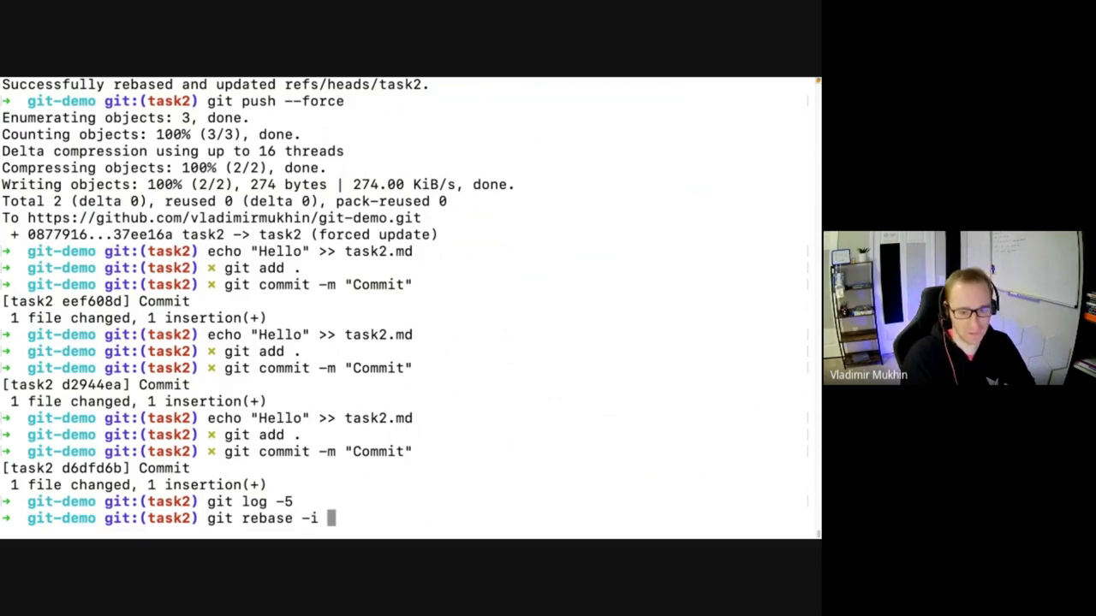
type("HEAD~")
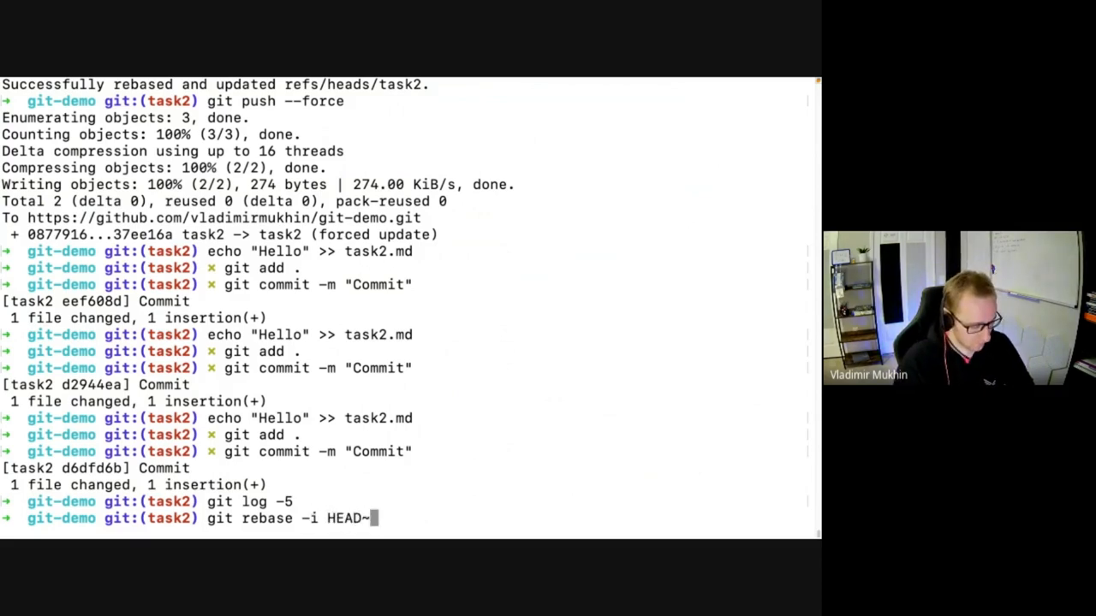
In the rebase plan, mark the last two Commit lines as squash and save with :wq.
type("6")
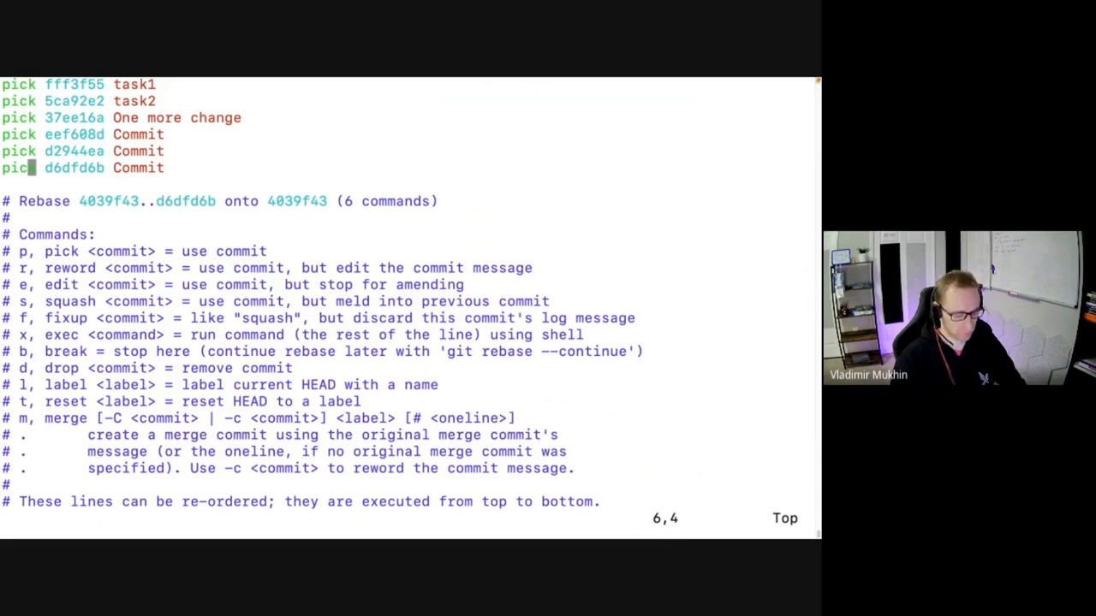
key("i")
type(":w")
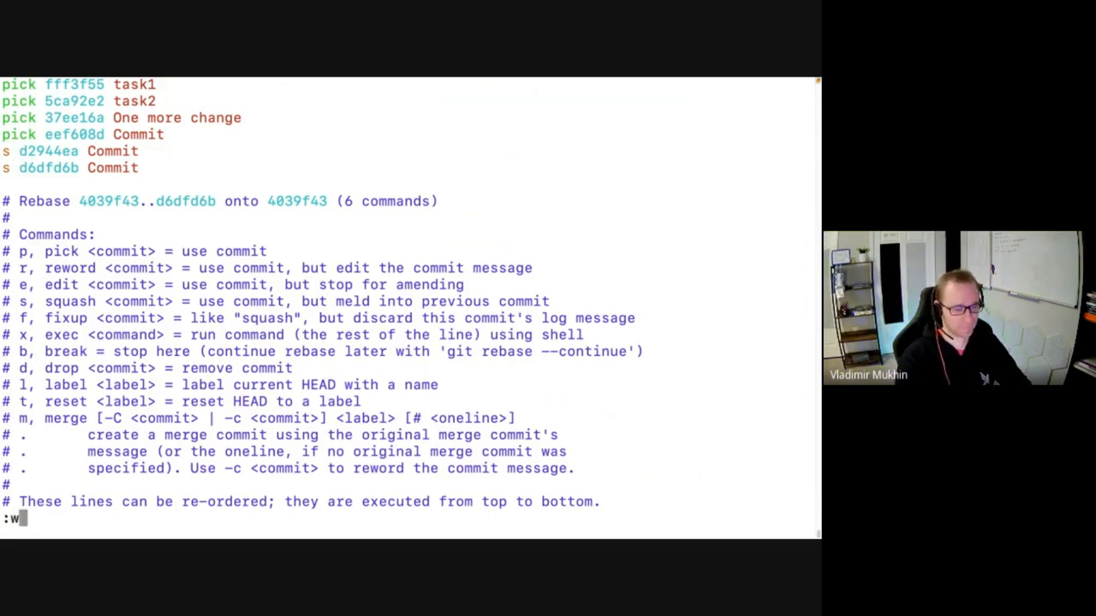
type("q")
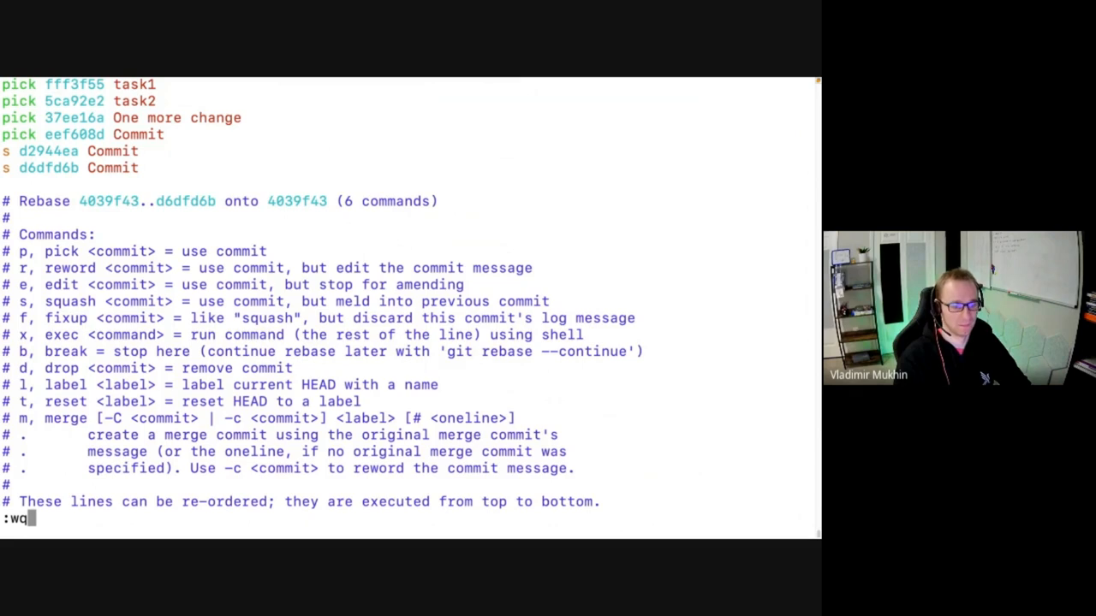
key("Return")
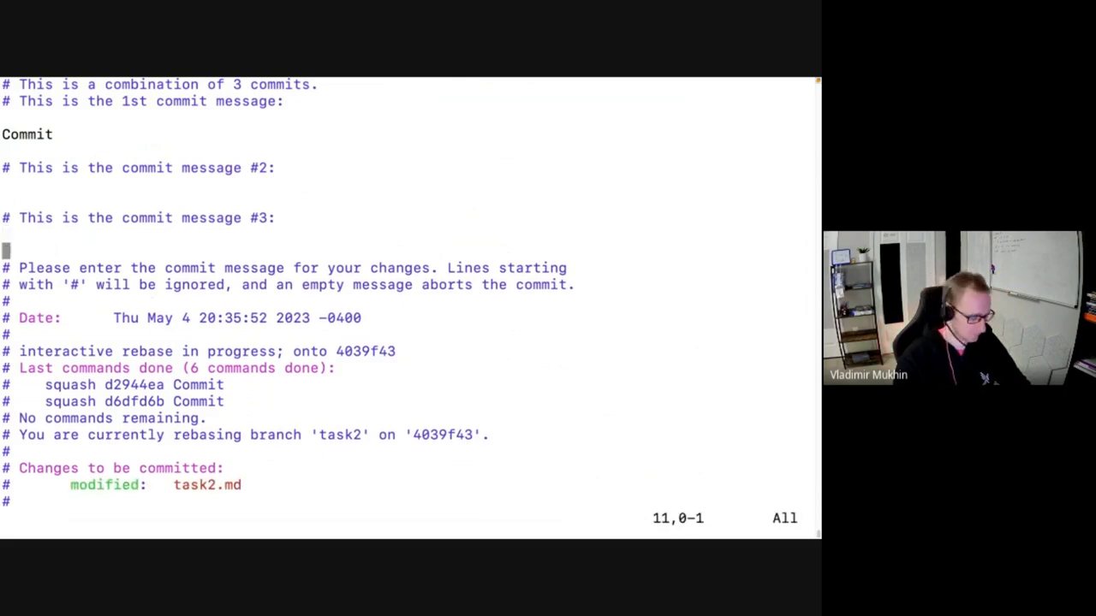
Accept the combined commit message to finish squashing the three Commits into one.
type(":wq")
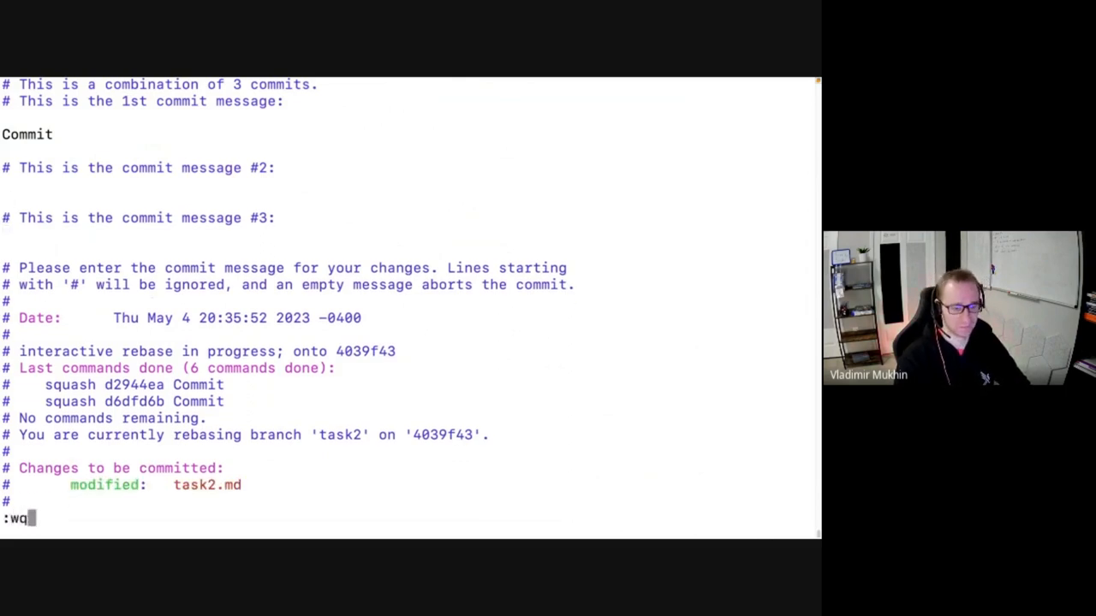
key("Enter")
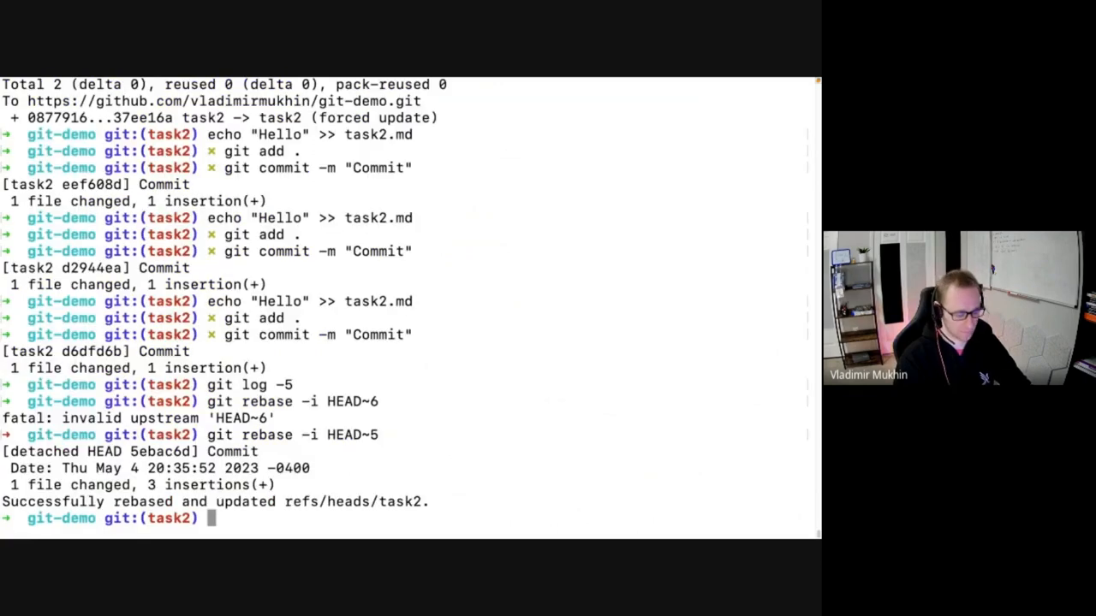
Review the last four commits of task2 with git log -4.
type("git log")
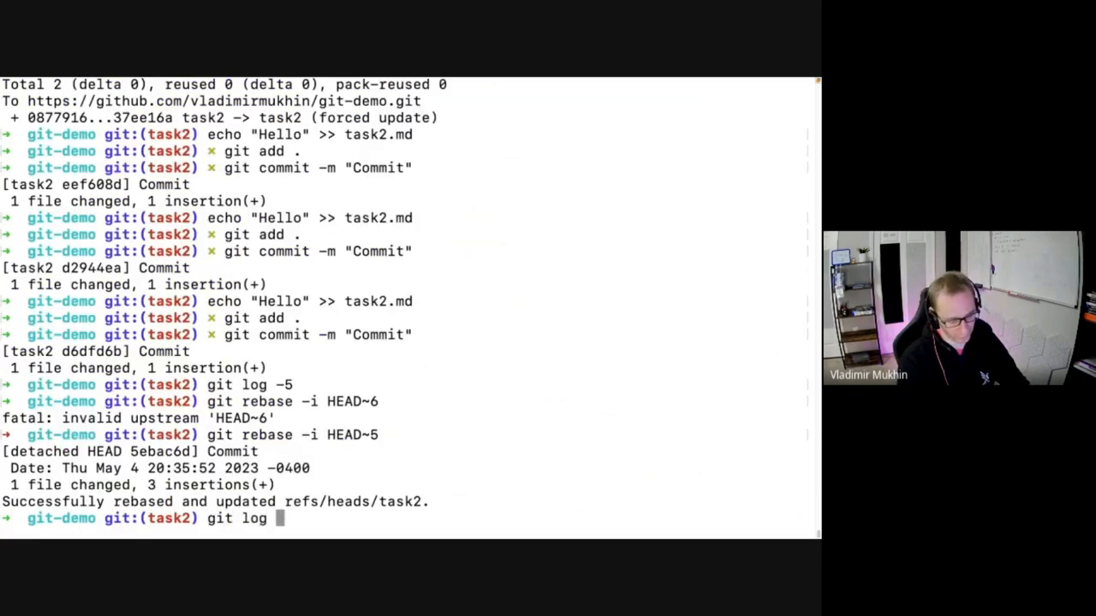
type("-4")
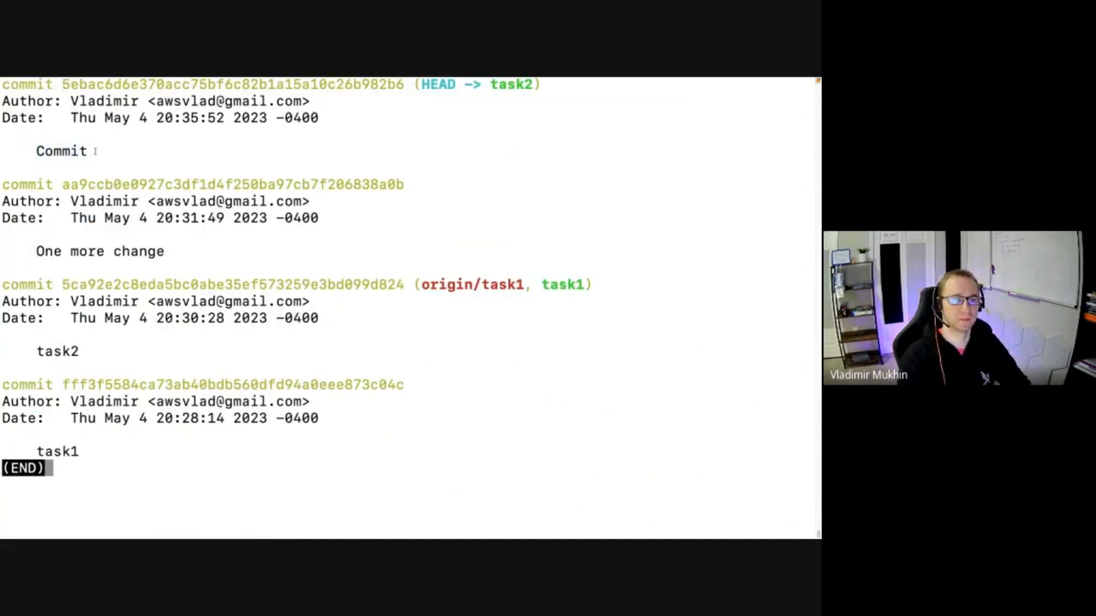
double_click(62, 150)
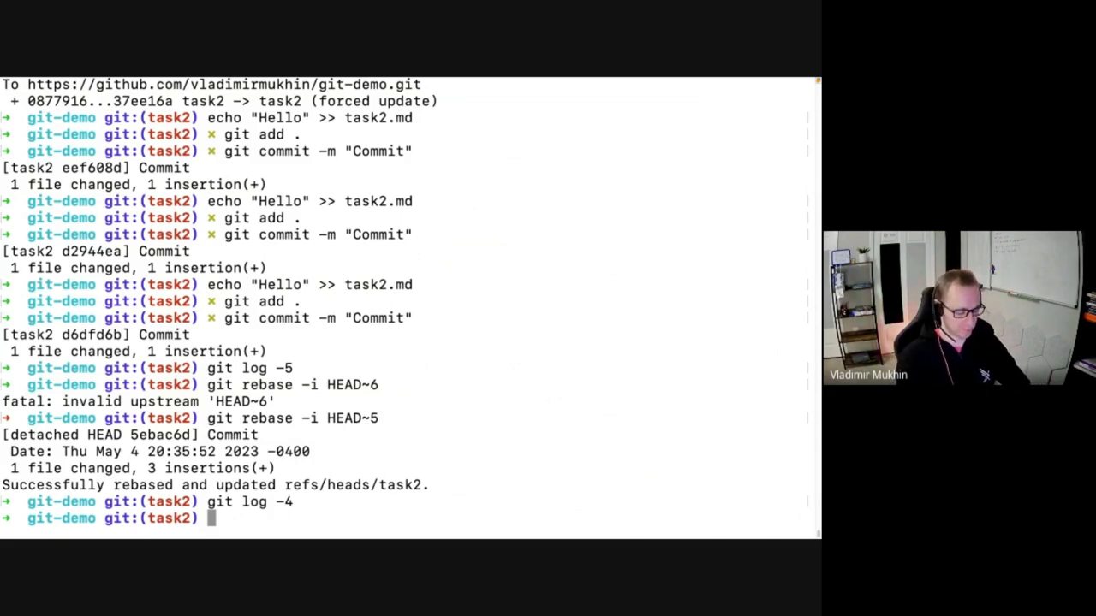
Reword the latest commit to "I am showing how to rename a commit" via git rebase -i.
type("git rebase -i HEAD~5")
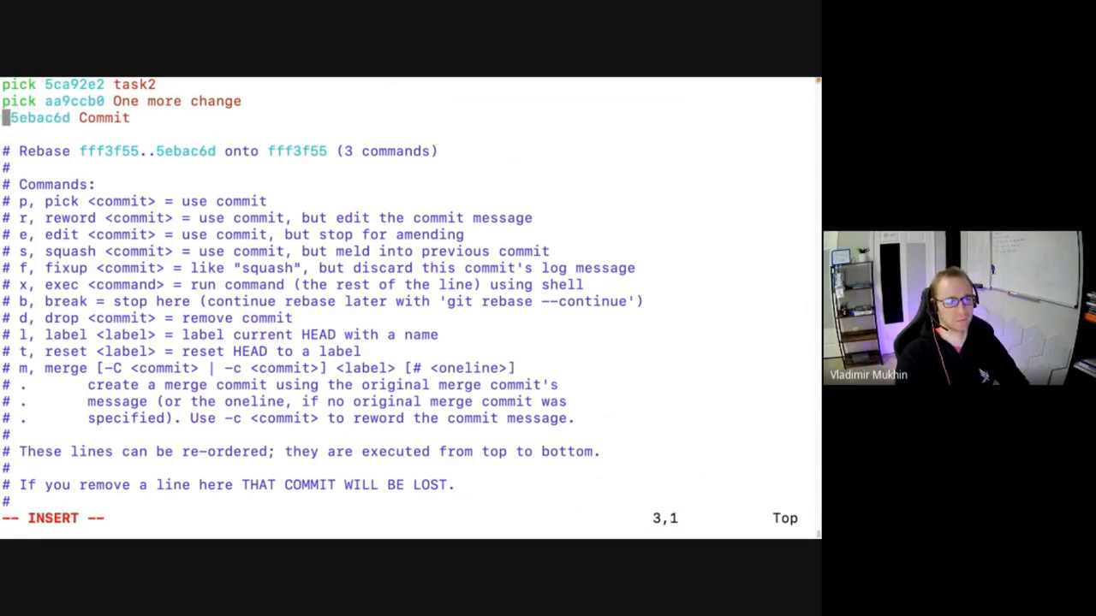
type("r")
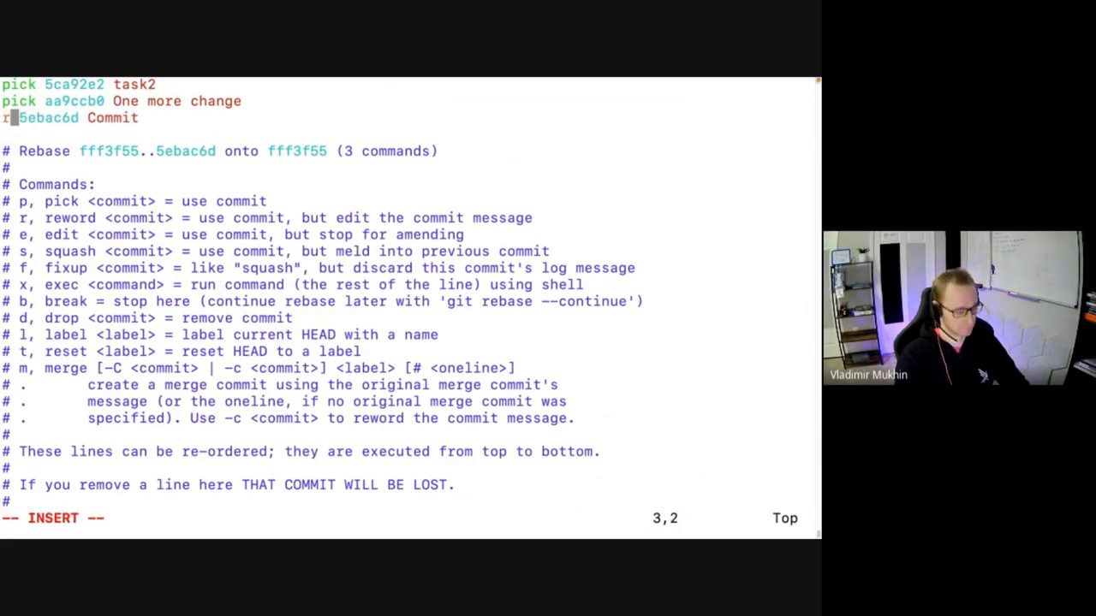
key("Escape")
type("I am sh")
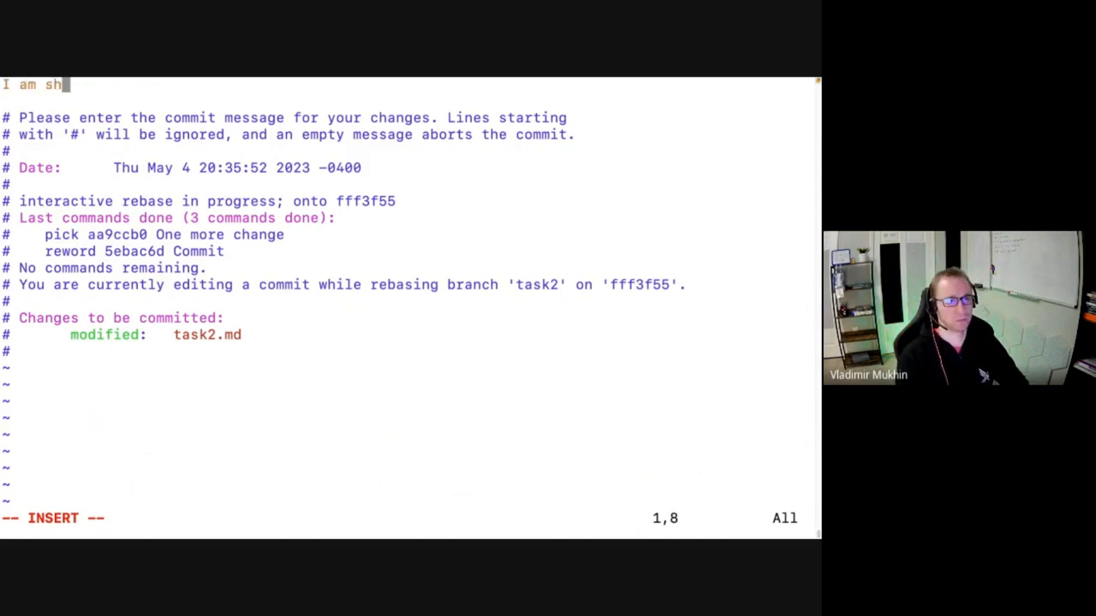
type("owing how to r")
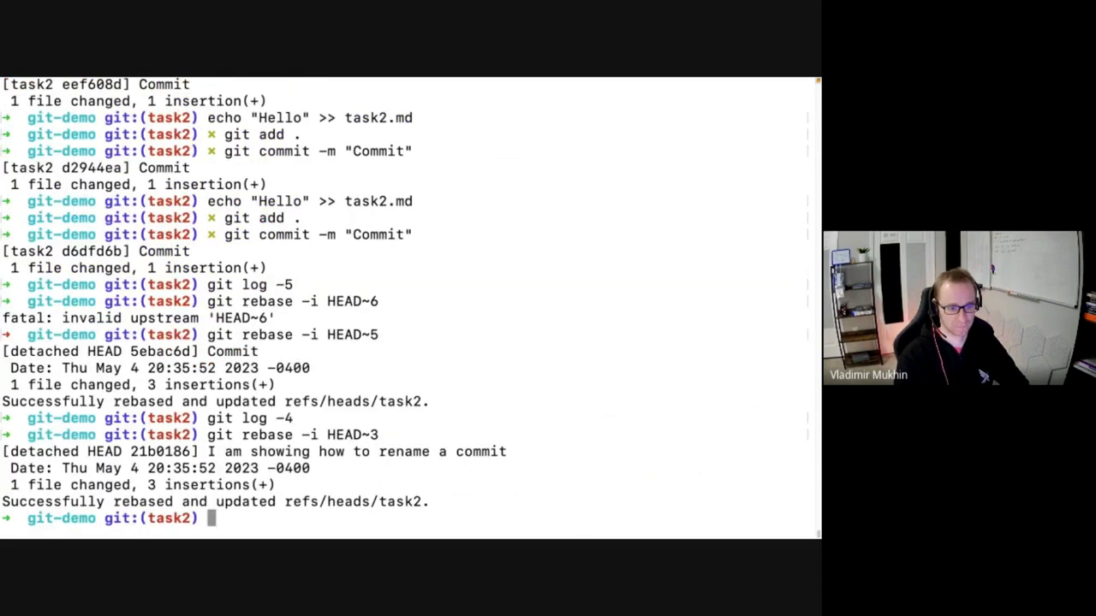
Show the last three commits to confirm the reworded commit tops task2's log.
type("git log -")
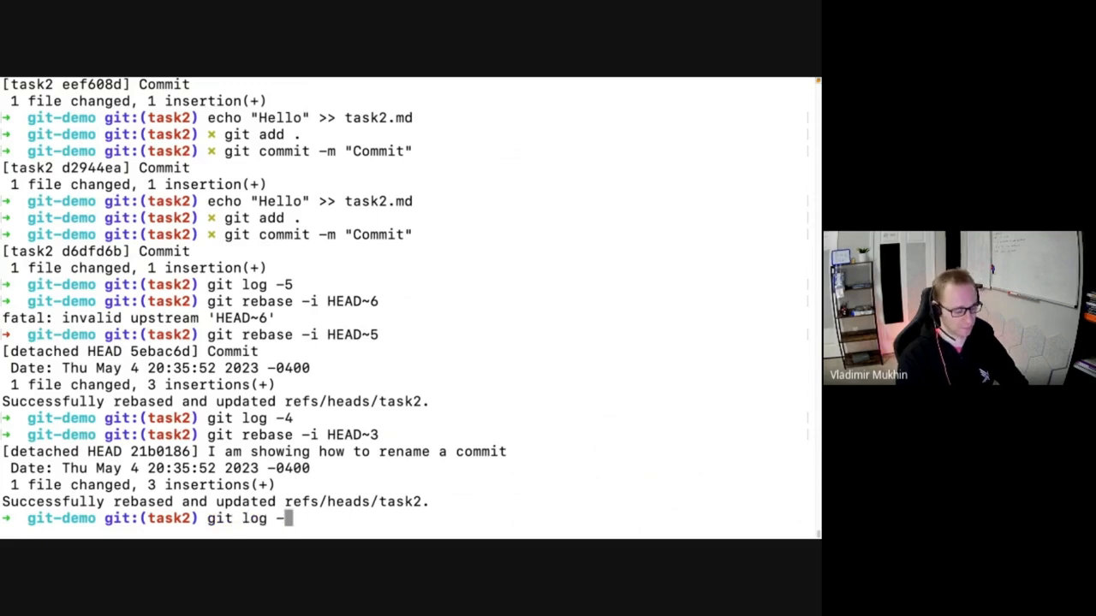
key("Enter")
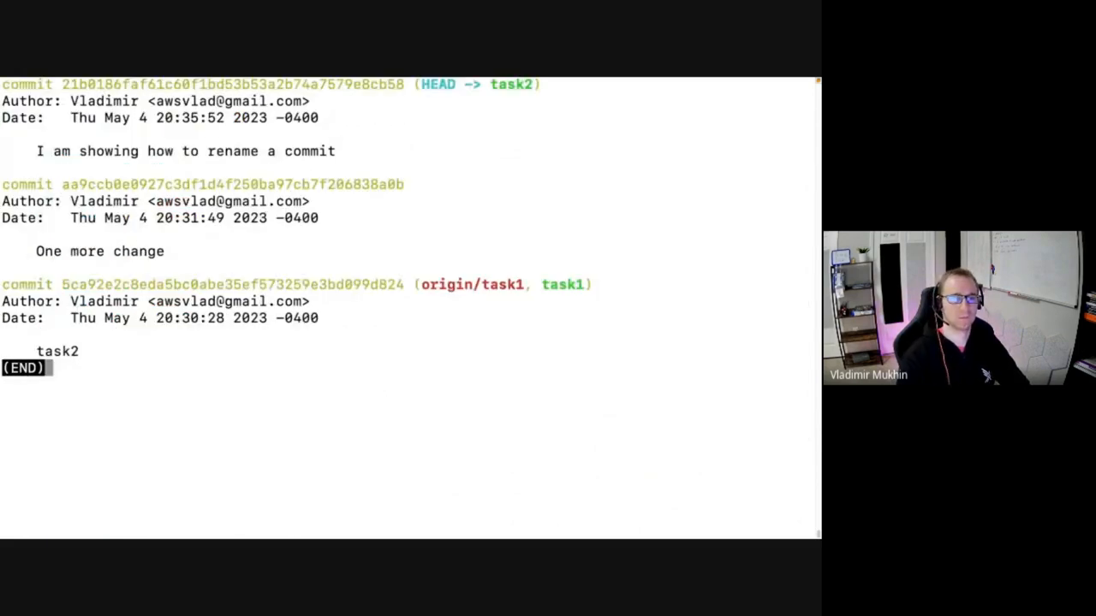
left_click_drag(261, 151, 336, 151)
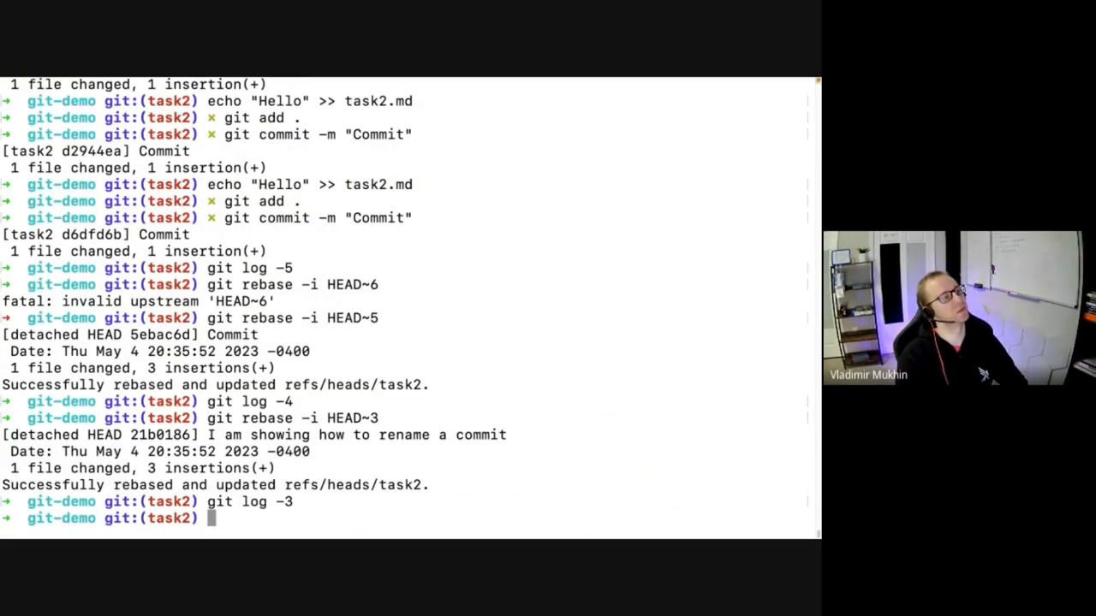
Drop the reworded latest commit from task2 through another interactive rebase.
type("g how to rename a commit")
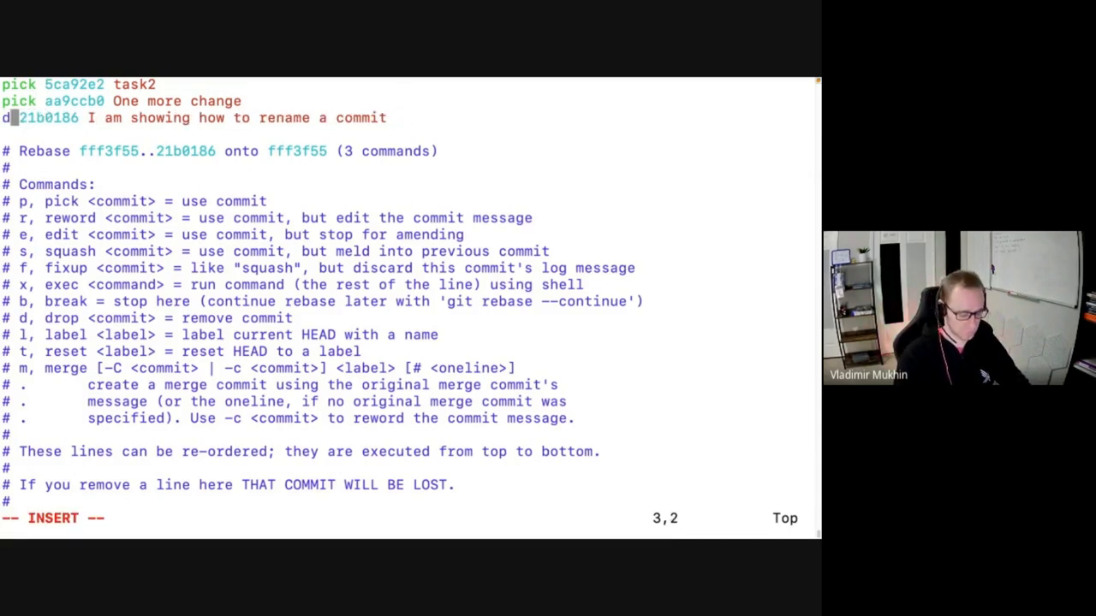
type(":wq")
type("git log -2")
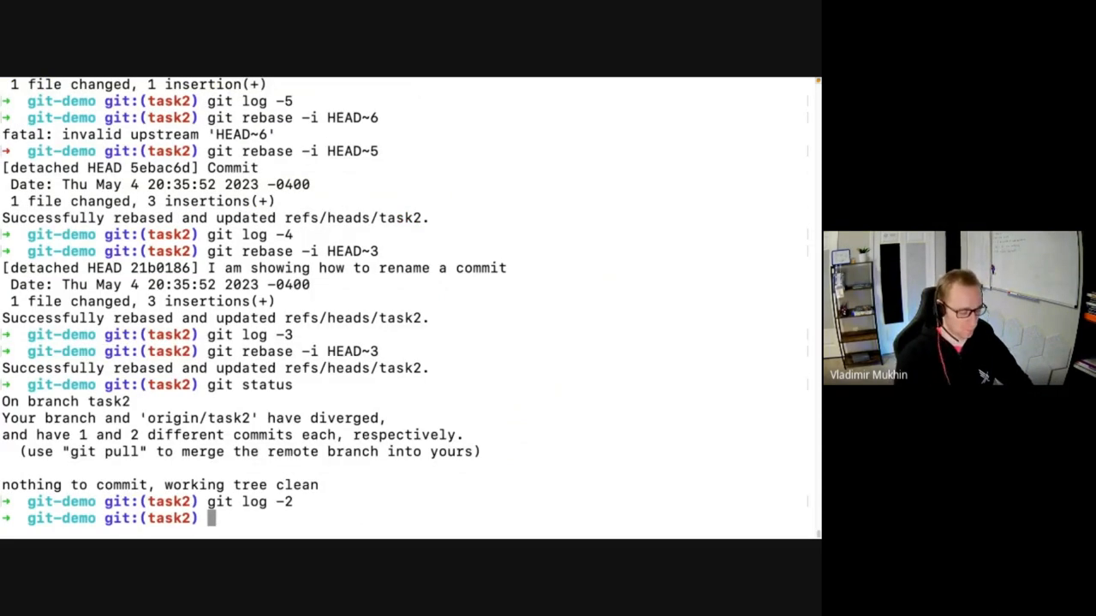
Begin typing a git rebase command, then leave Terminal for the Lucidchart branch diagram.
type("git rebase -")
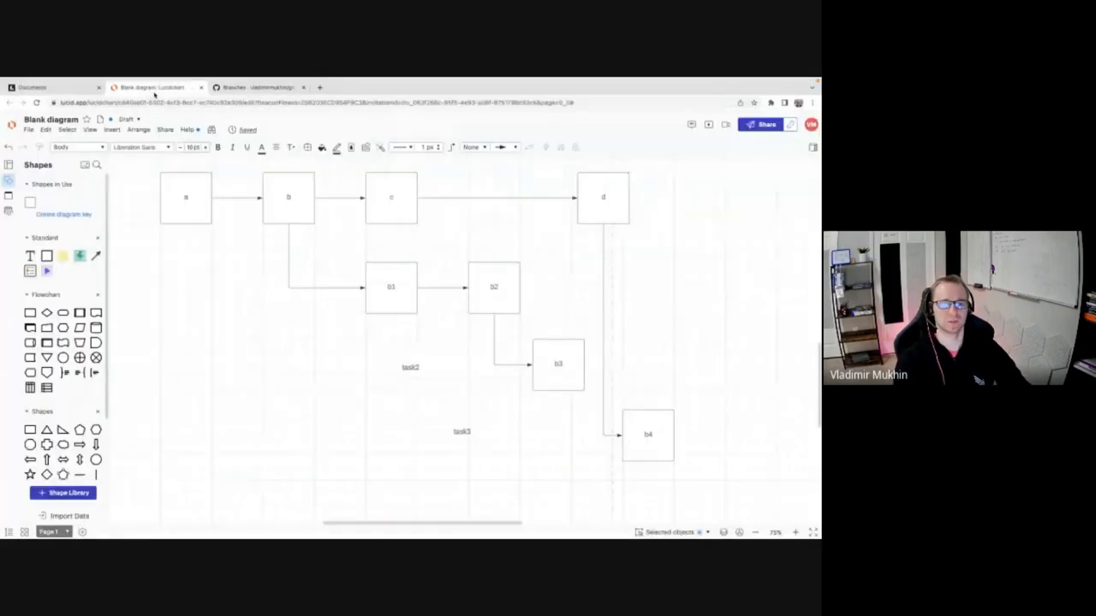
Remove the lower branch boxes and slot a copied b2 box into the main row between C and D.
scroll("up", 3)
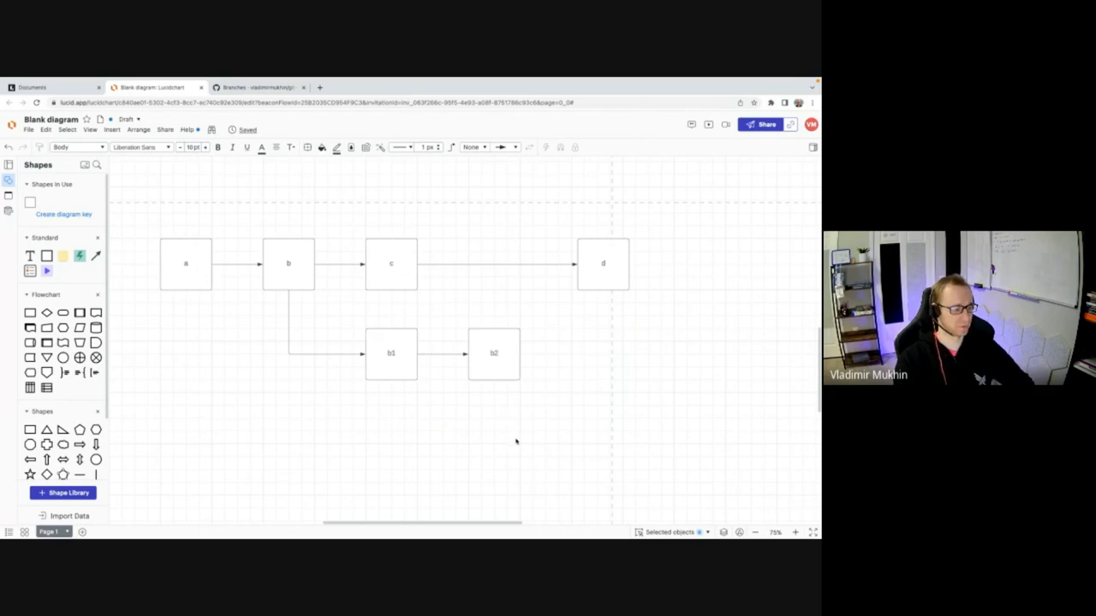
left_click(493, 353)
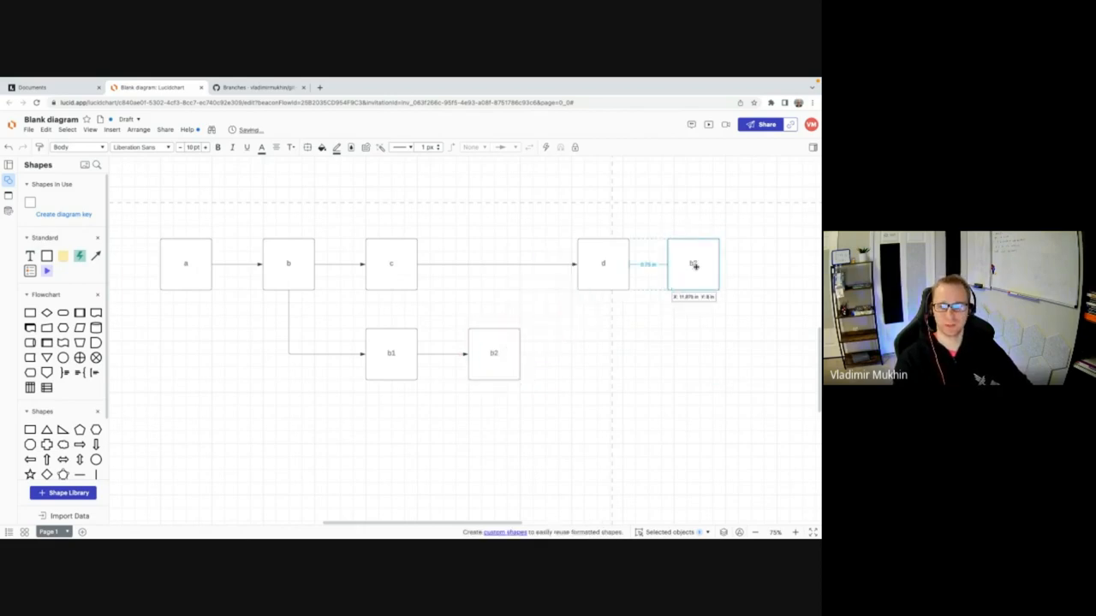
left_click_drag(694, 264, 493, 263)
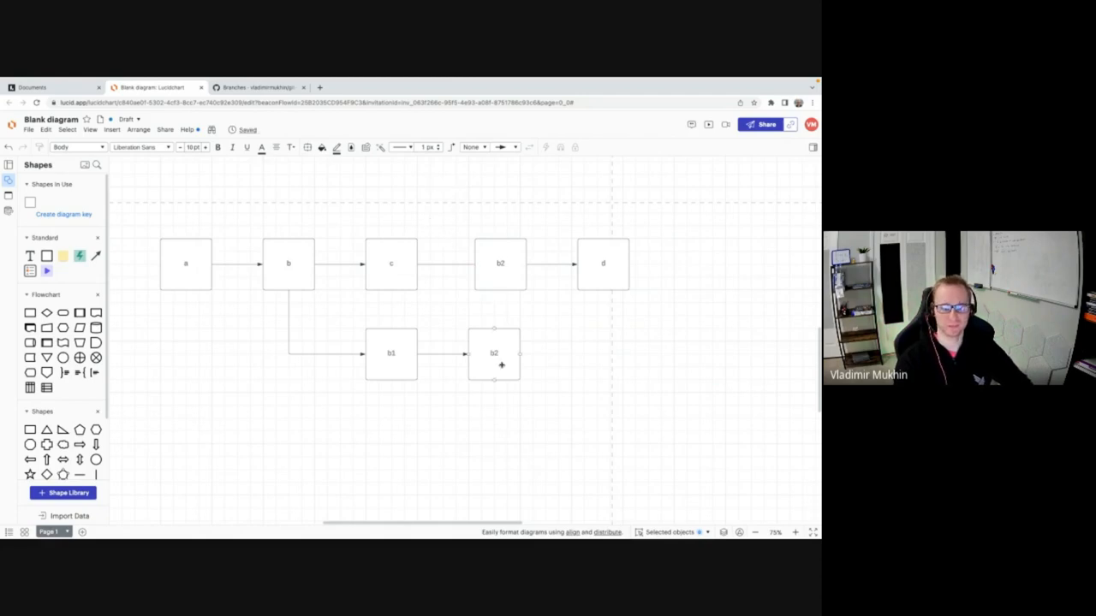
mouse_move(500, 342)
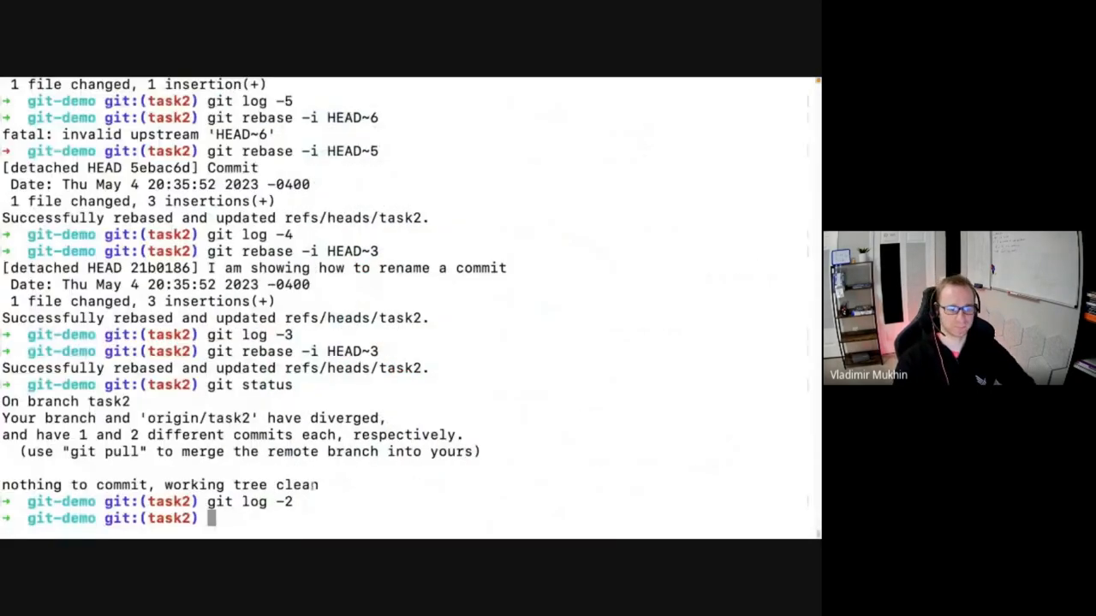
Clear the screen and run git checkout -b cherry-pick to create and switch to that branch.
type("git checkout main")
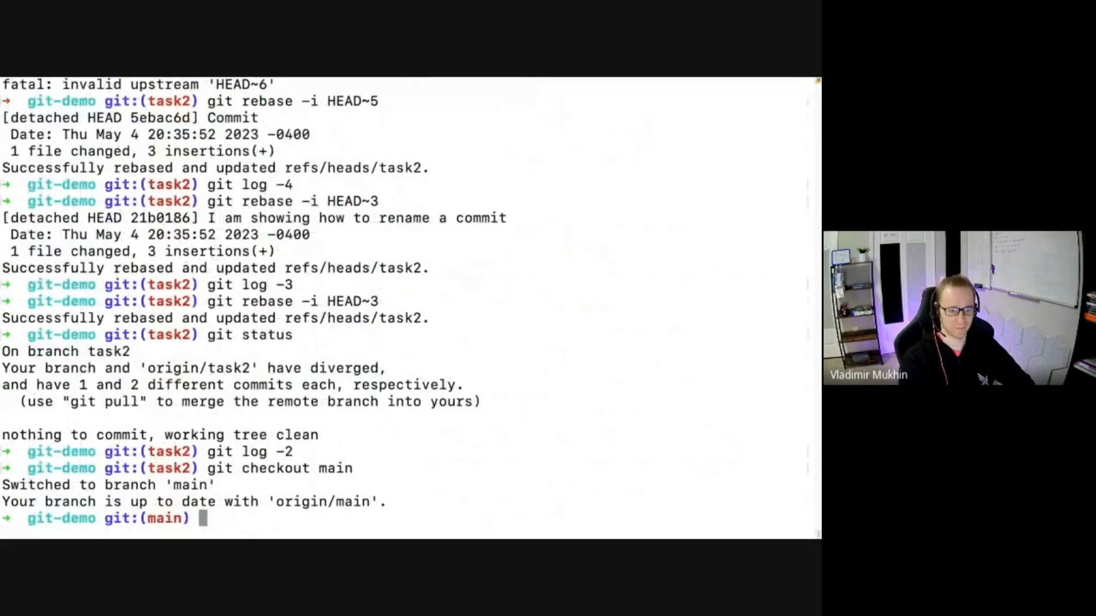
type("cle")
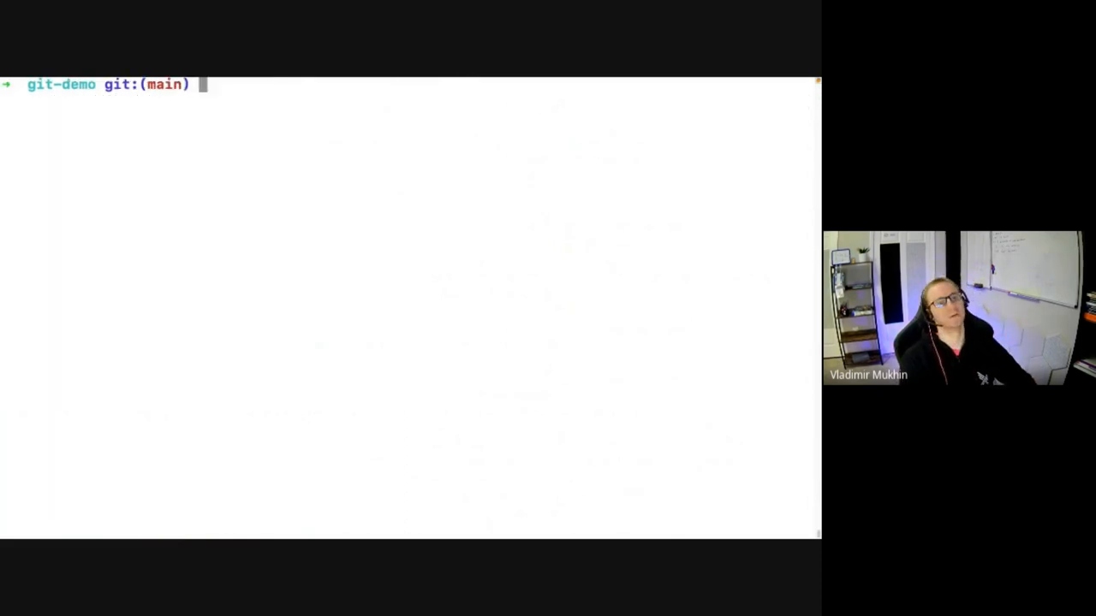
type("git c")
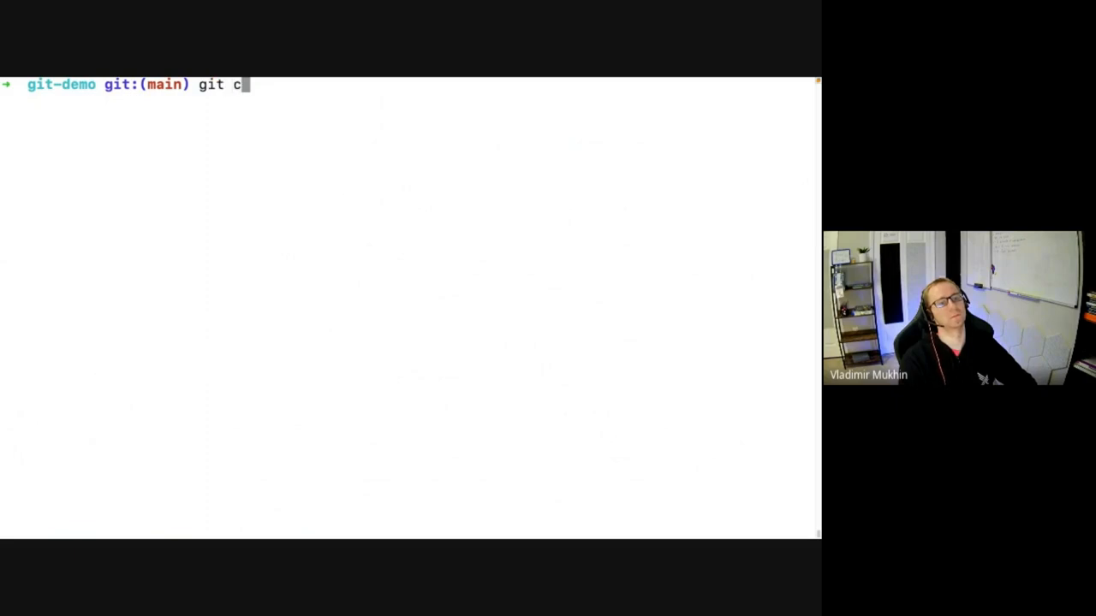
type("heckotu -b c")
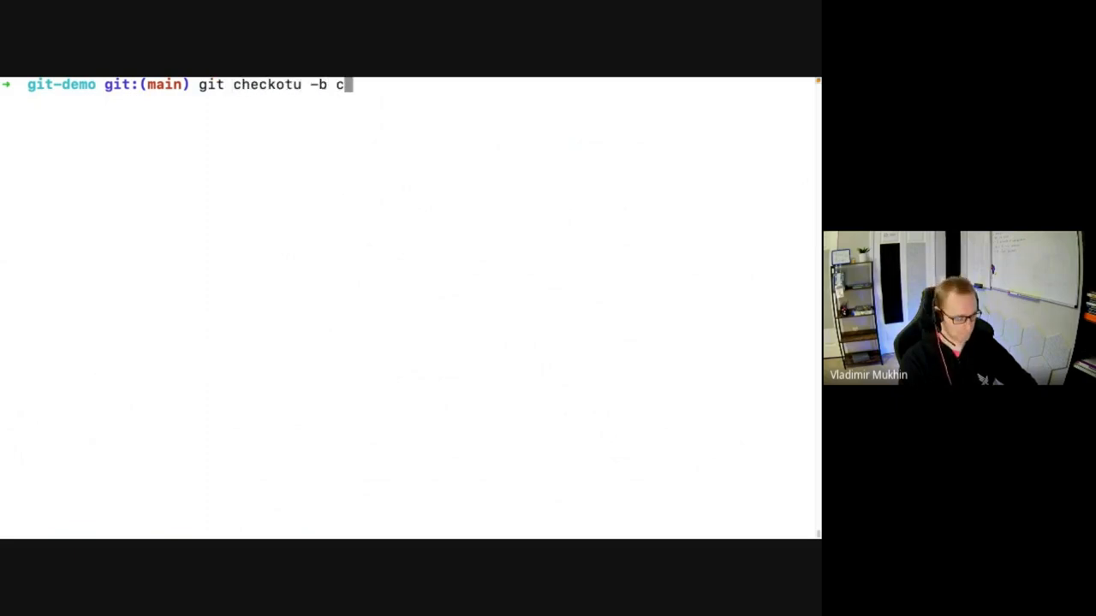
key("Backspace")
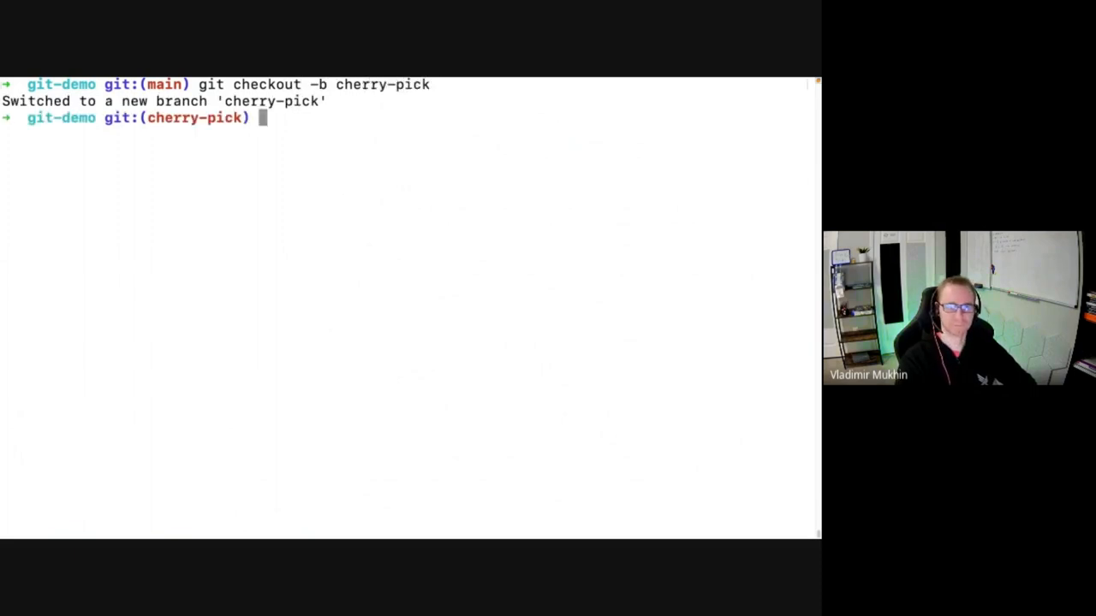
Write "one" into a new cheery-pick.md with echo.
type("git add")
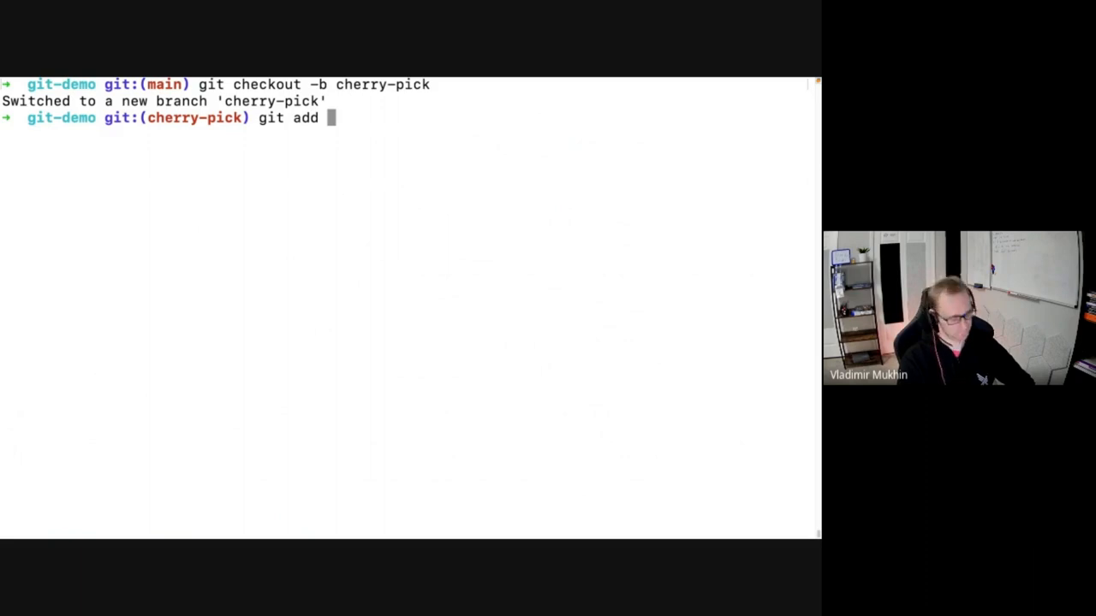
type("echo \"")
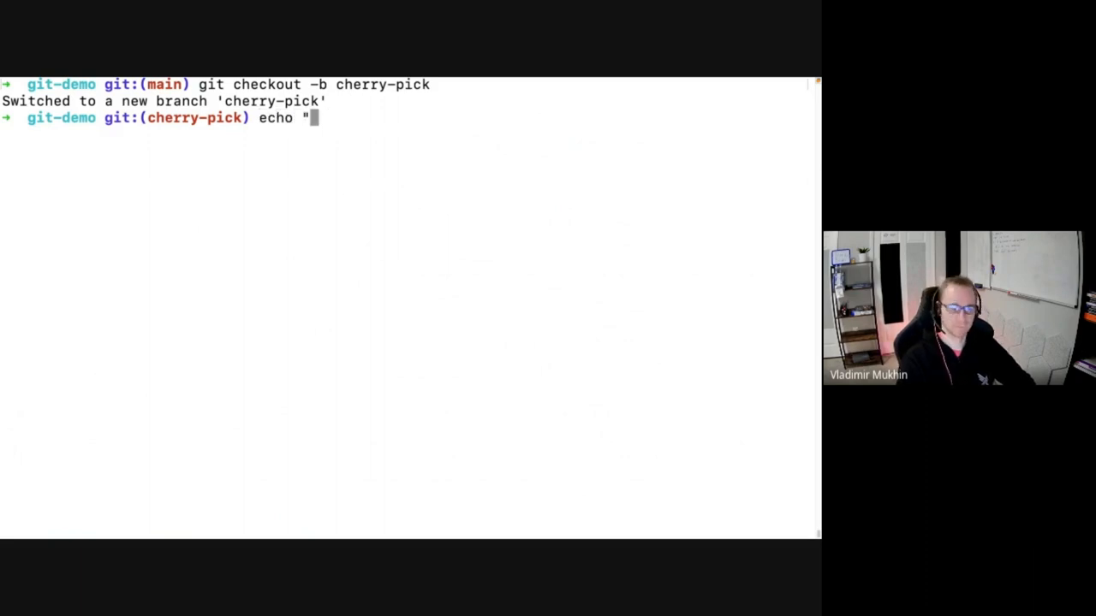
type("one\"")
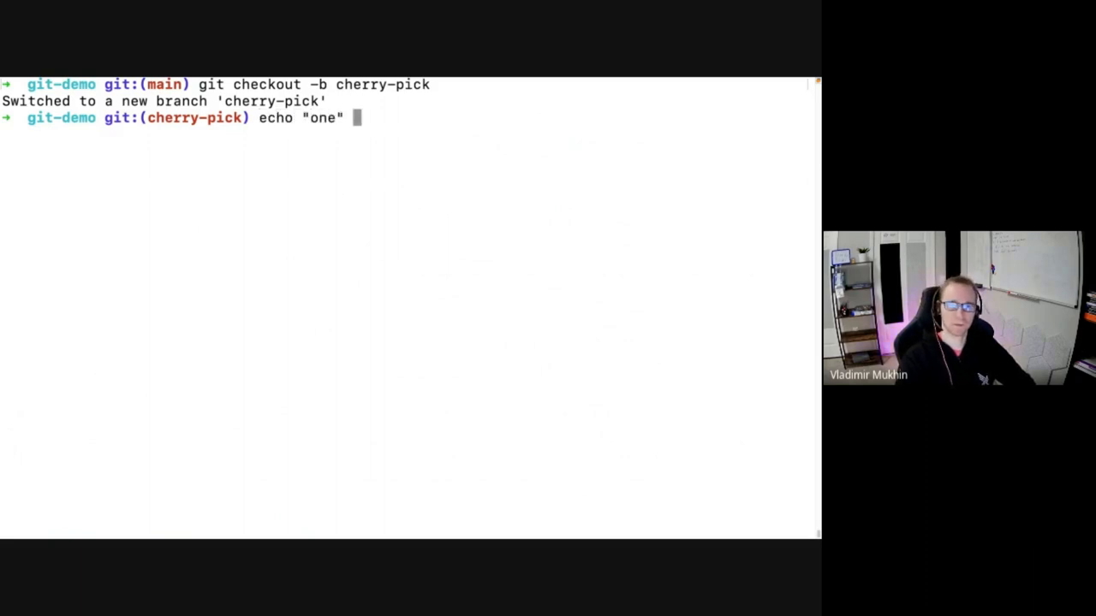
type("> ch")
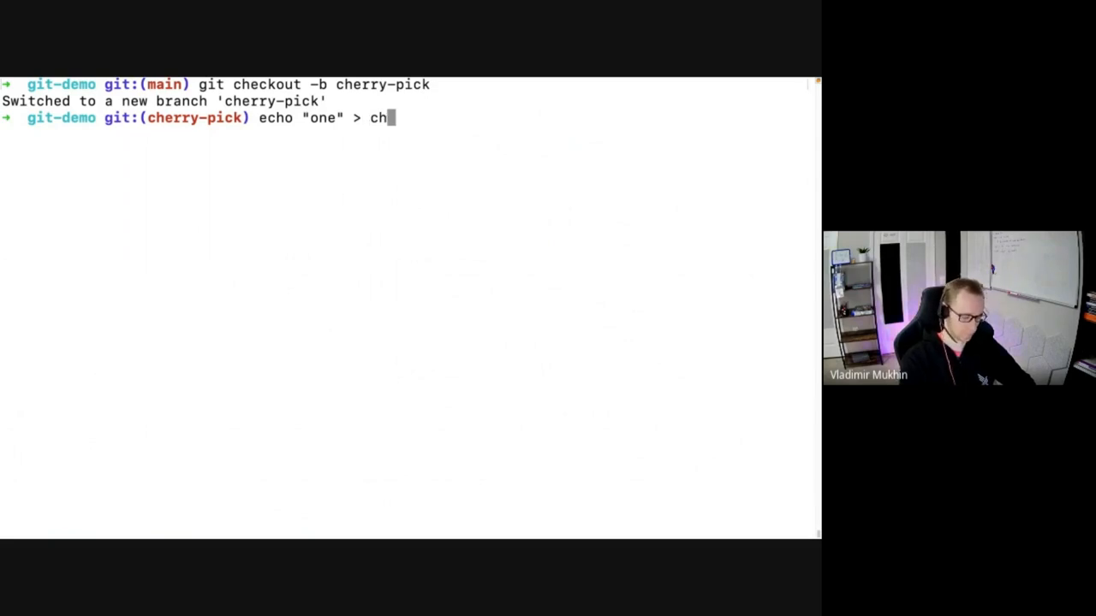
type("eery-pi")
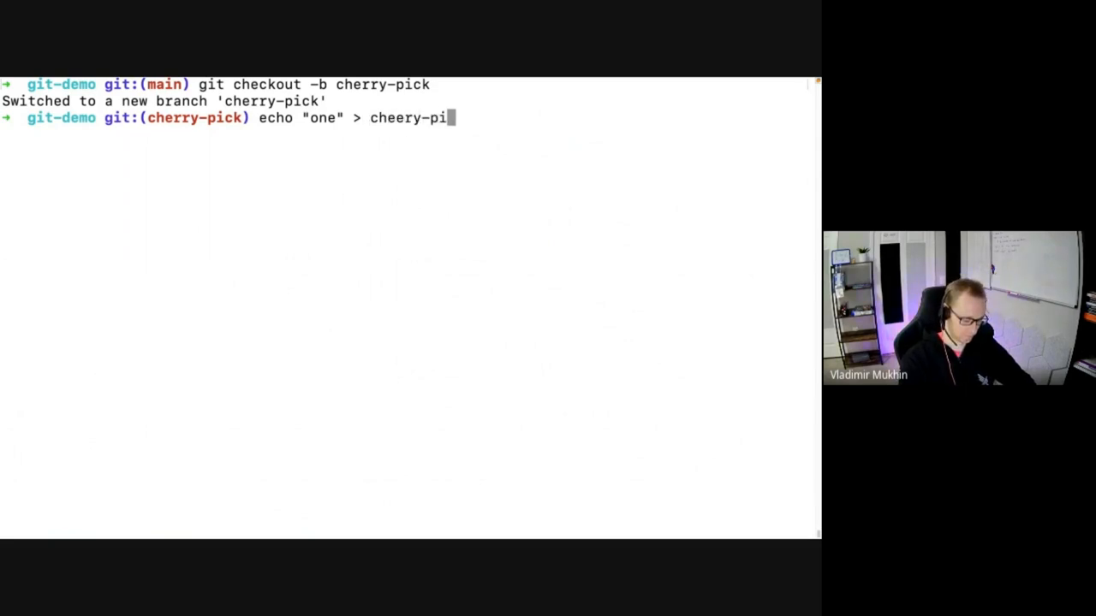
type("ck.md")
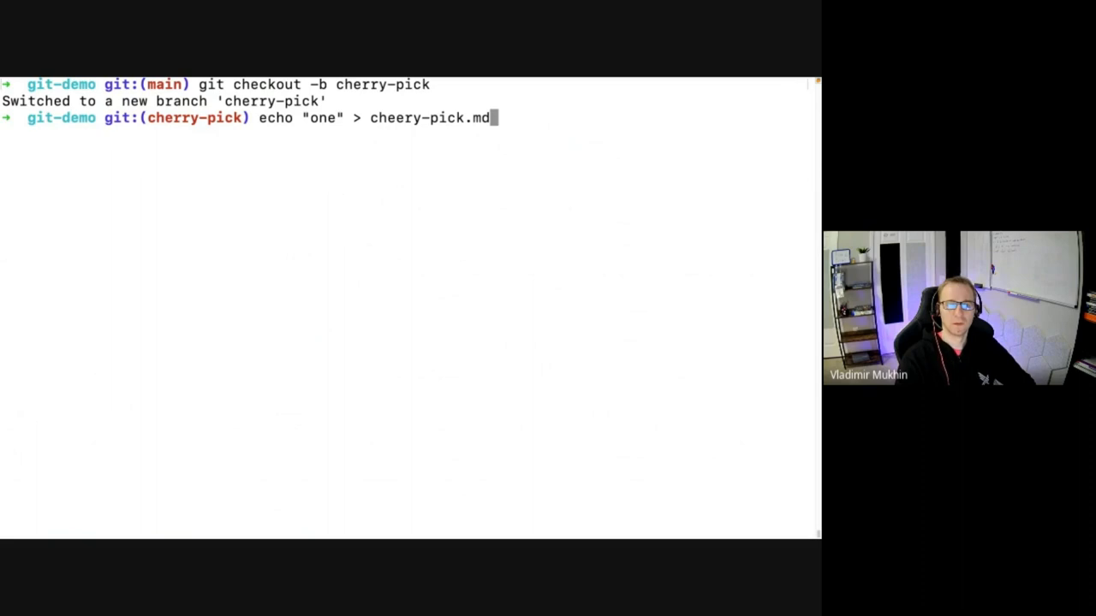
Stage cheery-pick.md, commit it as "one", then overwrite the file with echo.
type("git add")
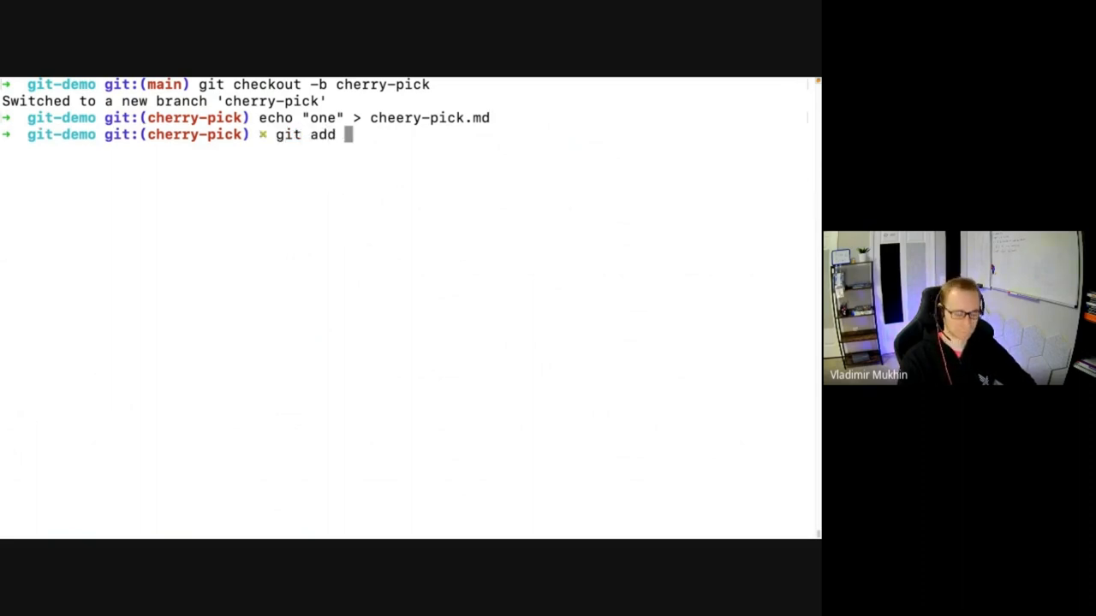
type("cheery-pick.md")
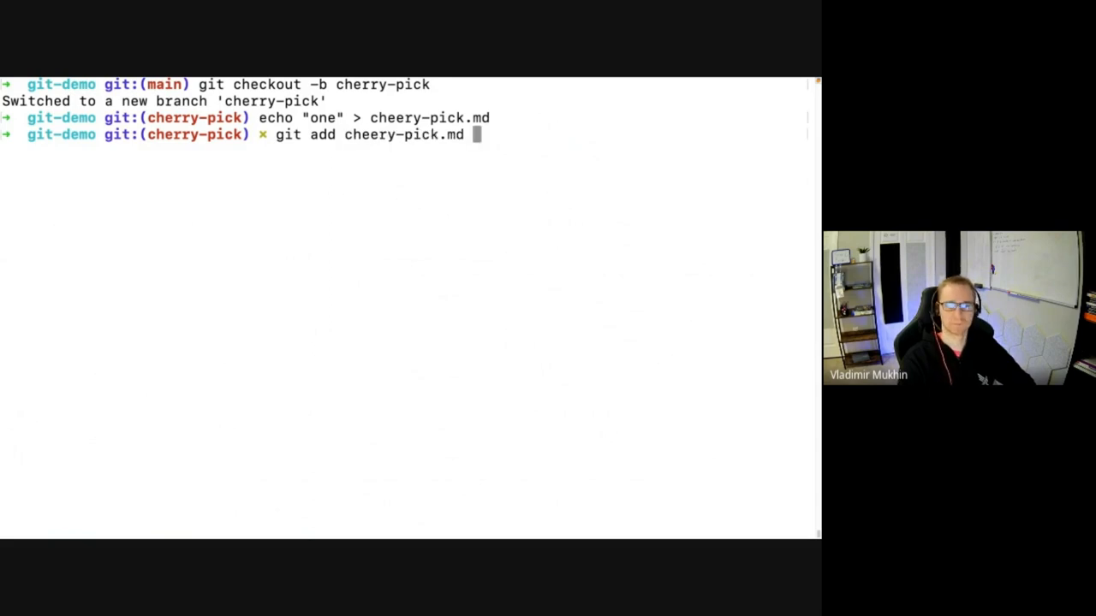
type("git commit -m")
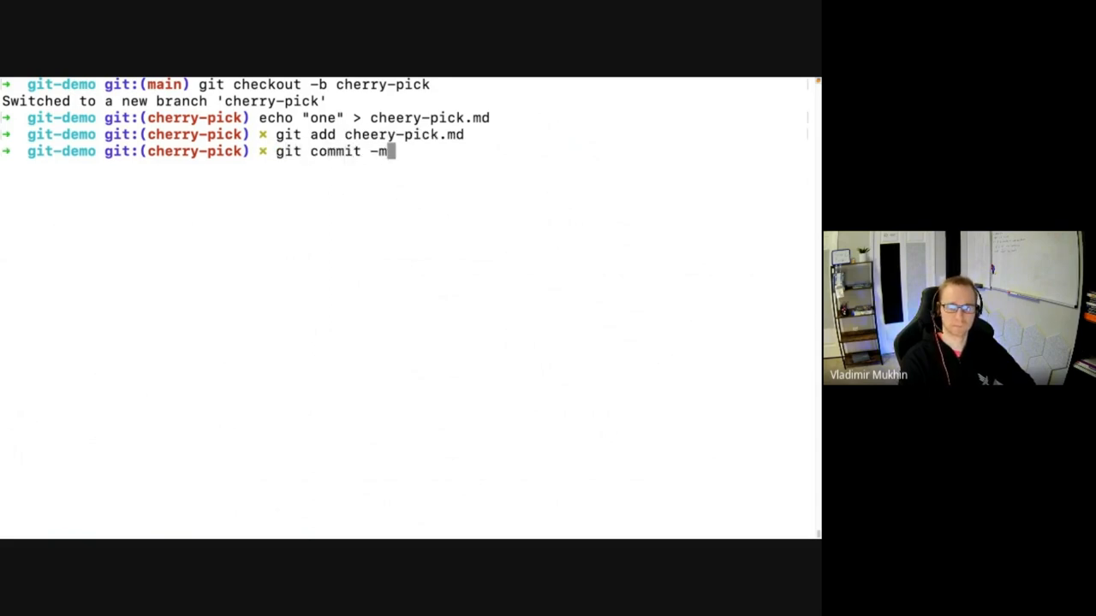
type("\"onme\"")
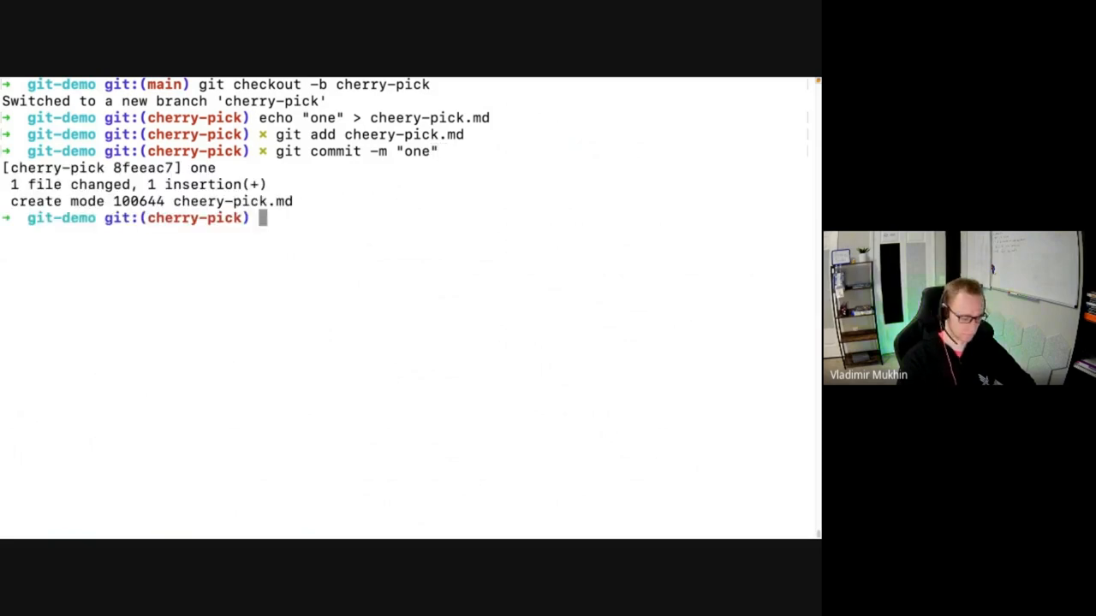
type("echo \"one\" > cheery-pick.md")
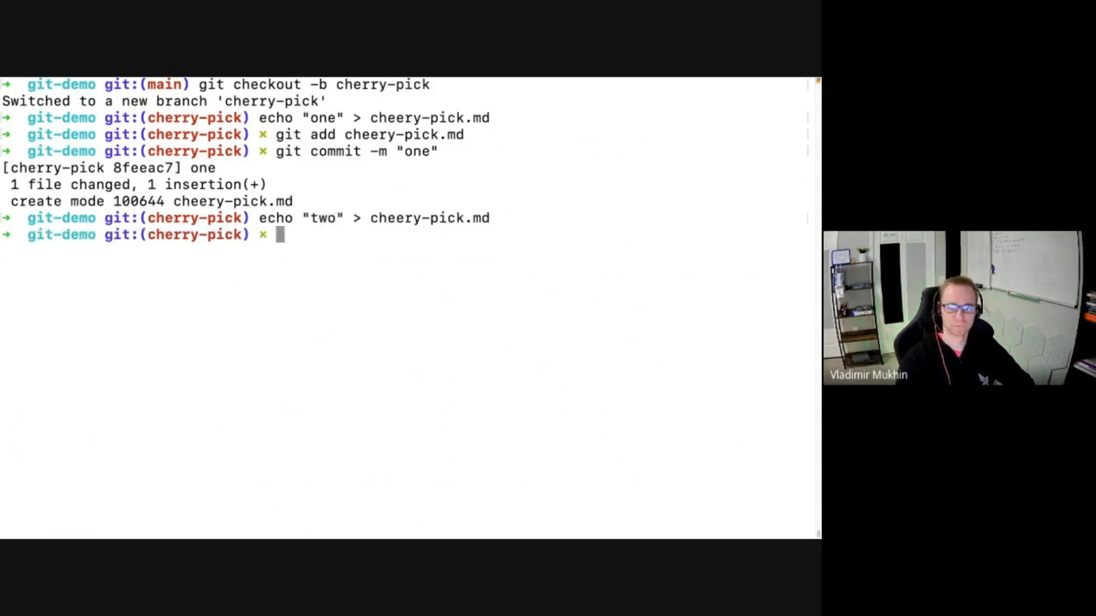
Hard-reset the overwrite, append "two" to cheery-pick.md, stage it and commit as "two".
type("git commit -m \"one\"")
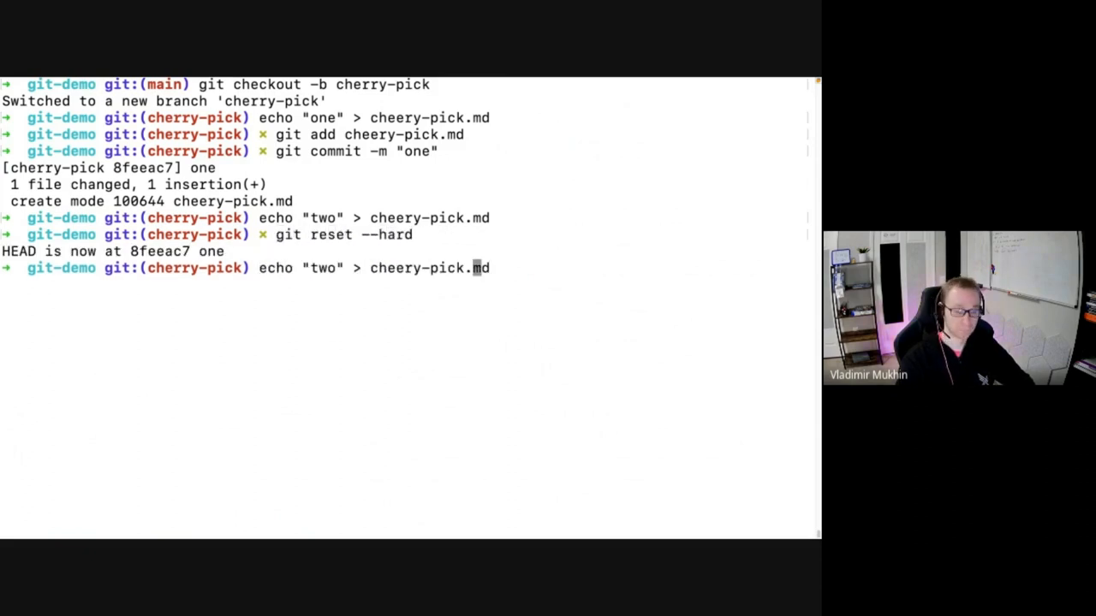
type(">")
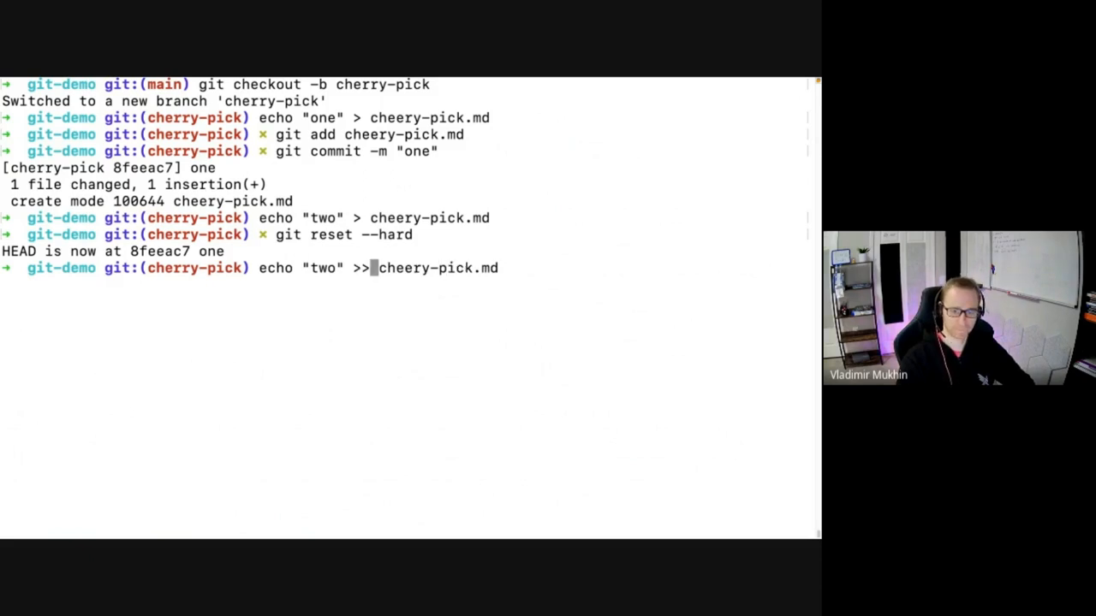
type("git add")
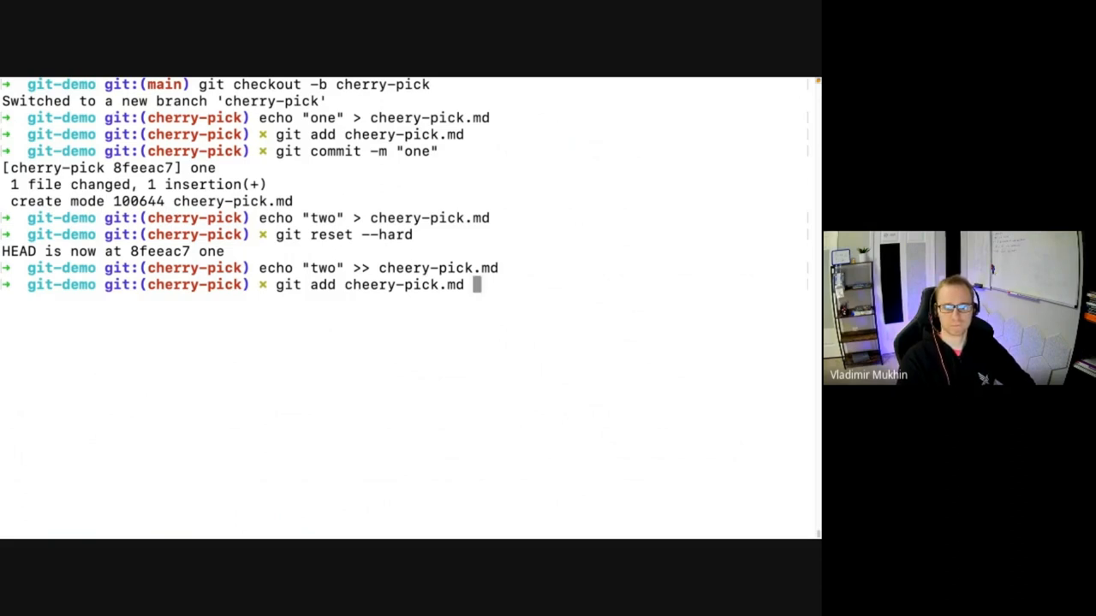
type("git commit -m \"one\"")
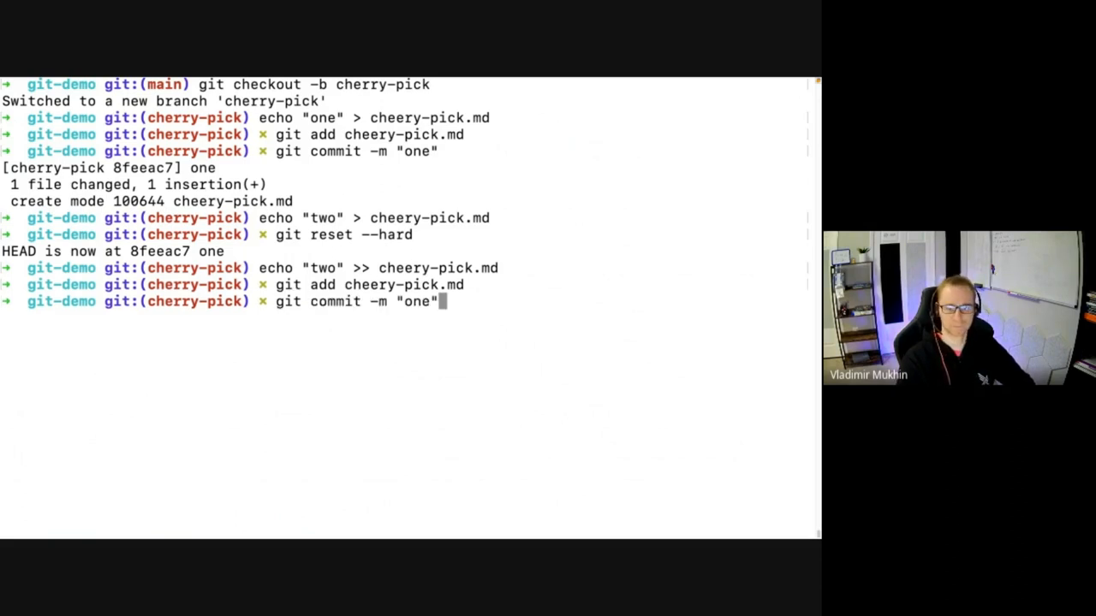
type("two")
type("g")
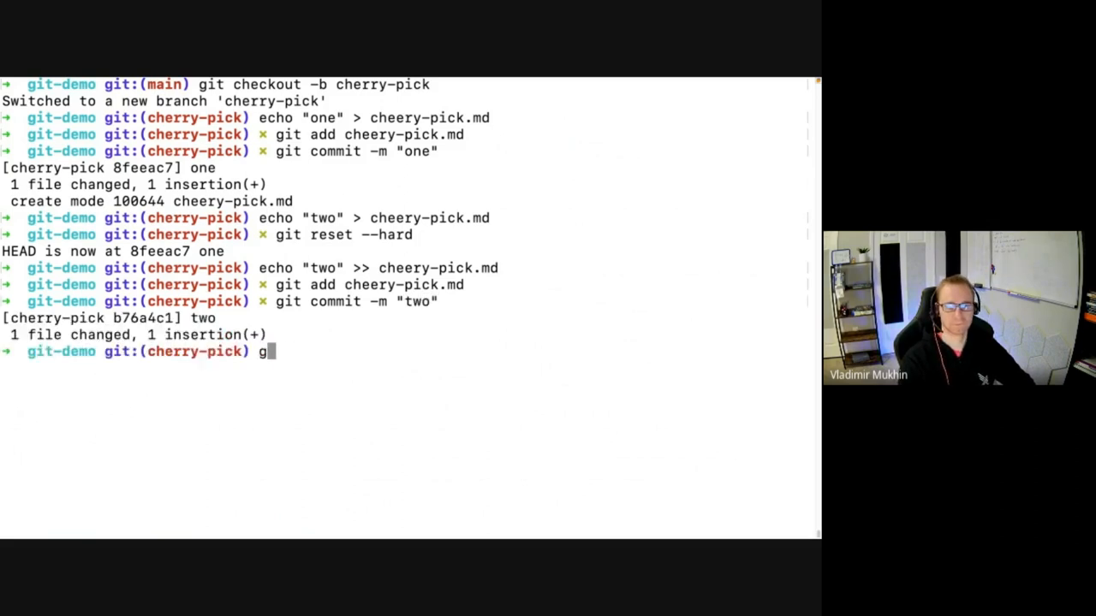
Append "three" to cheery-pick.md, commit it as "three", and check git log.
type("echo \"")
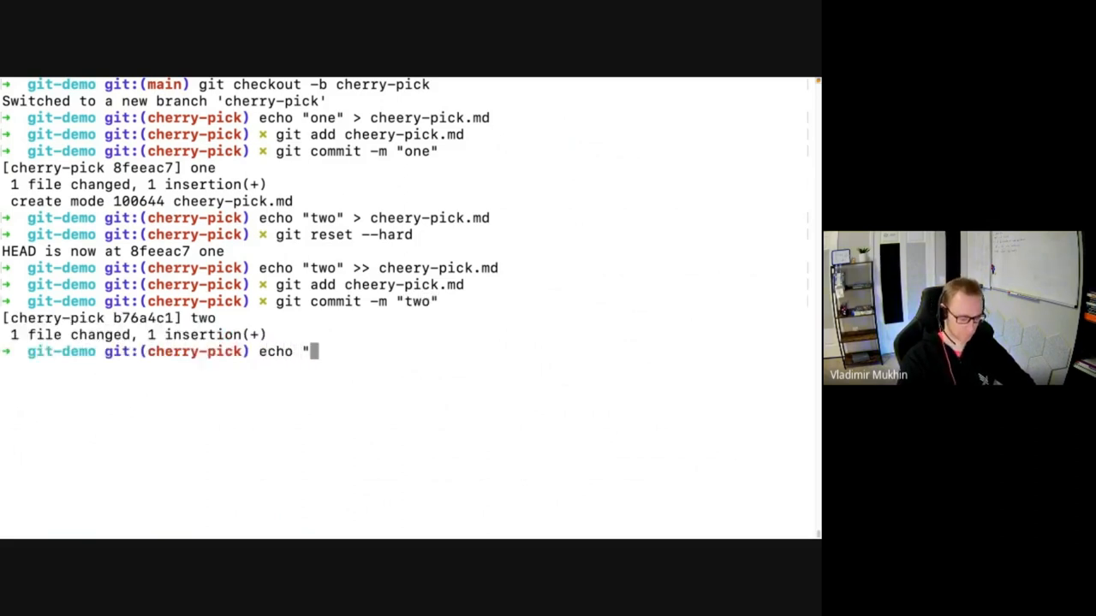
type("three")
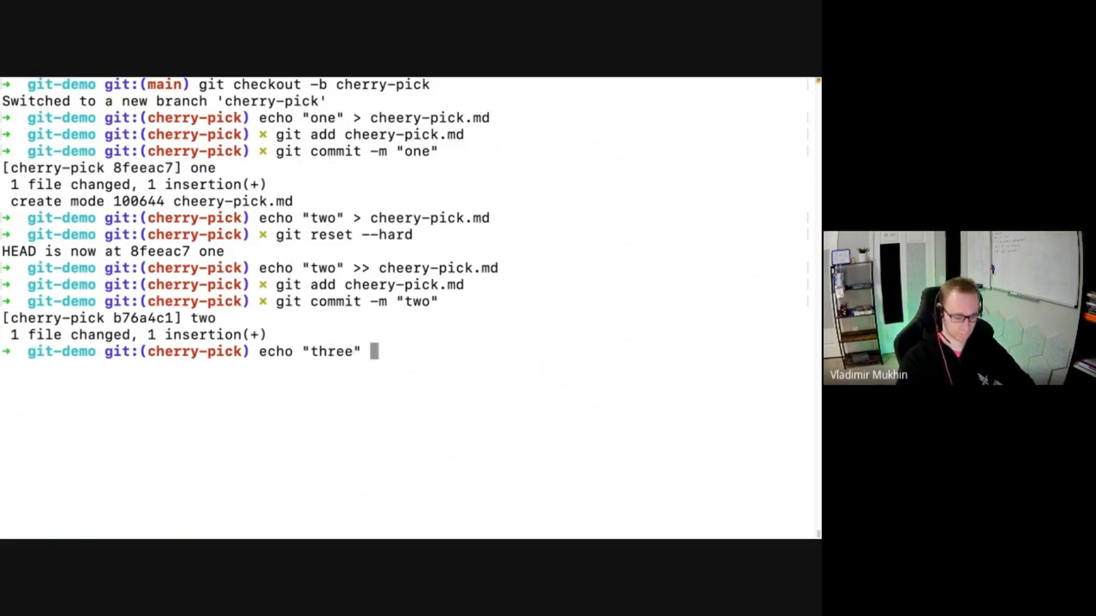
type(">> cheery-pick.md")
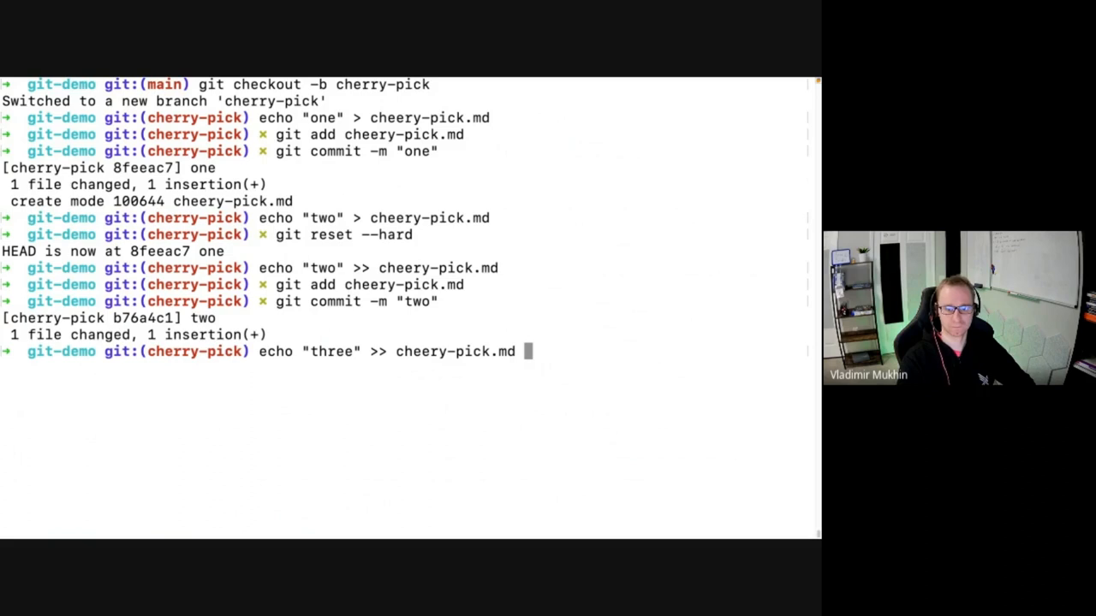
type("git add")
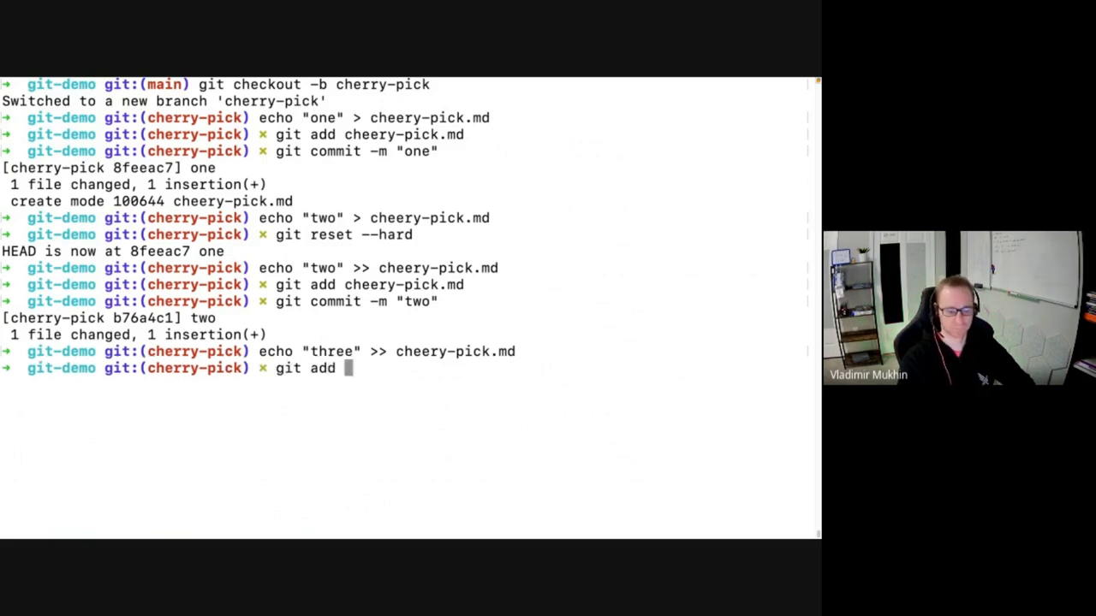
type("cheery-pick.md")
type("git commit -m \"")
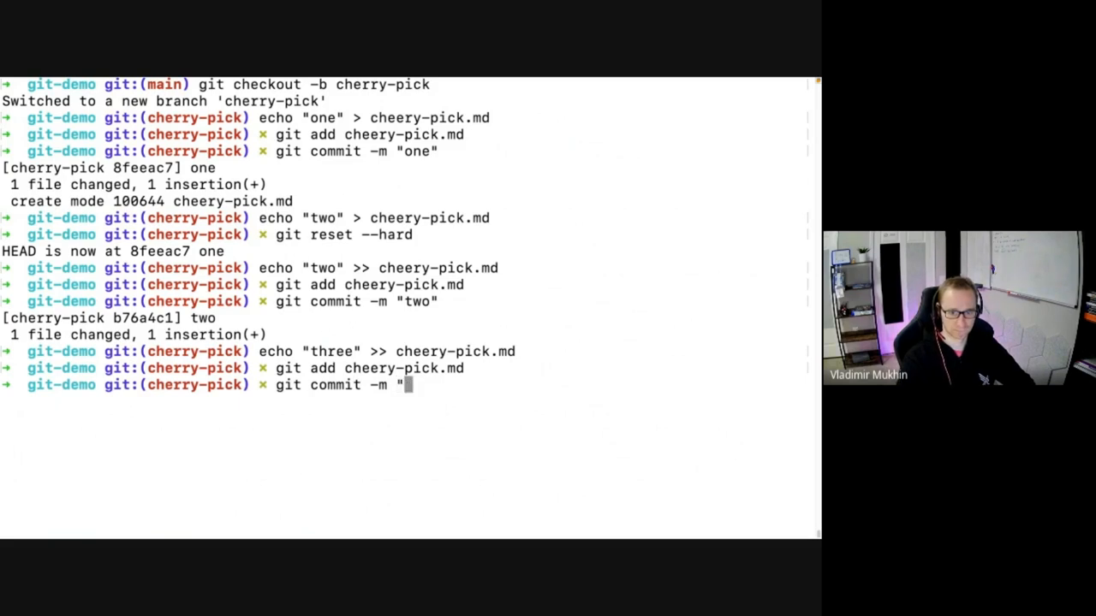
type("three\"")
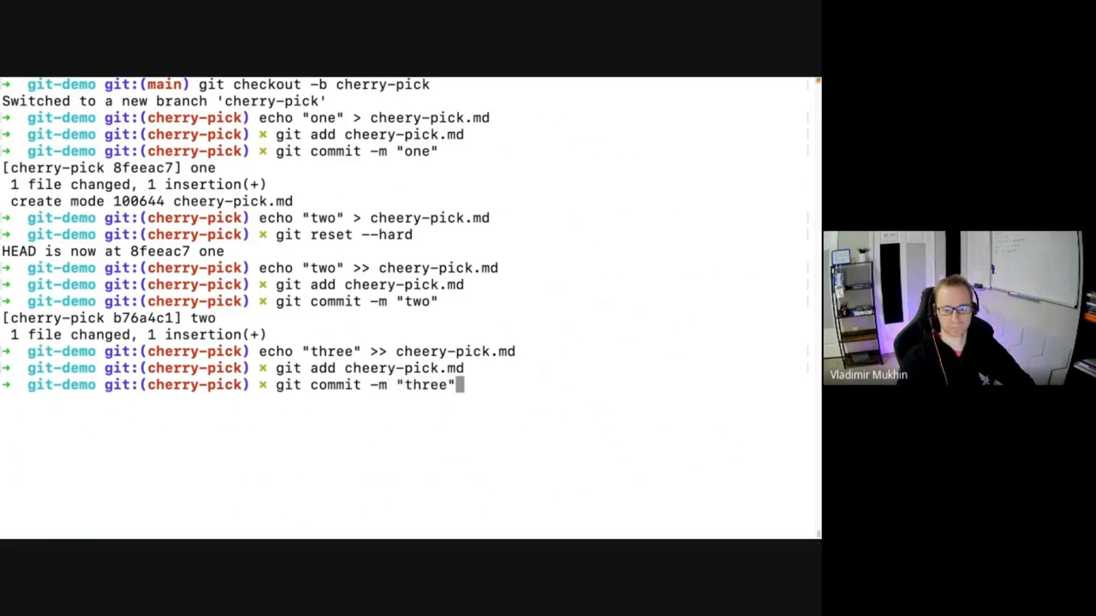
type("git log")
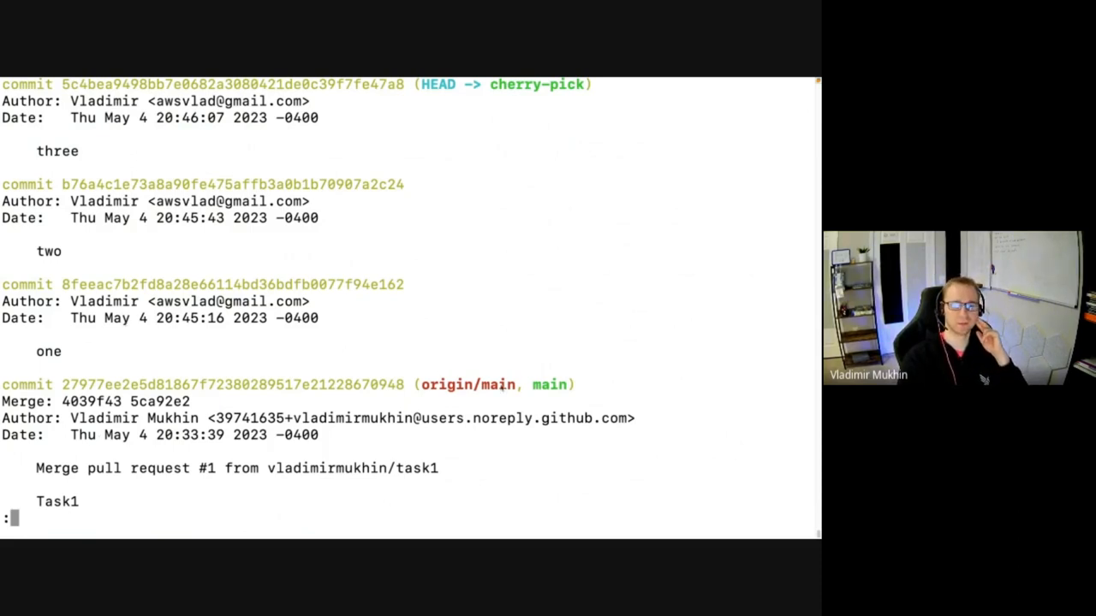
double_click(48, 250)
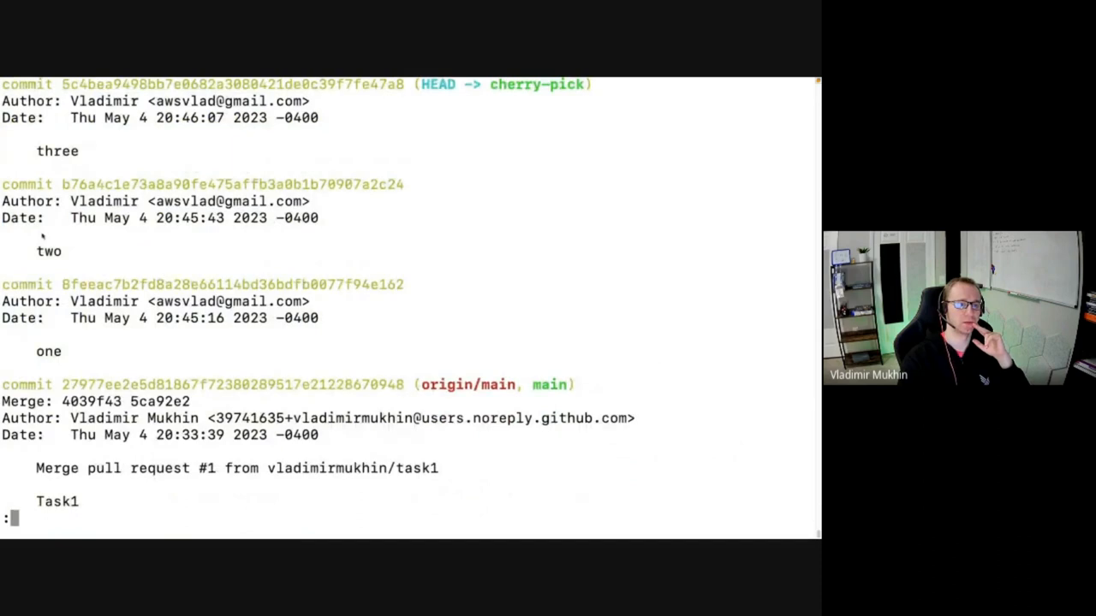
double_click(231, 185)
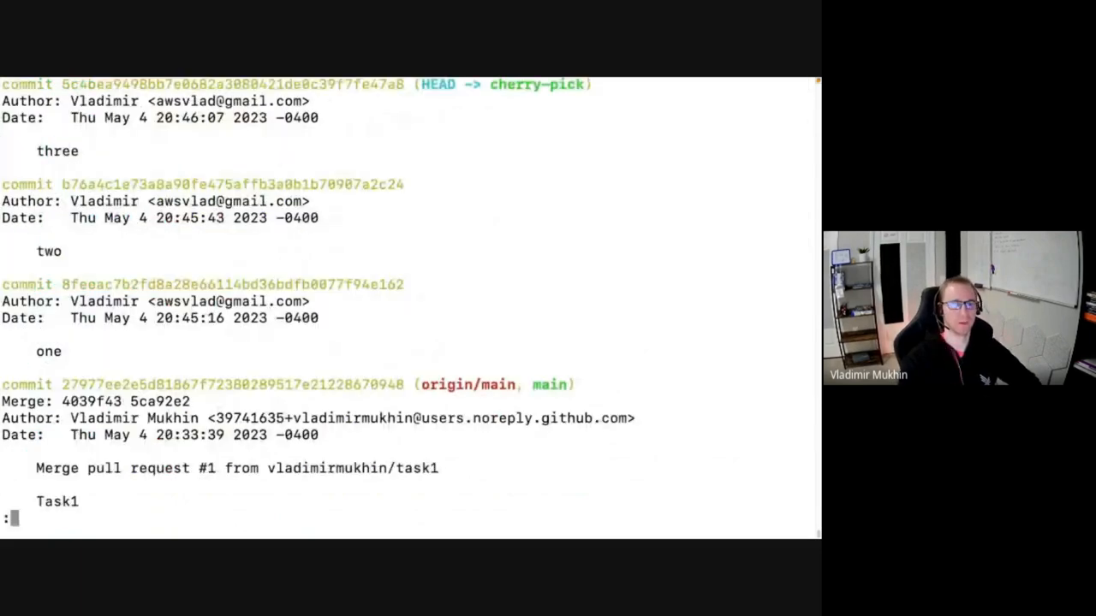
double_click(231, 185)
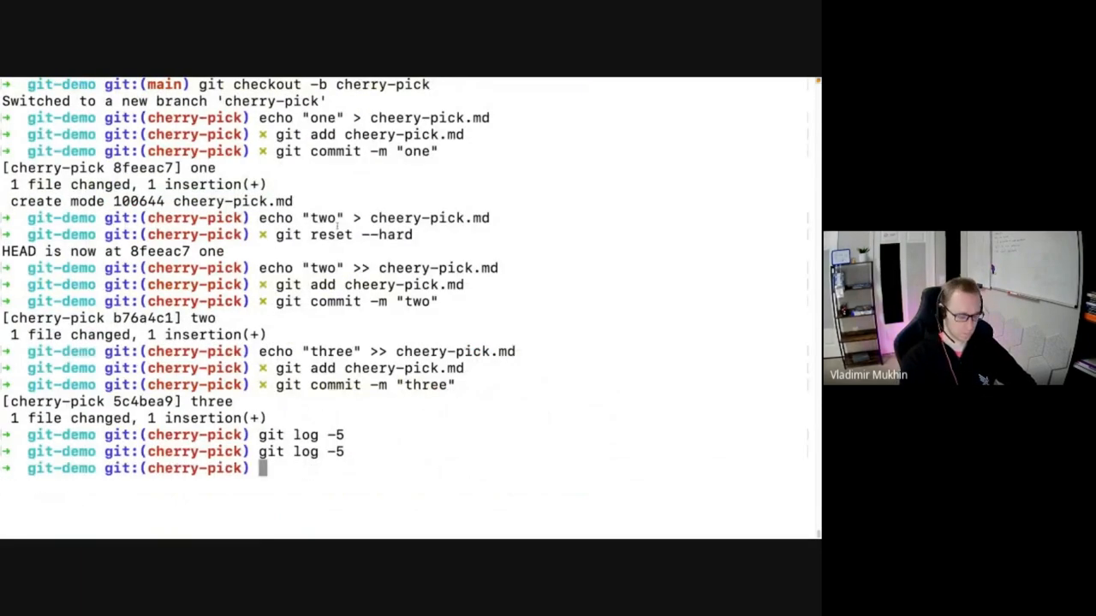
Check out main and cherry-pick the "two" commit, hitting a modify/delete conflict on cheery-pick.md.
type("git checkout main")
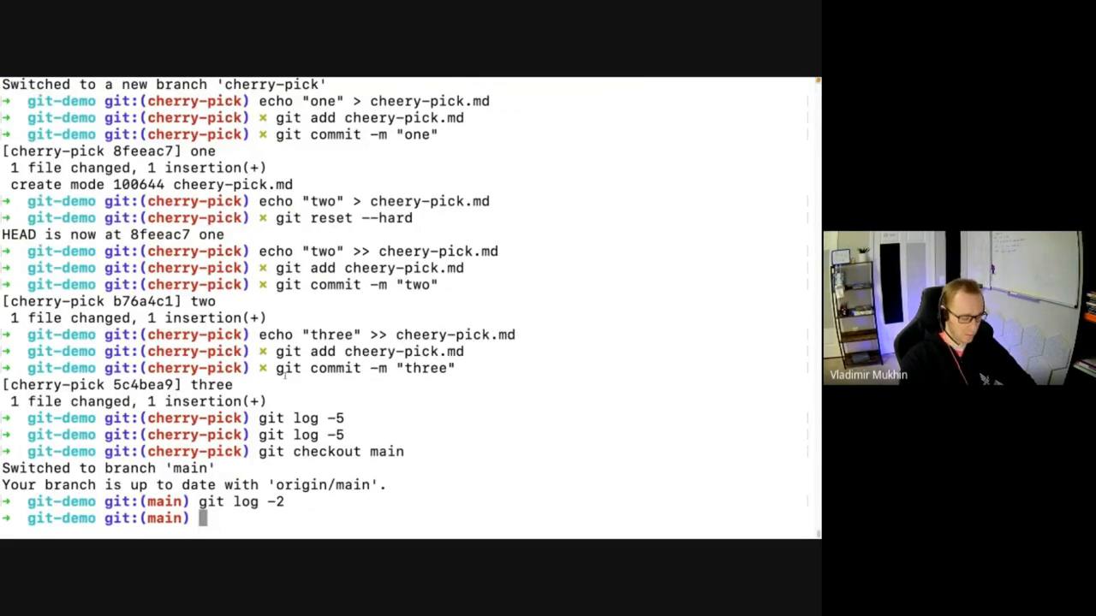
type("git cherry")
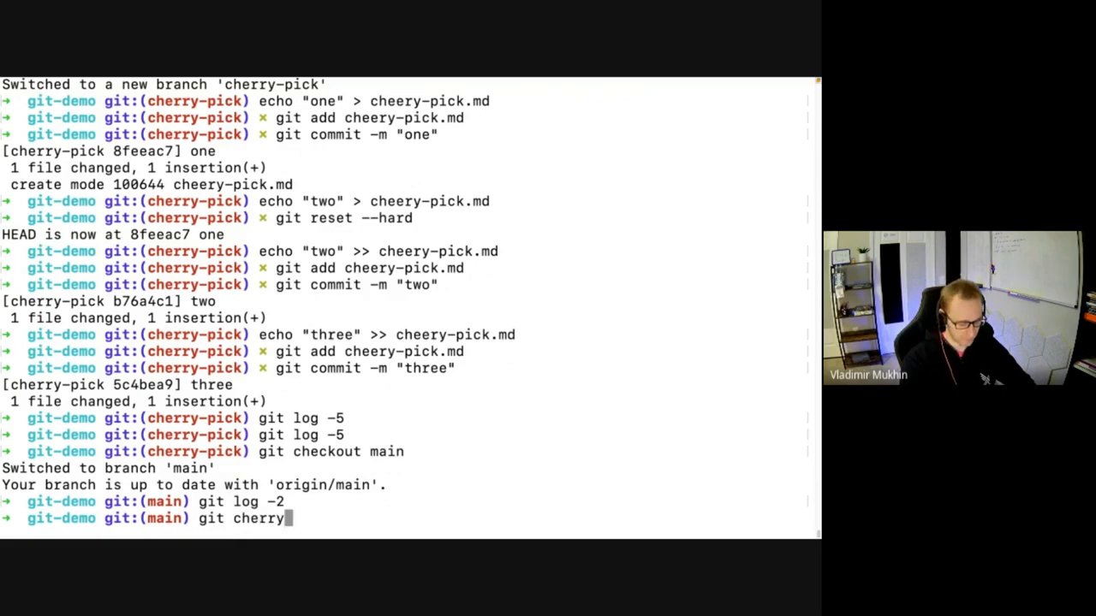
type("-pick b76a4c1e73a8a90fe475affb3a0b1b70907a2c24")
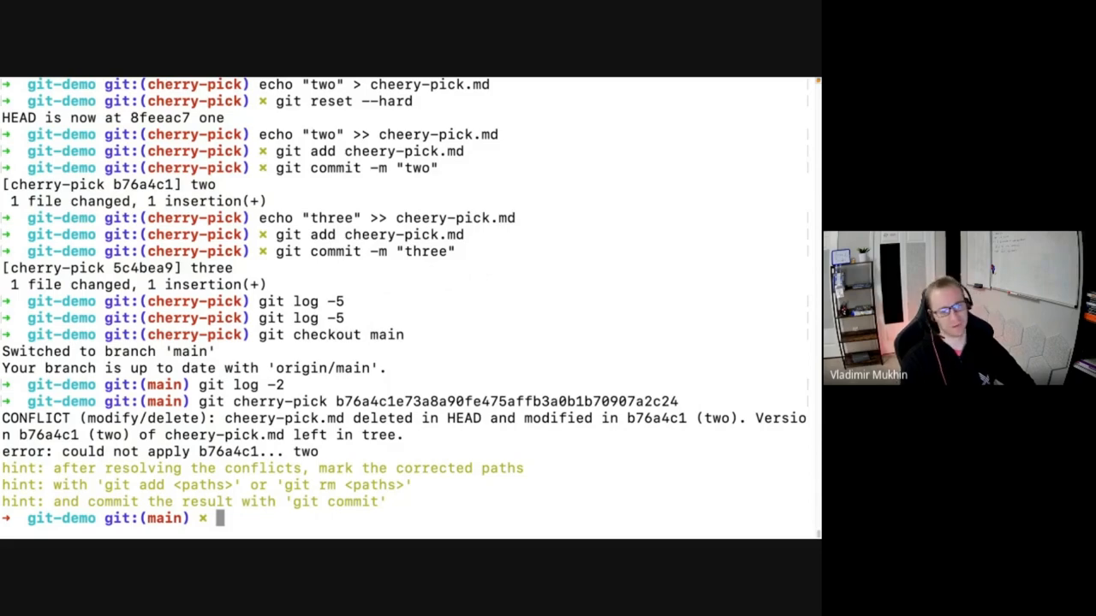
Inspect status, stage cheery-pick.md, try --skip, then hard-reset main and redo the cherry-pick.
type("git status")
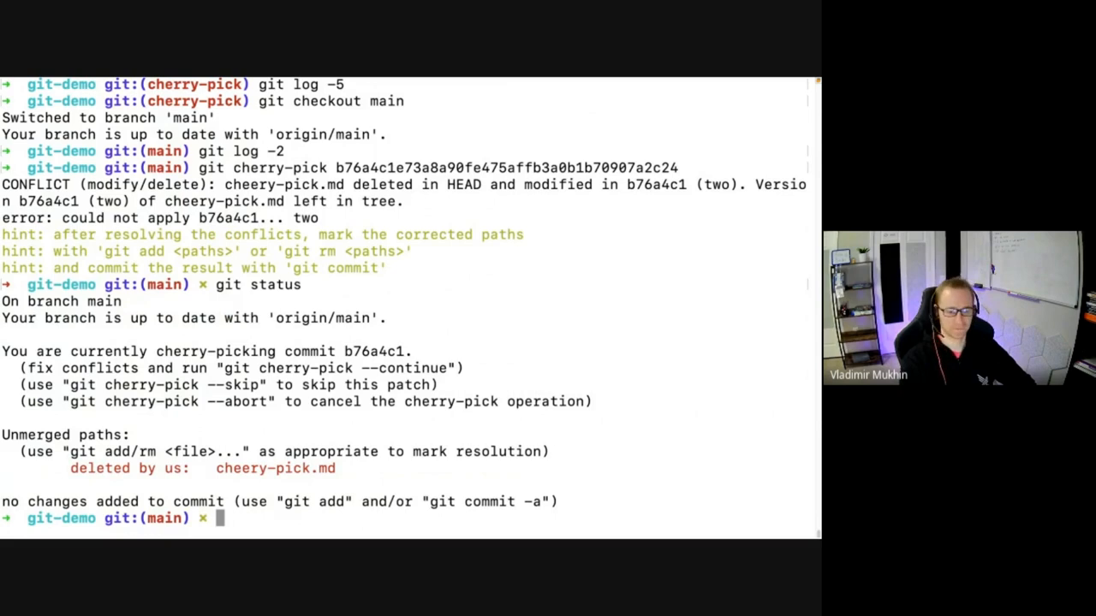
type("git add")
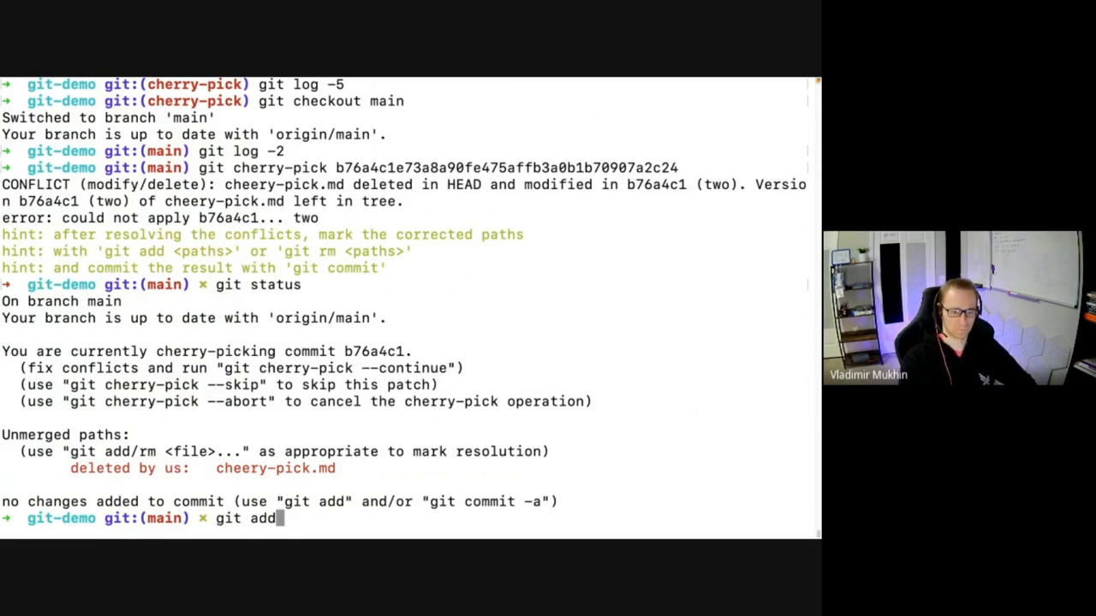
type("cheery-pick.md")
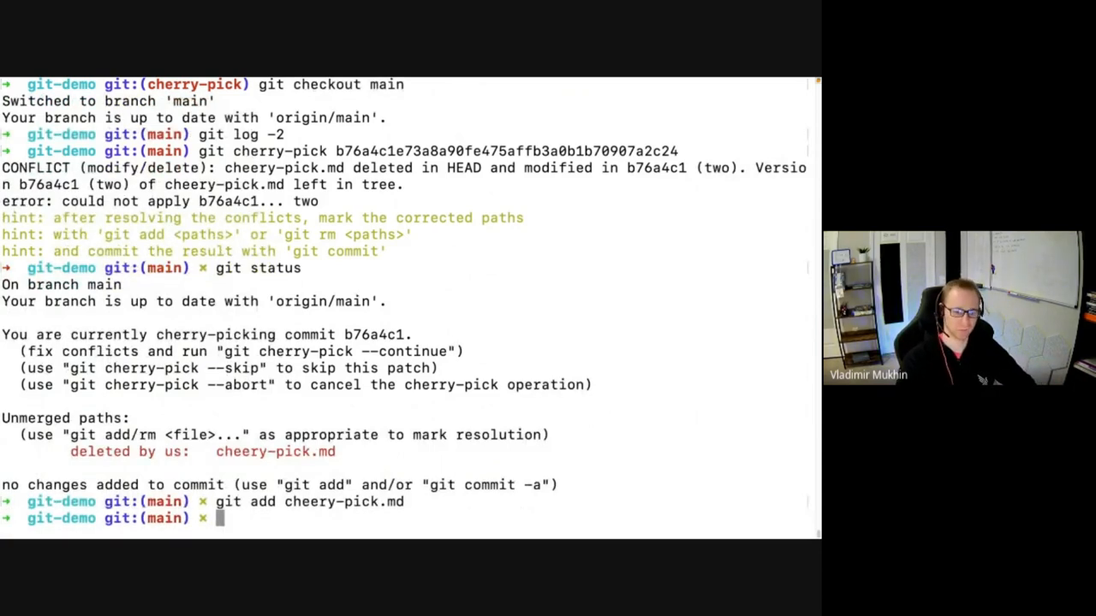
type("git status")
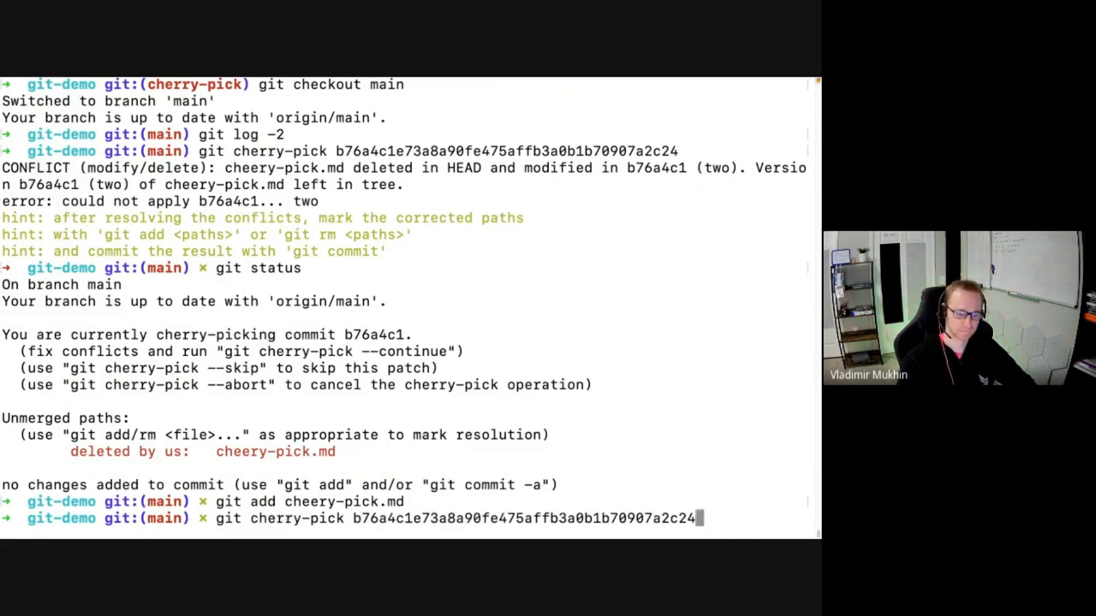
type("--skip")
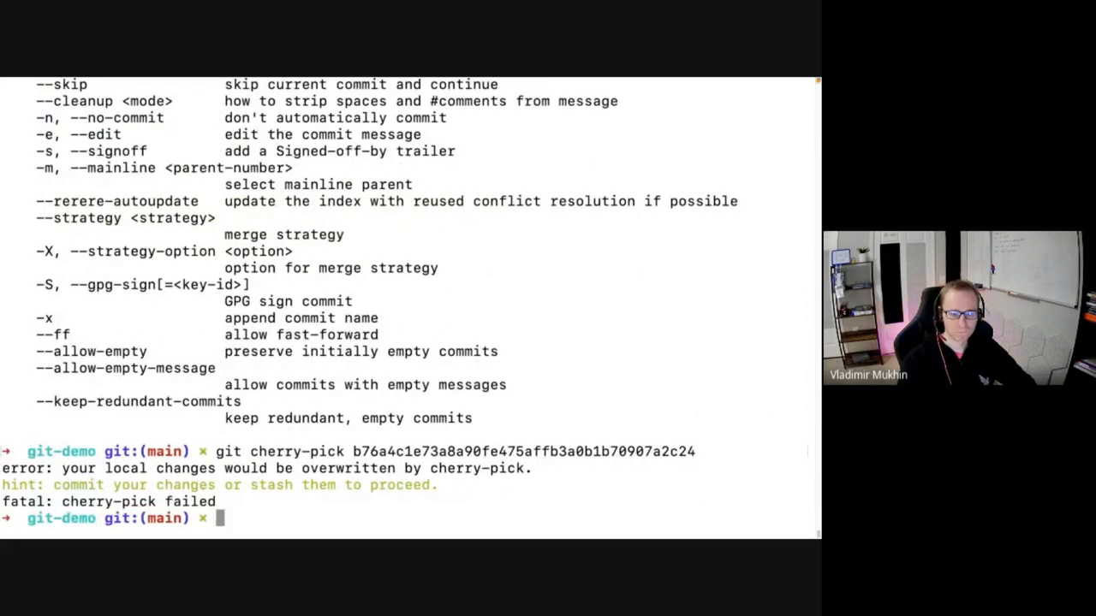
type("git reset --hard")
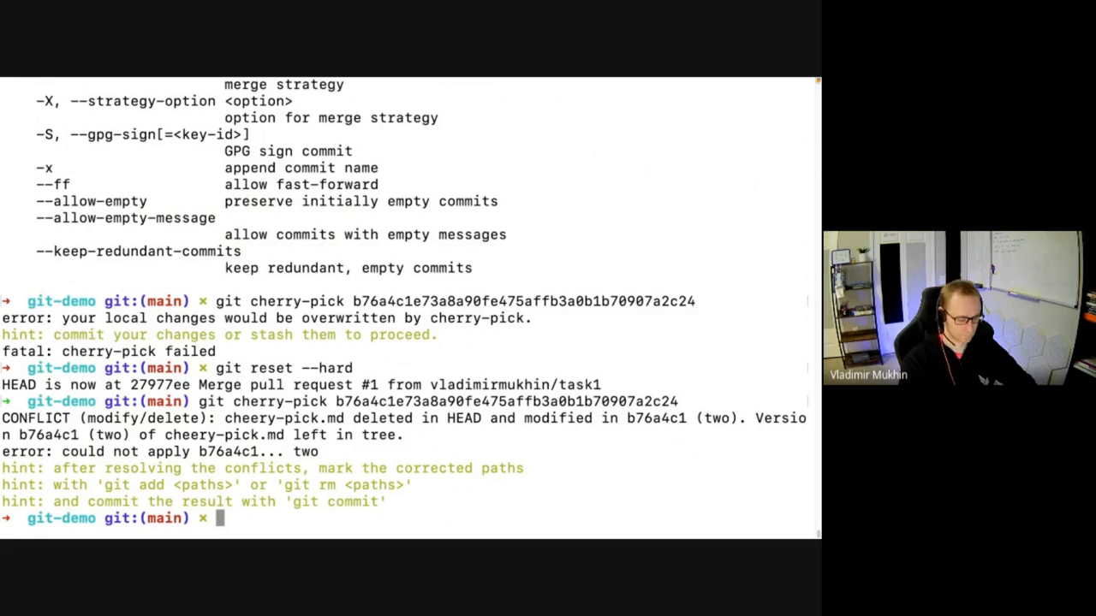
Resolve the conflict by removing cheery-pick.md with git rm.
type("git status")
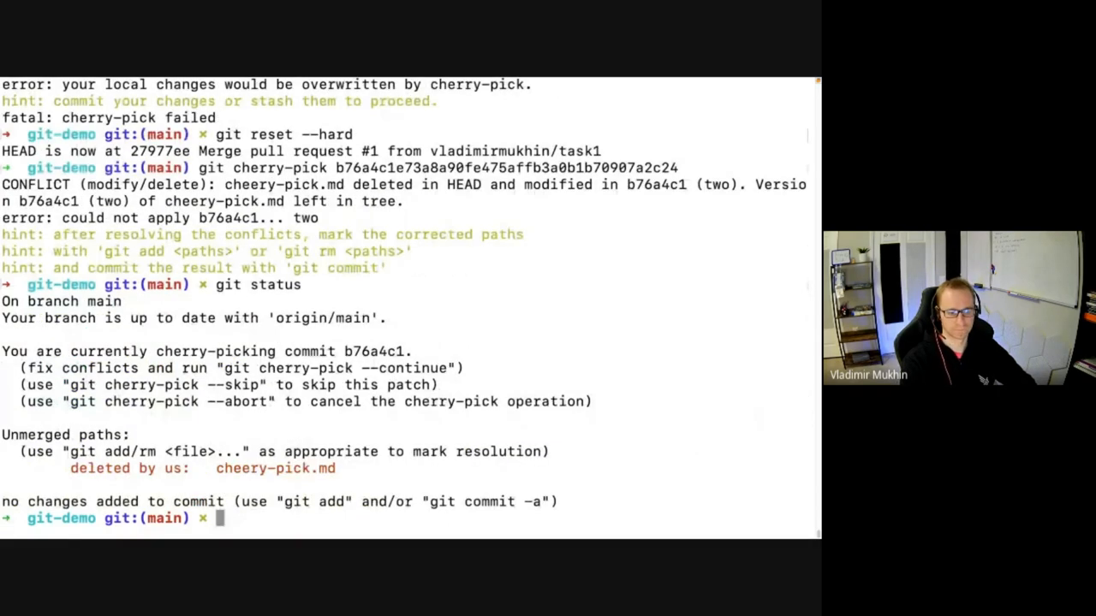
type("git rm c")
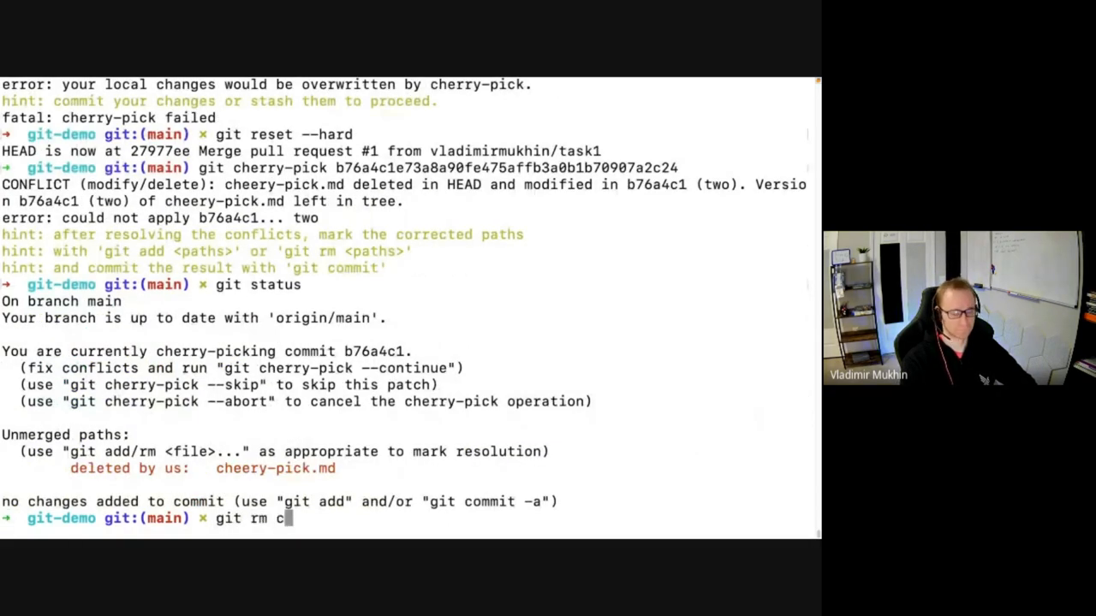
key("Return")
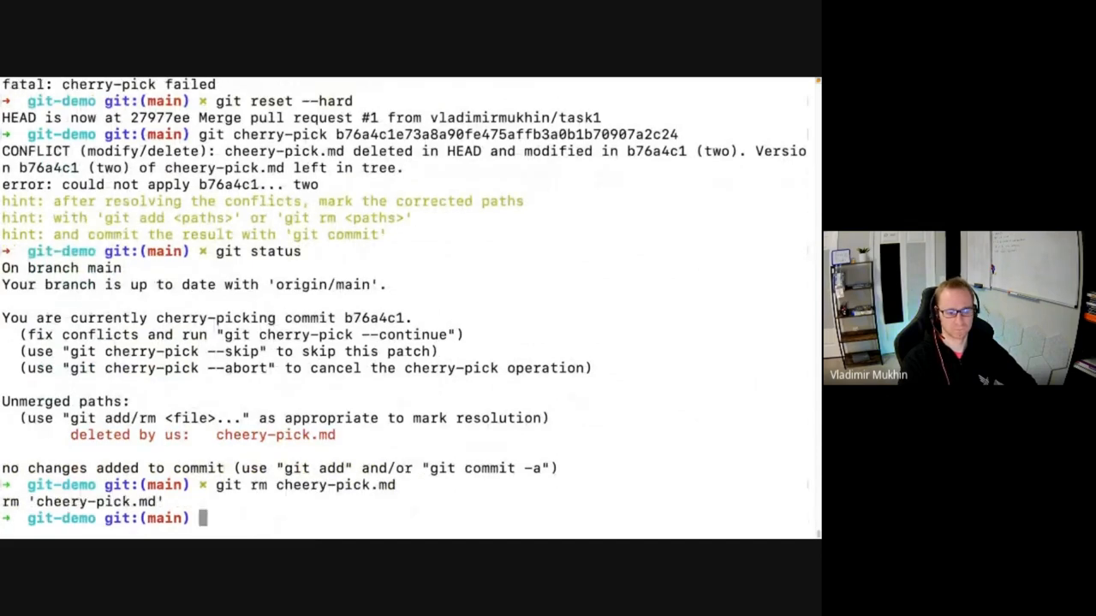
Continue the cherry-pick and record the empty "two" commit with git commit --allow-empty.
type("git")
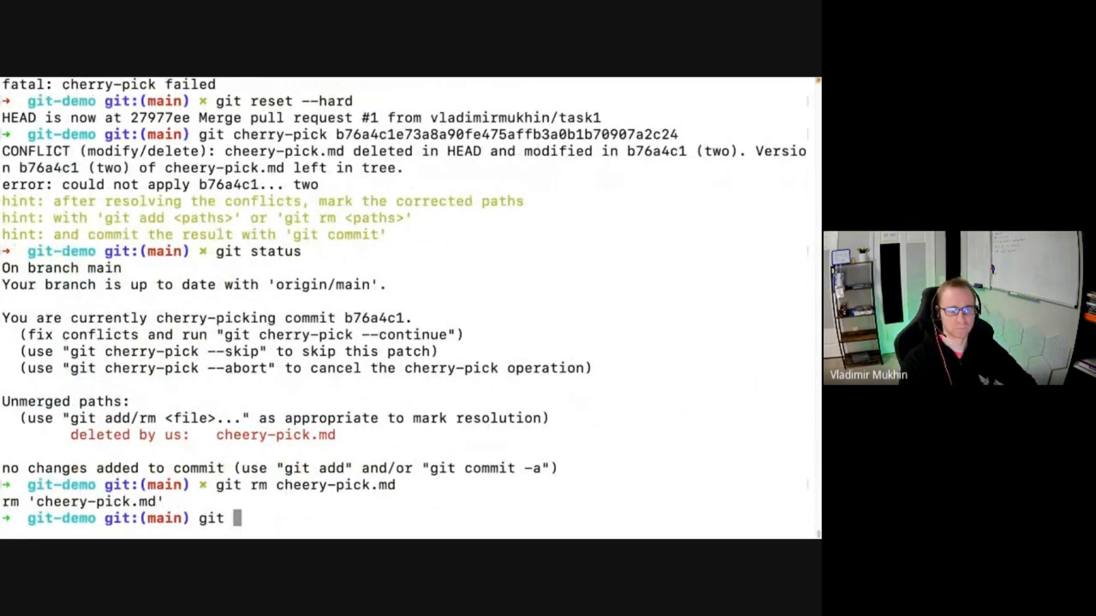
type("c")
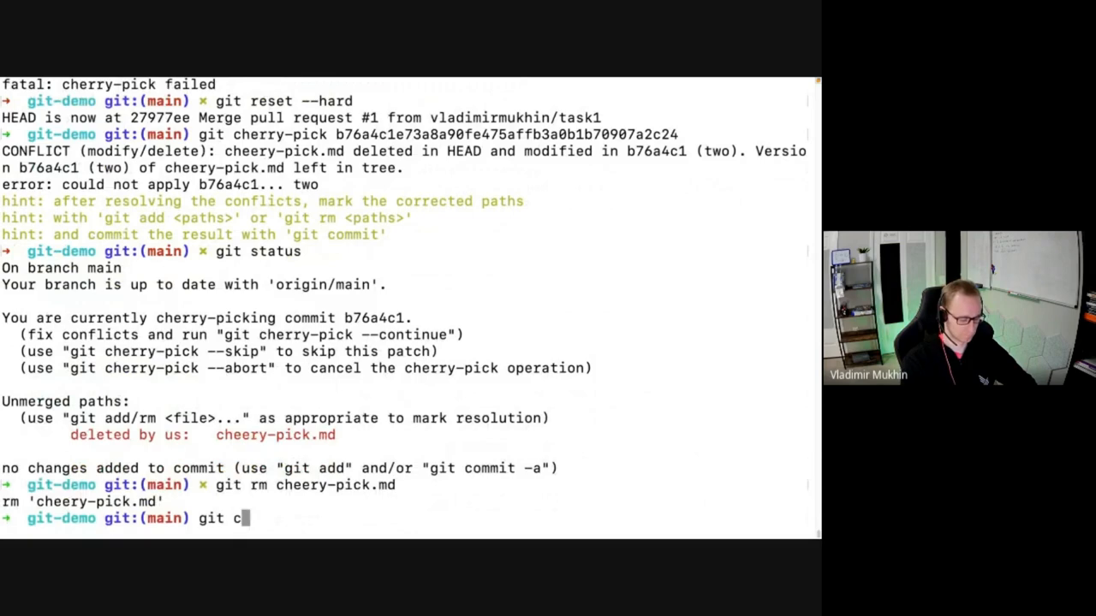
type("herry-pick --continue")
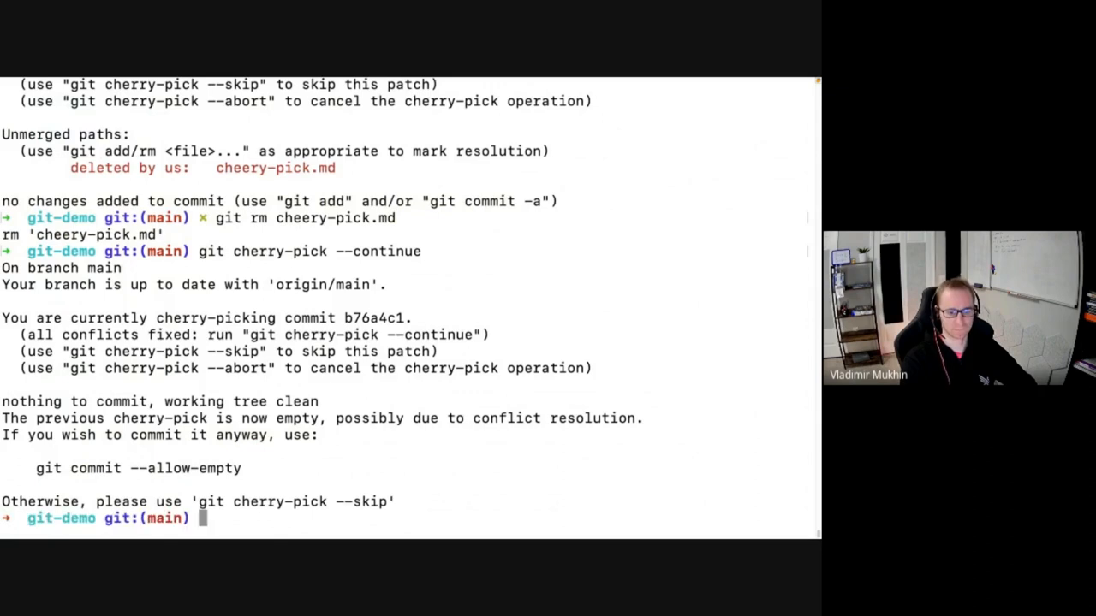
type("git commit --allo")
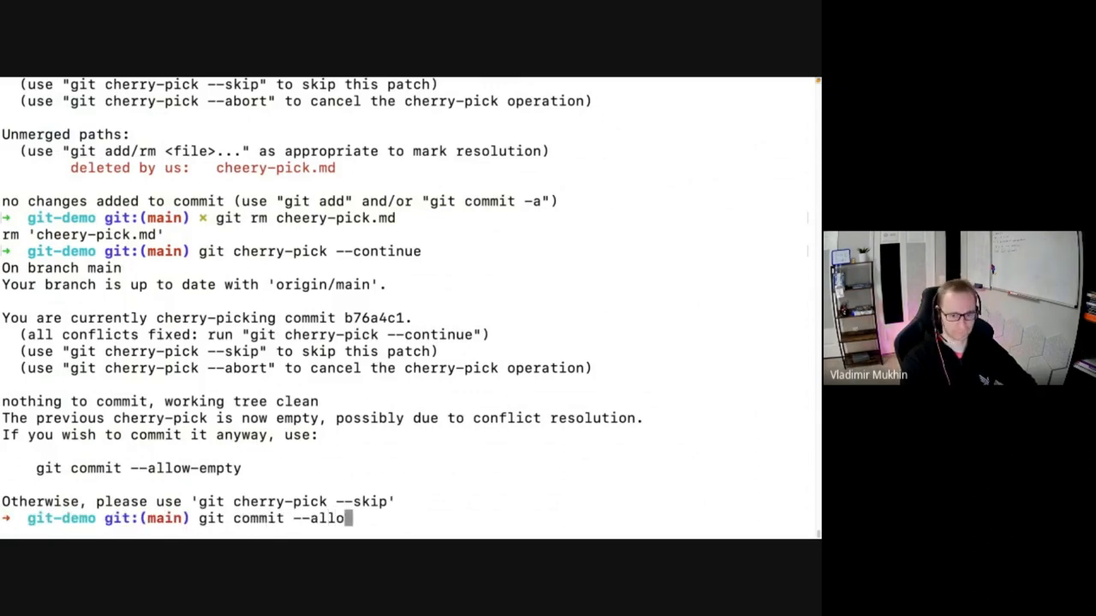
type("w-empty")
type("git log -")
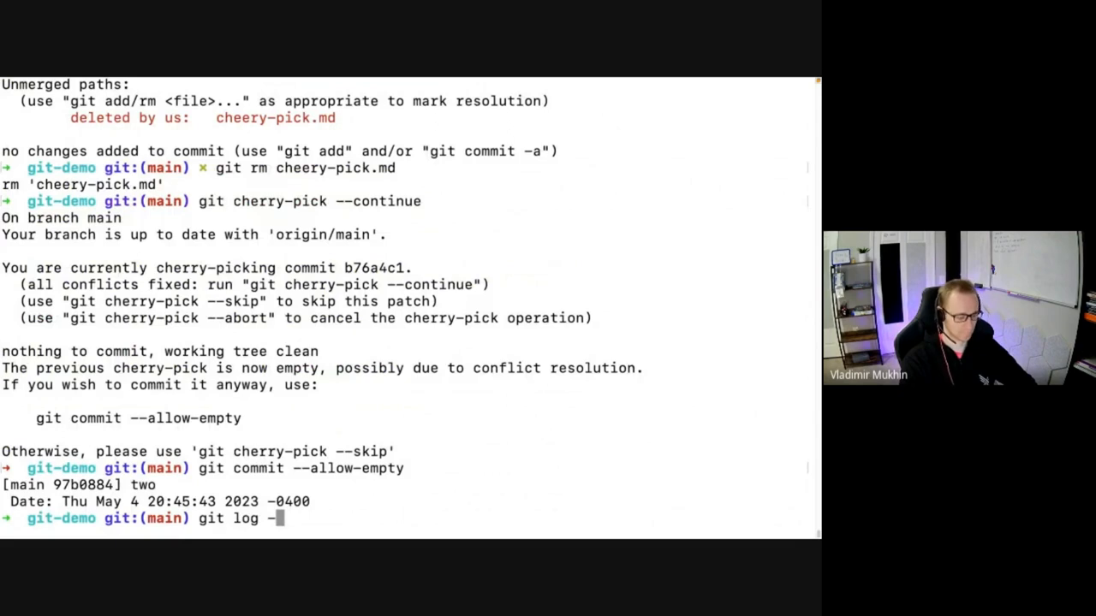
View the last four commits with git log -4, "two" atop the merge, then quit the pager.
type("4")
key("Enter")
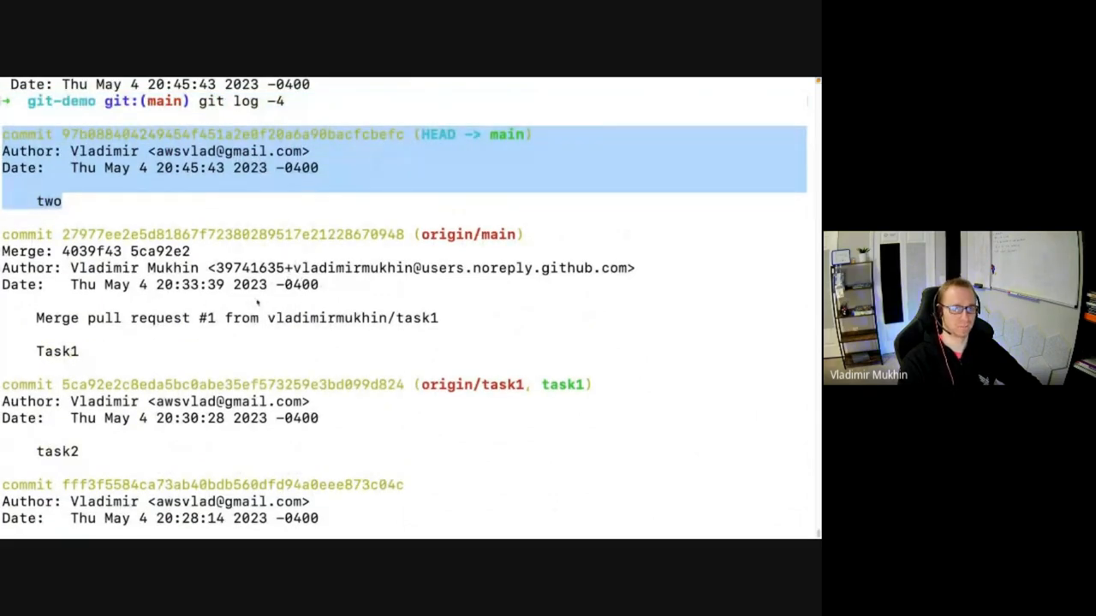
scroll("down", 3)
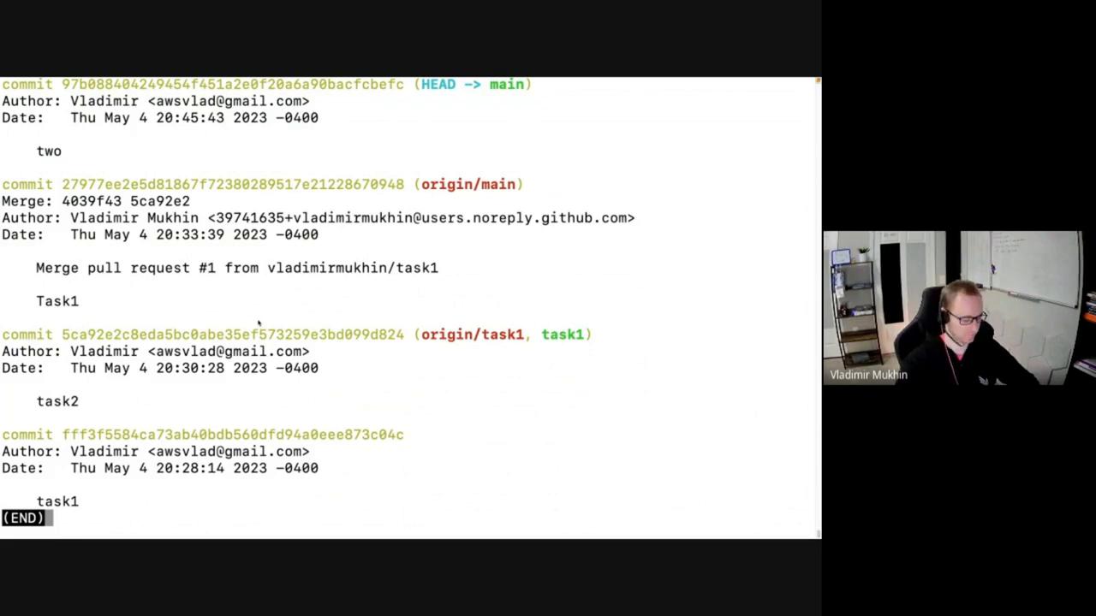
key("q")
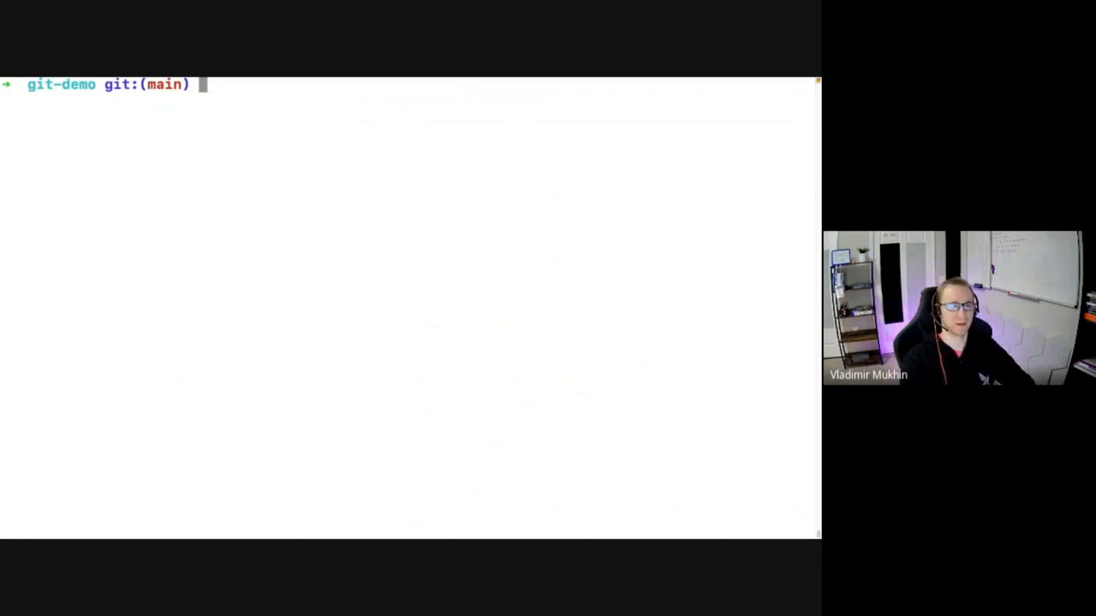
Discard a half-typed git checkout and run git rebase -i HEAD~ instead.
type("git che")
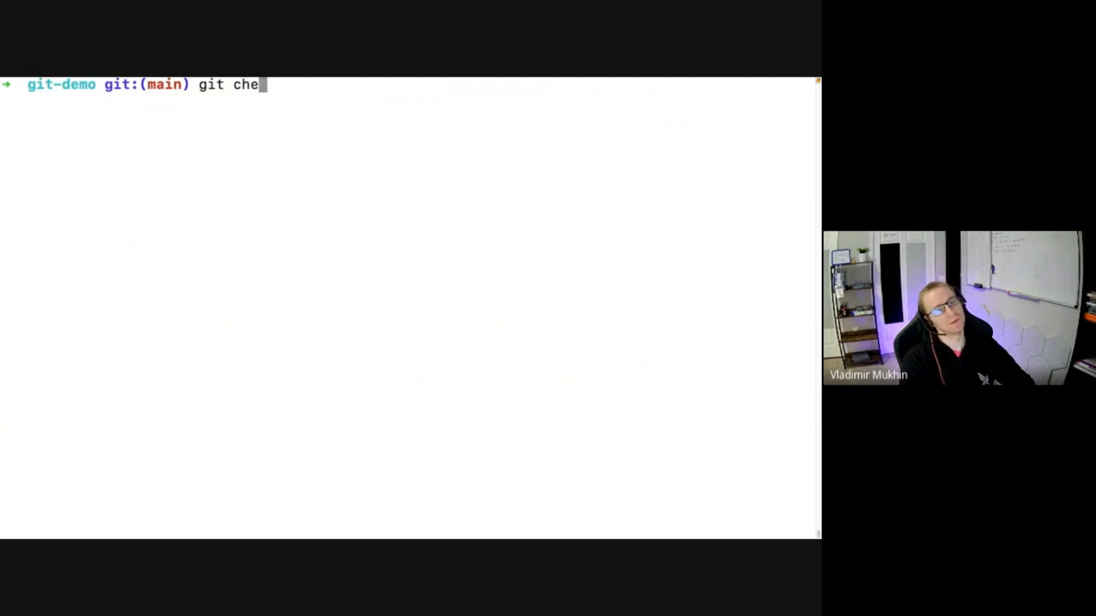
key("ctrl+u")
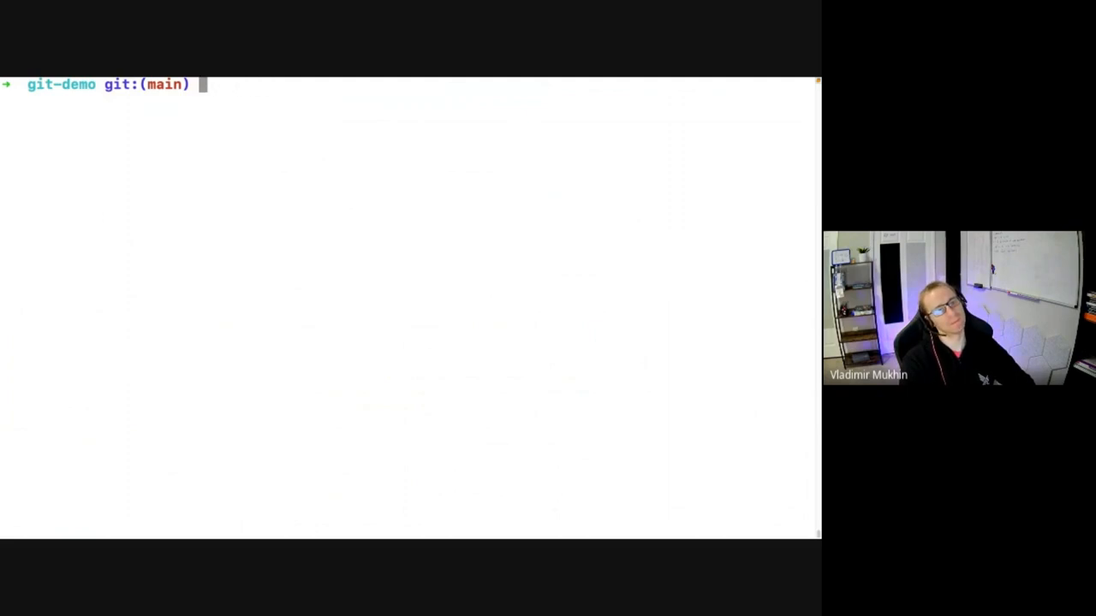
type("git")
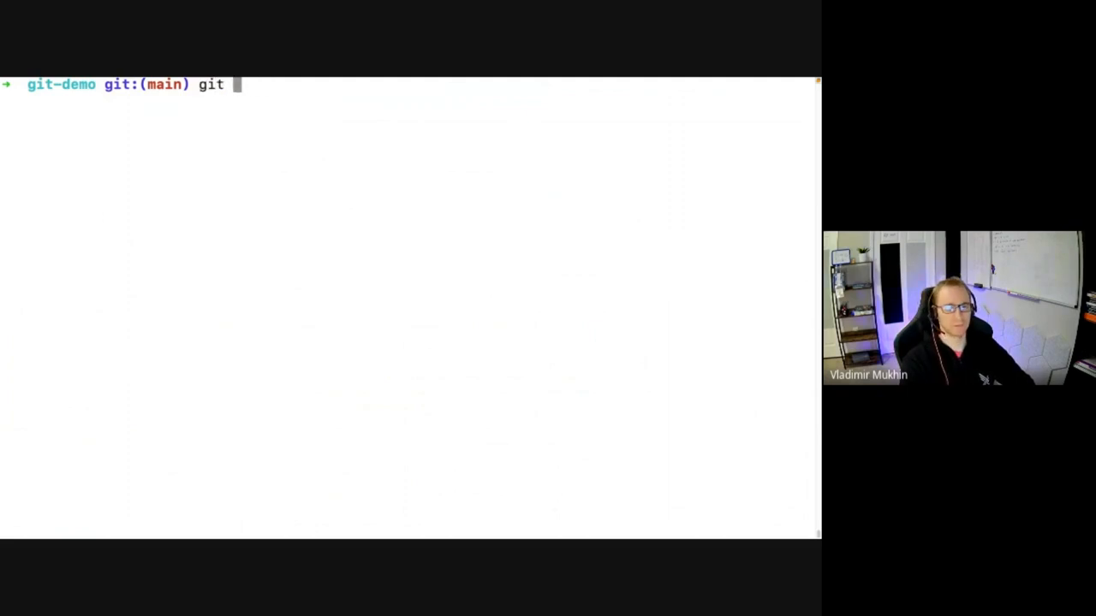
type("rebase -i")
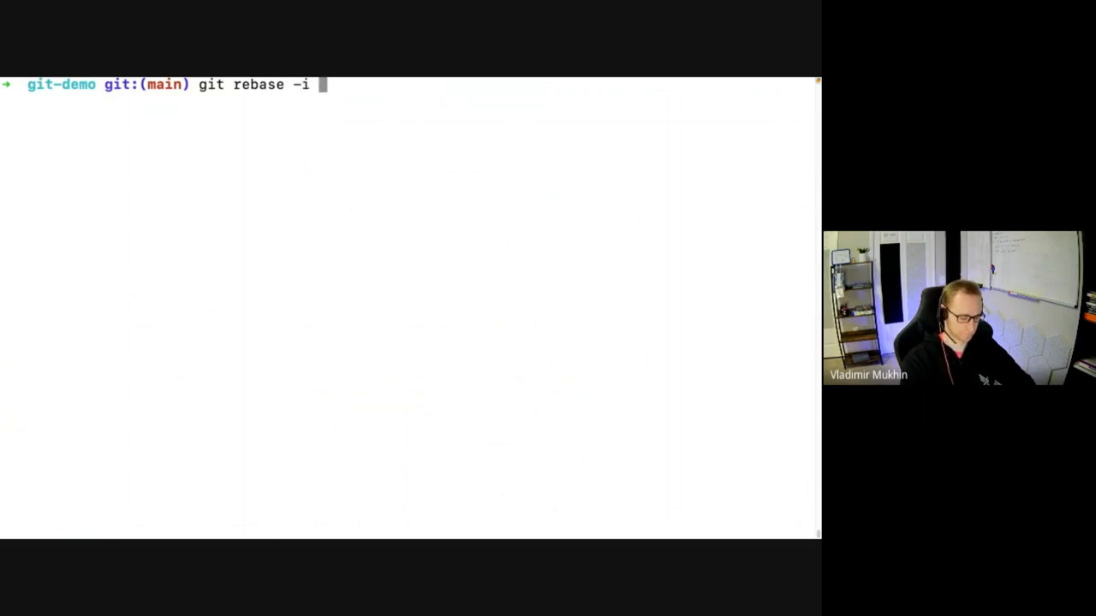
type("HEAD~")
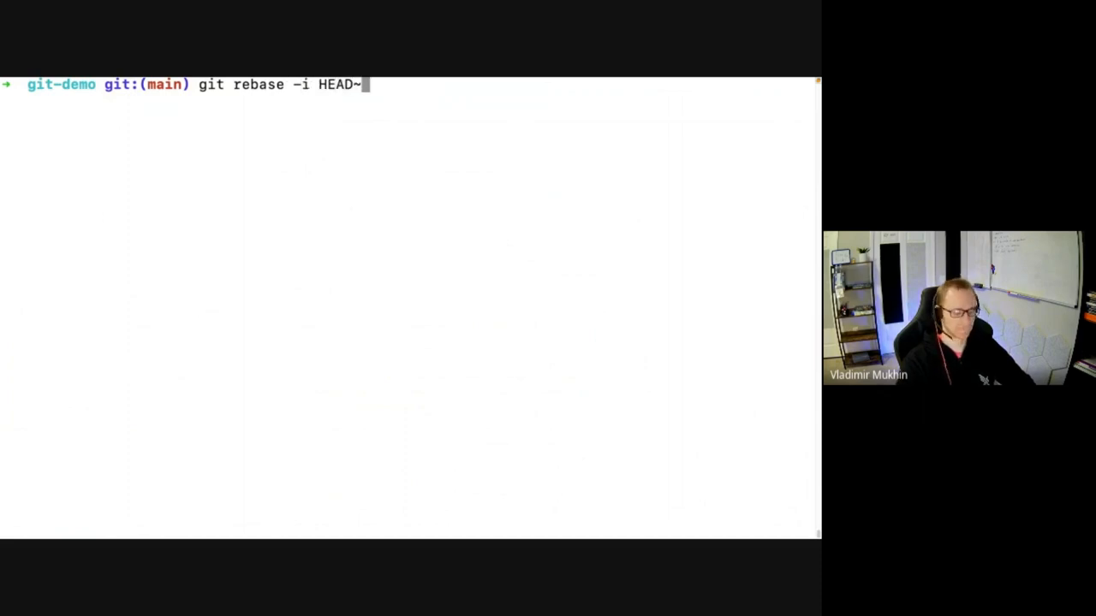
key("Enter")
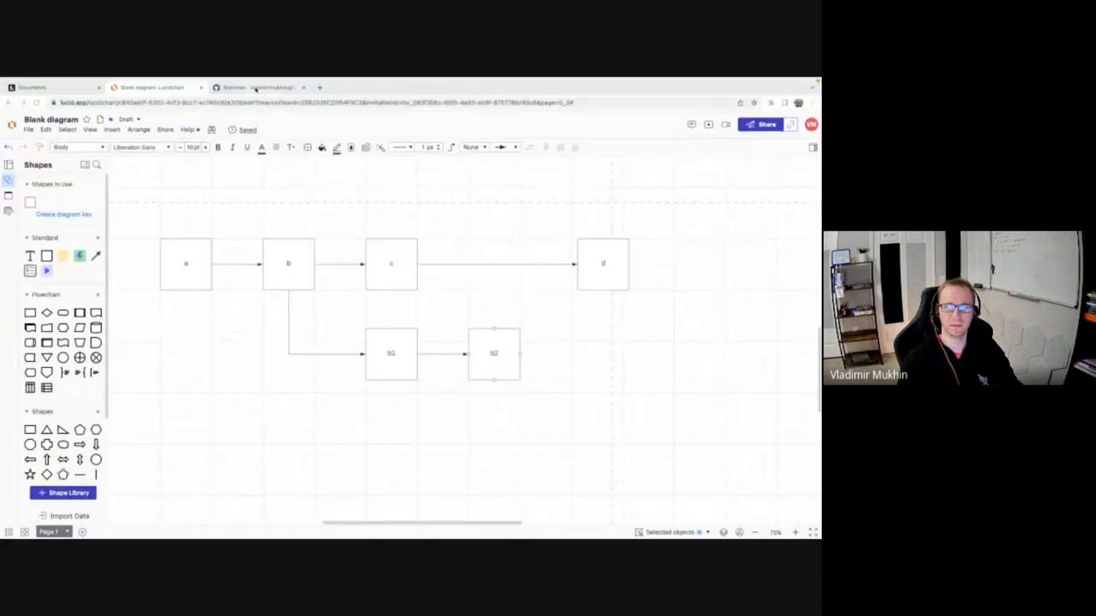
In git-demo Settings Danger Zone, start Delete this repository and acknowledge both confirmation prompts.
left_click(257, 86)
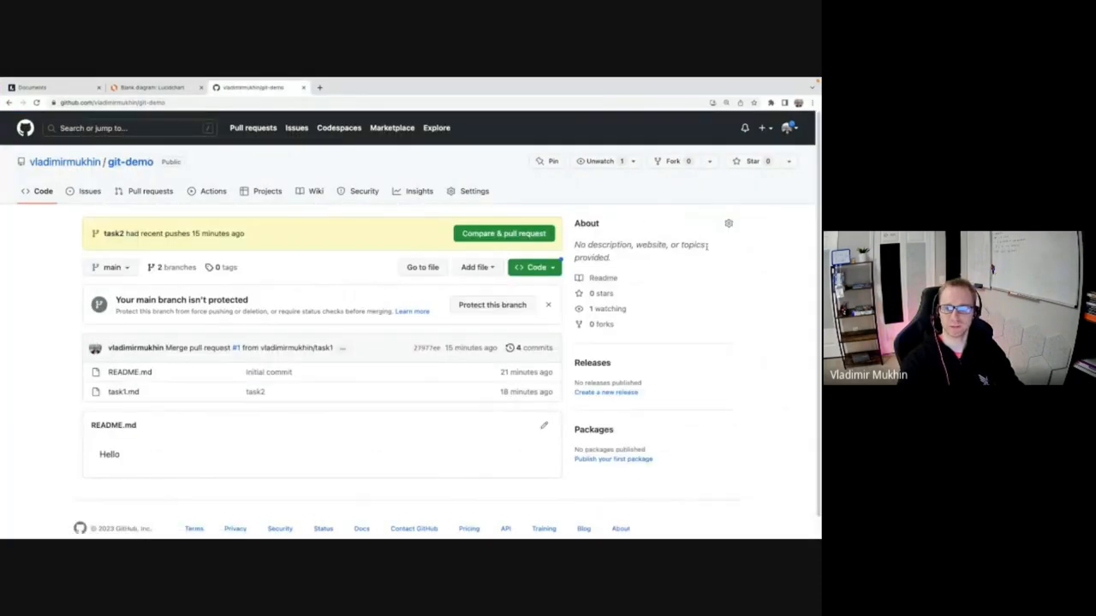
left_click(474, 192)
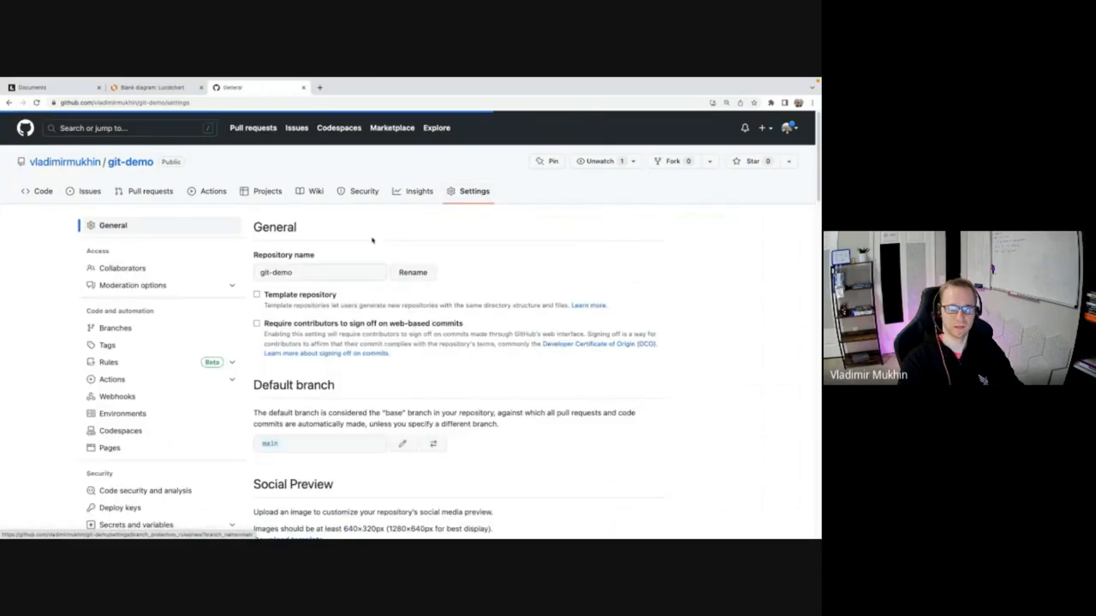
scroll("down", 3)
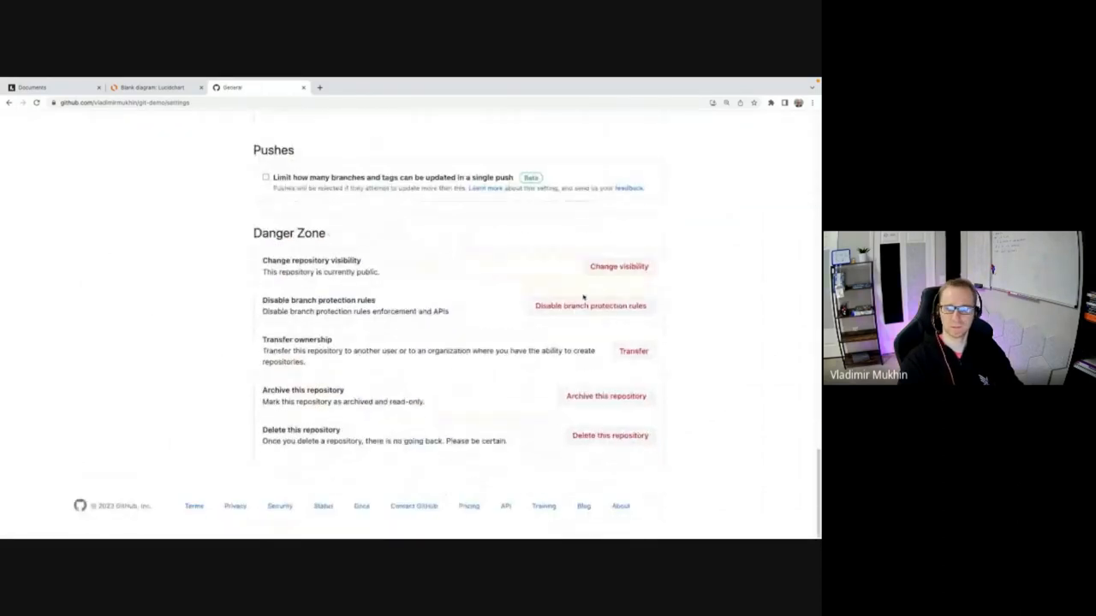
left_click(609, 437)
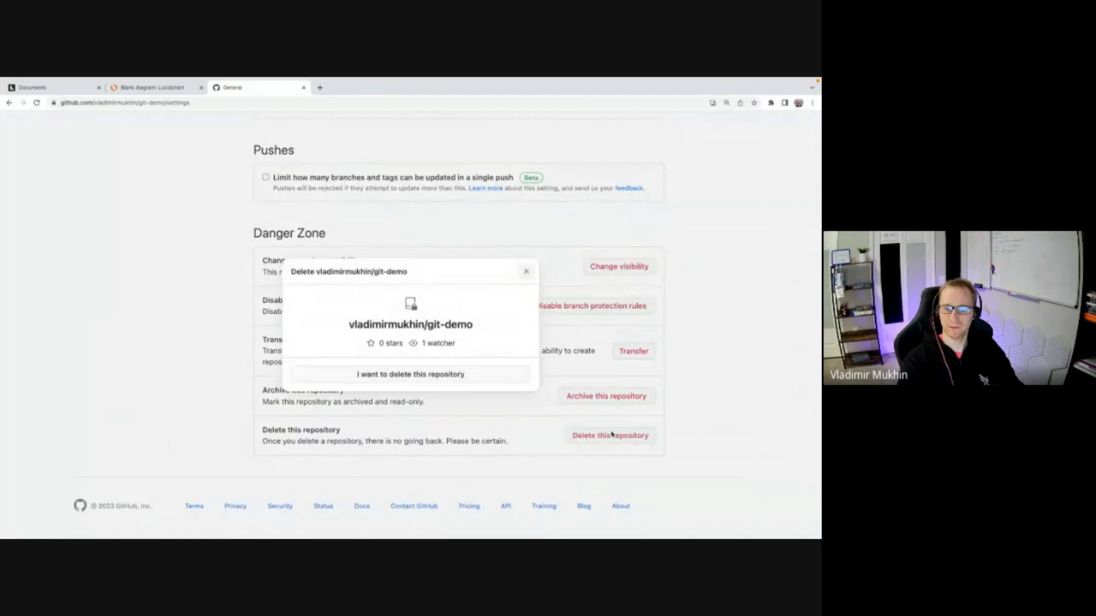
left_click(411, 373)
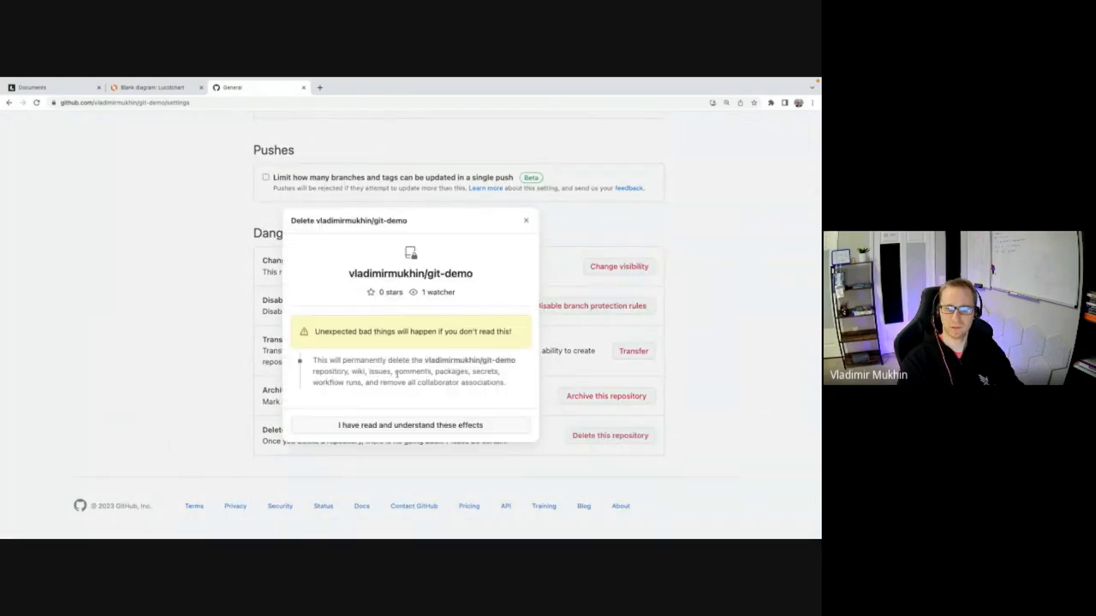
left_click(411, 425)
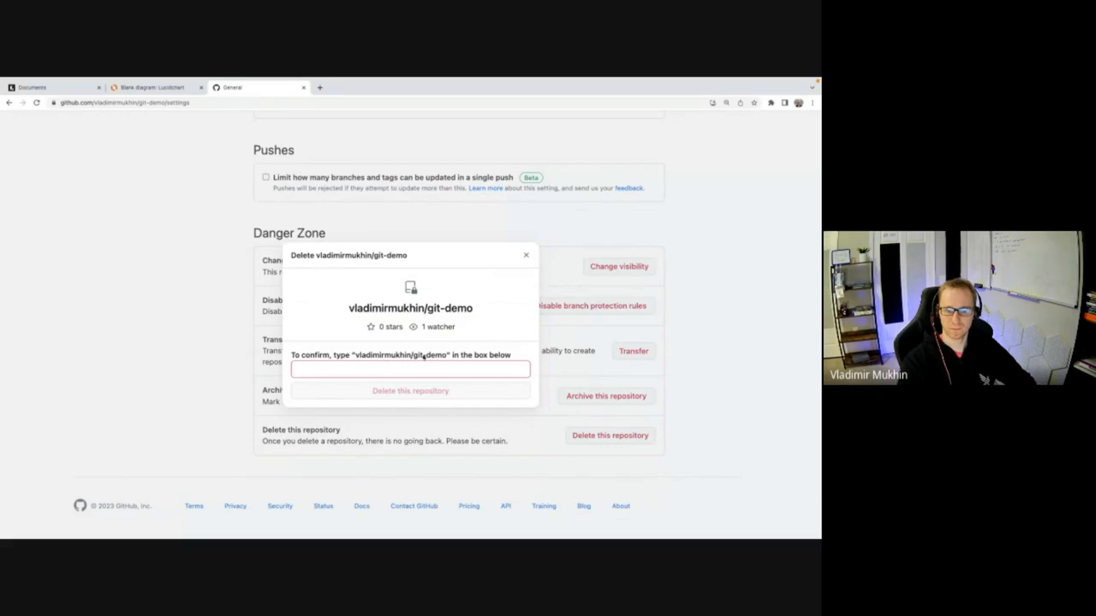
double_click(409, 308)
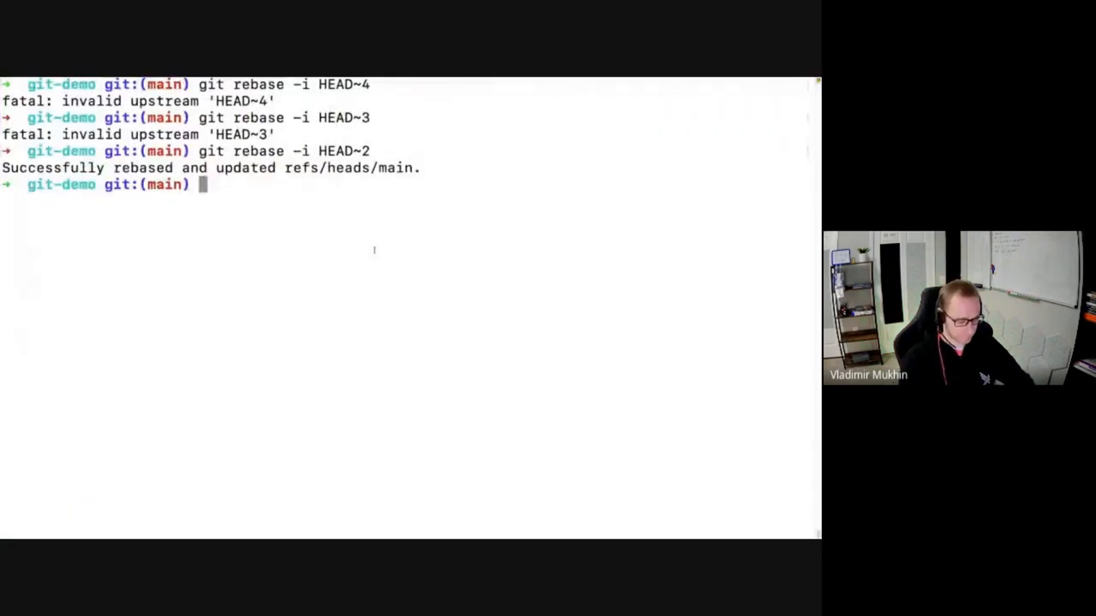
Append "My favorite color is RED" to COLOR.md with echo.
type("e")
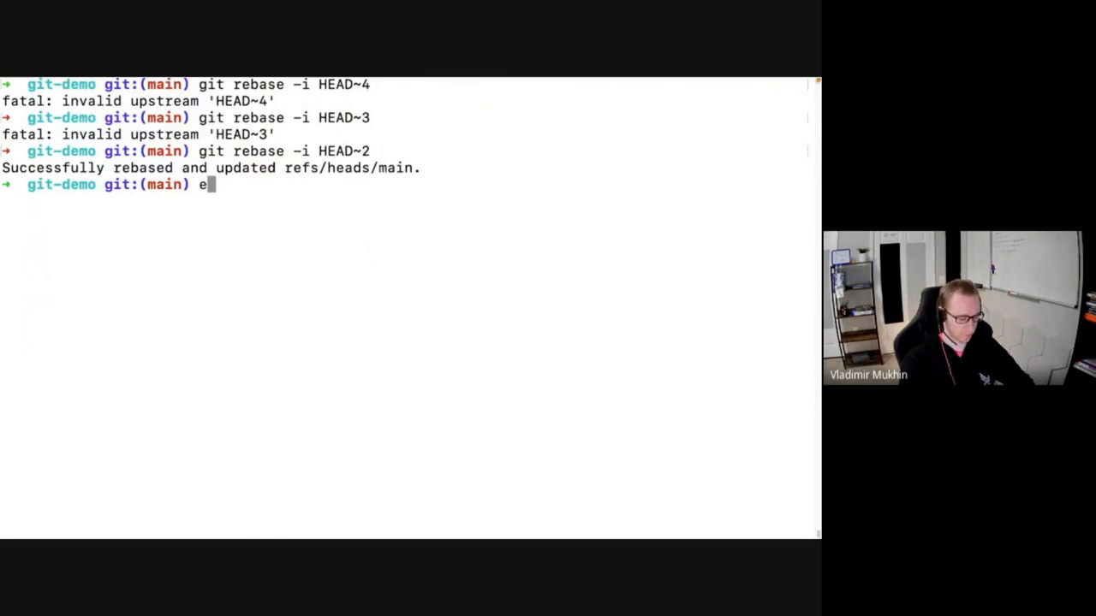
type("cho \"")
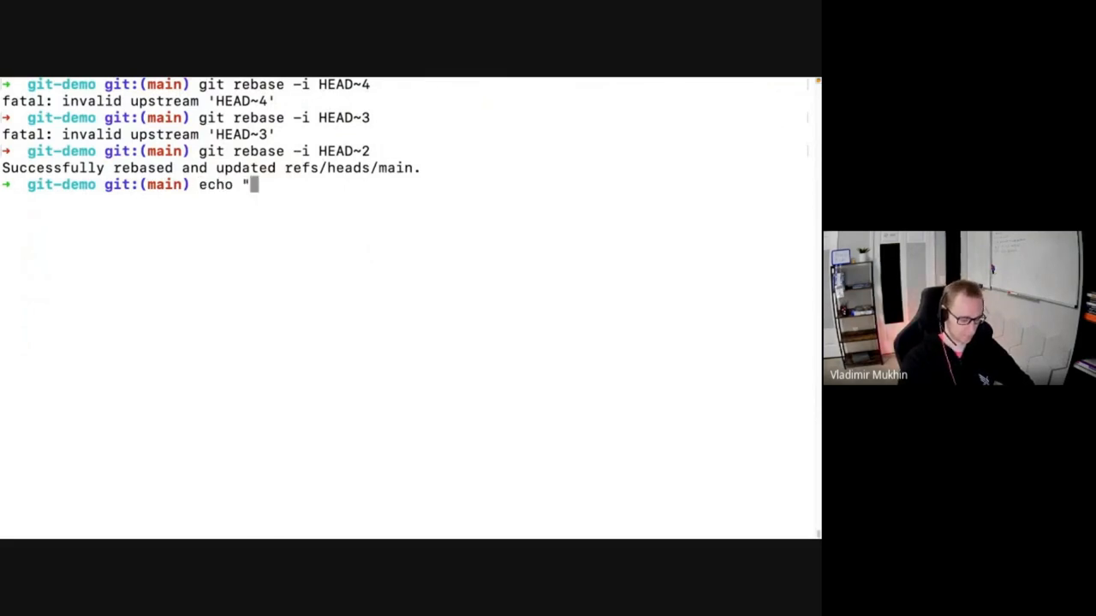
type("My favo")
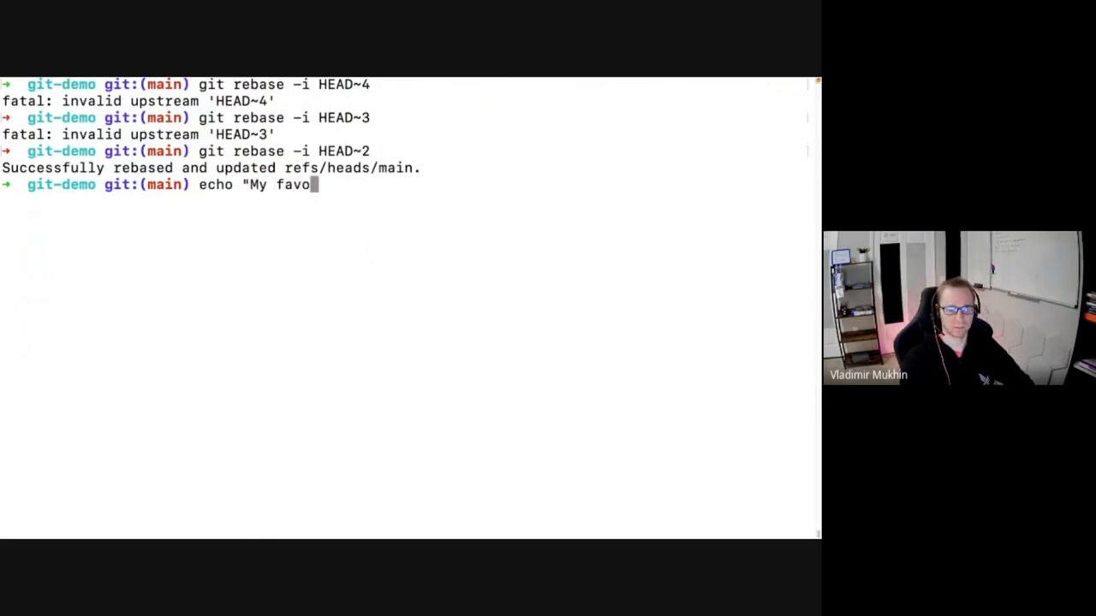
type("rite color is RED")
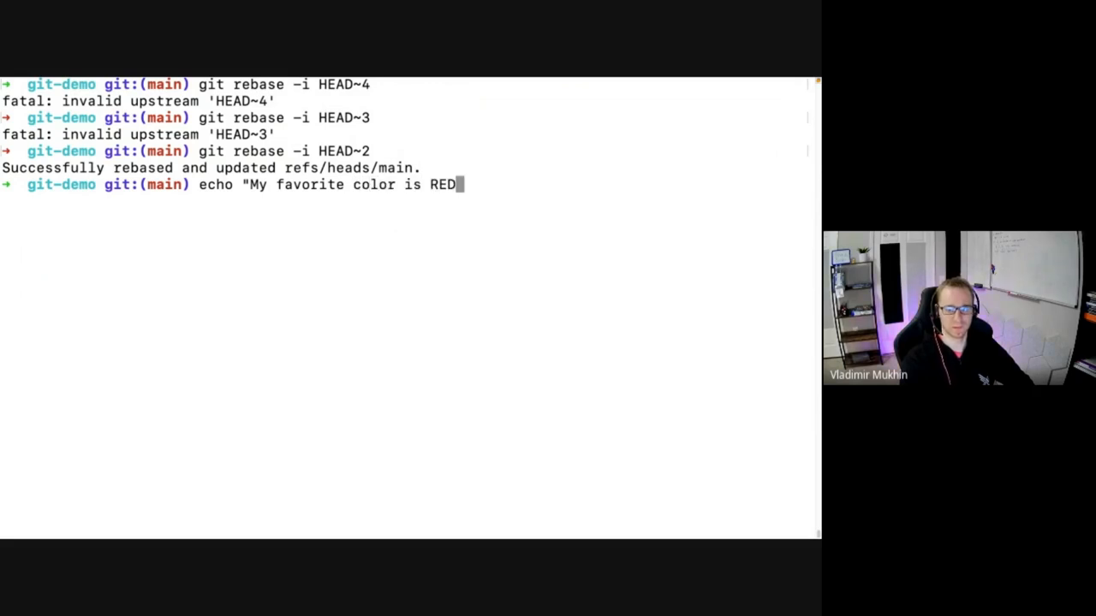
type("\" >>")
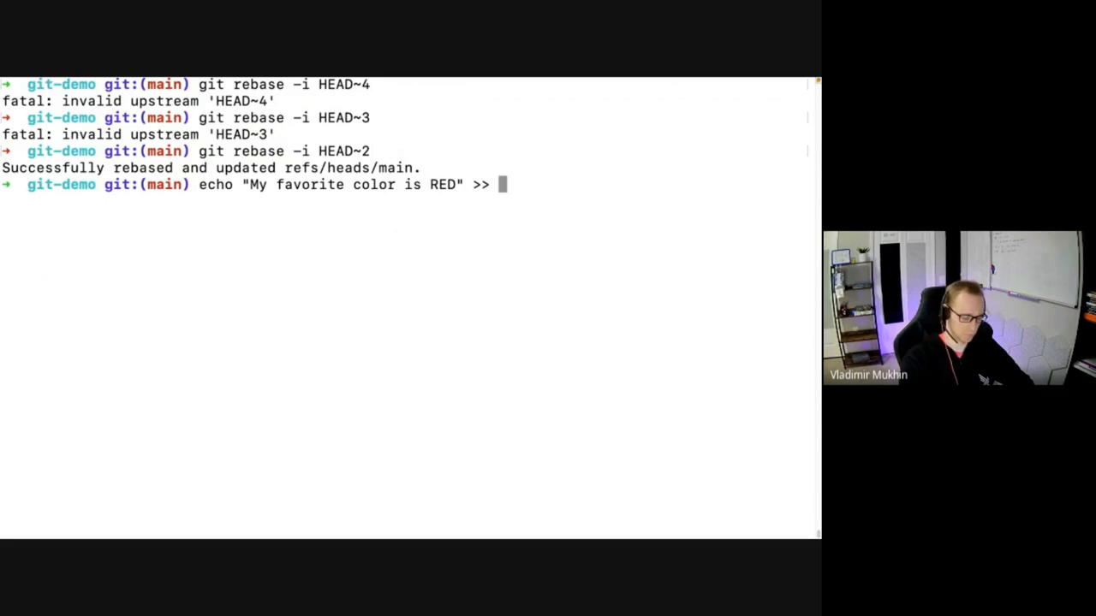
type("COLOR.md")
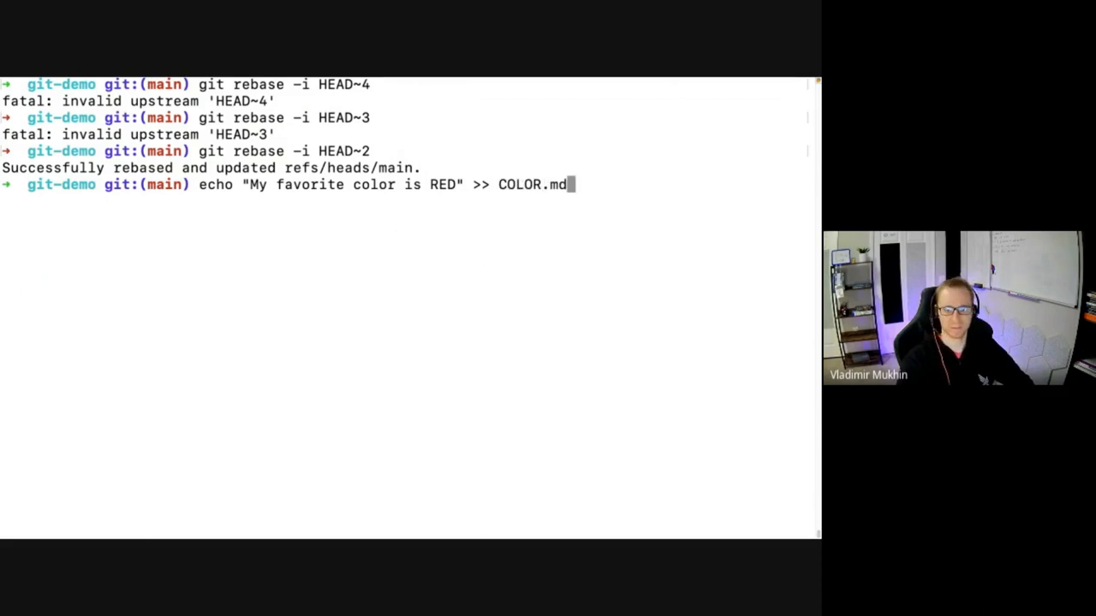
Create branch red, stage COLOR.md and commit it as "Add color.md".
type("giot")
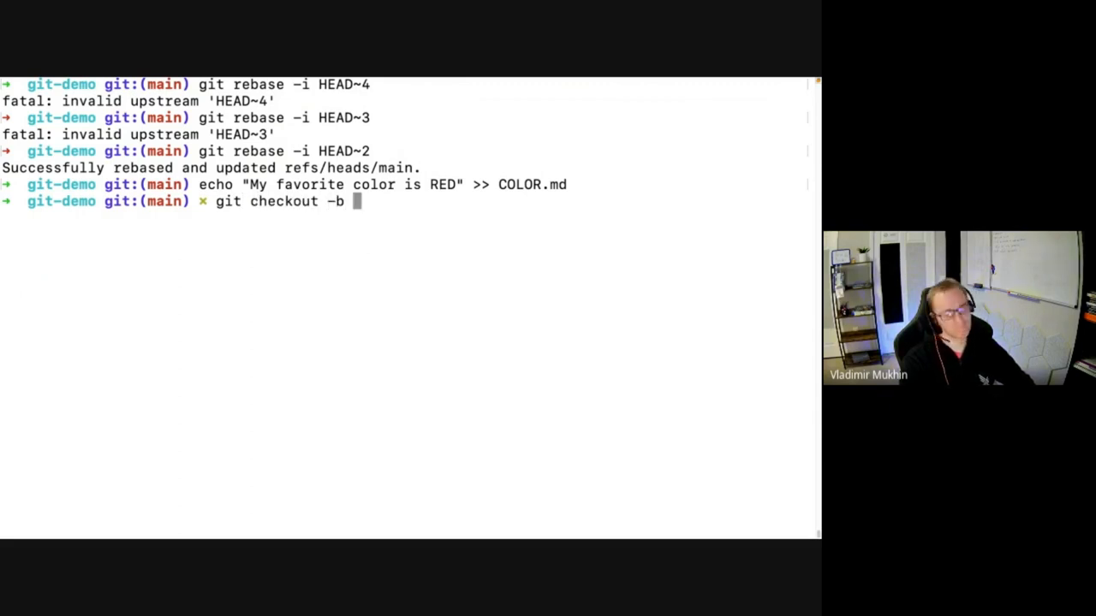
type("red")
type("git")
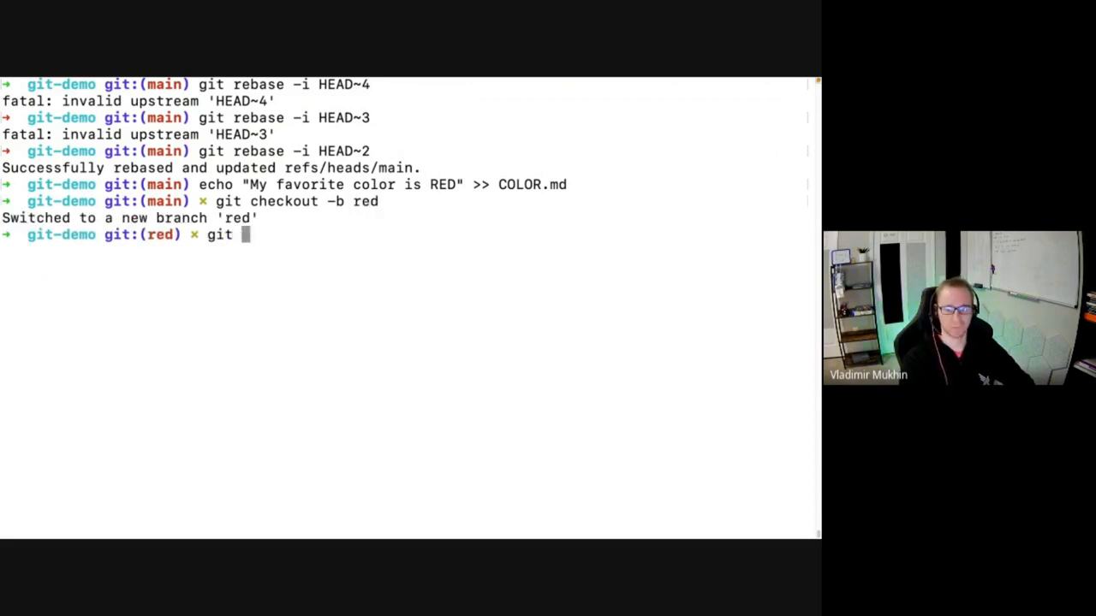
type("add COLOR.md")
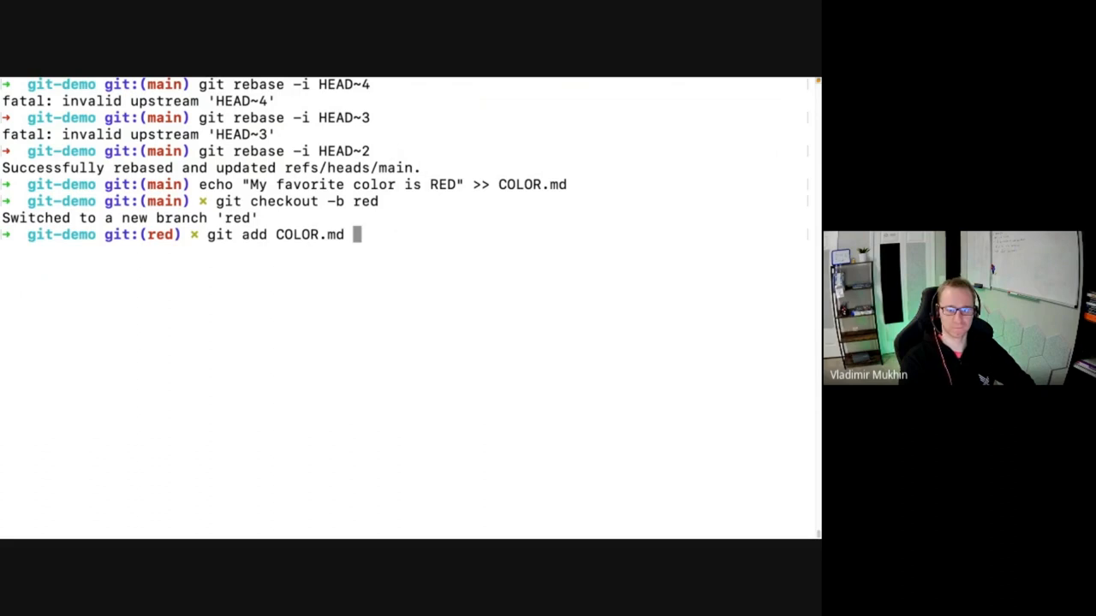
type("git commit -")
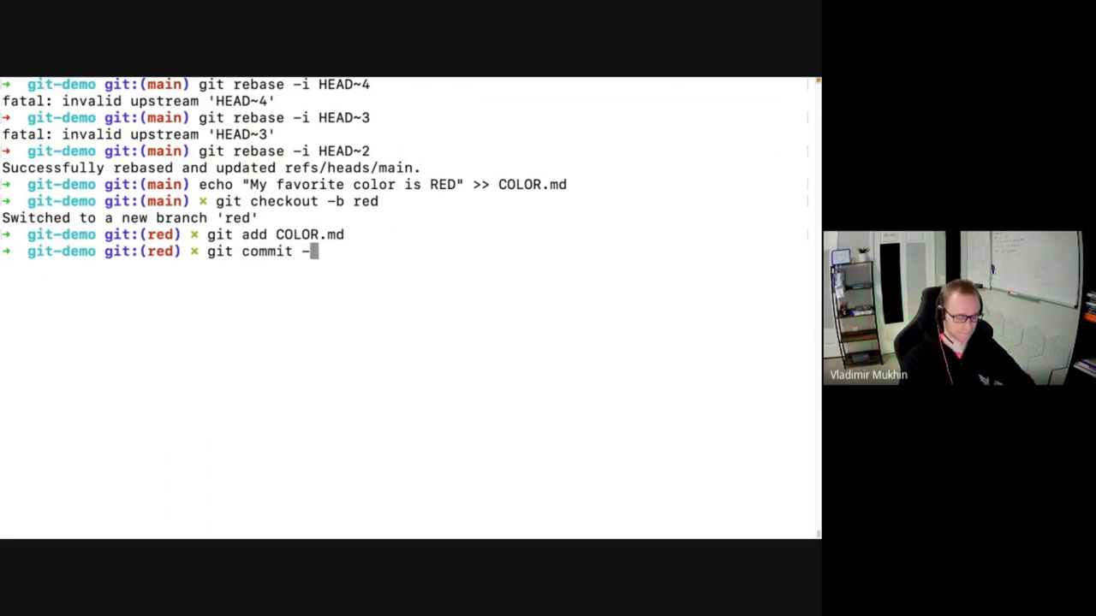
type("m \"Add color.md")
type("git push")
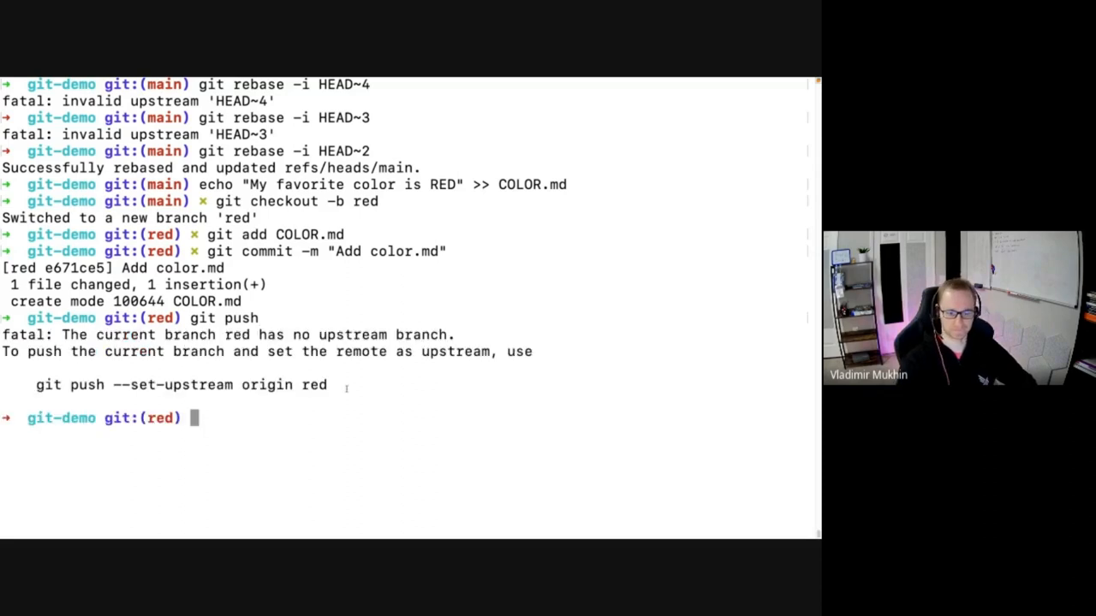
mouse_move(243, 411)
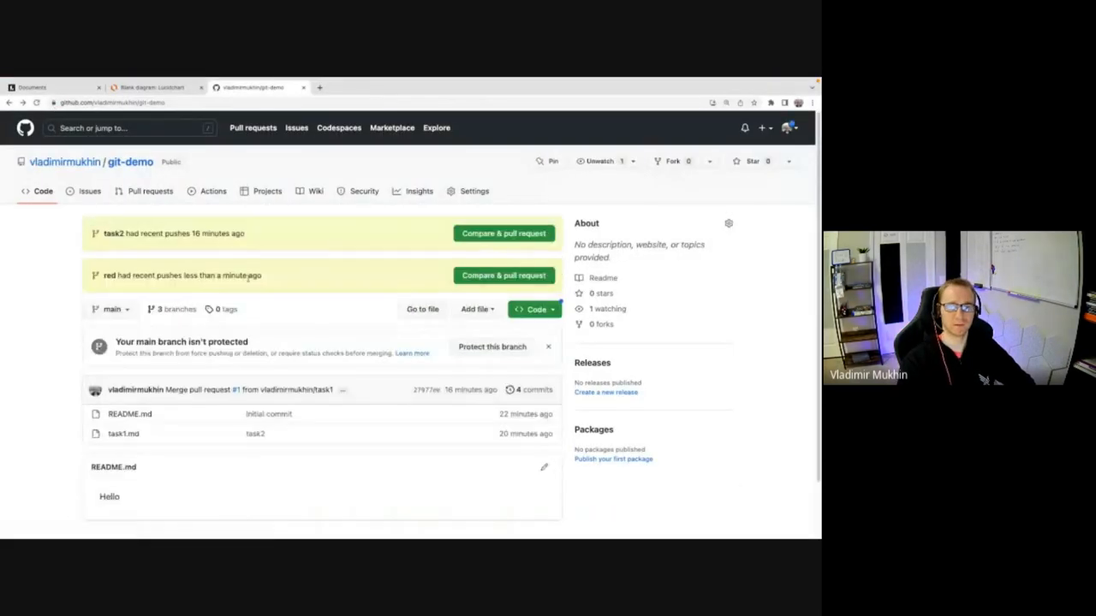
Create the Red pull request from red into main and view its Files changed.
left_click(503, 274)
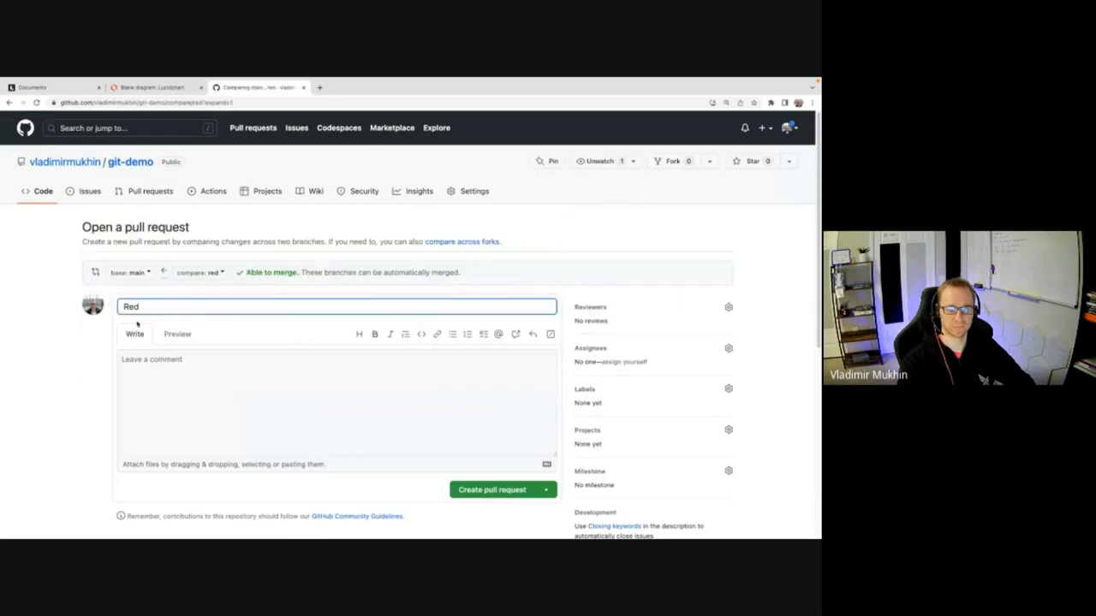
left_click(496, 490)
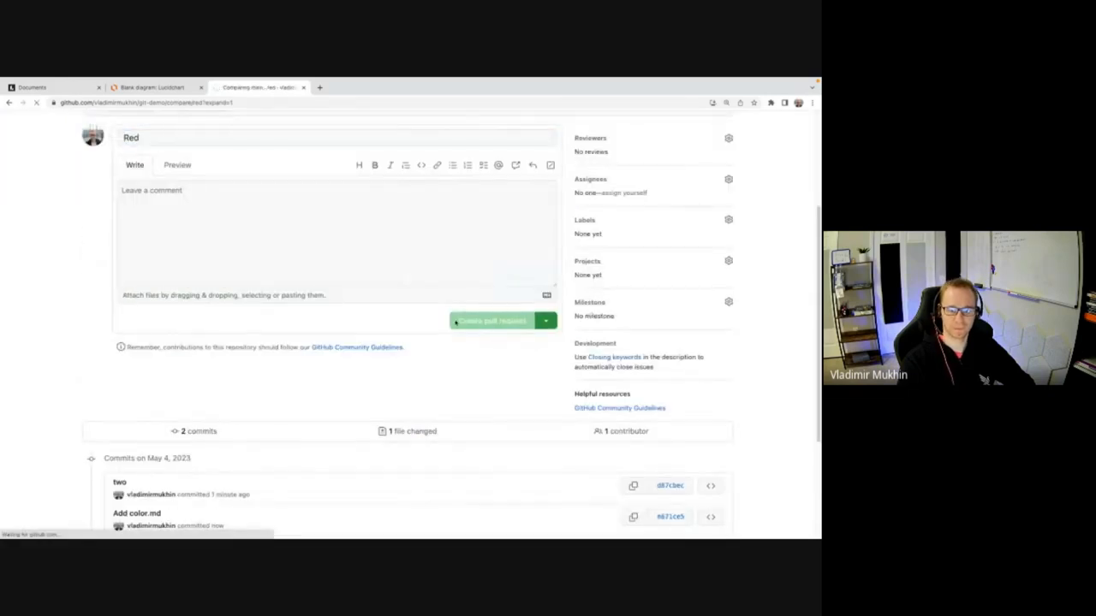
left_click(492, 320)
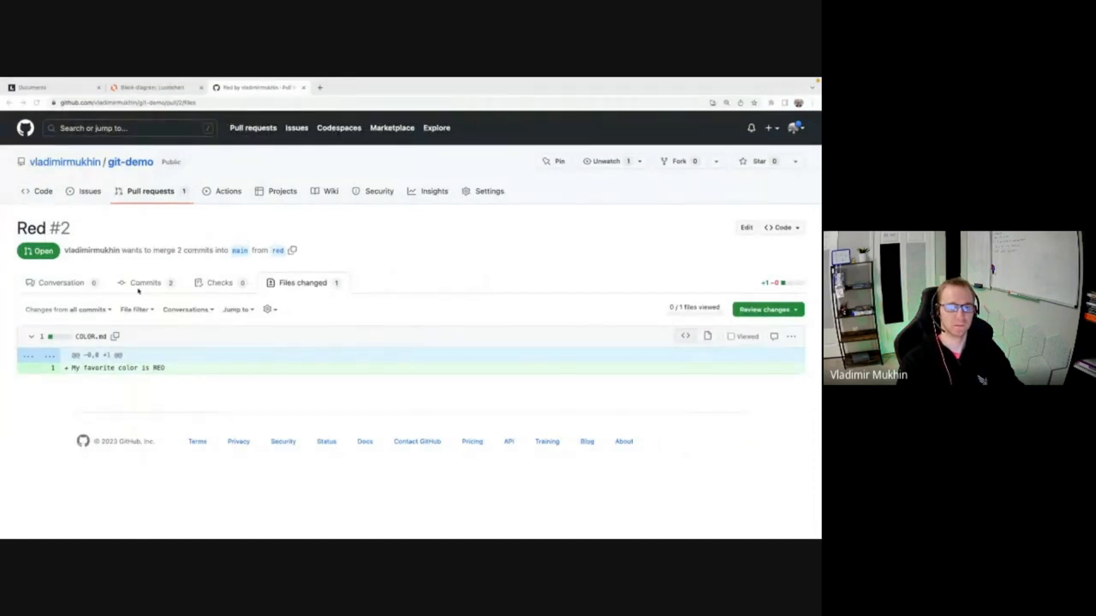
left_click(144, 283)
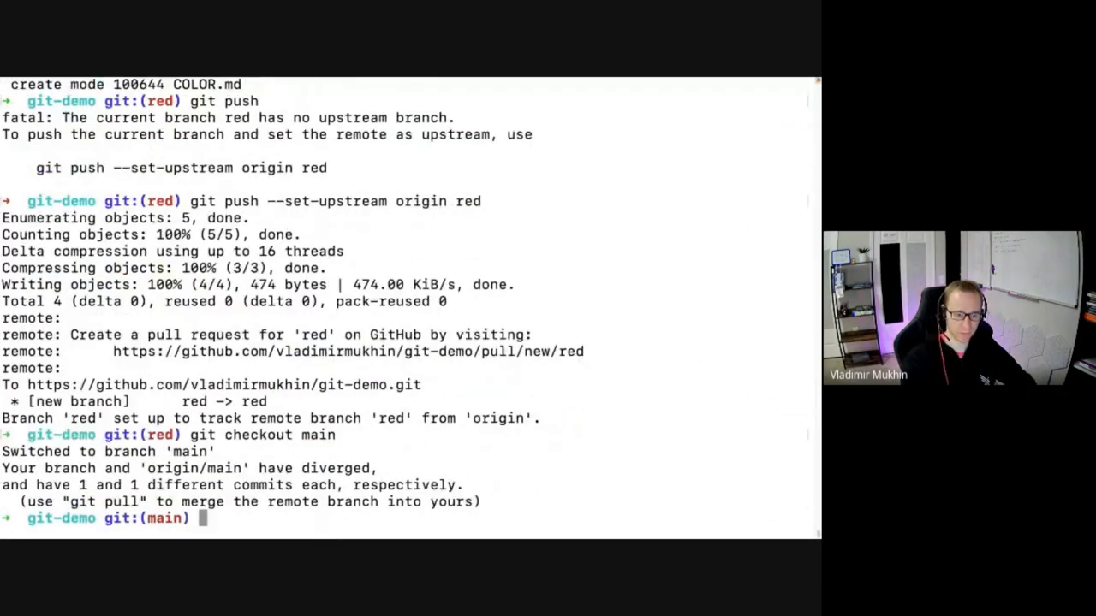
Run git push --force, then create and switch to a new green branch.
type("git pull")
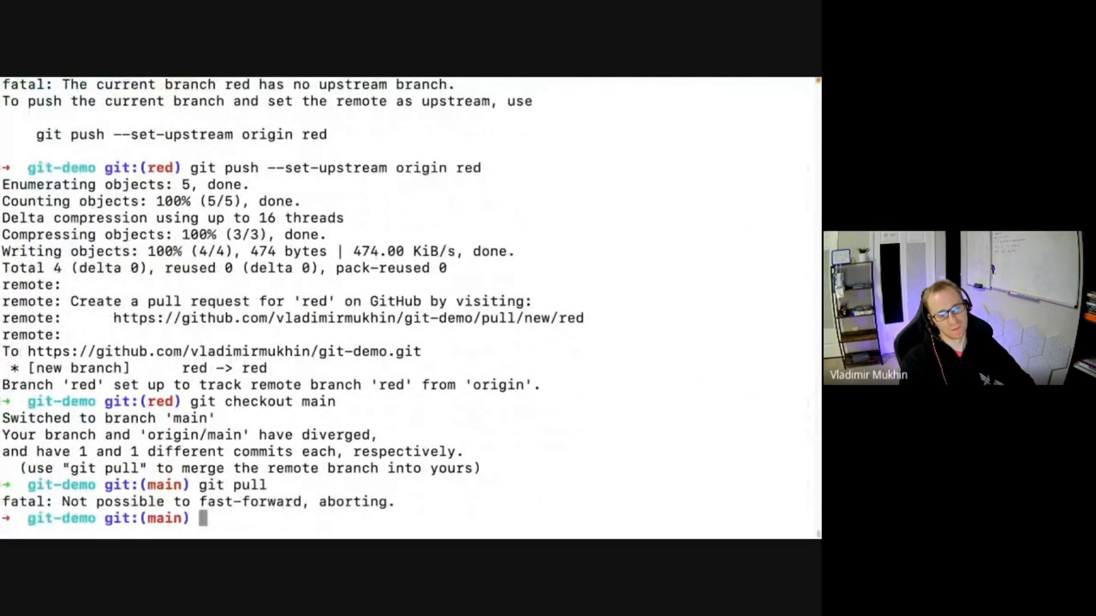
type("git push")
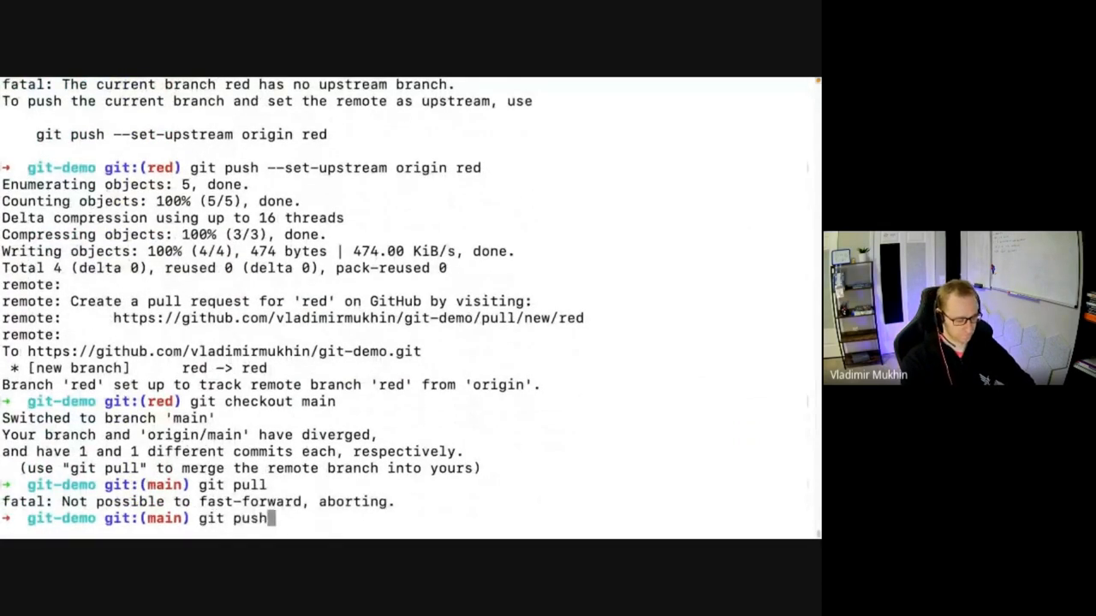
type("--force")
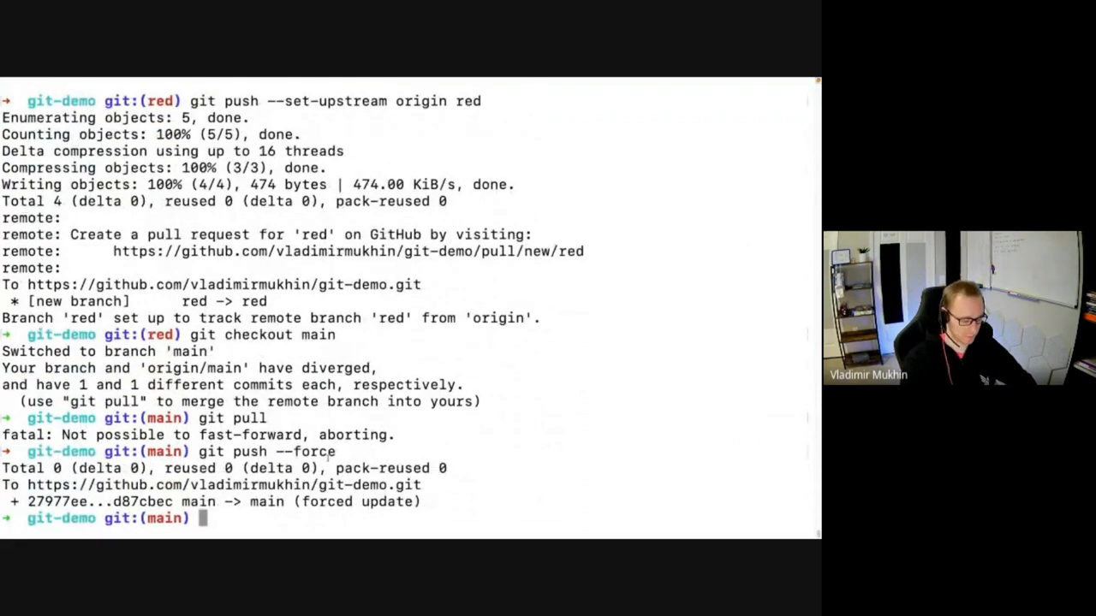
type("git checkout -b")
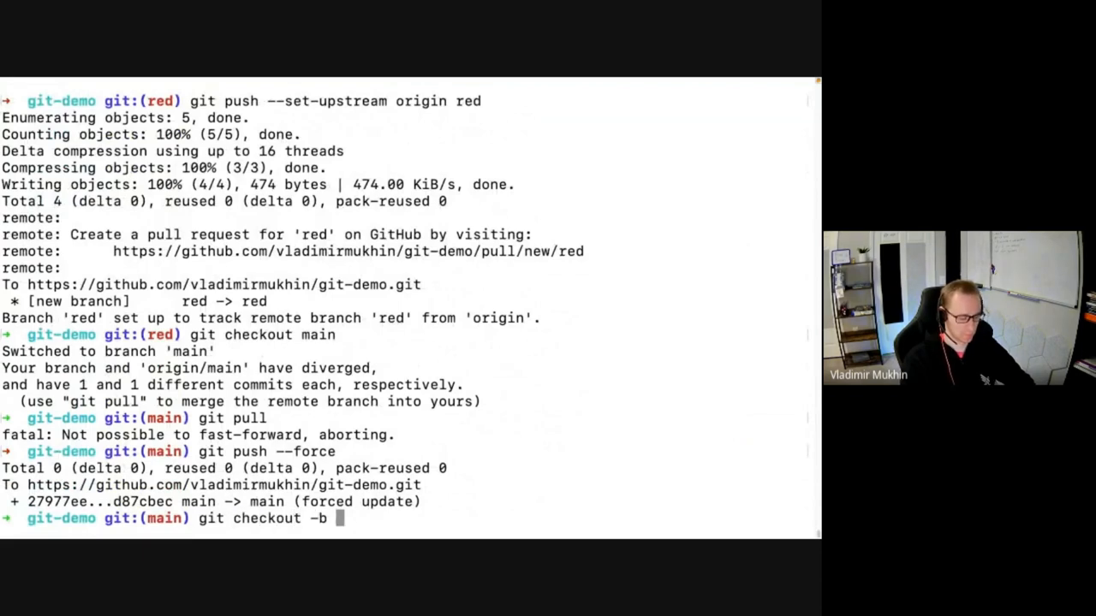
type("green")
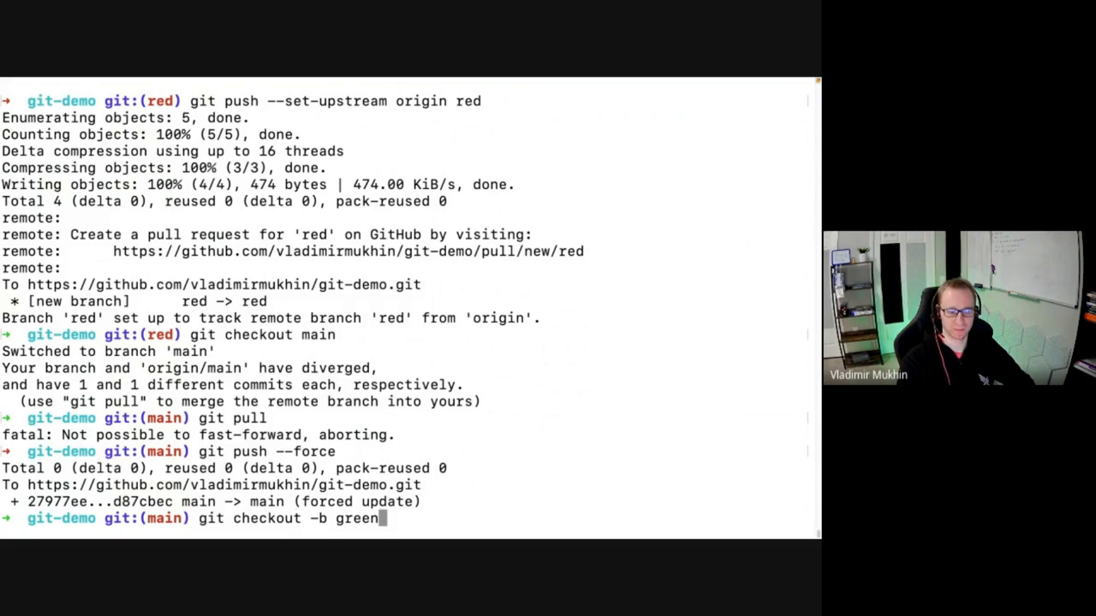
Stage and commit COLOR.md as "Add color.md", then copy the suggested set-upstream push command.
type("git status")
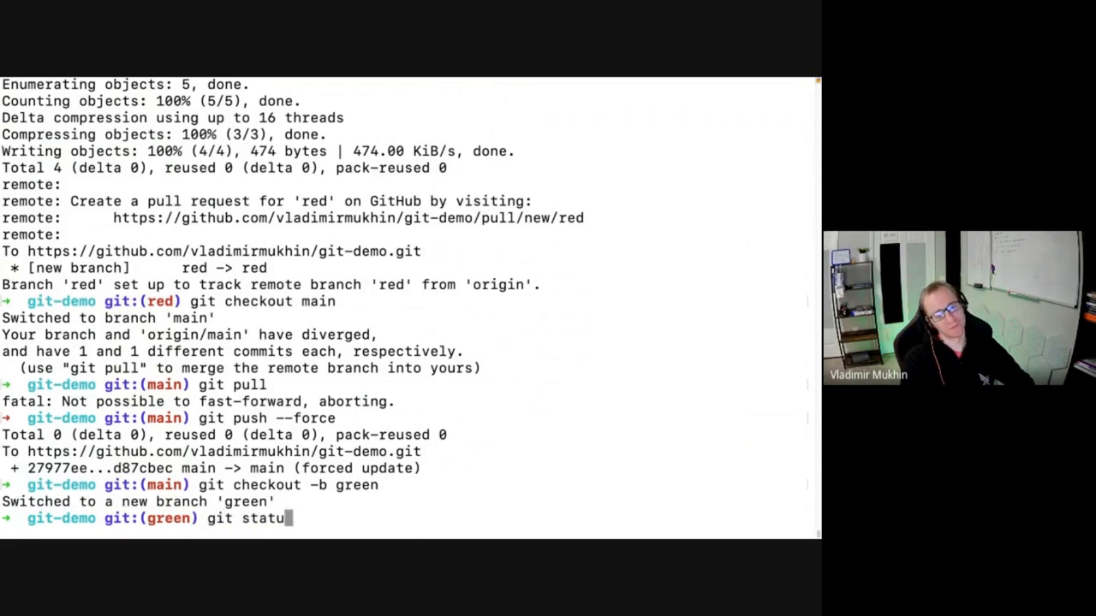
key("Backspace")
type("checkout main")
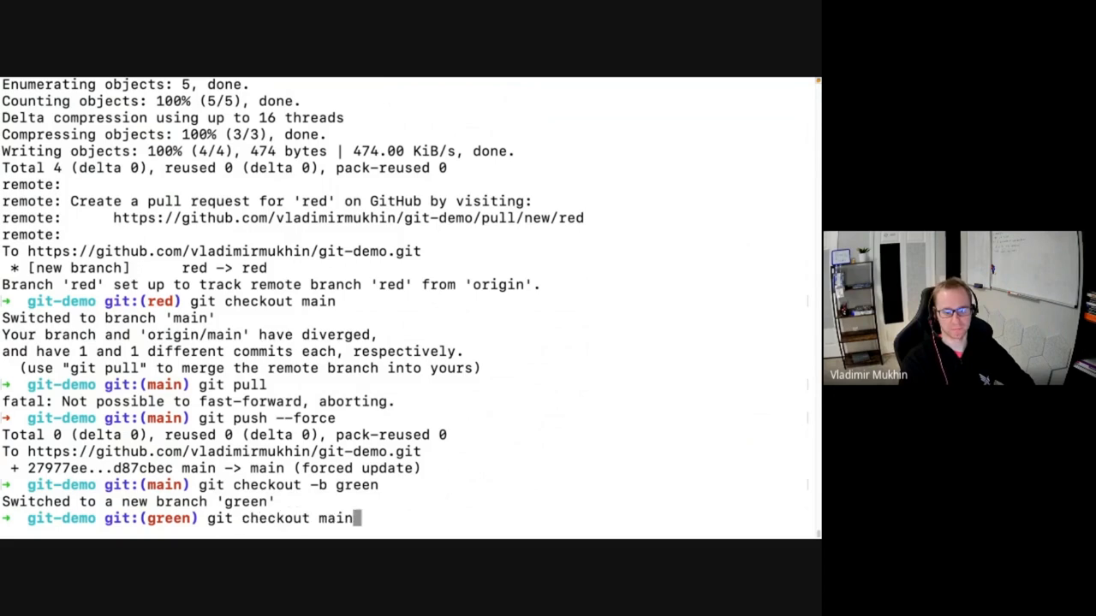
type("git add COLOR.md")
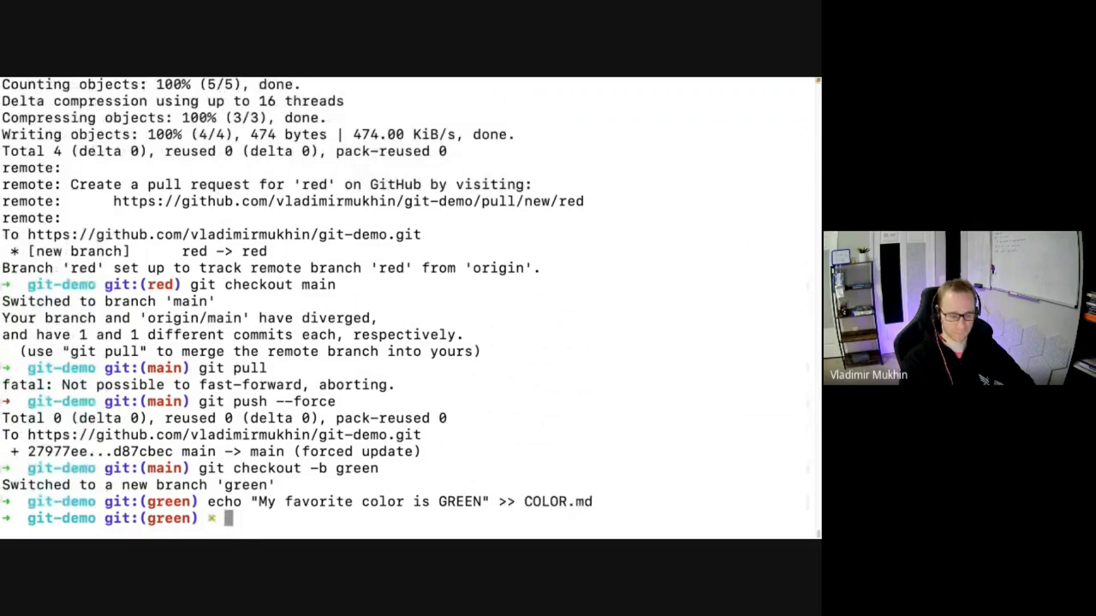
type("git add COLOR.md")
type("git commit -m \"")
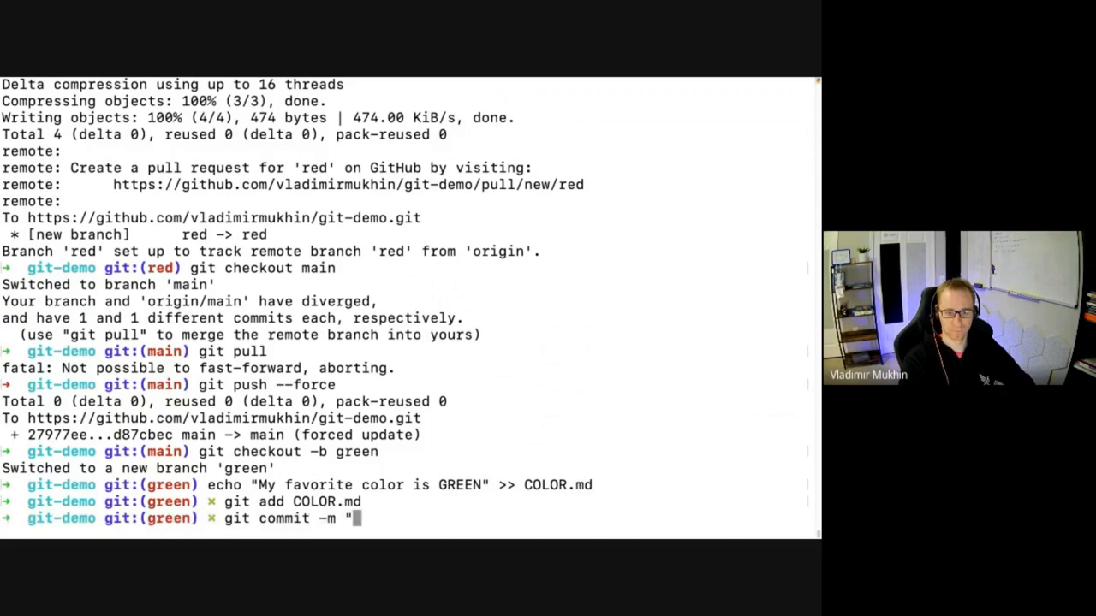
type("Add color.md\"")
type("git push")
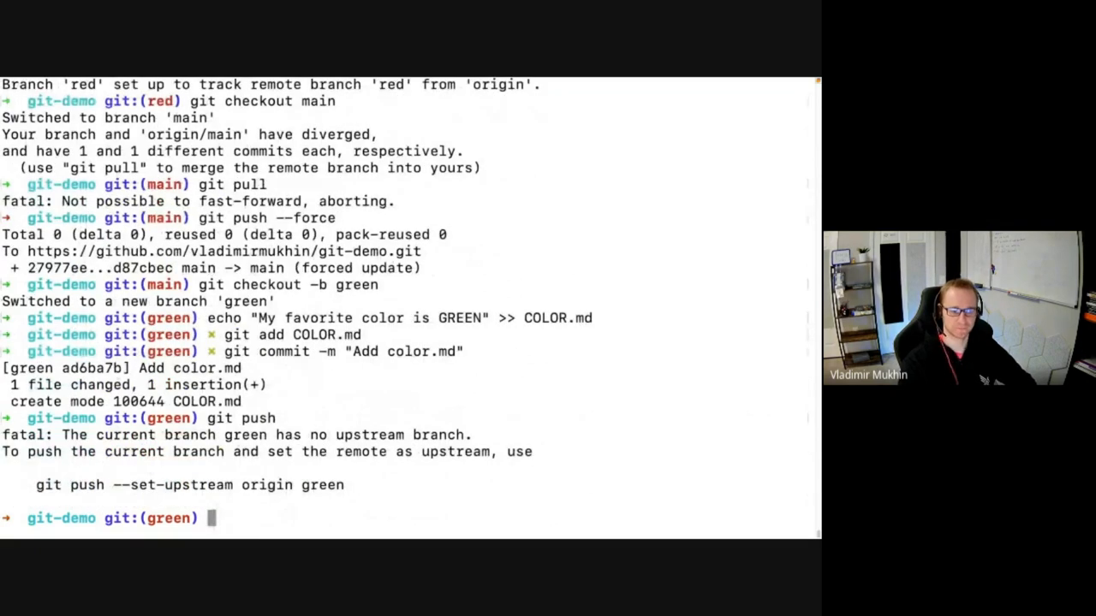
left_click_drag(36, 485, 346, 485)
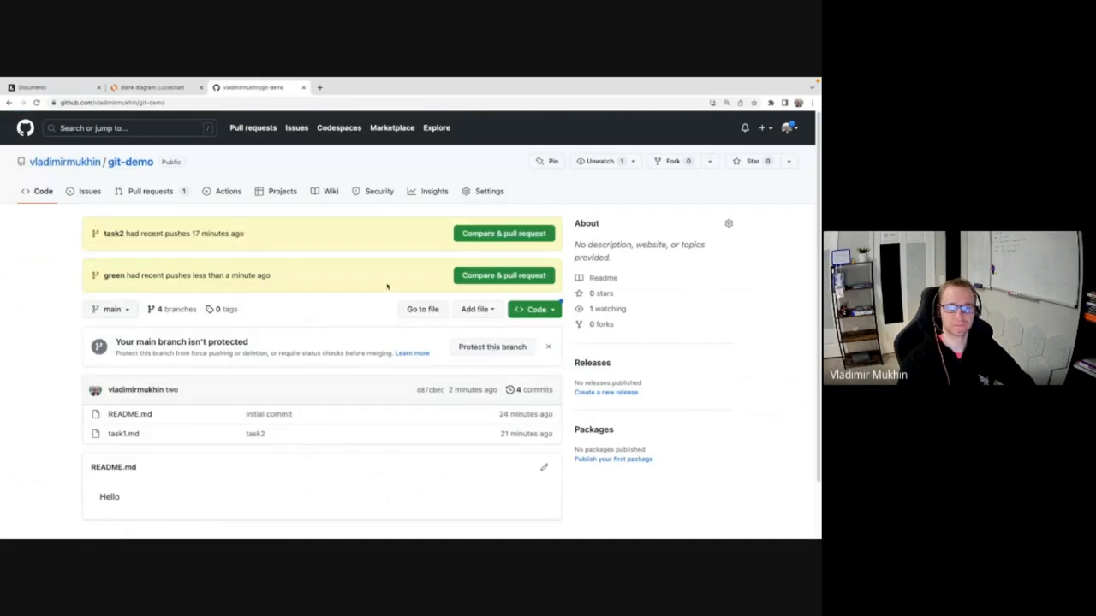
Create the Add color.md pull request from green into main and view its changed file.
left_click(503, 274)
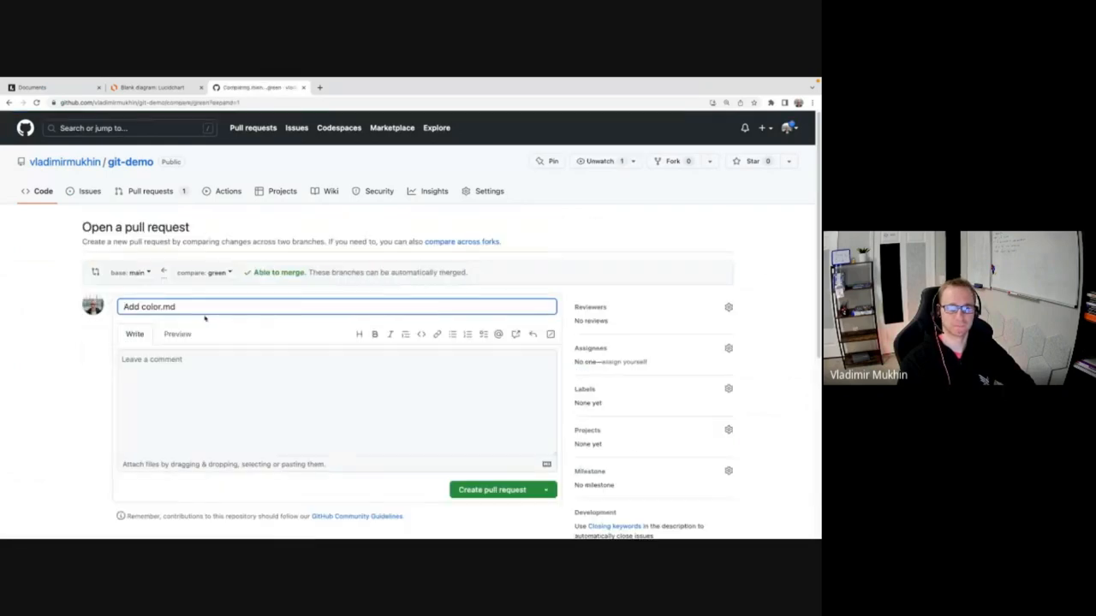
left_click(497, 490)
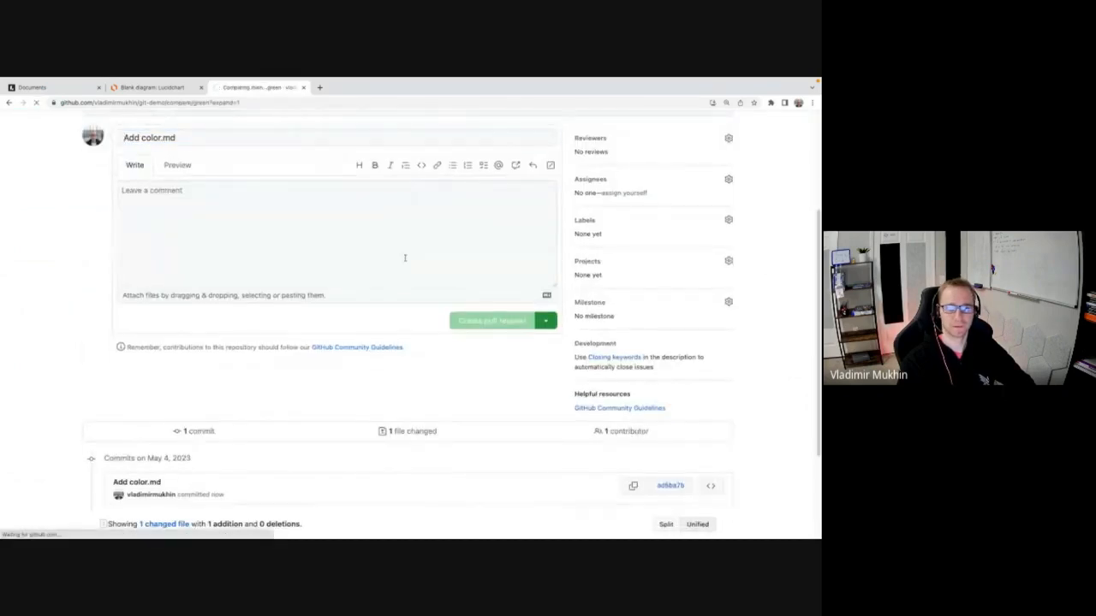
left_click(489, 320)
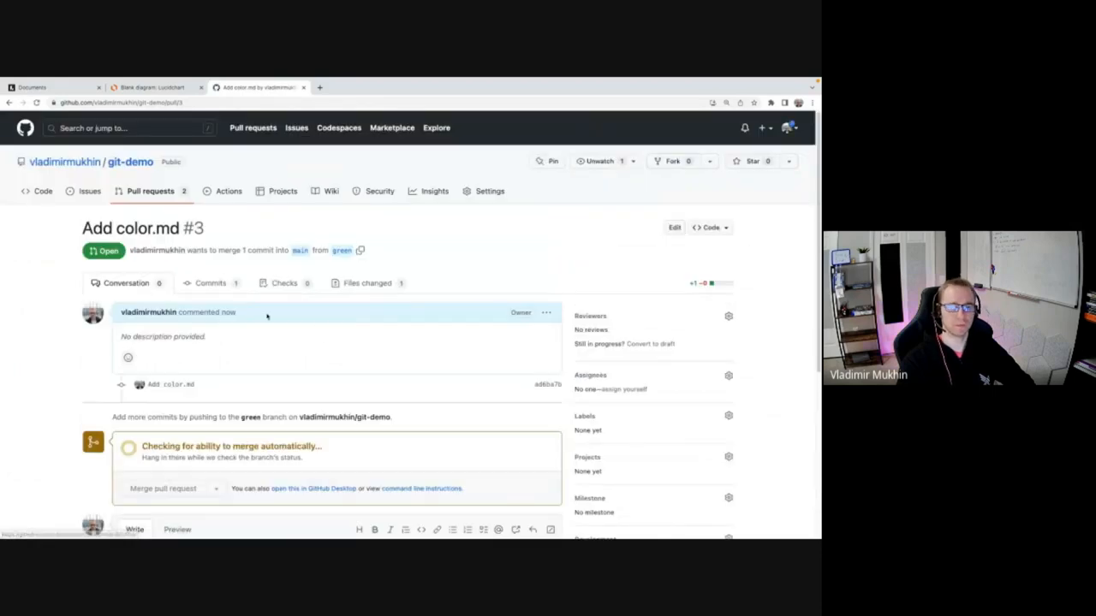
left_click(301, 283)
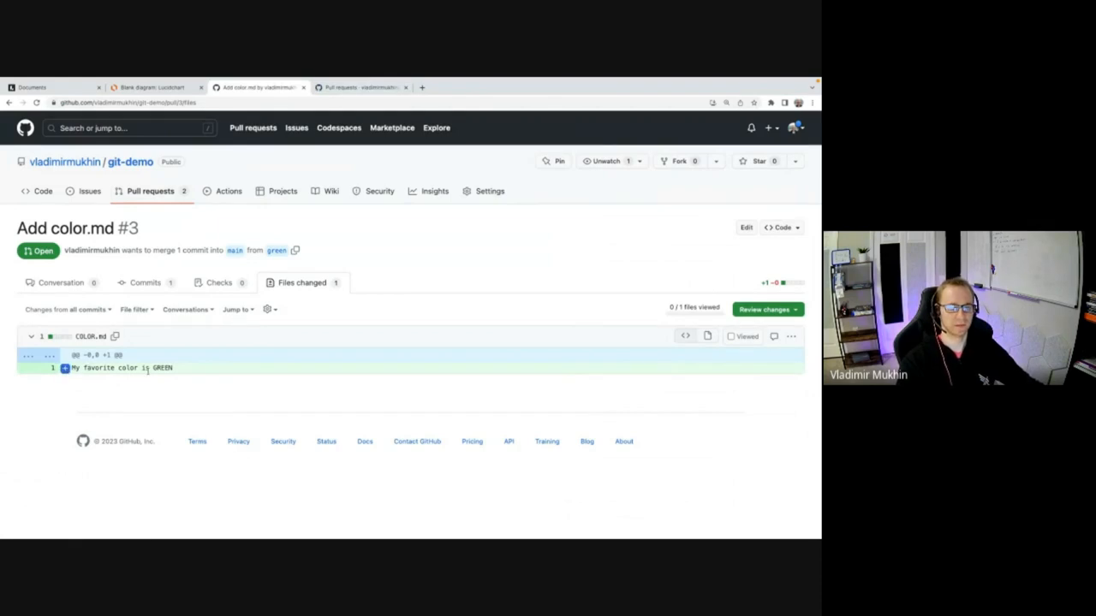
Open the Red pull request's Files changed and compare it with the green PR's change.
left_click(151, 191)
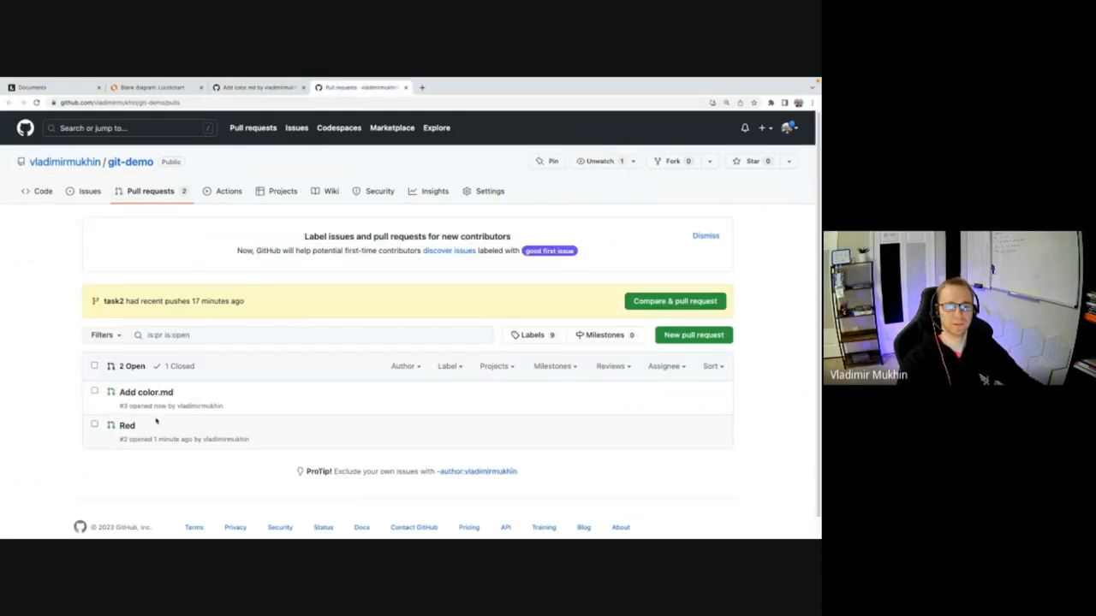
left_click(127, 425)
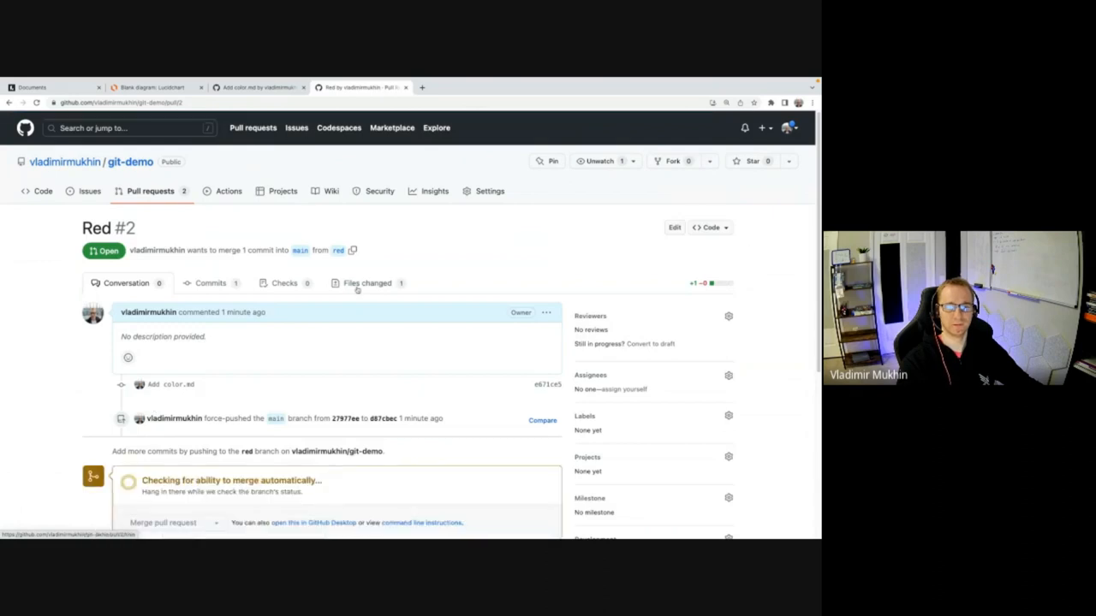
left_click(367, 283)
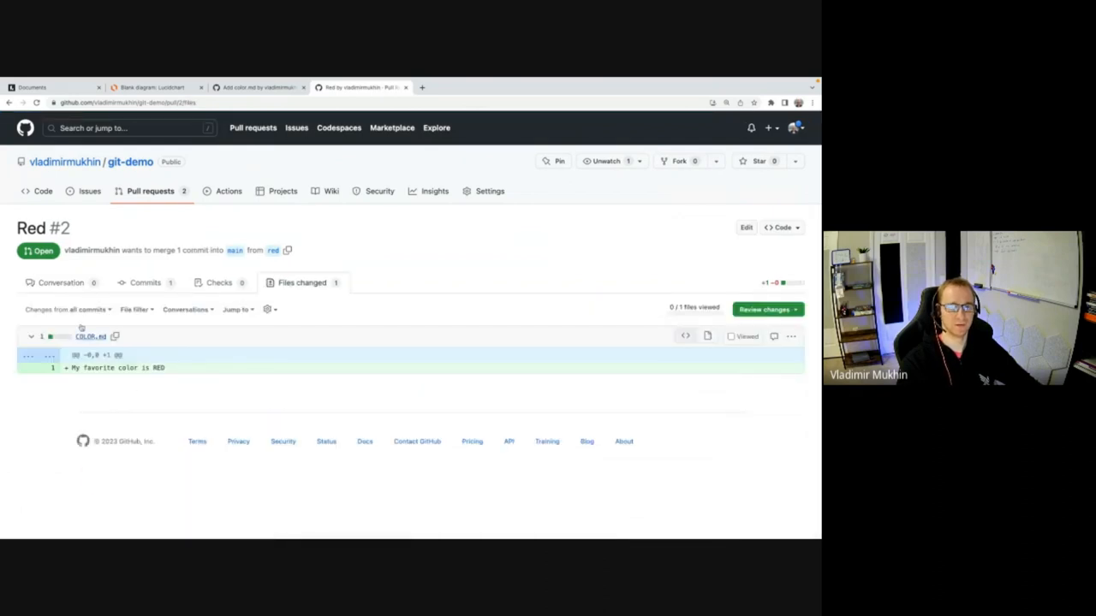
left_click(261, 86)
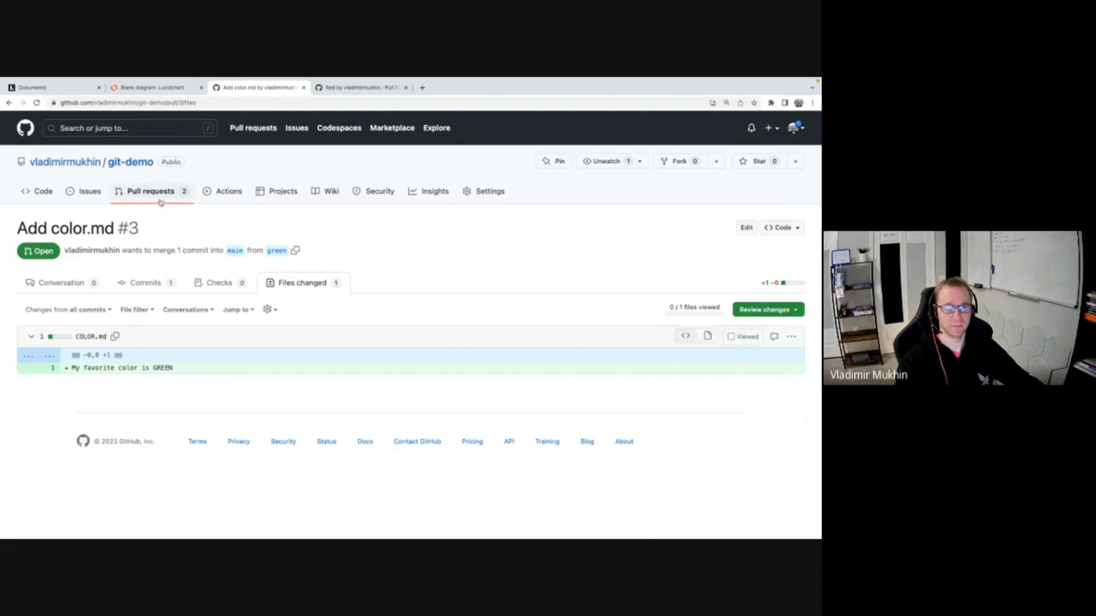
Return to the pull request list and reopen Add color.md #3 at its merge box.
left_click(151, 191)
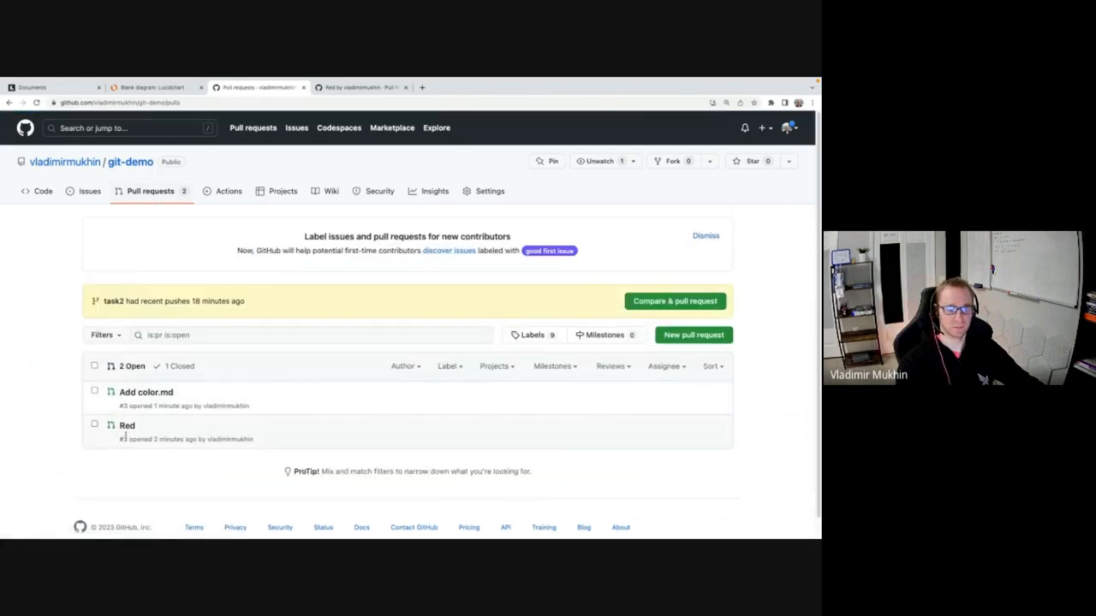
mouse_move(145, 392)
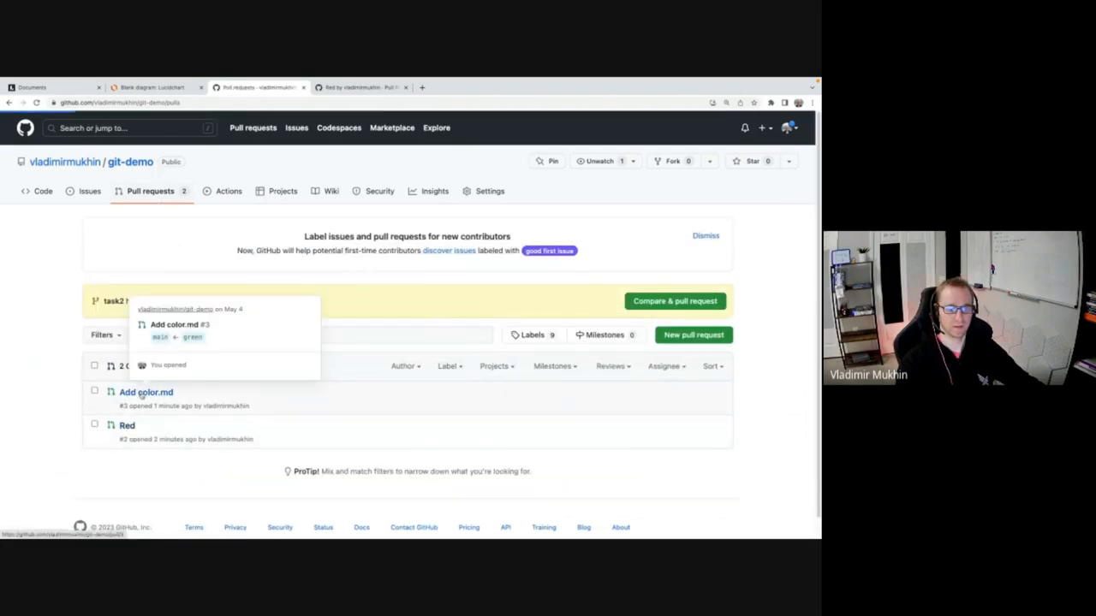
left_click(146, 392)
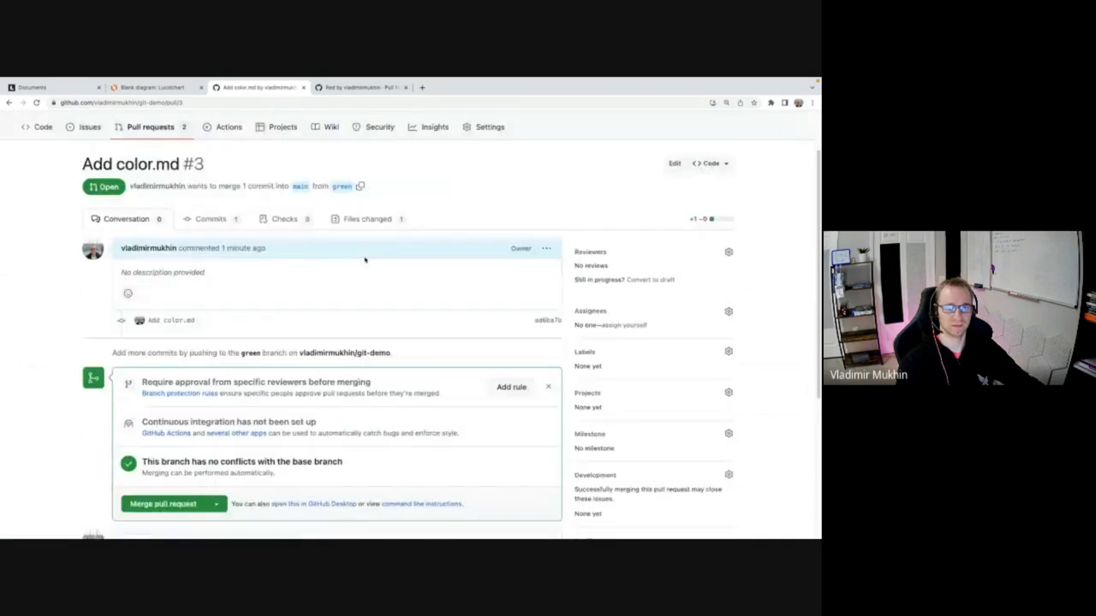
scroll("down", 3)
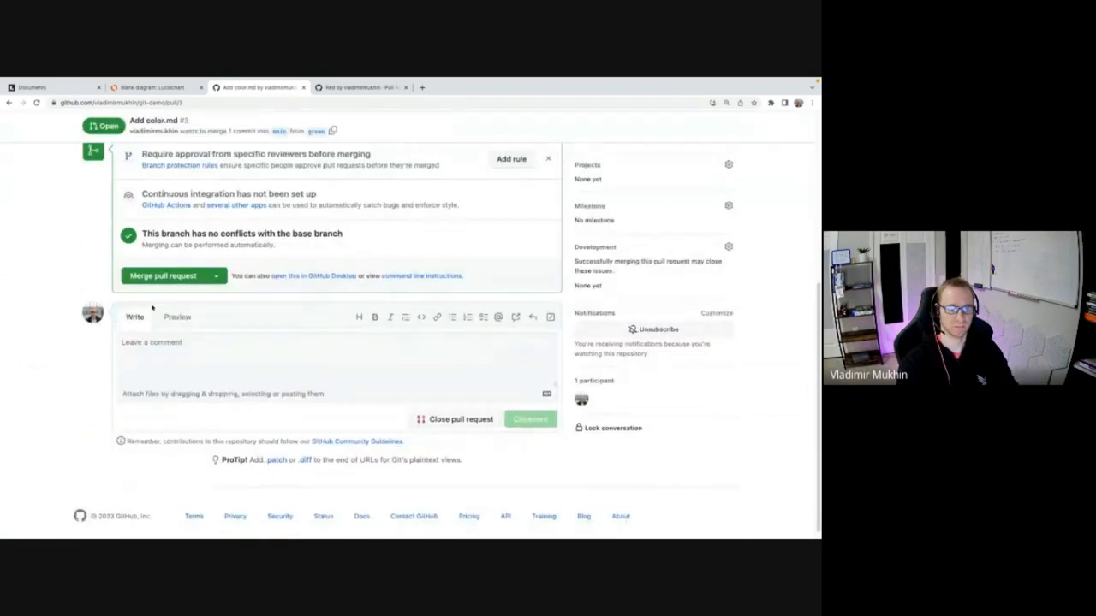
Merge Add color.md #3 into main, confirm, and go back to the Pull requests list.
left_click(163, 275)
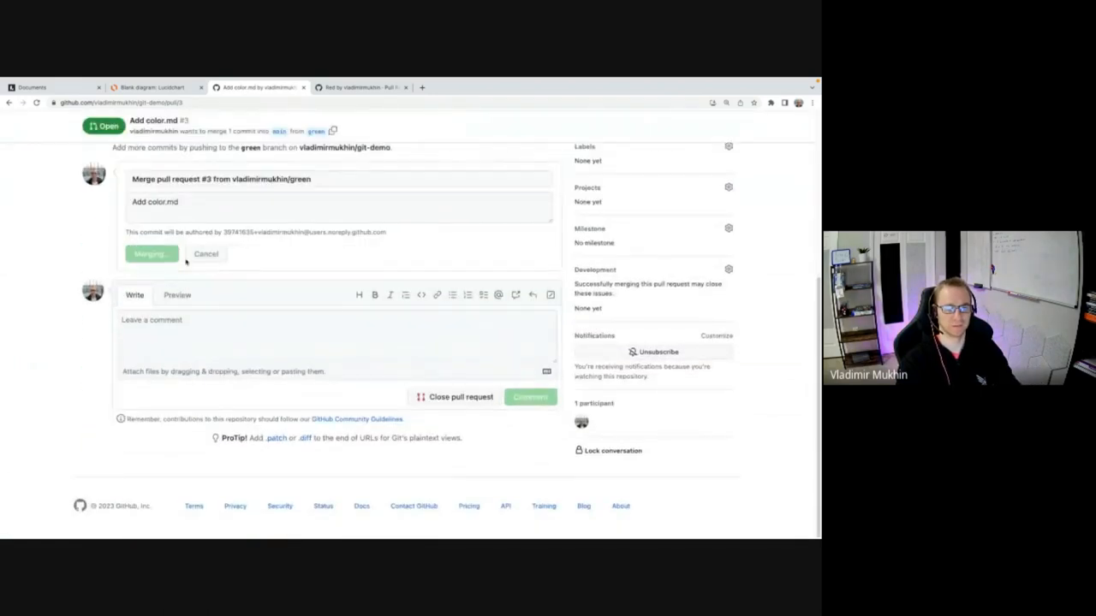
left_click(150, 253)
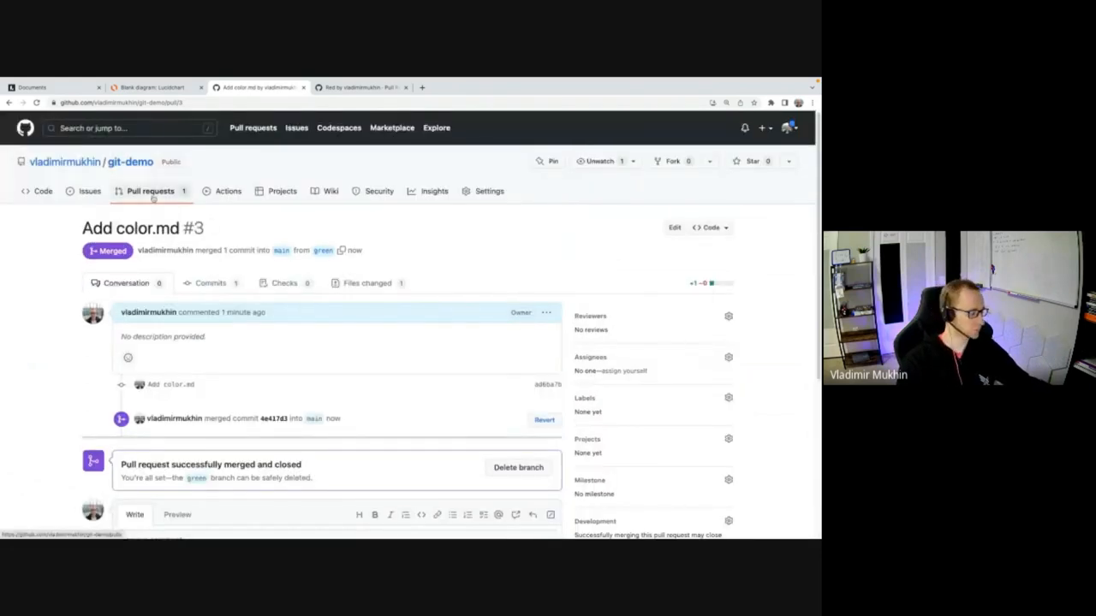
left_click(151, 192)
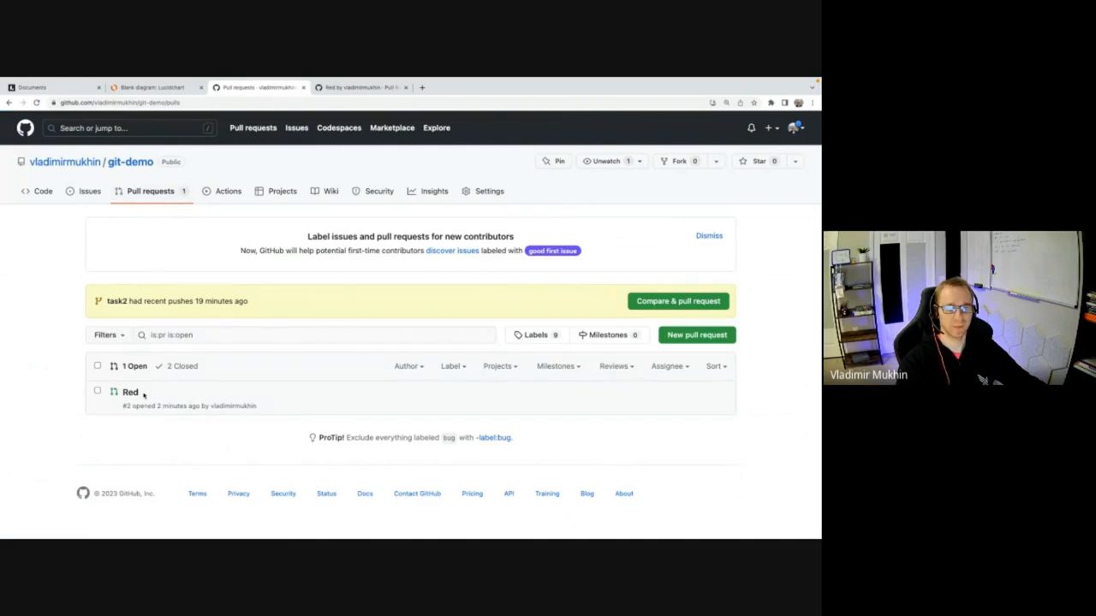
Open Red #2 and scroll to its merge box reporting a COLOR.md conflict with main.
left_click(130, 392)
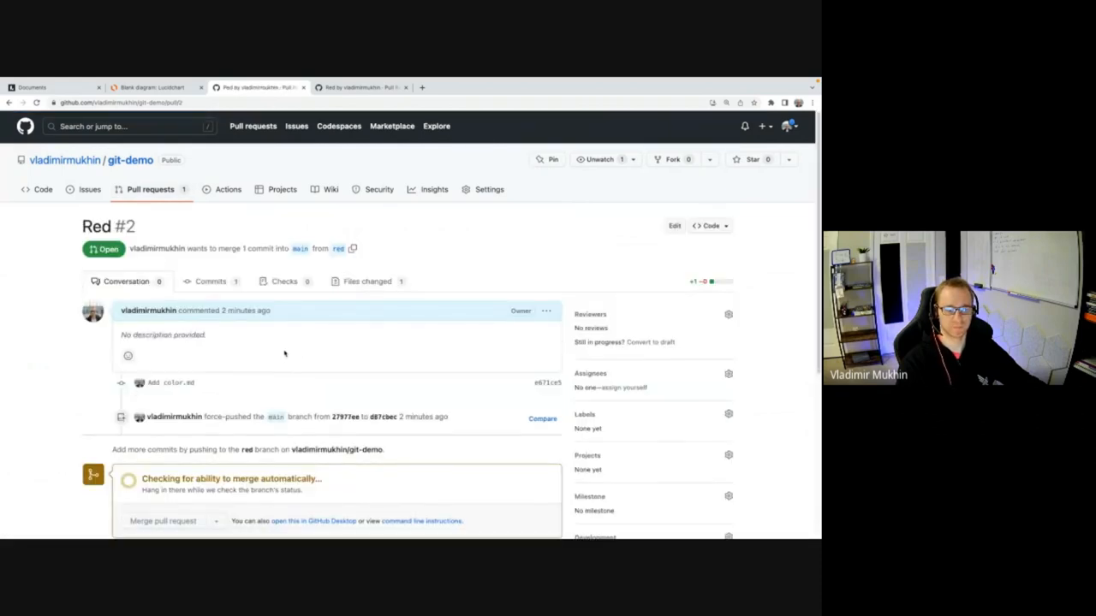
scroll("down", 3)
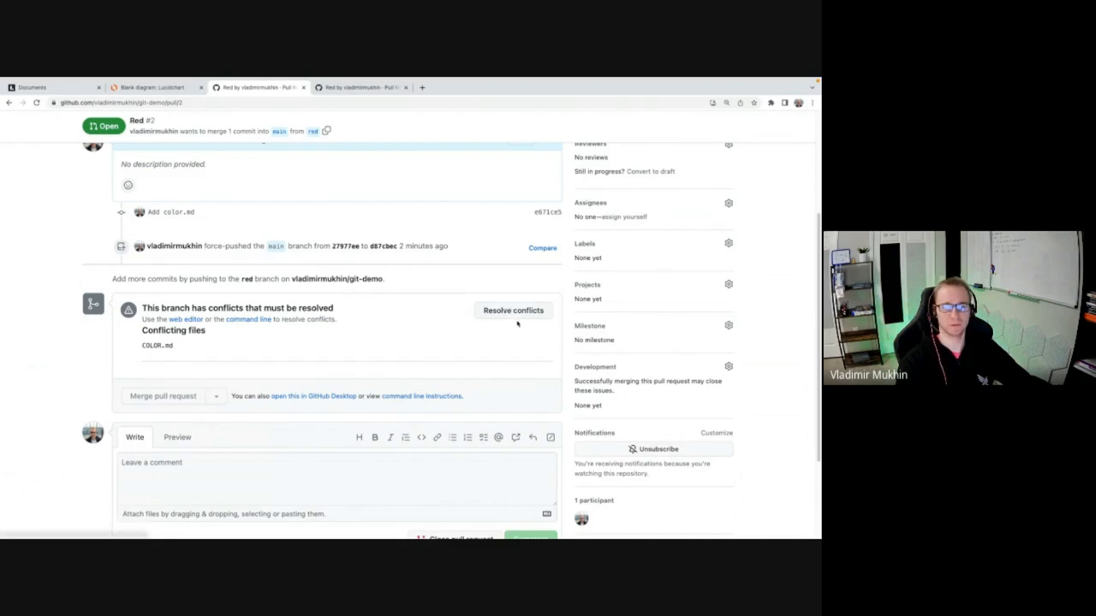
left_click(514, 311)
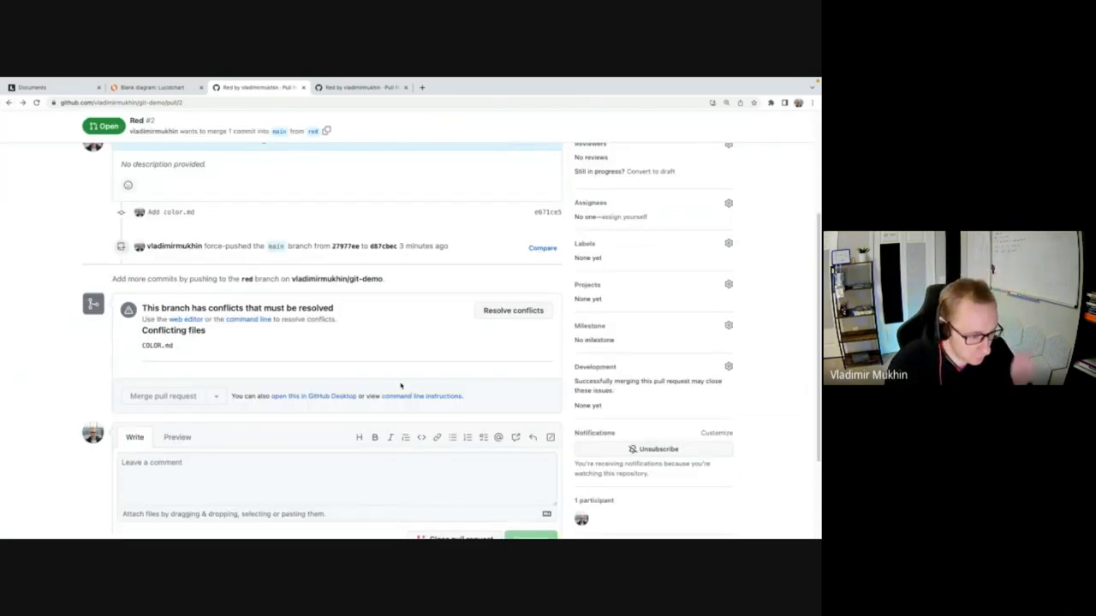
mouse_move(421, 272)
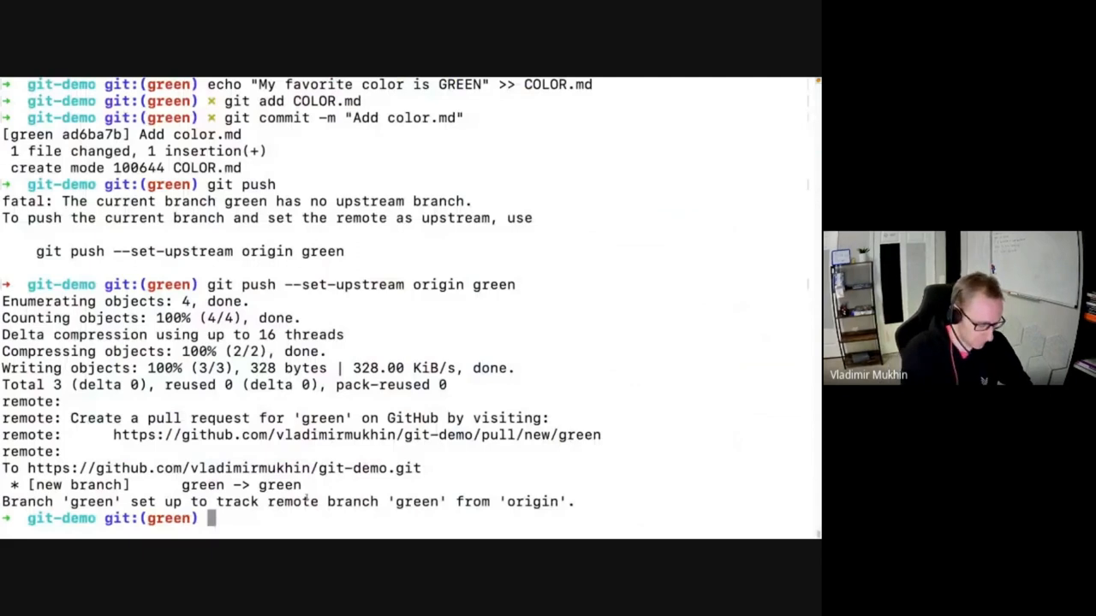
Pull main, rebase red onto it, and check git status showing COLOR.md conflicted.
type("git checkout main")
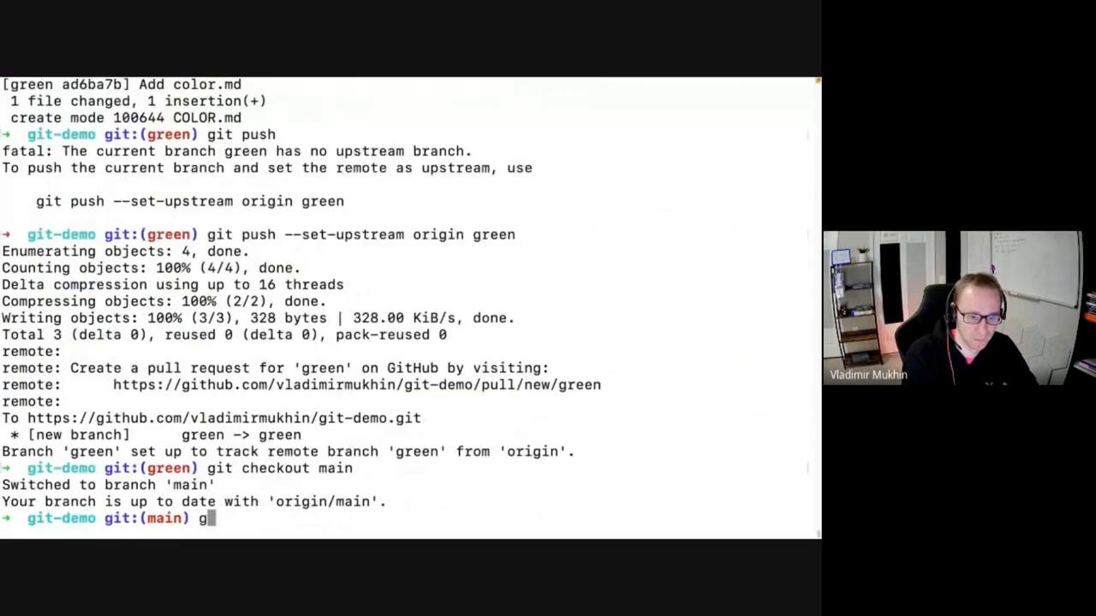
type("it pull")
type("git checkout red")
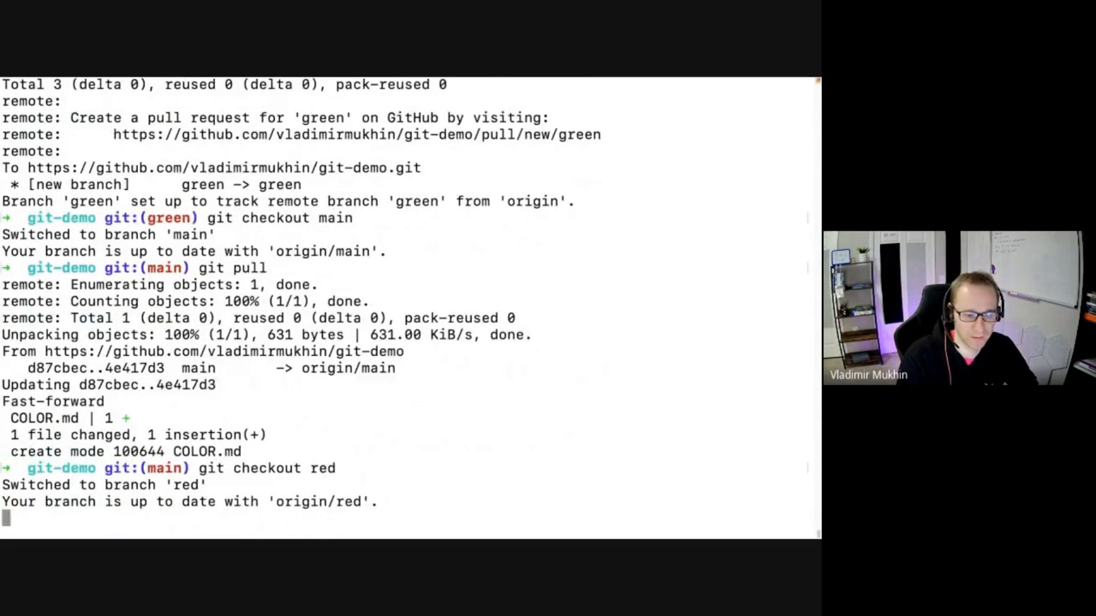
type("git rebase main")
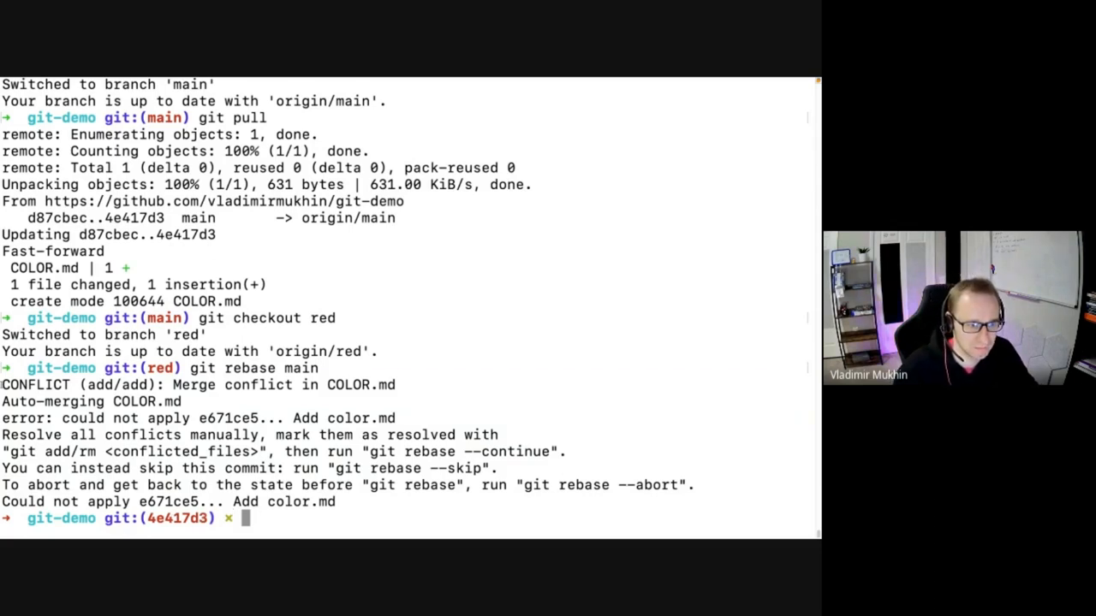
left_click_drag(0, 383, 343, 502)
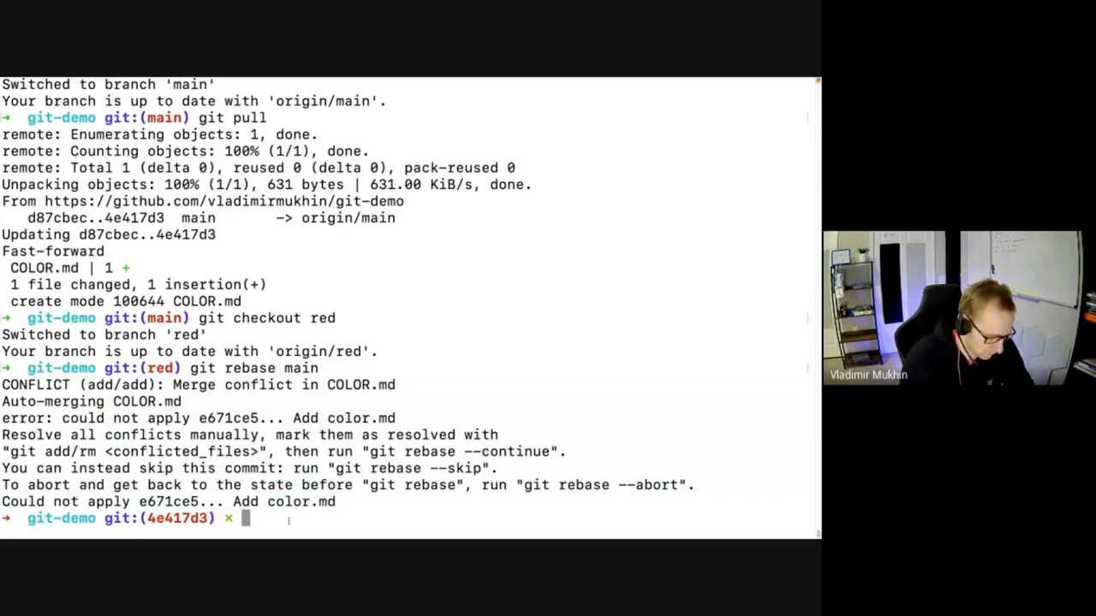
type("git status")
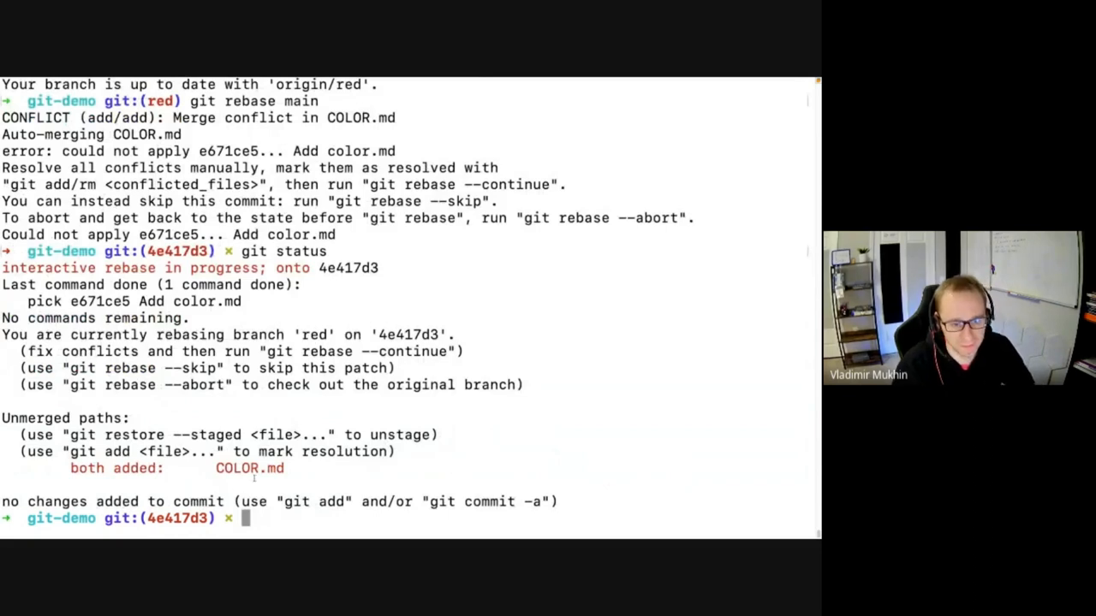
double_click(250, 469)
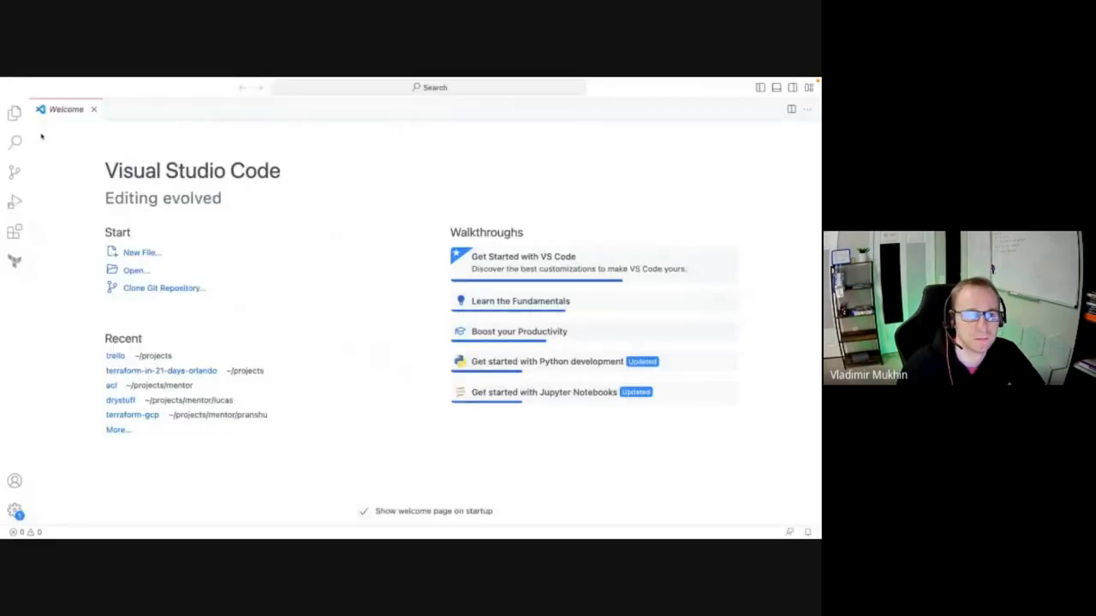
Open the projects/git-demo folder in VS Code via File > Open Folder.
left_click(57, 82)
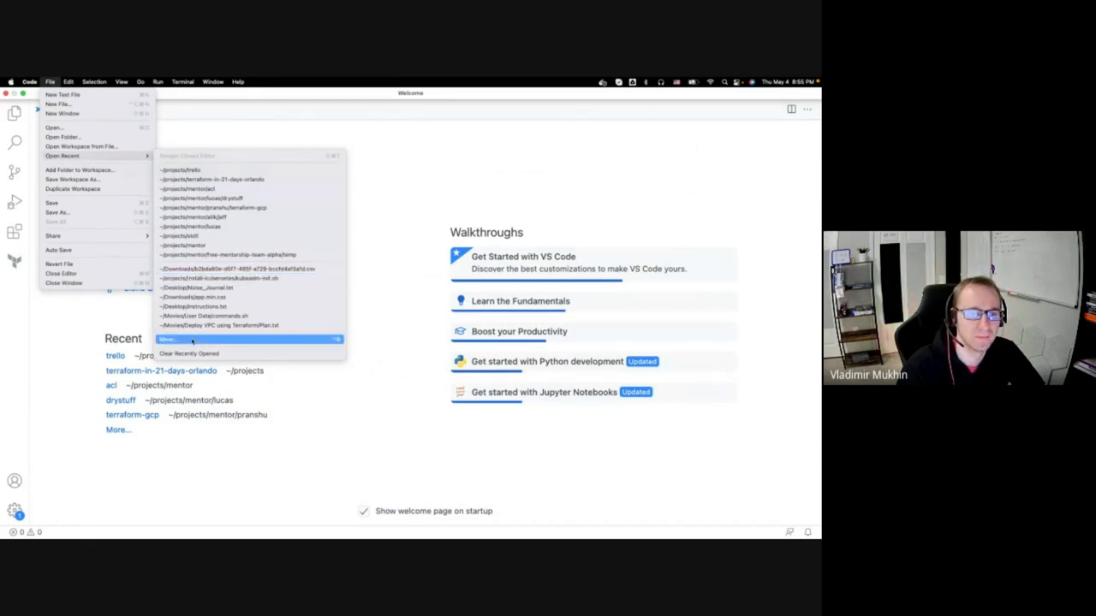
left_click(185, 337)
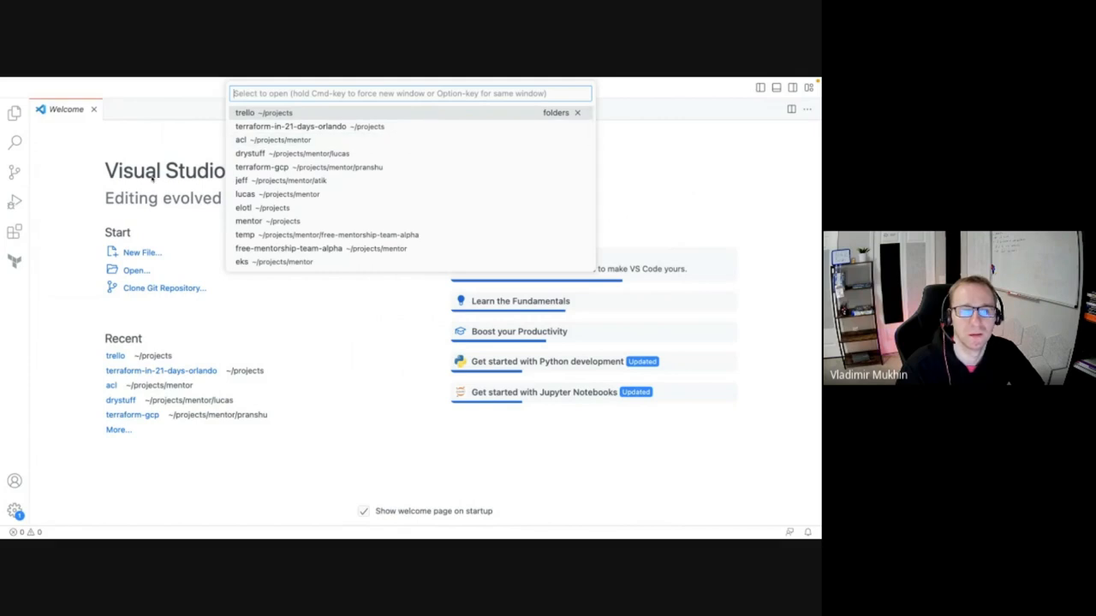
key("Escape")
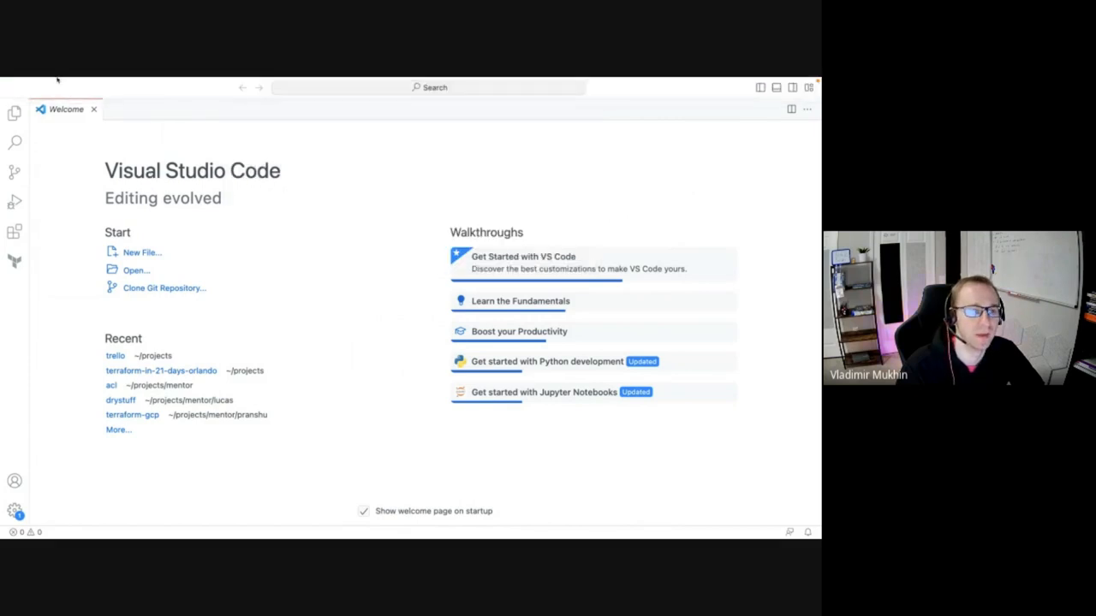
left_click(54, 82)
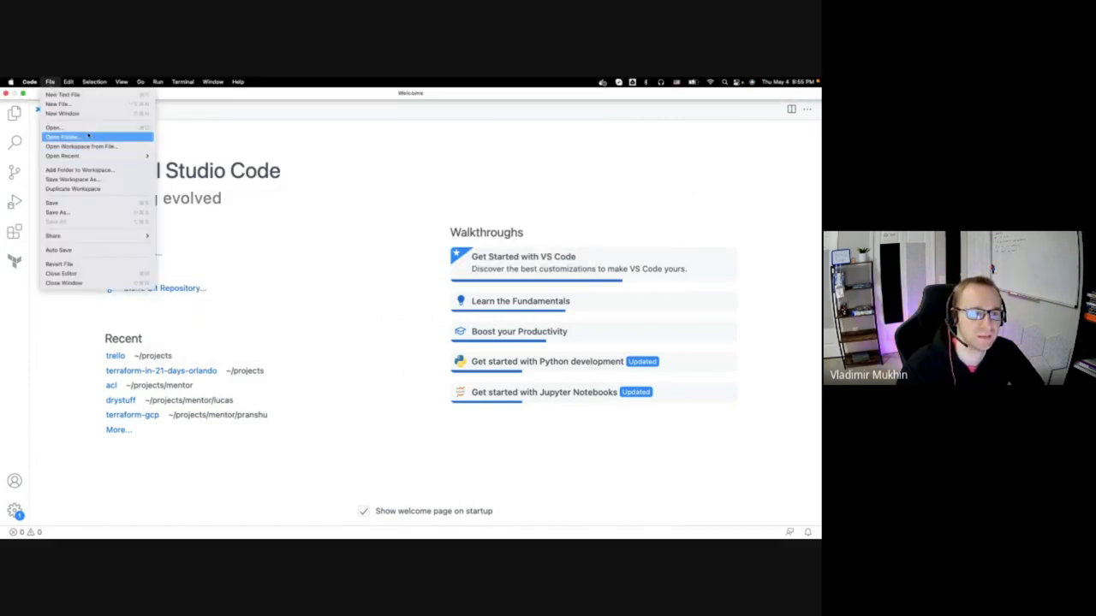
left_click(68, 137)
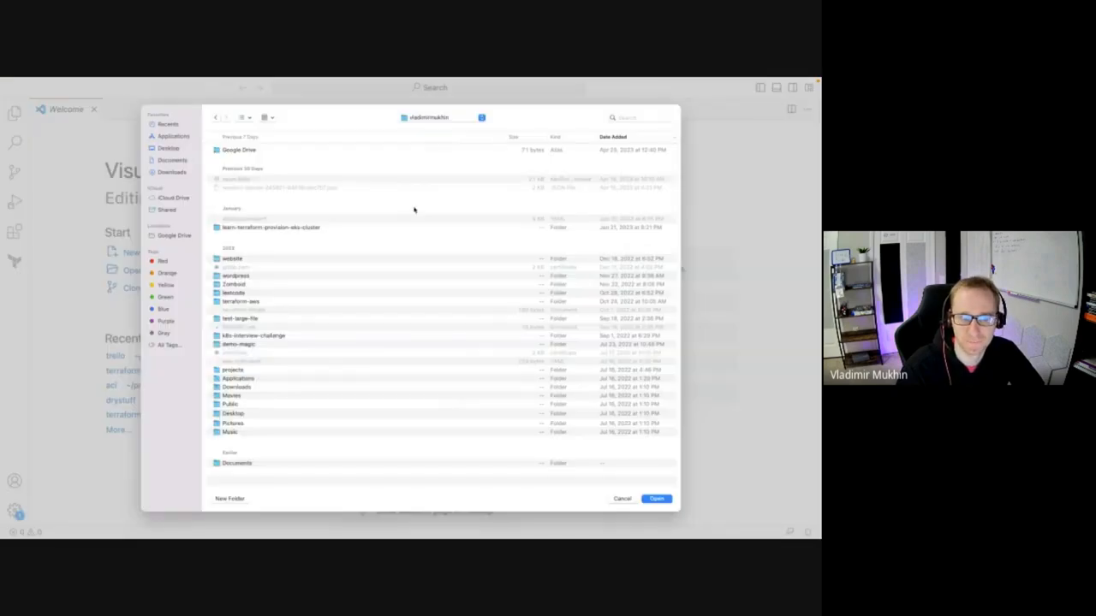
left_click(436, 116)
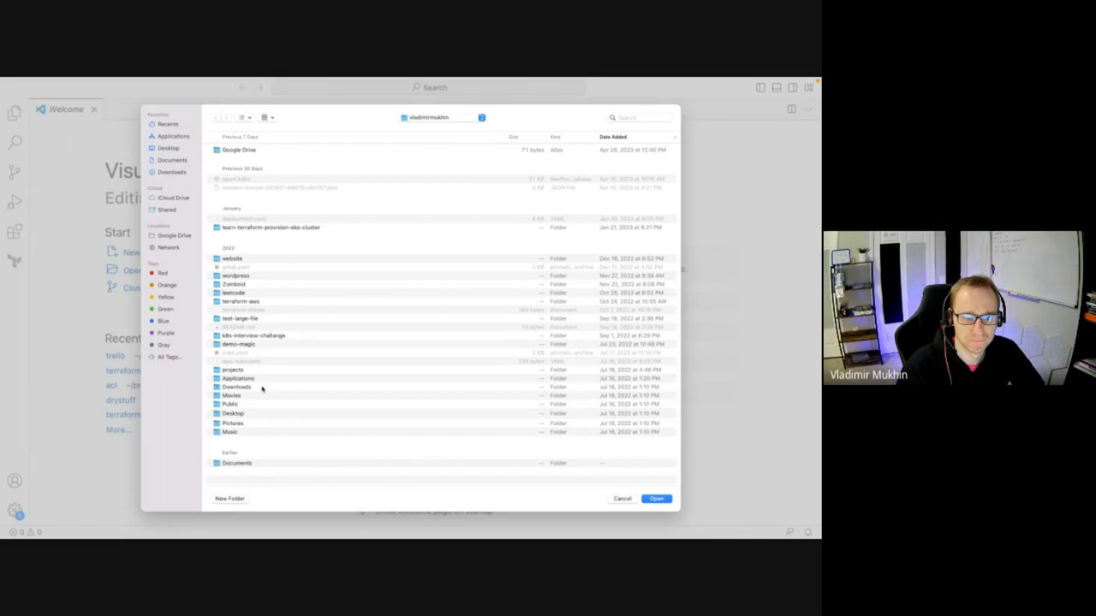
mouse_move(260, 428)
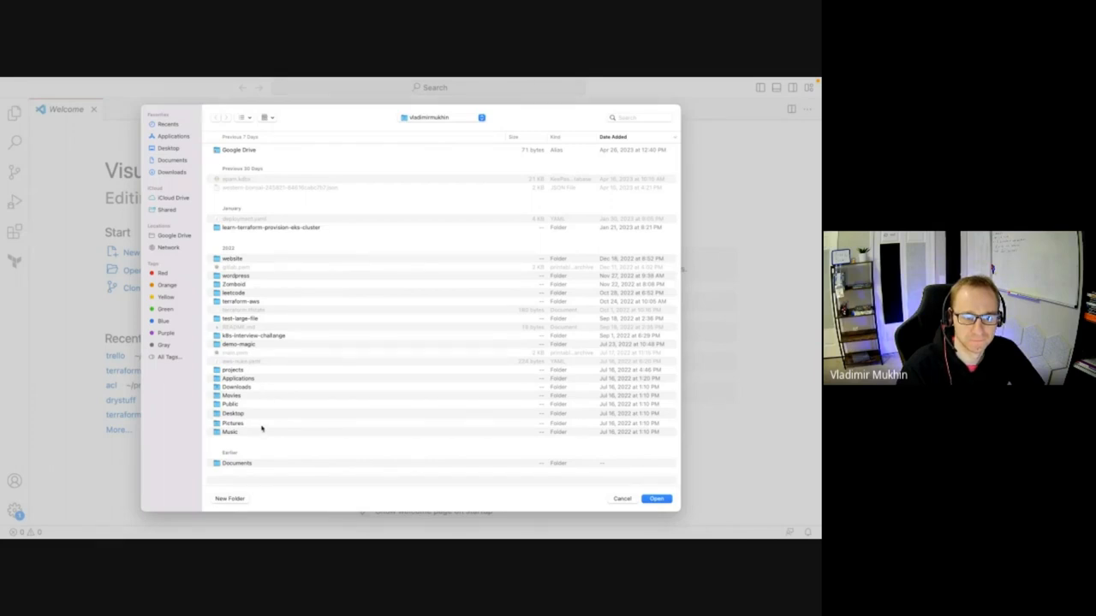
double_click(232, 370)
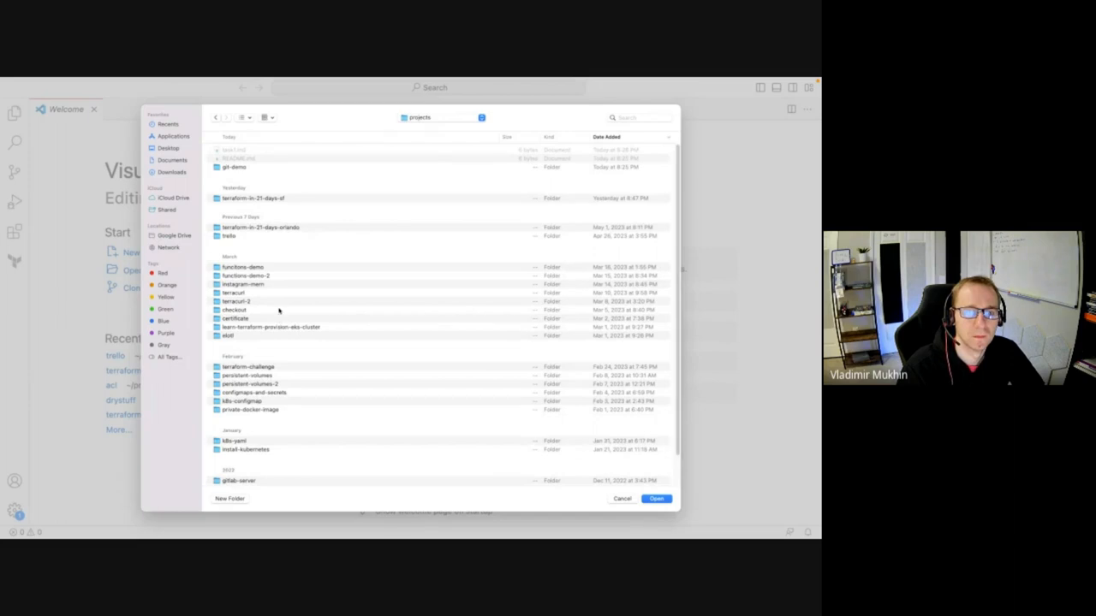
left_click(233, 168)
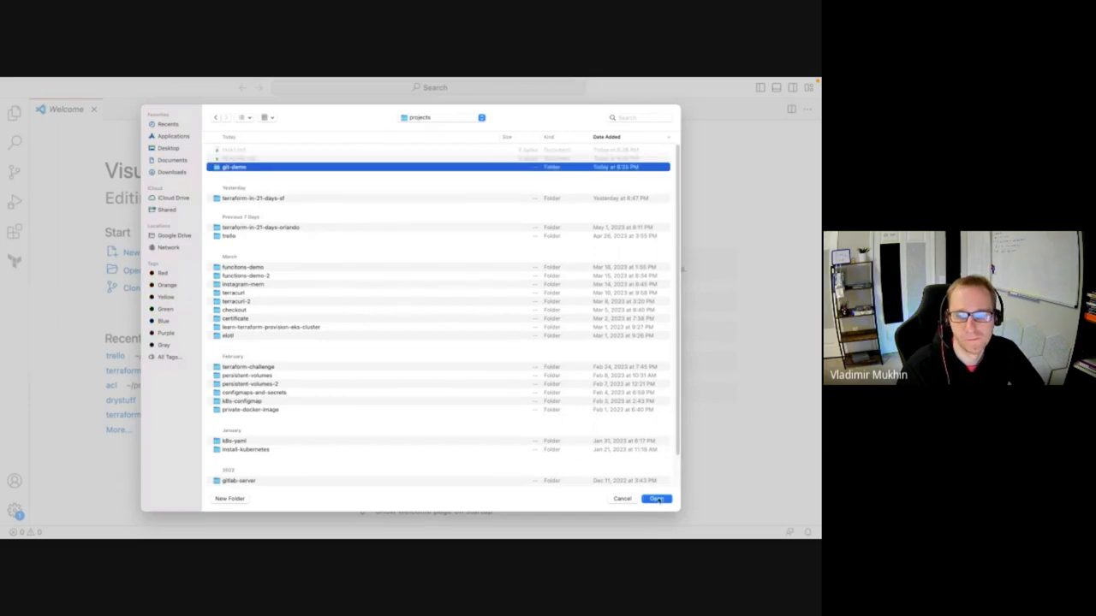
left_click(655, 500)
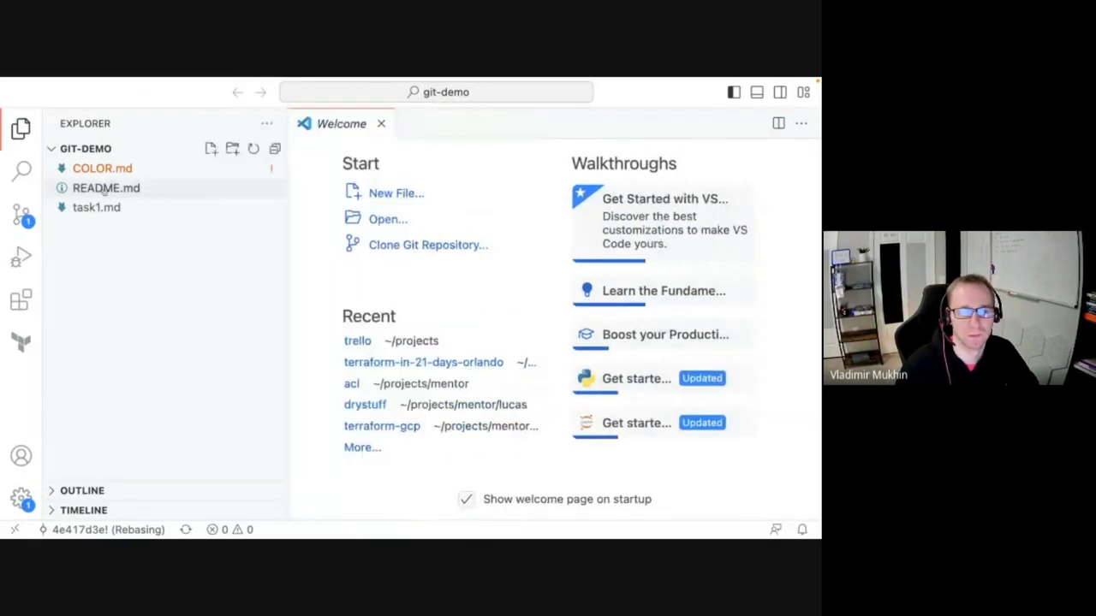
Open COLOR.md and accept the current change to resolve the GREEN-versus-RED conflict.
left_click(103, 168)
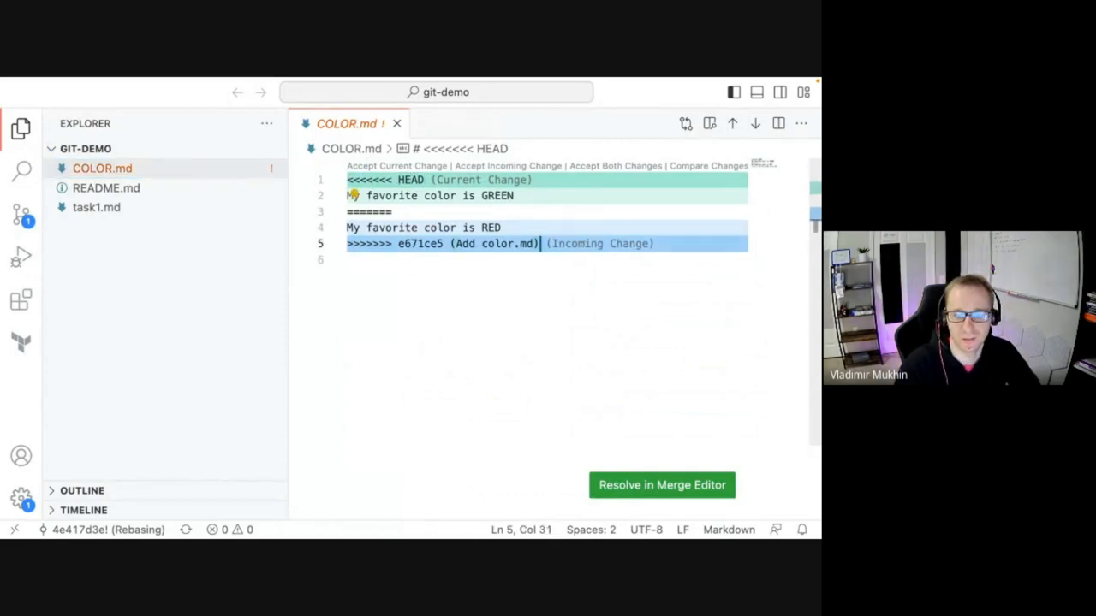
left_click(21, 127)
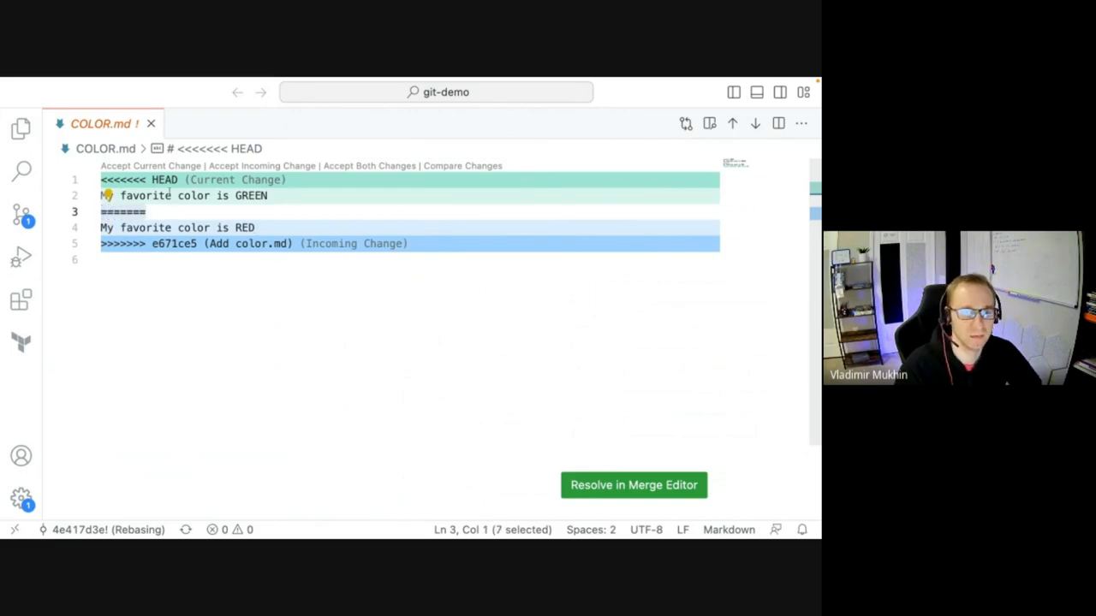
mouse_move(150, 164)
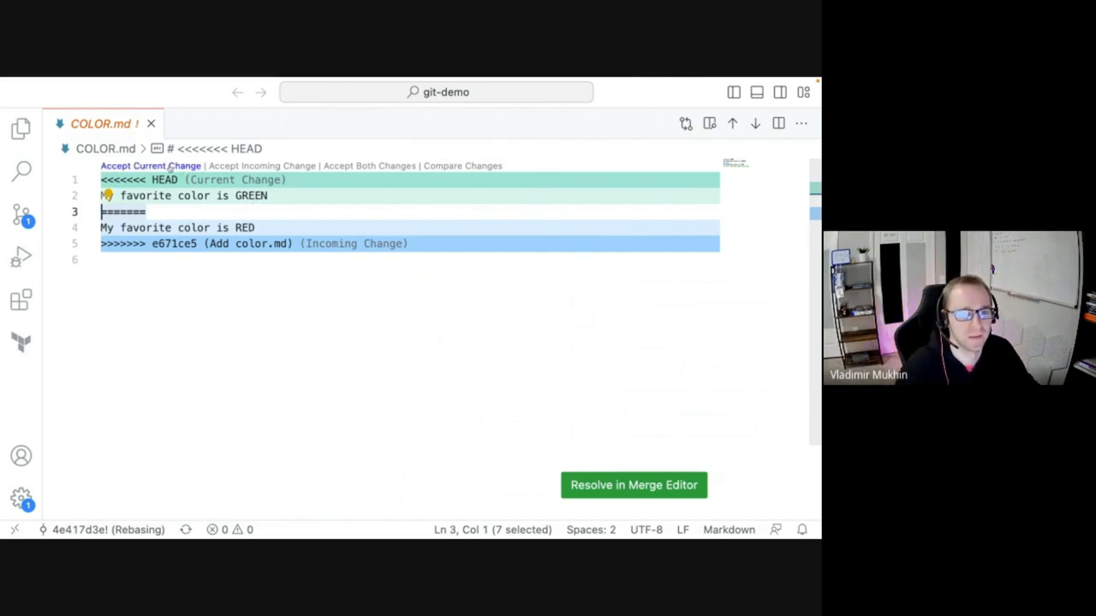
left_click(151, 164)
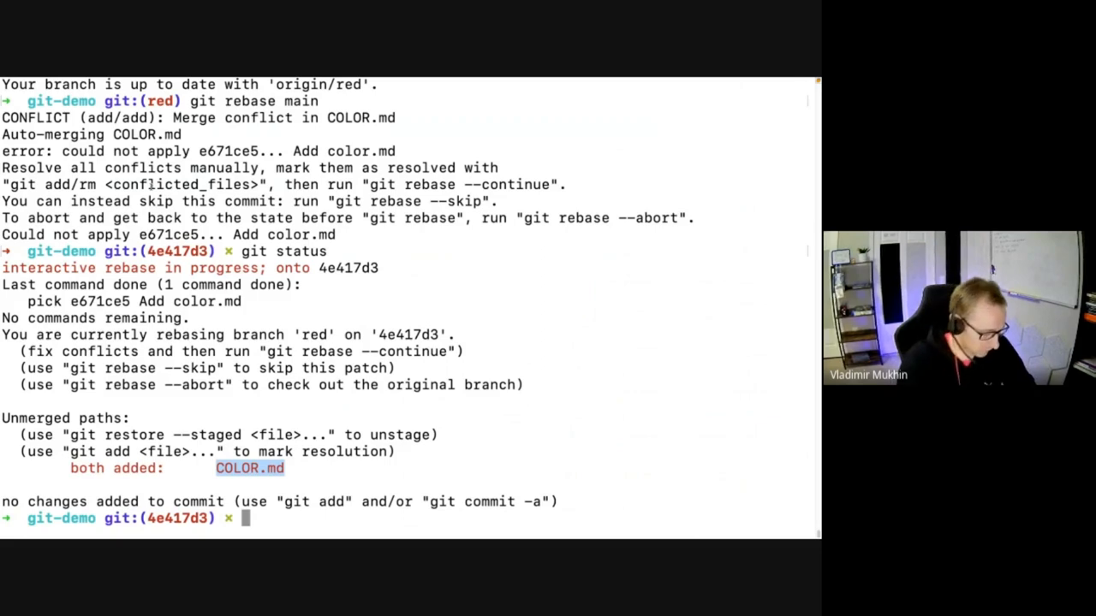
Stage COLOR.md, continue the rebase to completion, and force-push the red branch.
type("git add COLOR.md")
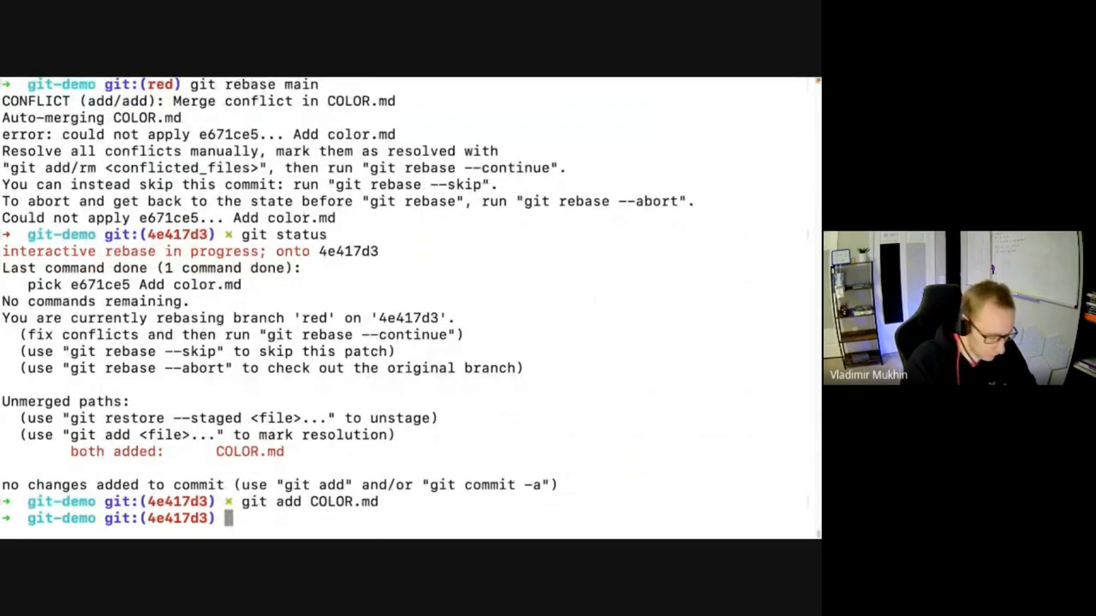
type("git rebase")
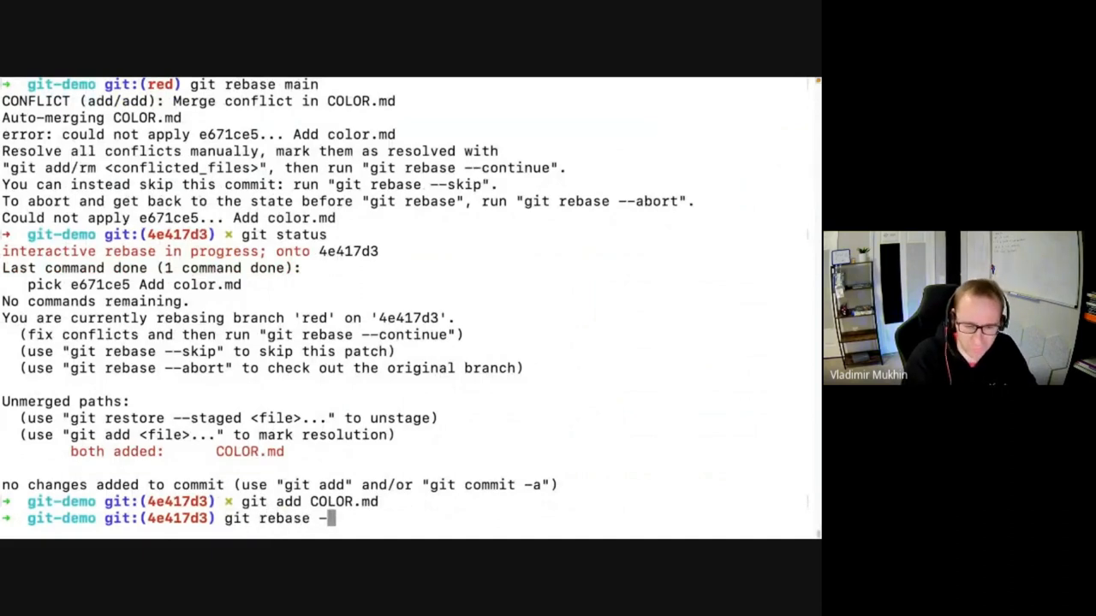
type("-")
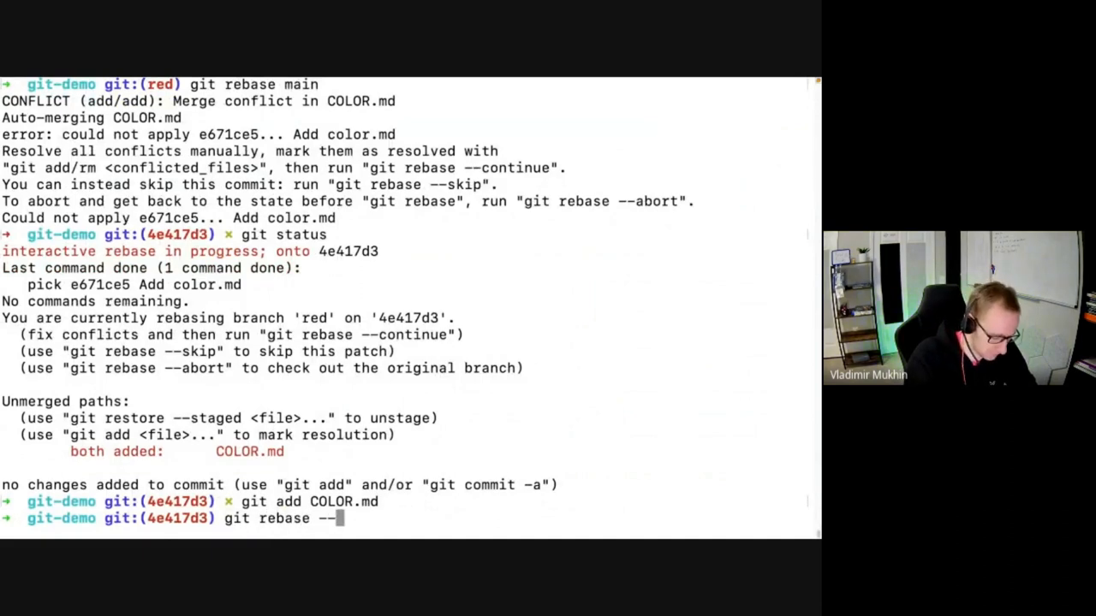
type("continue")
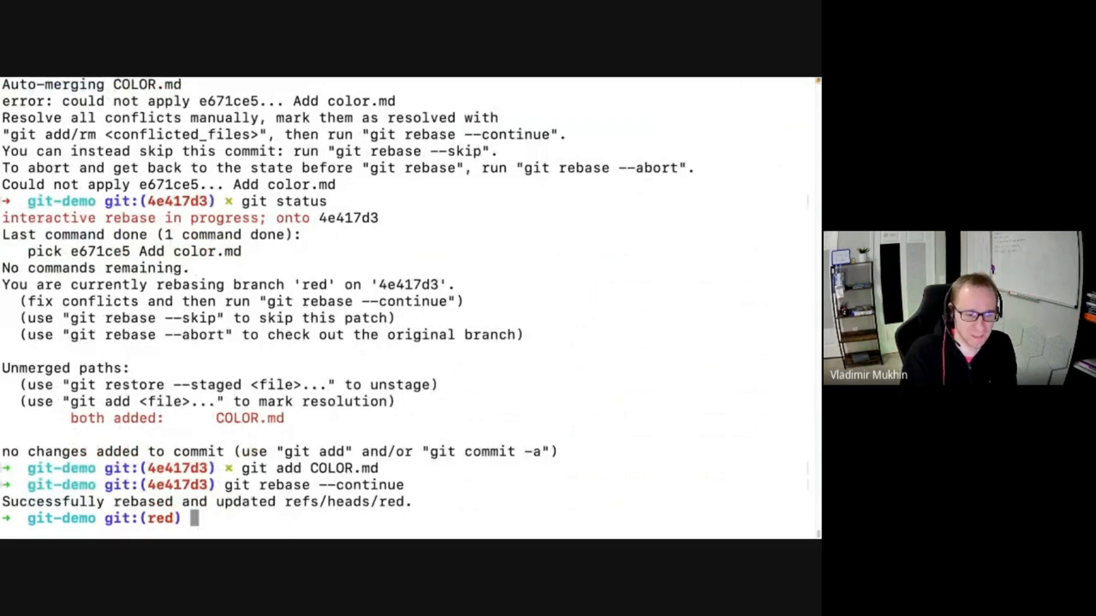
type("git push --for")
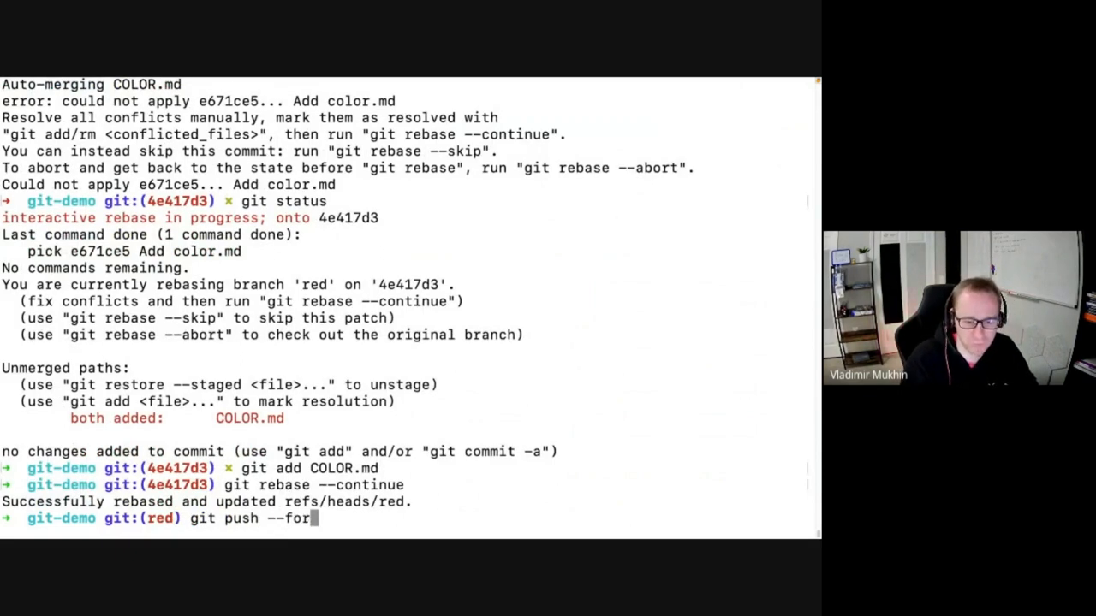
type("ce")
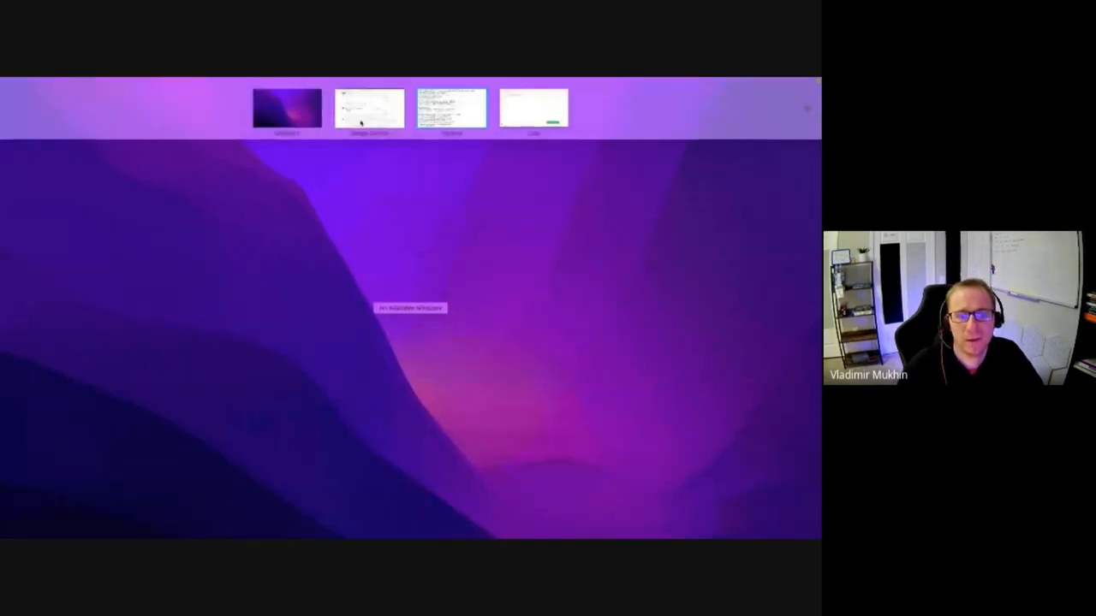
View the Files changed of Red PR #2, now showing no changes after the force-push.
left_click(455, 110)
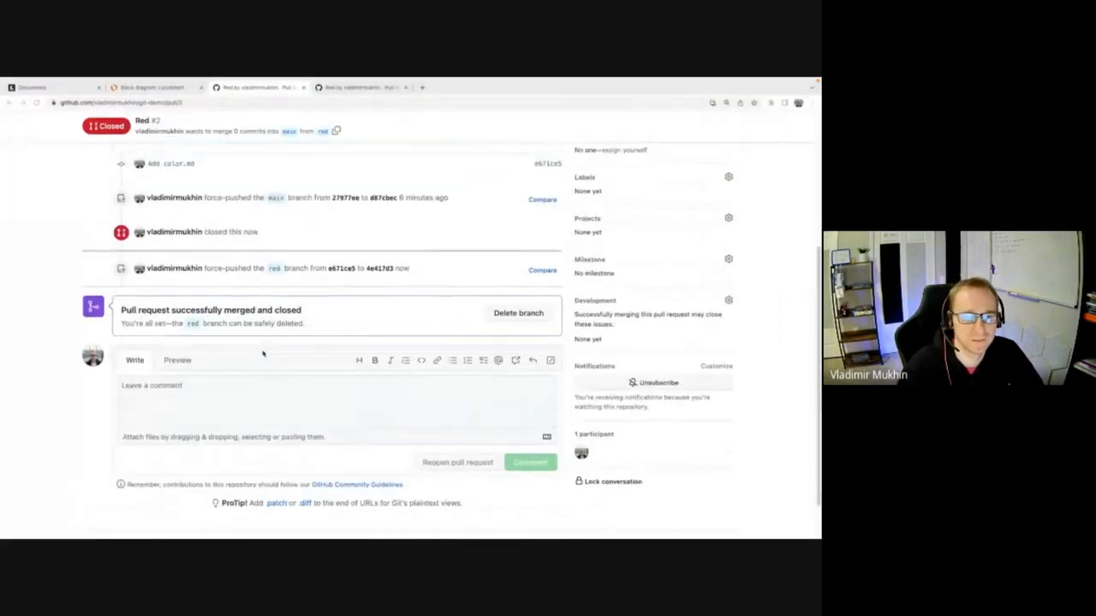
mouse_move(315, 322)
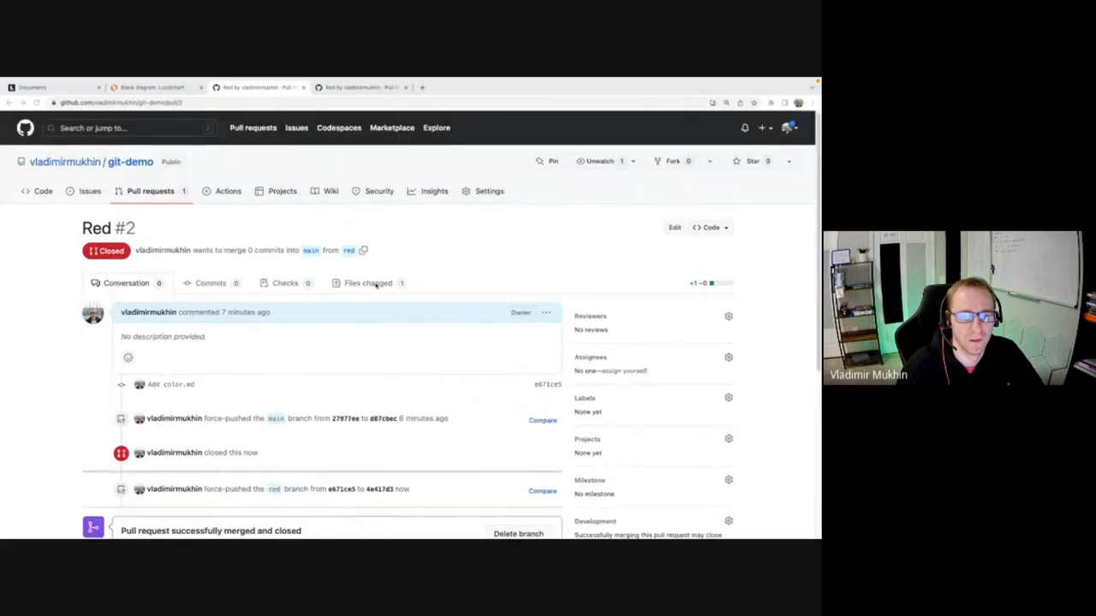
left_click(370, 283)
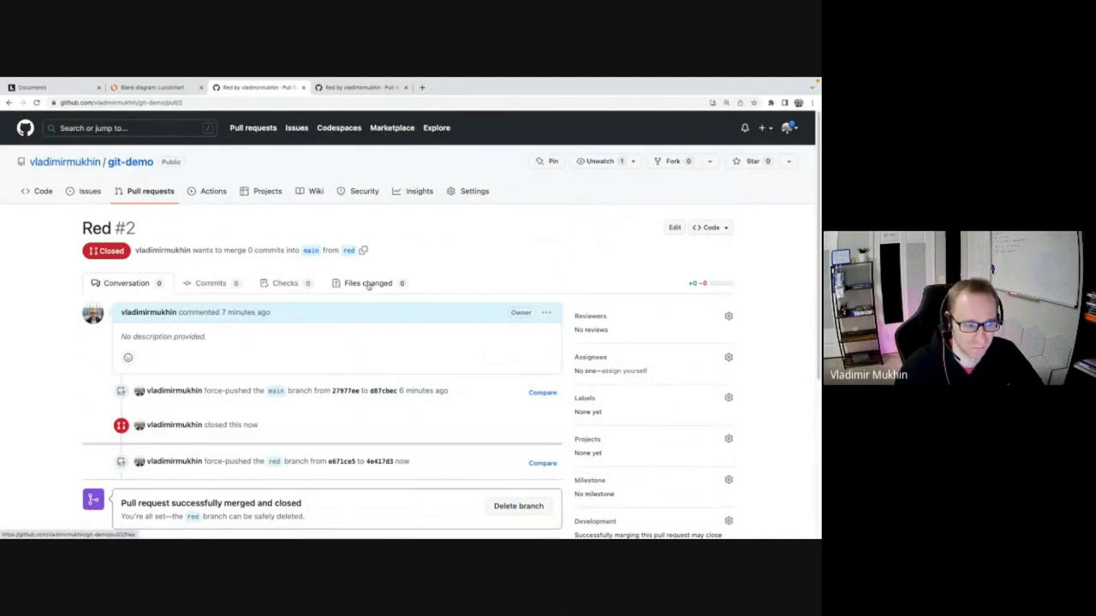
left_click(367, 282)
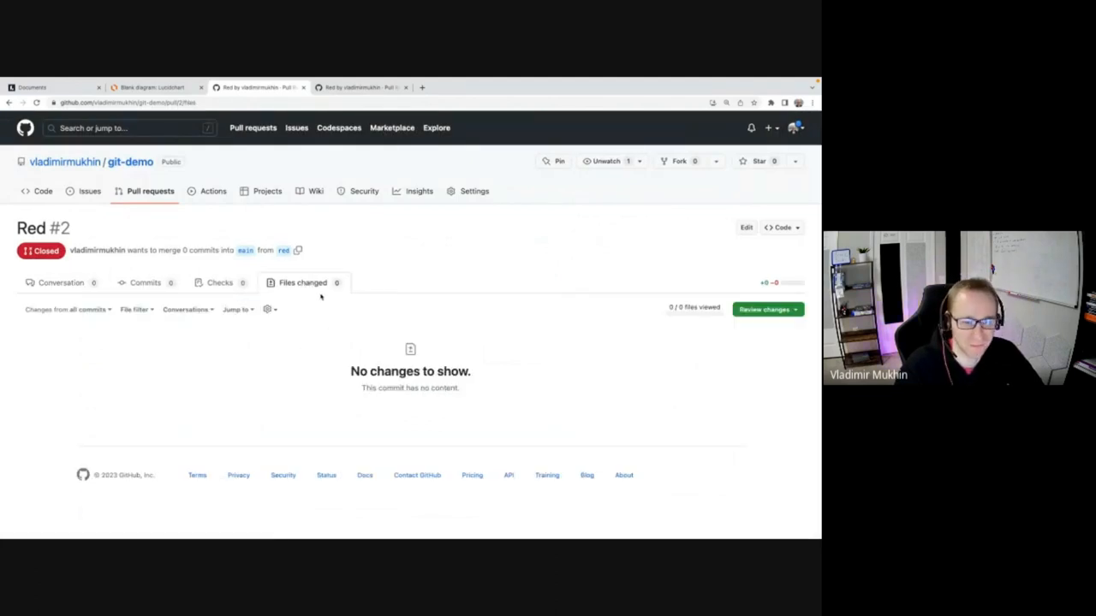